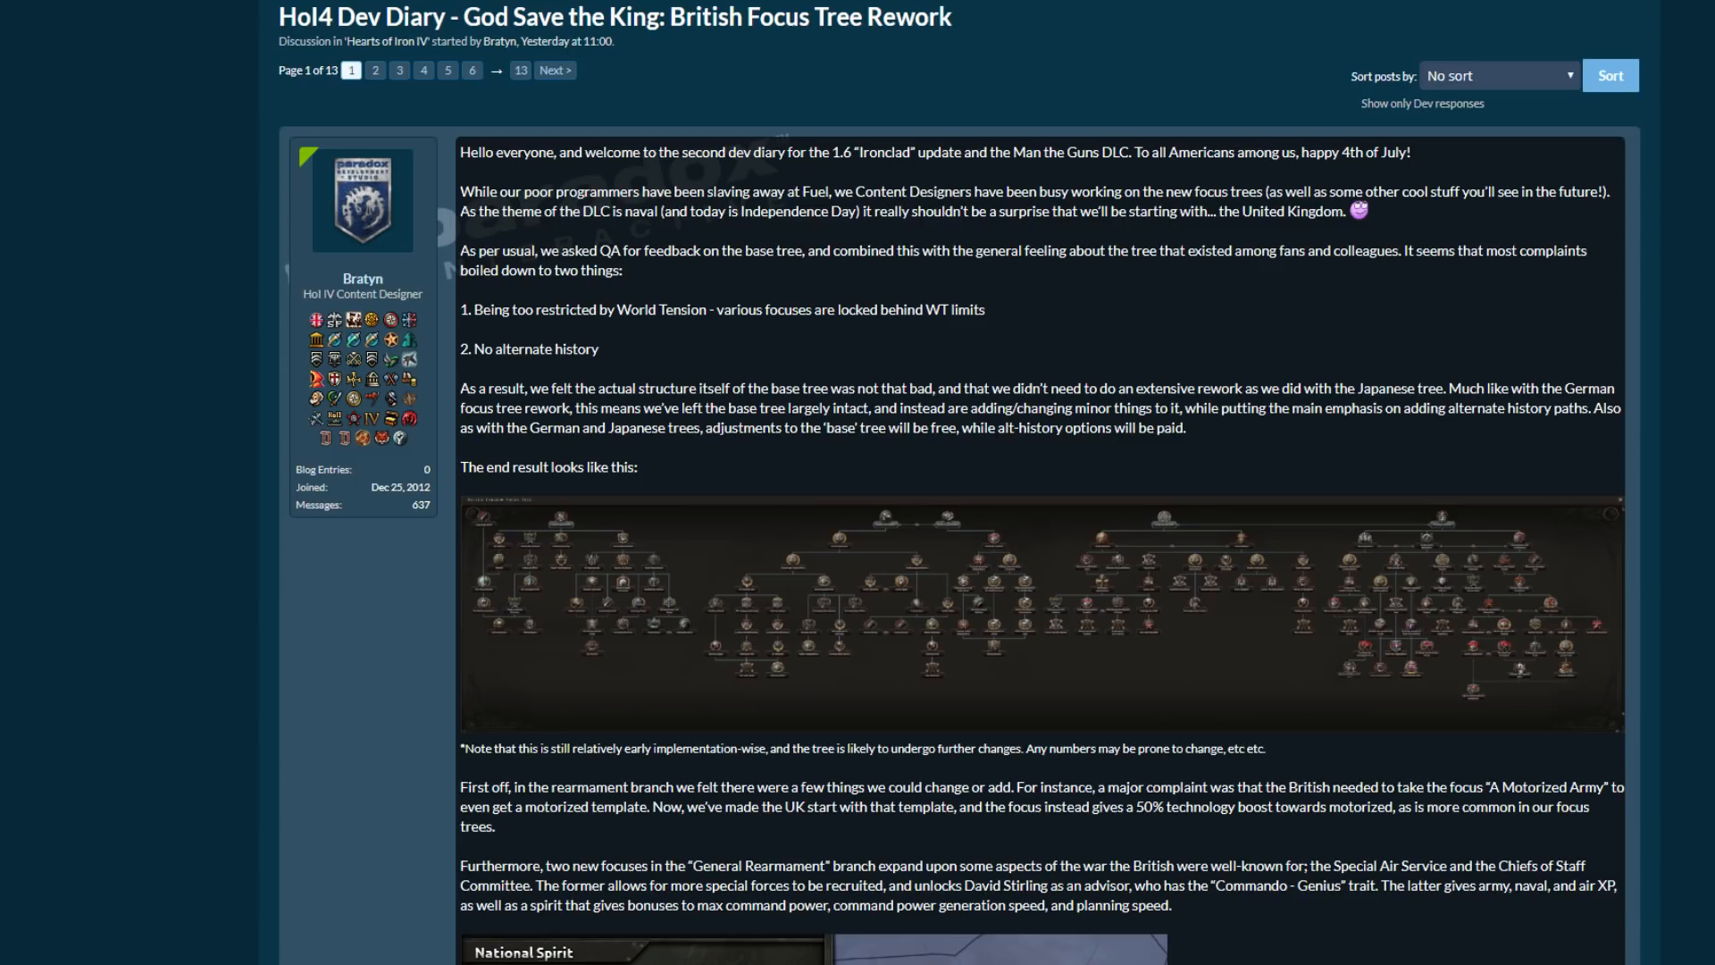
# Scroll down past the focus tree image and rearmament branch text toward the National Spirit screenshot.
pyautogui.scroll(-3)
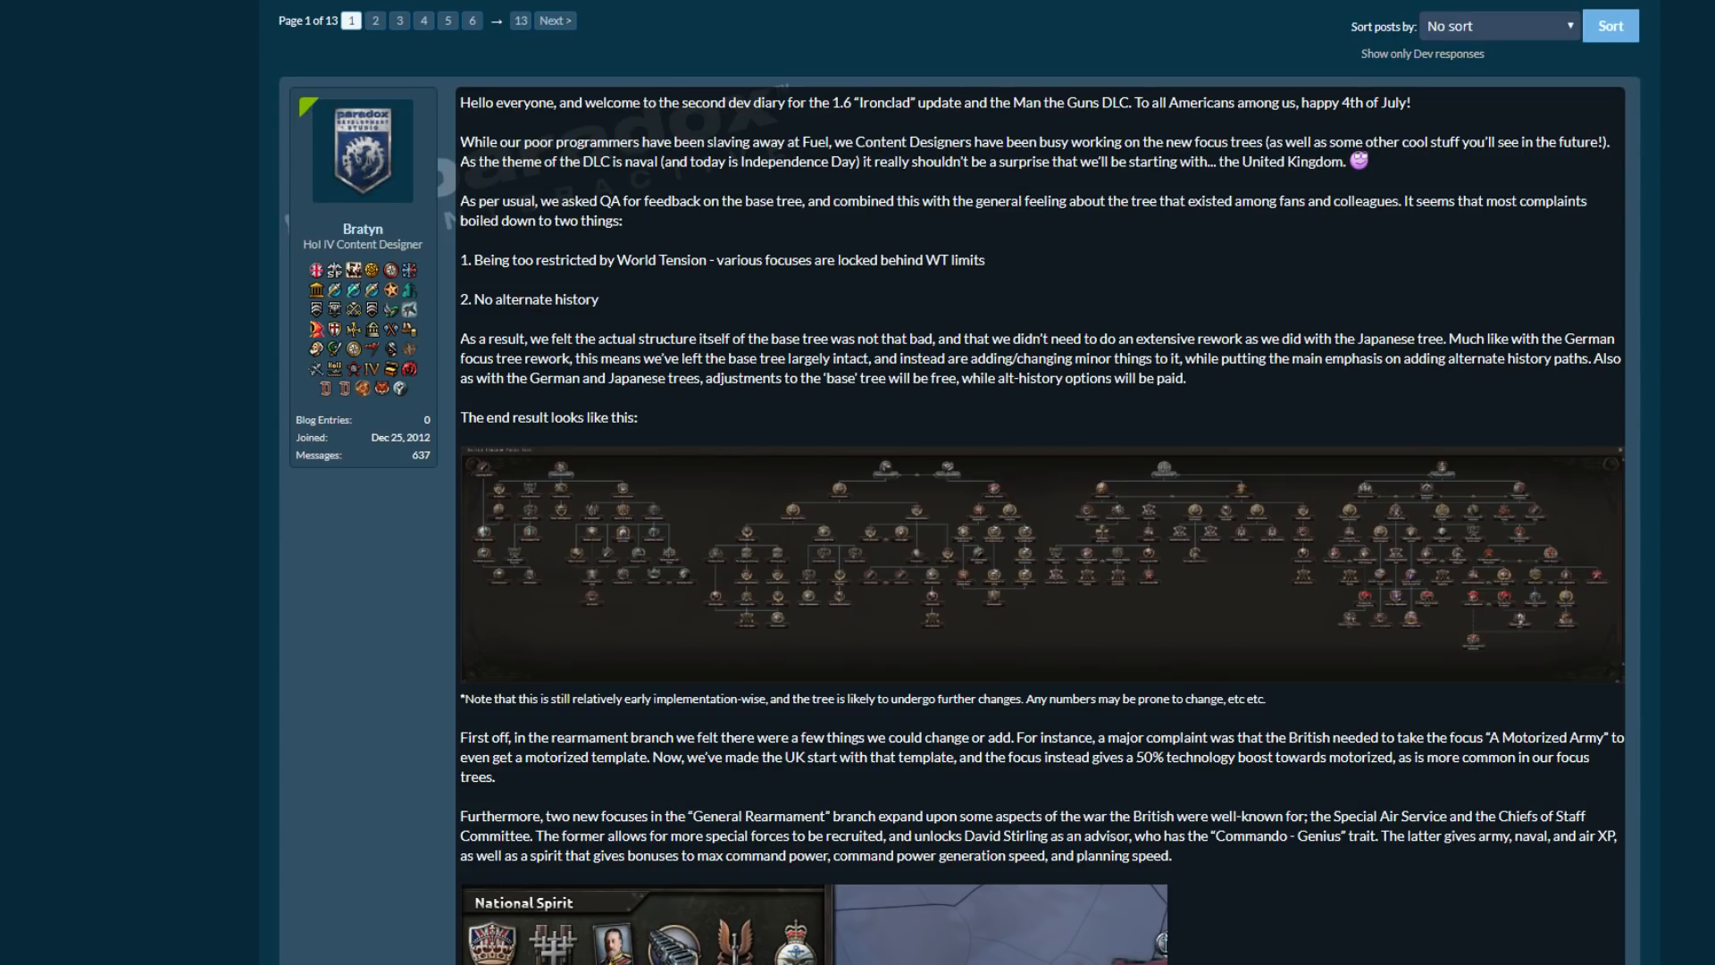
pyautogui.moveTo(1702, 579)
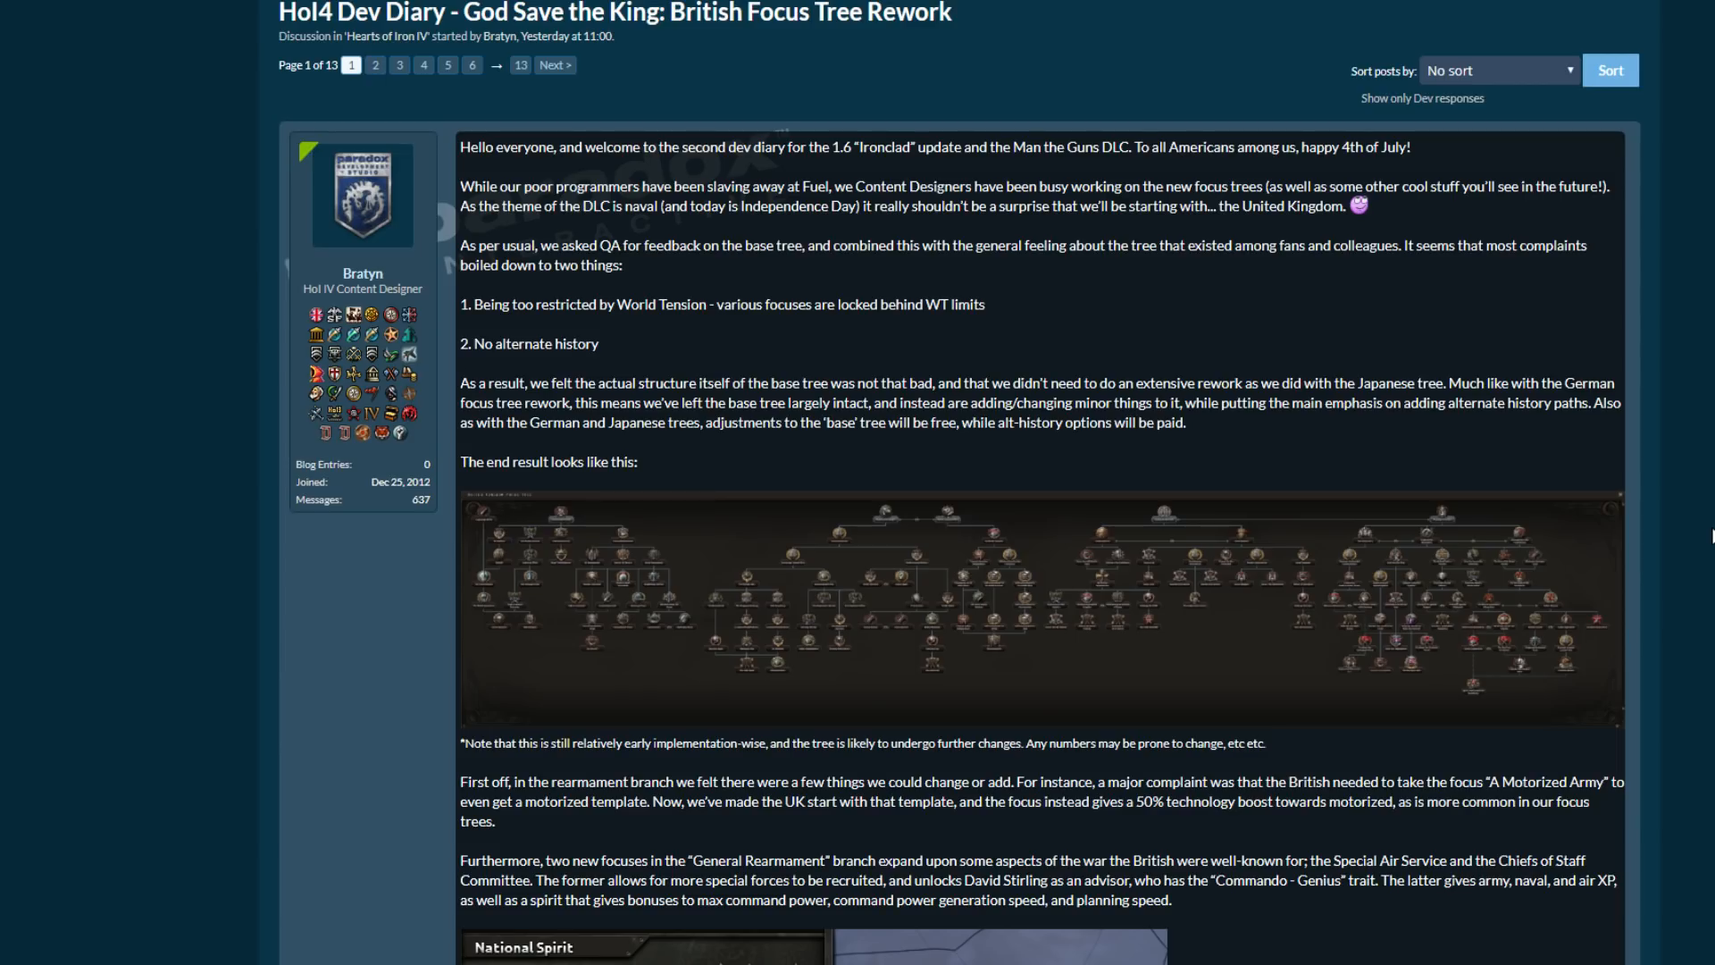
pyautogui.moveTo(1703, 481)
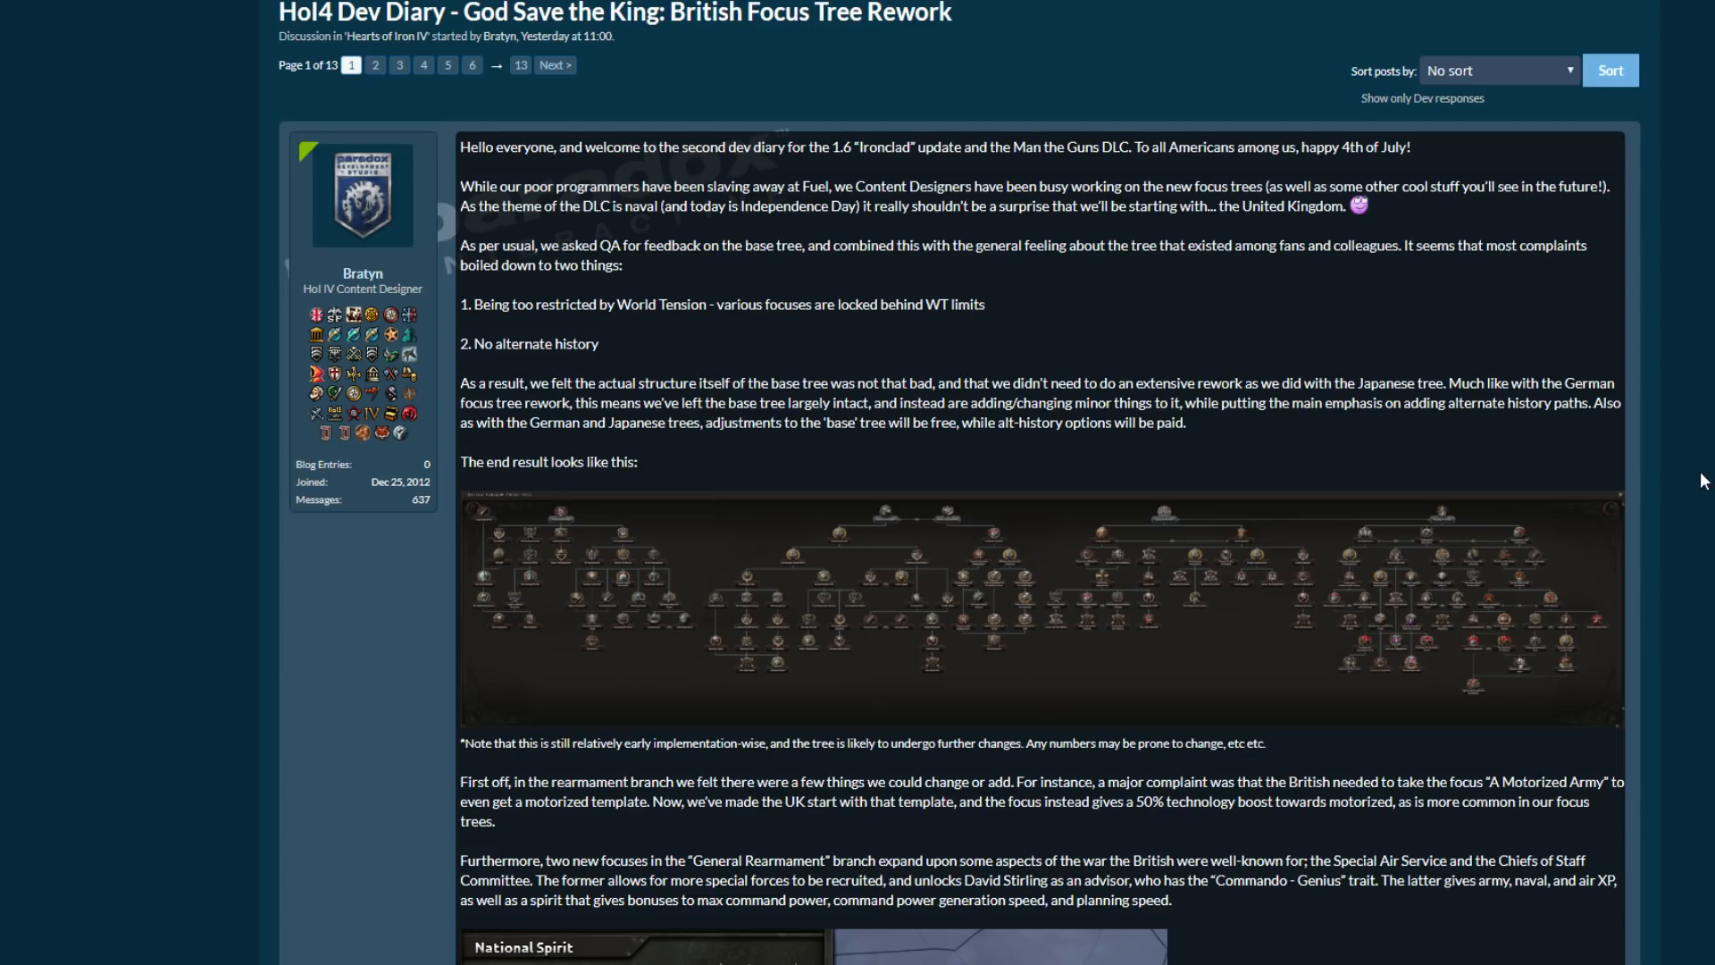
pyautogui.moveTo(1242, 653)
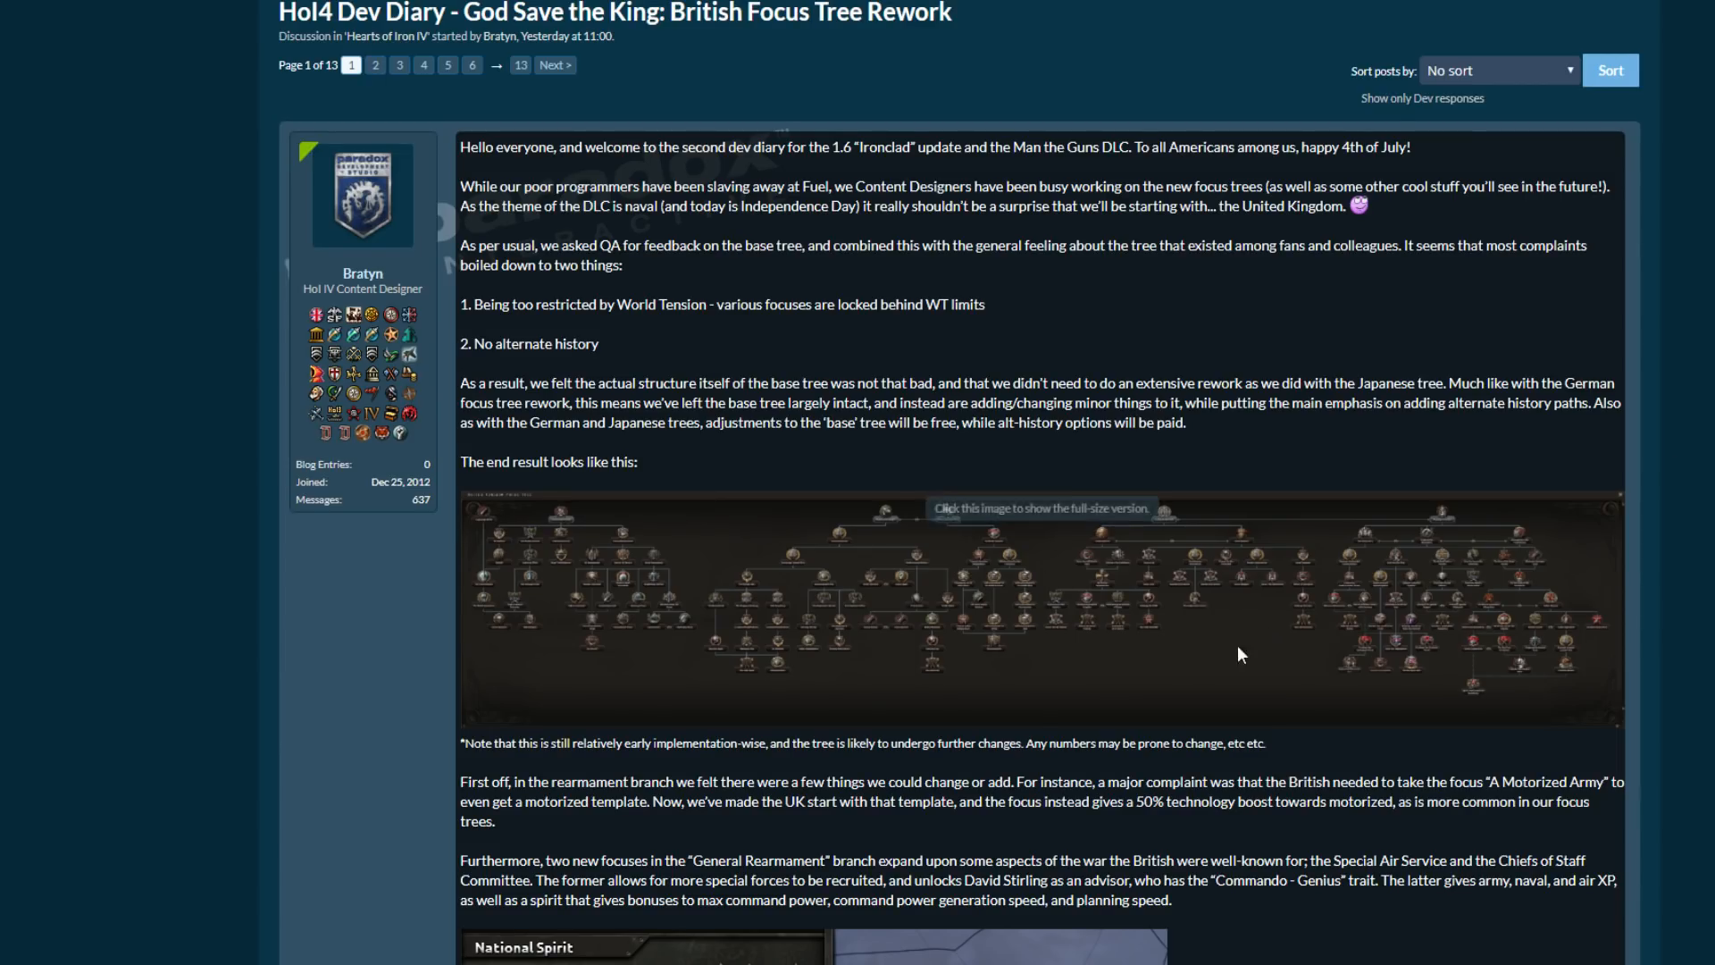
pyautogui.moveTo(1500, 547)
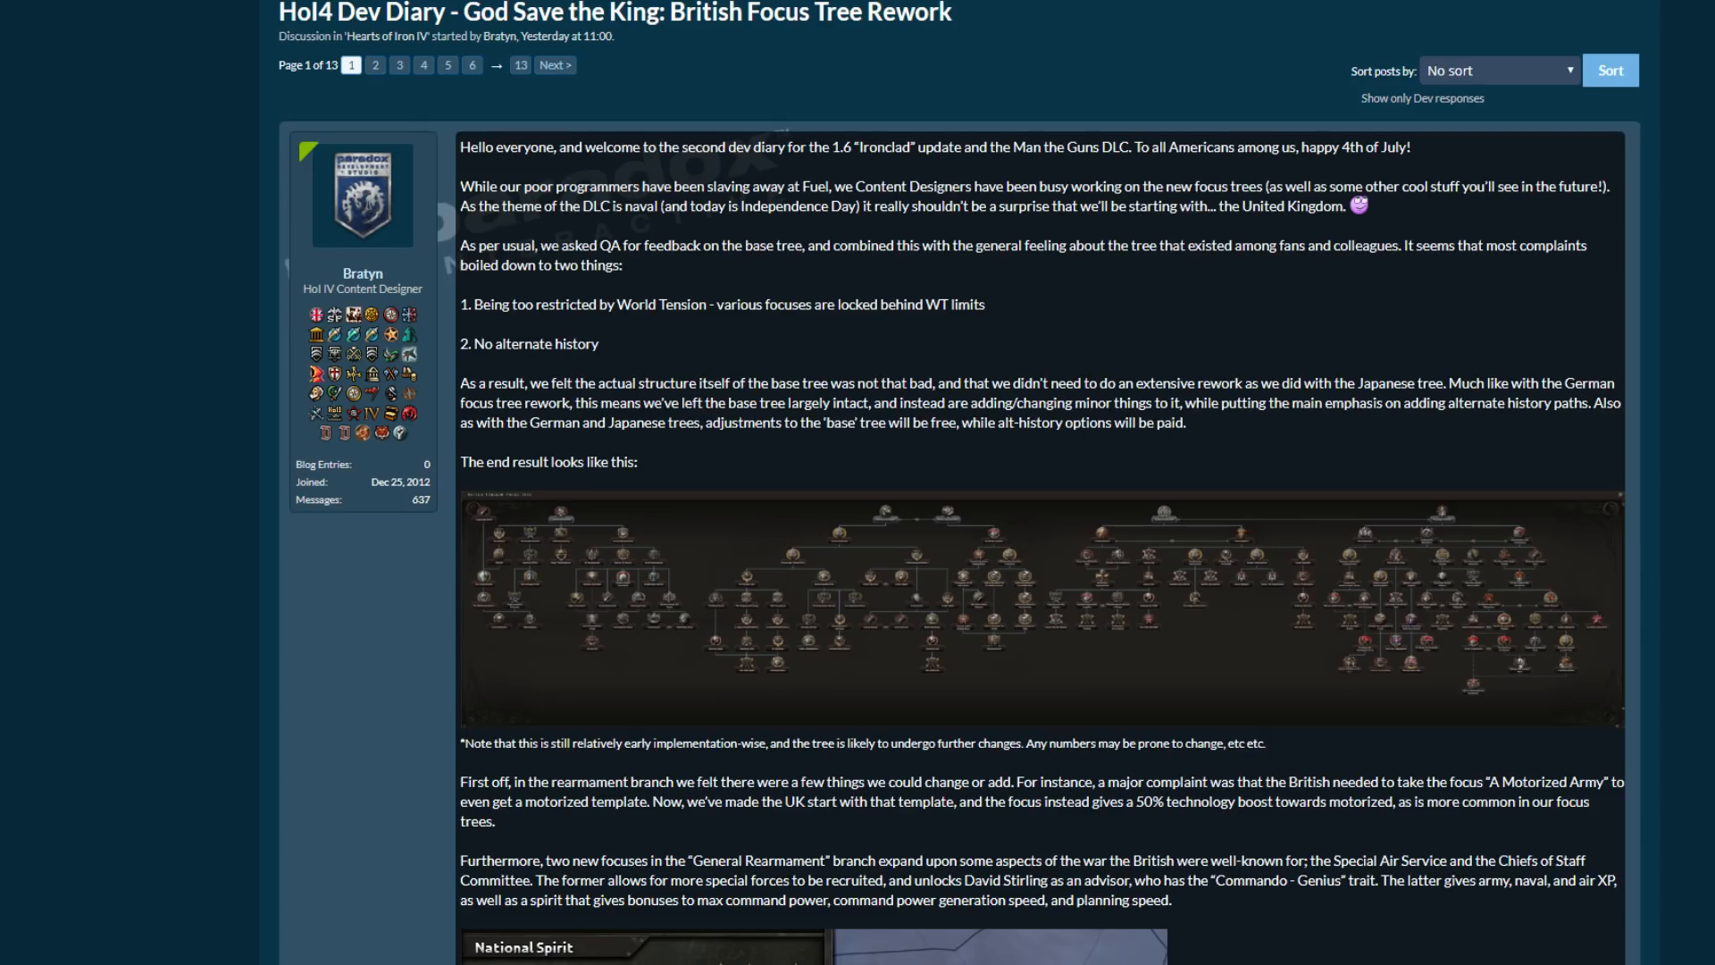
pyautogui.moveTo(1496, 427)
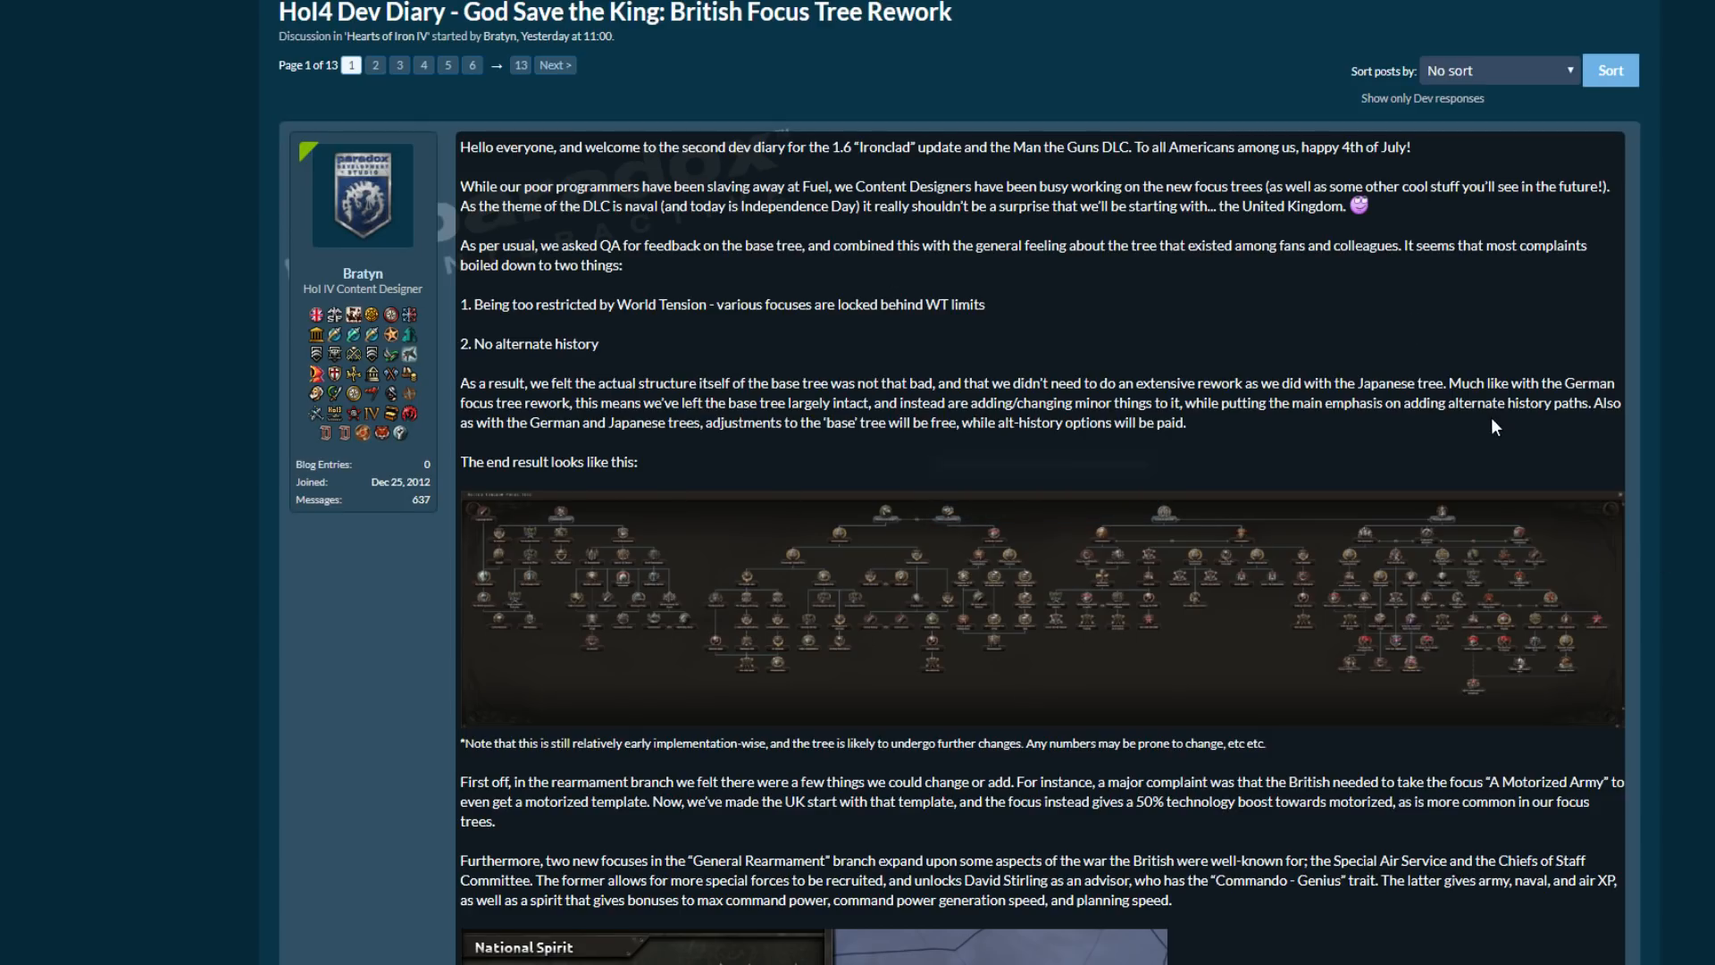
pyautogui.moveTo(1707, 402)
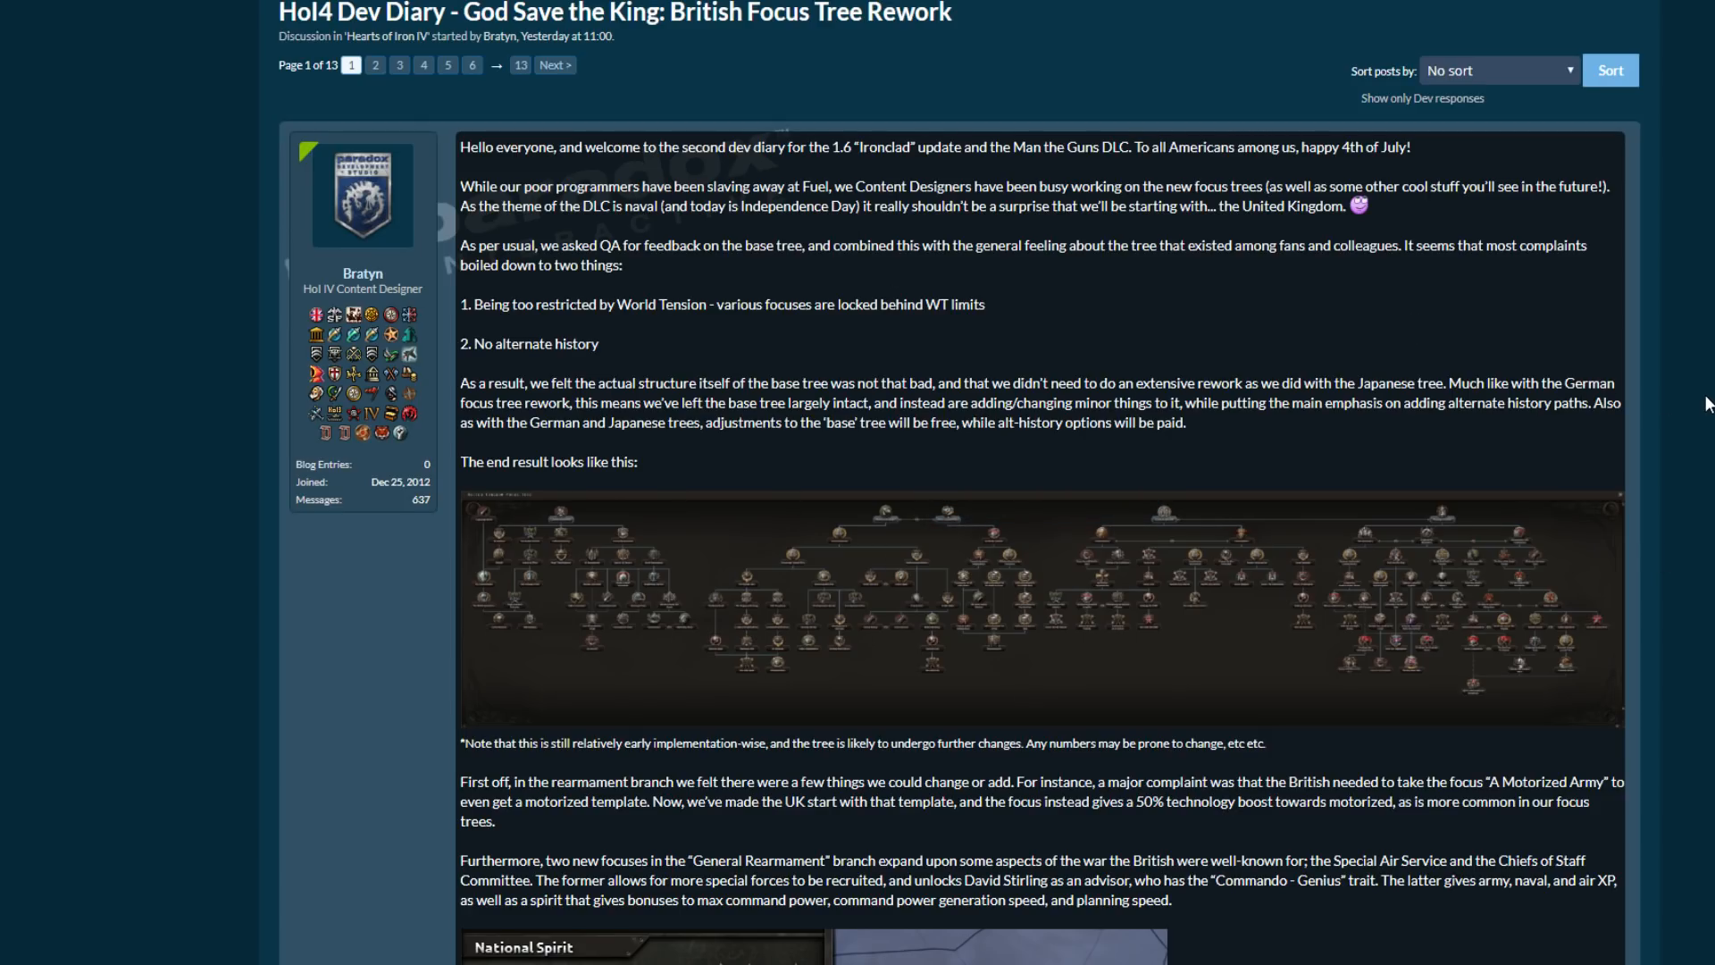
pyautogui.moveTo(947, 286)
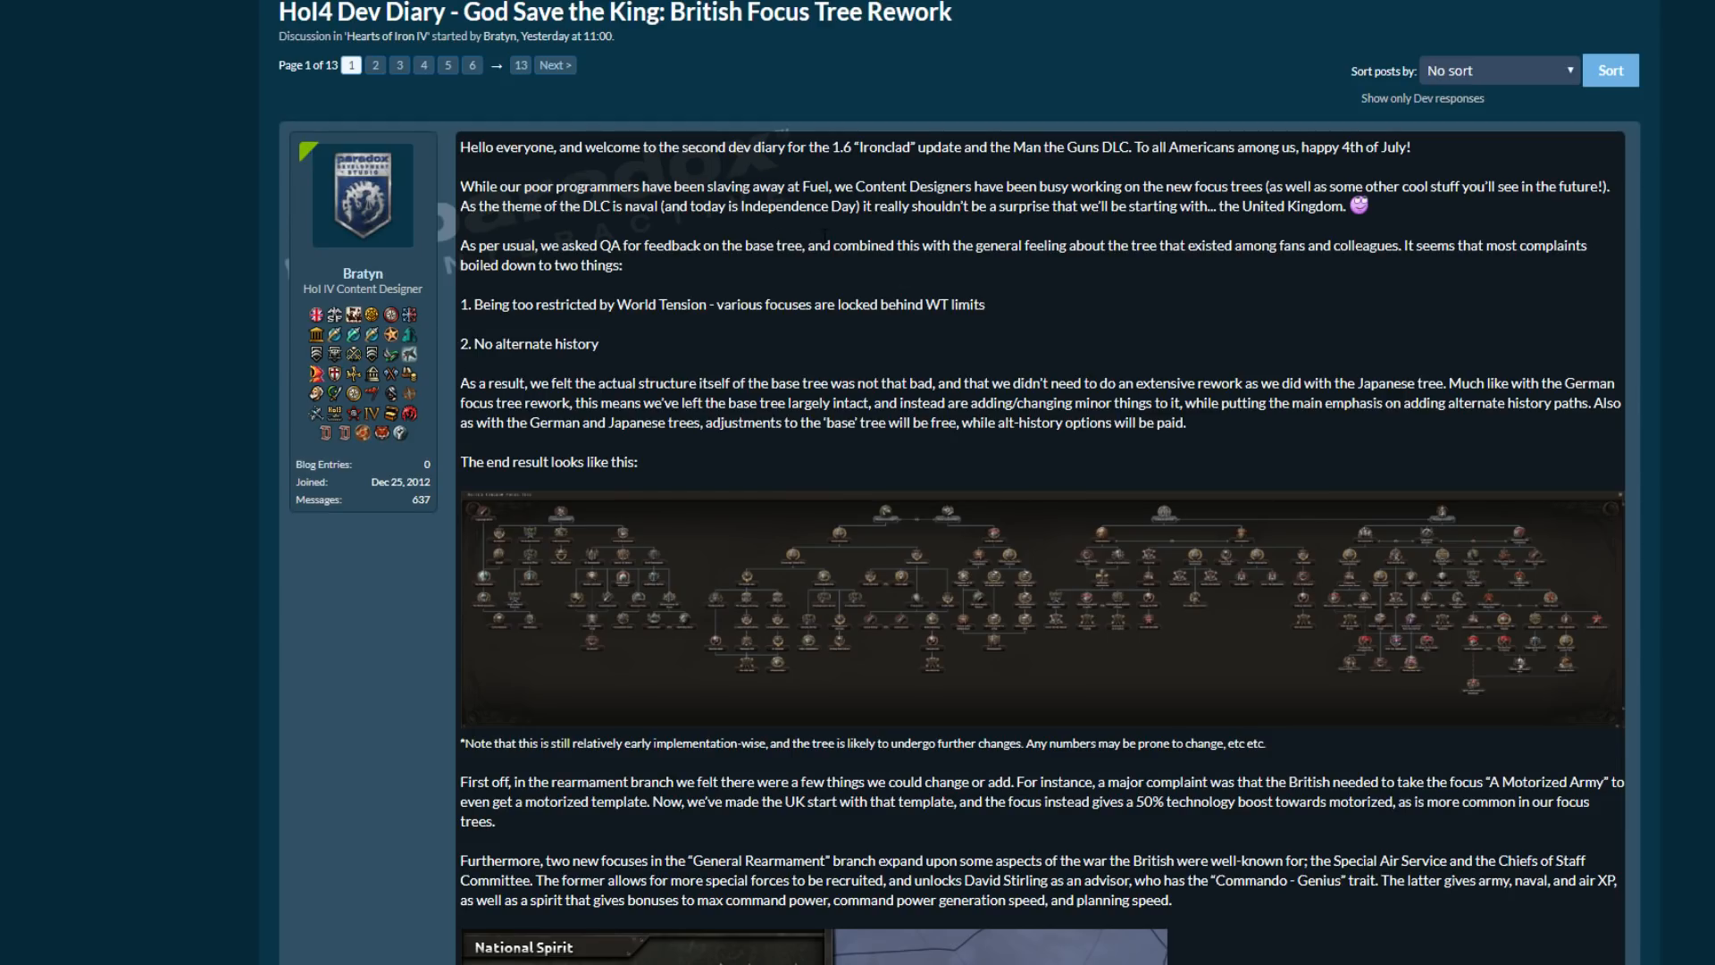
pyautogui.moveTo(1034, 345)
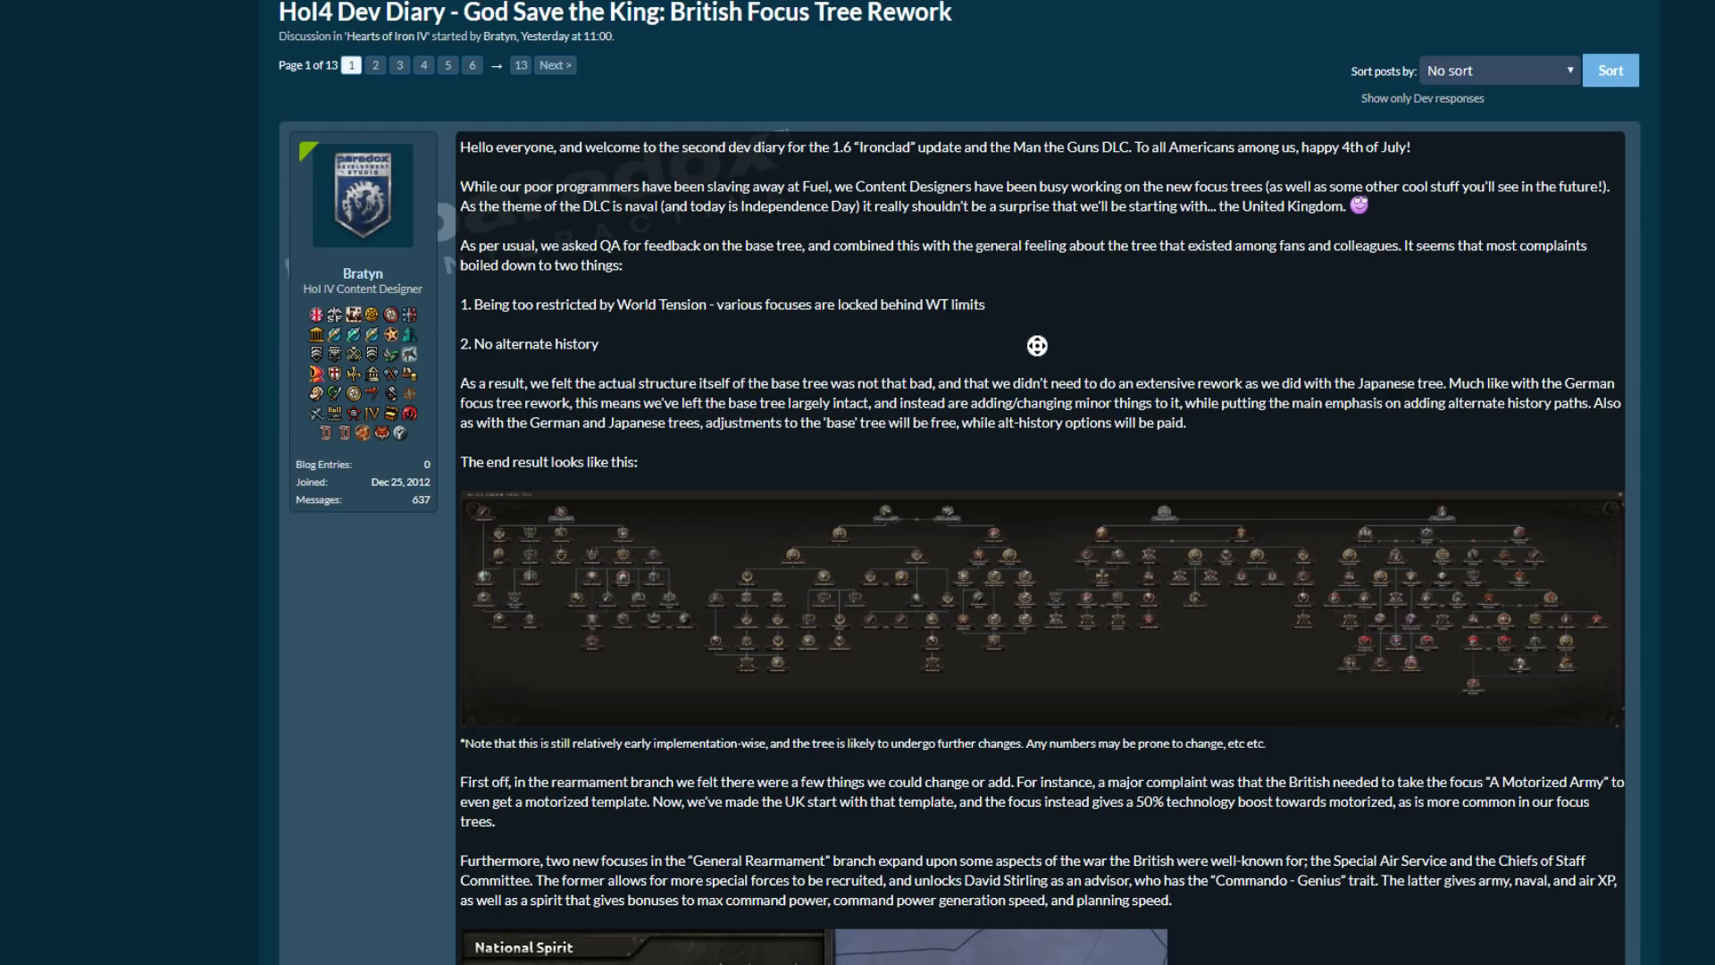
pyautogui.scroll(-3)
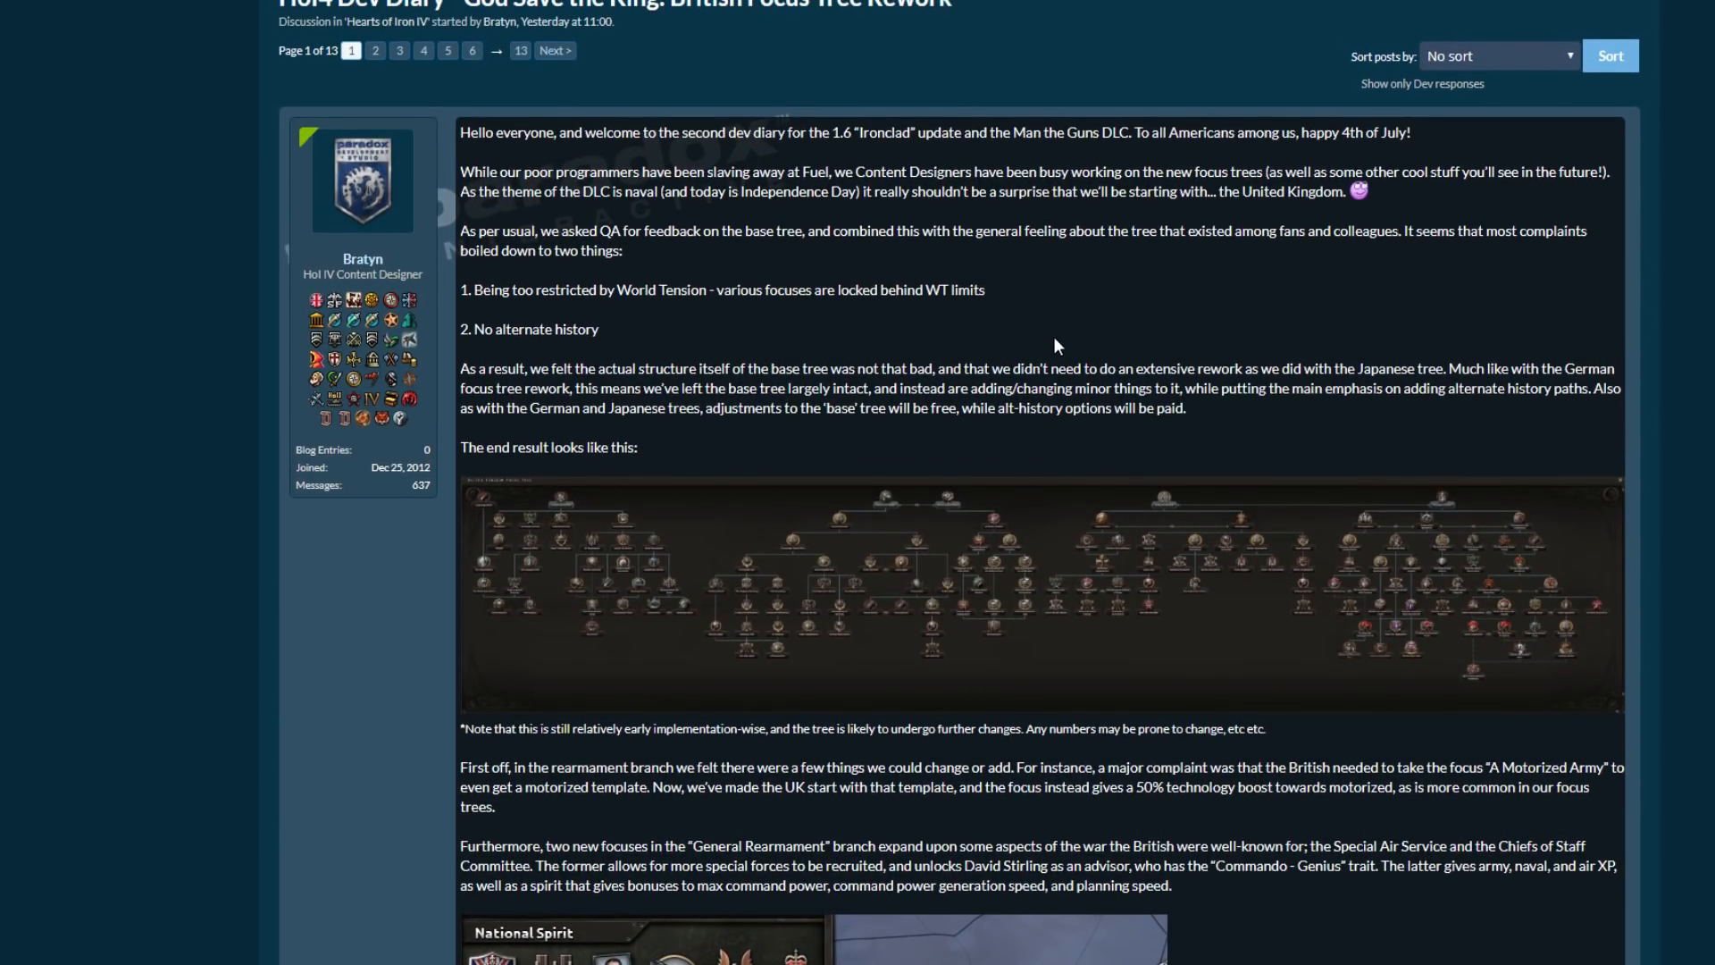
pyautogui.scroll(-3)
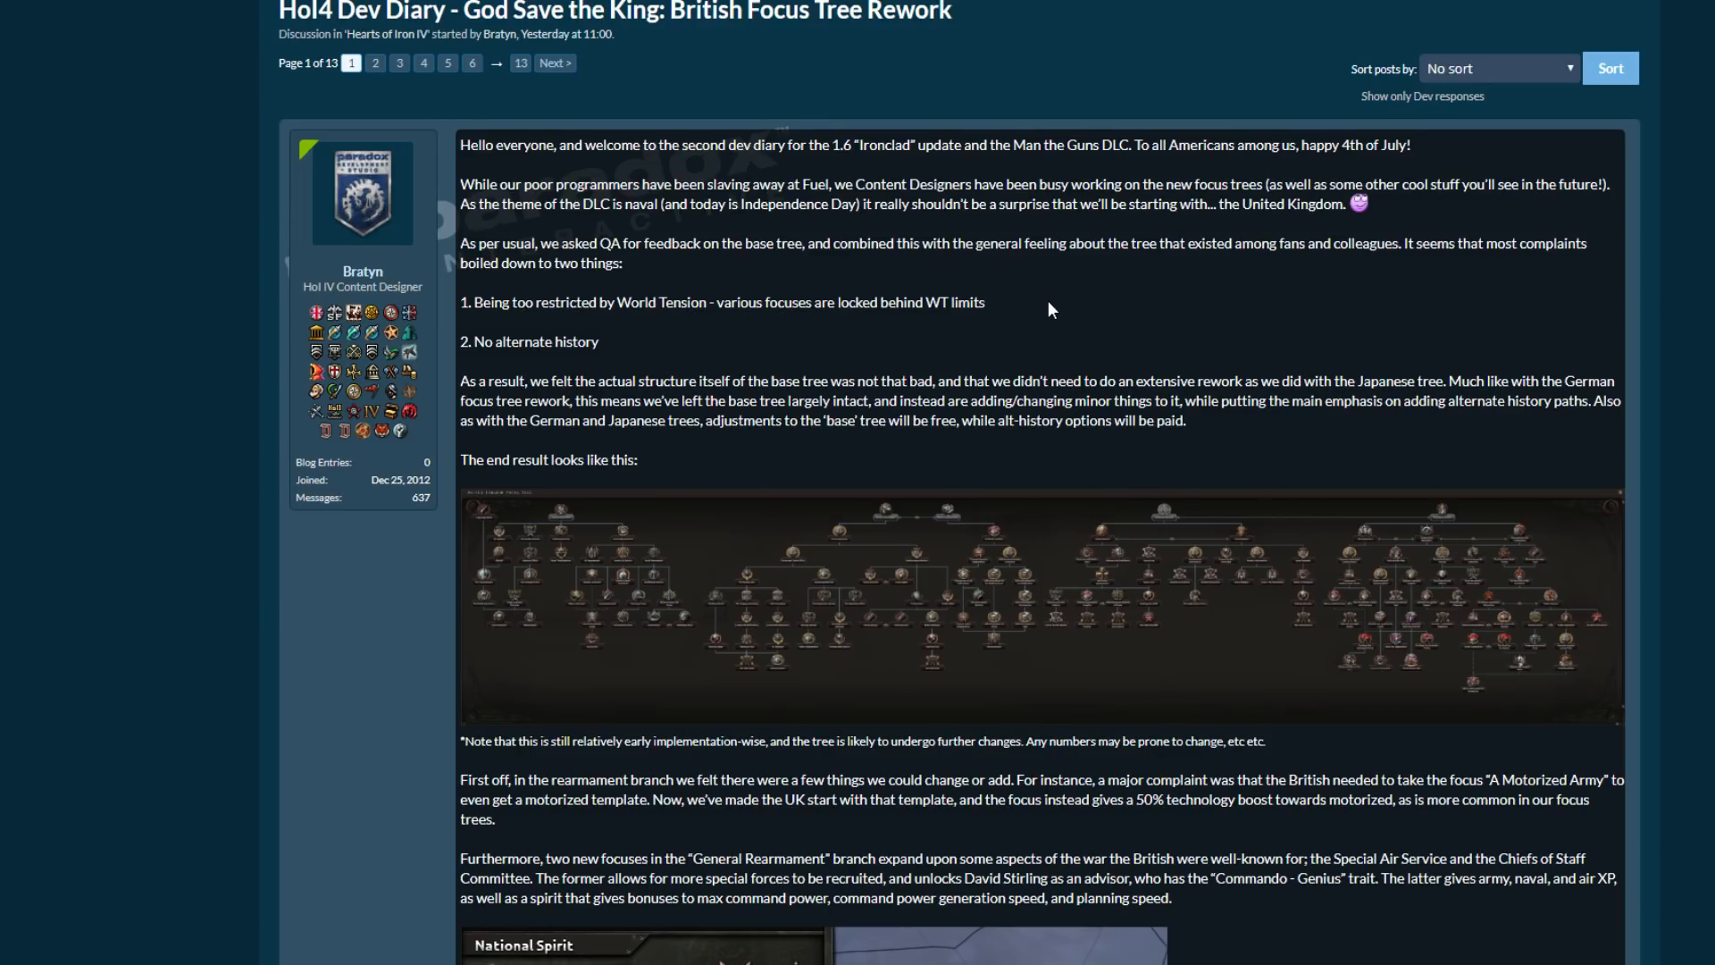
pyautogui.scroll(3)
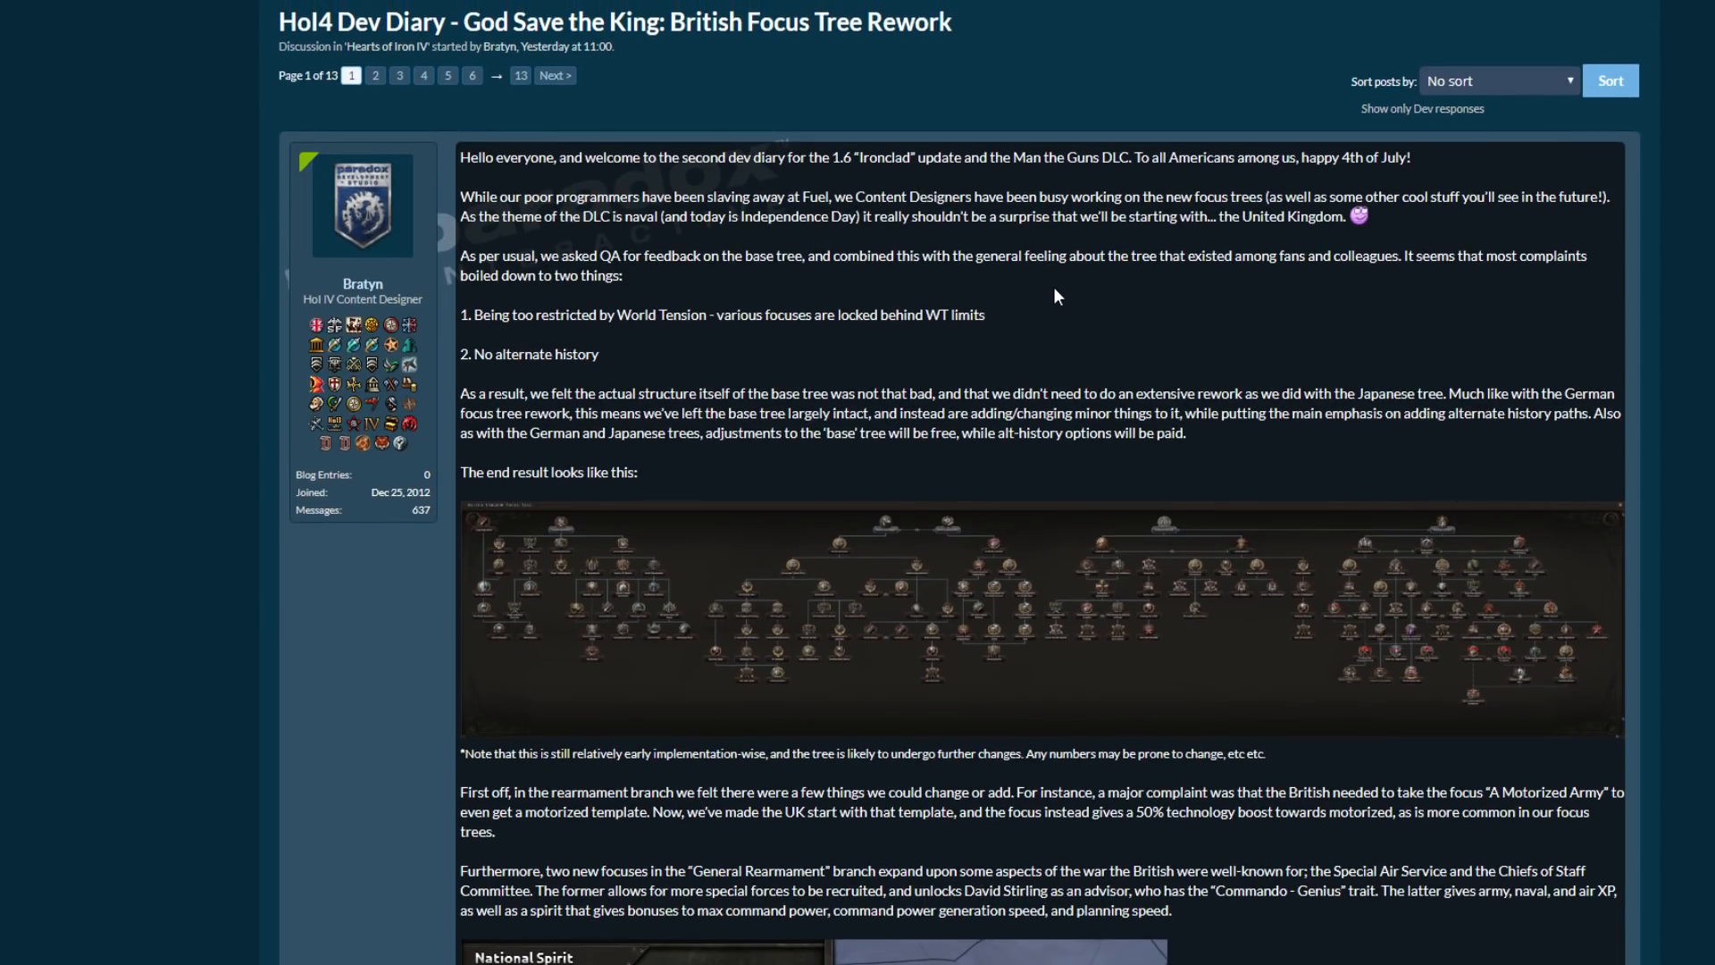
pyautogui.moveTo(1053, 304)
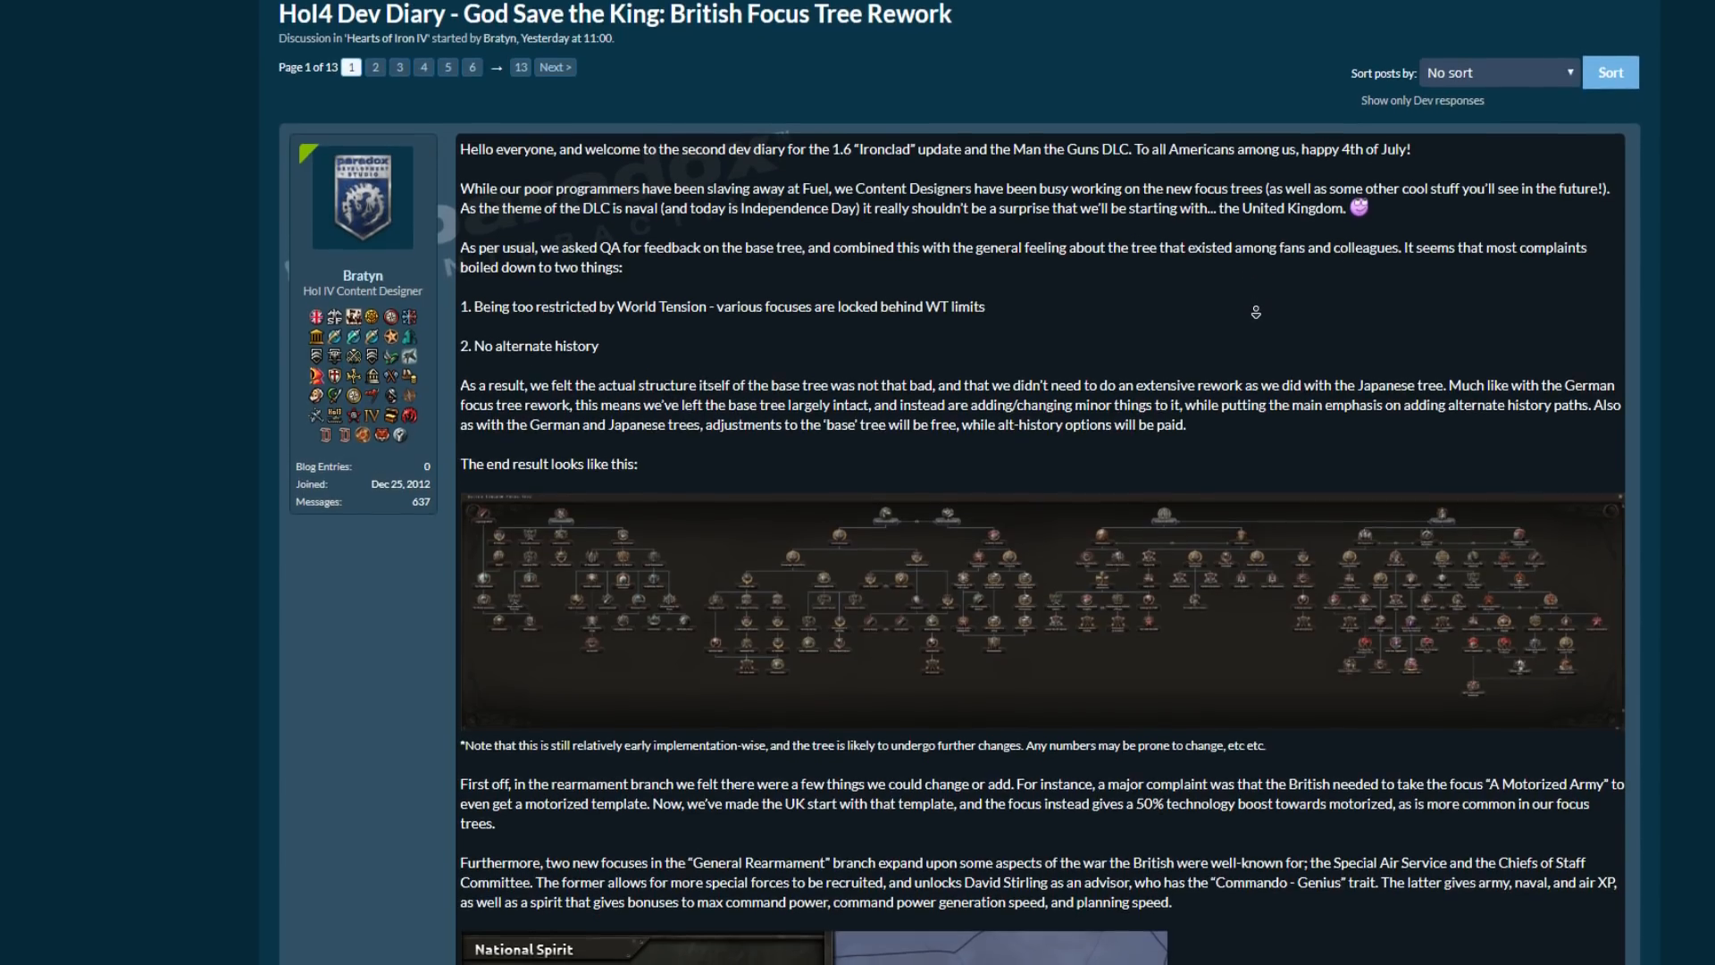
pyautogui.scroll(-3)
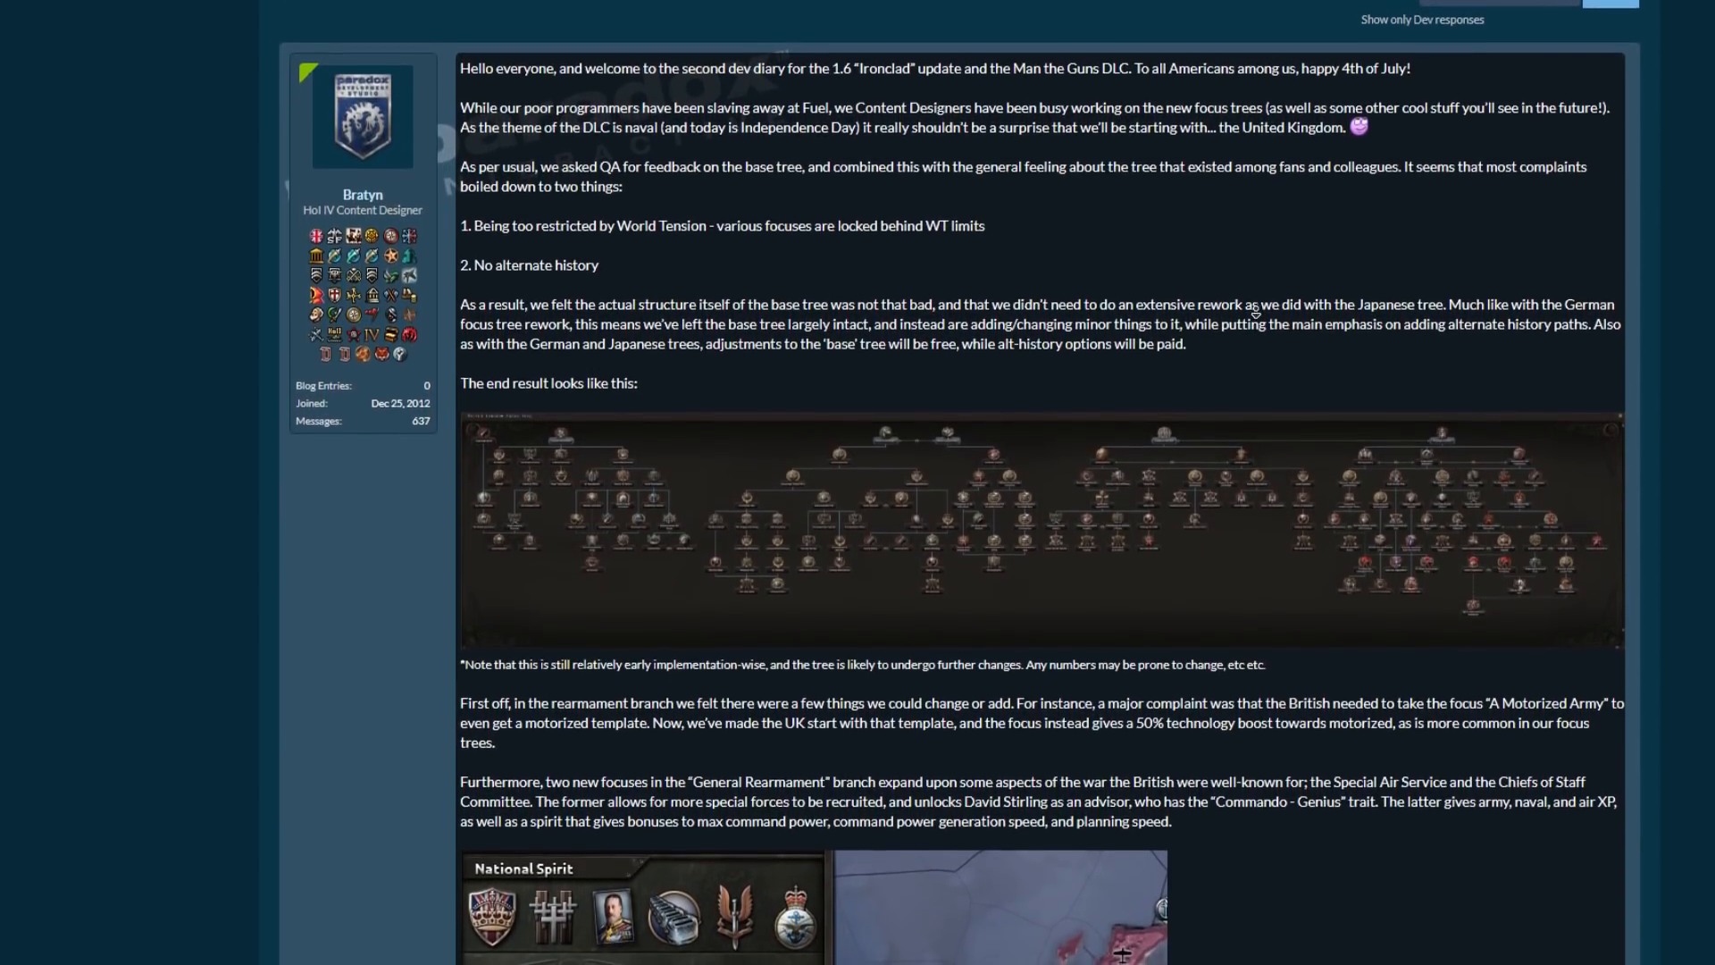
pyautogui.scroll(-3)
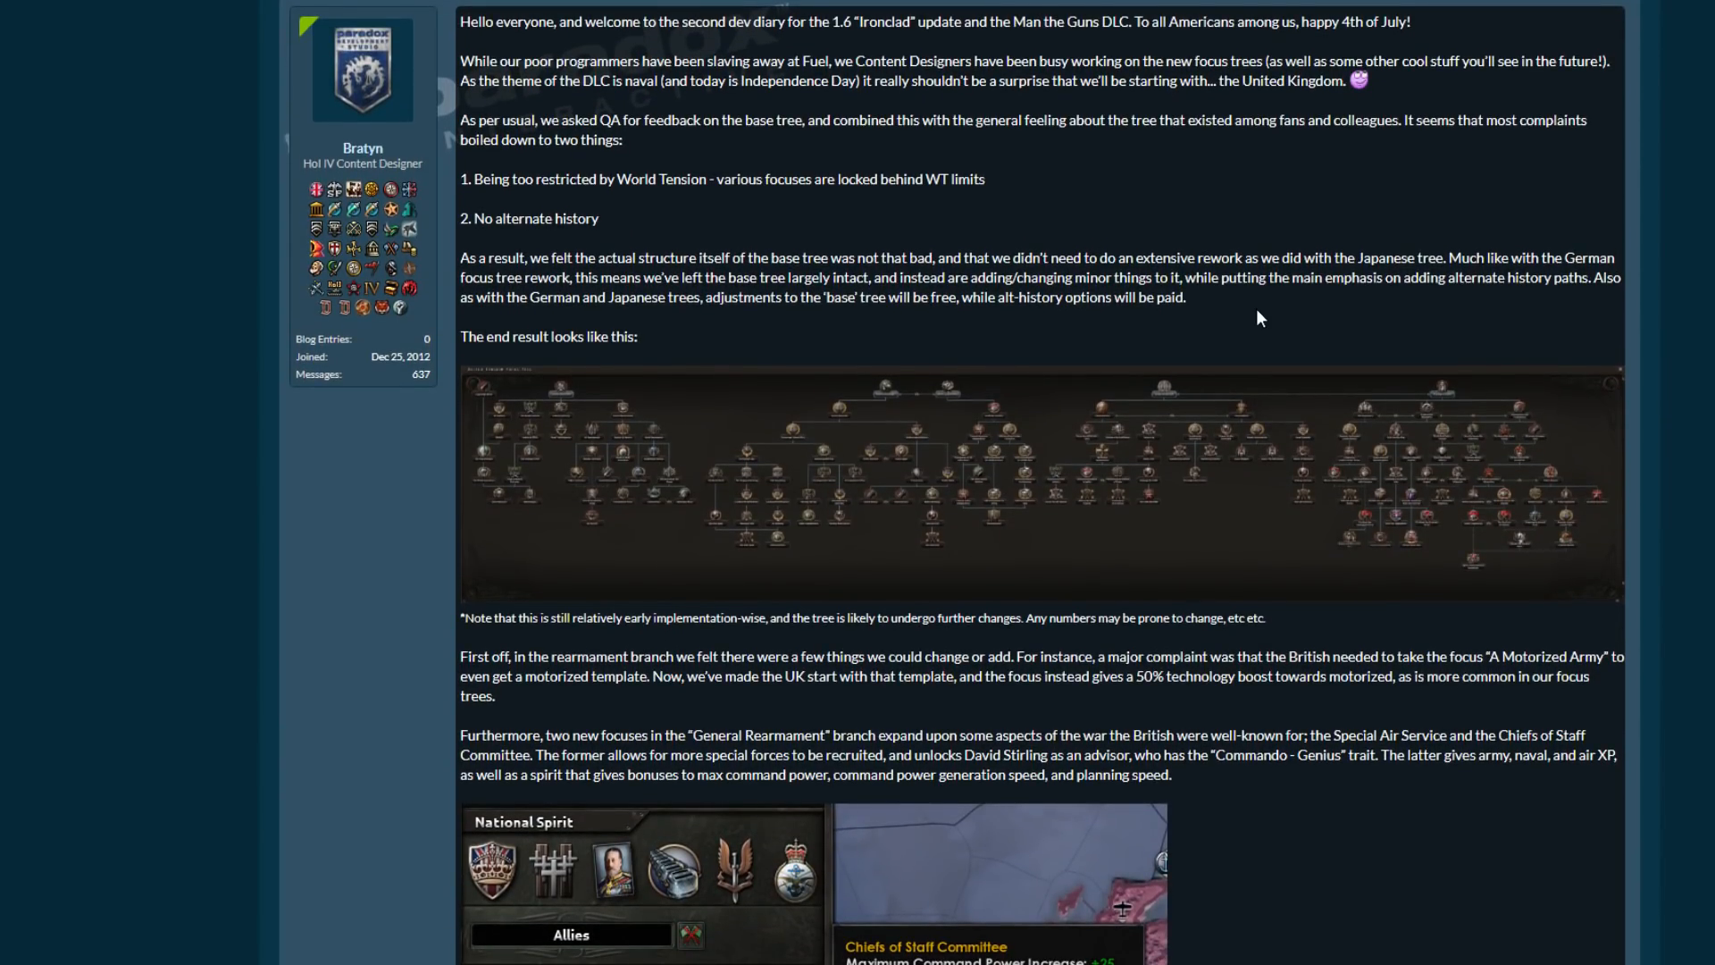
pyautogui.scroll(-3)
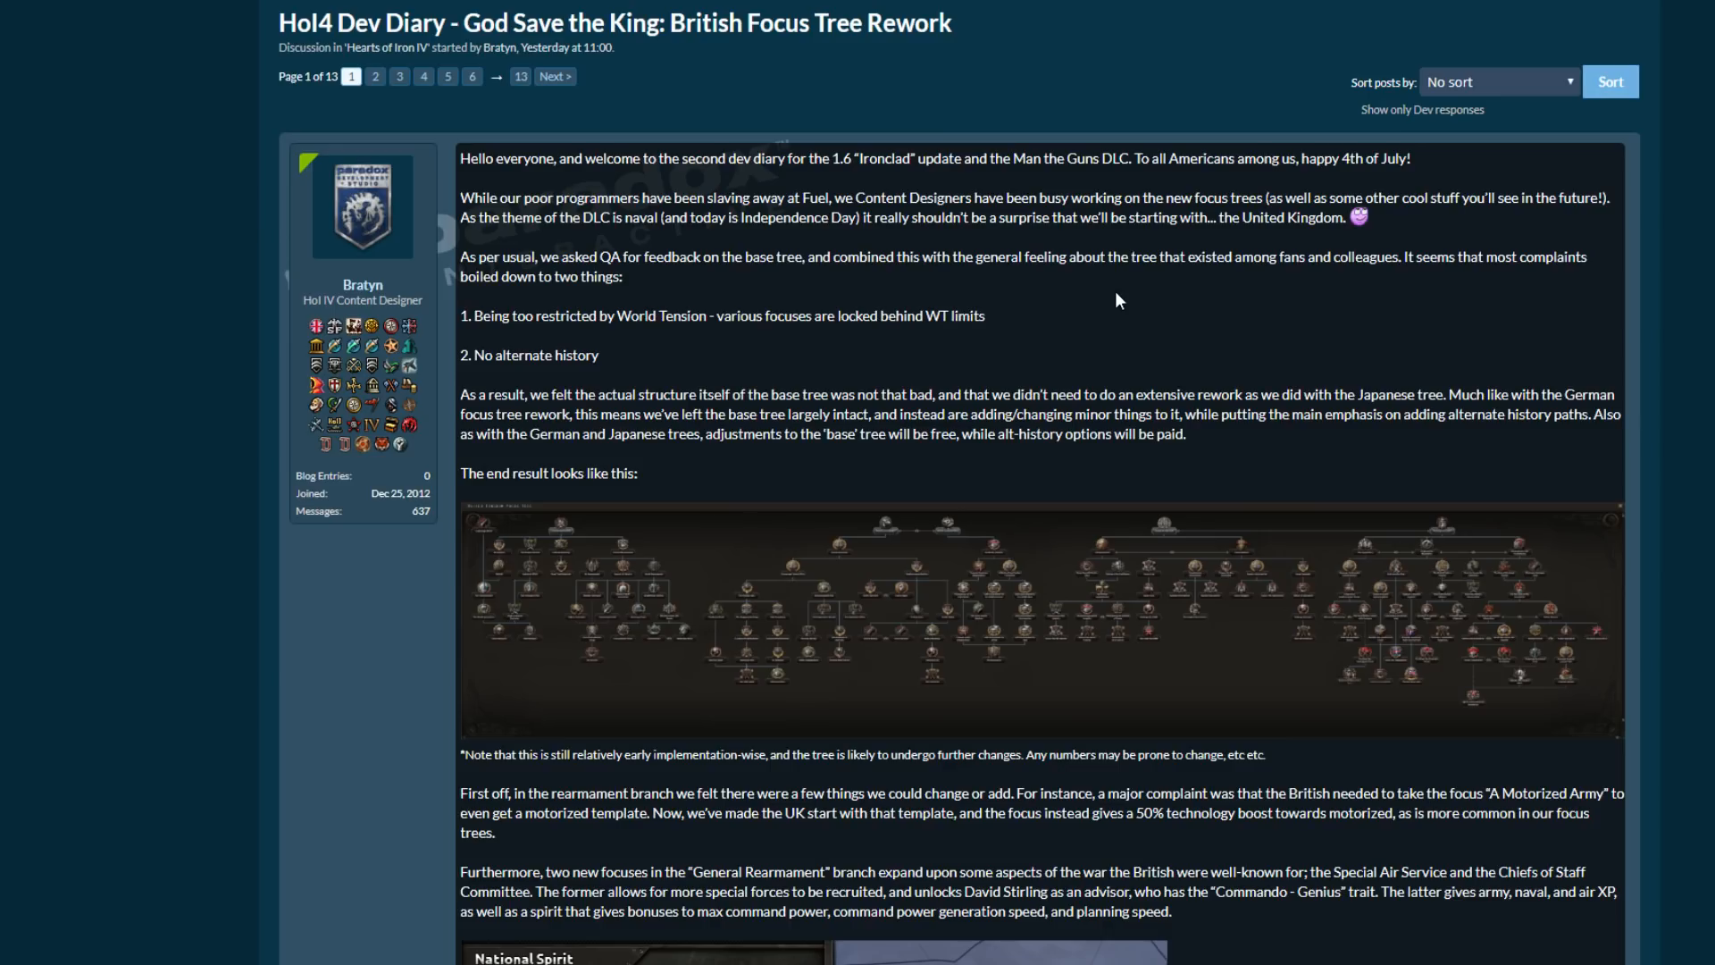
pyautogui.moveTo(1118, 300)
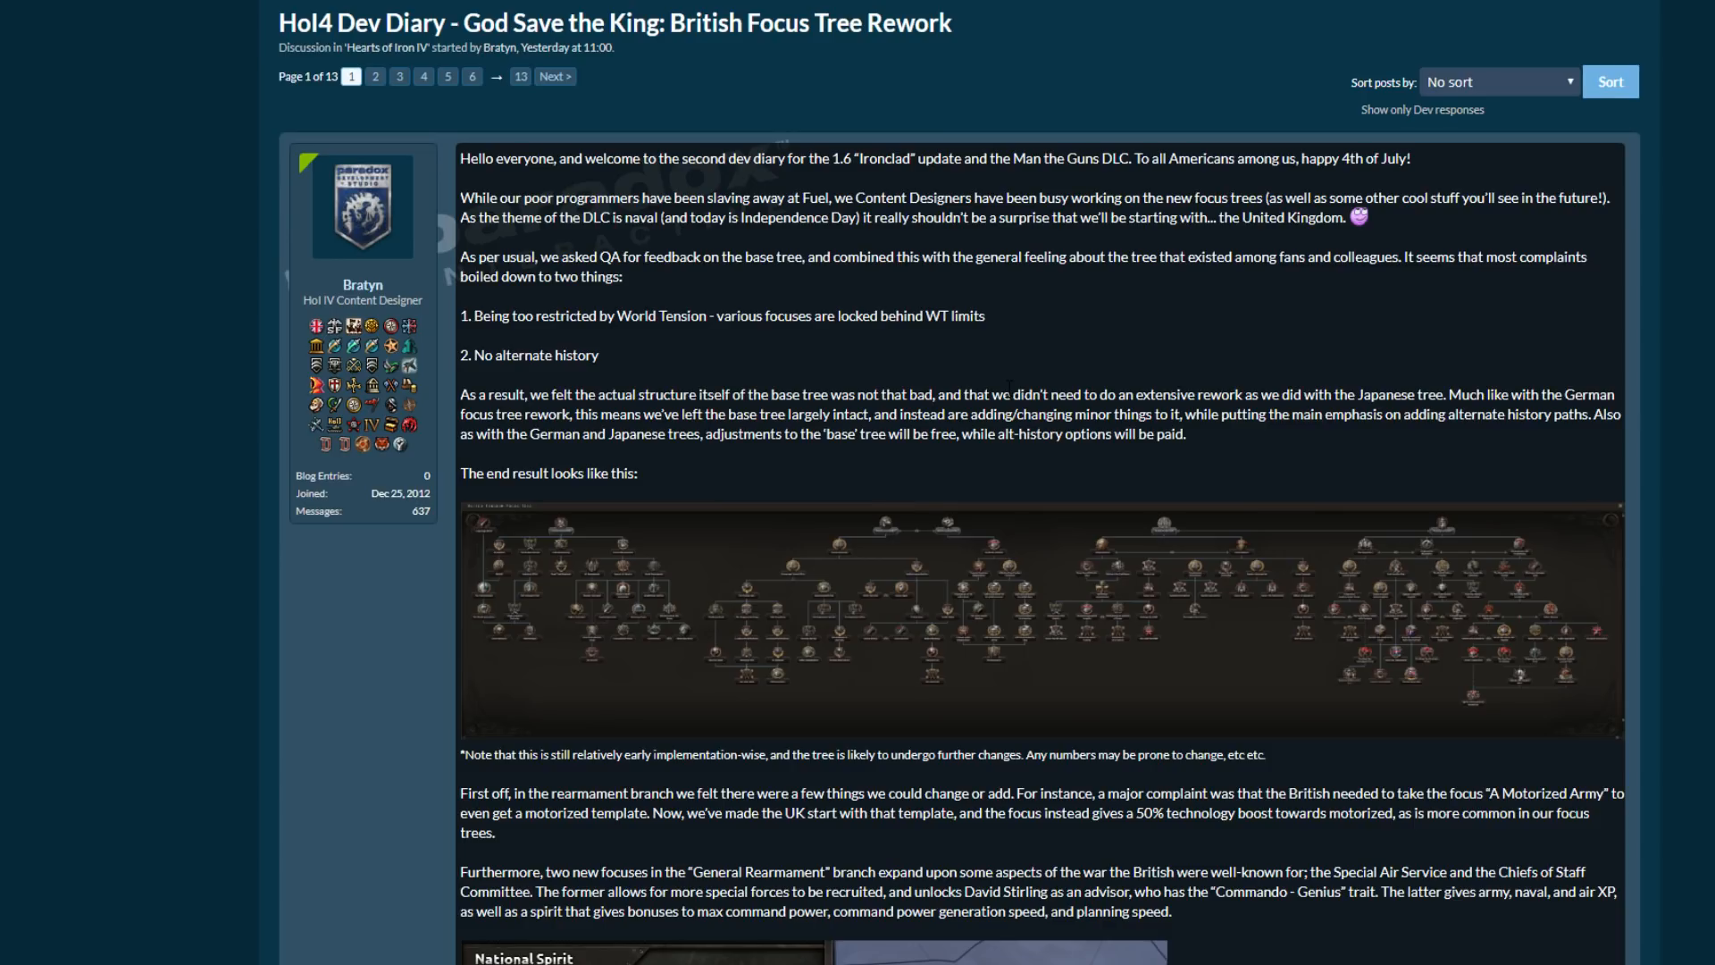
pyautogui.scroll(-3)
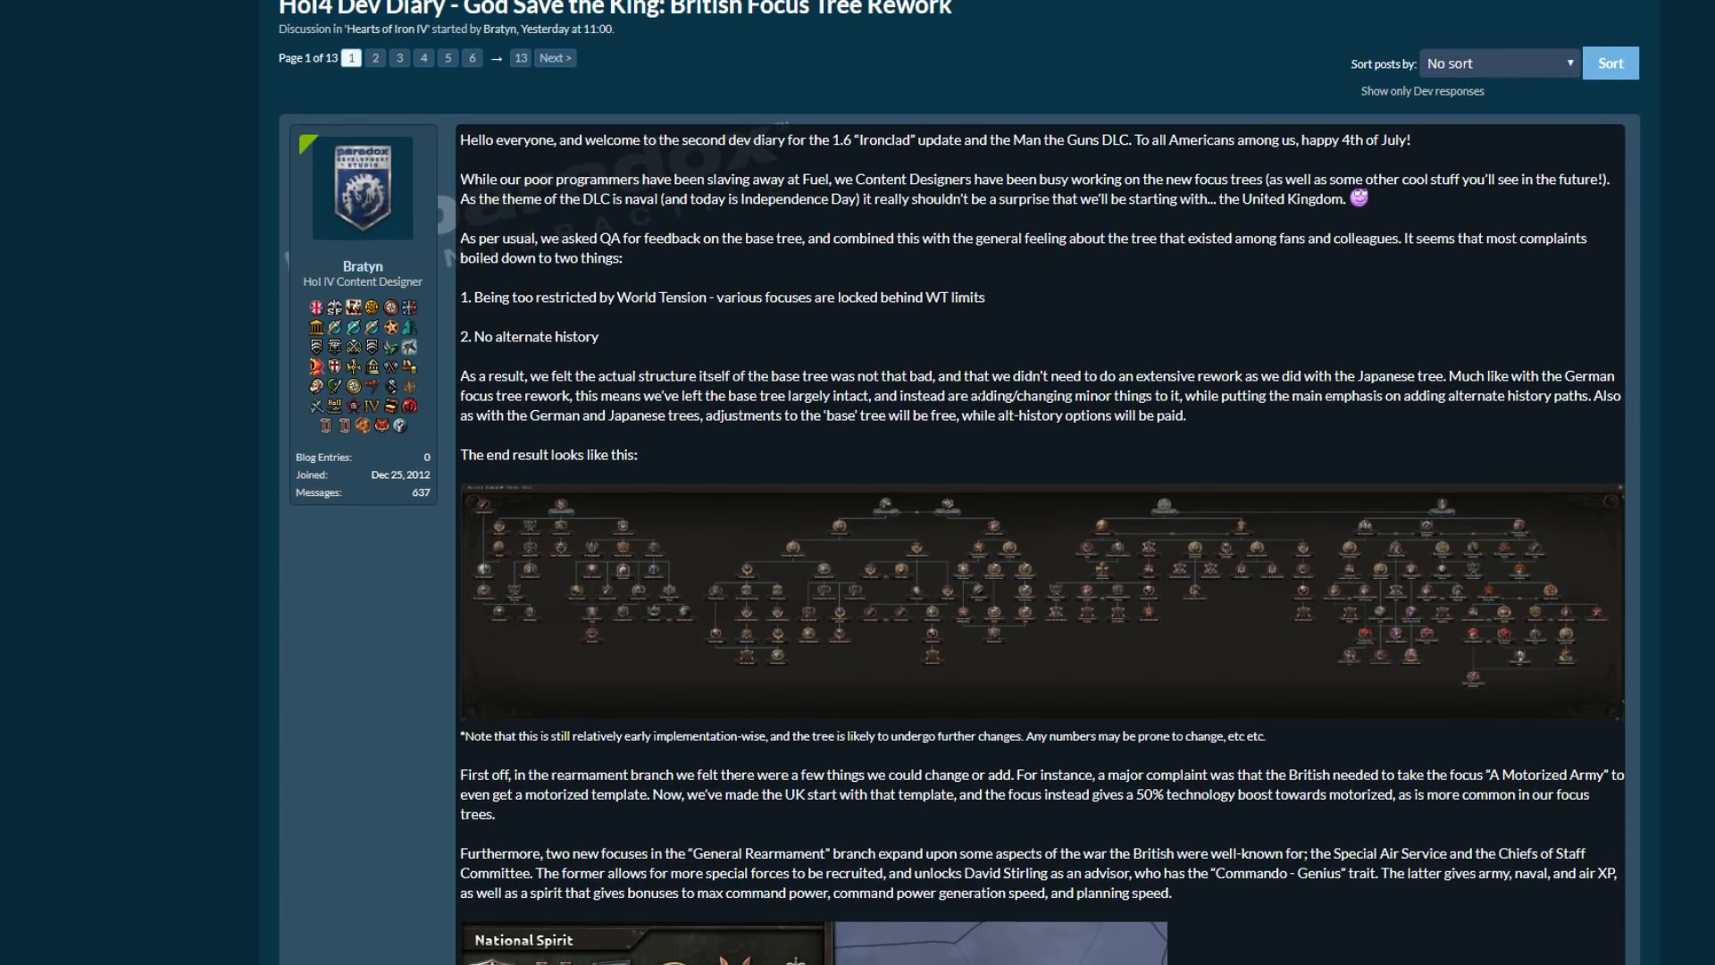
pyautogui.moveTo(928, 349)
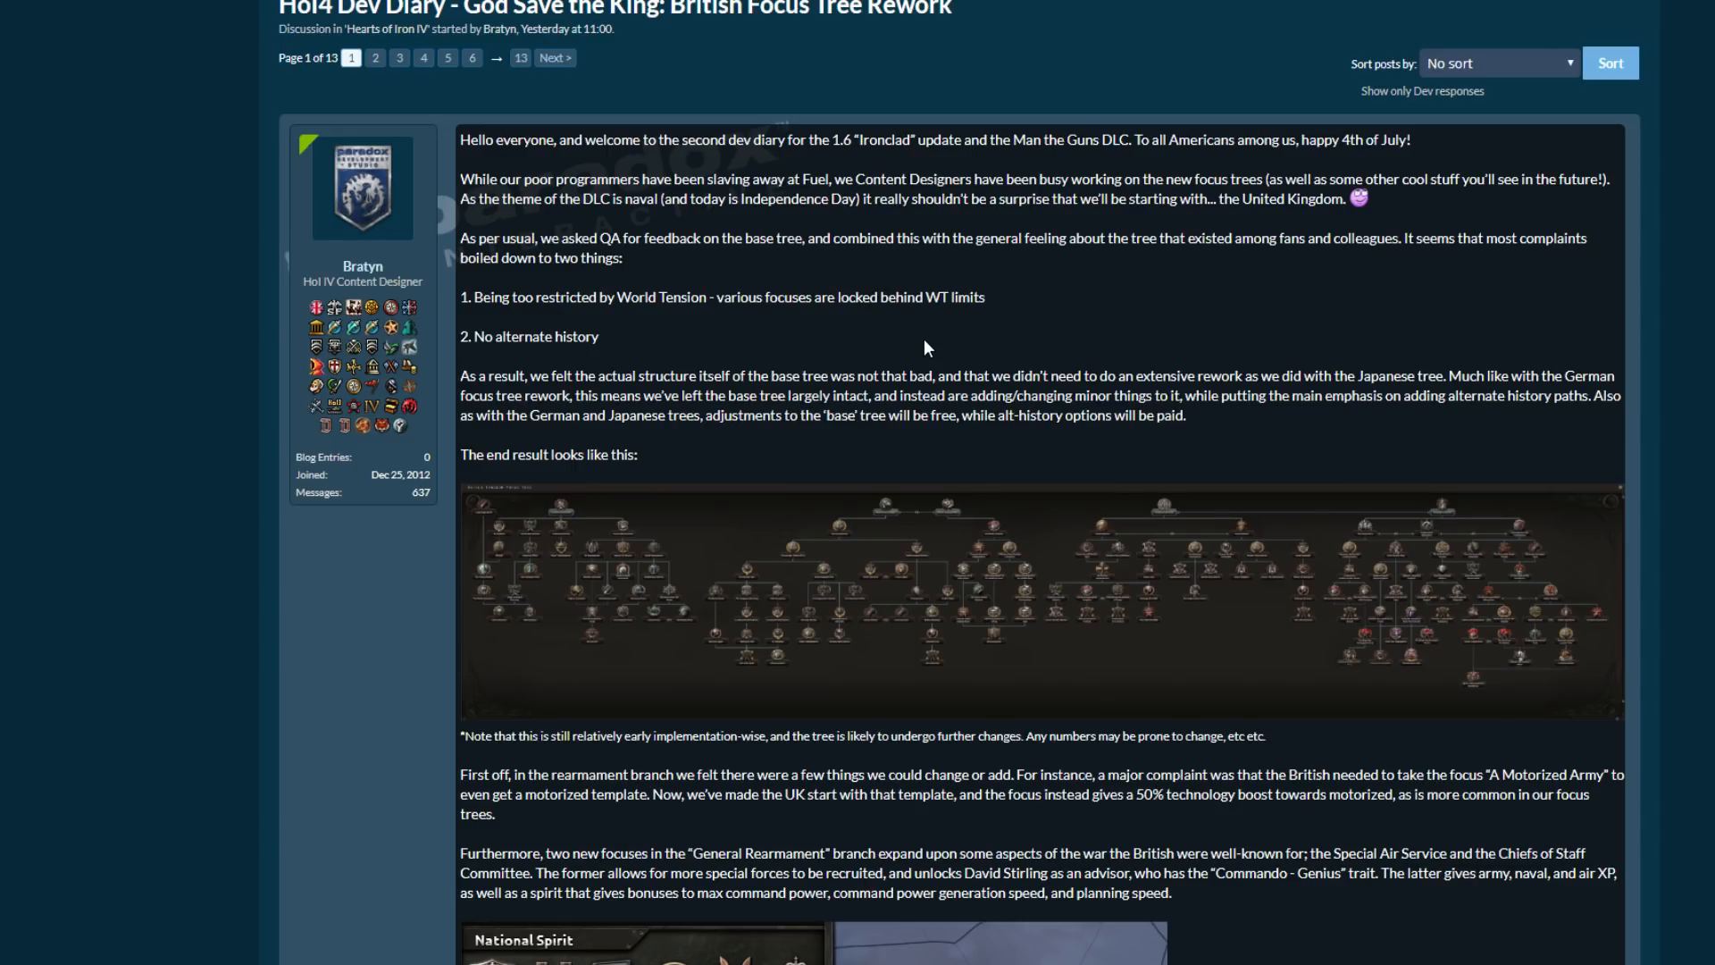
pyautogui.moveTo(935, 354)
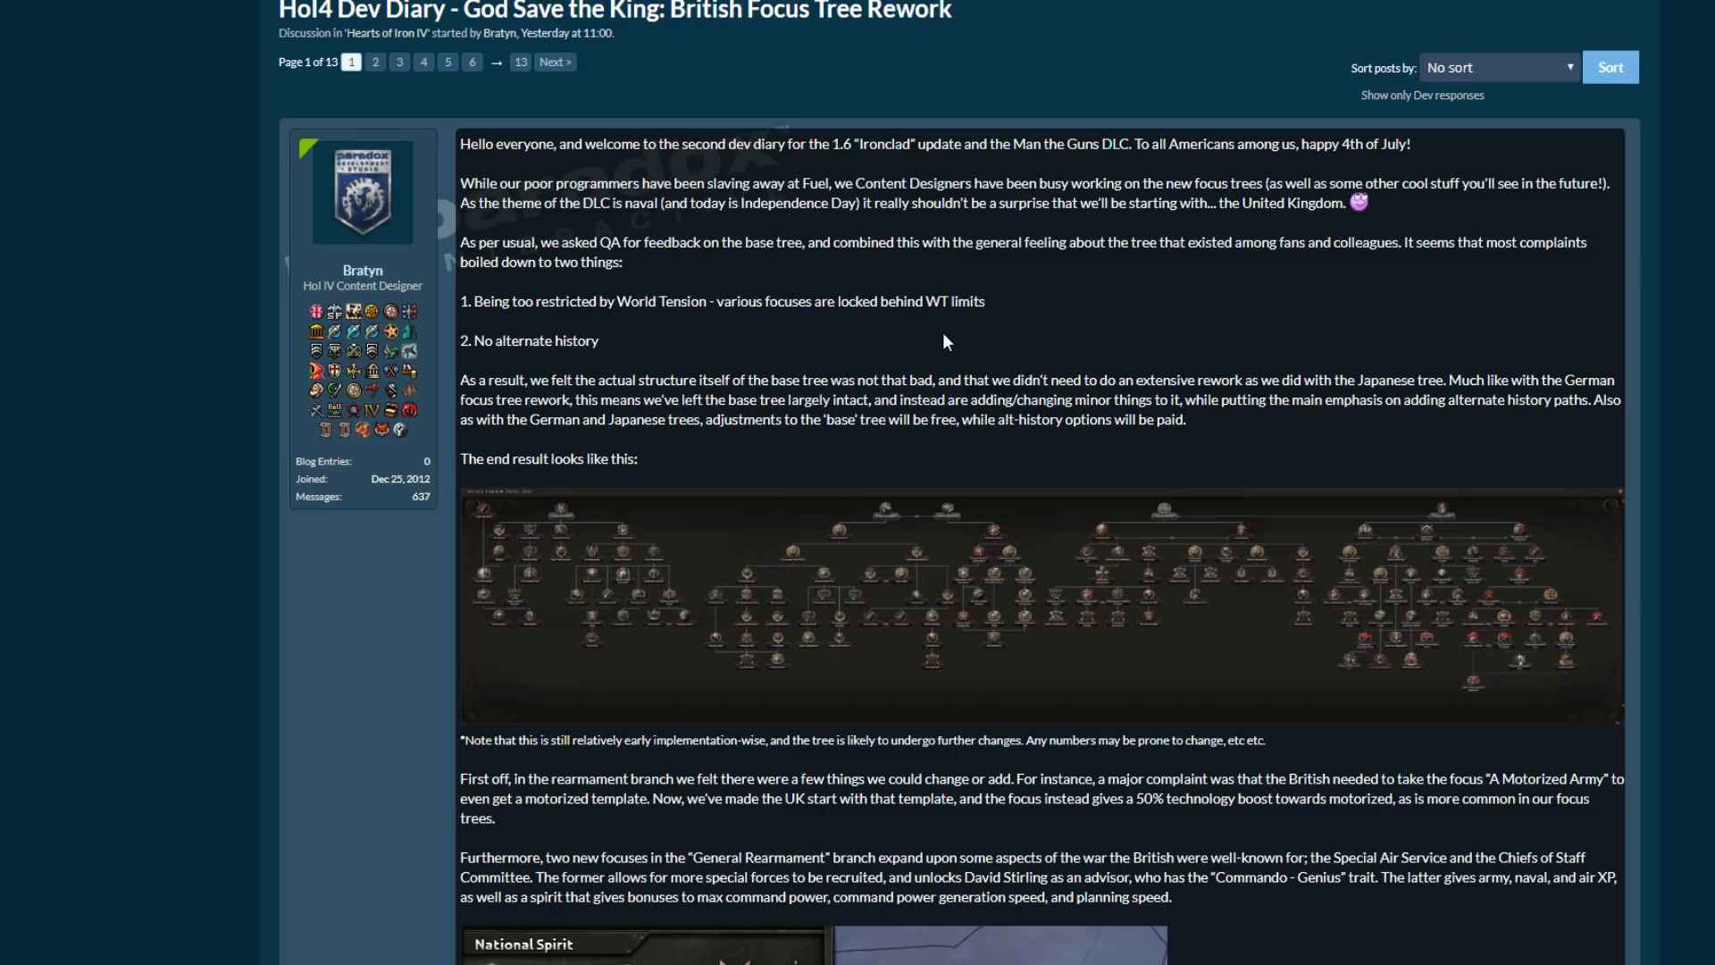
pyautogui.moveTo(1694, 377)
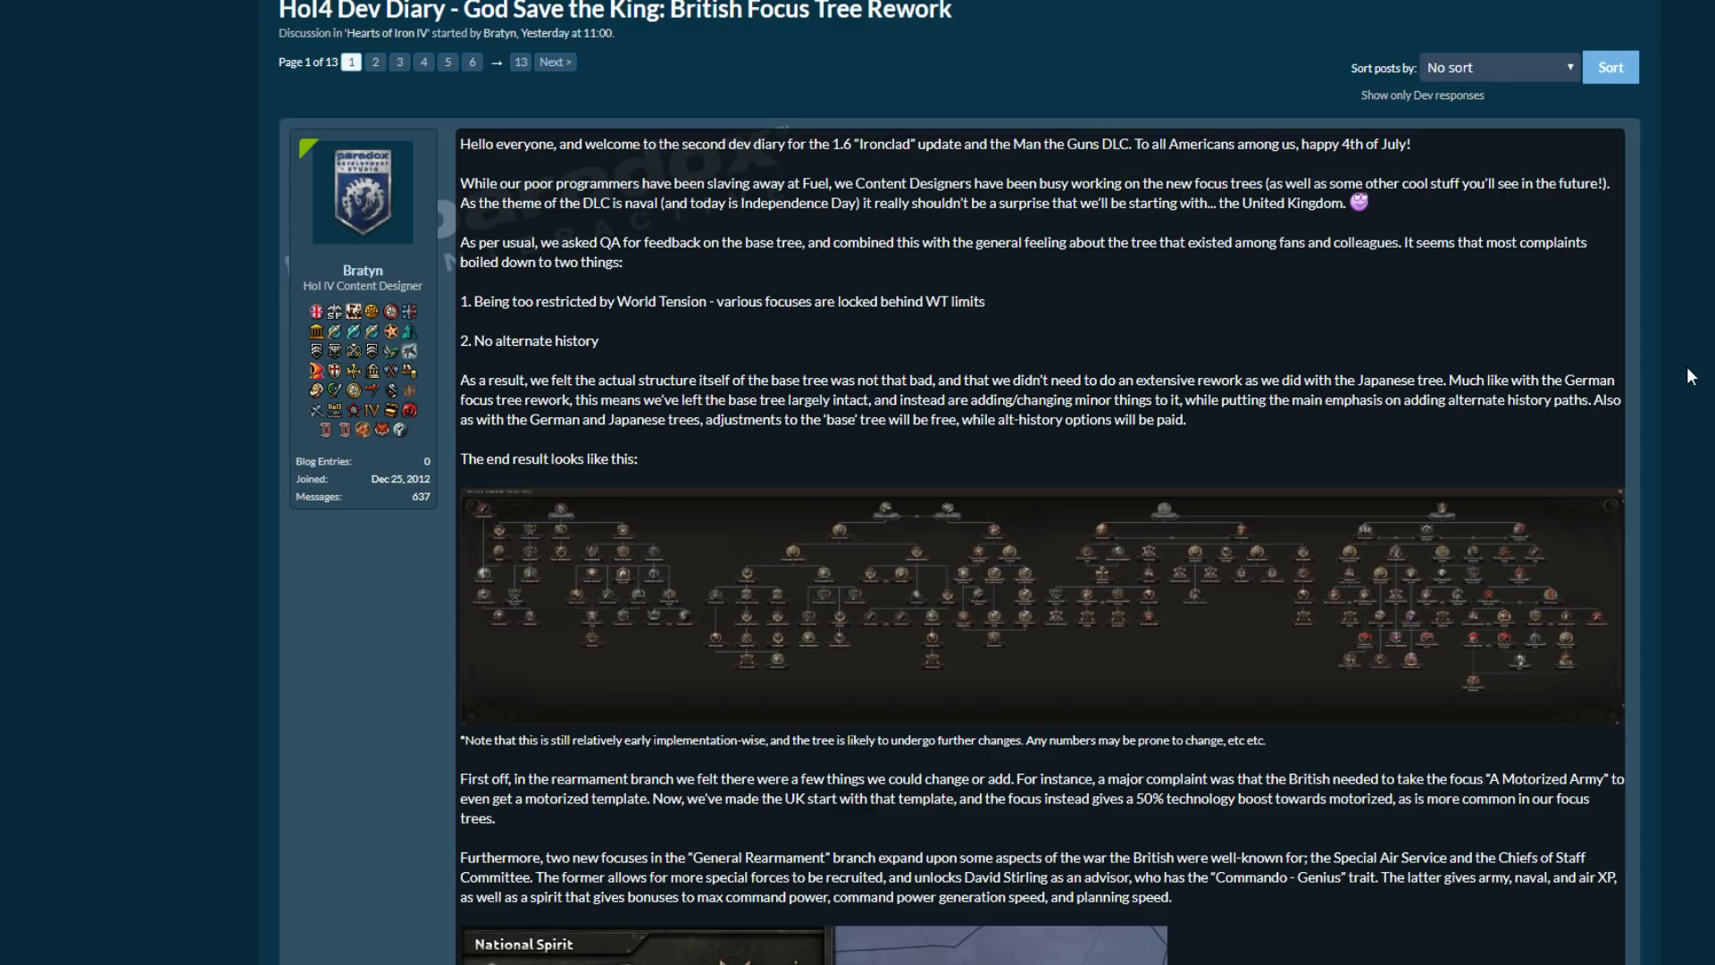
pyautogui.scroll(-3)
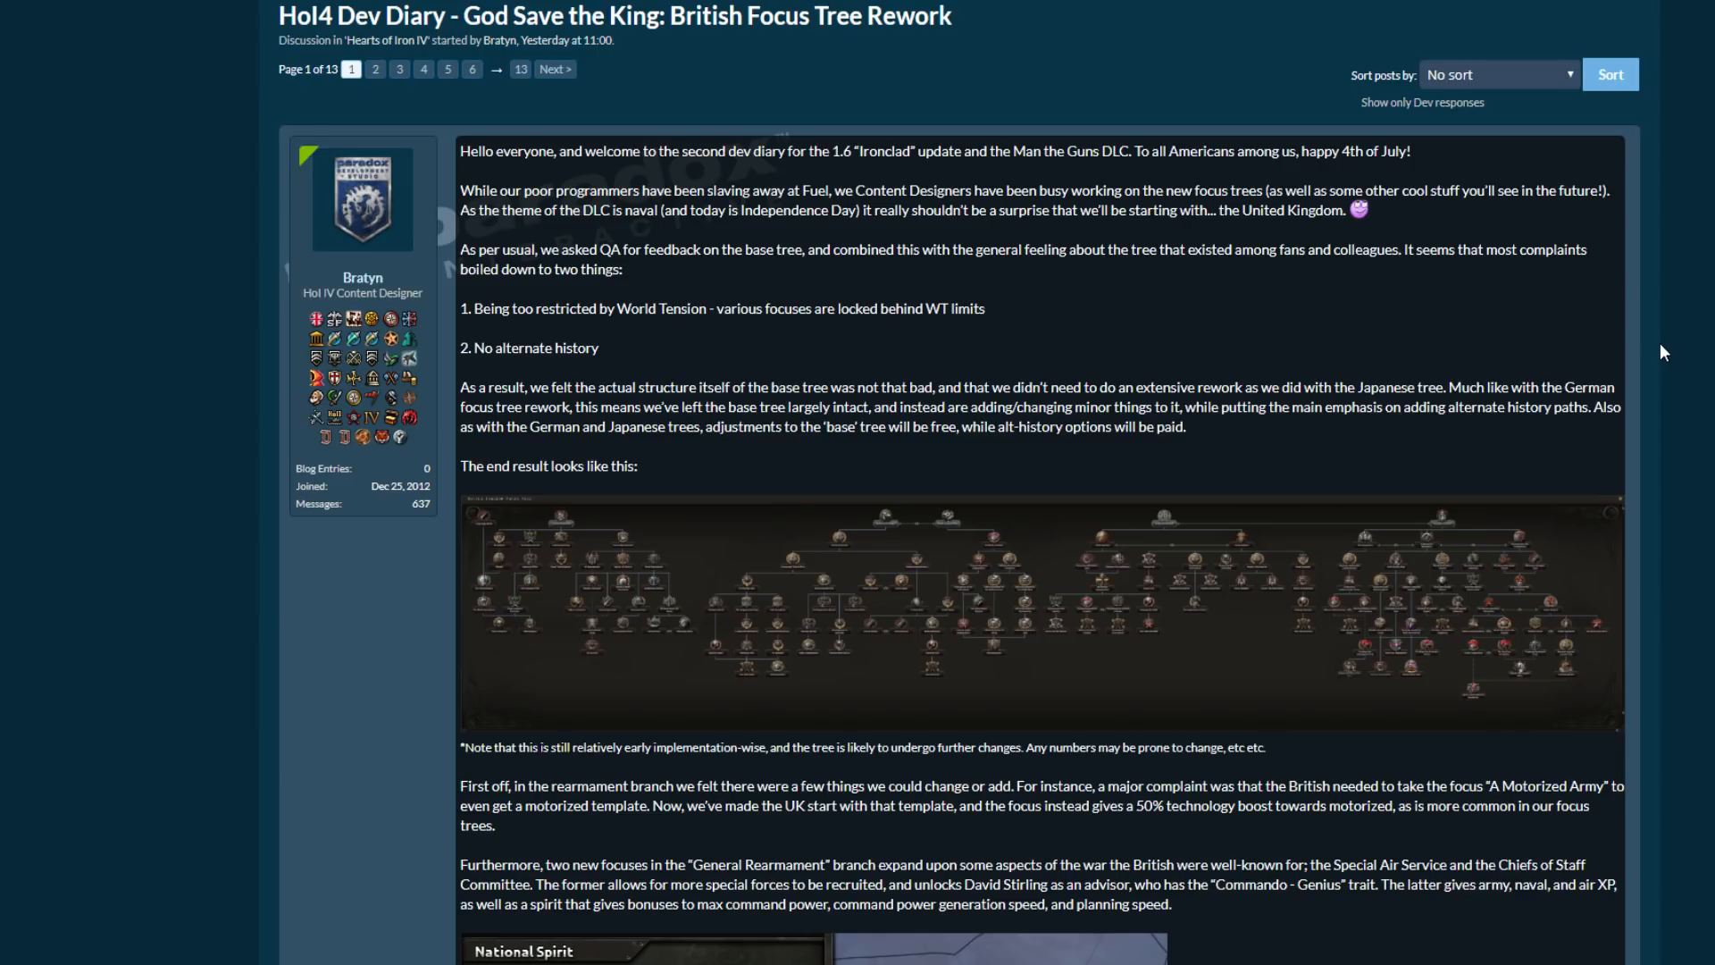
pyautogui.scroll(-3)
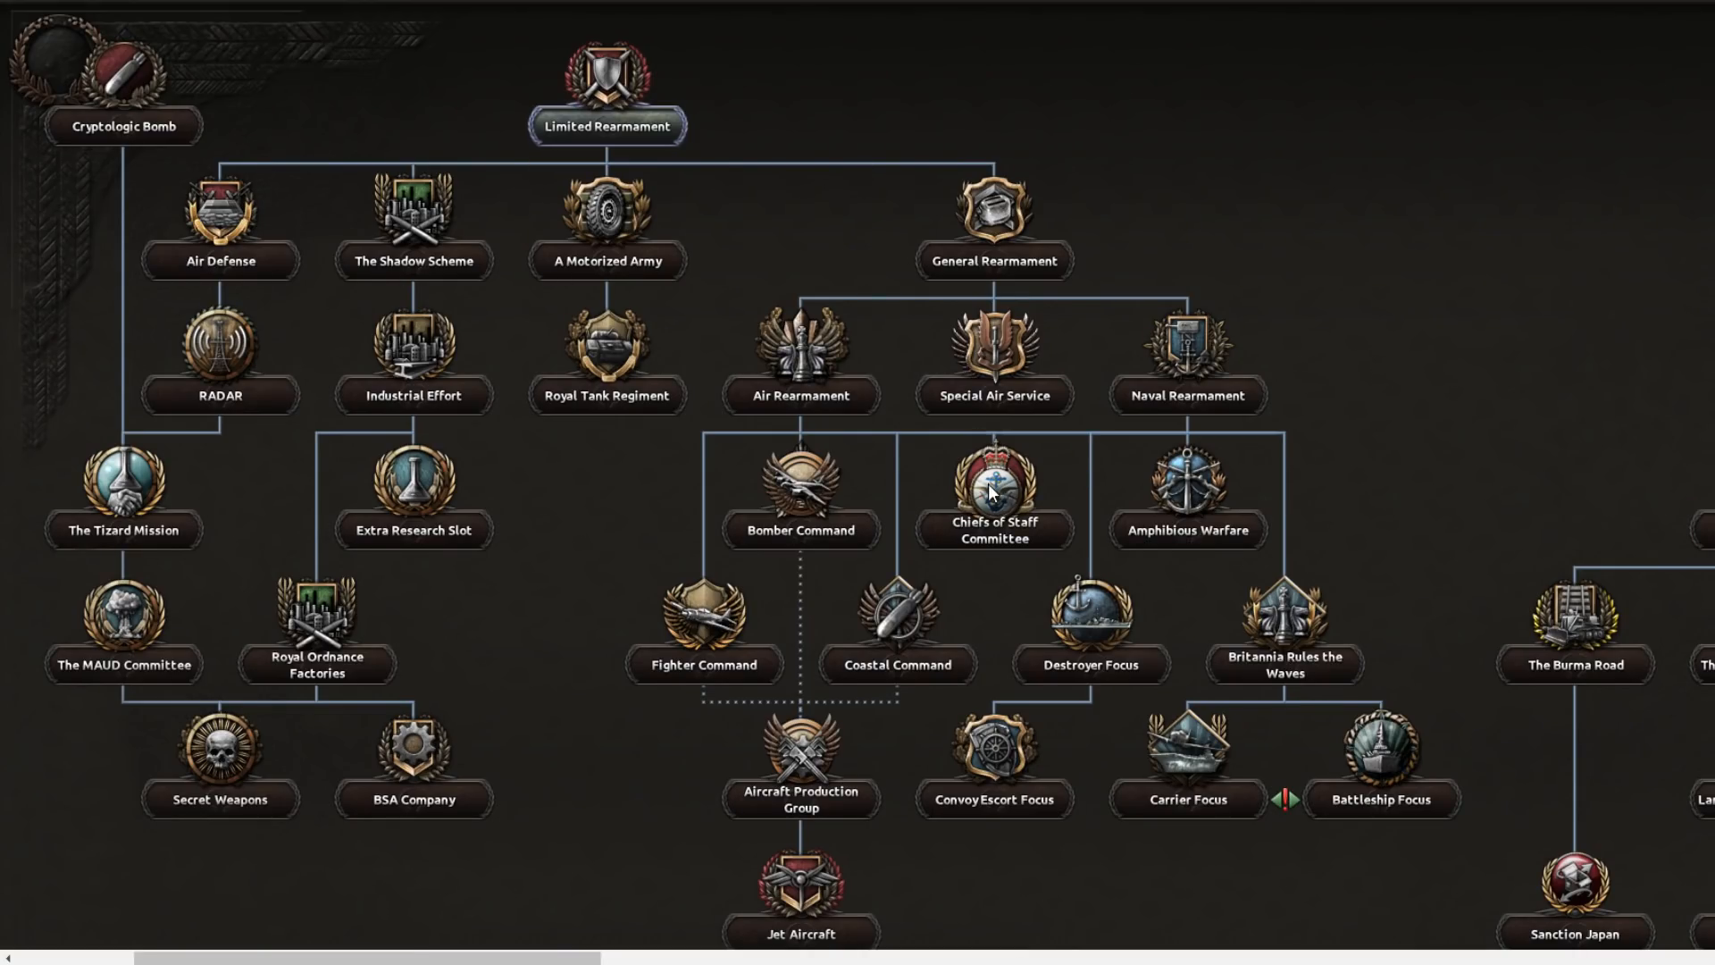
pyautogui.moveTo(995, 405)
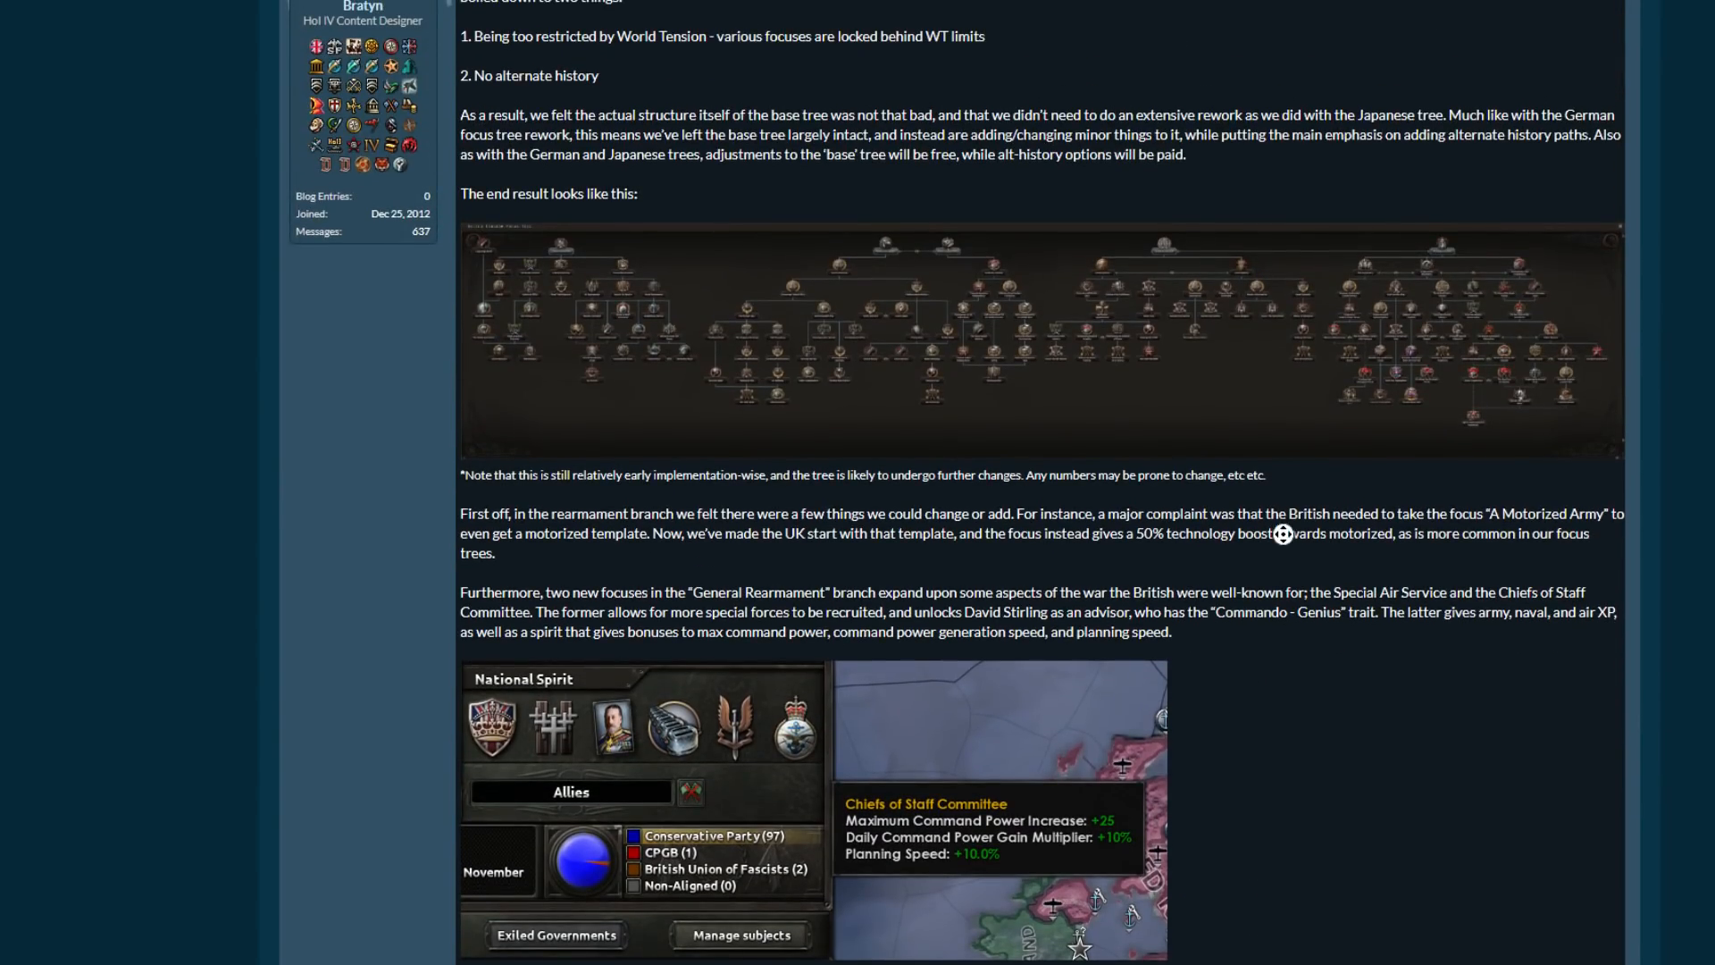
# Scroll around the dev diary's title and opening paragraphs after leaving the full-size image.
pyautogui.scroll(-3)
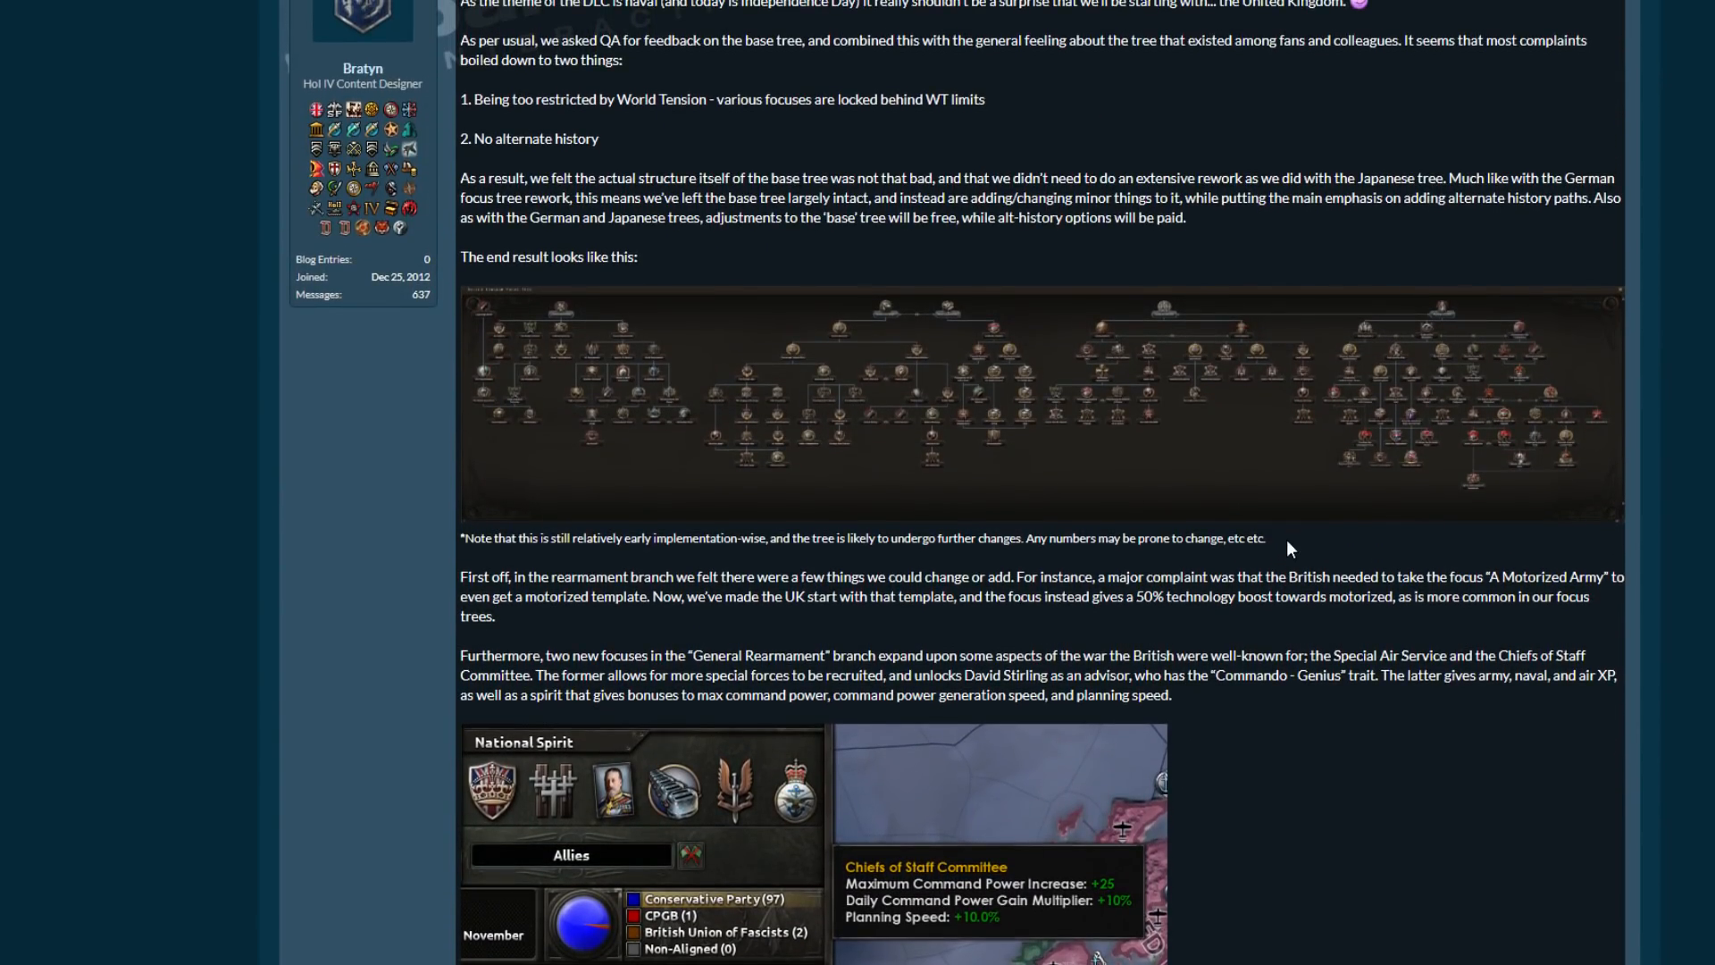
pyautogui.scroll(3)
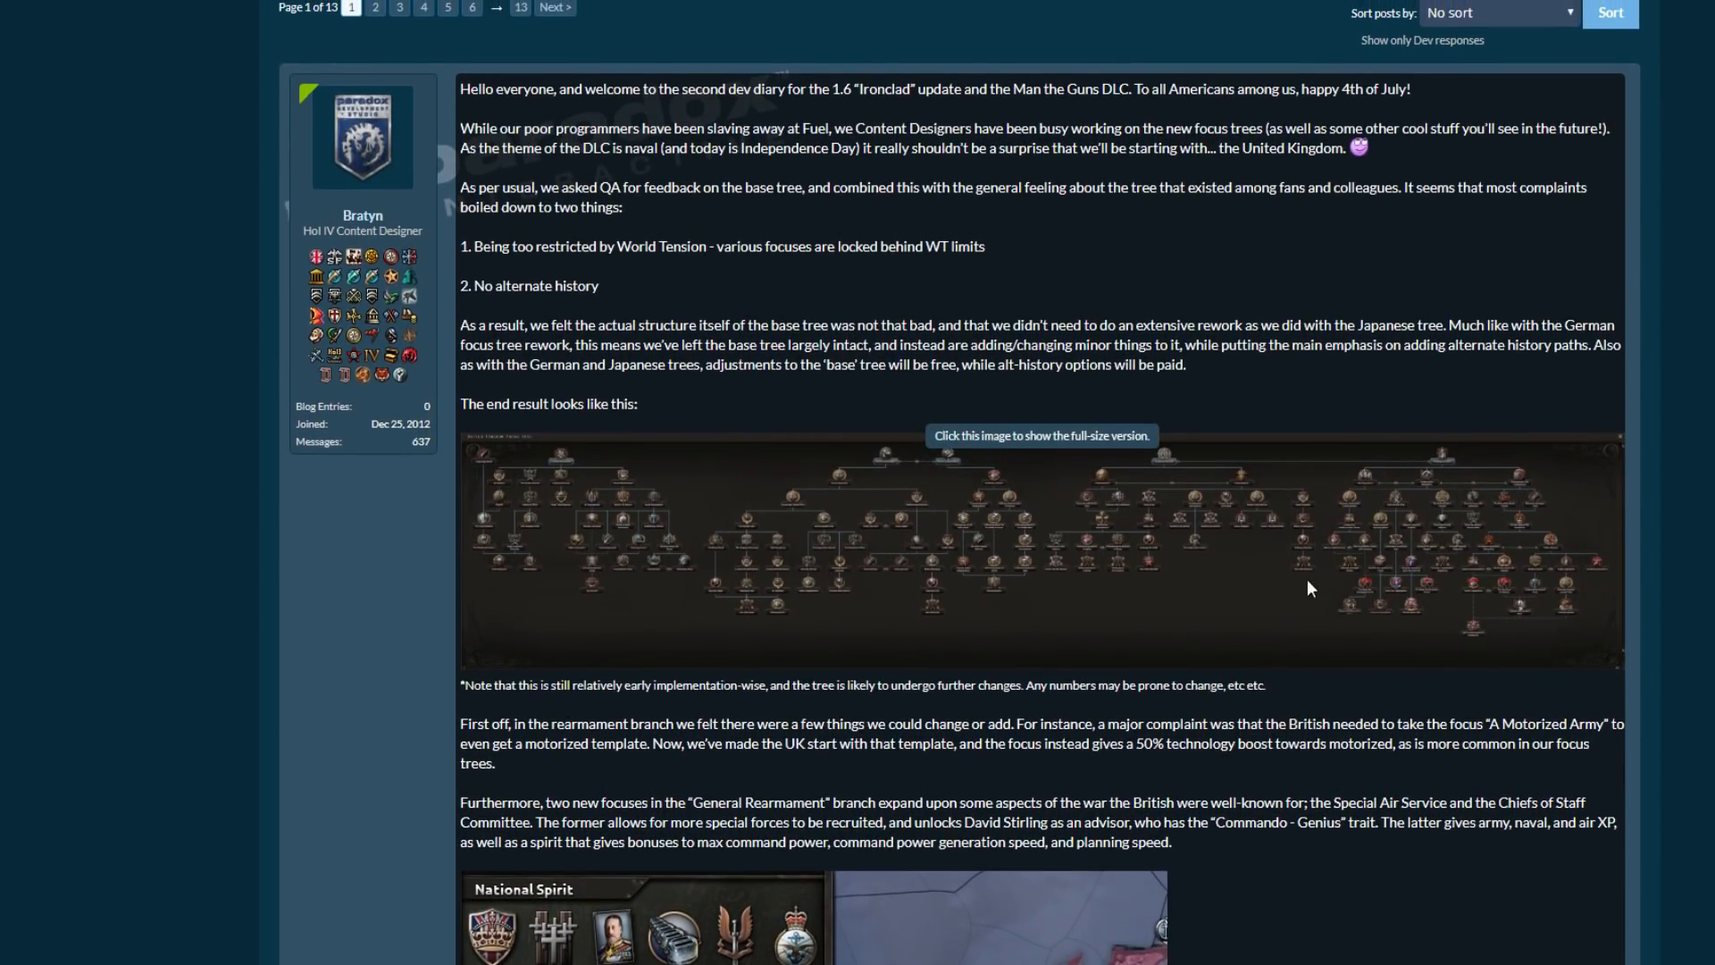
pyautogui.moveTo(1321, 388)
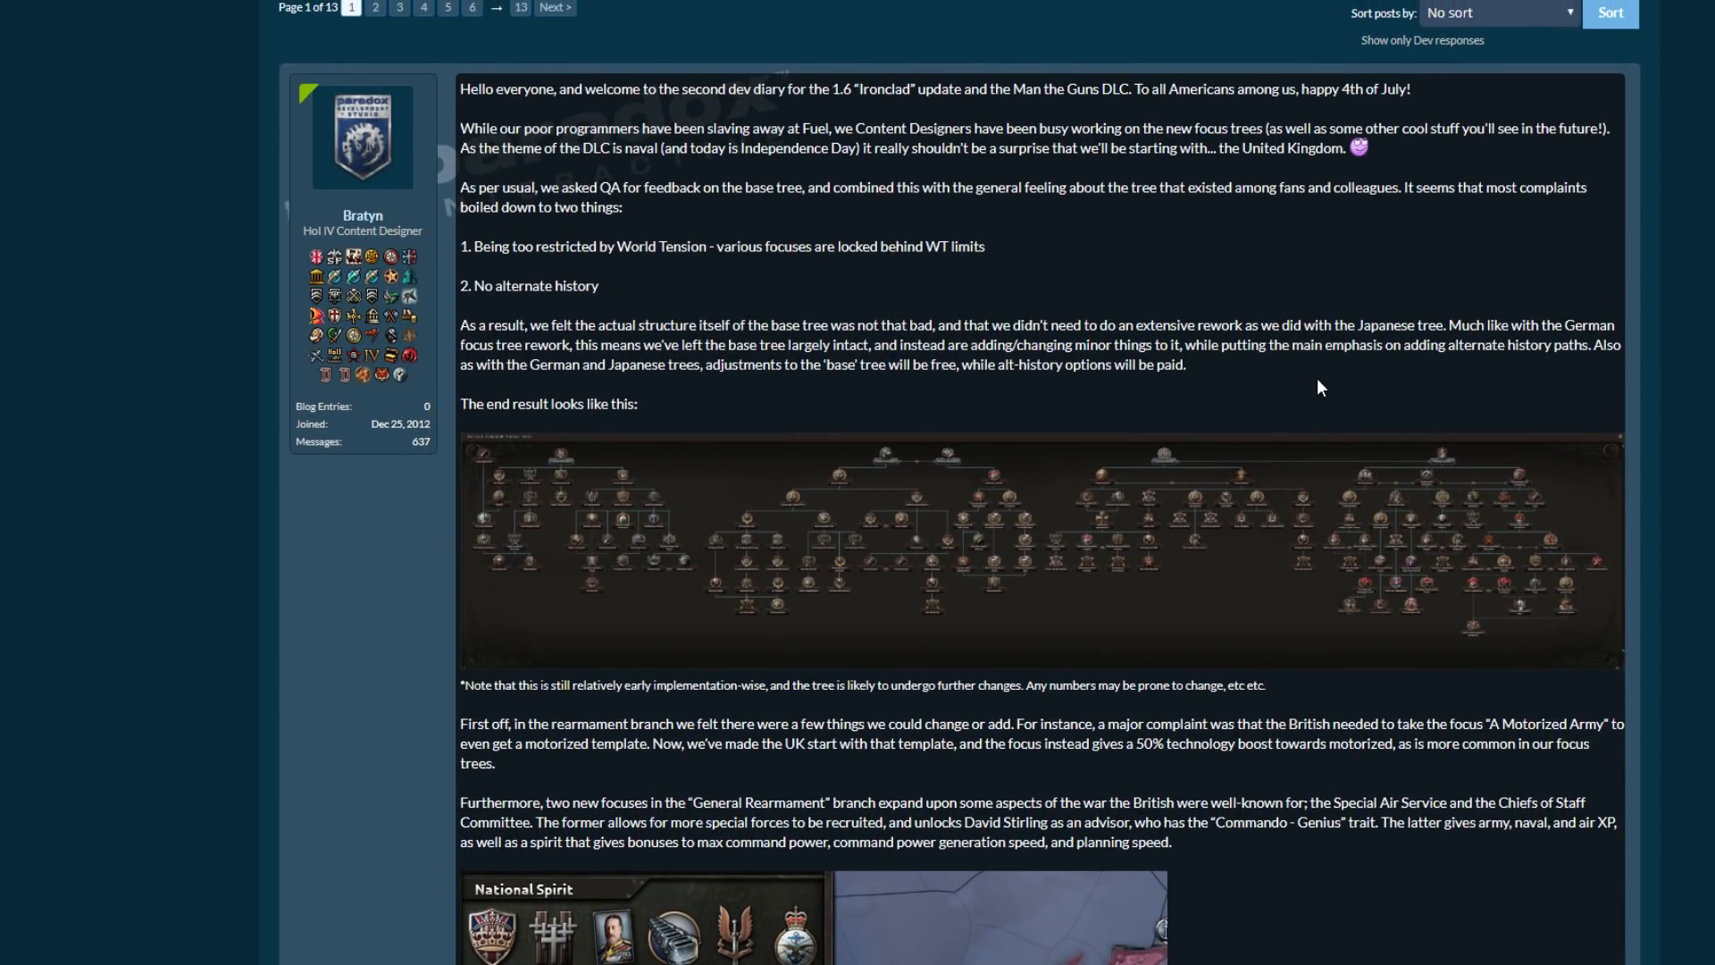
pyautogui.moveTo(1314, 398)
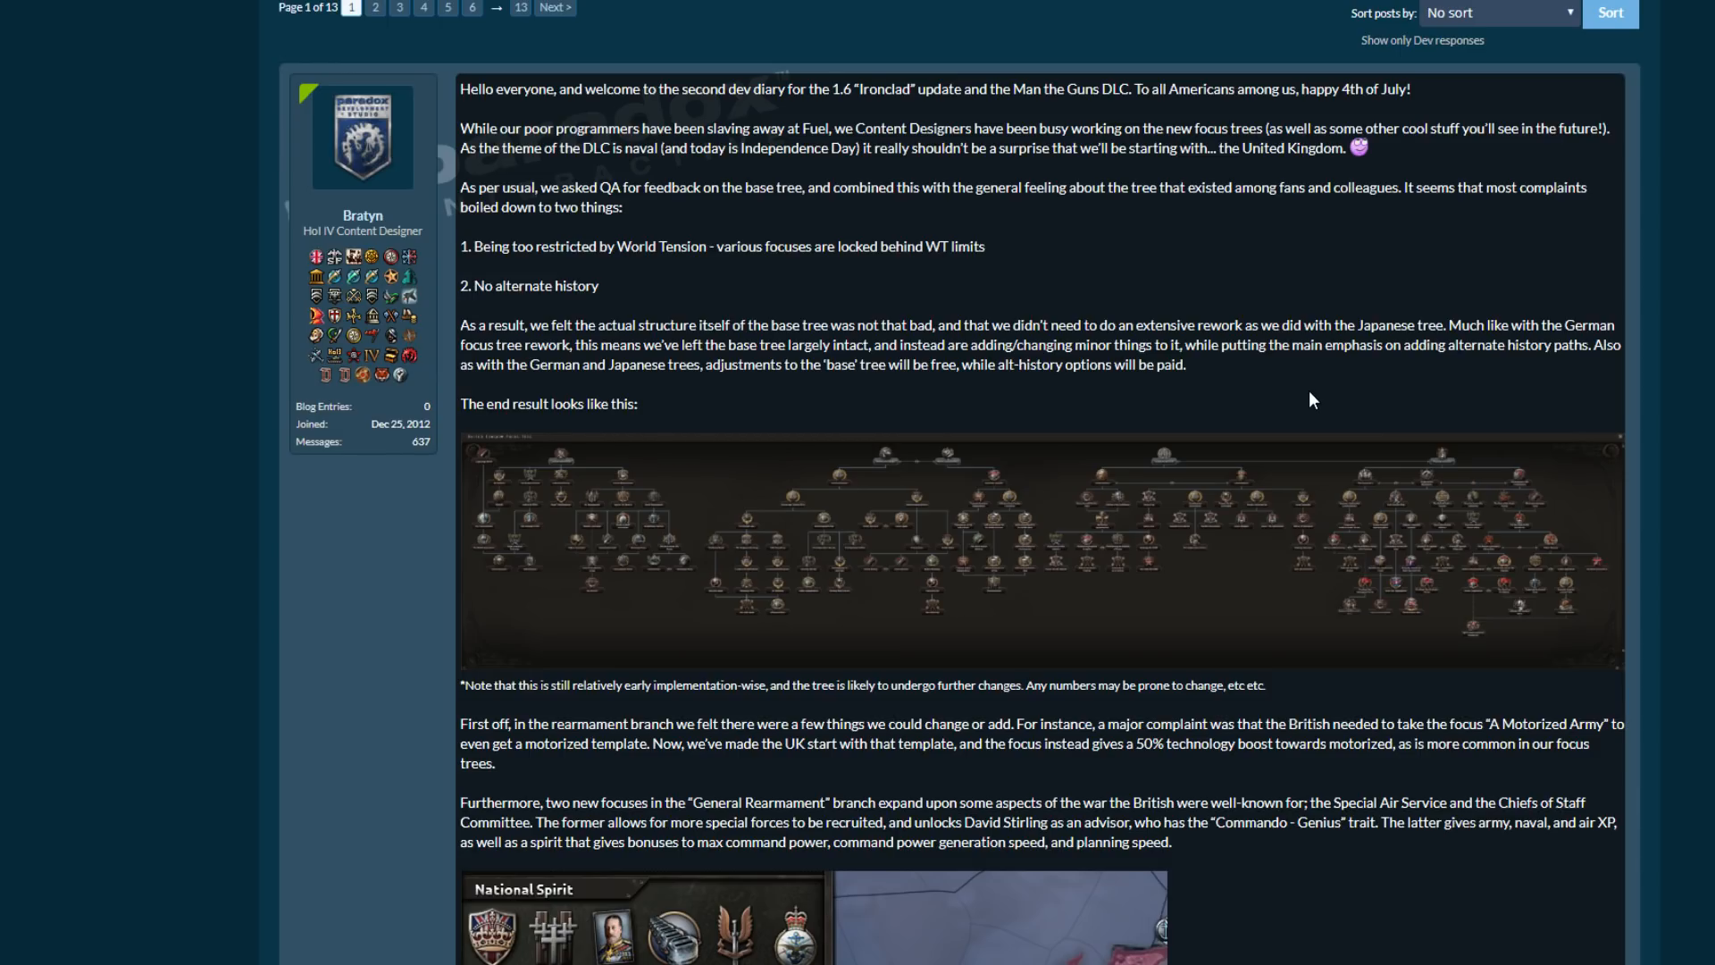
pyautogui.scroll(-3)
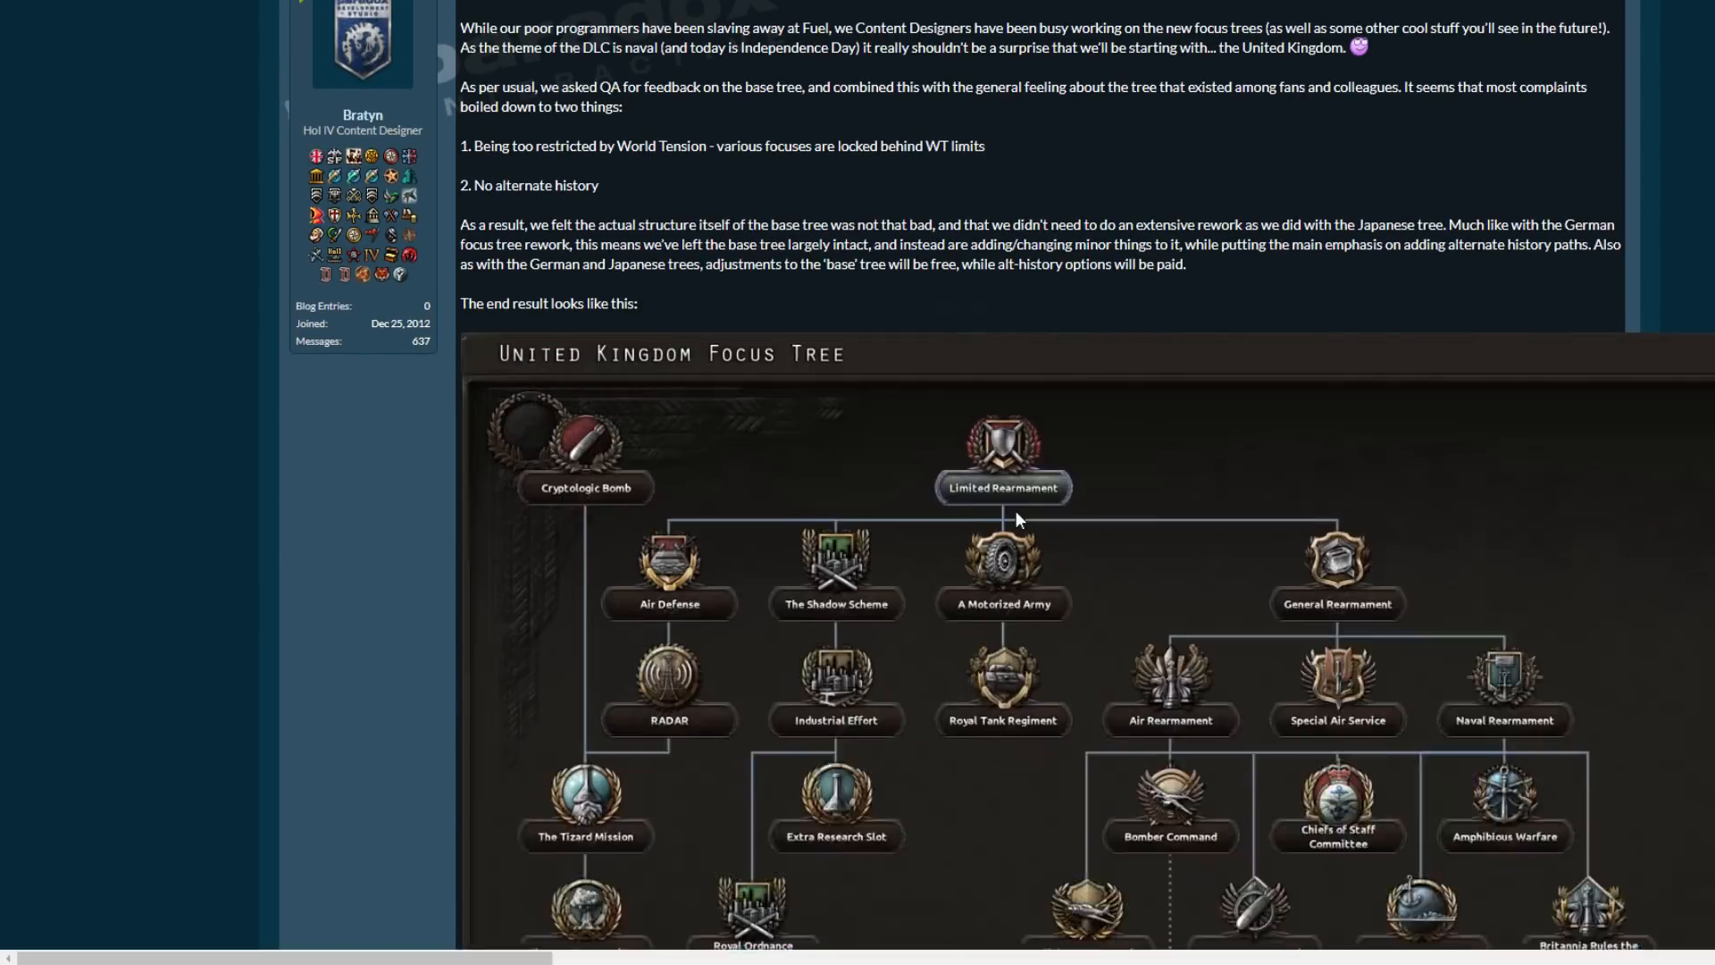
pyautogui.scroll(-3)
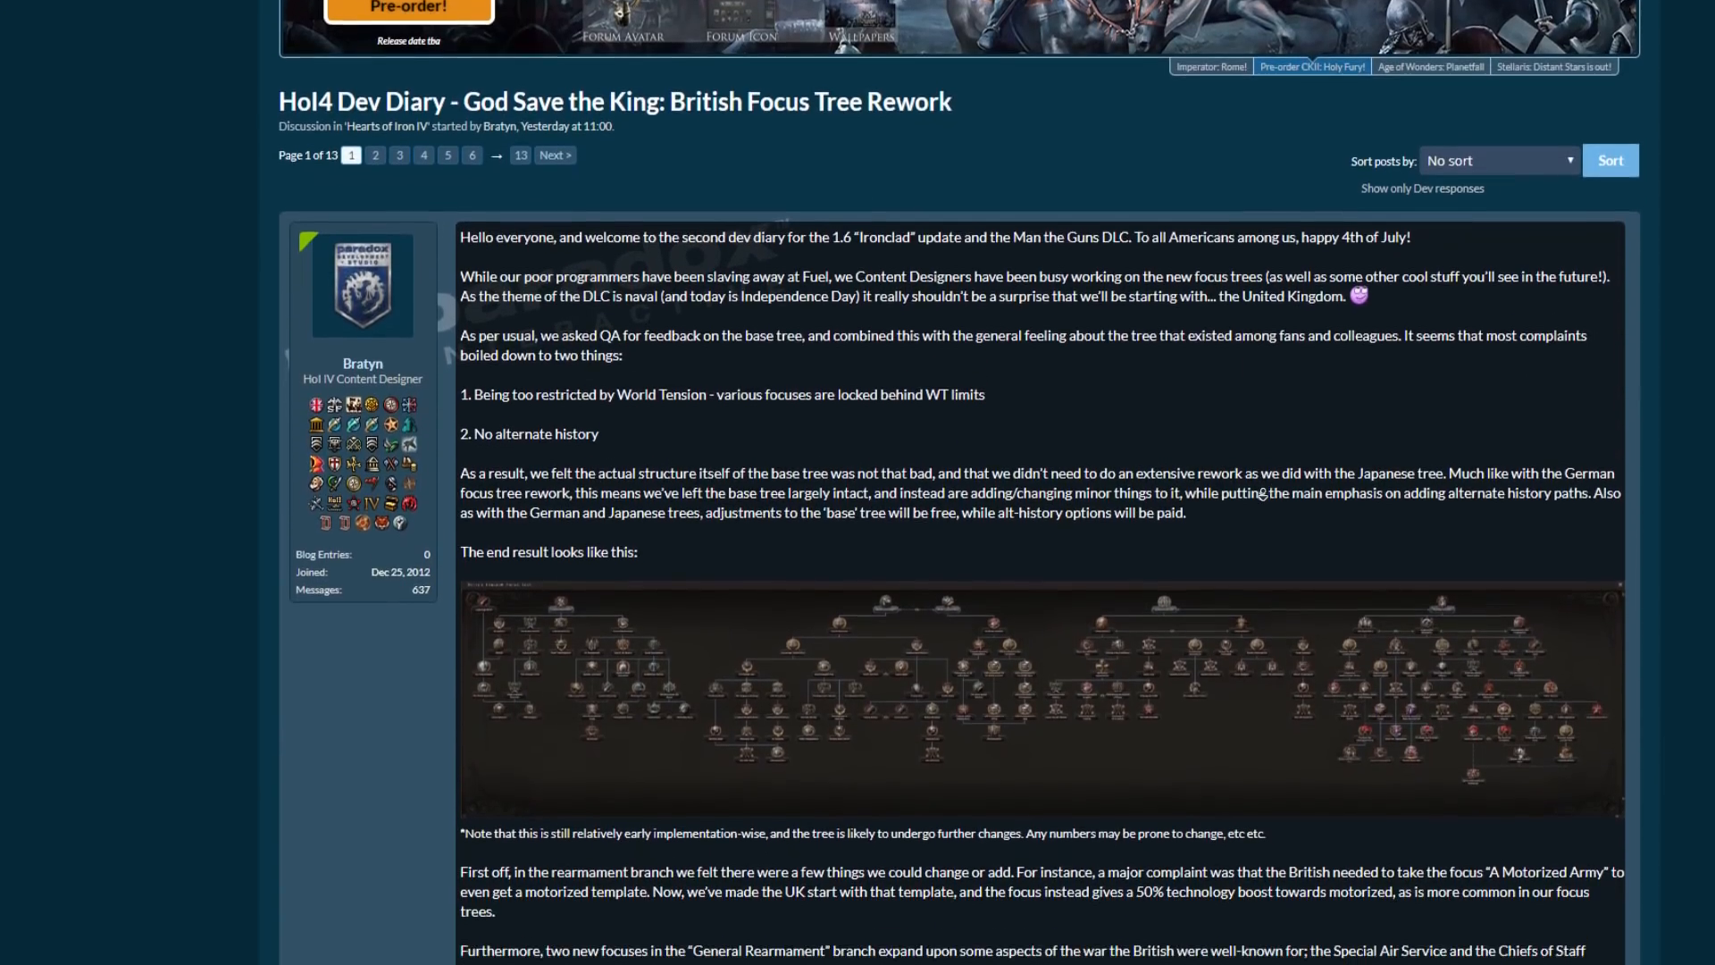
pyautogui.scroll(-3)
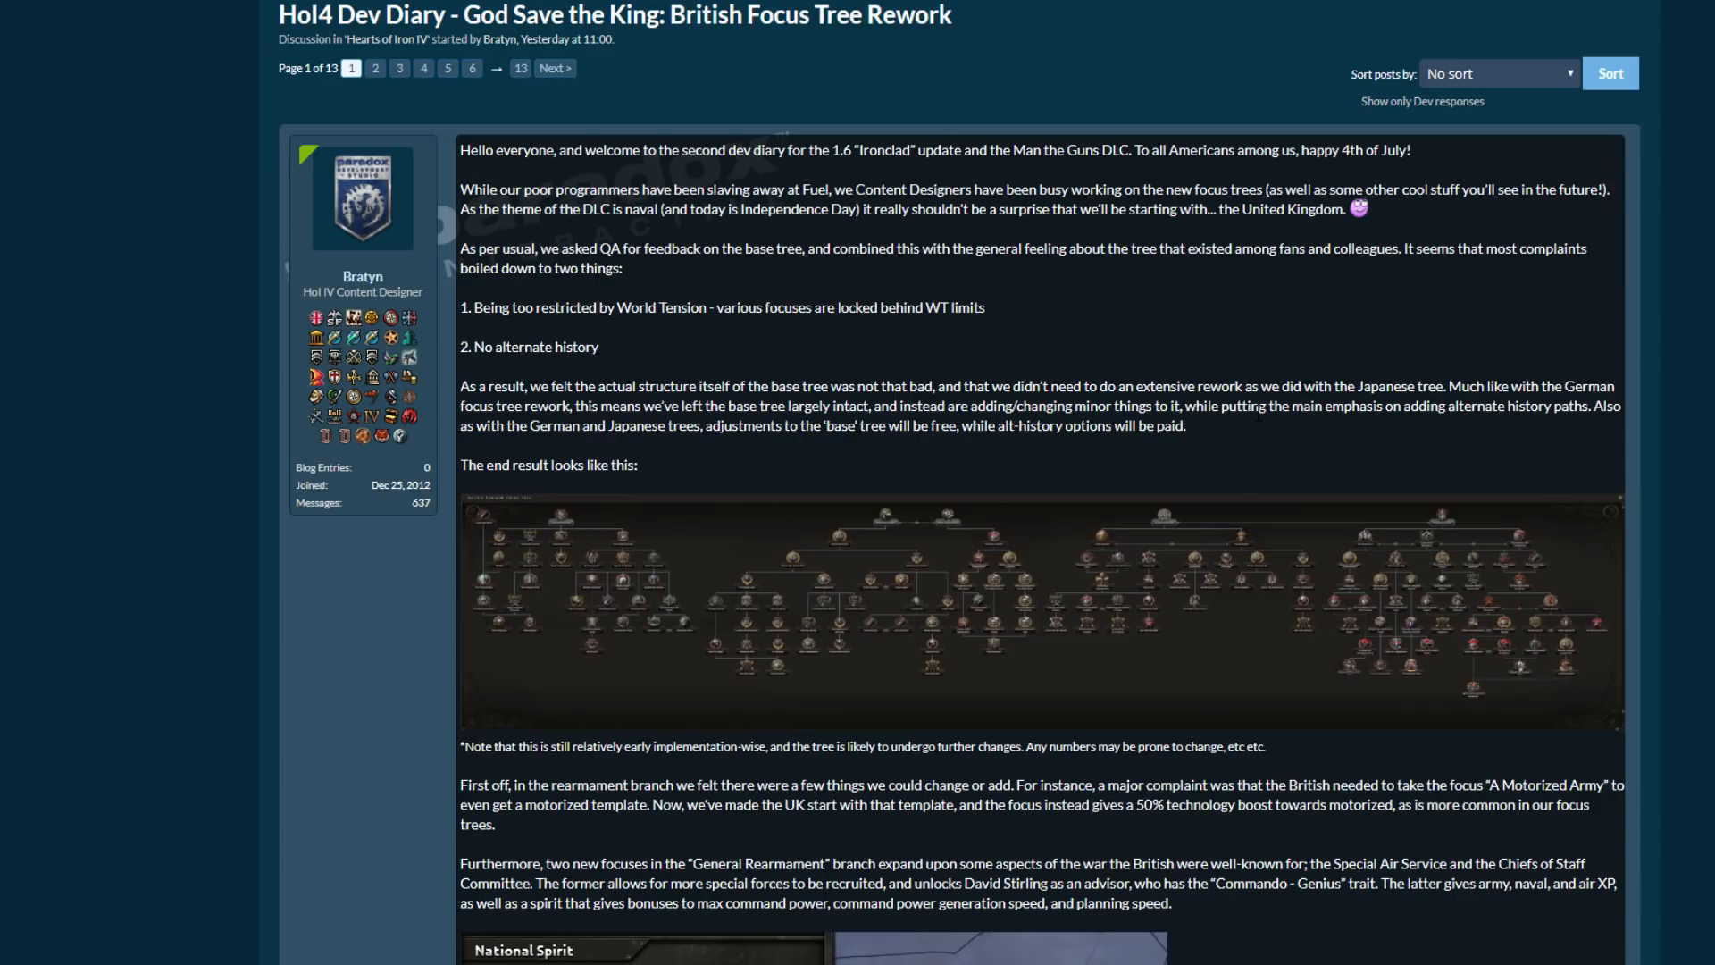
pyautogui.moveTo(1192, 372)
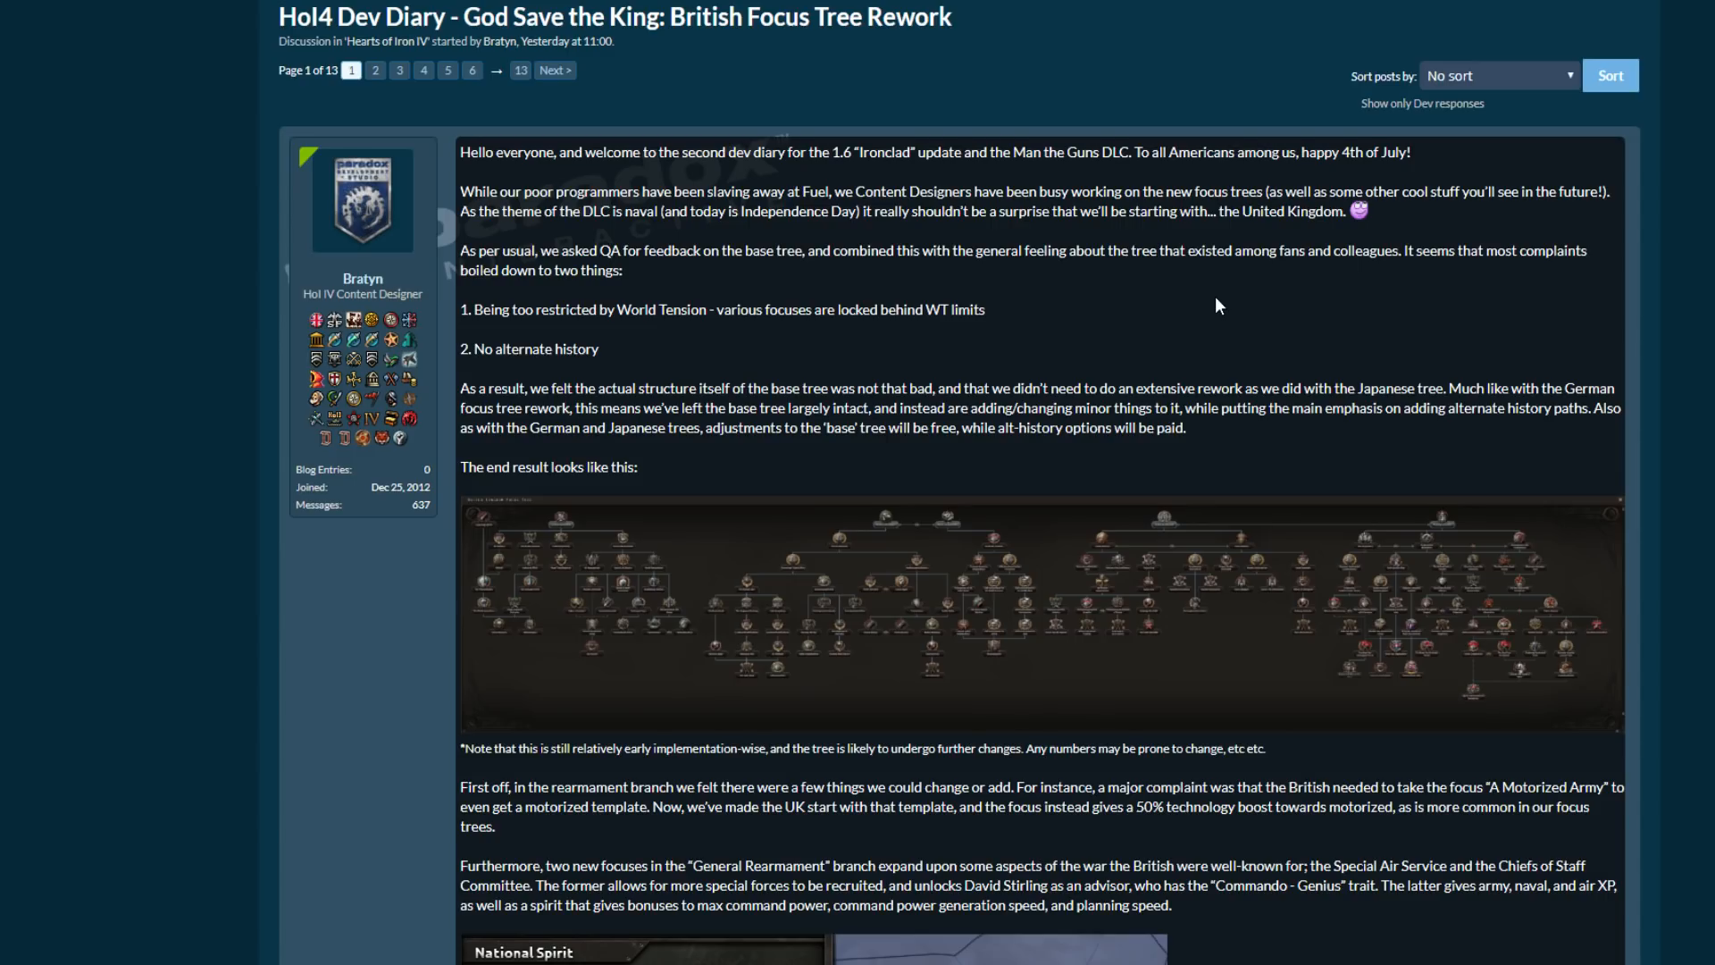
pyautogui.scroll(-3)
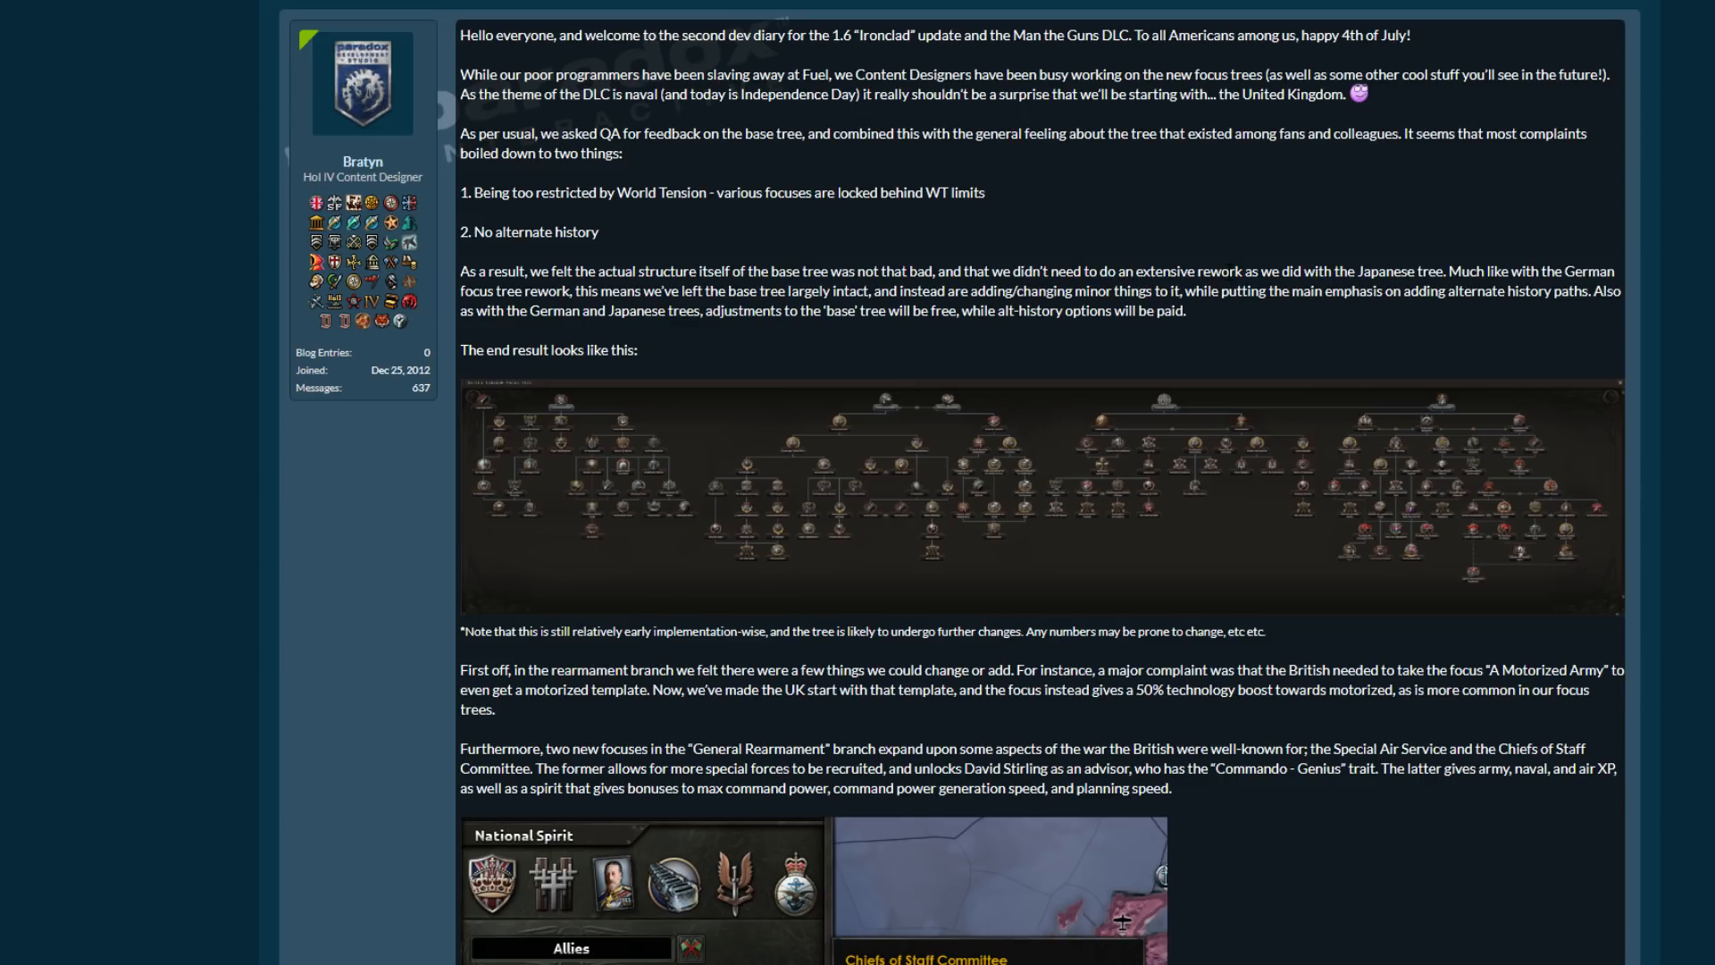
pyautogui.moveTo(1201, 247)
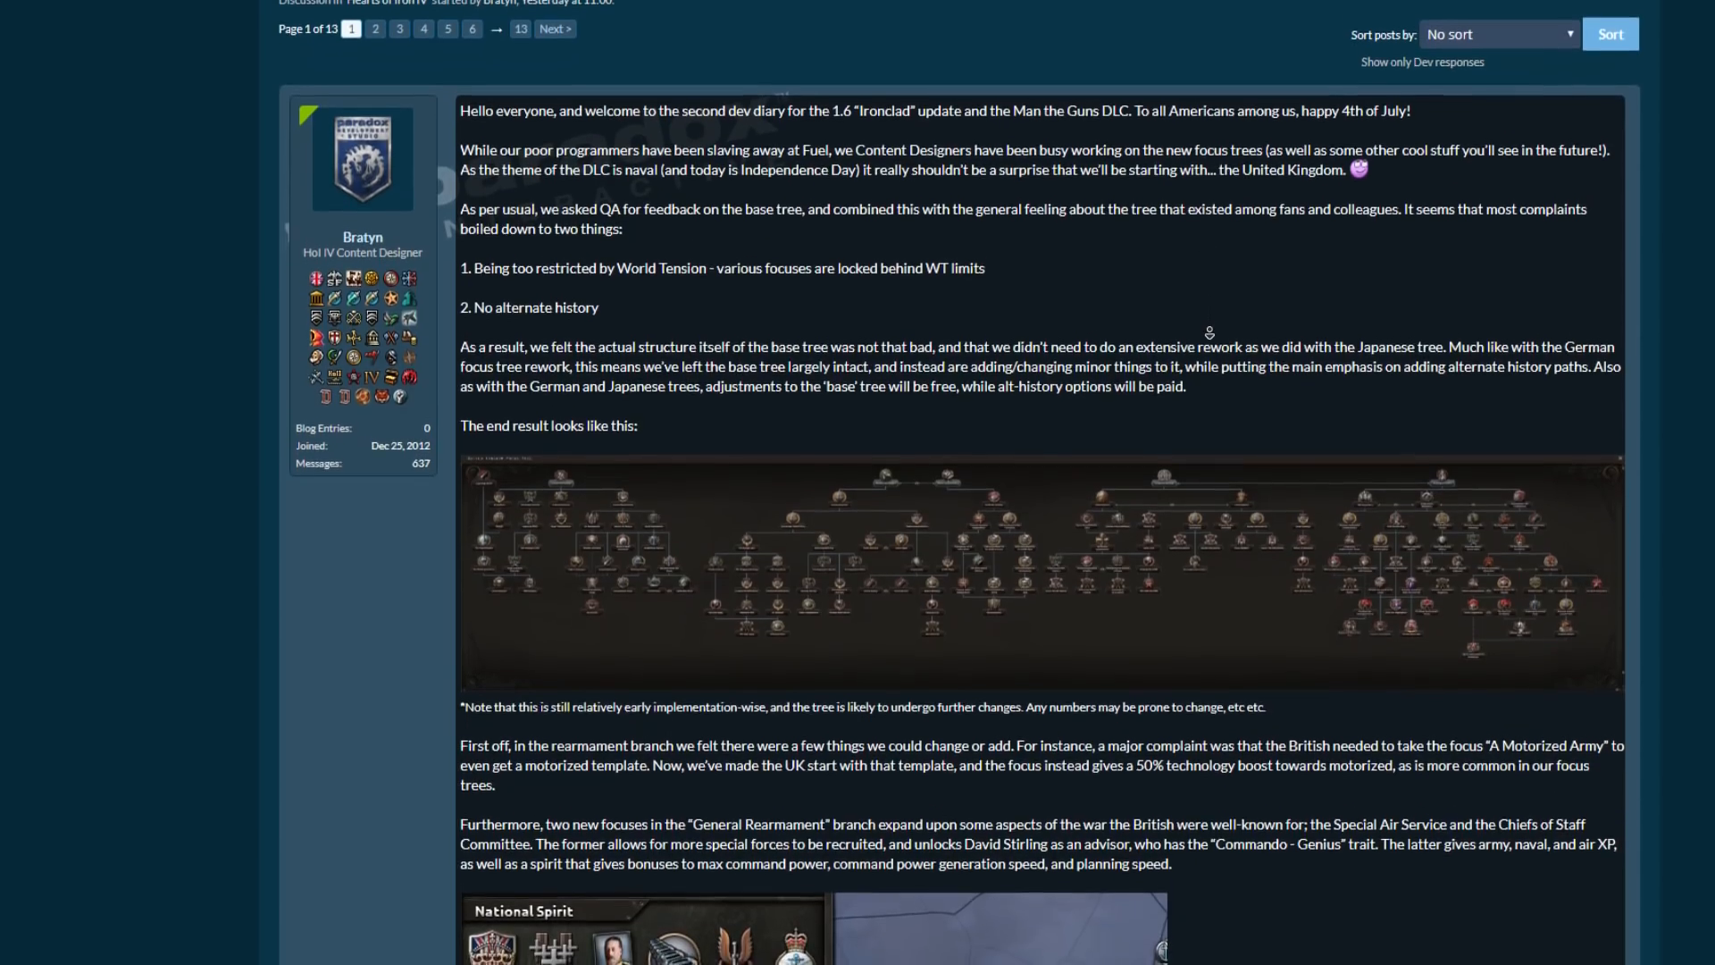
pyautogui.scroll(-3)
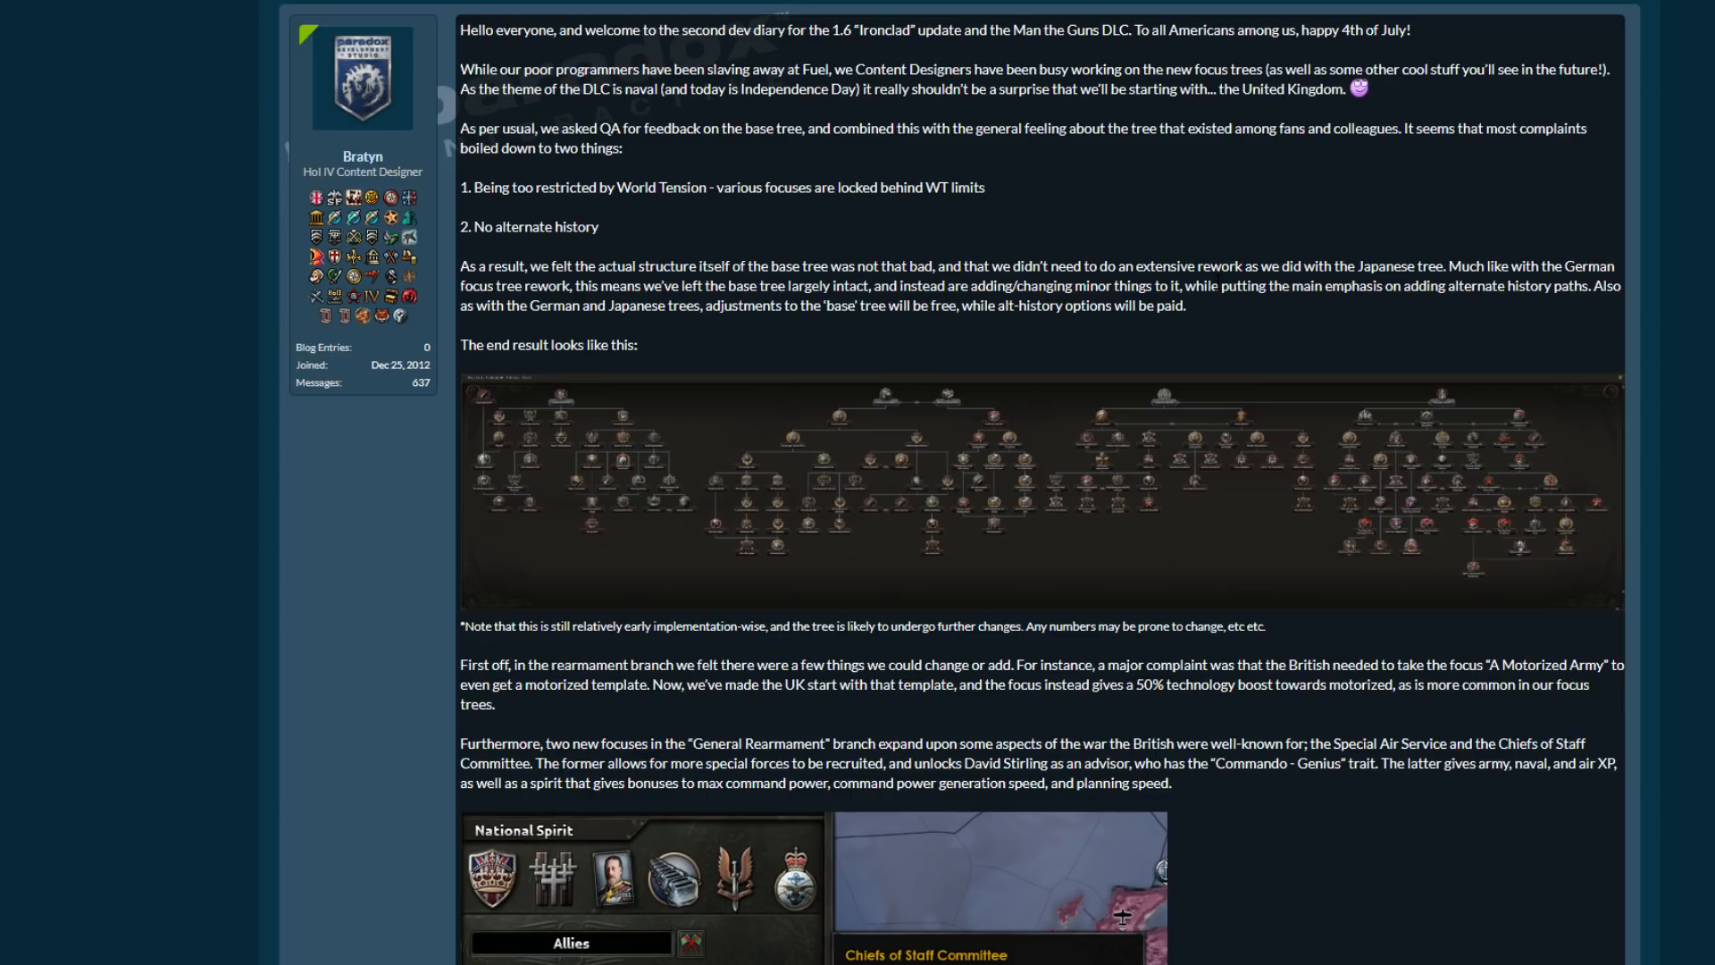
pyautogui.moveTo(886, 413)
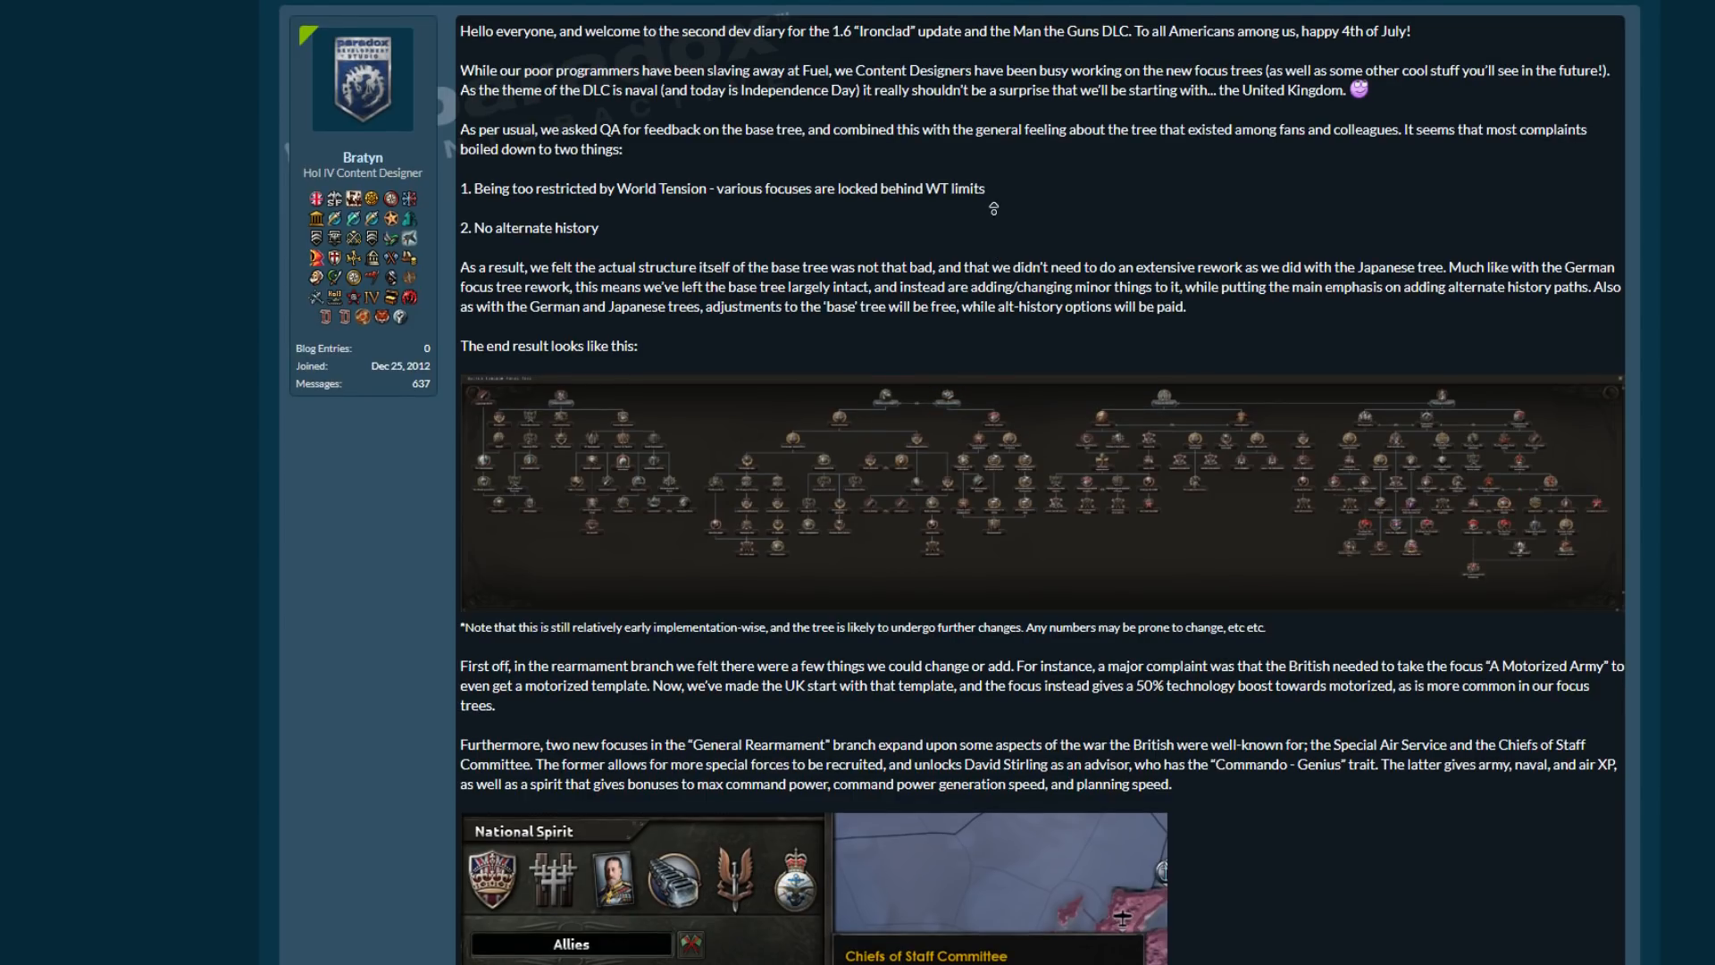
pyautogui.scroll(-3)
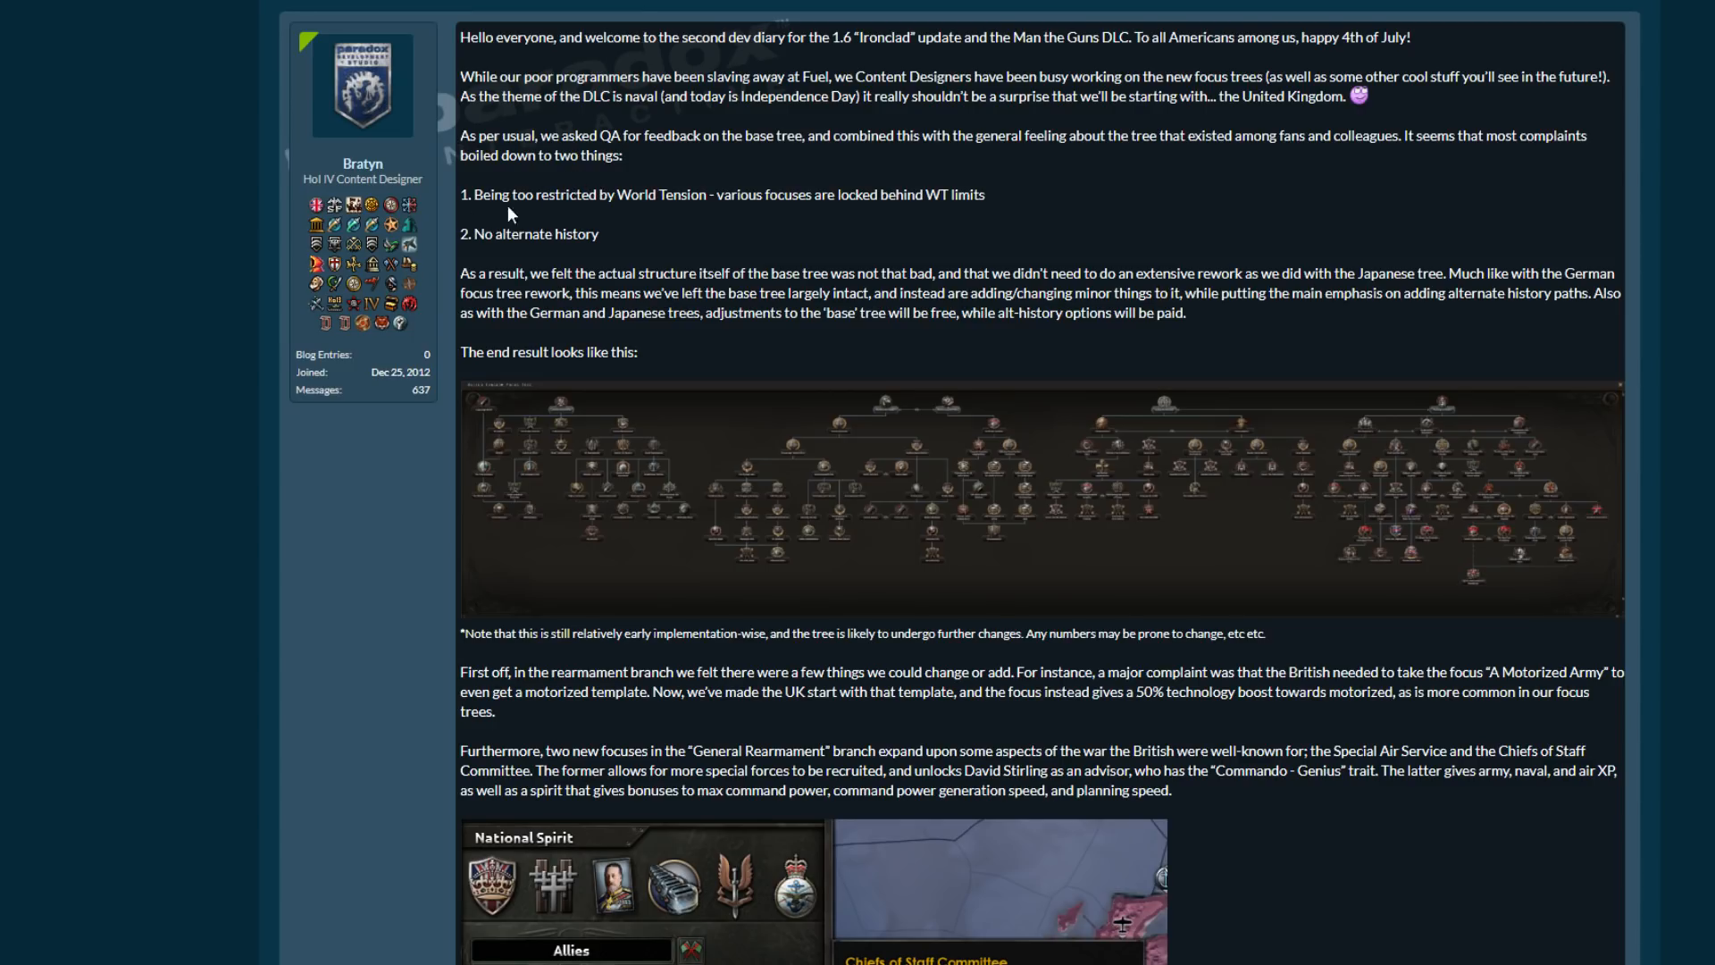
# View the full-size United Kingdom focus tree around the Steady As She Goes and Home Defense branches.
pyautogui.moveTo(599, 193); pyautogui.dragTo(985, 193)
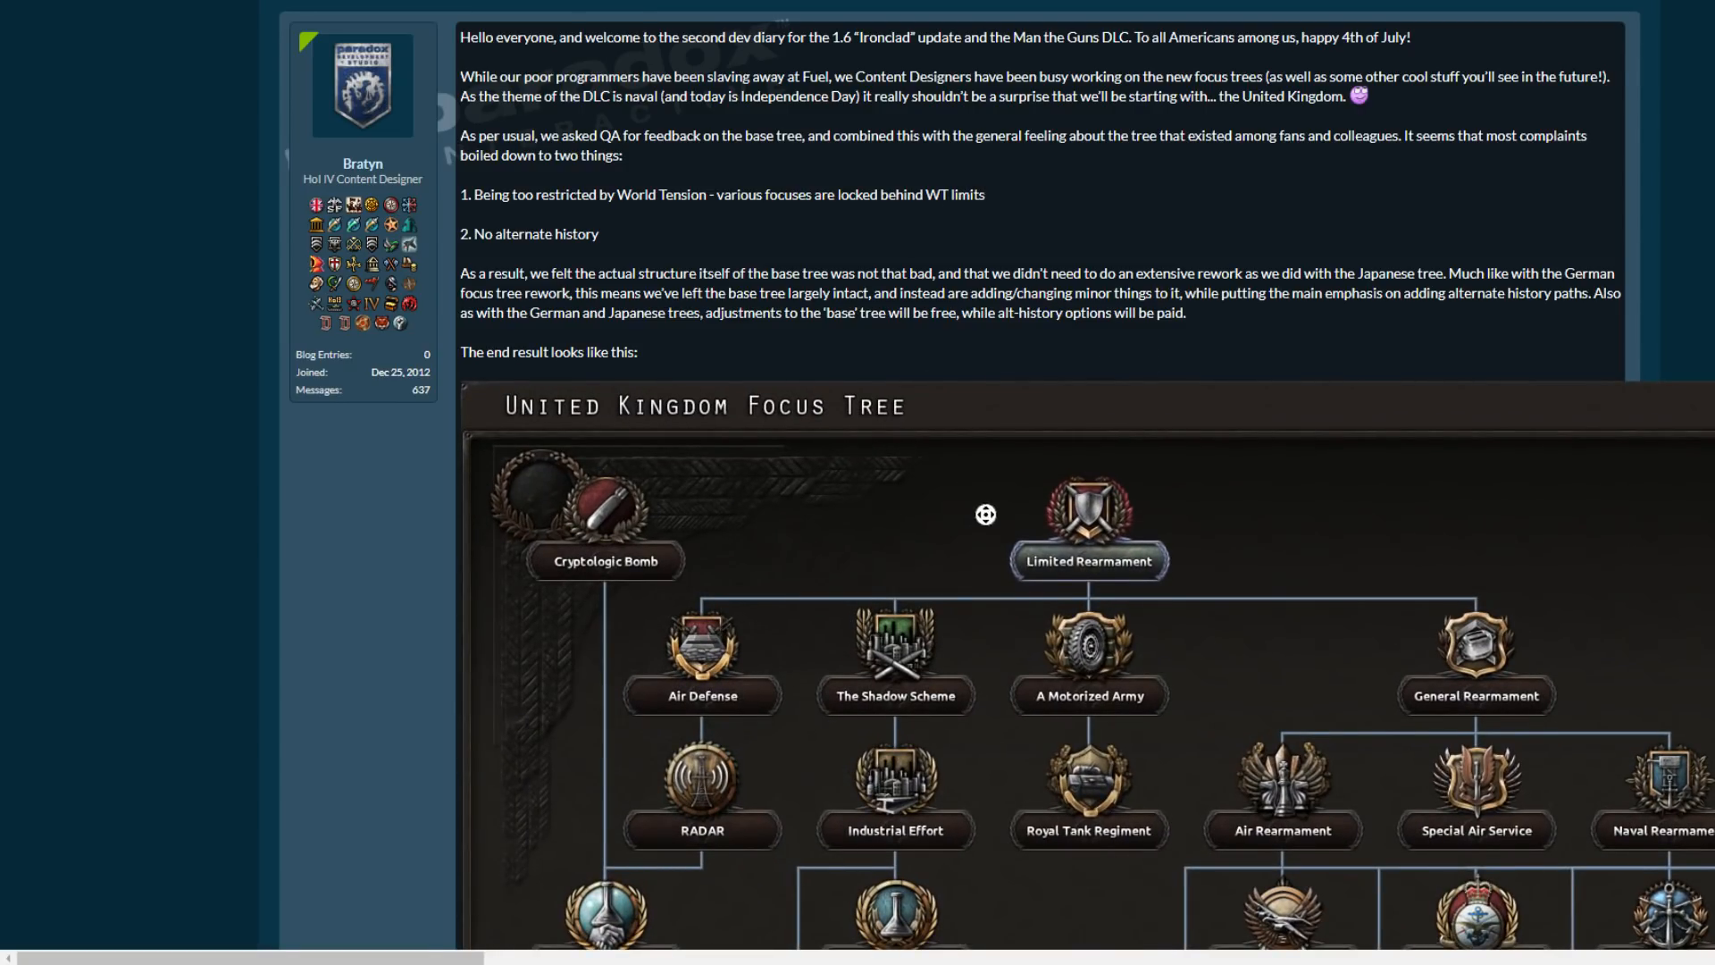
pyautogui.scroll(-3)
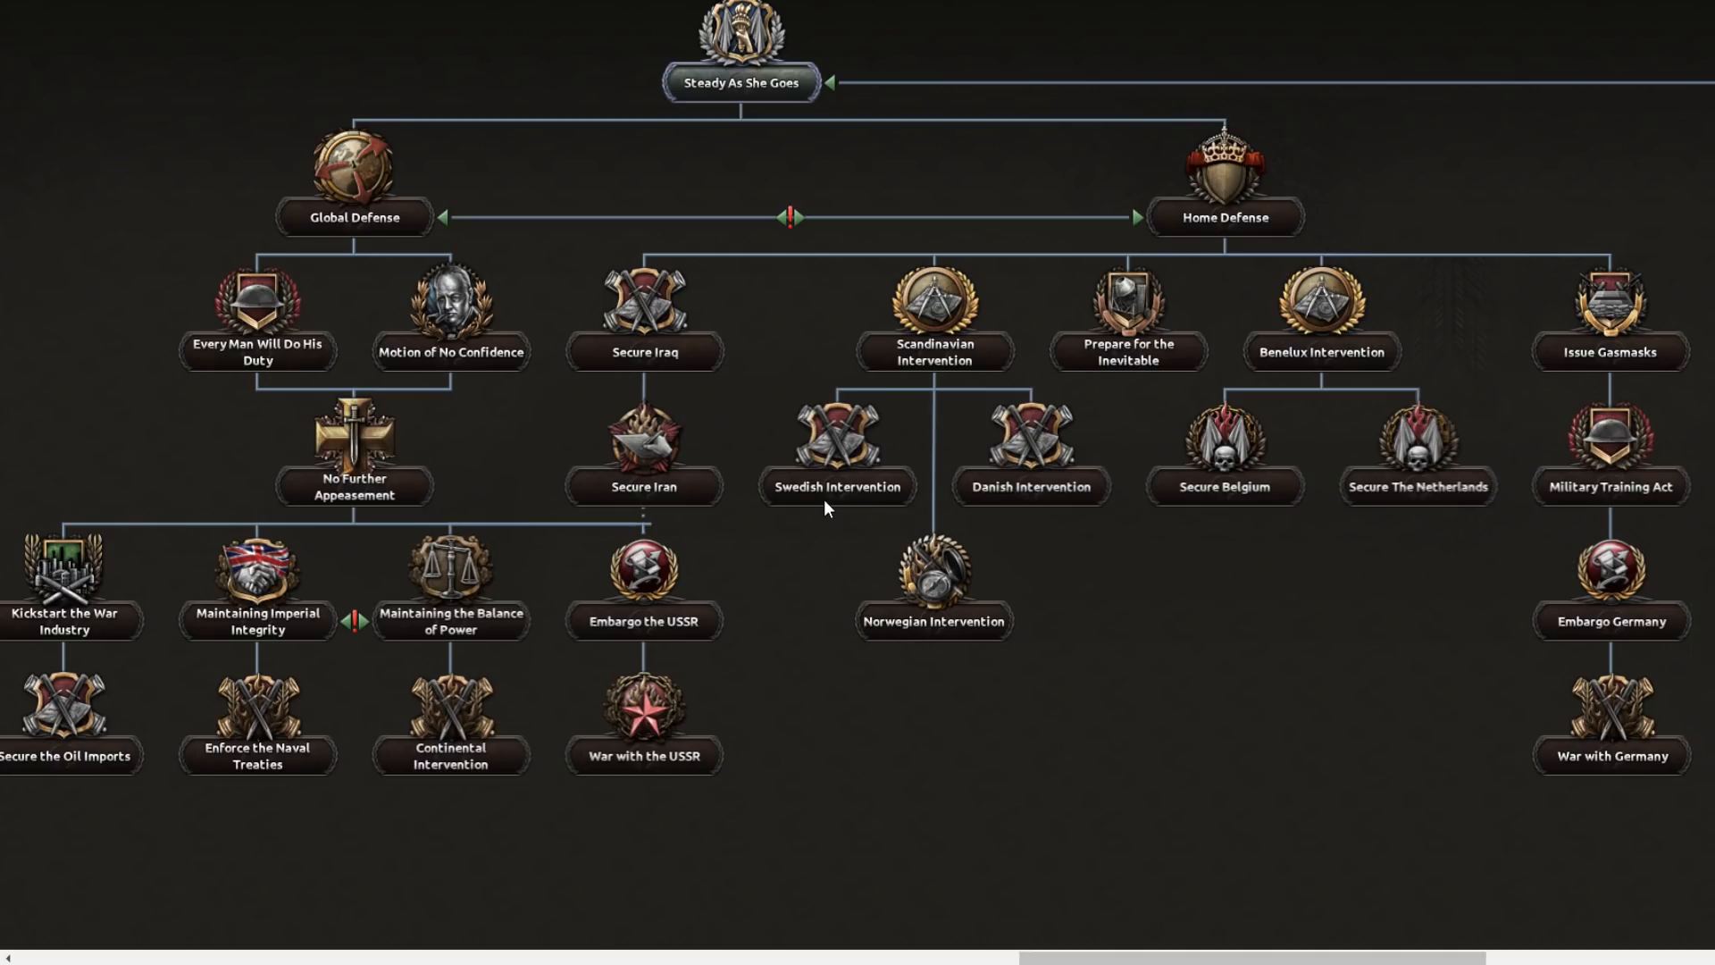
pyautogui.moveTo(804, 472)
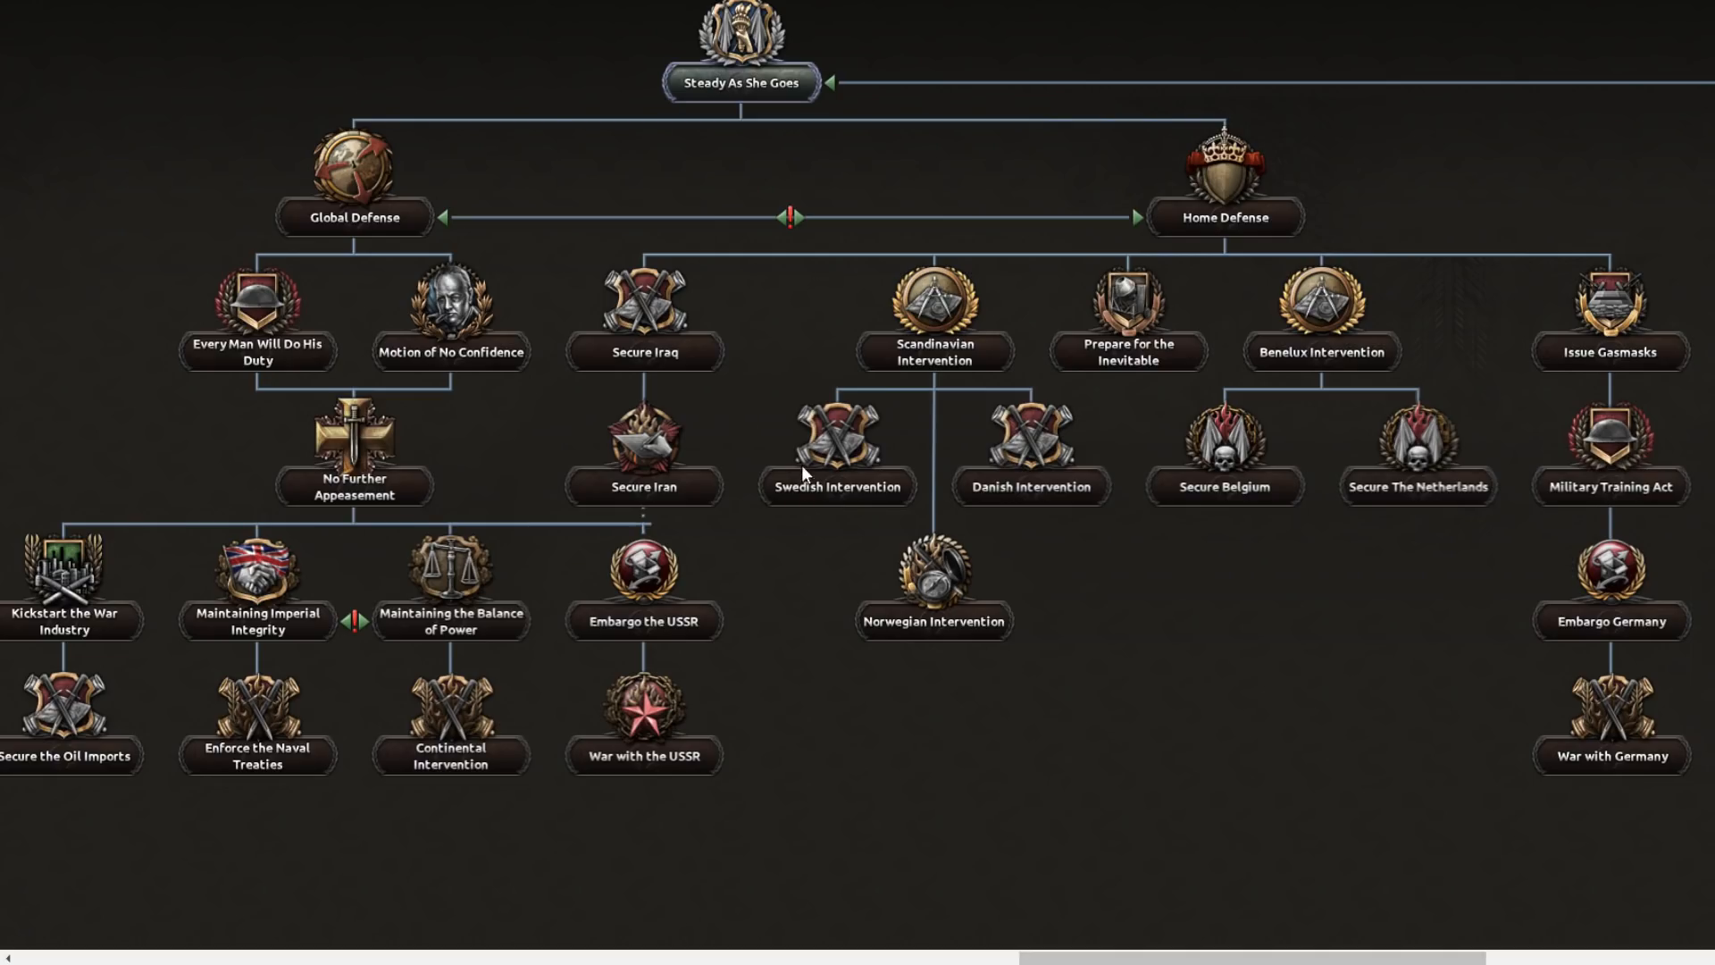
pyautogui.moveTo(1019, 445)
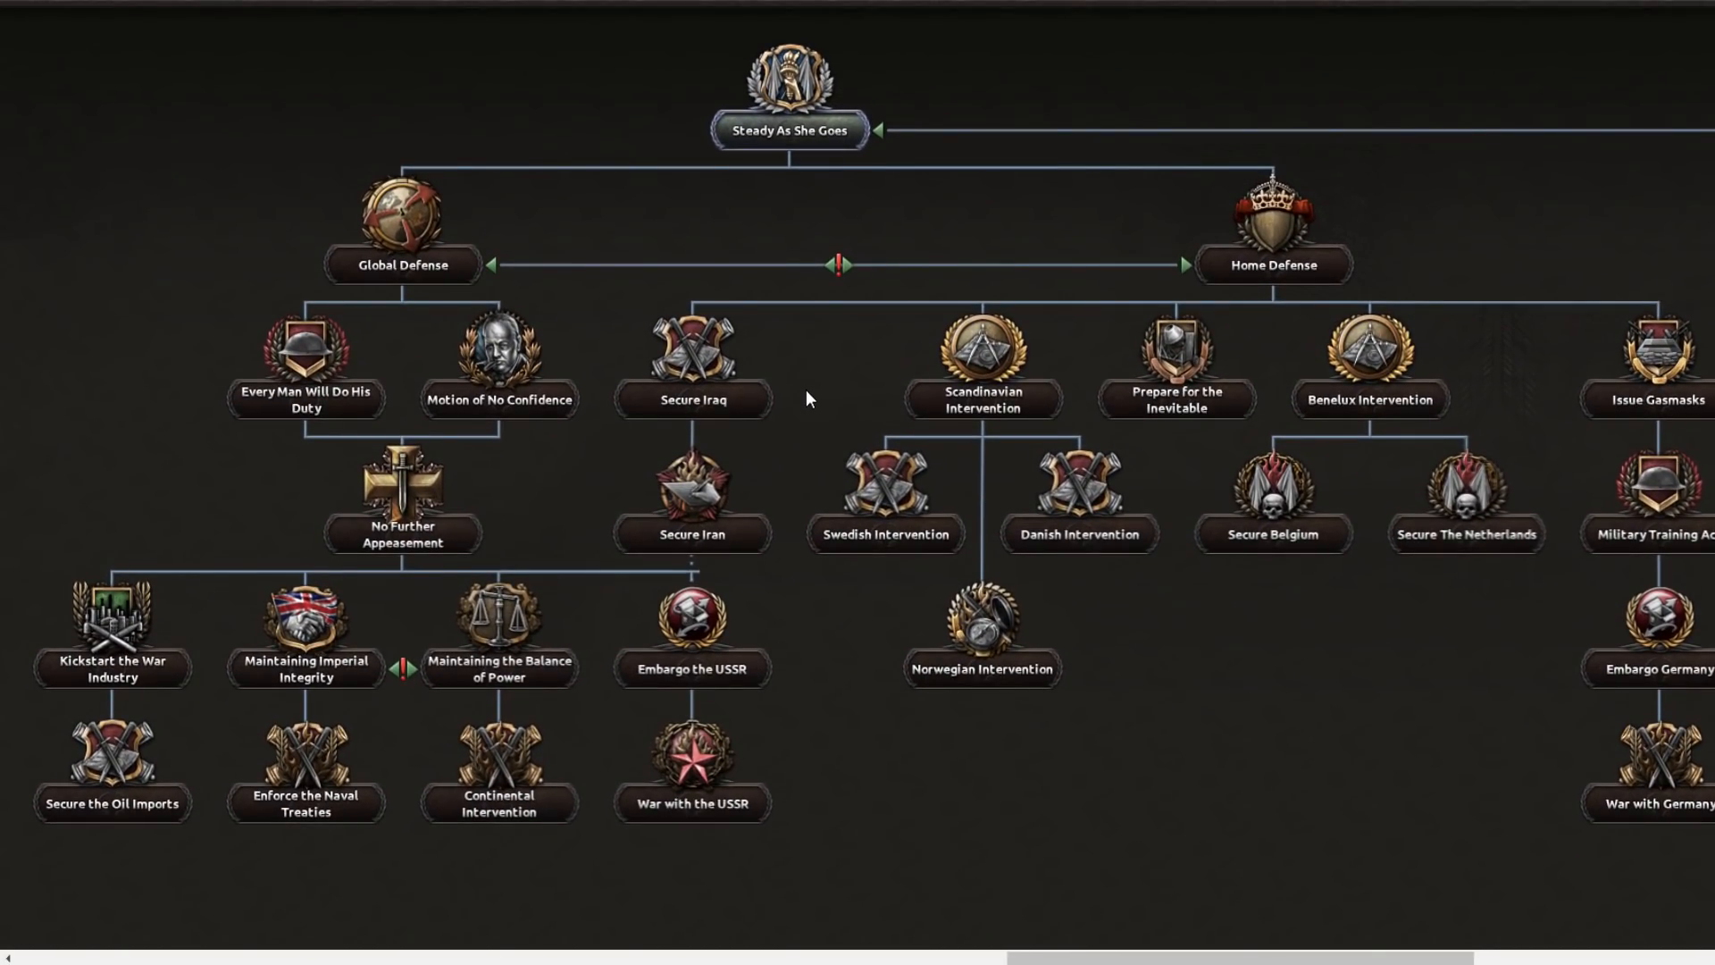
pyautogui.moveTo(855, 416)
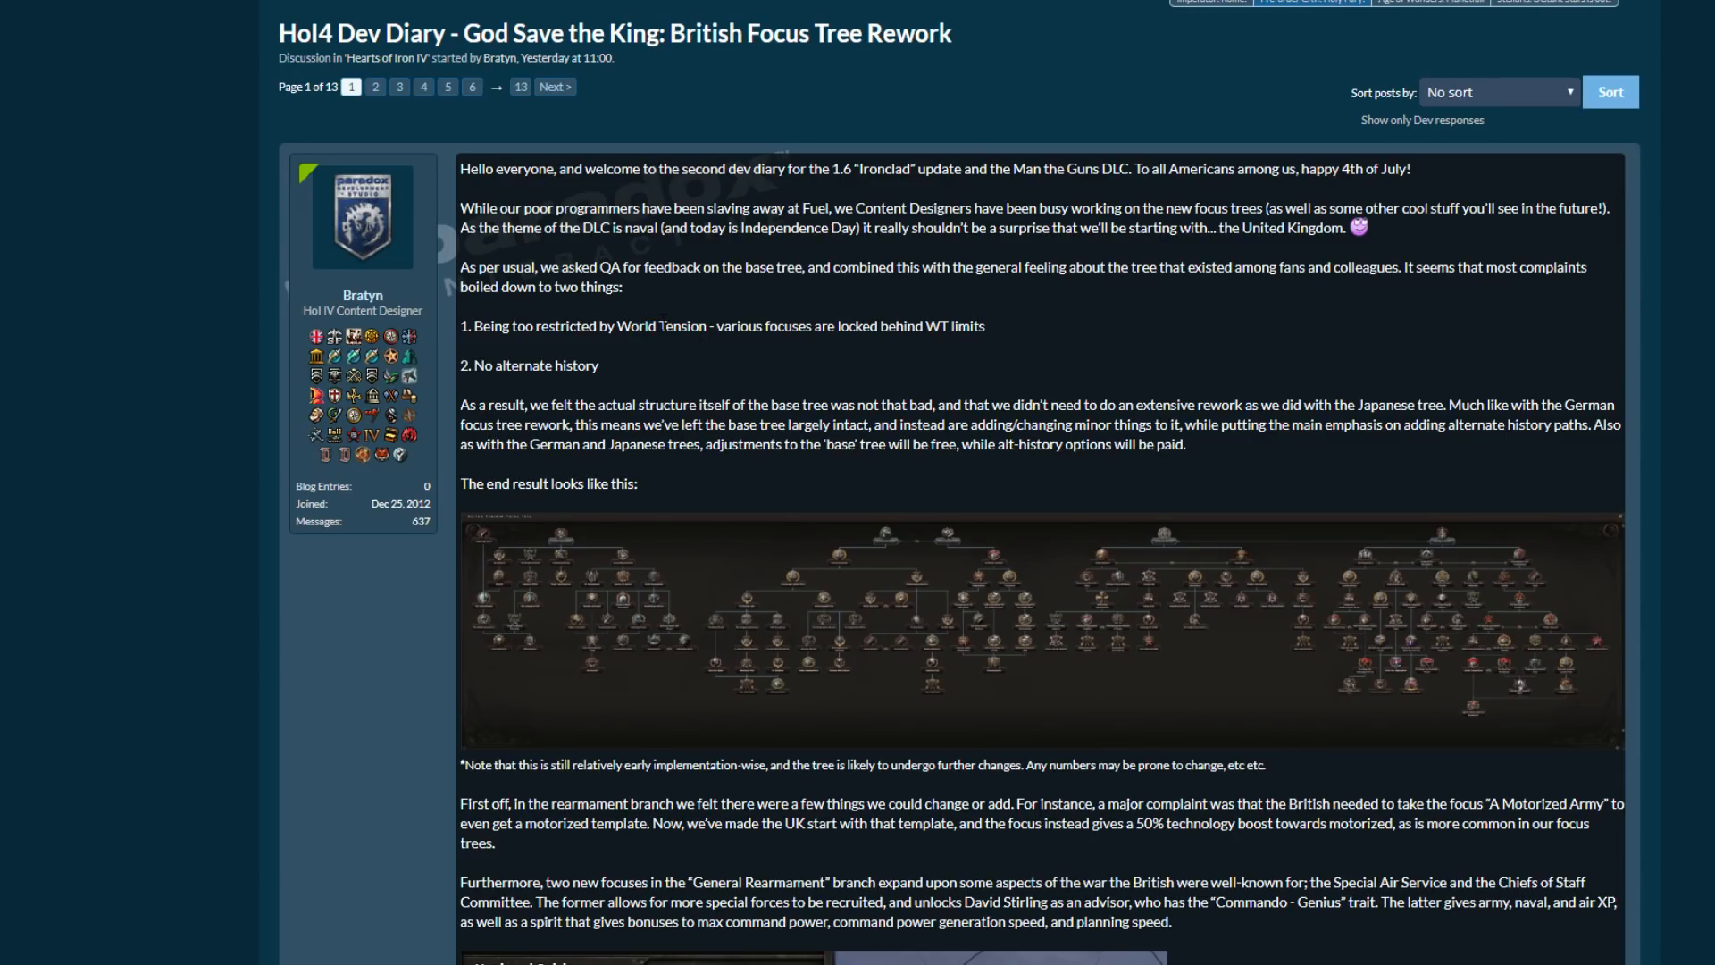
# Scroll to the Chiefs of Staff Committee national spirit screenshot and select the word Commando.
pyautogui.scroll(-3)
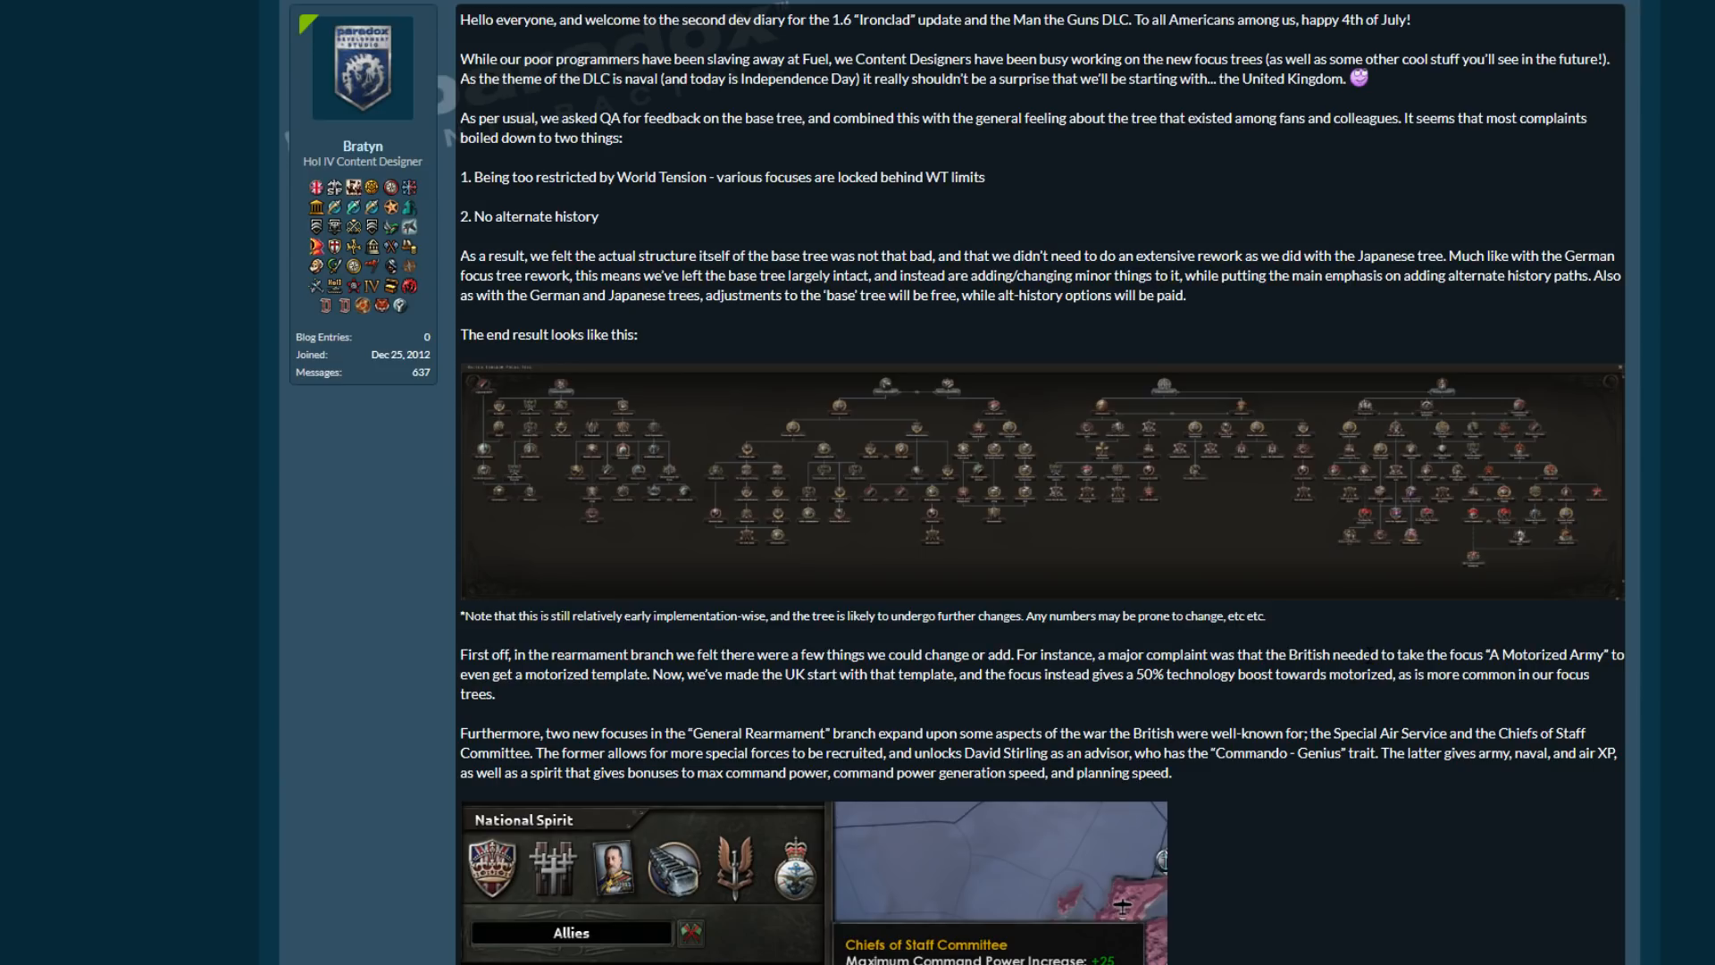
pyautogui.moveTo(537, 164)
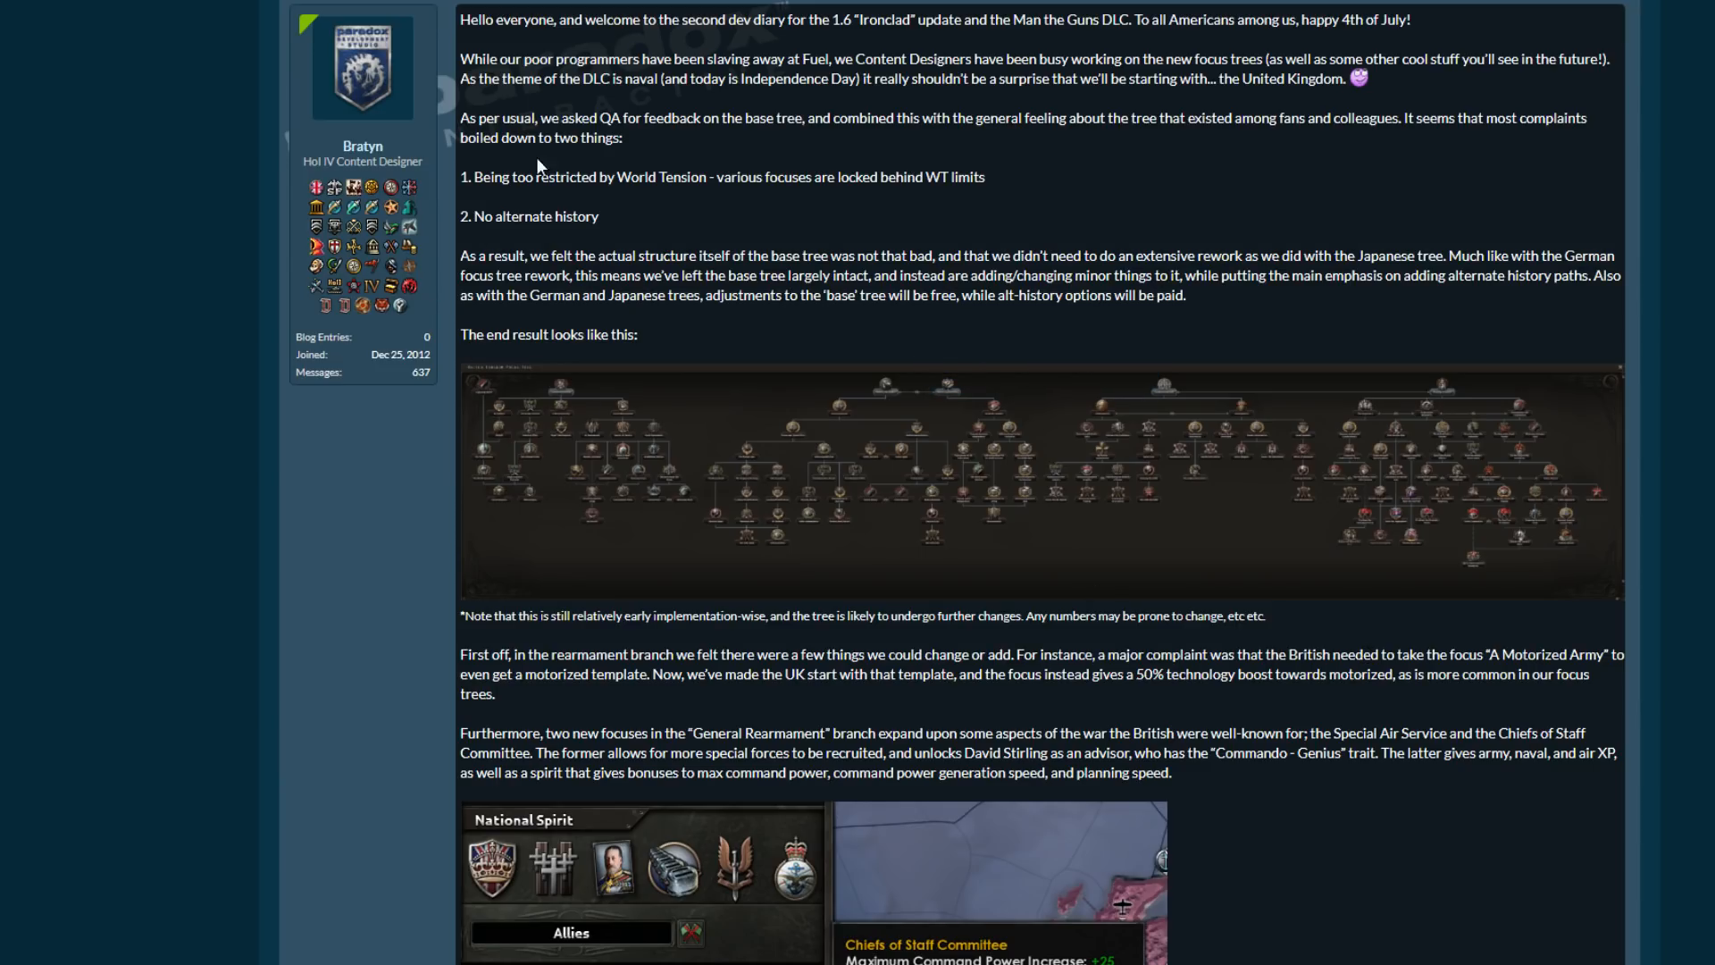
pyautogui.scroll(-3)
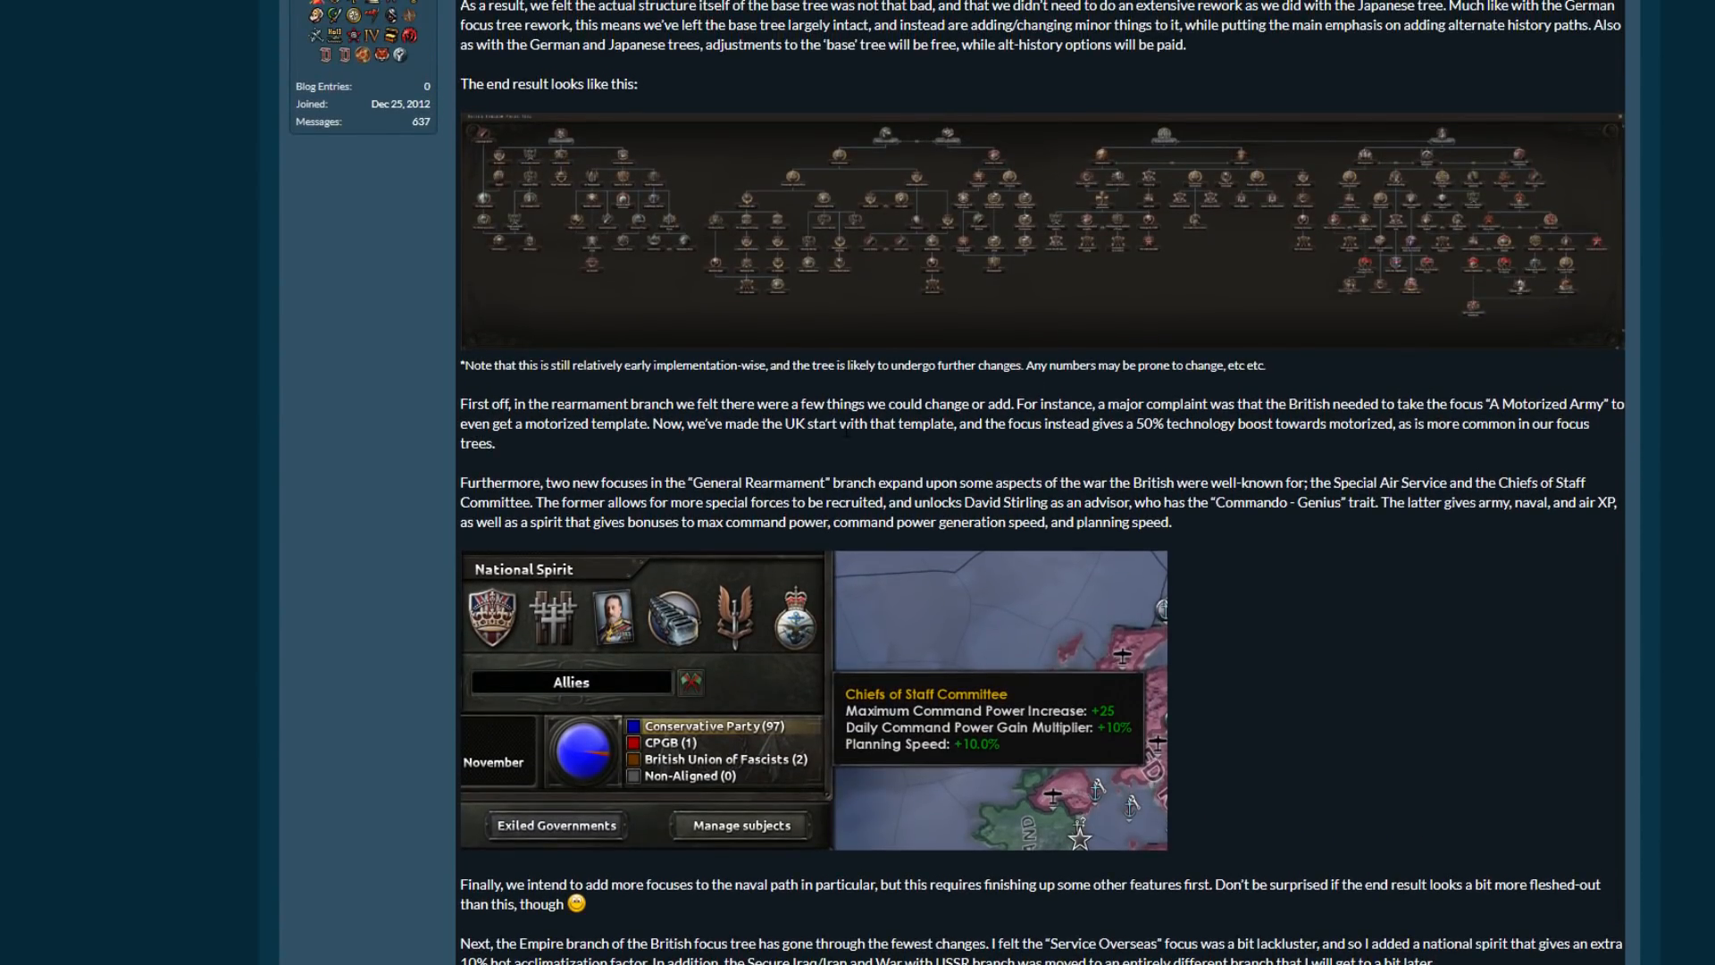
pyautogui.scroll(-3)
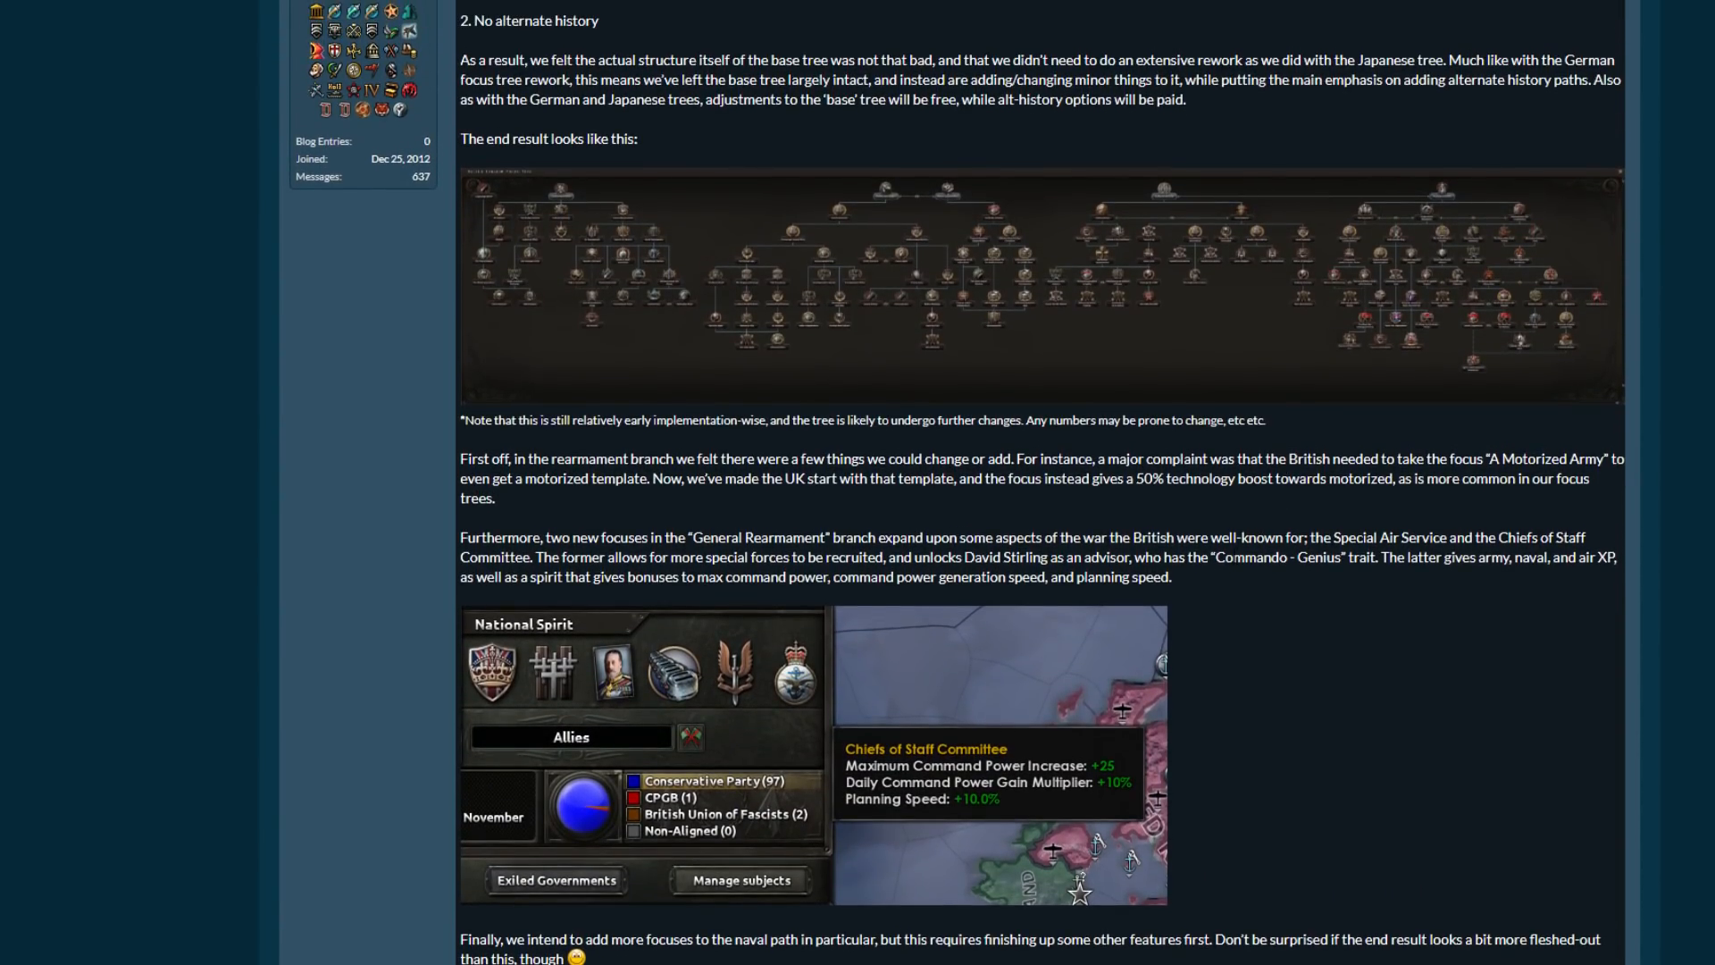
pyautogui.doubleClick(1276, 566)
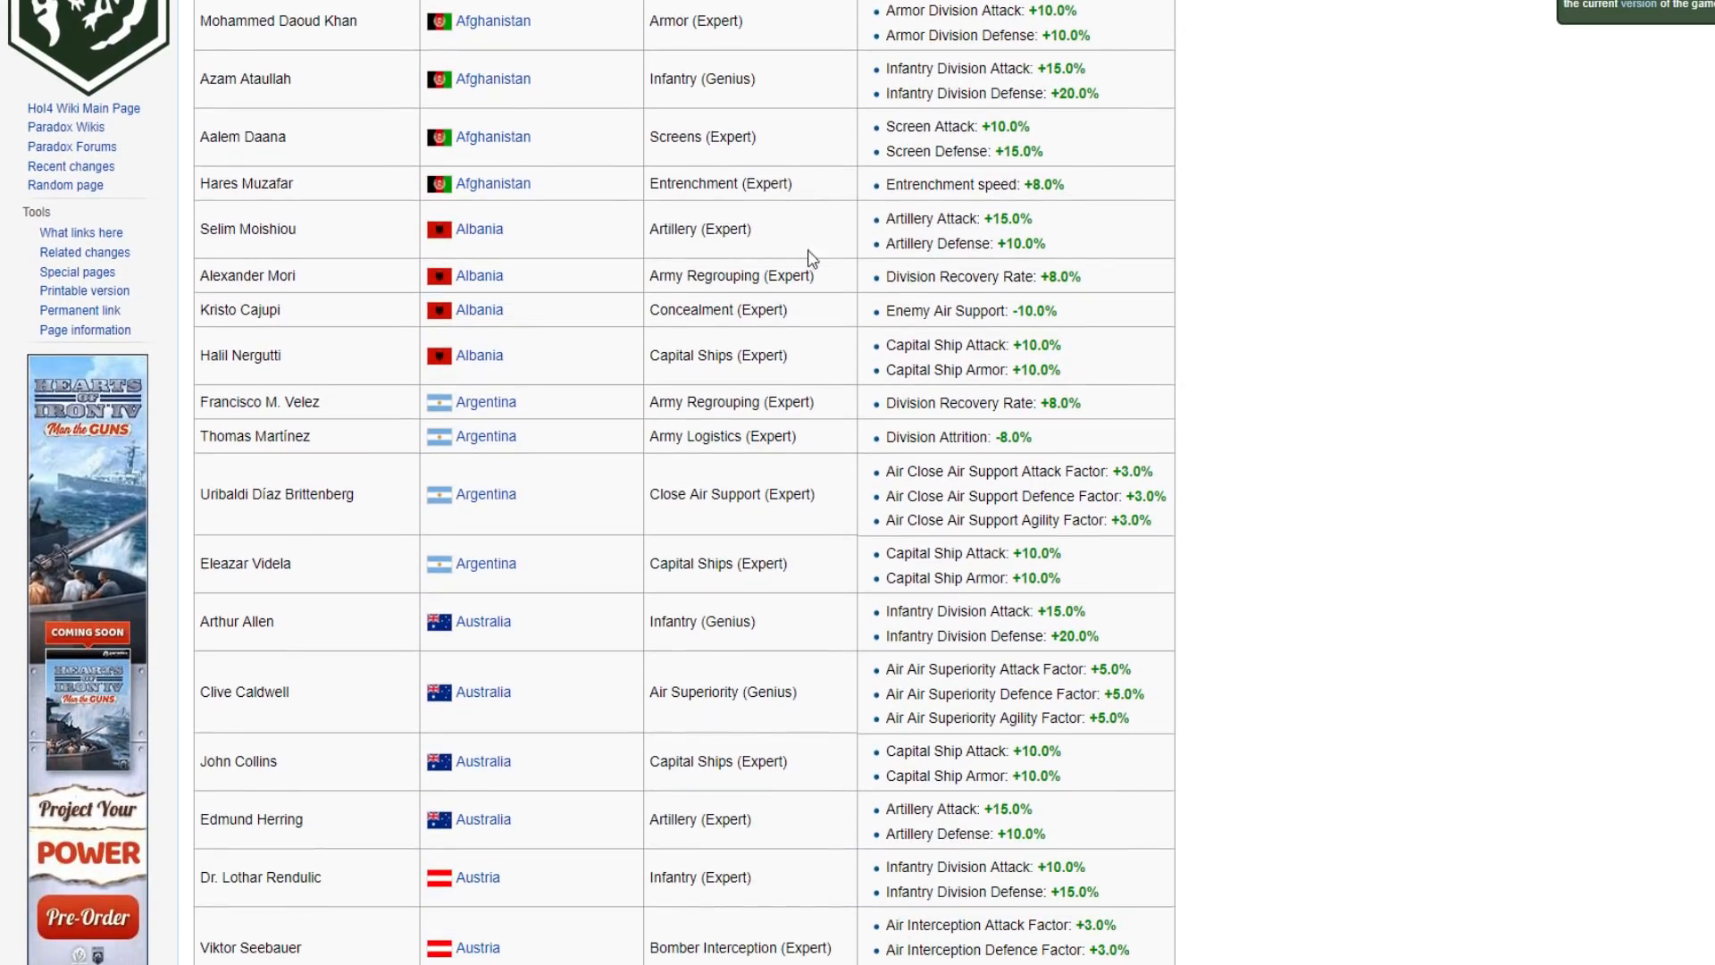
# Scroll the wiki commanders table to the Commando trait on Austria's Eugen Beyer.
pyautogui.scroll(-3)
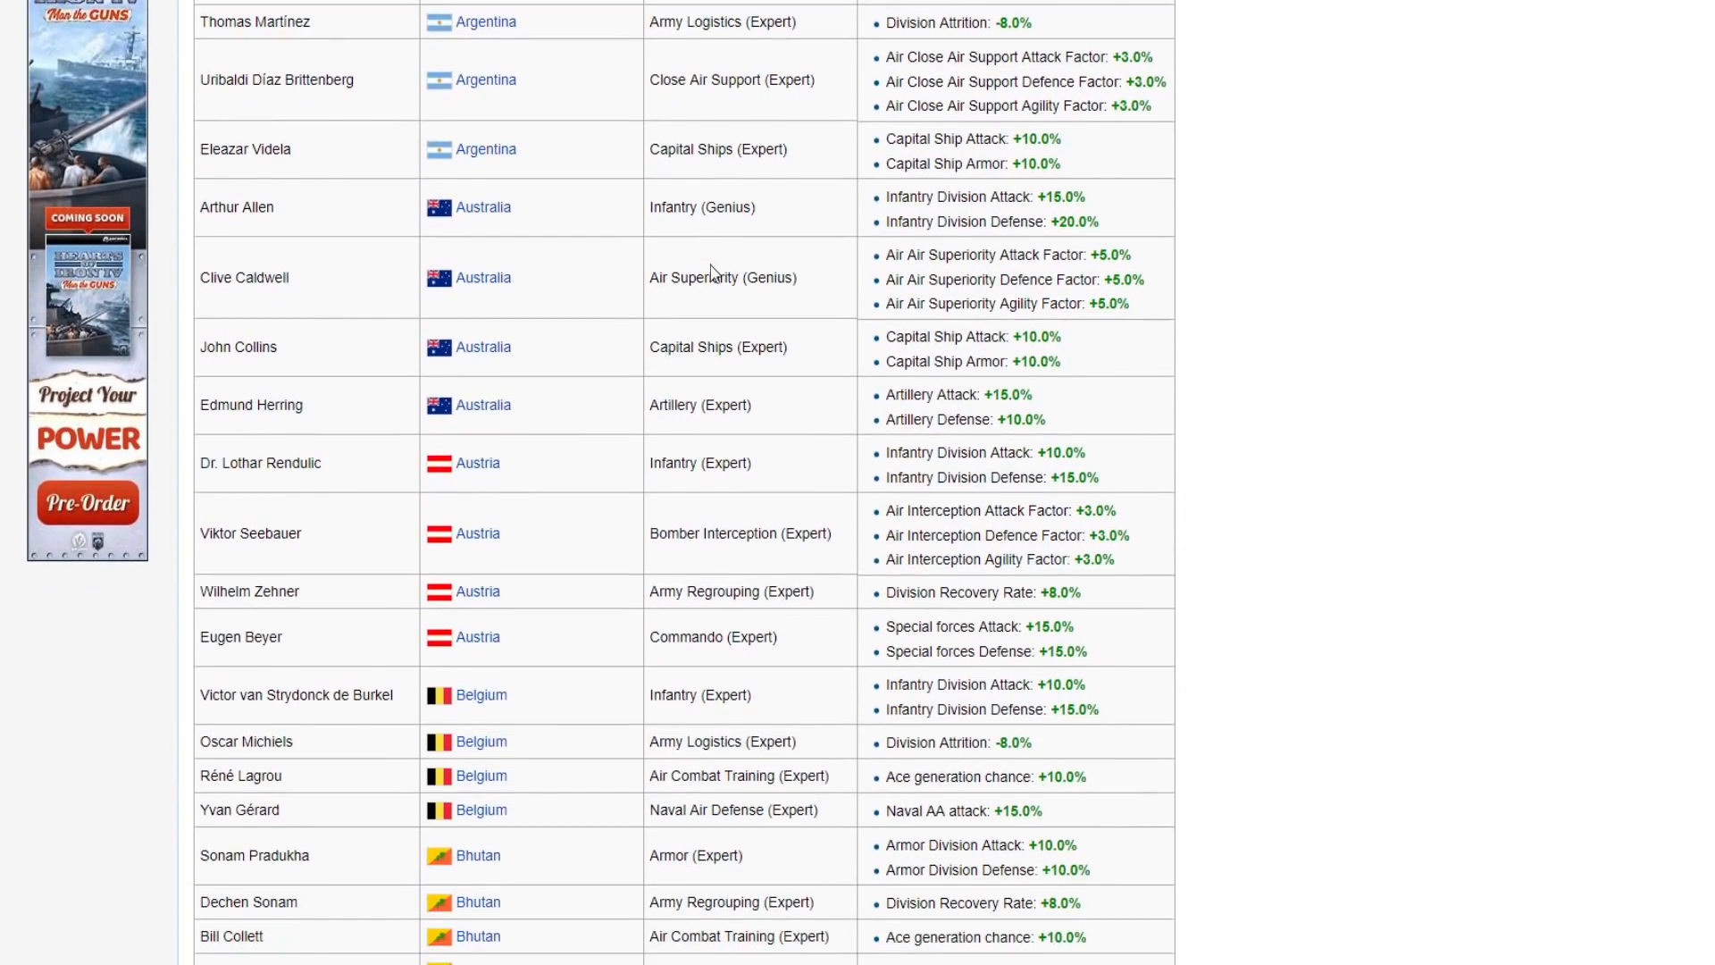
pyautogui.scroll(-3)
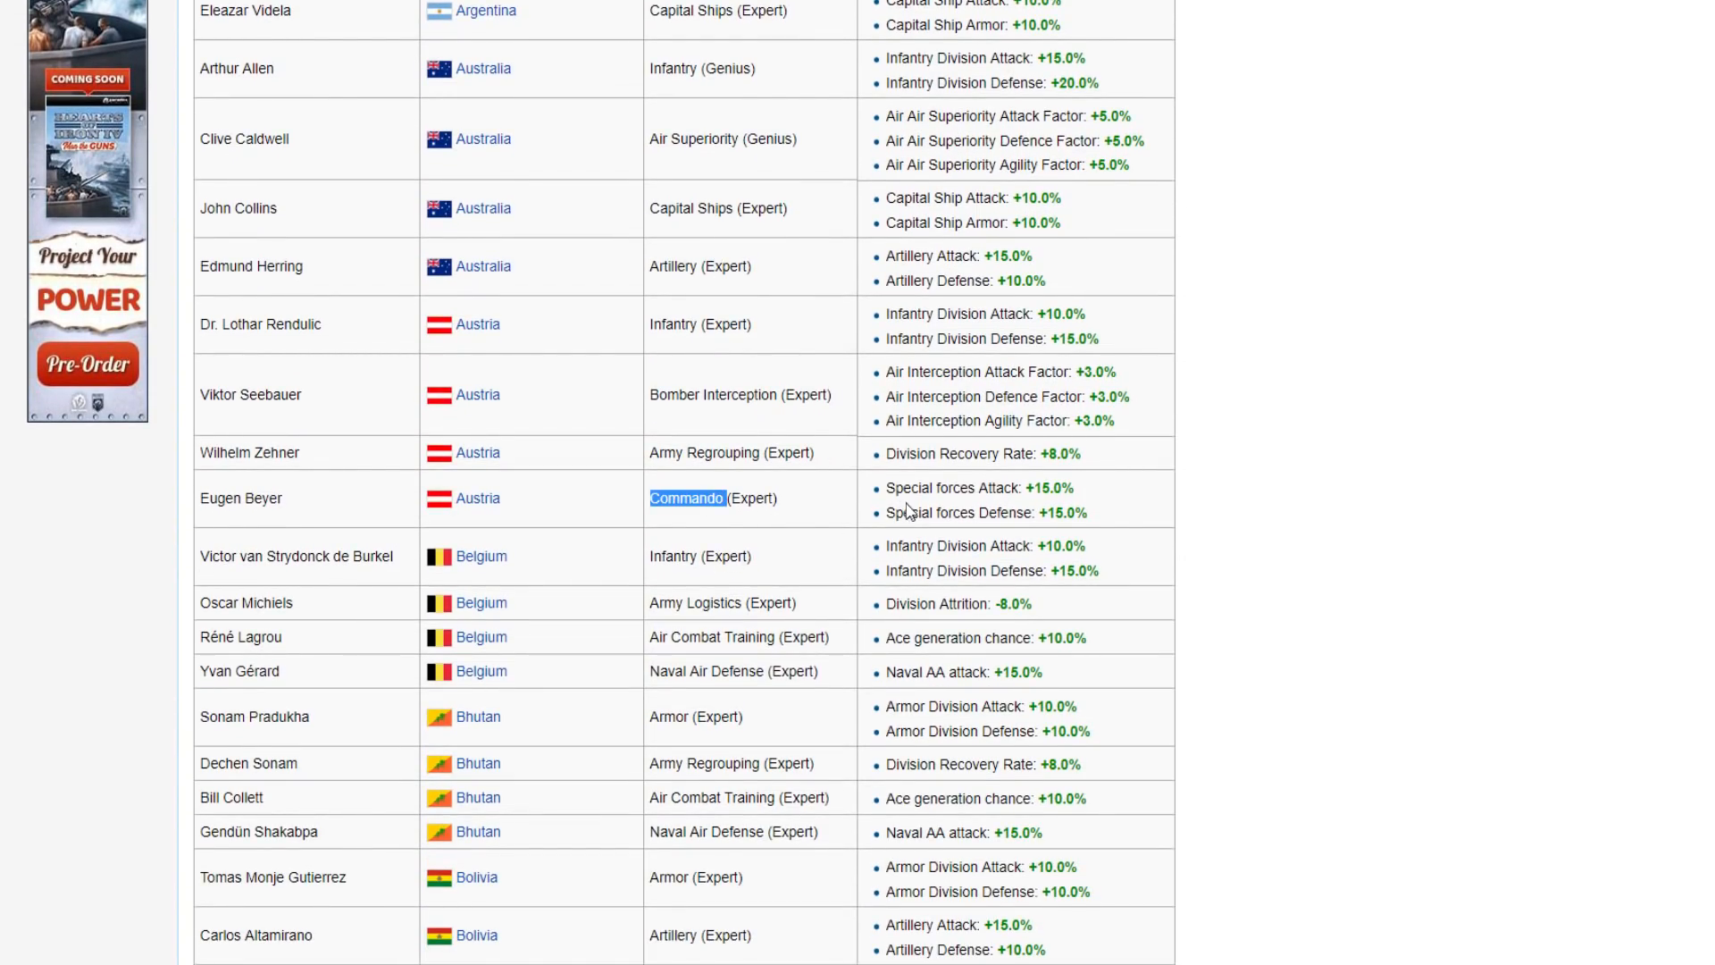
pyautogui.moveTo(820, 485)
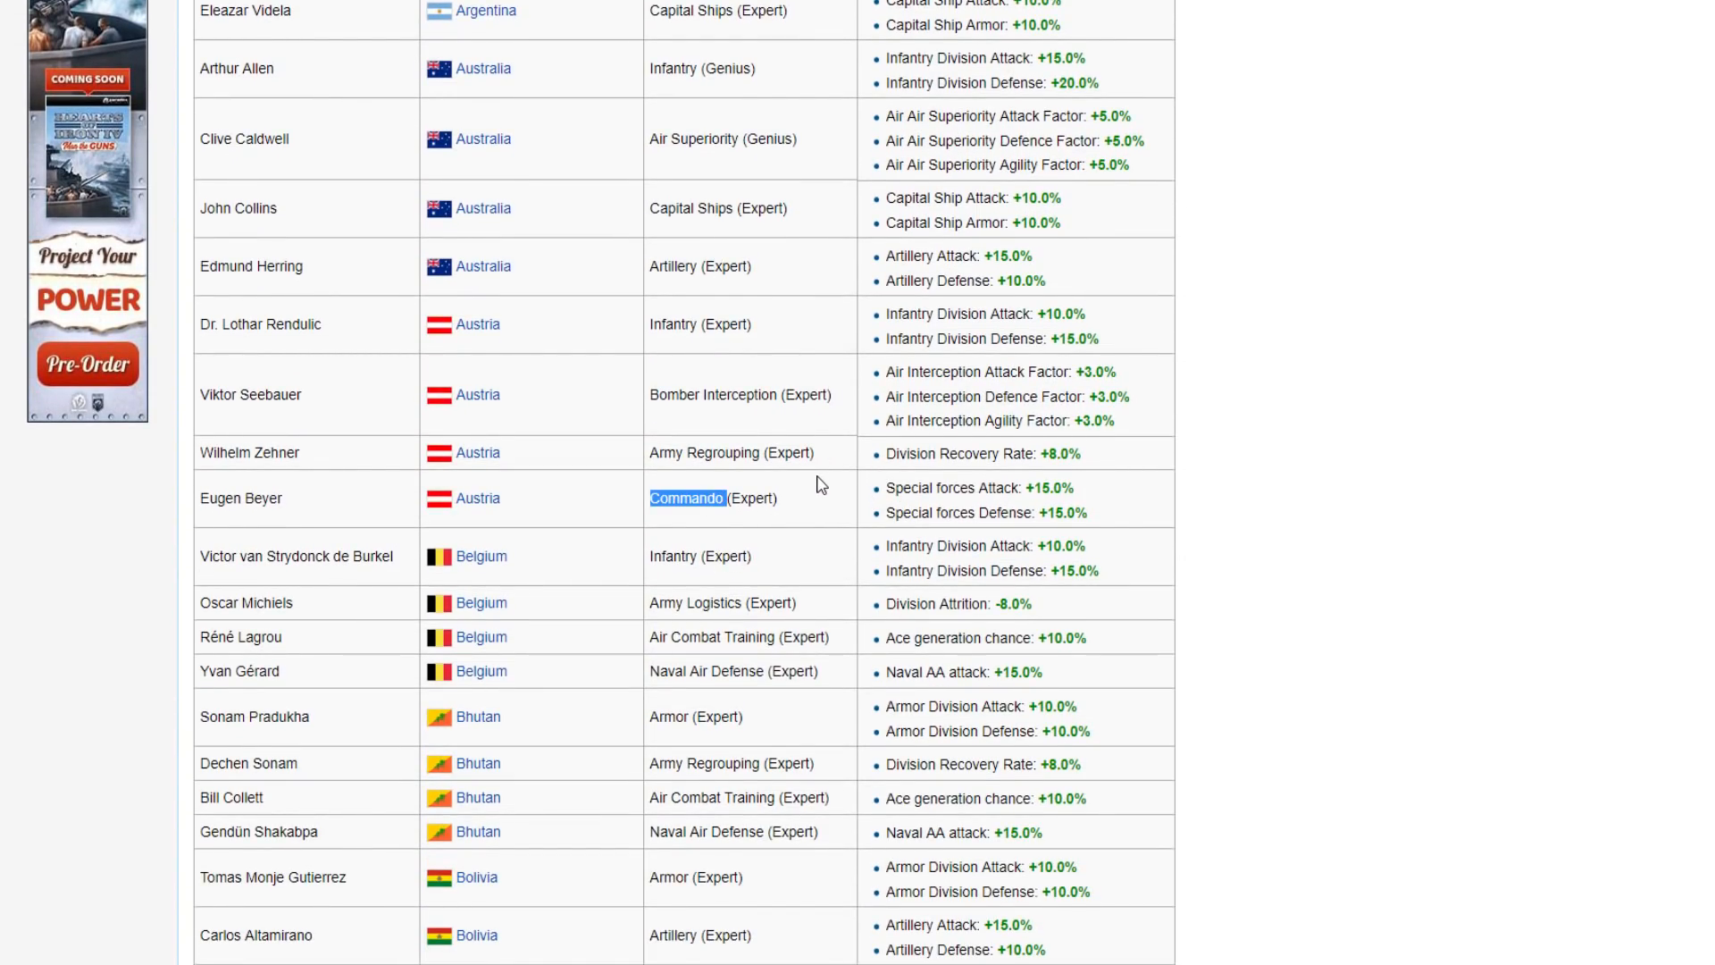
pyautogui.moveTo(781, 436)
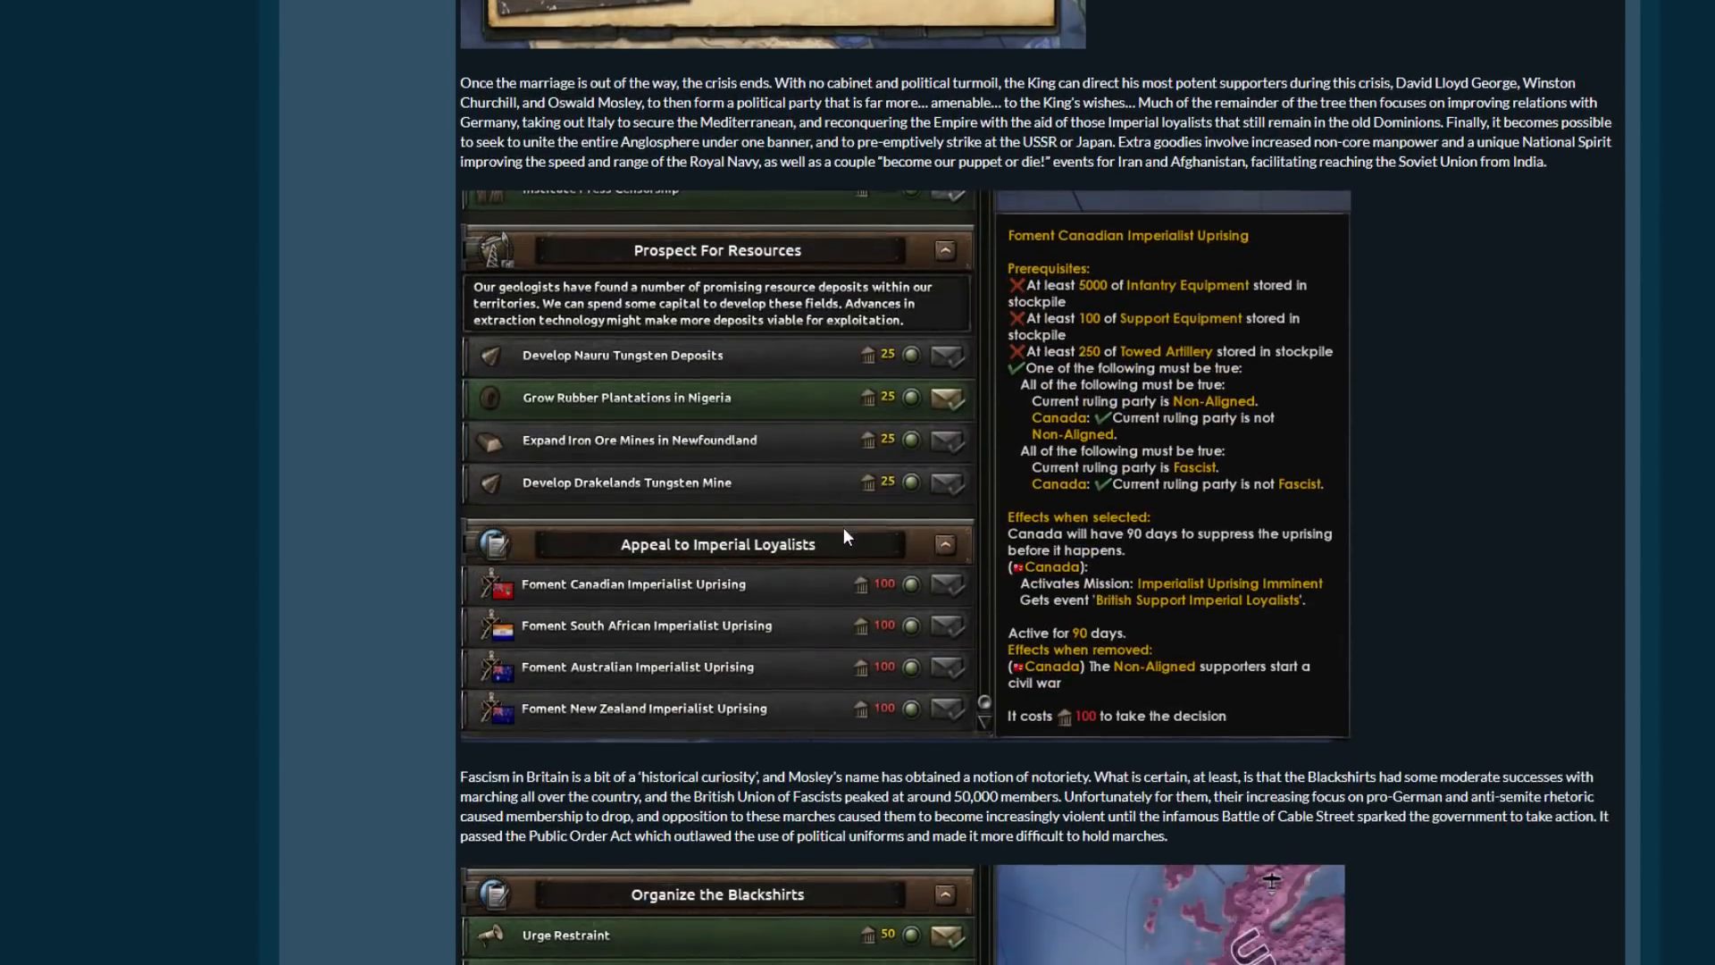
# Scroll the dev diary past the Imperial Loyalists decisions to the democratic paths text.
pyautogui.scroll(-3)
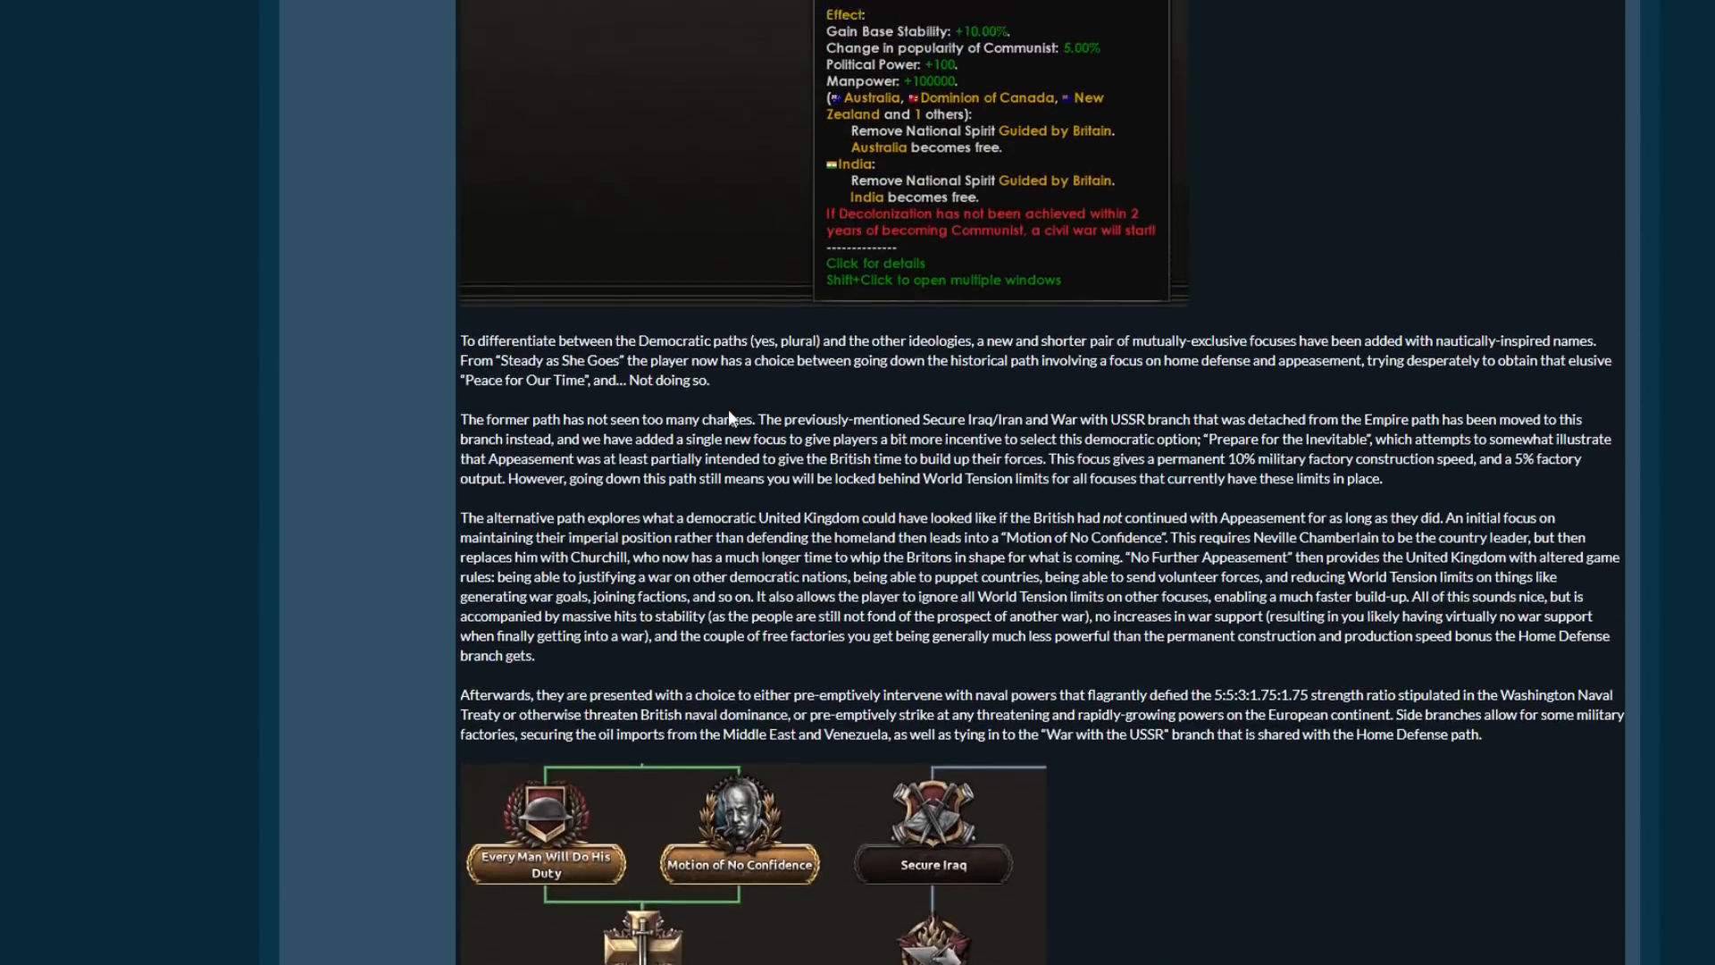
pyautogui.scroll(-3)
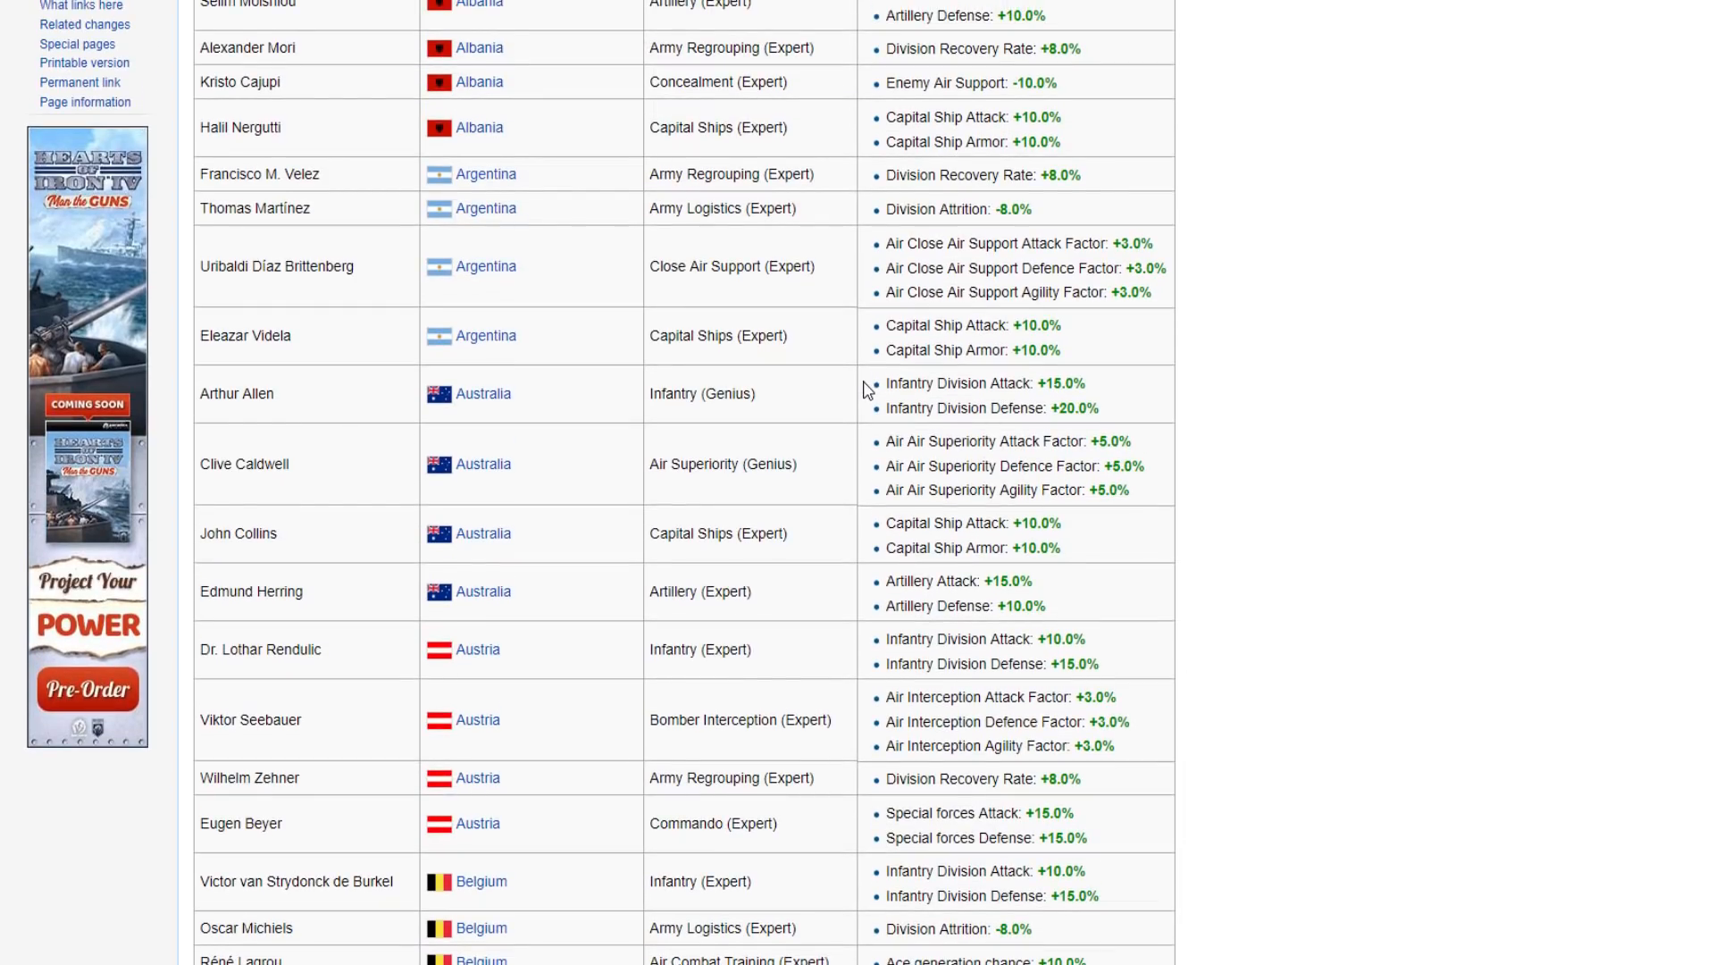
# Scroll through the List of military high command page looking for Commando commanders.
pyautogui.scroll(-3)
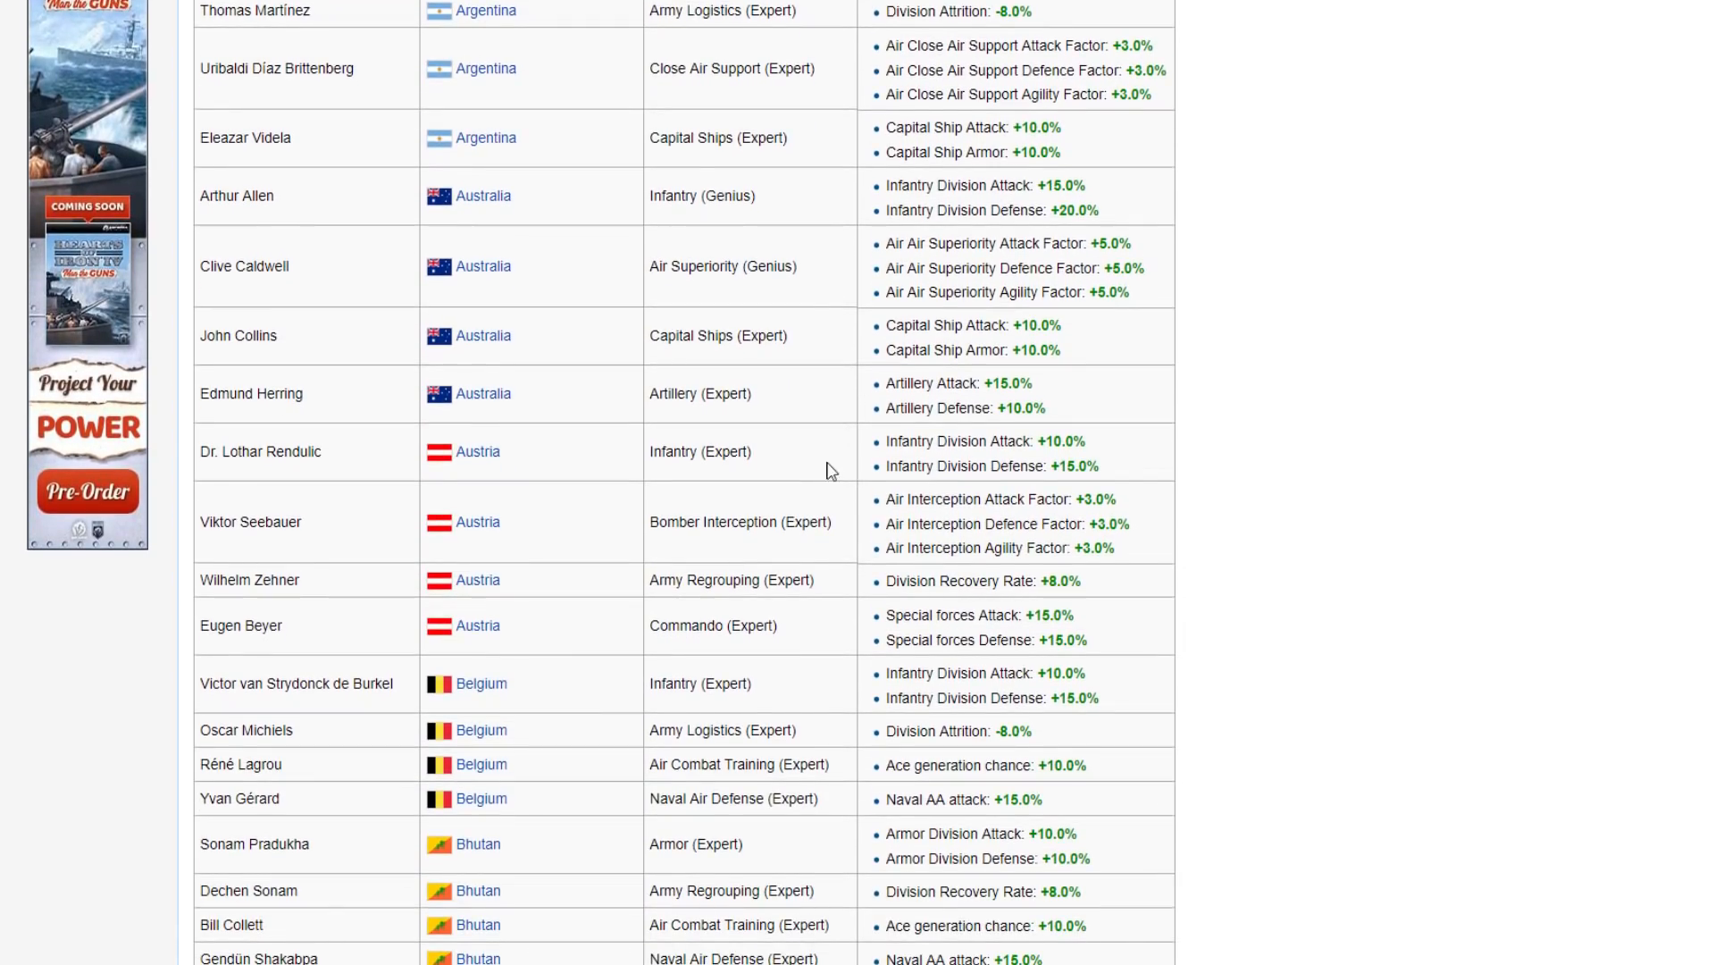
pyautogui.scroll(-3)
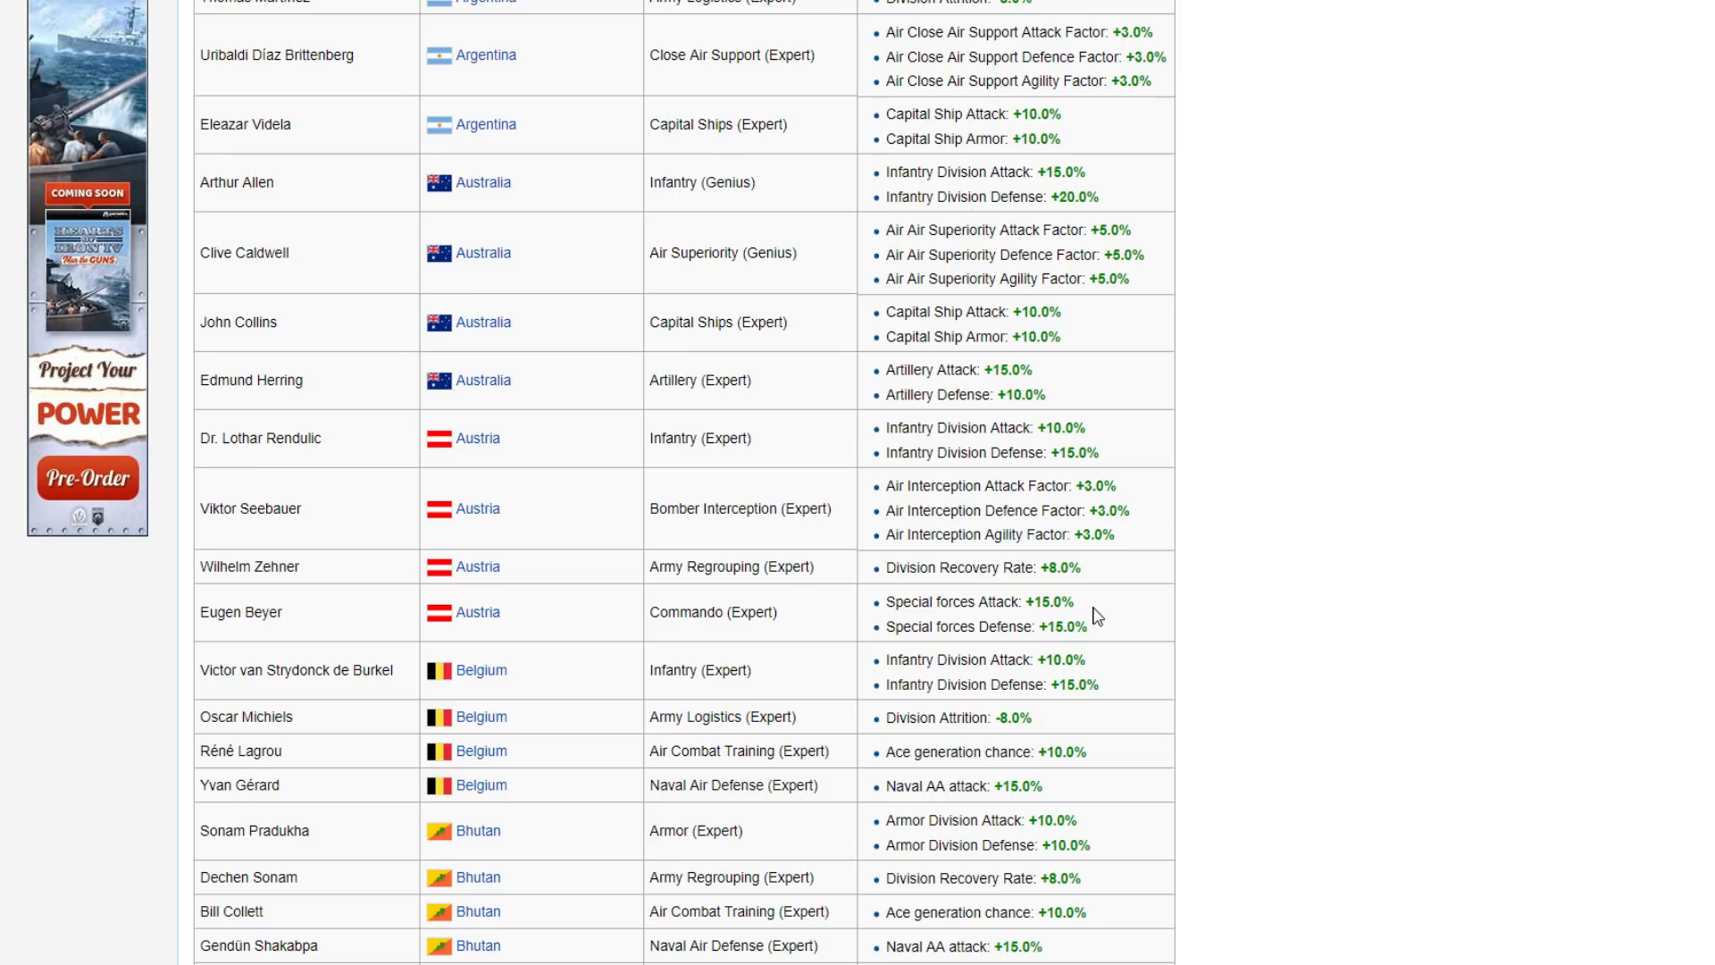
pyautogui.scroll(-3)
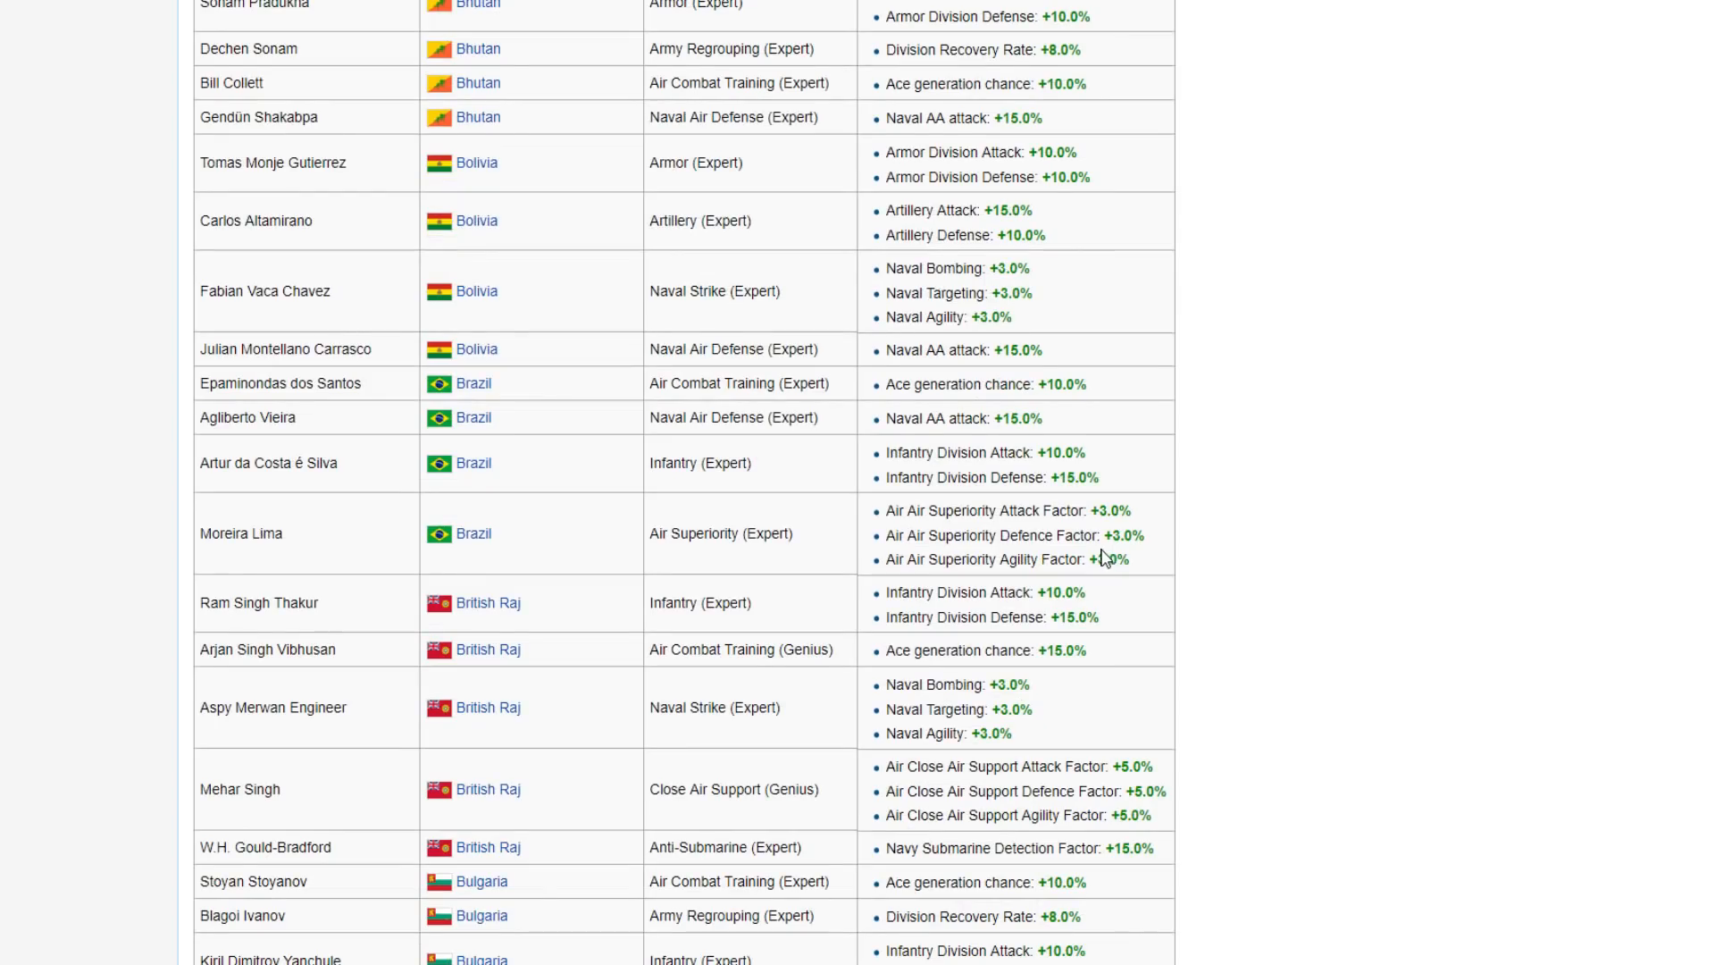
pyautogui.scroll(3)
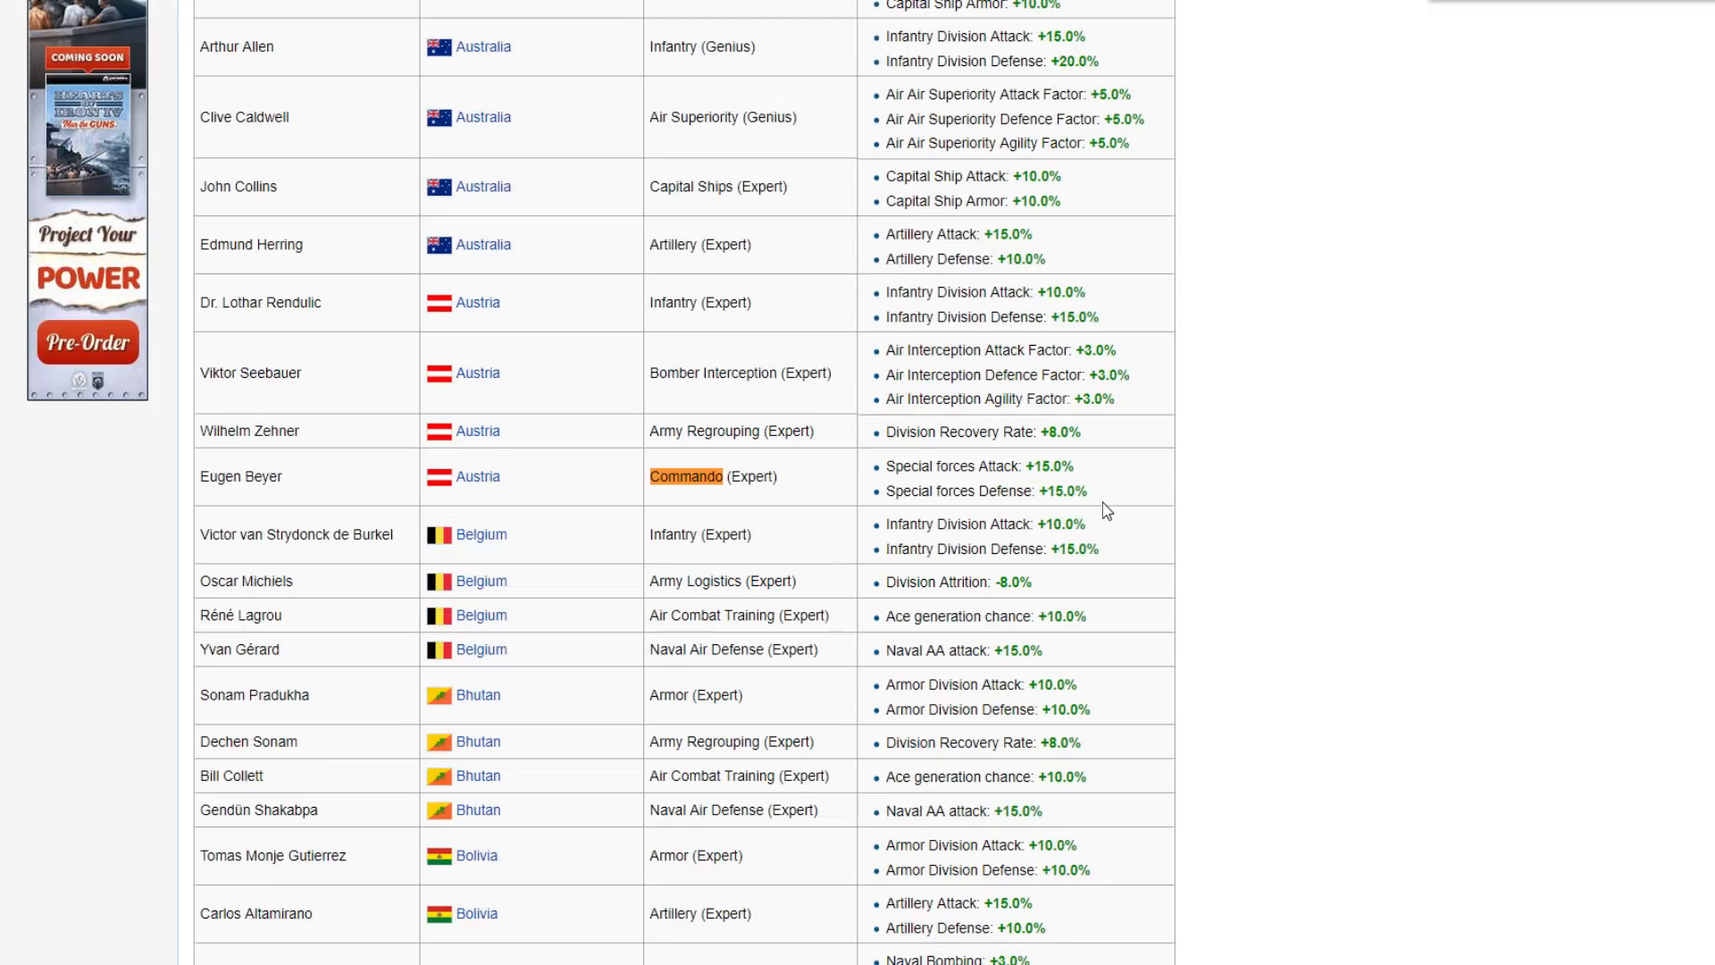
pyautogui.scroll(-3)
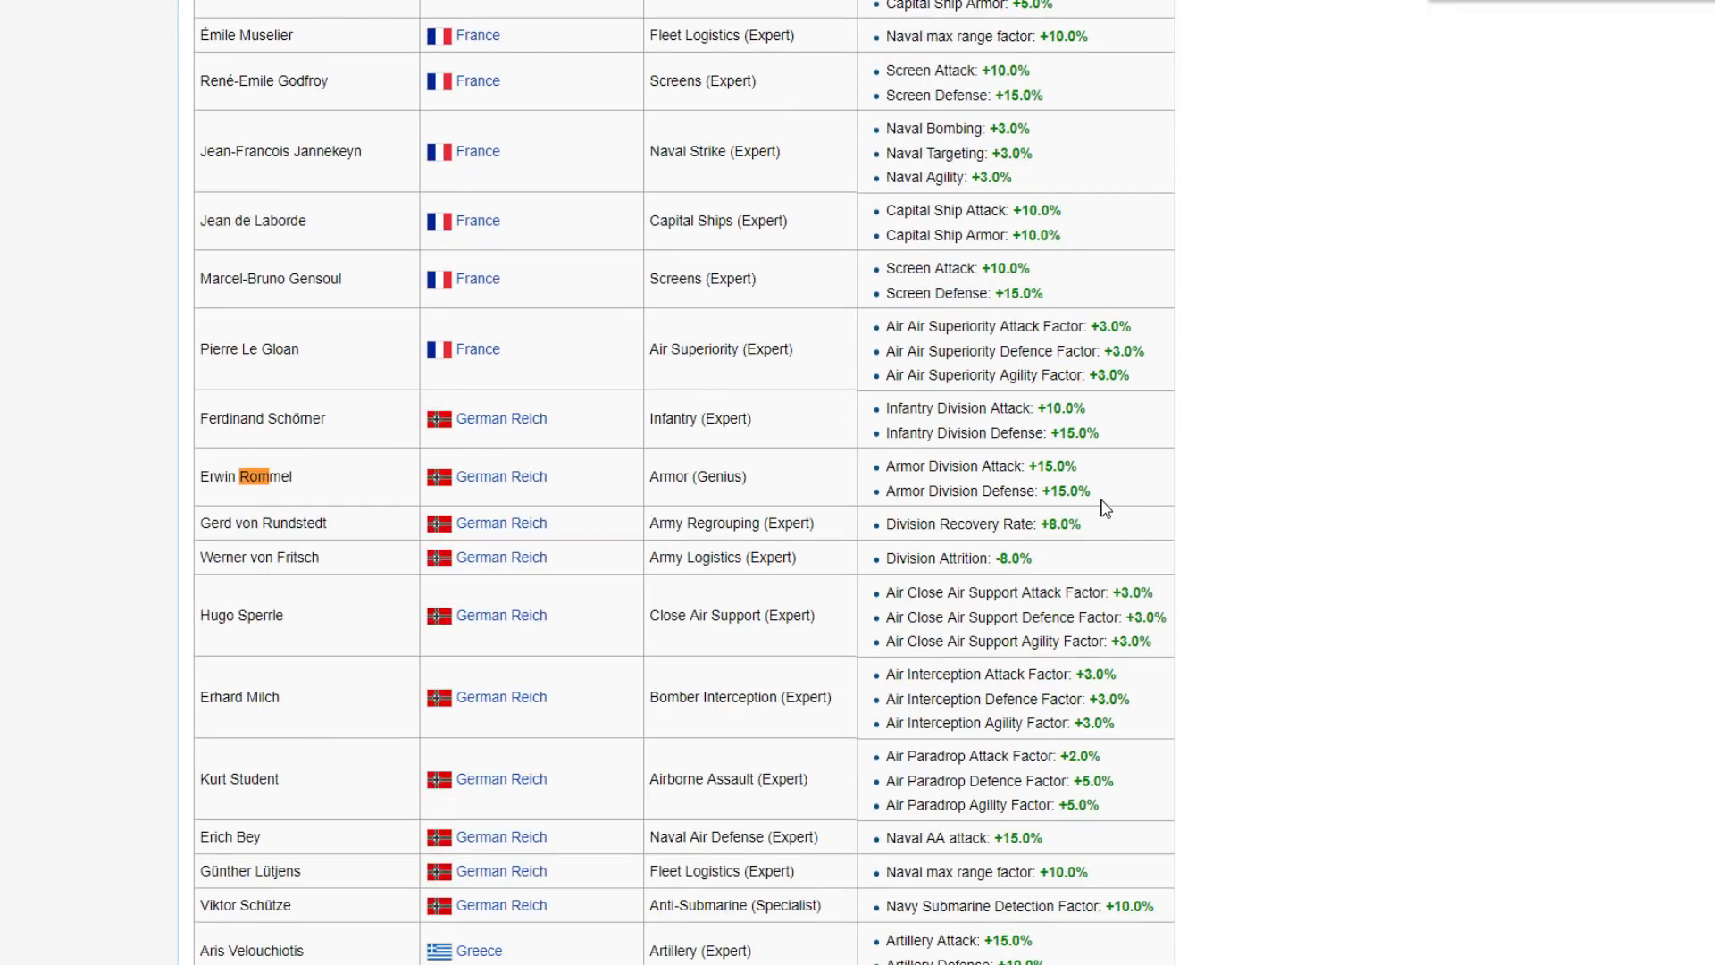
pyautogui.scroll(-3)
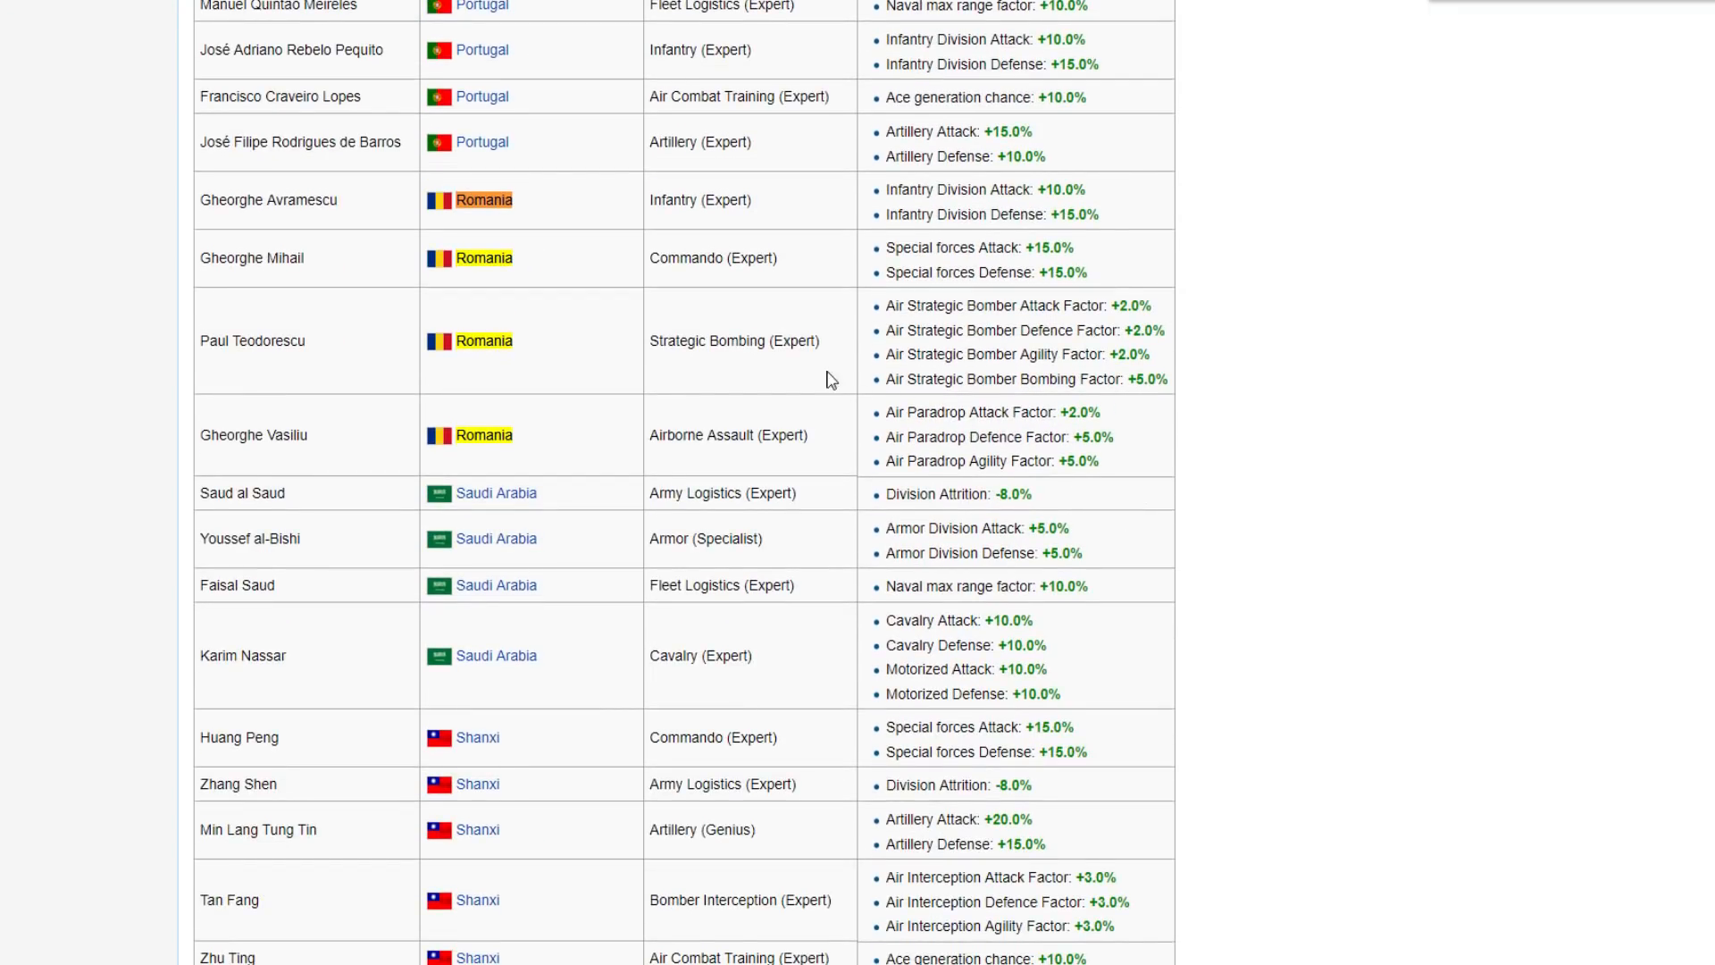
pyautogui.scroll(3)
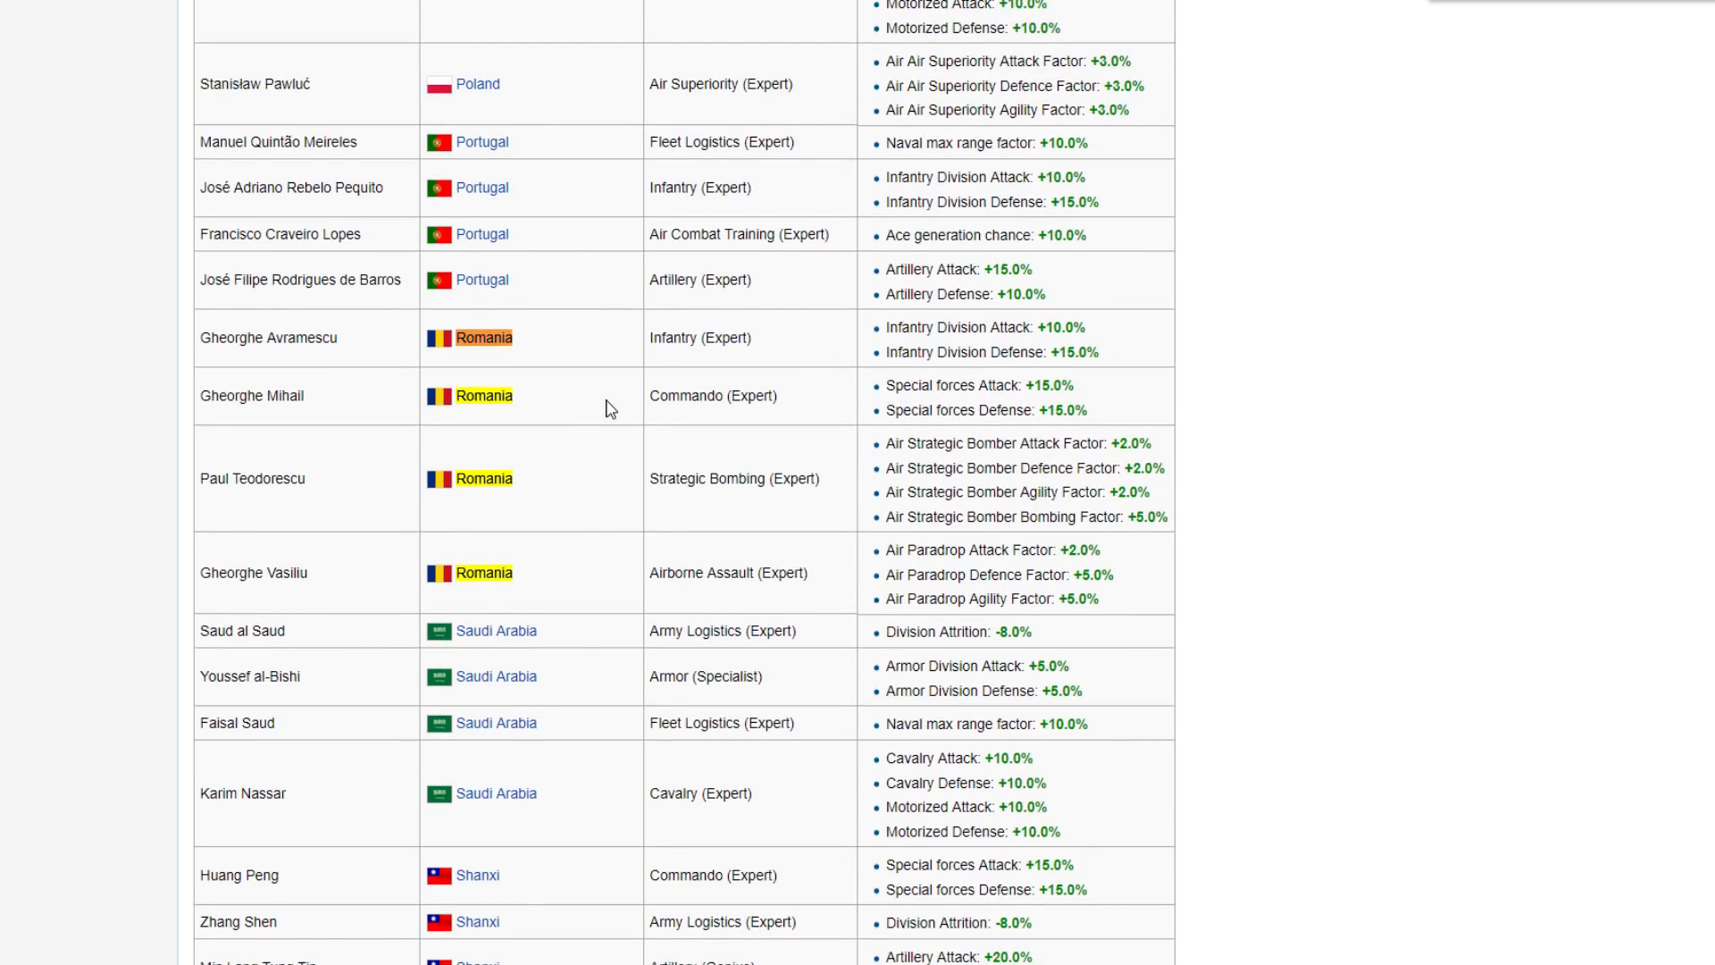
pyautogui.moveTo(1046, 321)
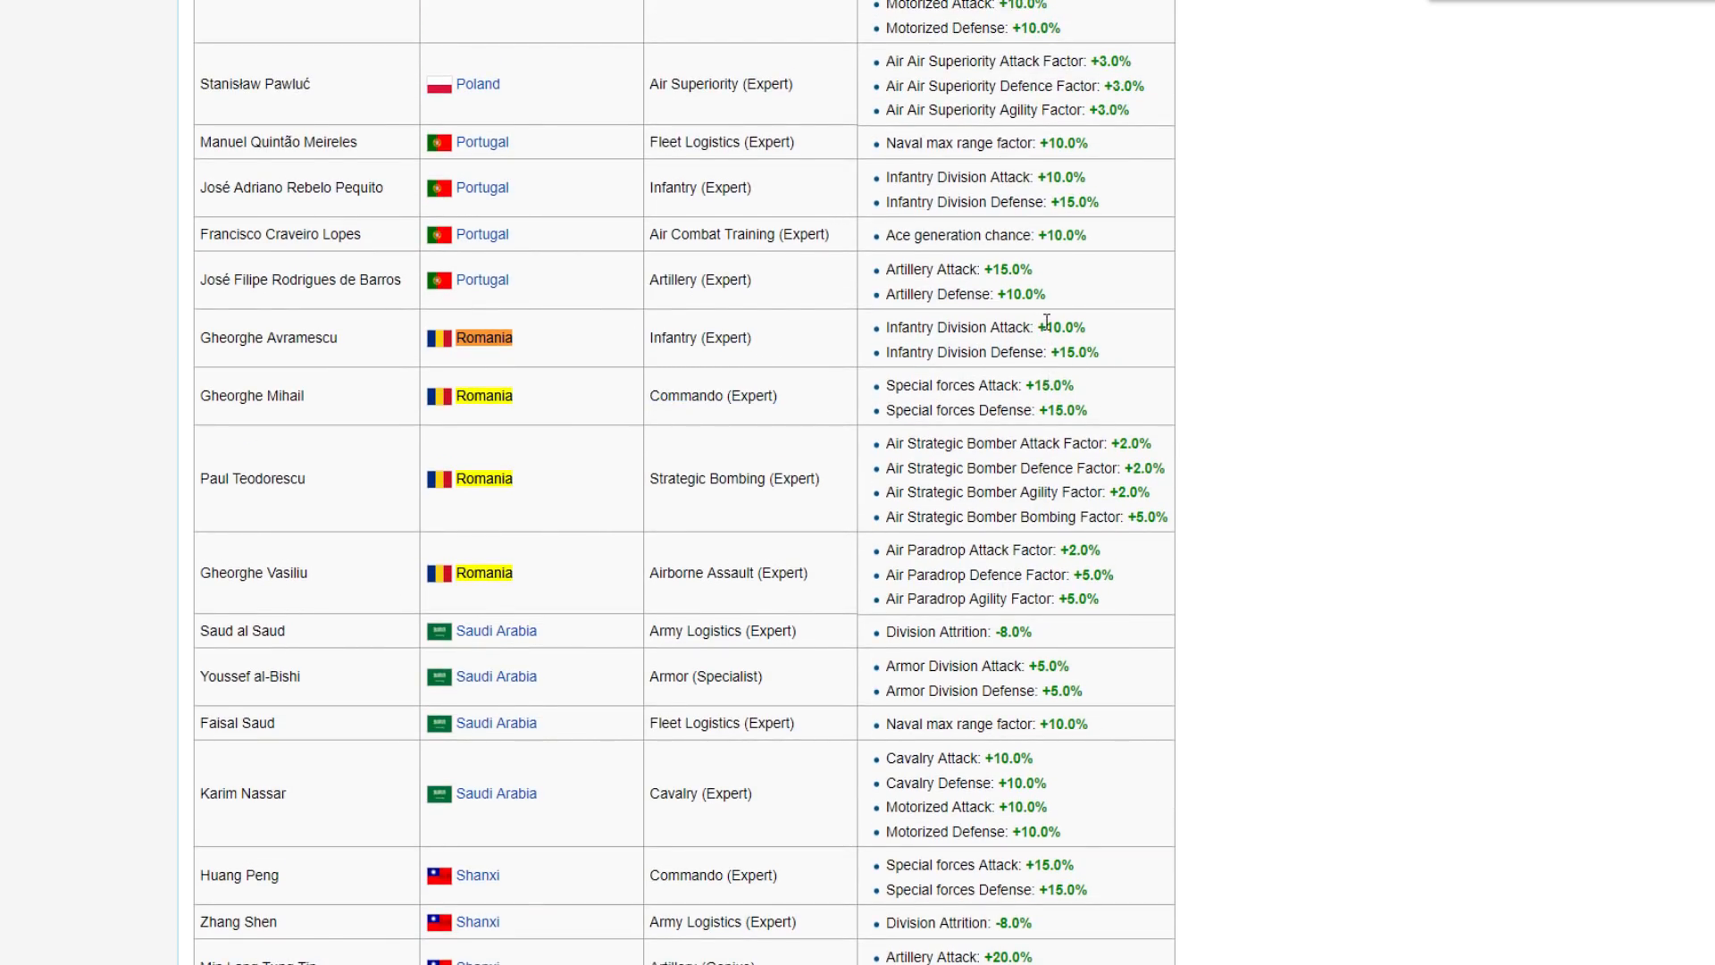
pyautogui.moveTo(592, 470)
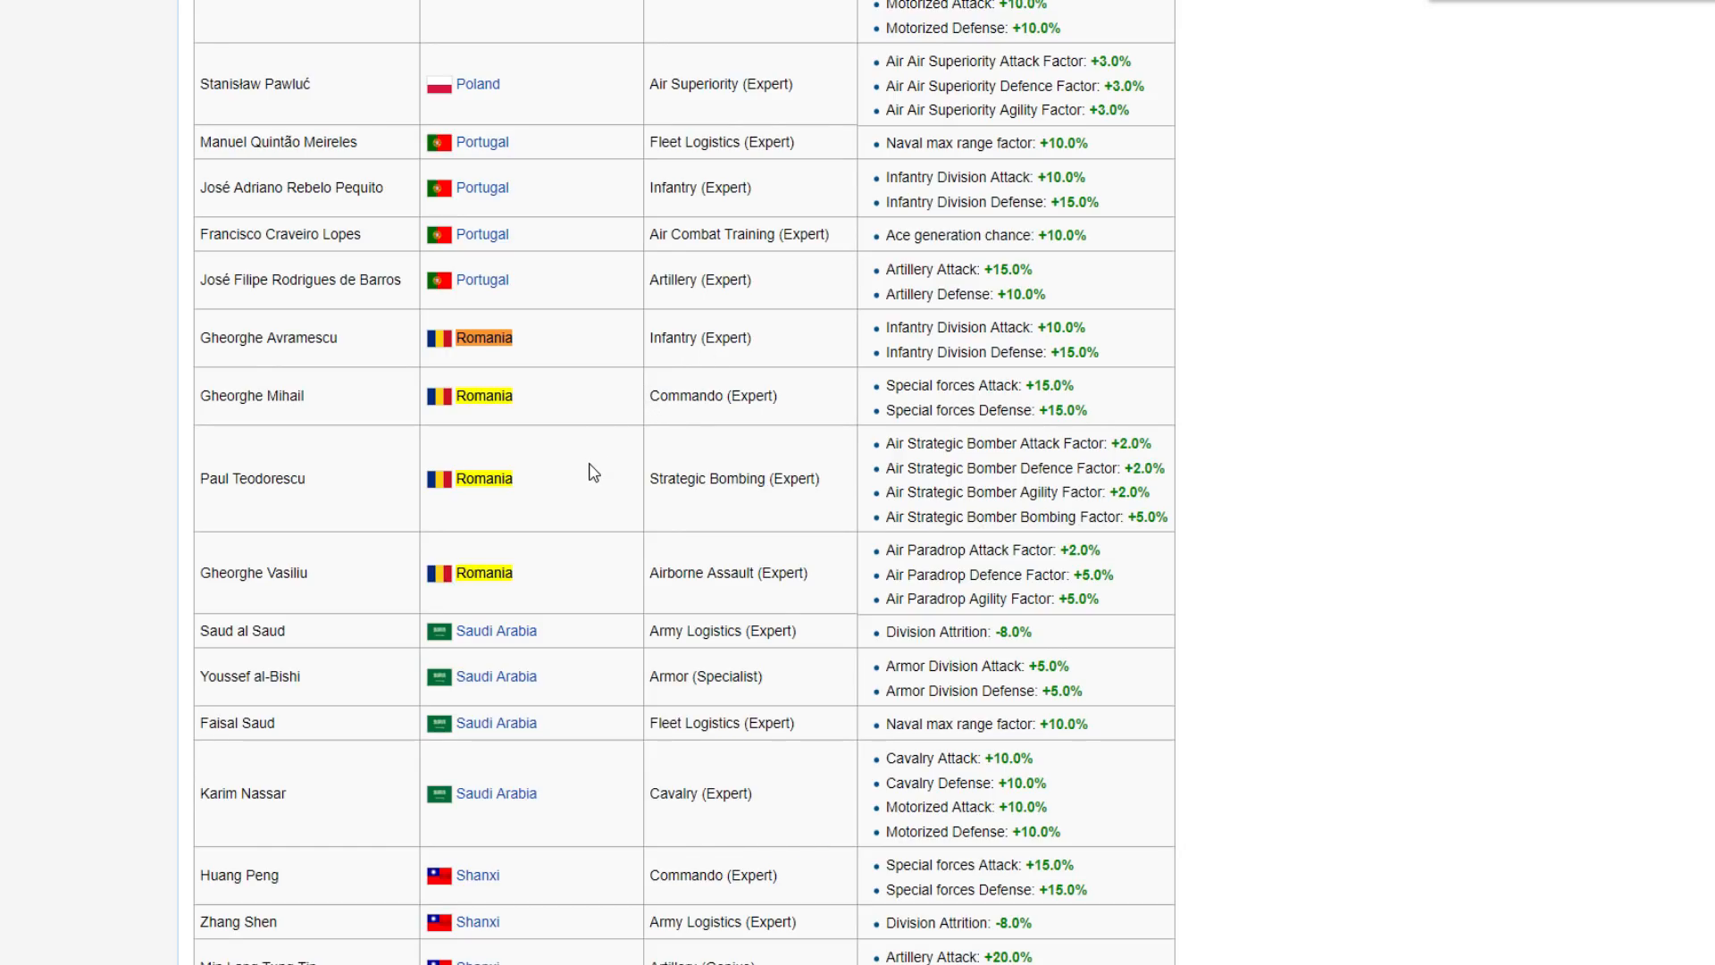
pyautogui.moveTo(701, 427)
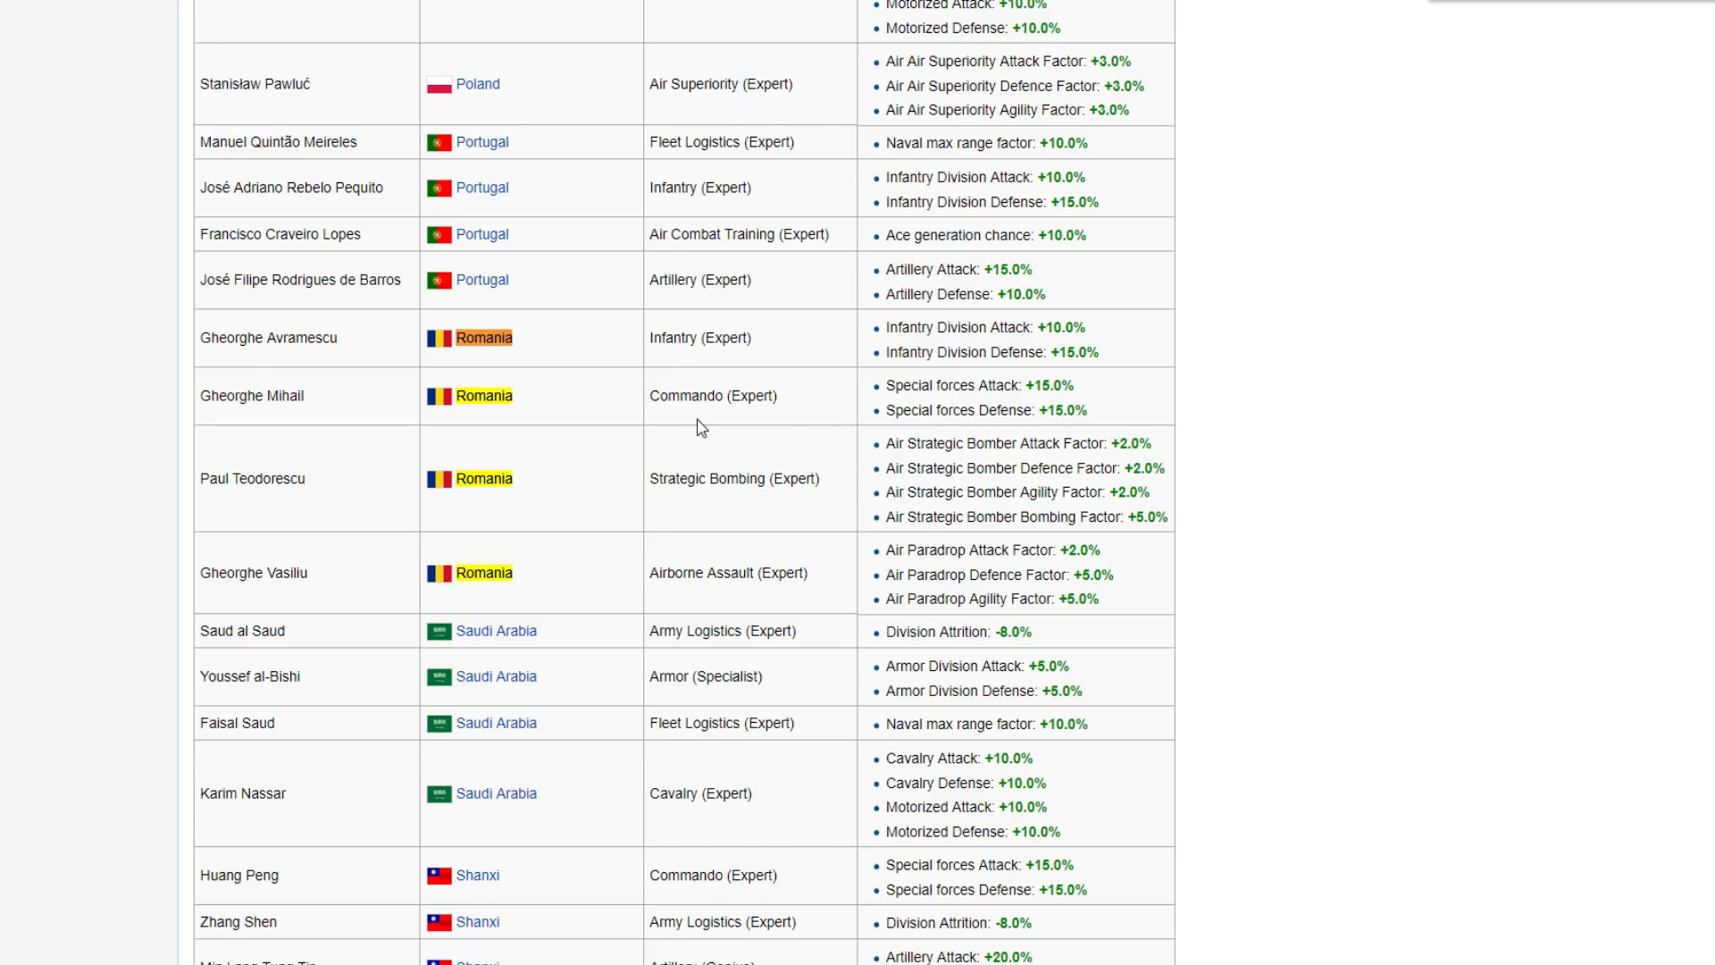
pyautogui.scroll(-3)
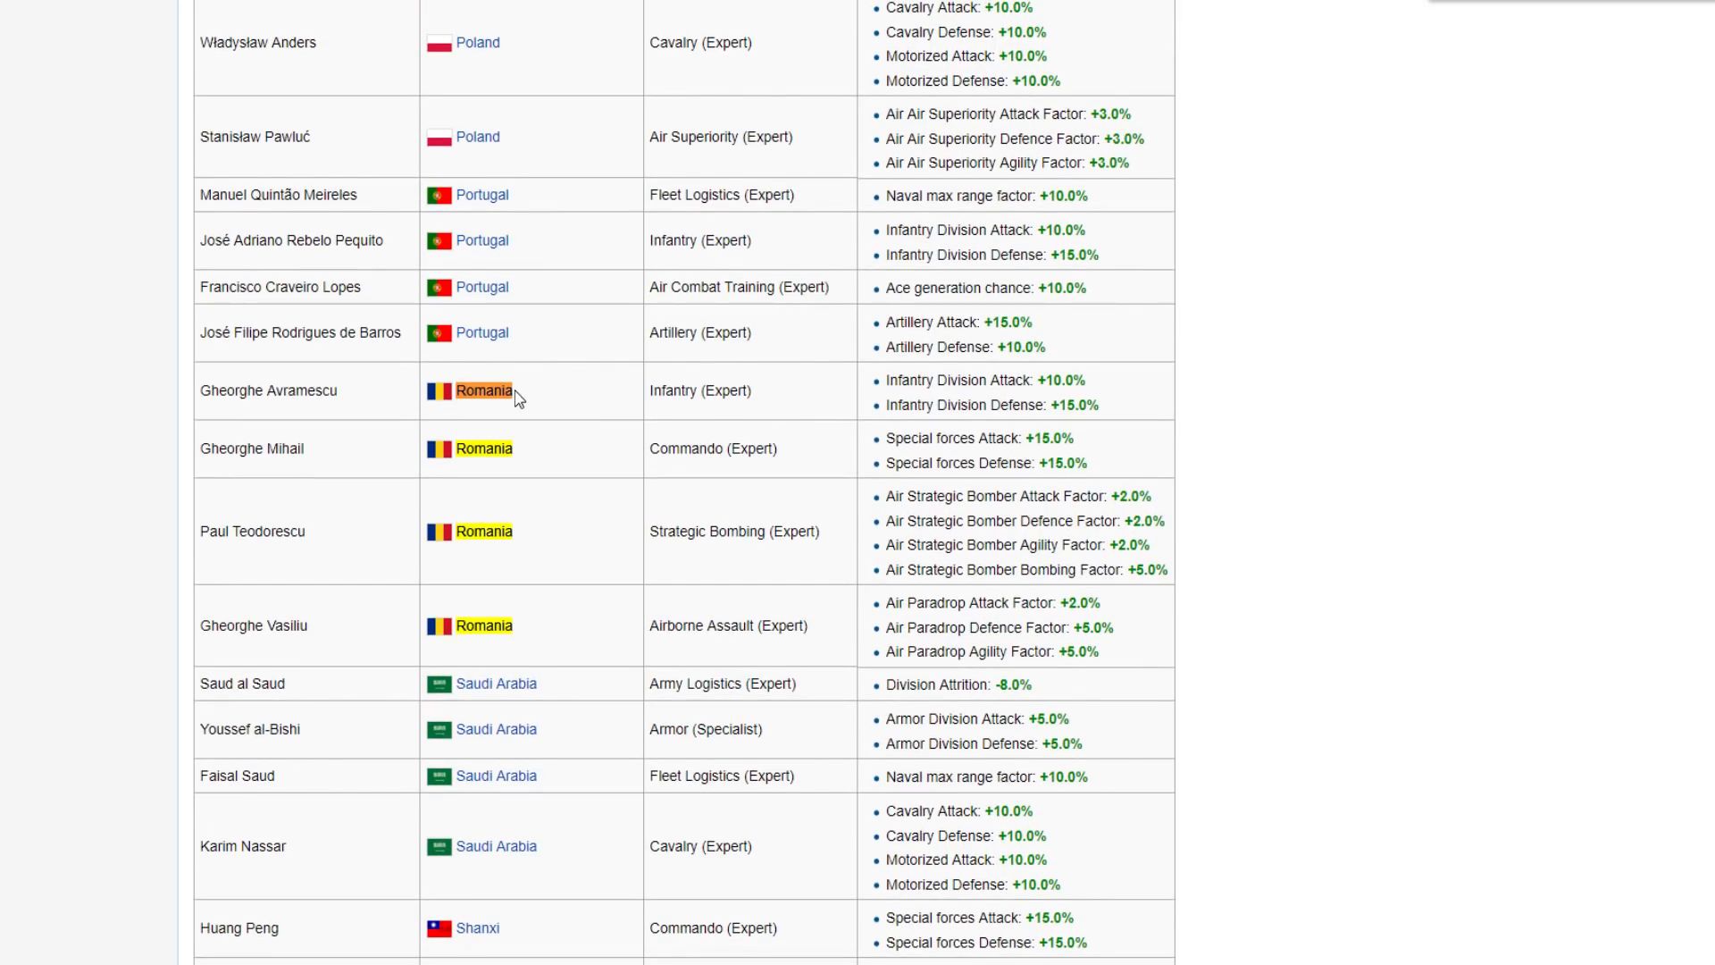
pyautogui.moveTo(517, 416)
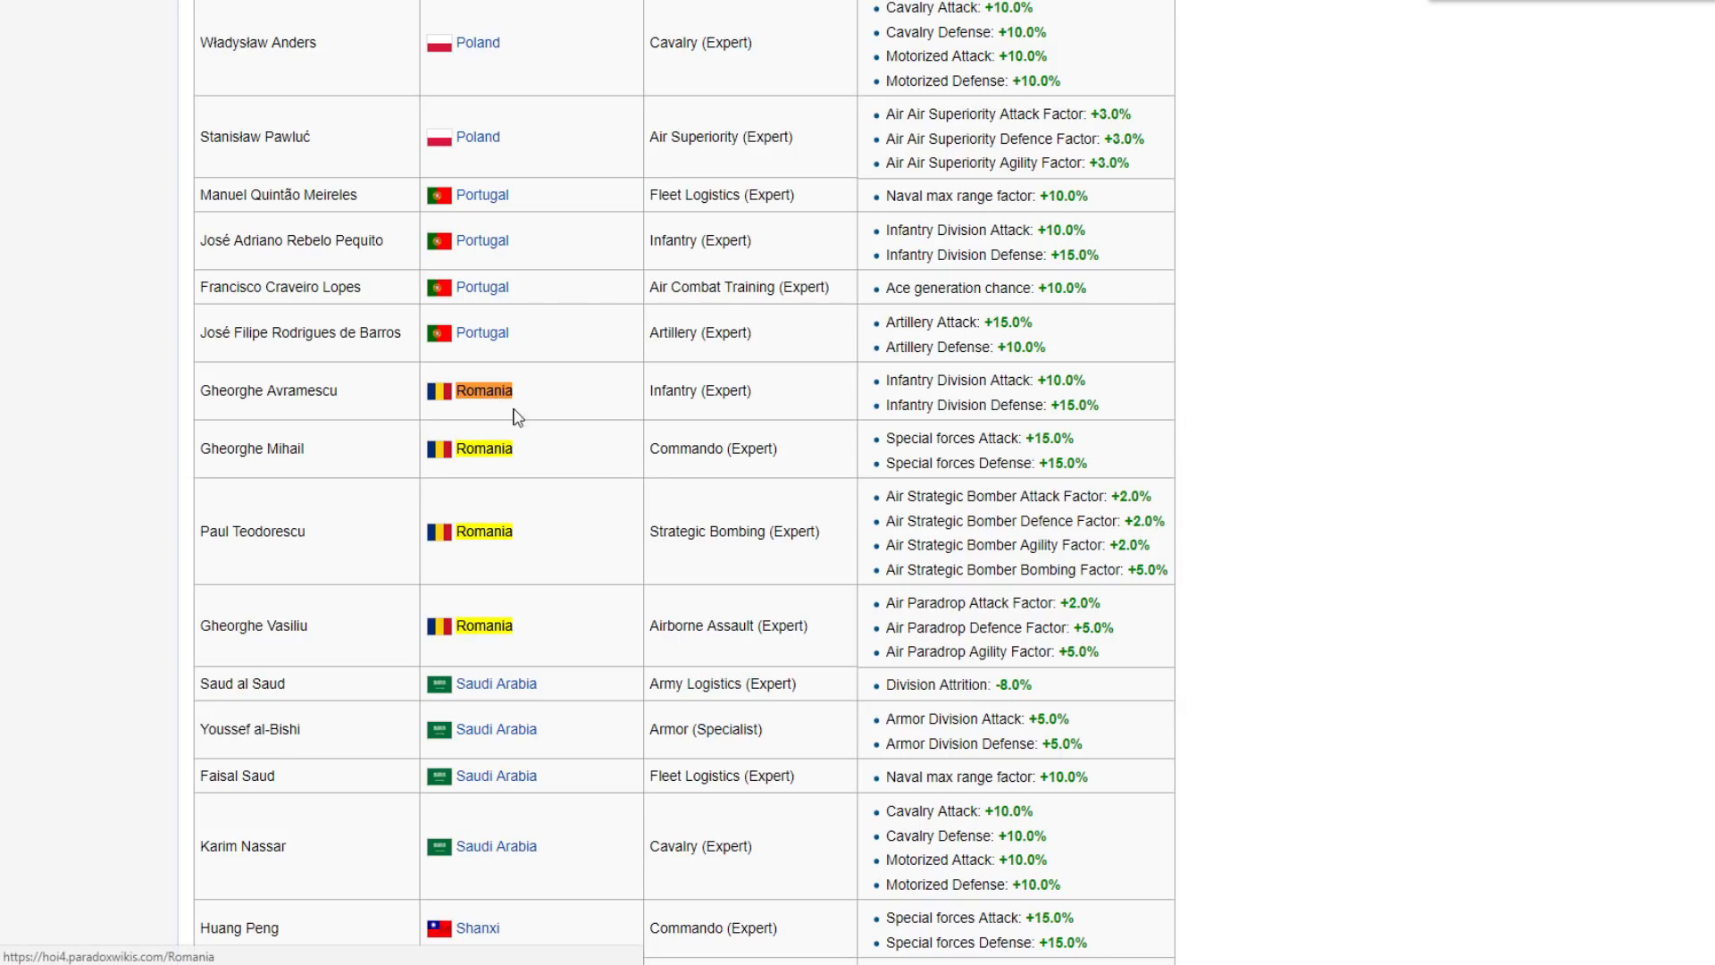
pyautogui.moveTo(1090, 406)
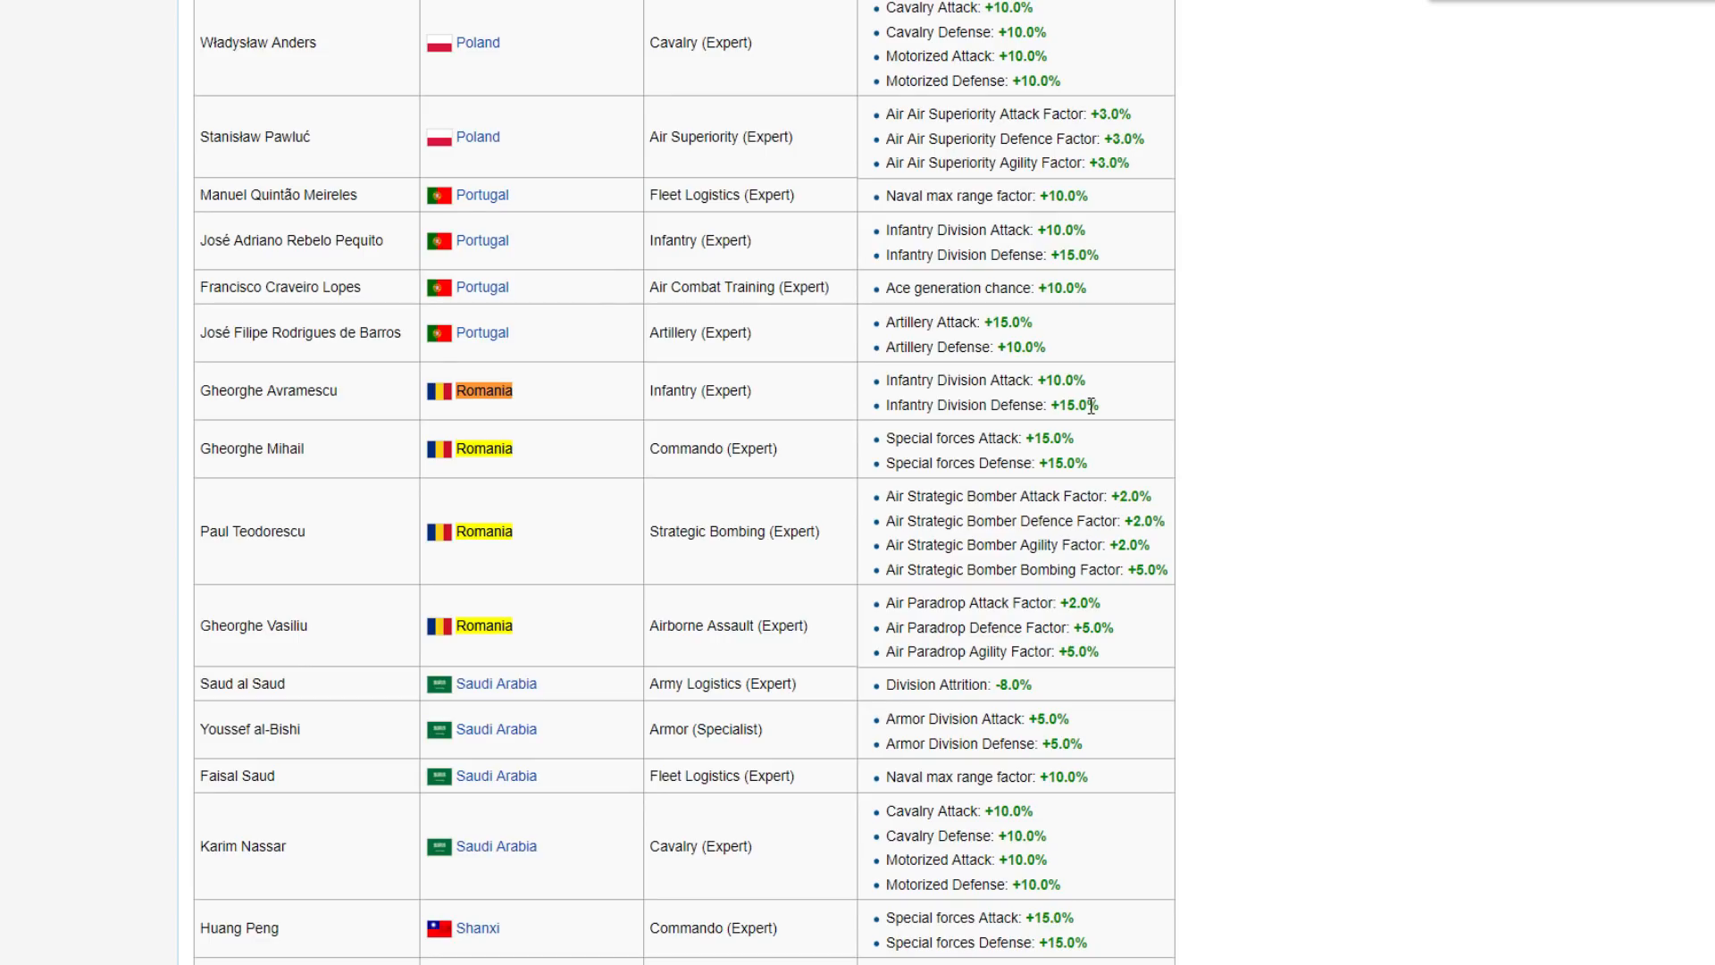
pyautogui.moveTo(890, 379)
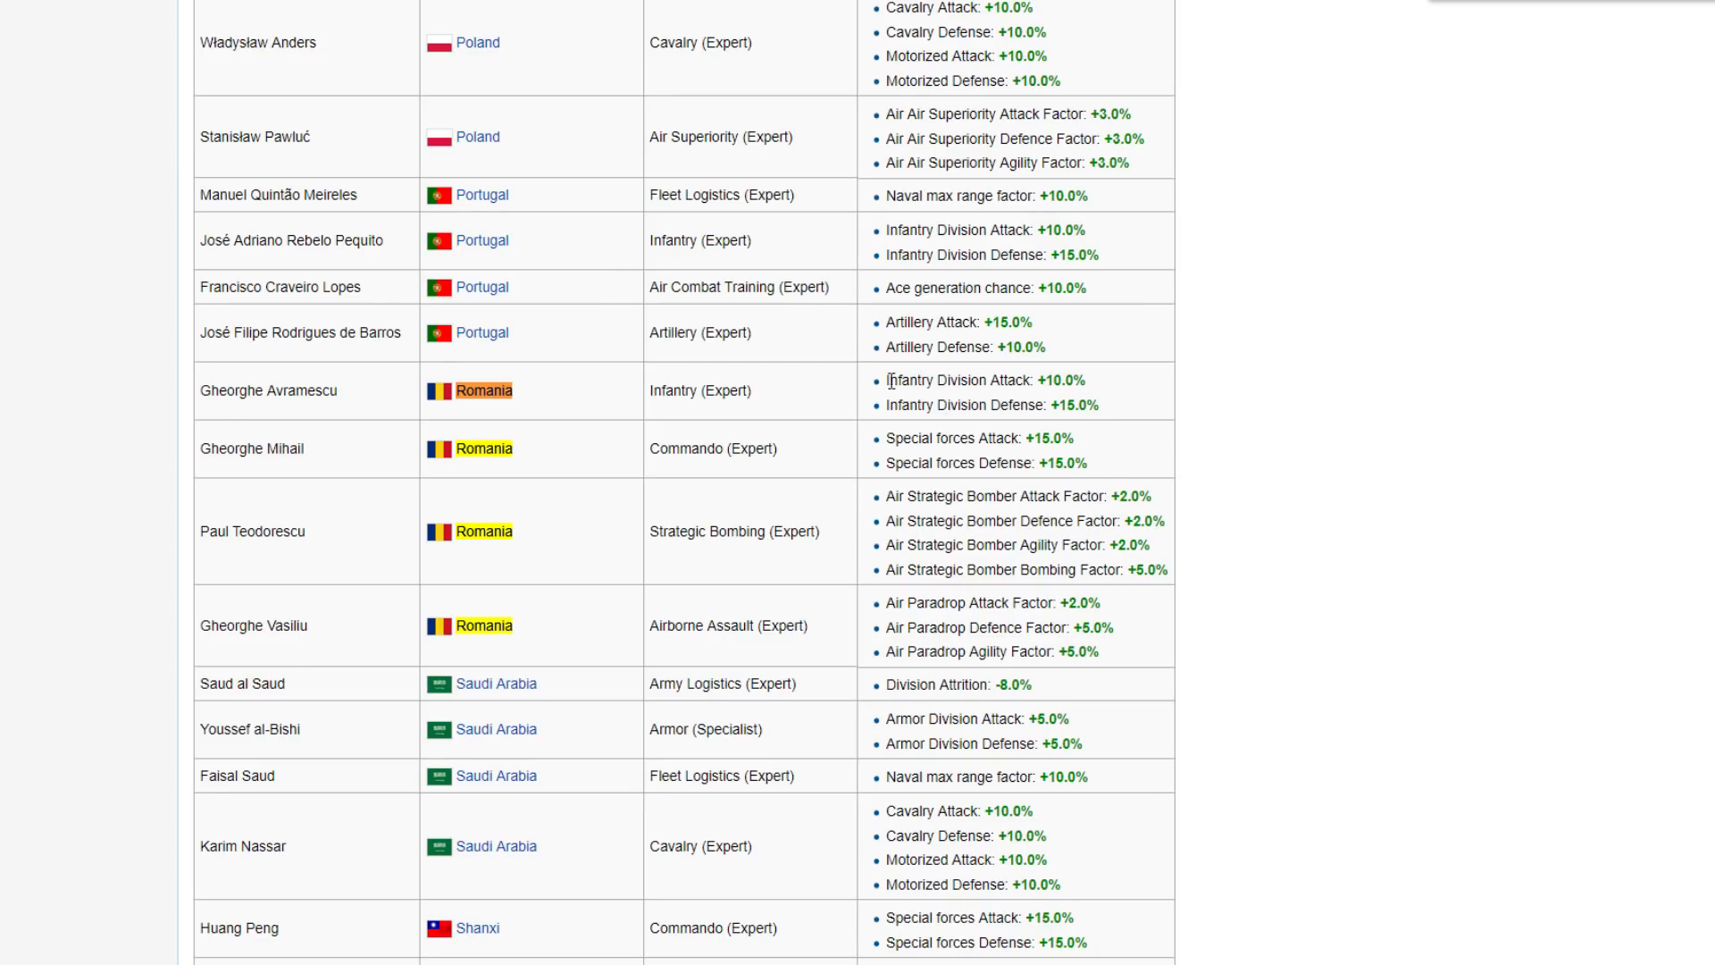
# Highlight Commando trait entries while scrolling further through the high command list.
pyautogui.moveTo(949, 379); pyautogui.dragTo(1086, 379)
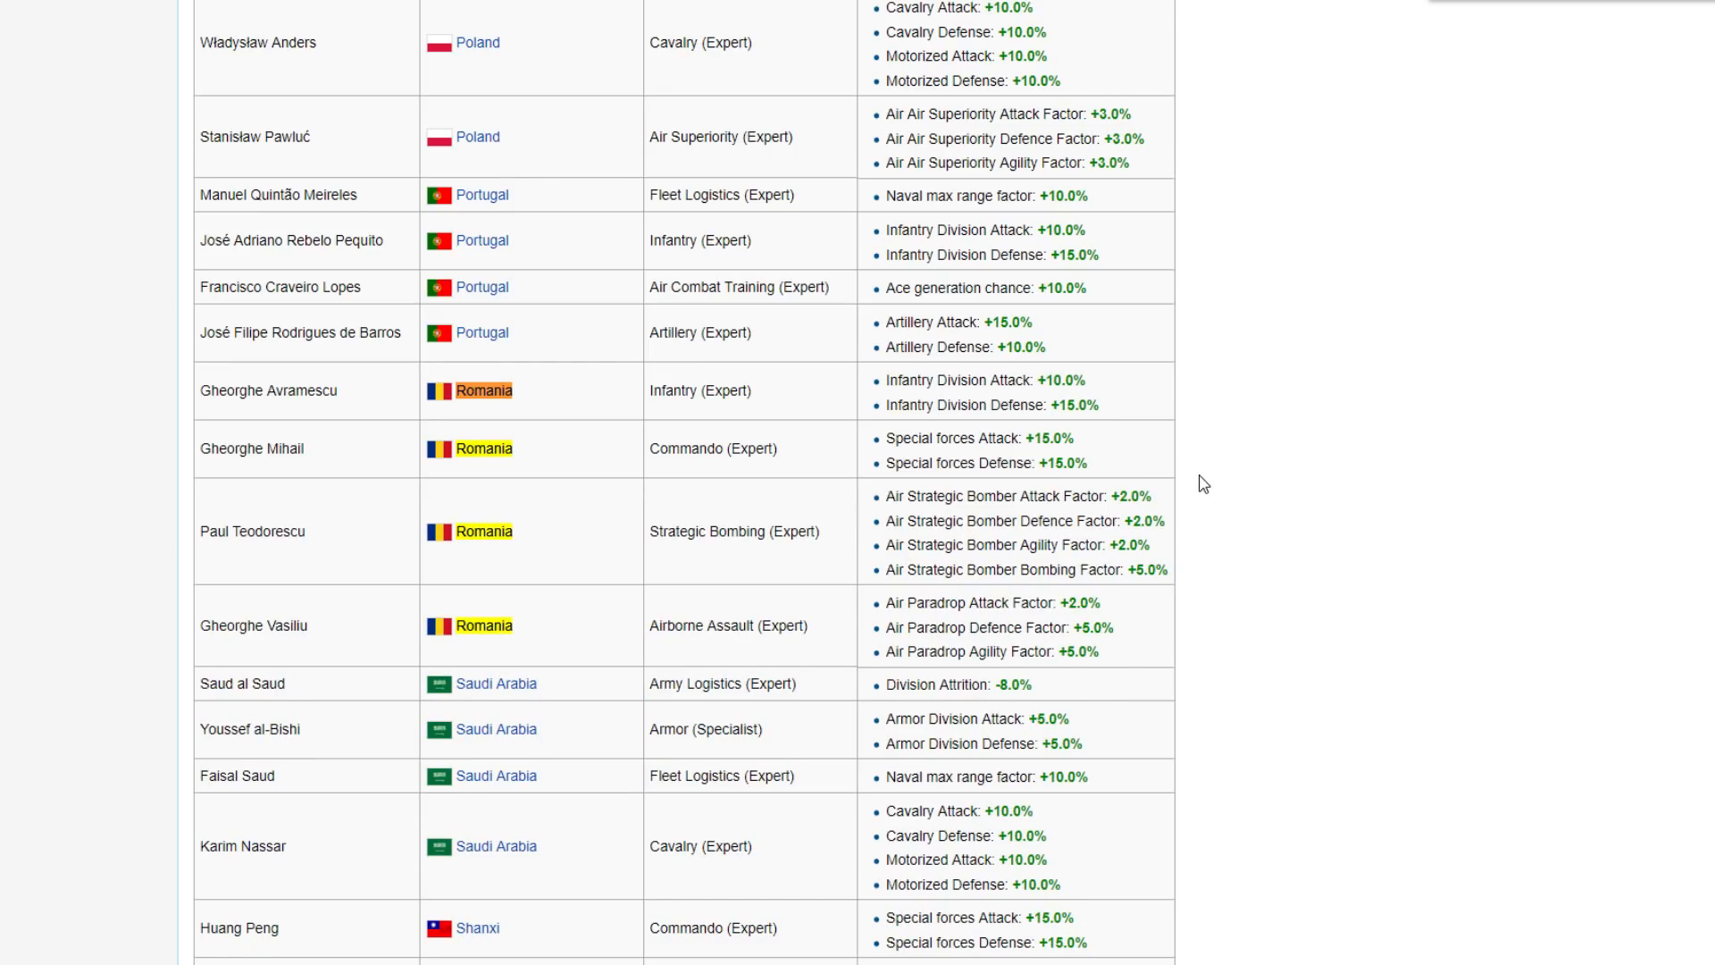
pyautogui.scroll(3)
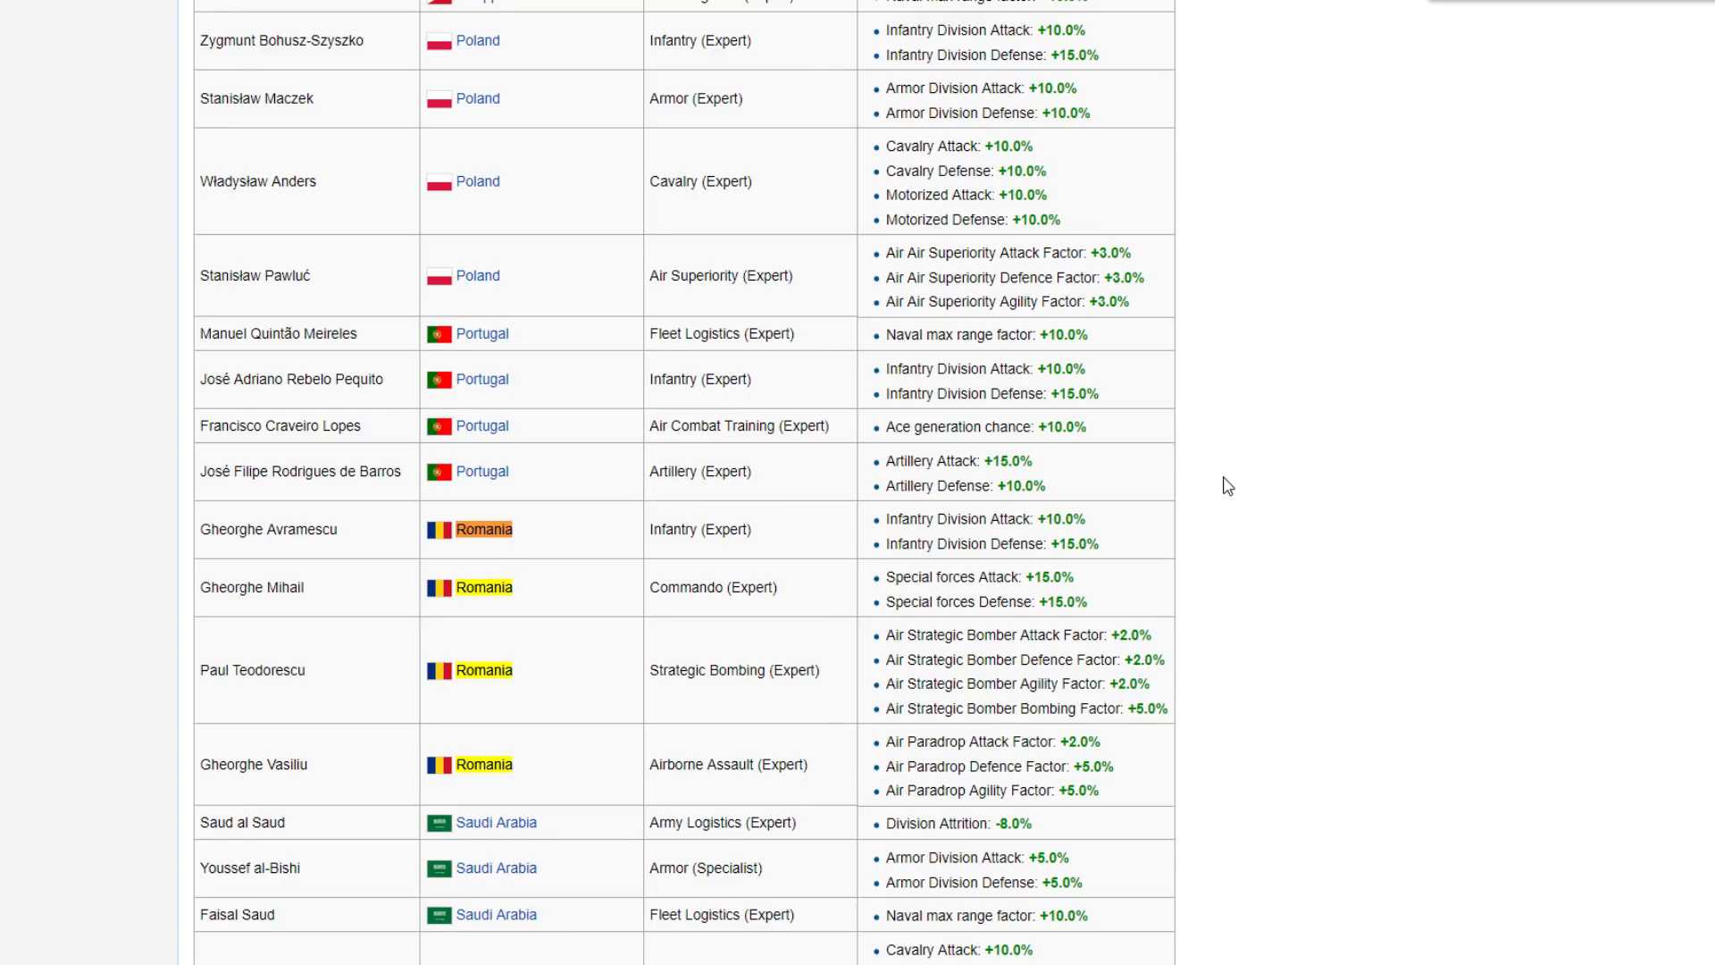
pyautogui.moveTo(1210, 501)
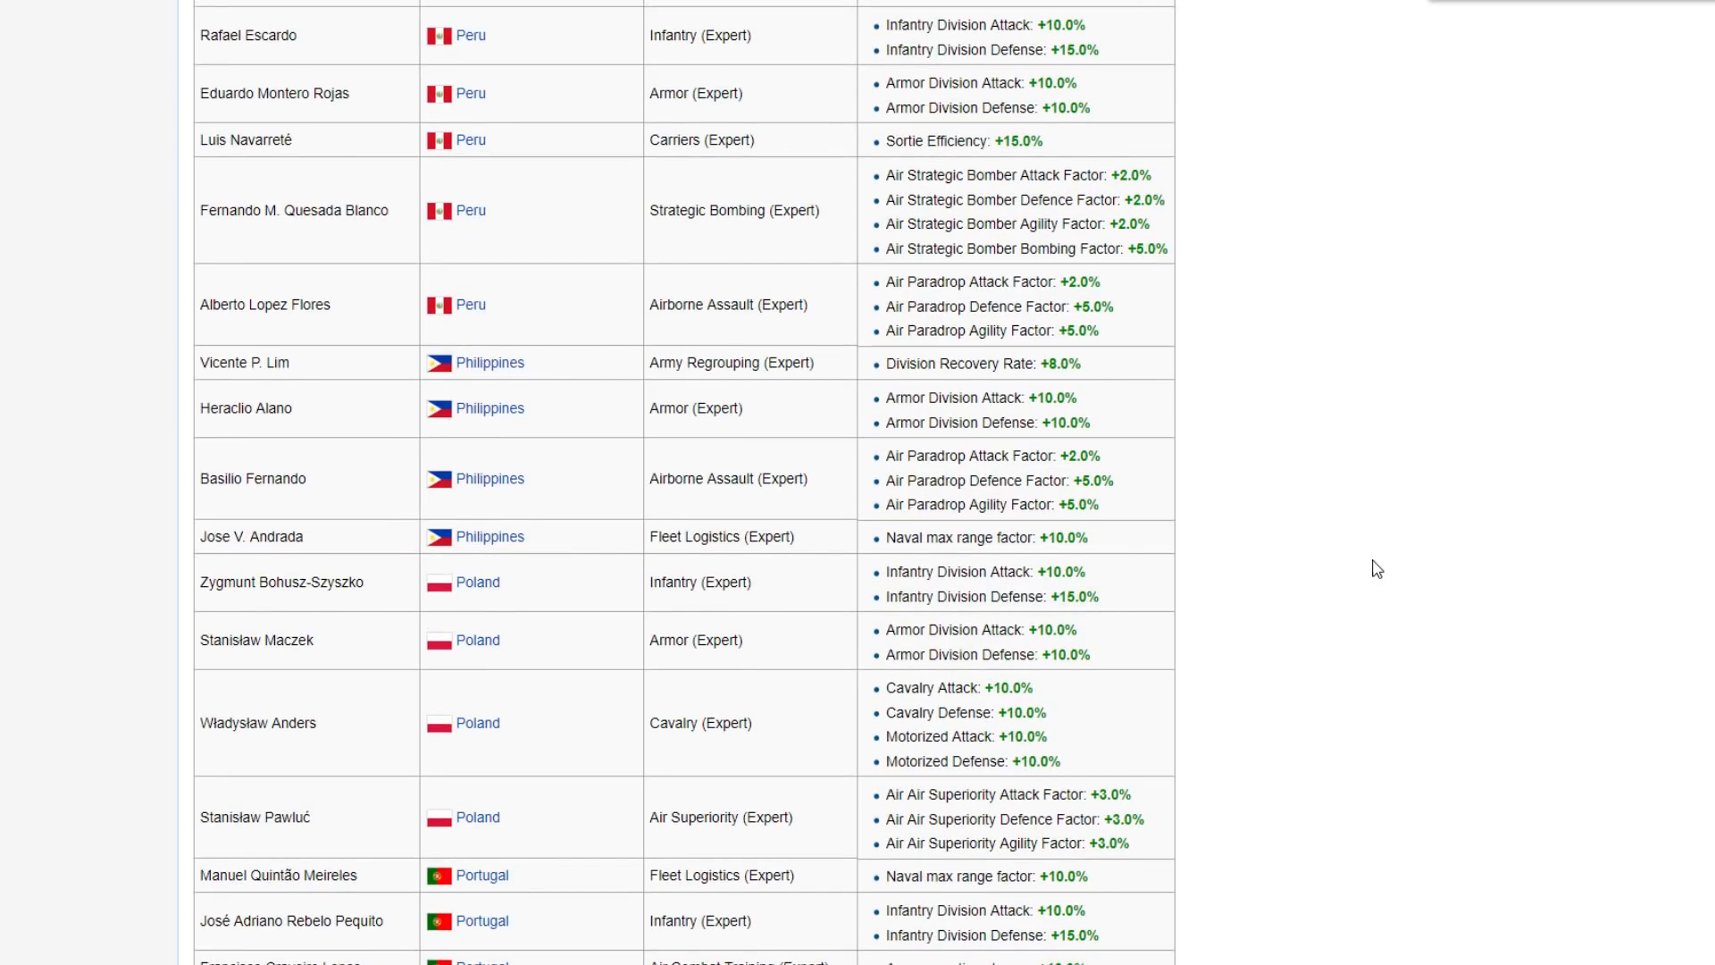
pyautogui.scroll(-3)
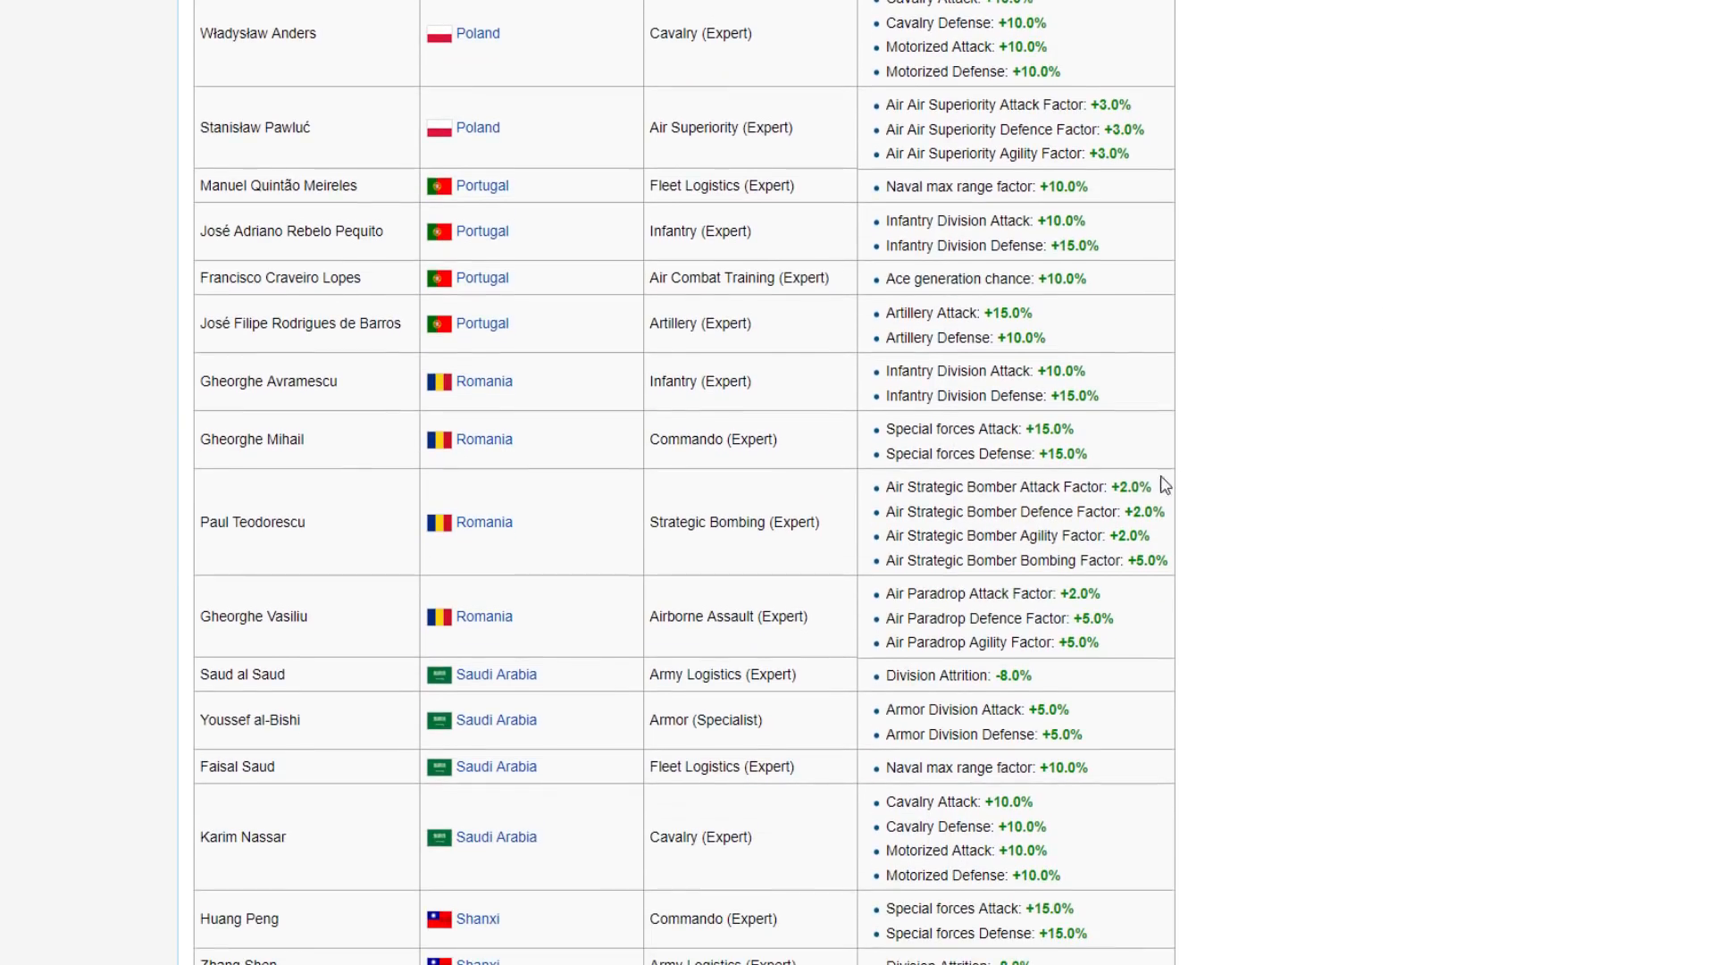
pyautogui.scroll(-3)
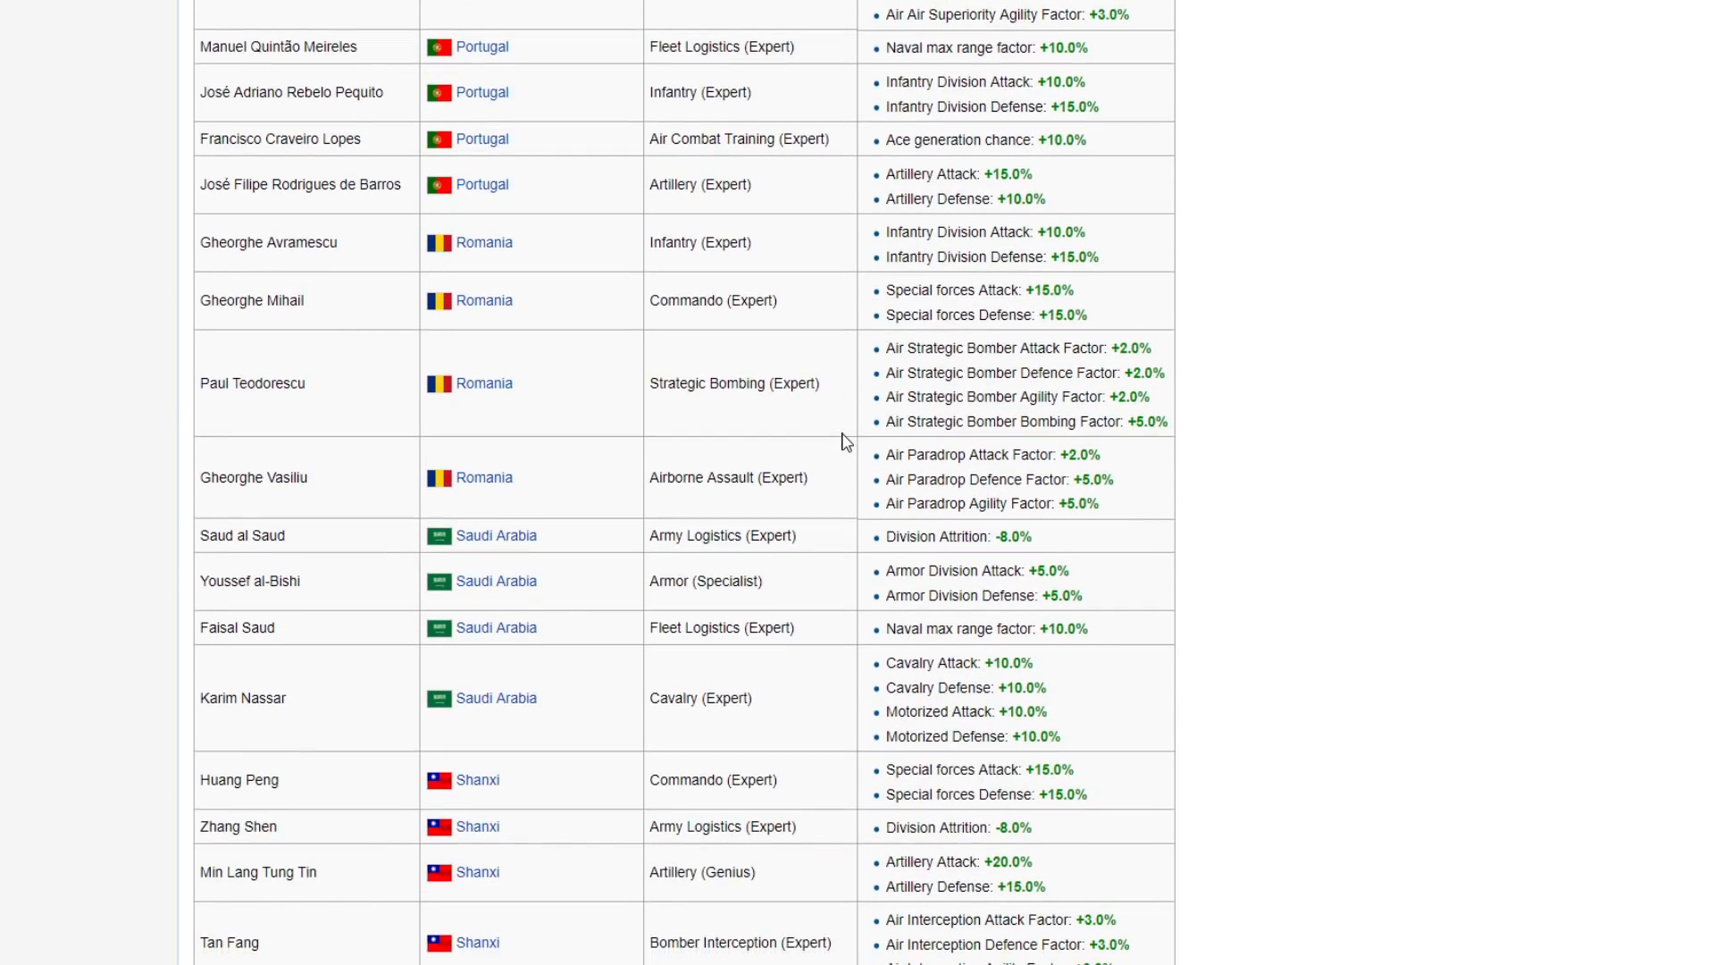
pyautogui.scroll(3)
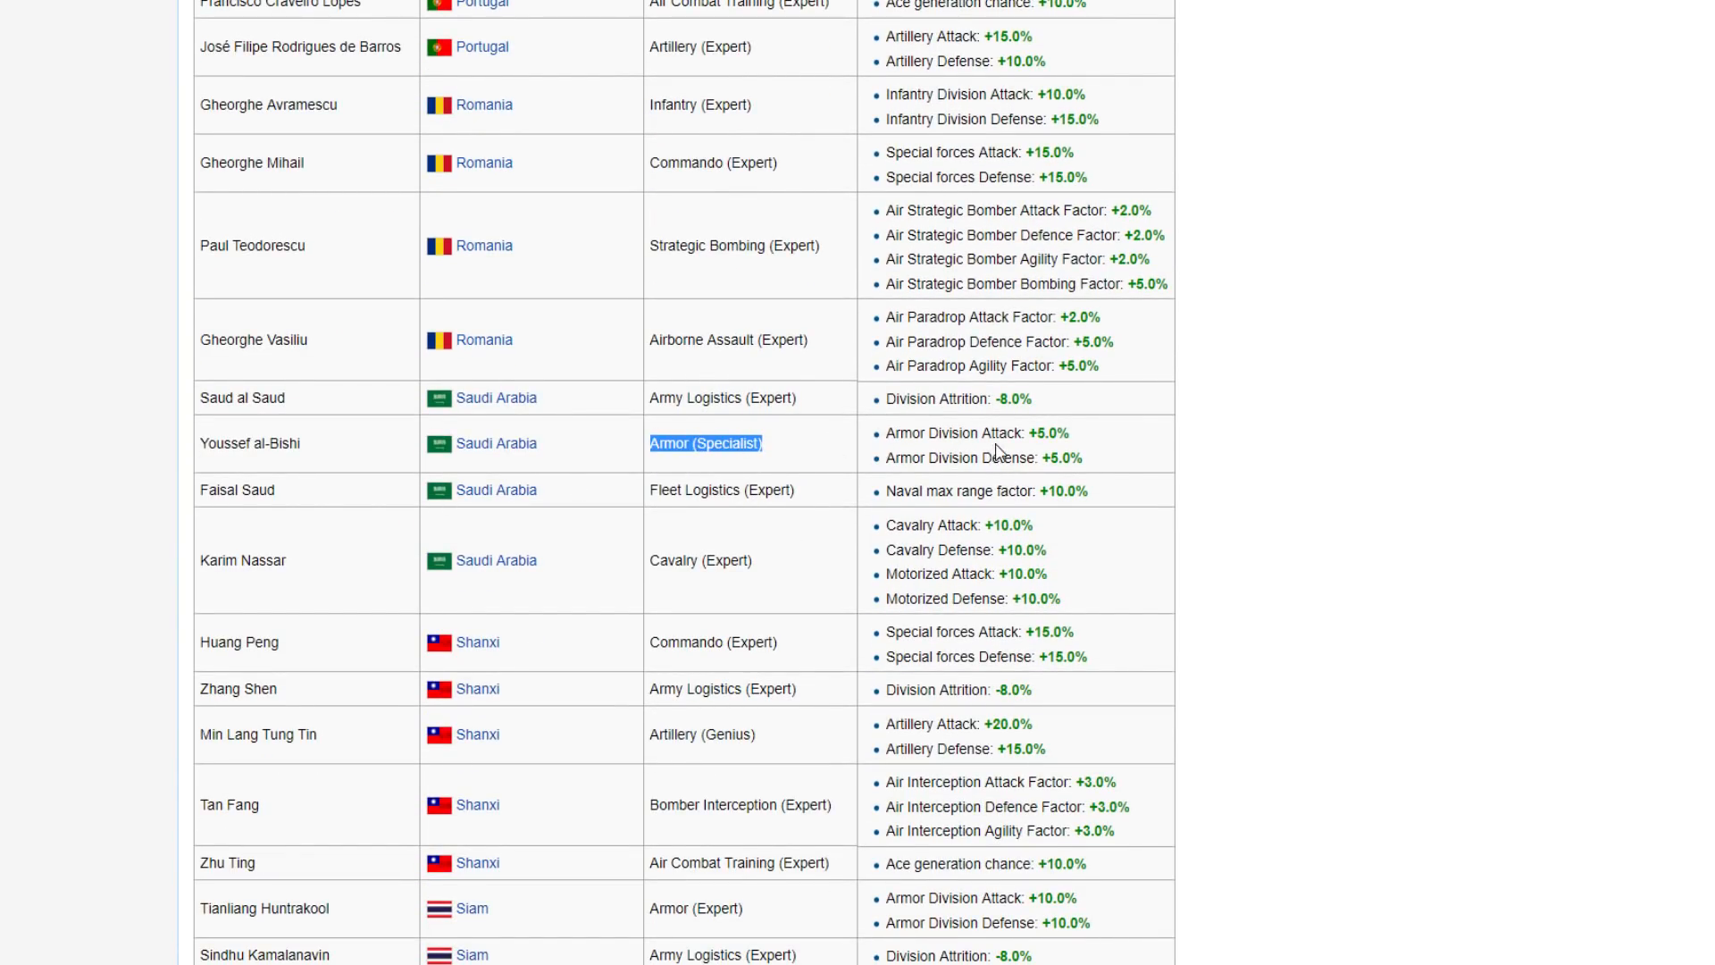
pyautogui.scroll(-3)
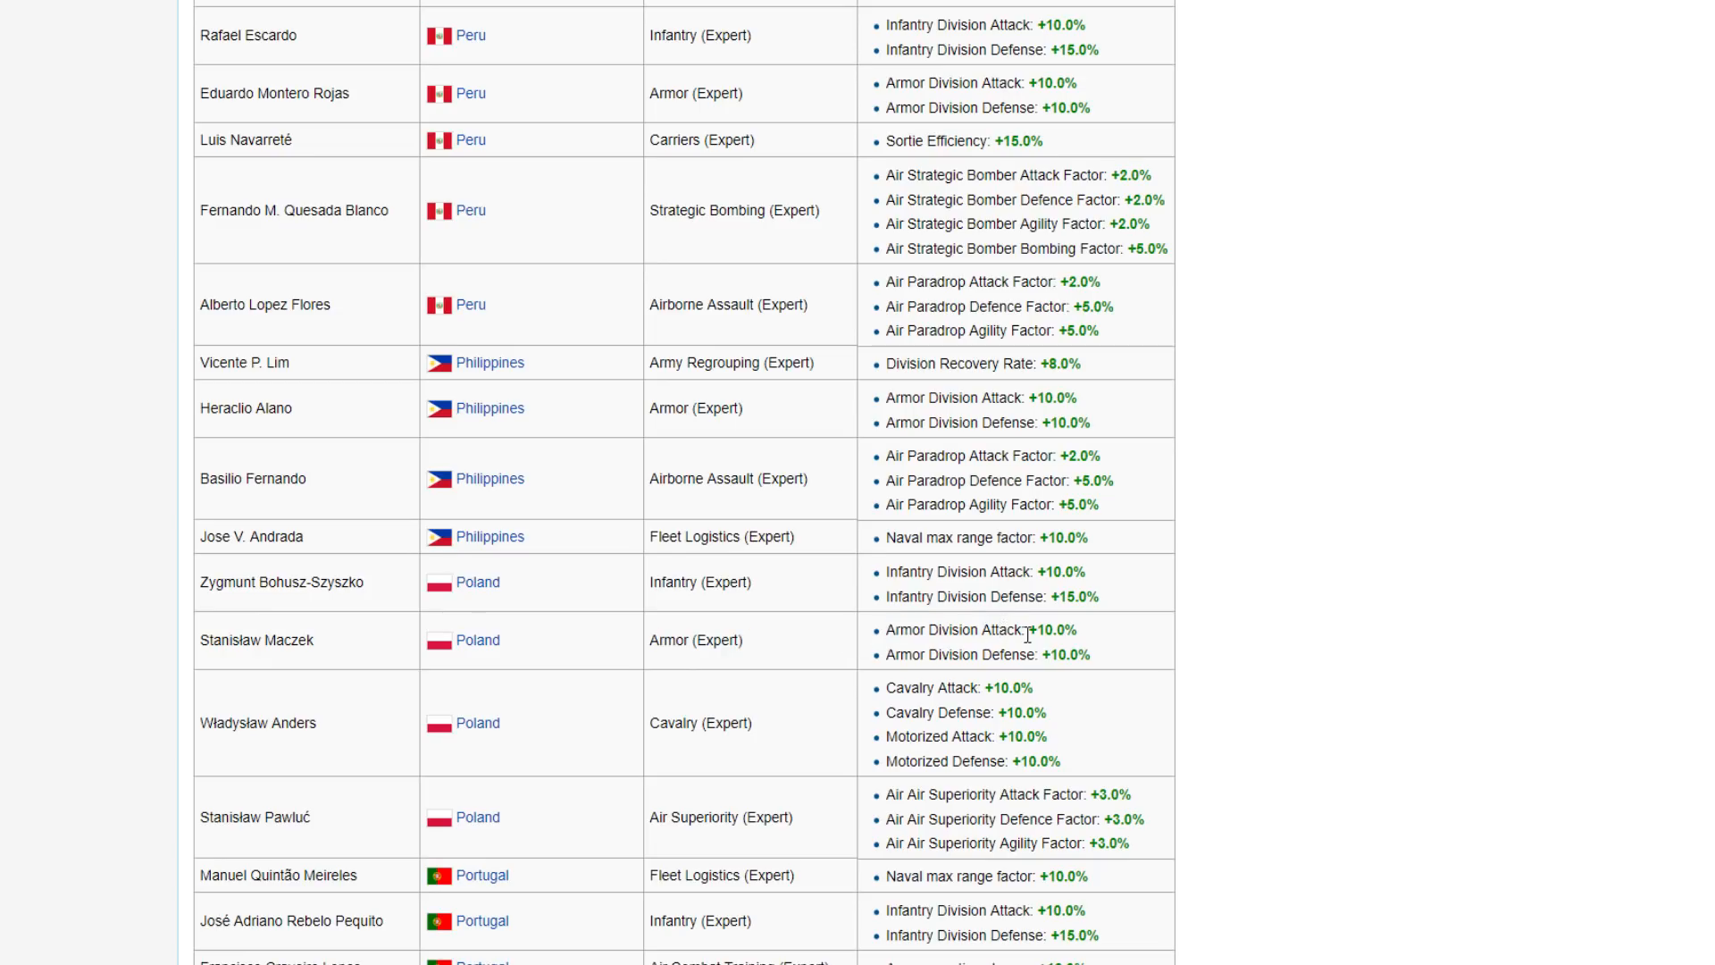
pyautogui.moveTo(1022, 629); pyautogui.dragTo(1090, 654)
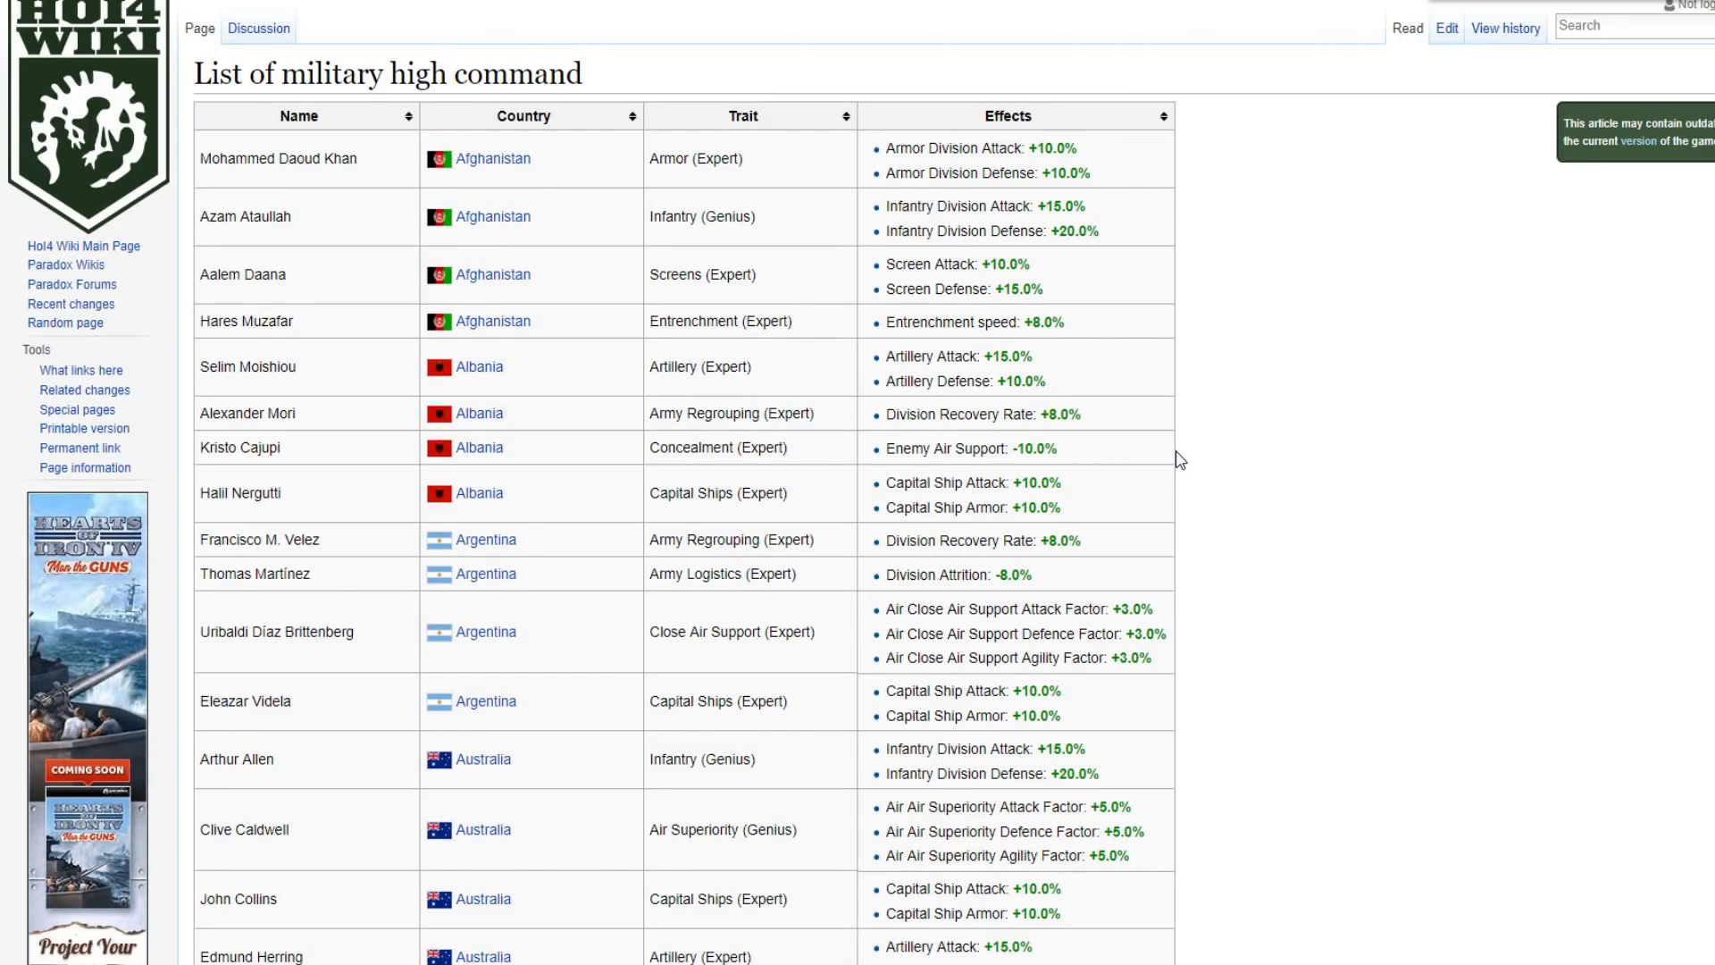
# Select another Commando commander entry, then return to the dev diary's opening post.
pyautogui.scroll(-3)
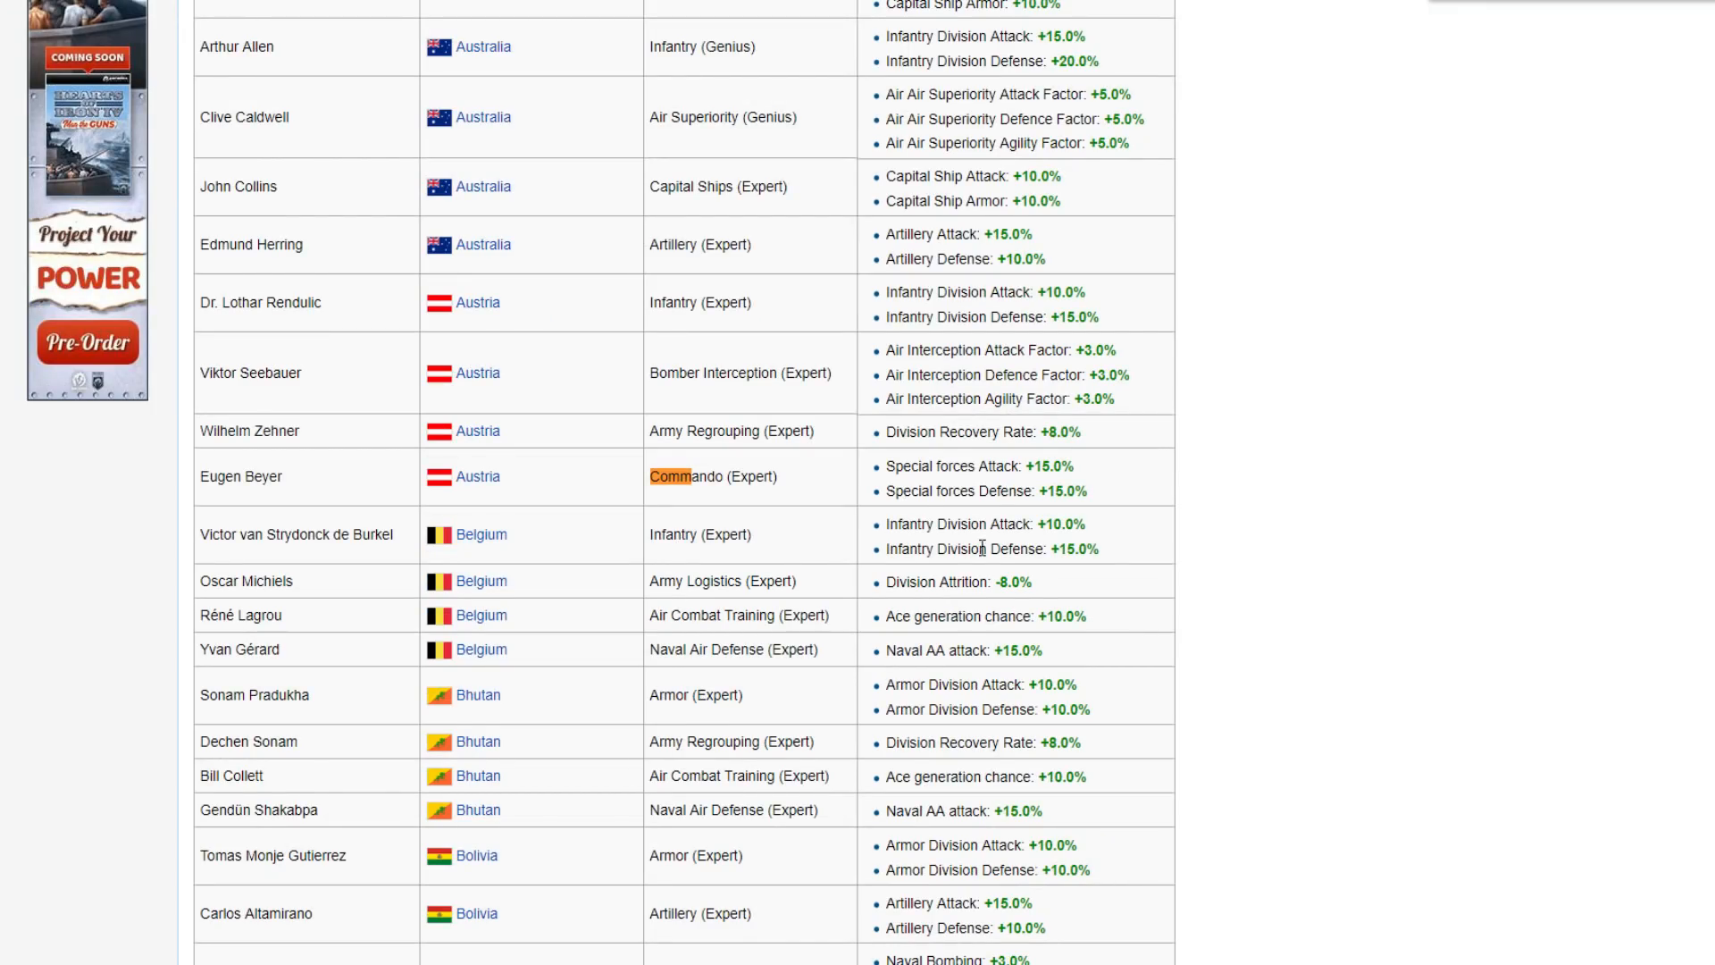
pyautogui.scroll(3)
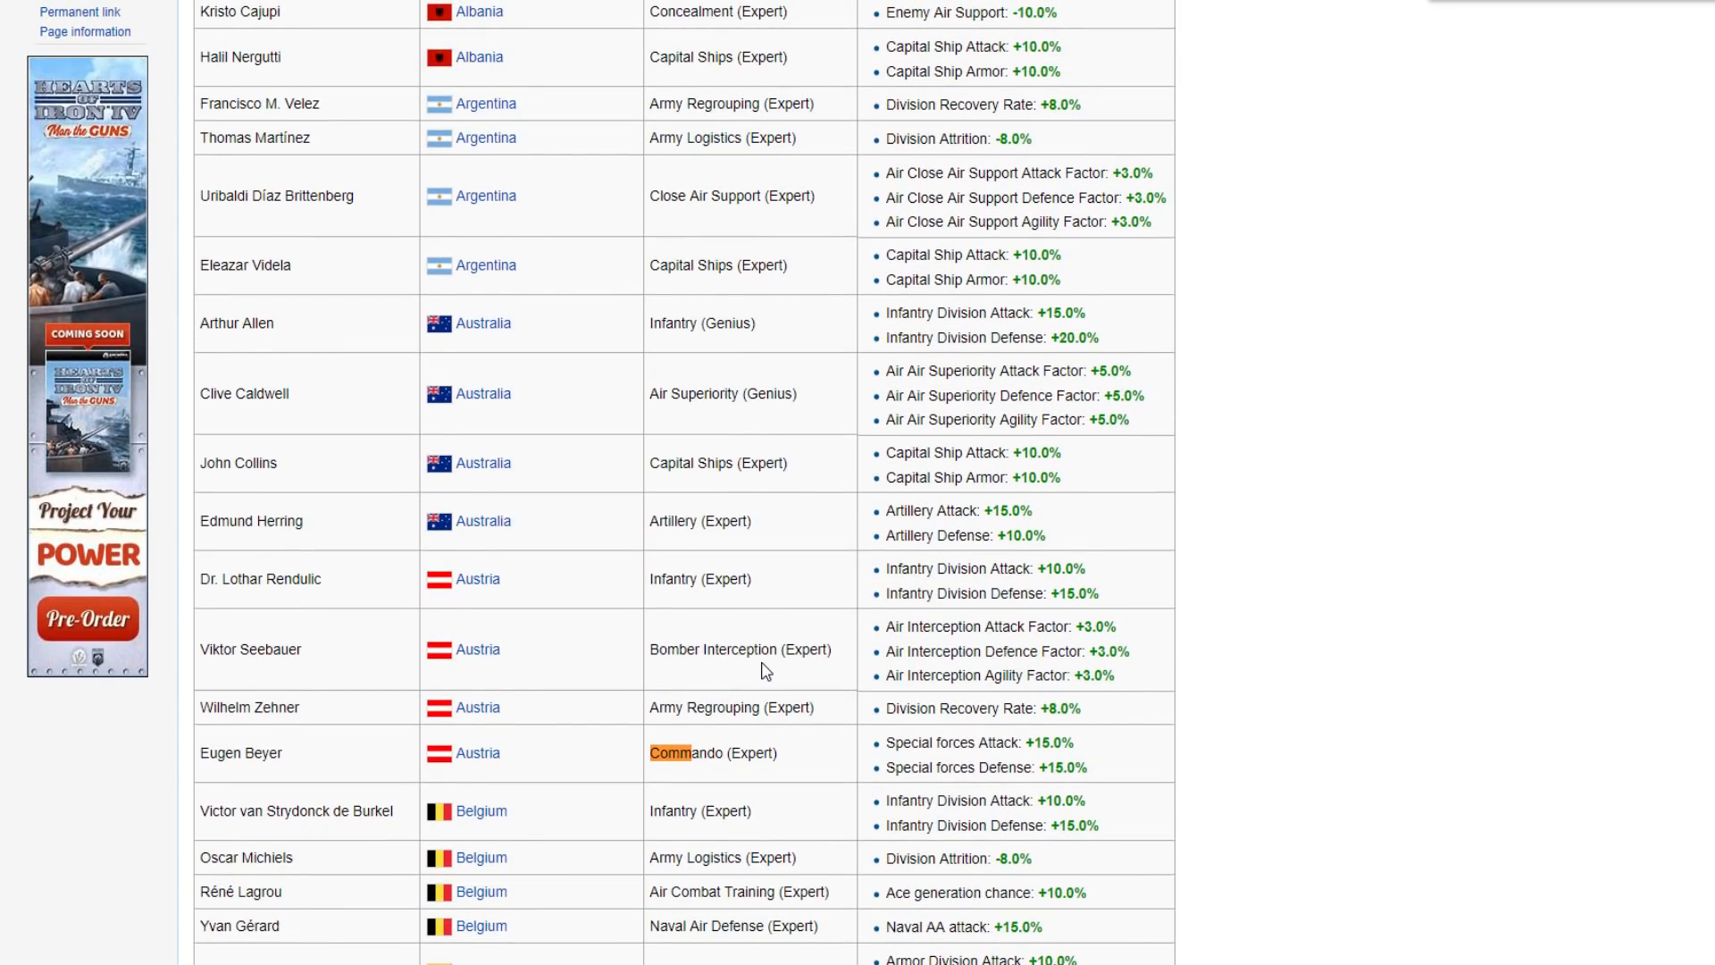
pyautogui.scroll(-3)
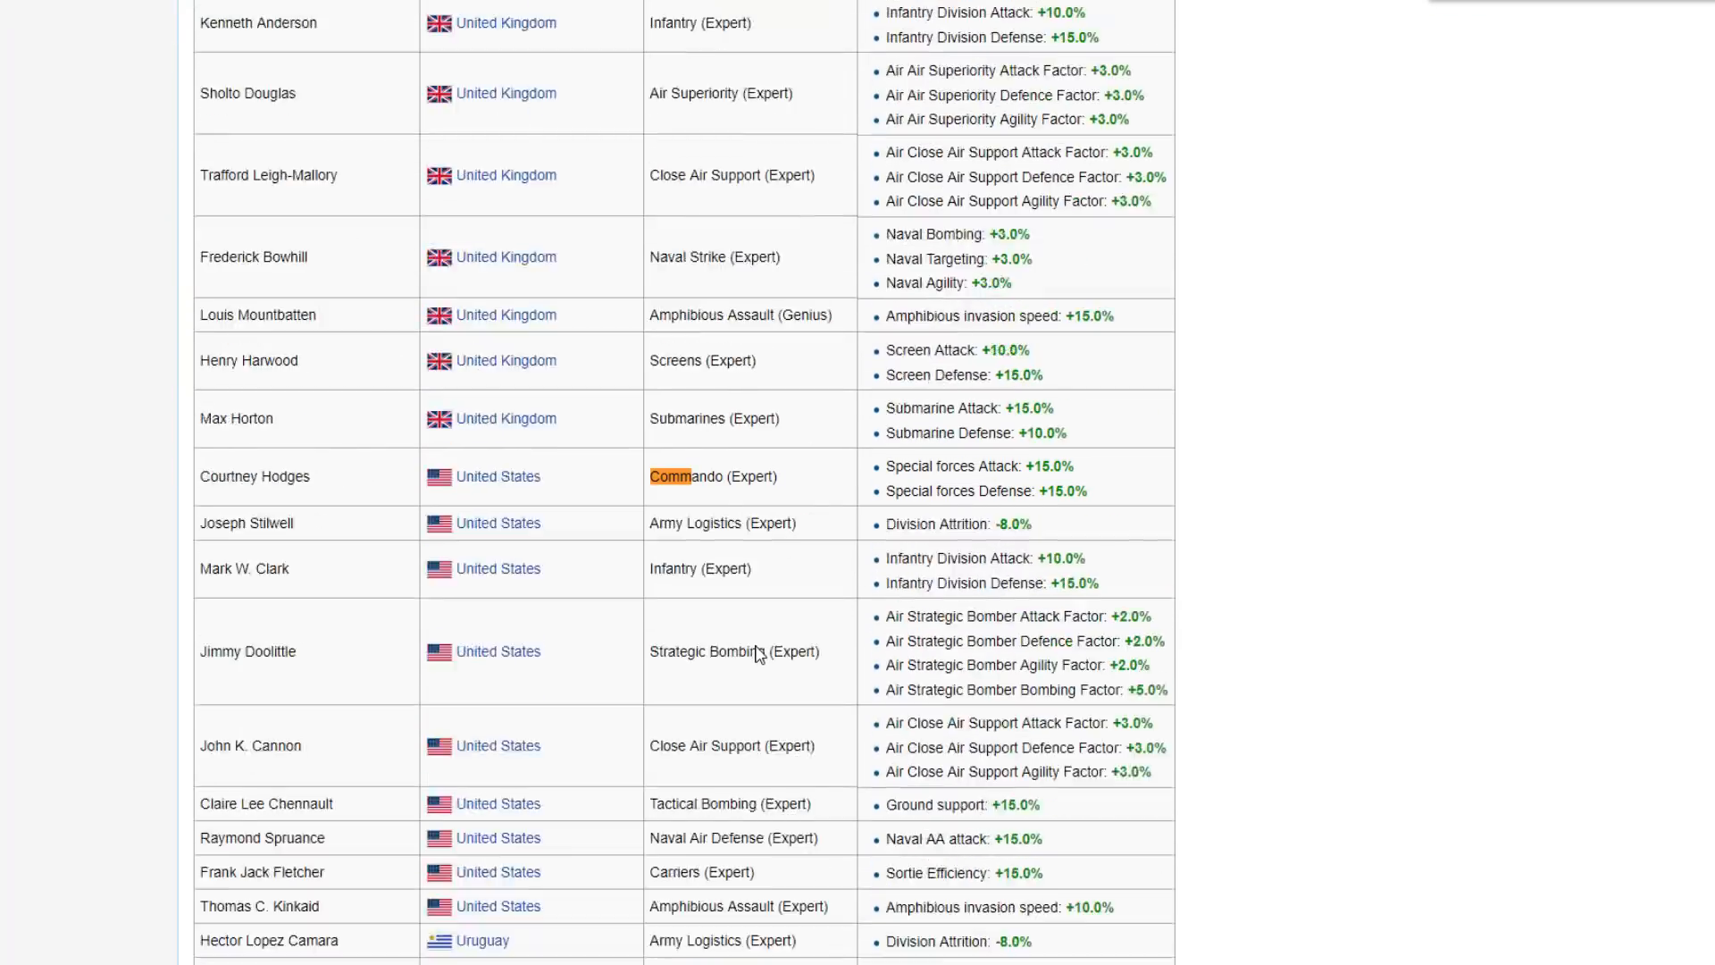
pyautogui.scroll(-3)
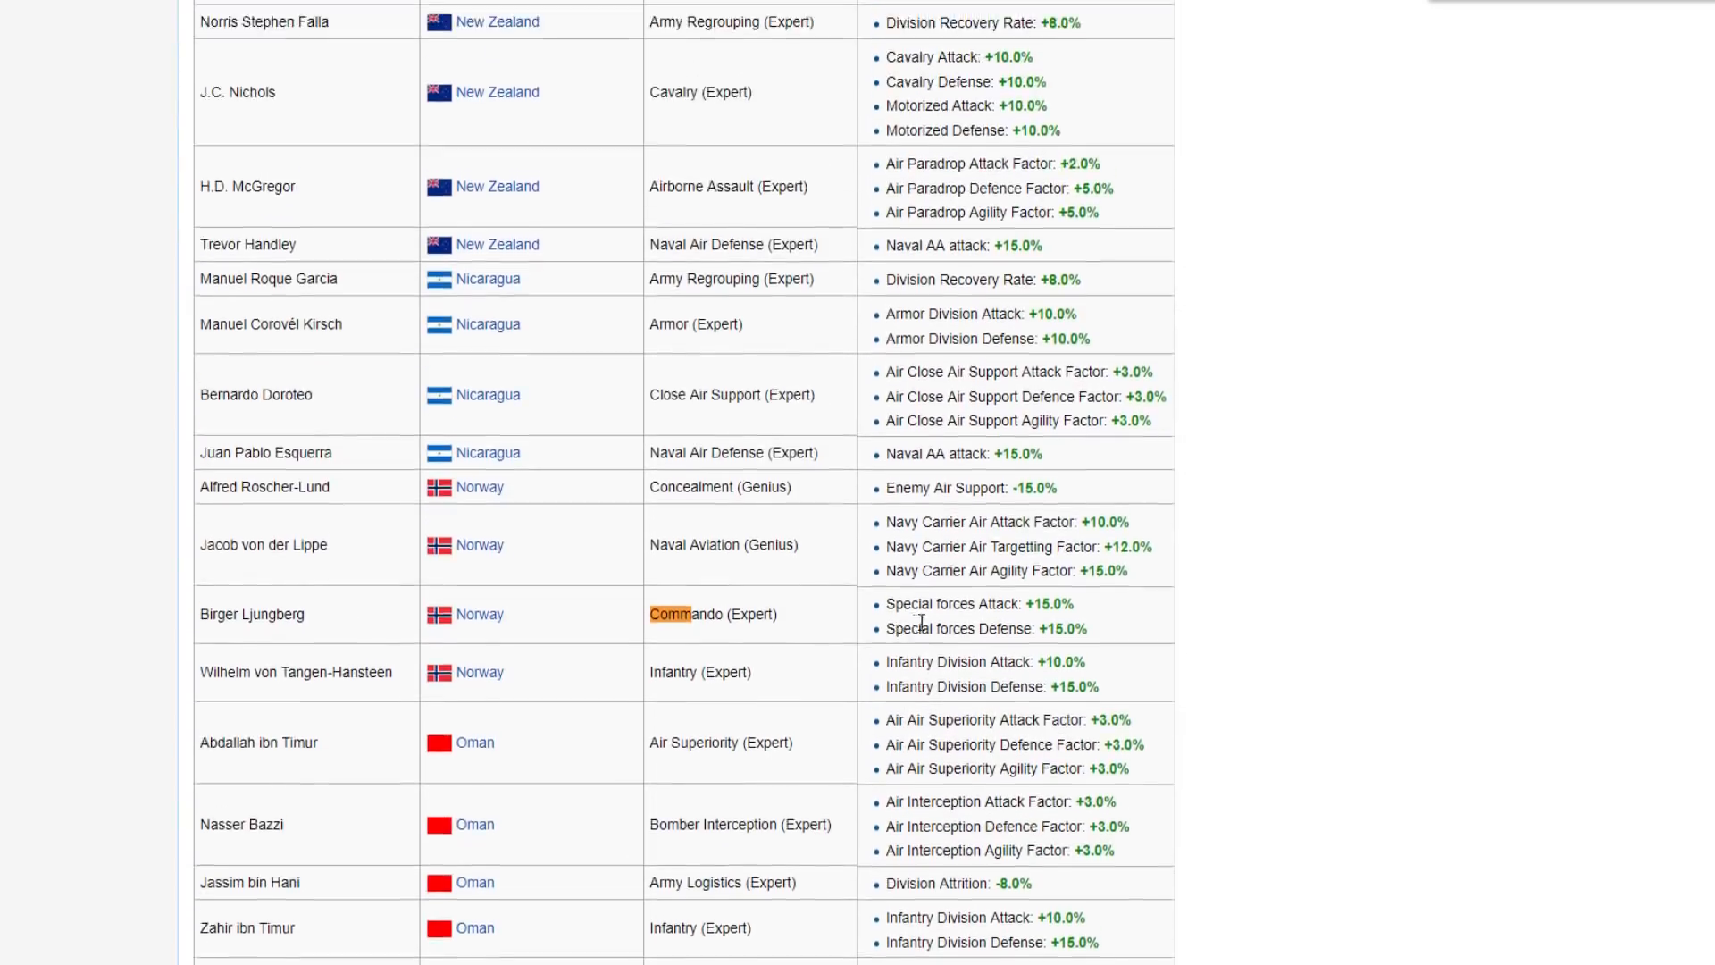
pyautogui.scroll(-3)
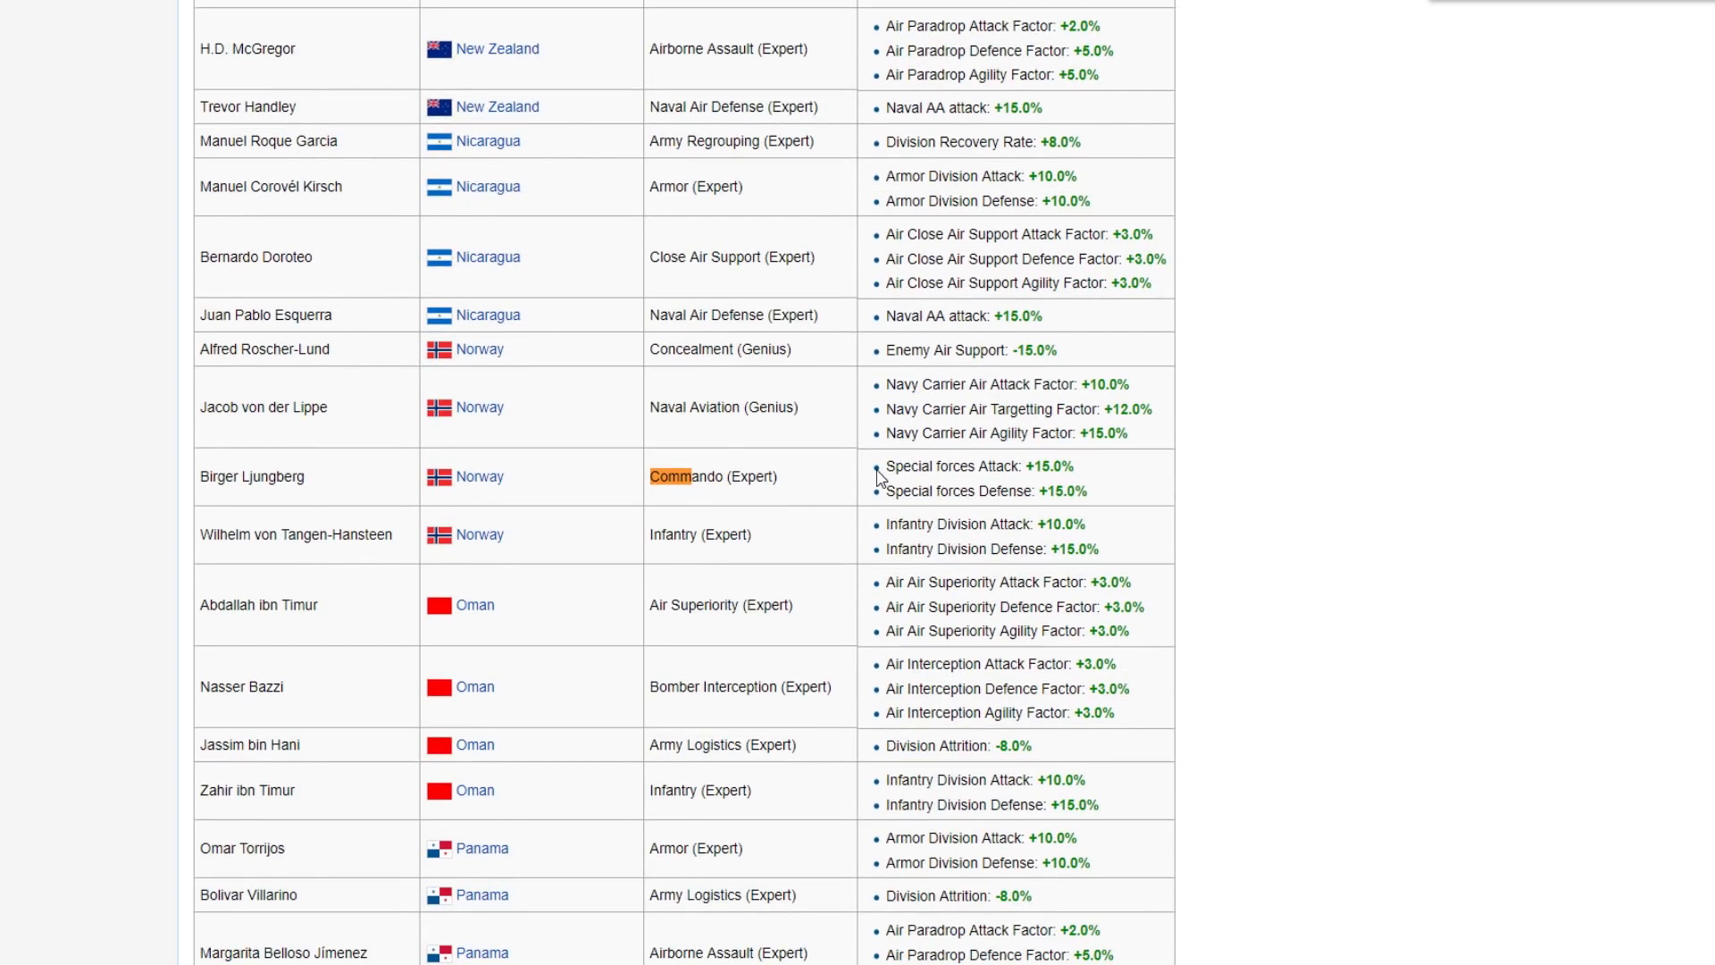
pyautogui.moveTo(881, 467); pyautogui.dragTo(1103, 491)
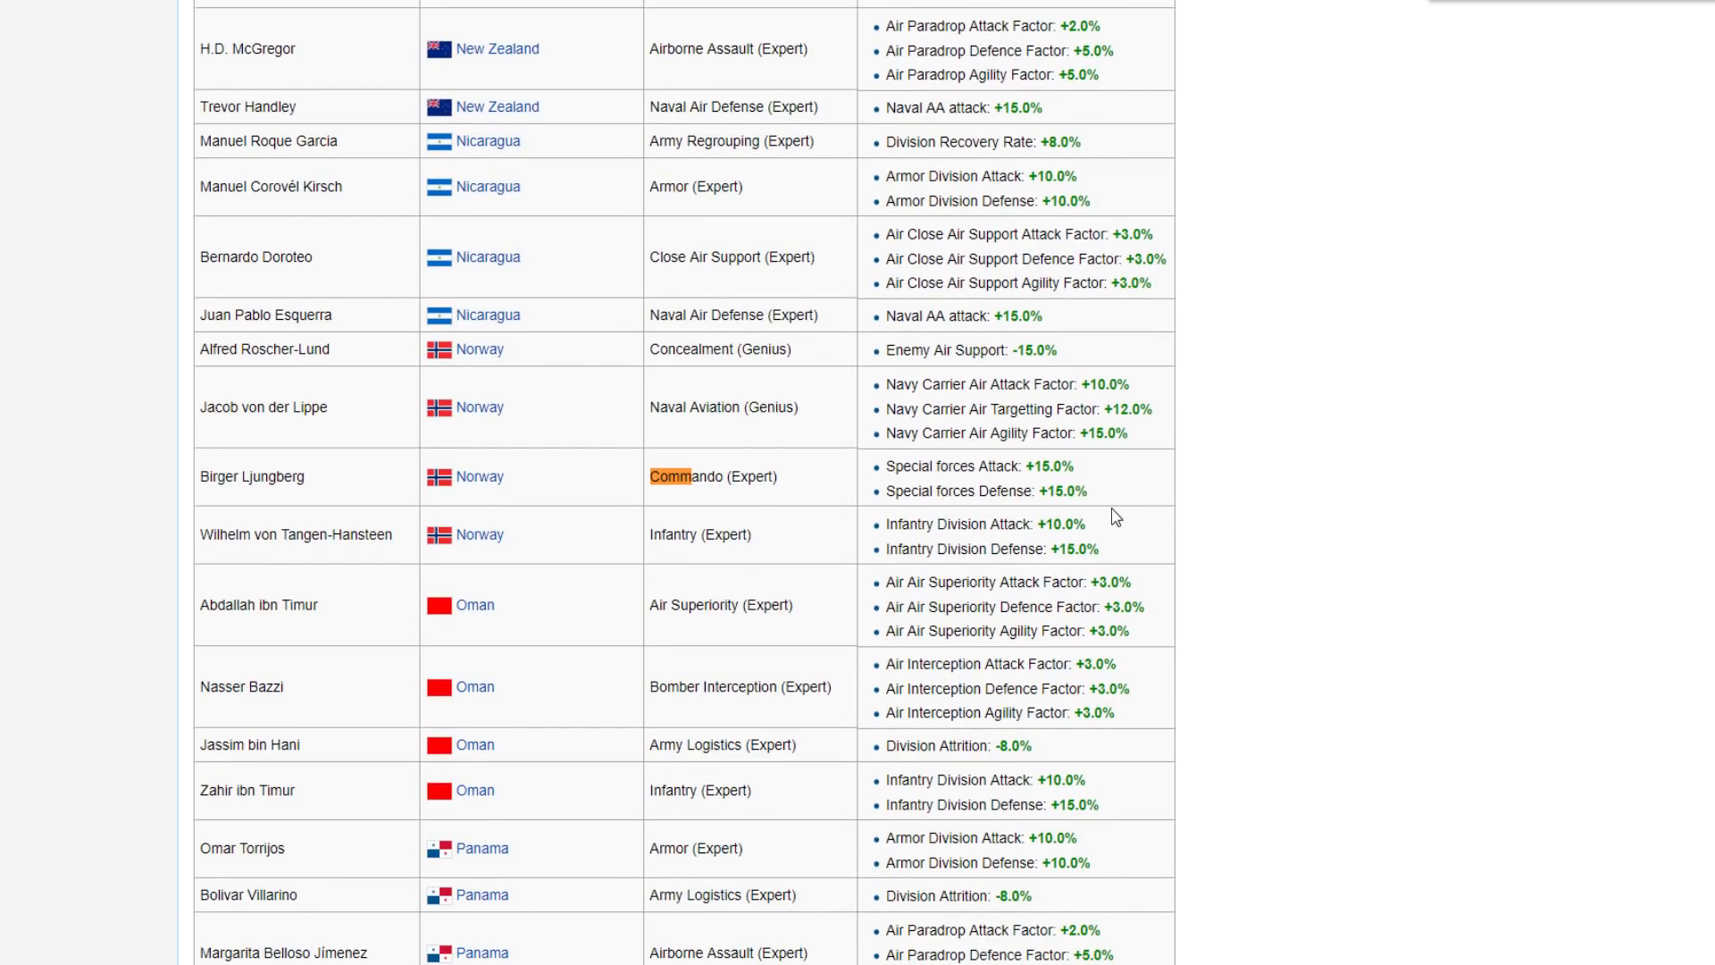
pyautogui.moveTo(1076, 523)
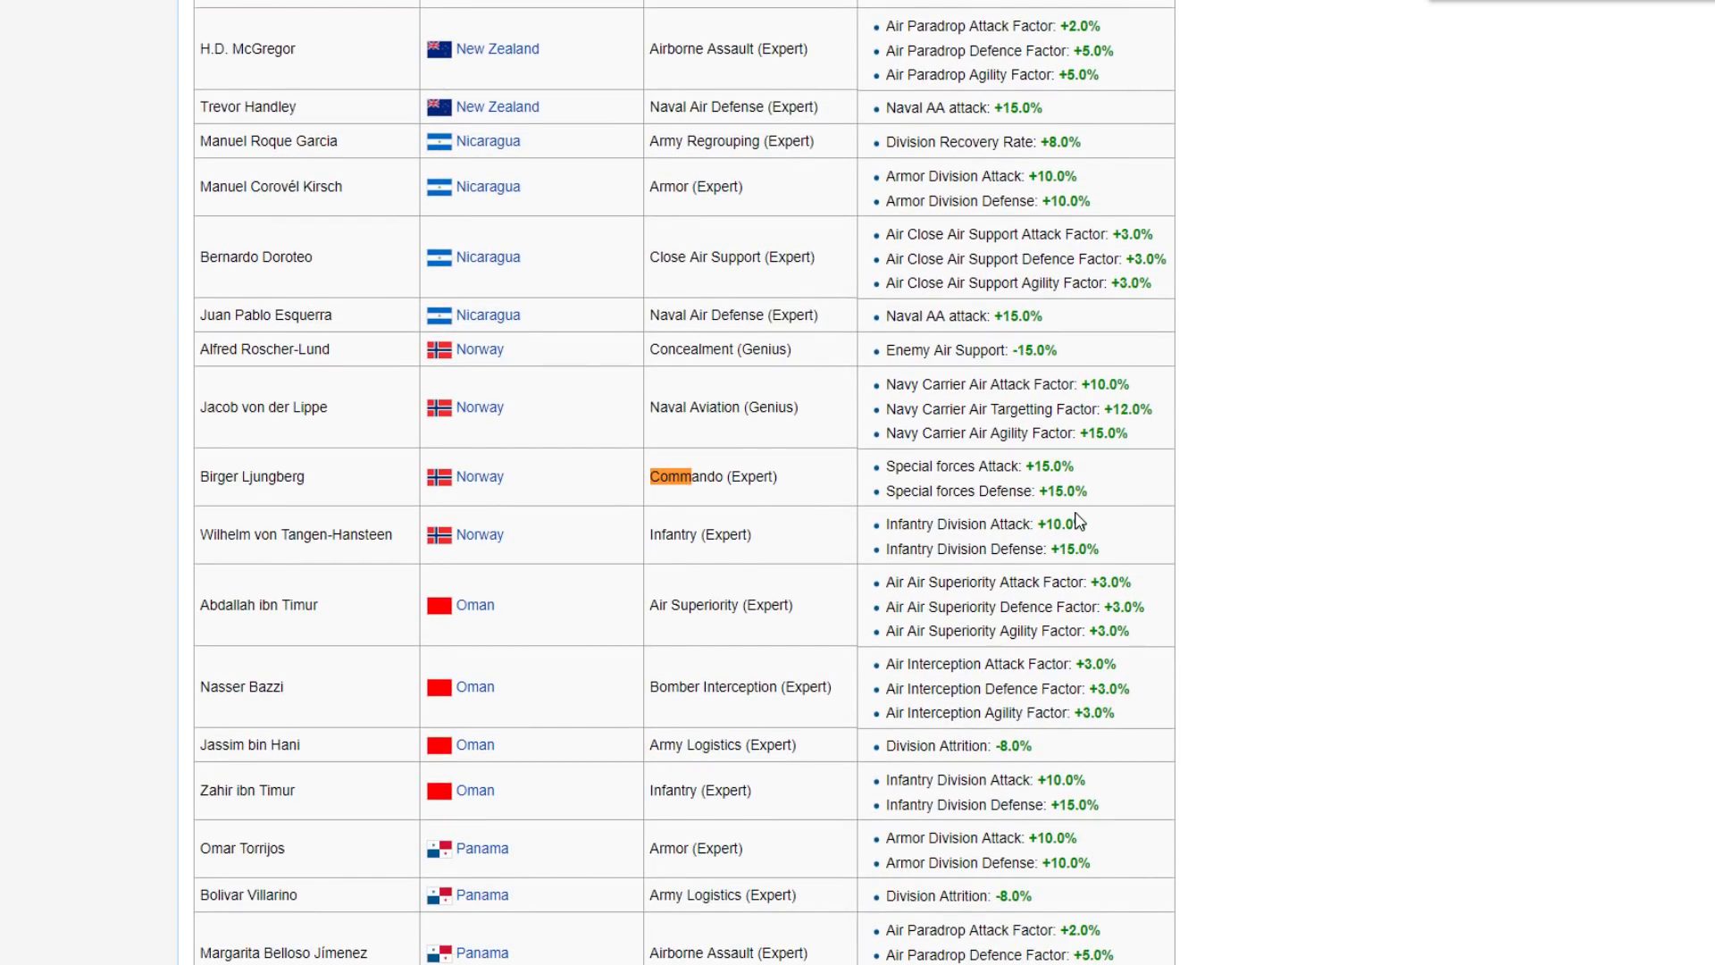
pyautogui.moveTo(1050, 500)
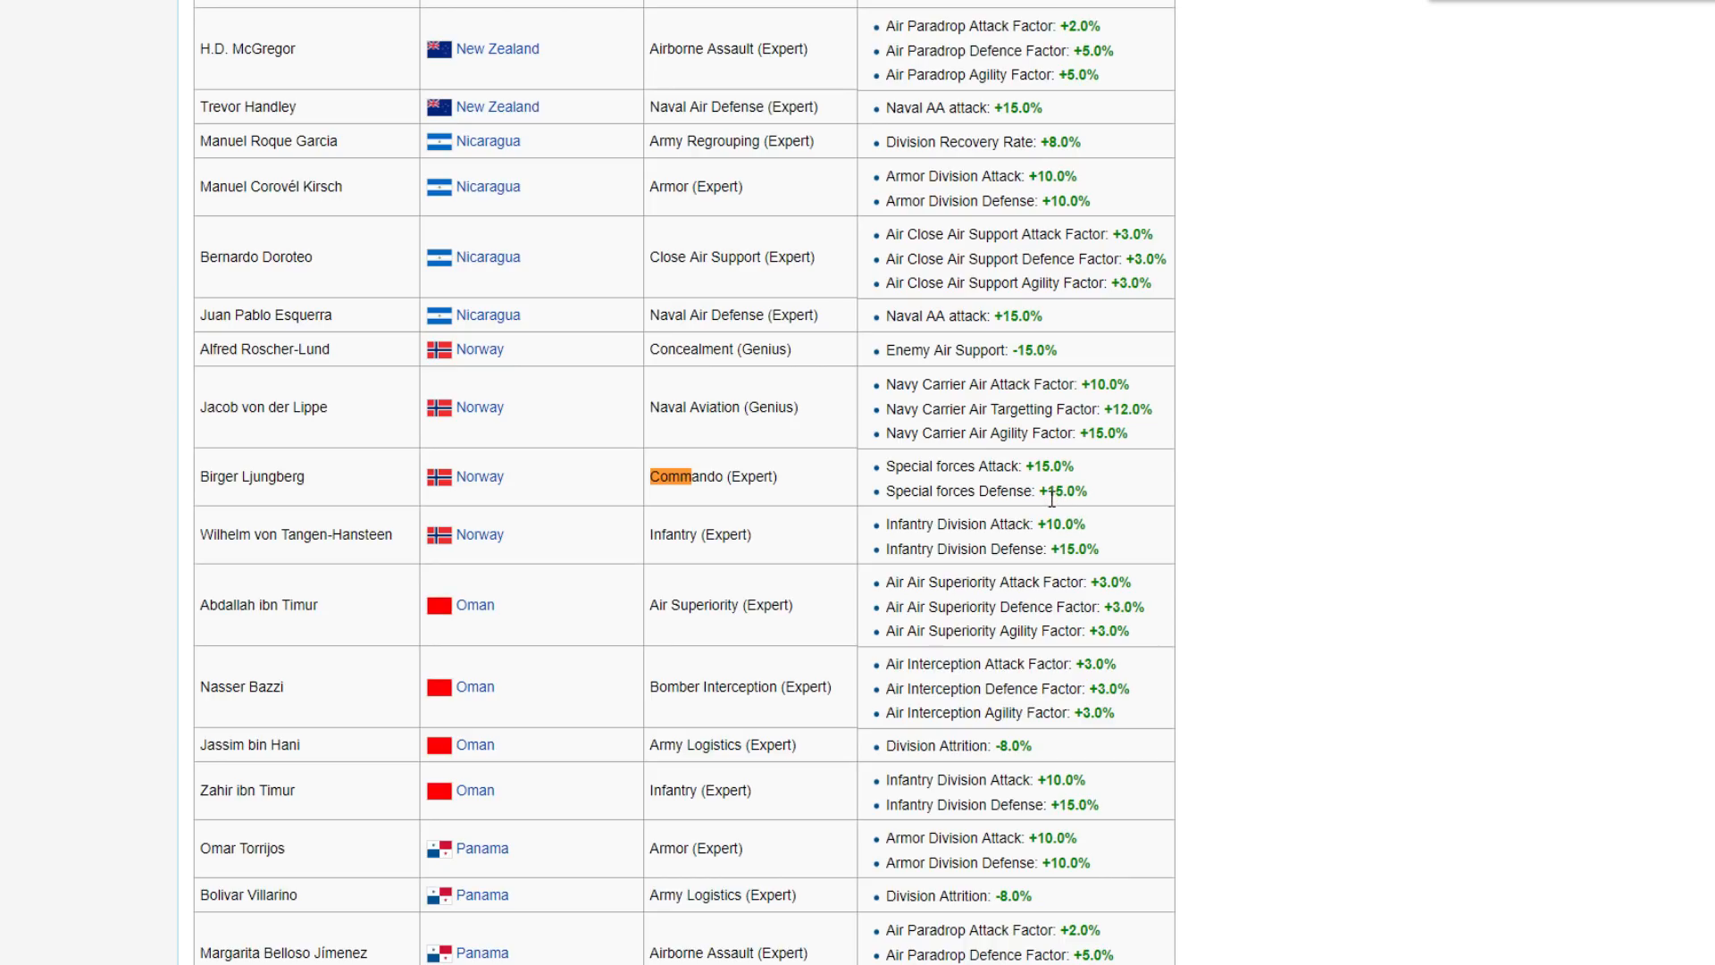
pyautogui.scroll(-3)
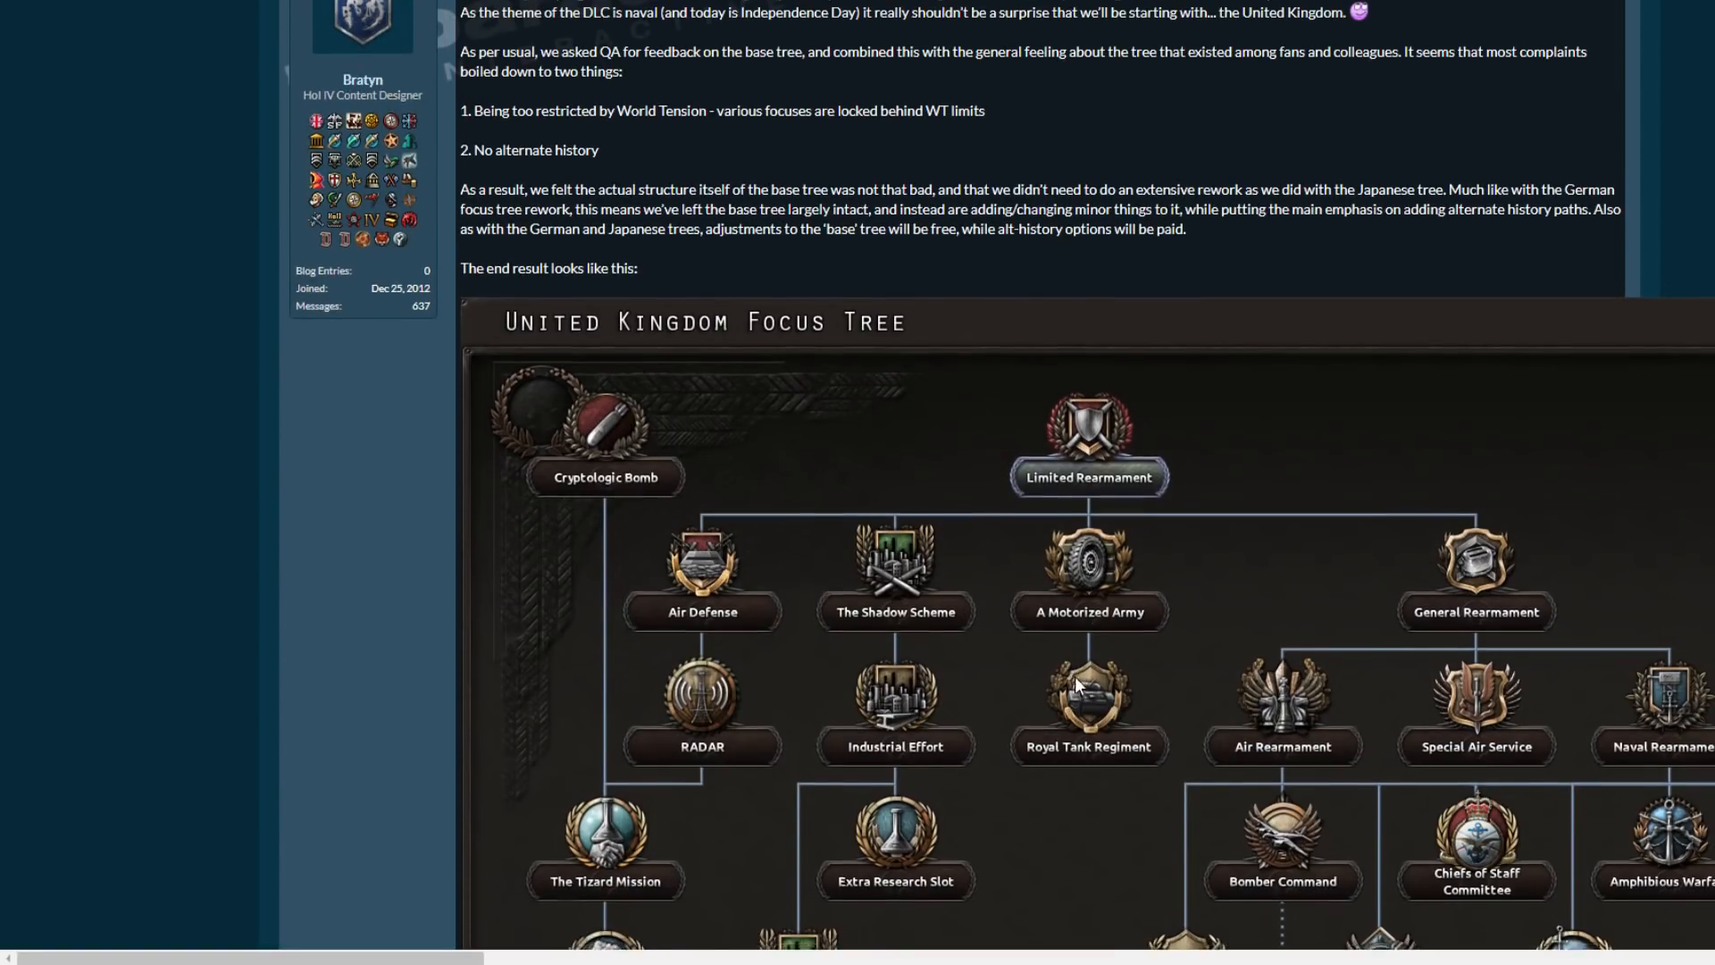
# Scroll through the dev diary back to the 'The end result looks like this' focus tree image.
pyautogui.scroll(-3)
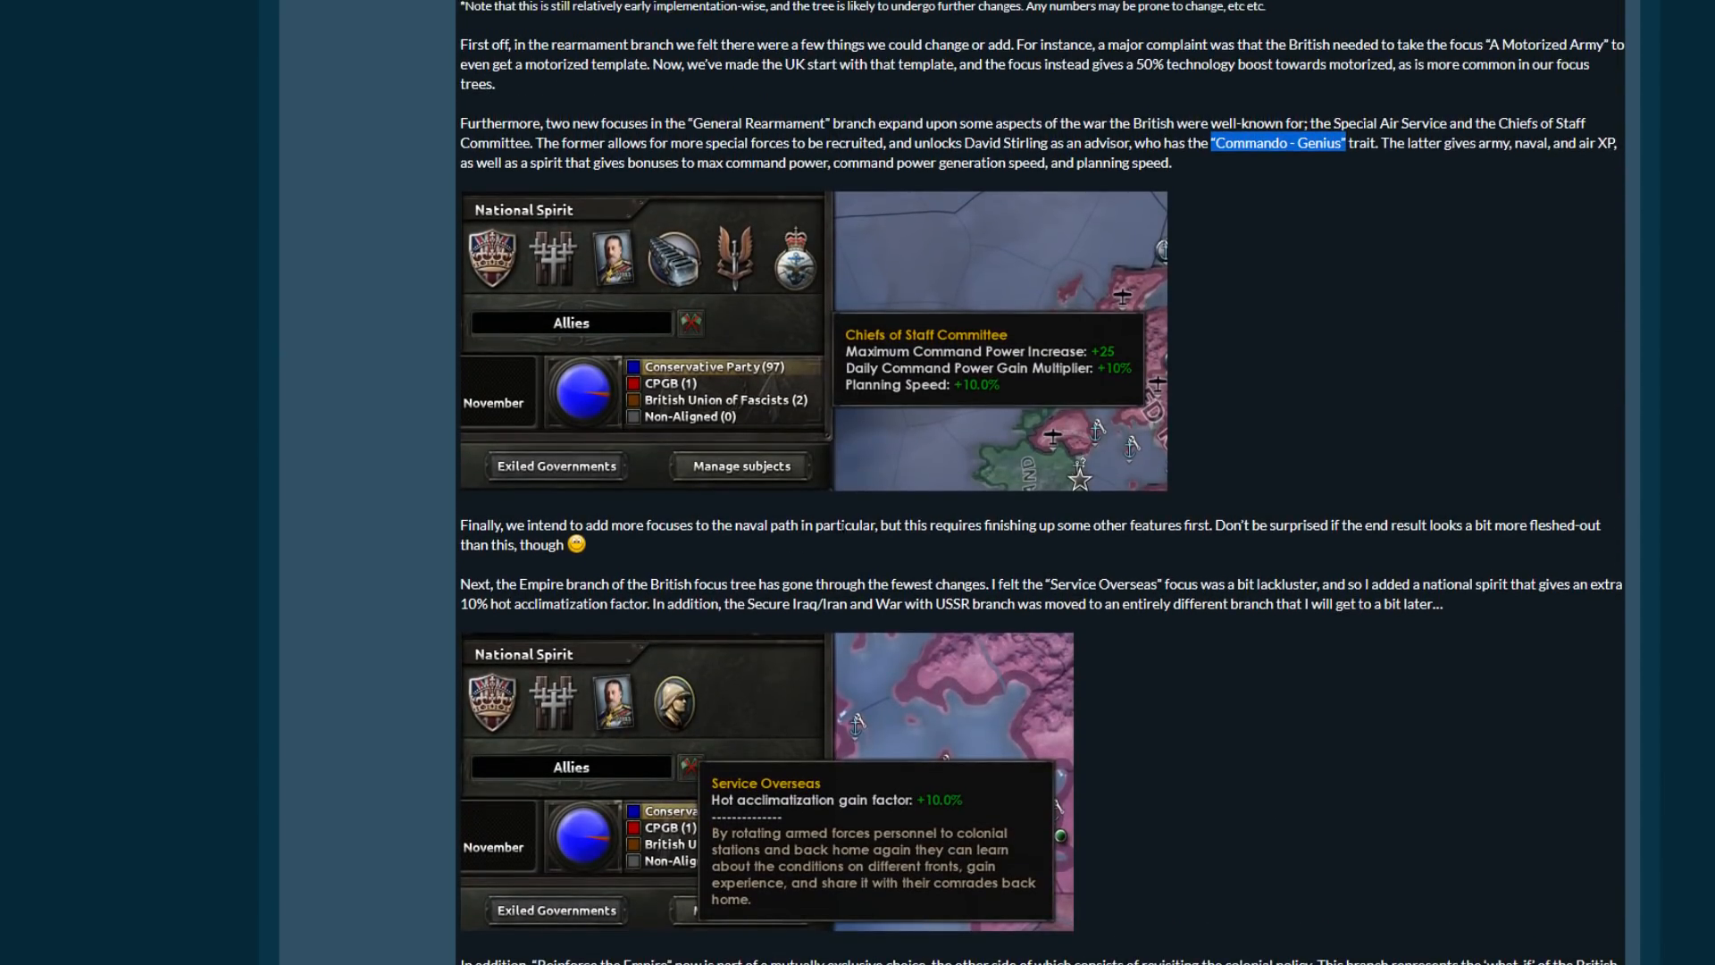
pyautogui.moveTo(1047, 368)
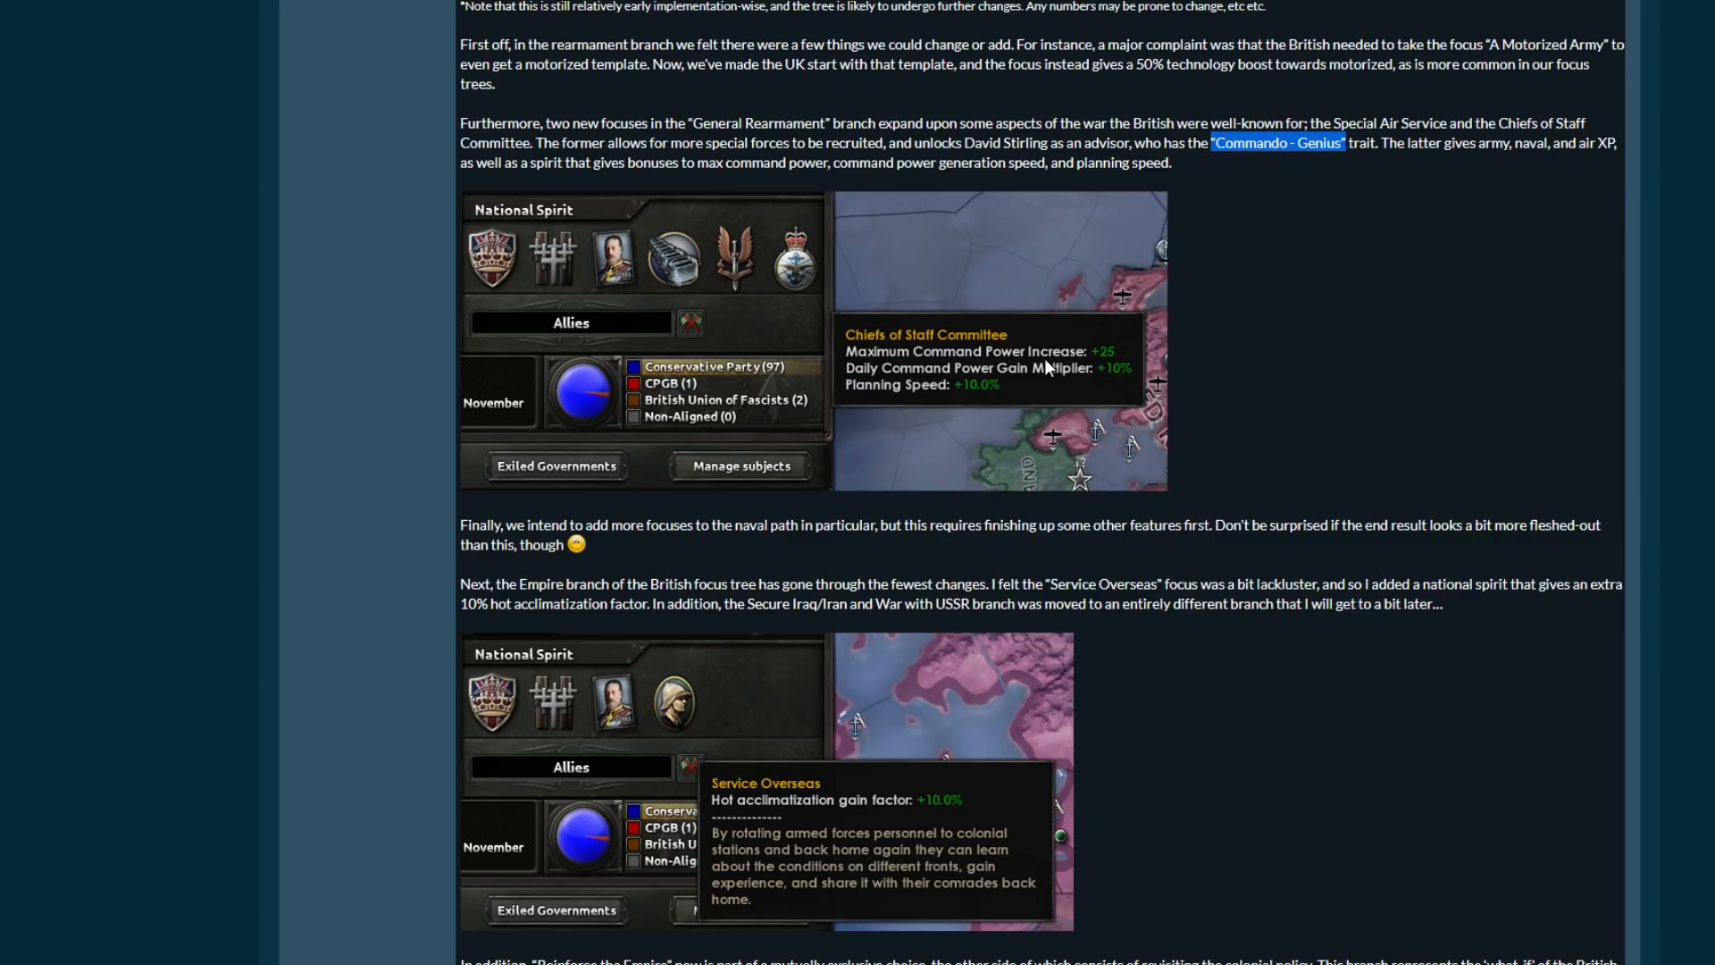
pyautogui.moveTo(1205, 289)
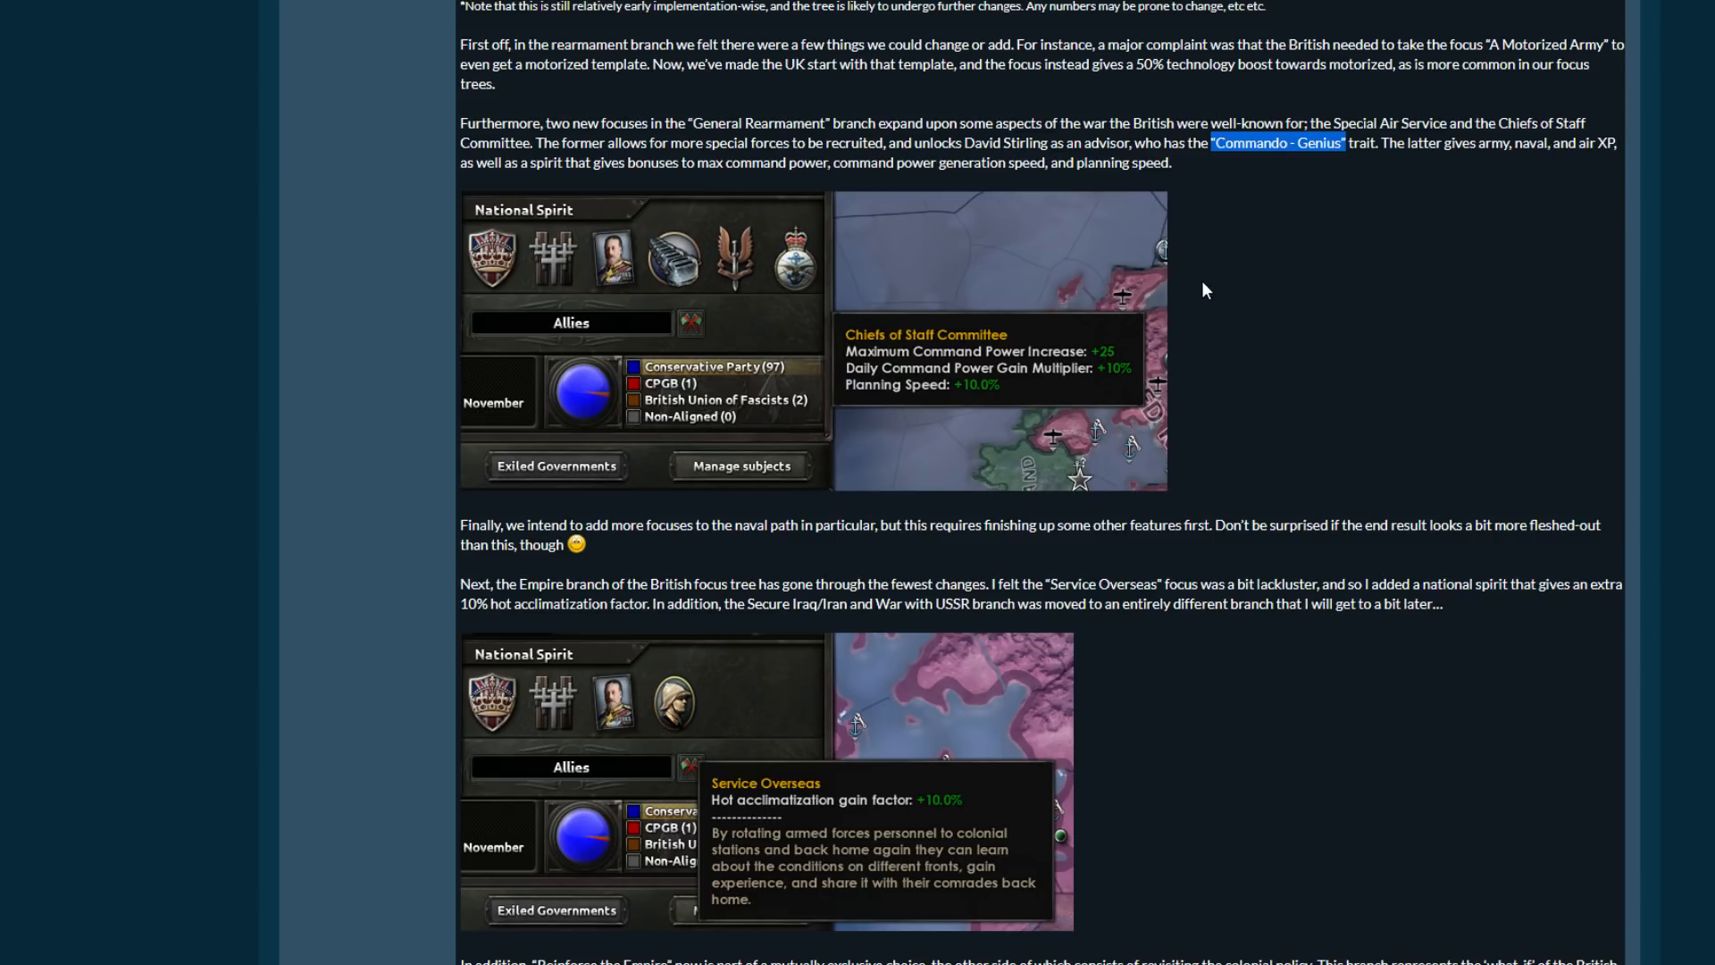
pyautogui.moveTo(1165, 236)
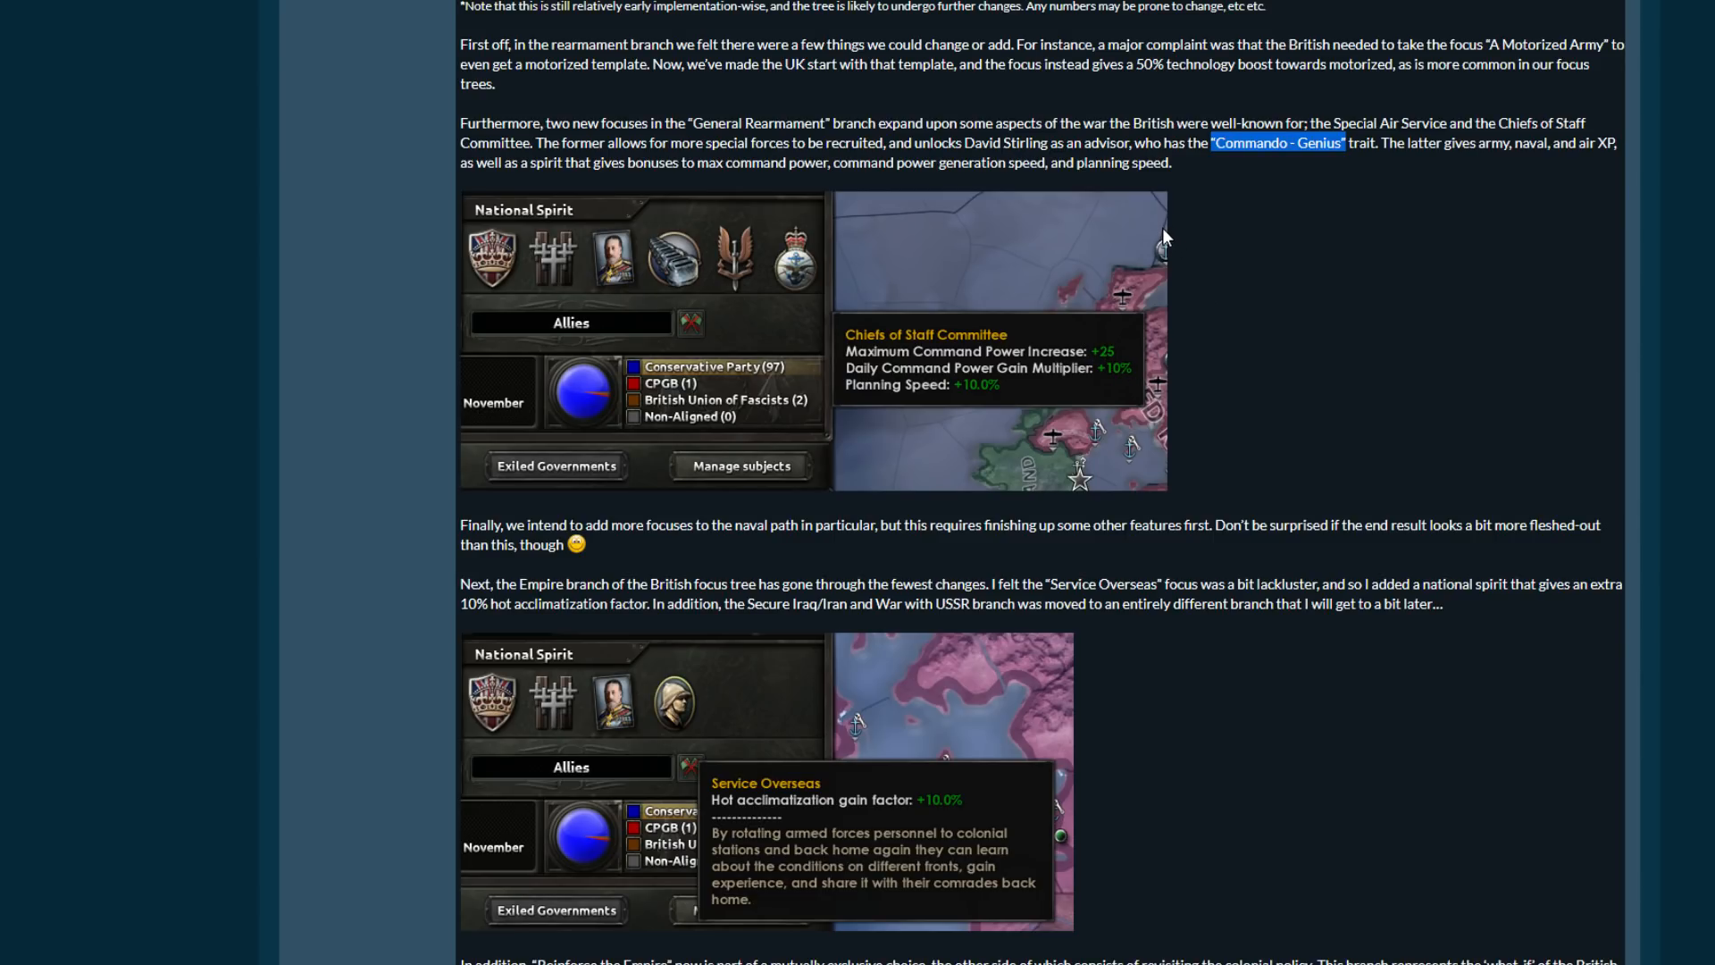
pyautogui.scroll(-3)
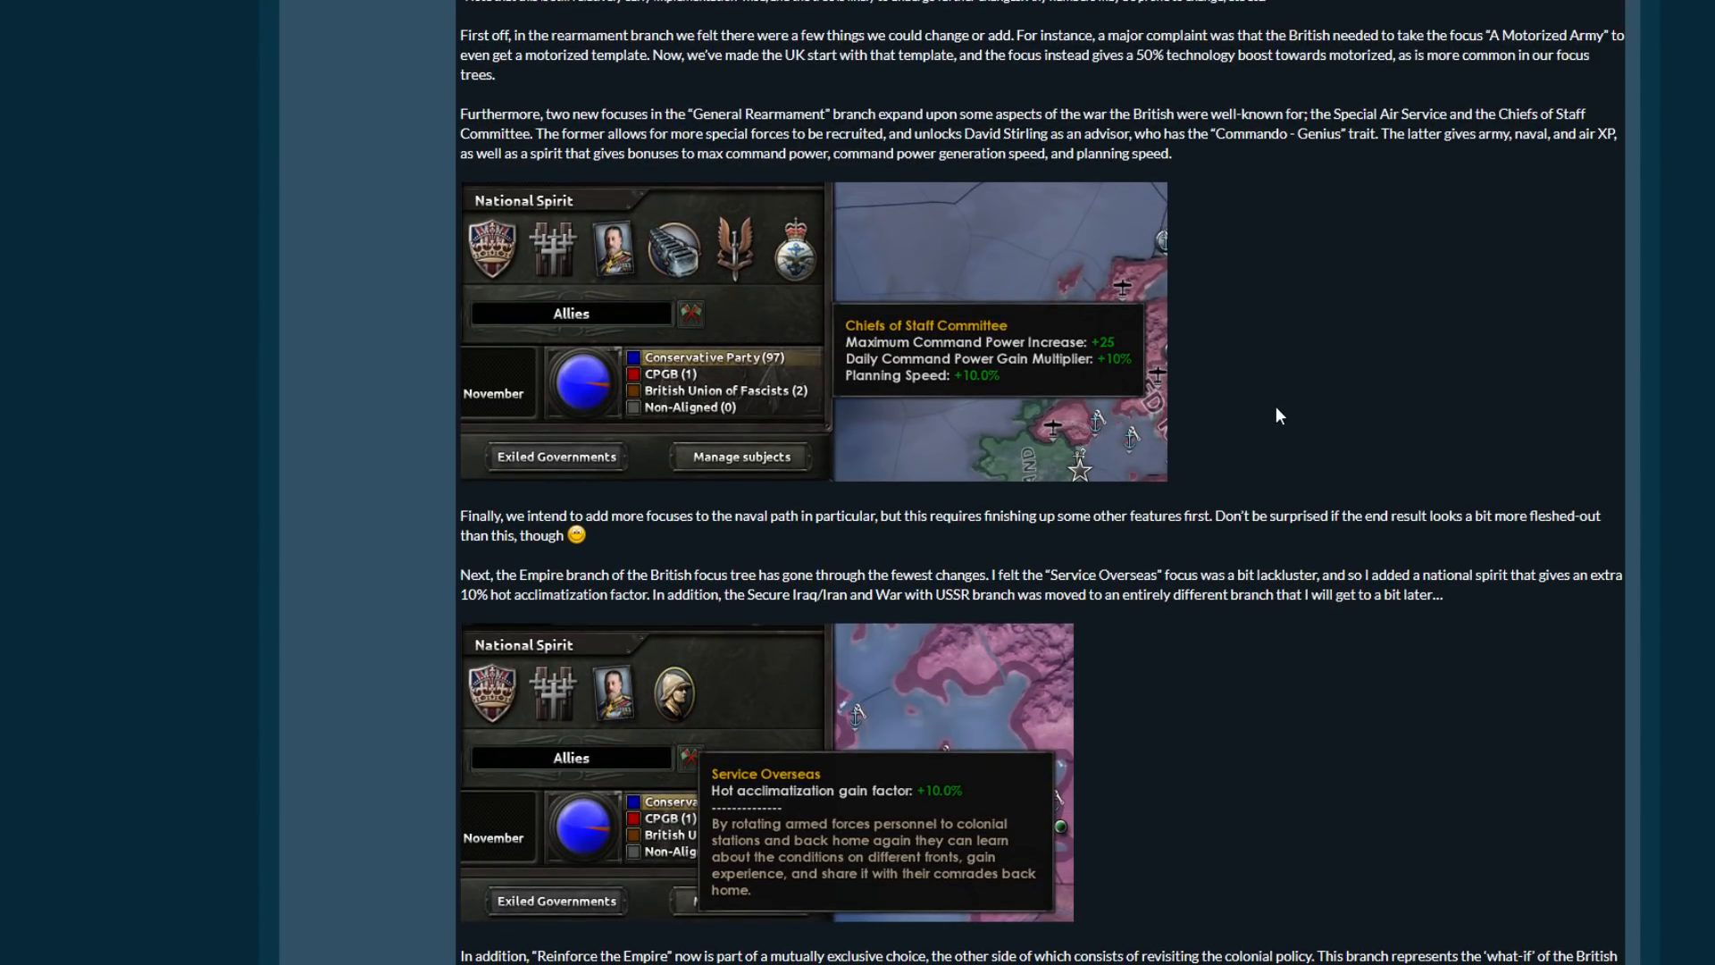
pyautogui.scroll(-3)
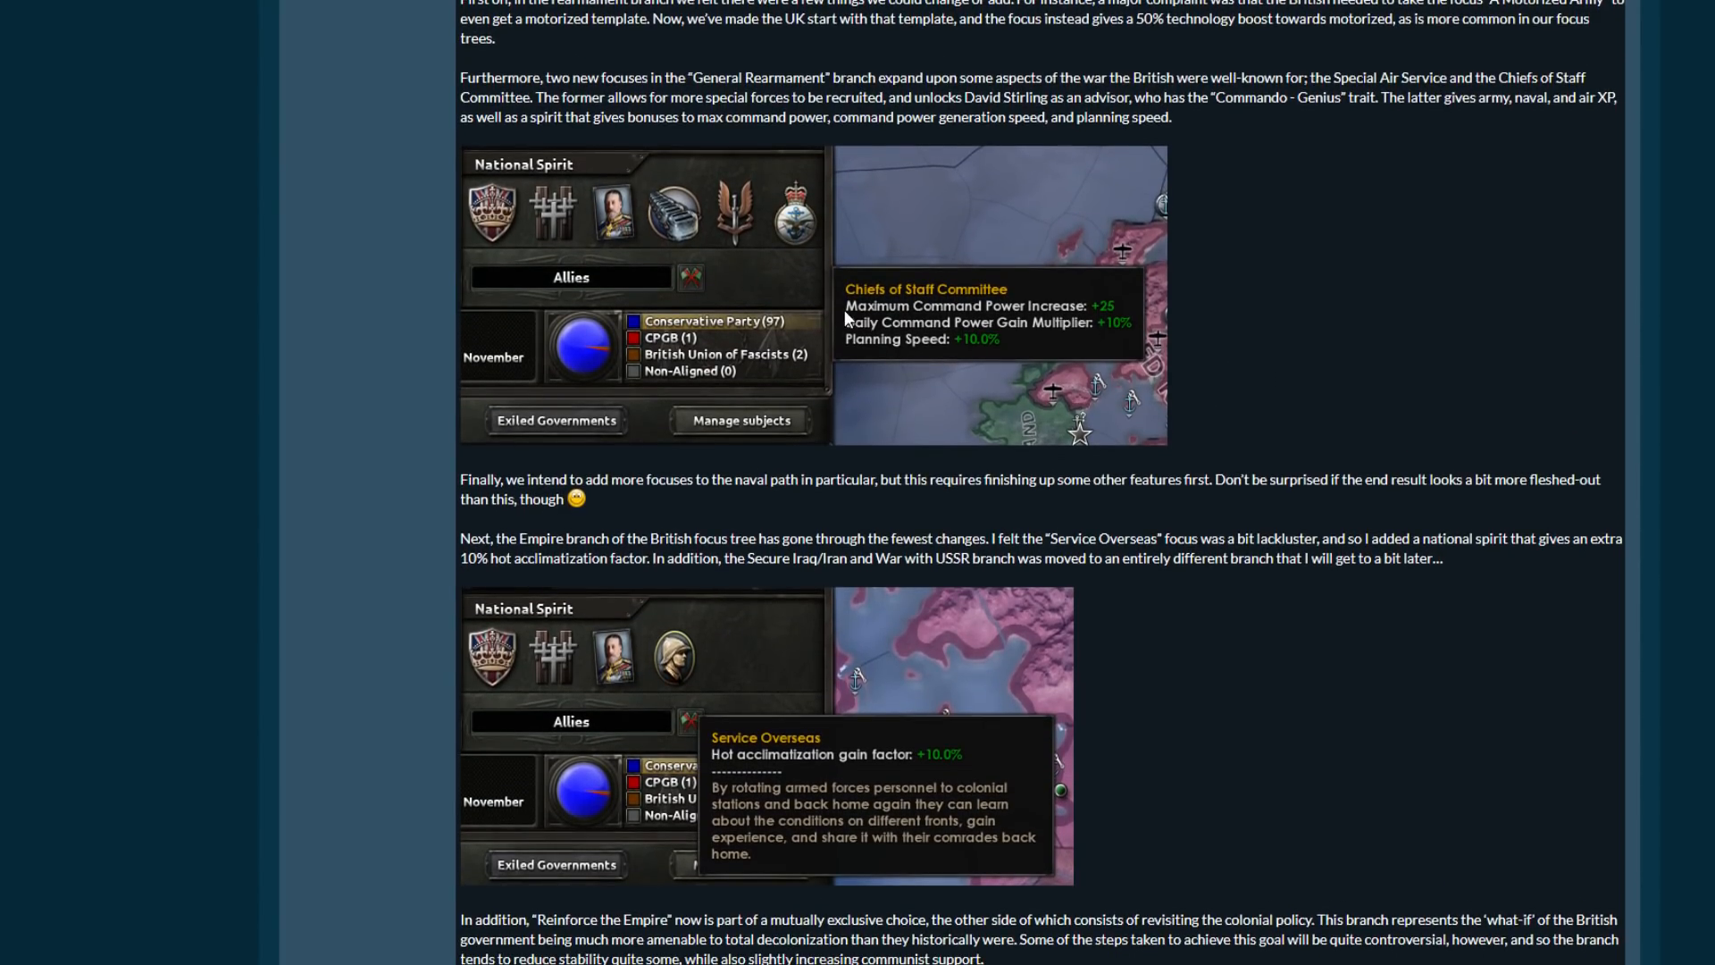
pyautogui.scroll(-3)
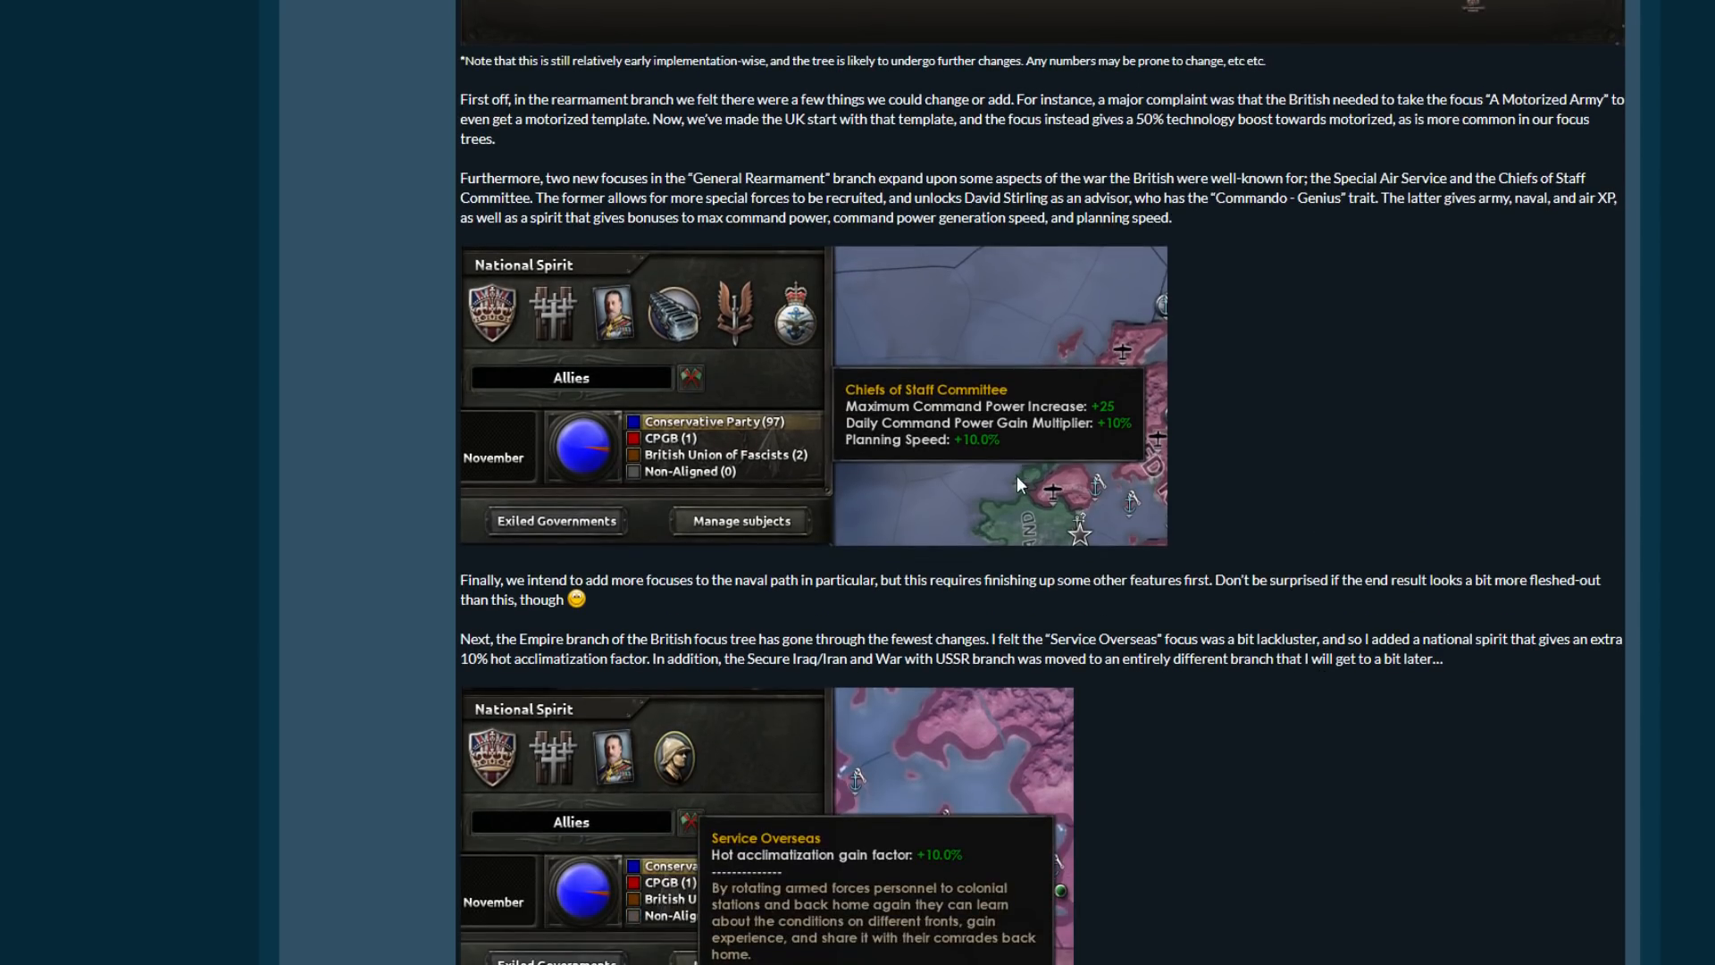
pyautogui.moveTo(1190, 472)
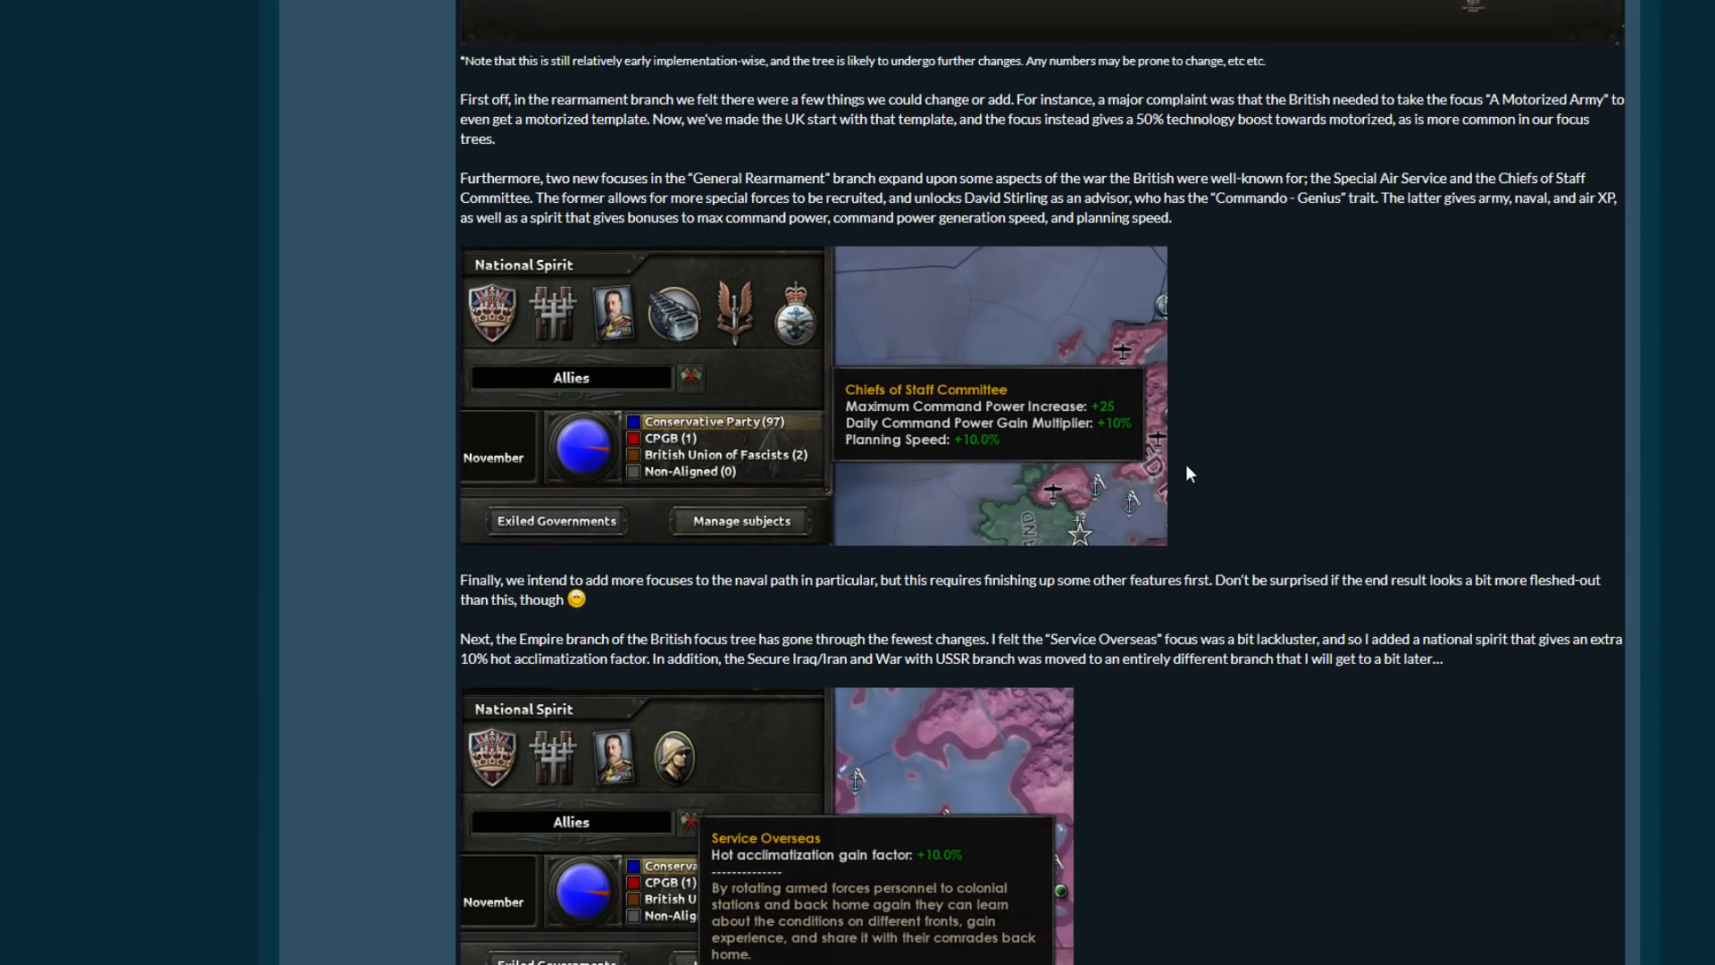
pyautogui.moveTo(1208, 556)
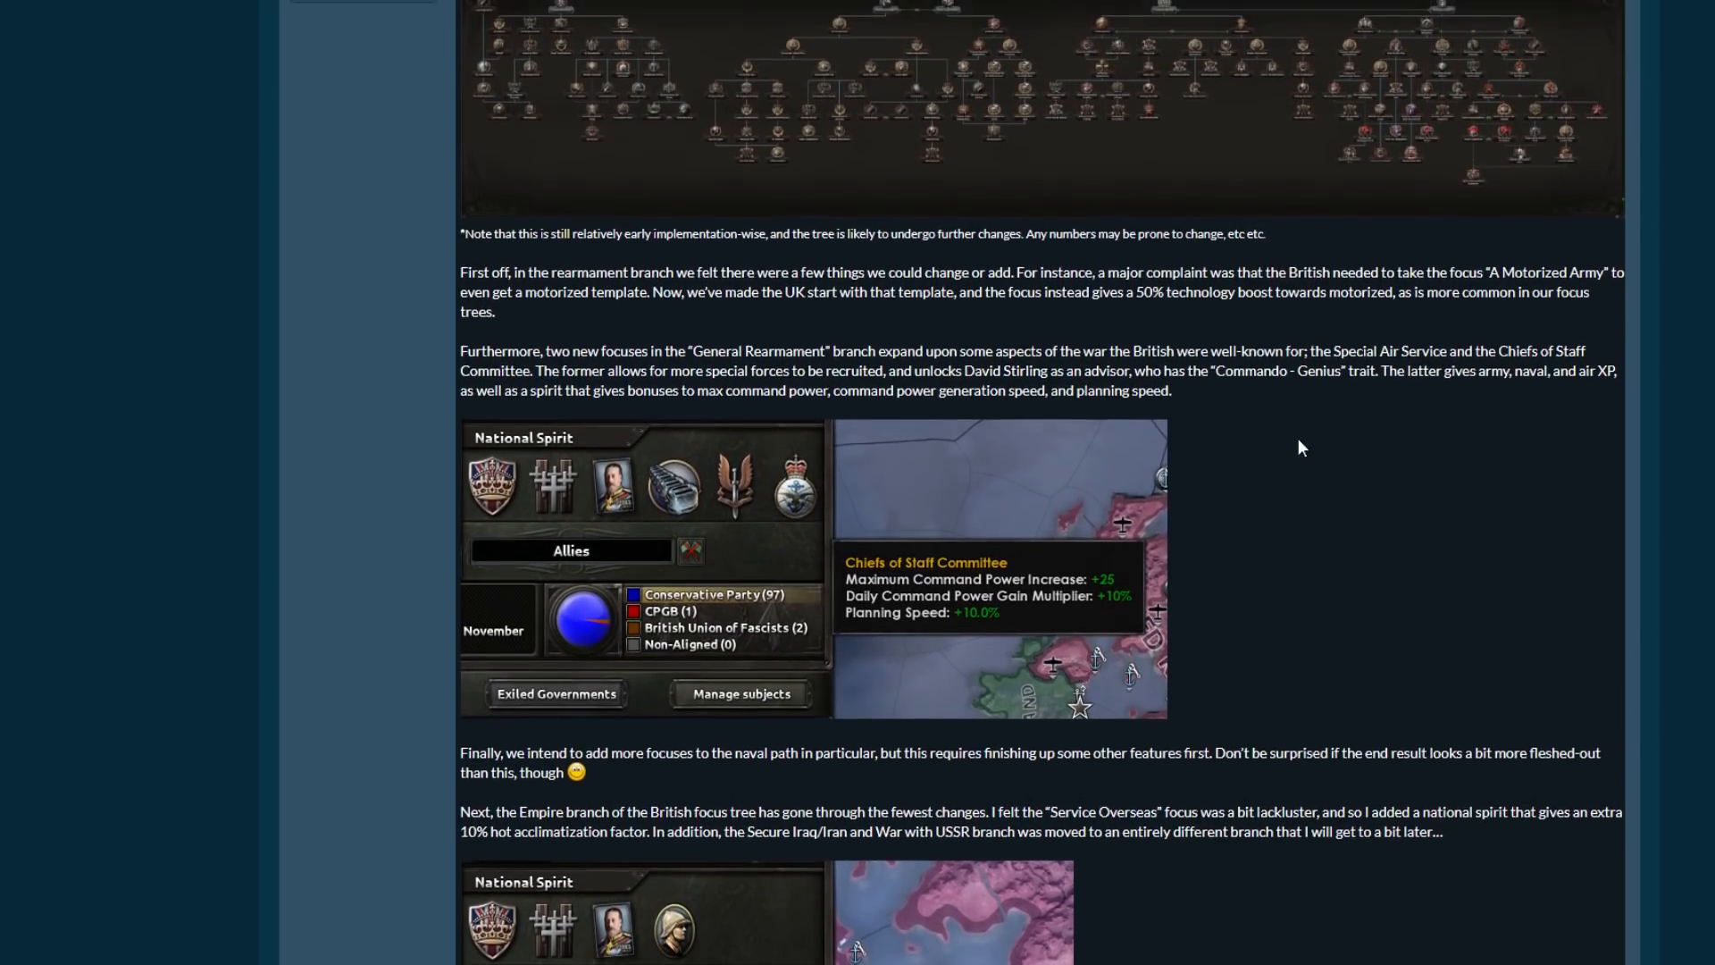
pyautogui.moveTo(1334, 501)
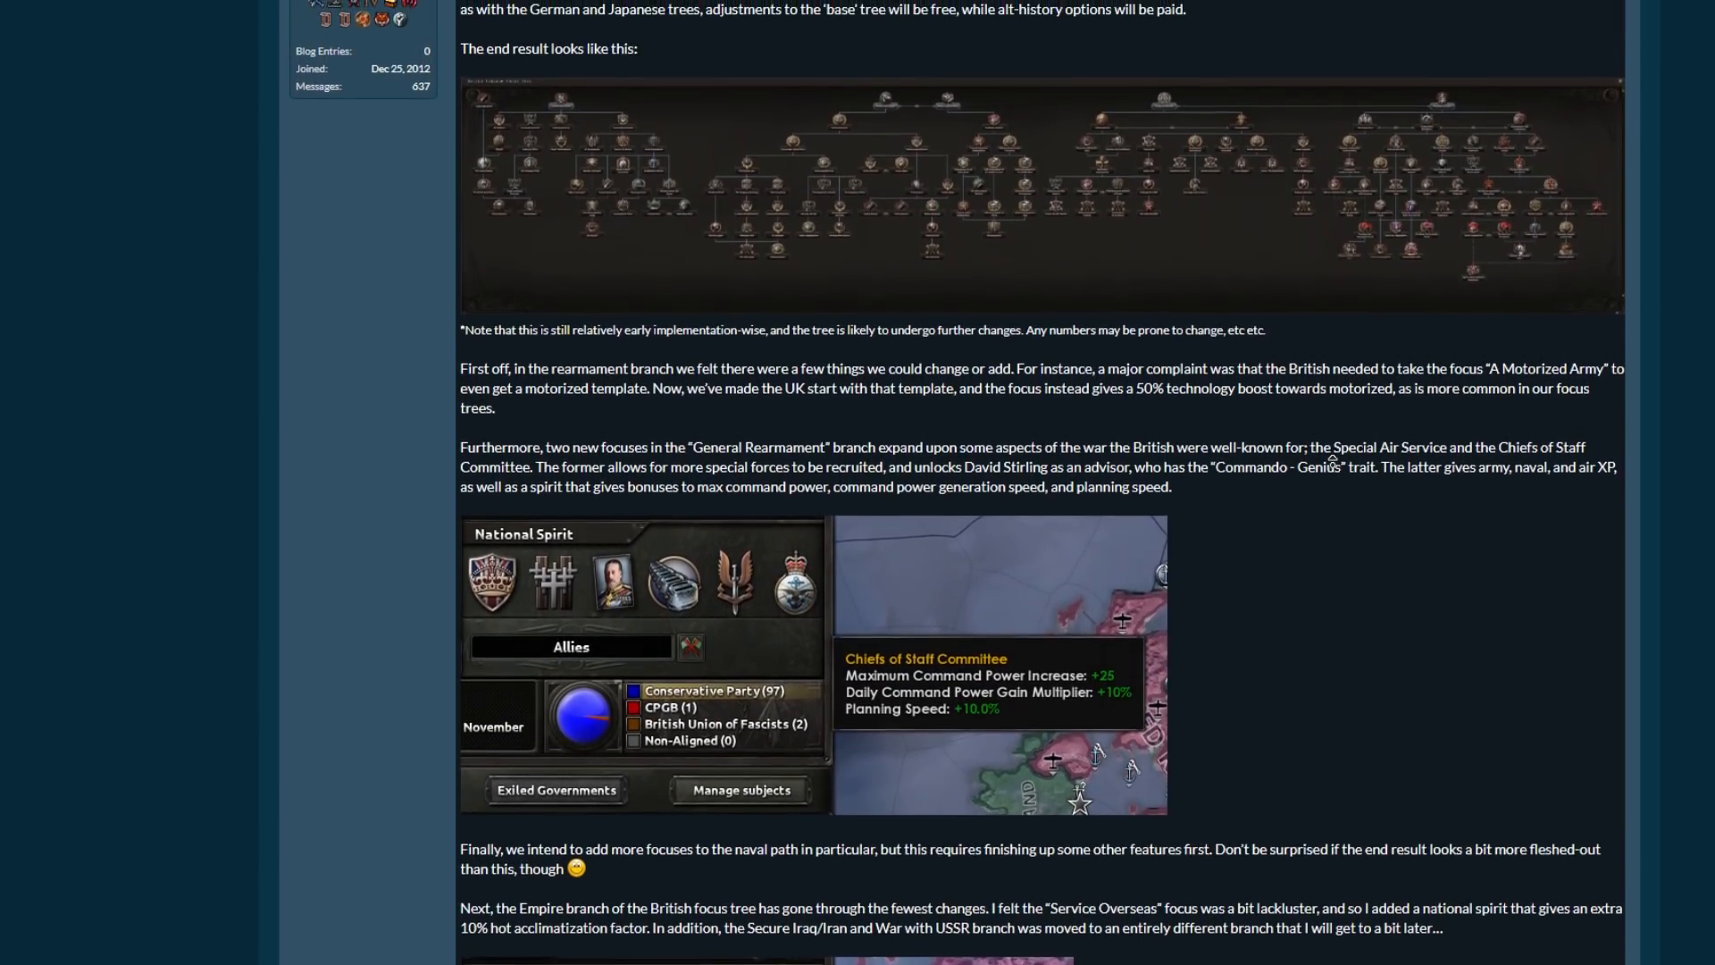
pyautogui.scroll(-3)
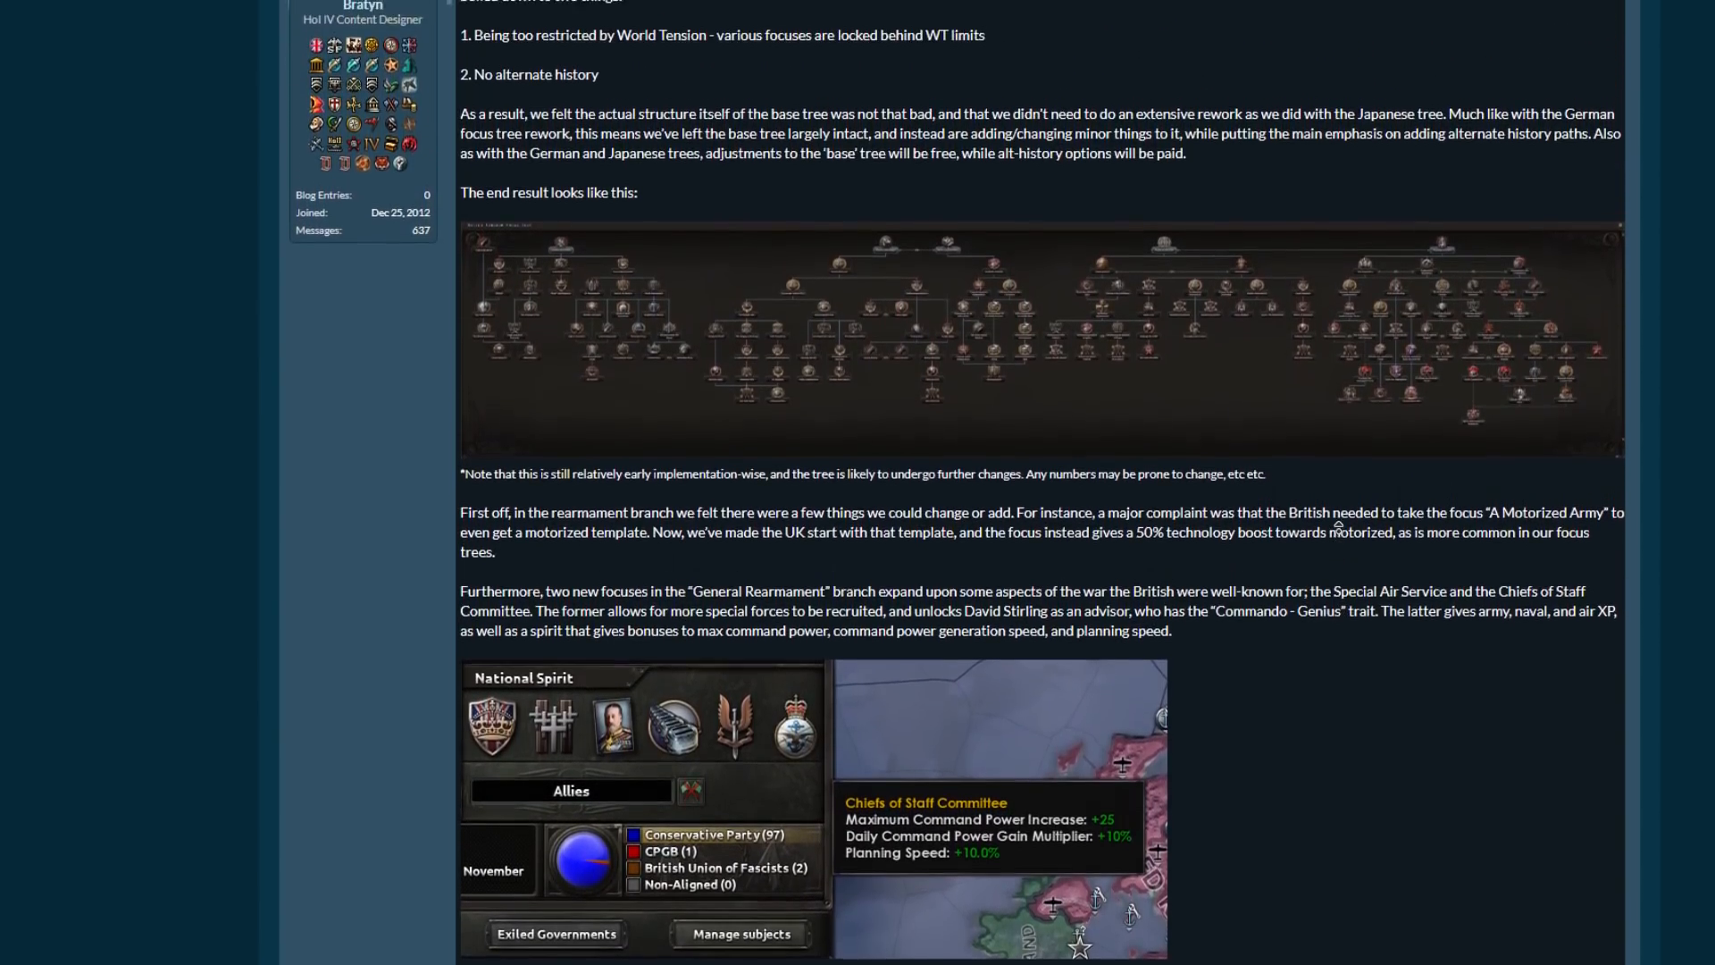
pyautogui.scroll(-3)
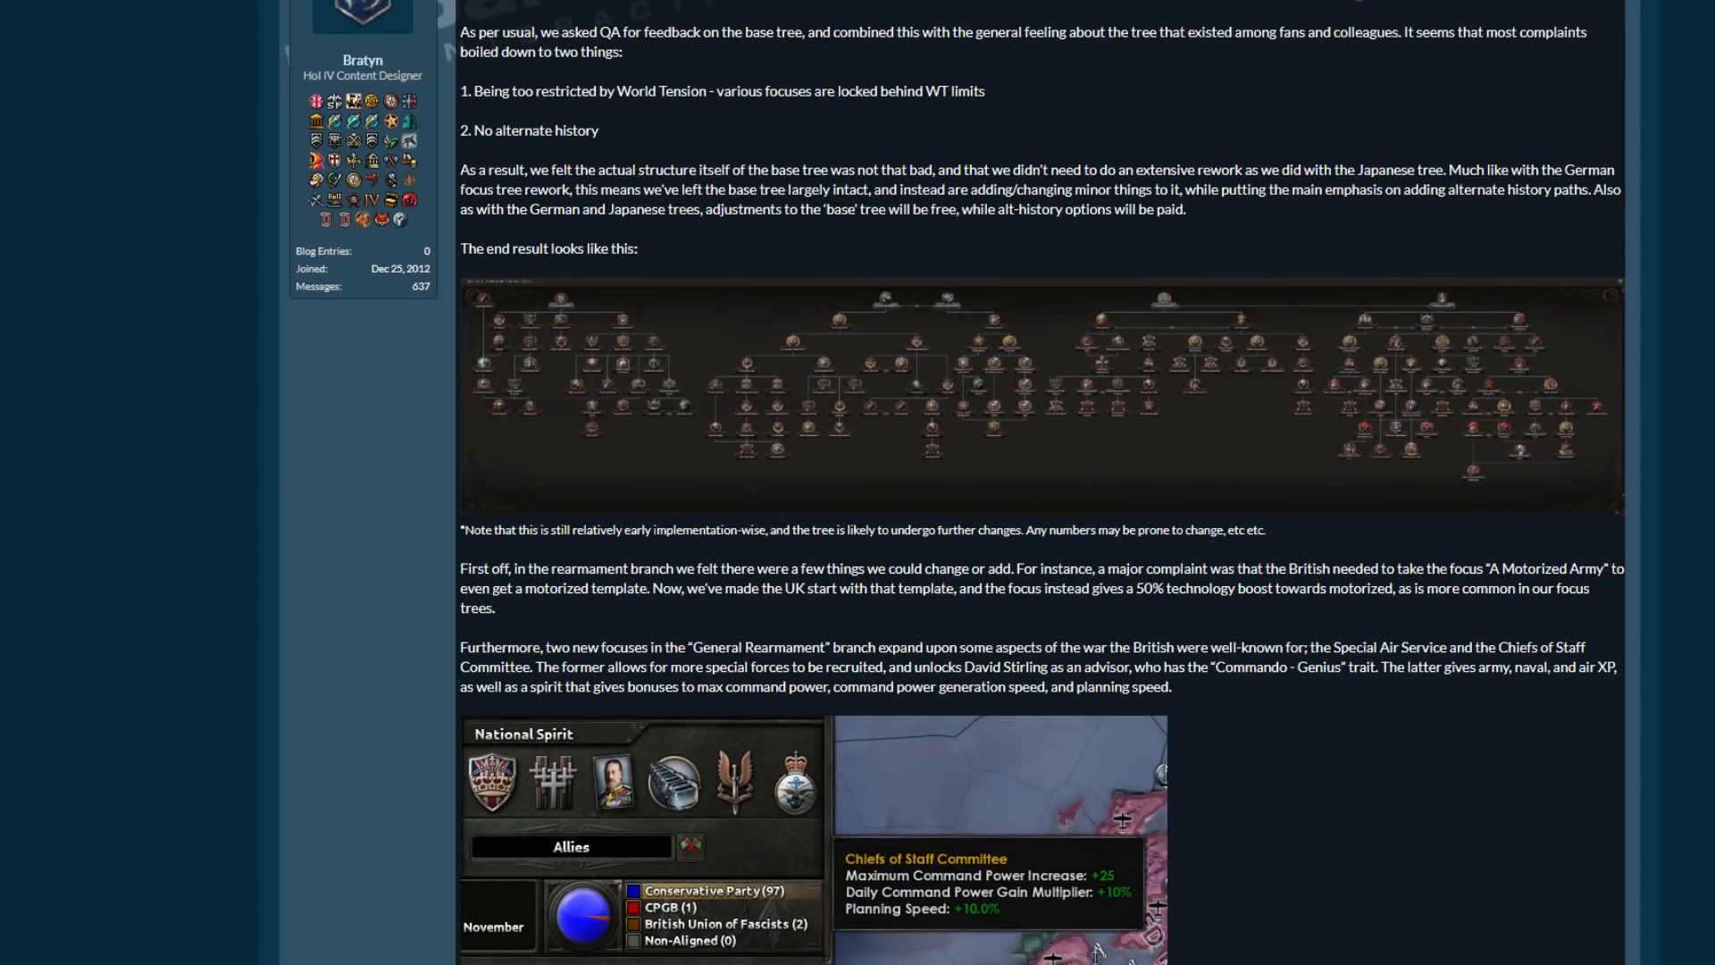
pyautogui.scroll(-3)
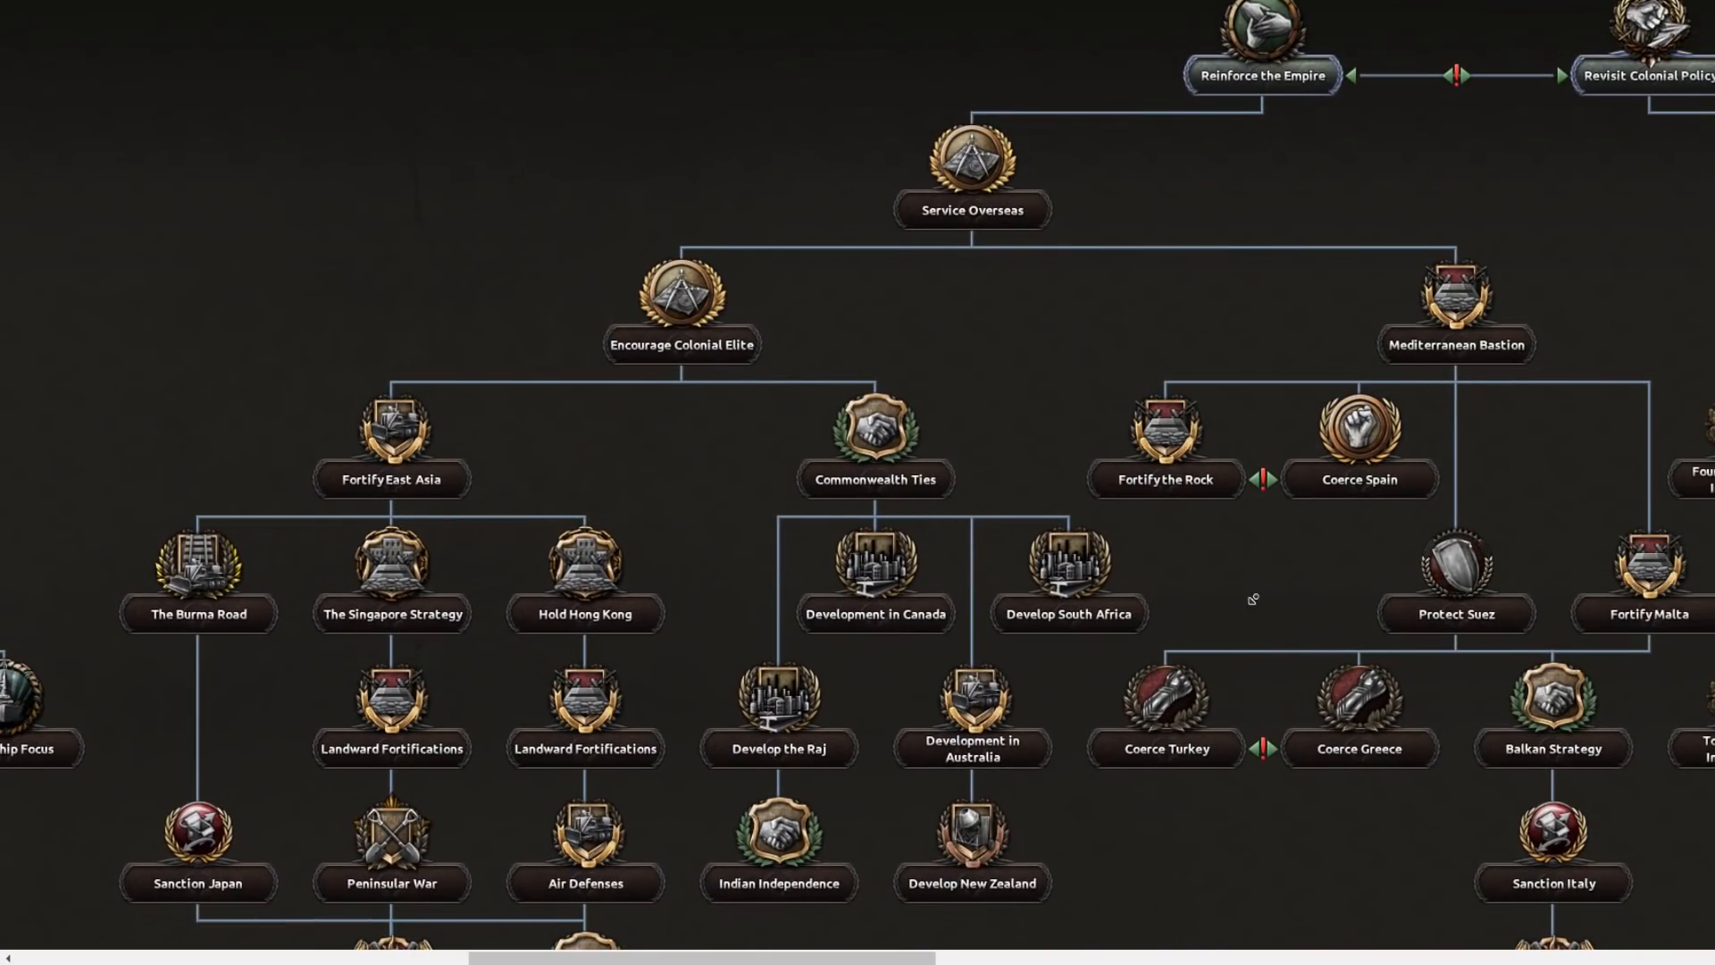
pyautogui.scroll(-3)
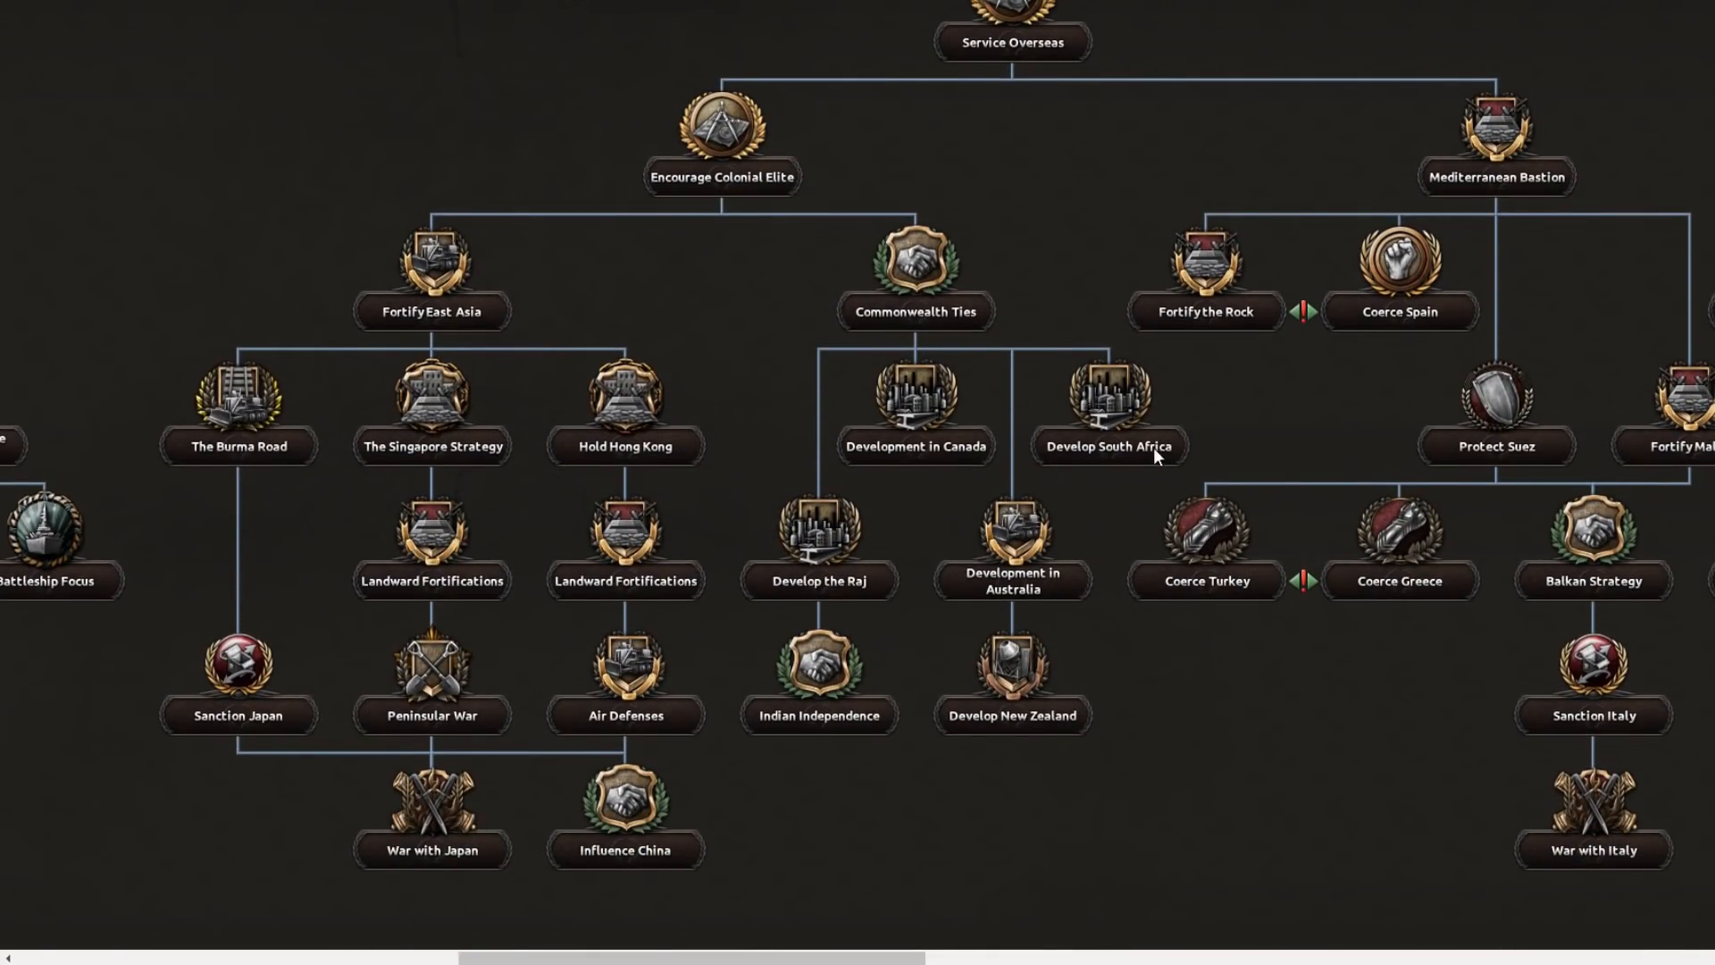
pyautogui.scroll(-3)
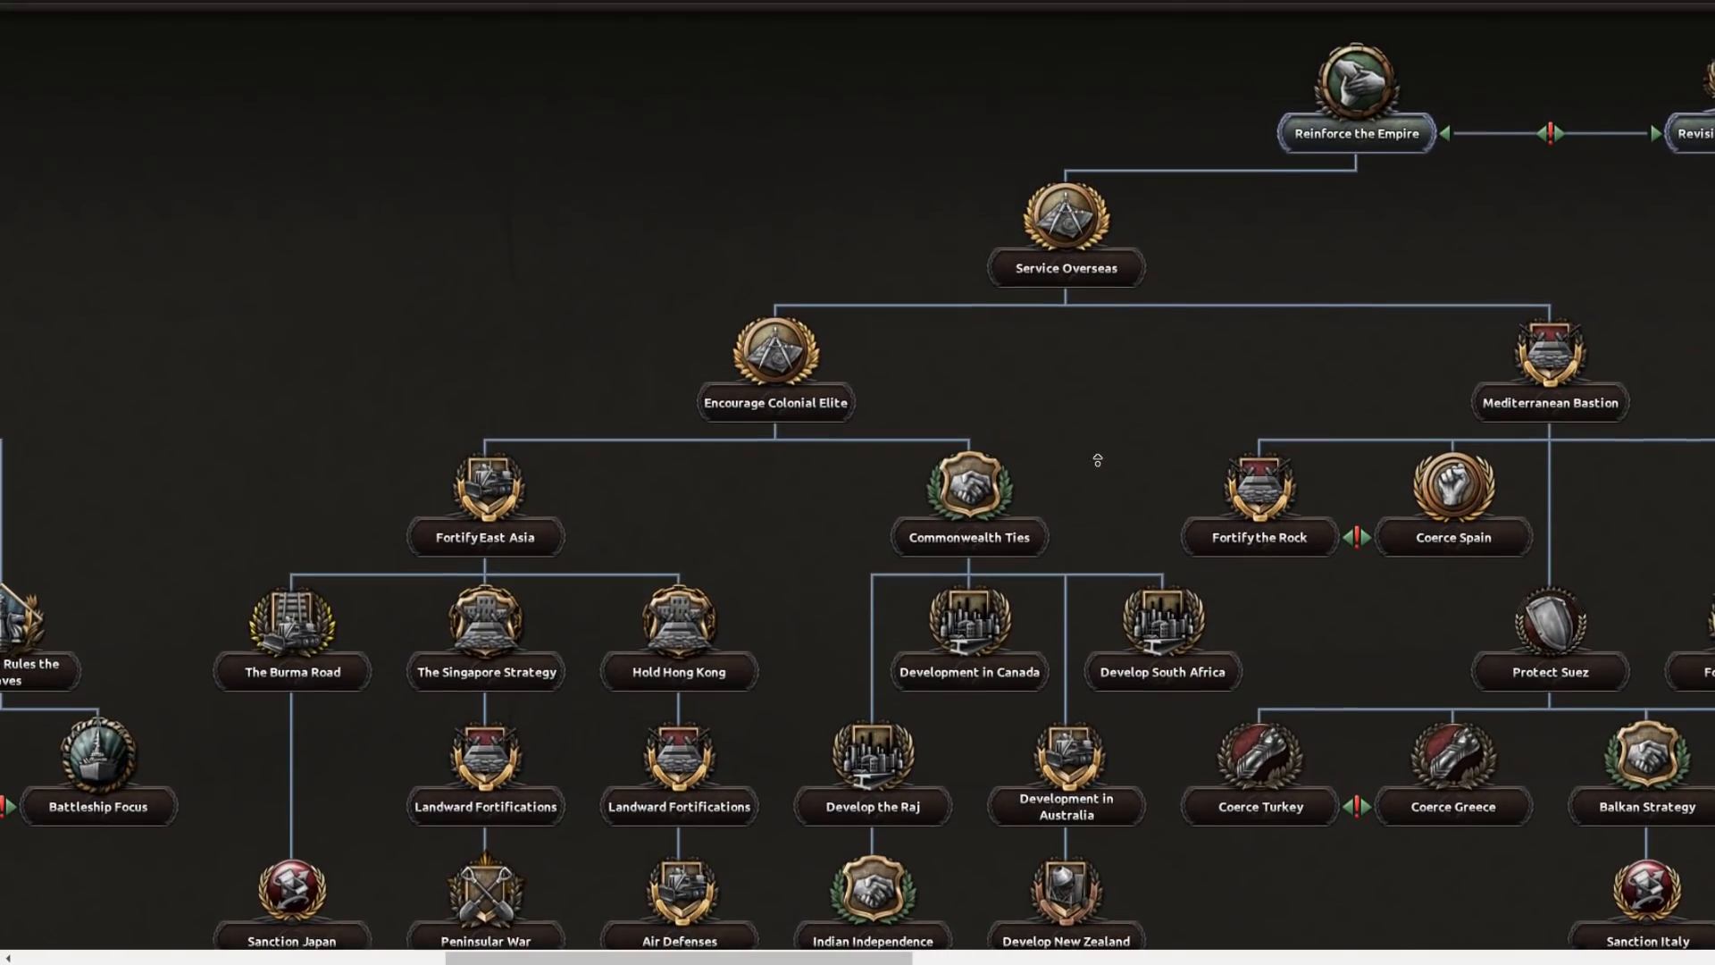
pyautogui.scroll(-3)
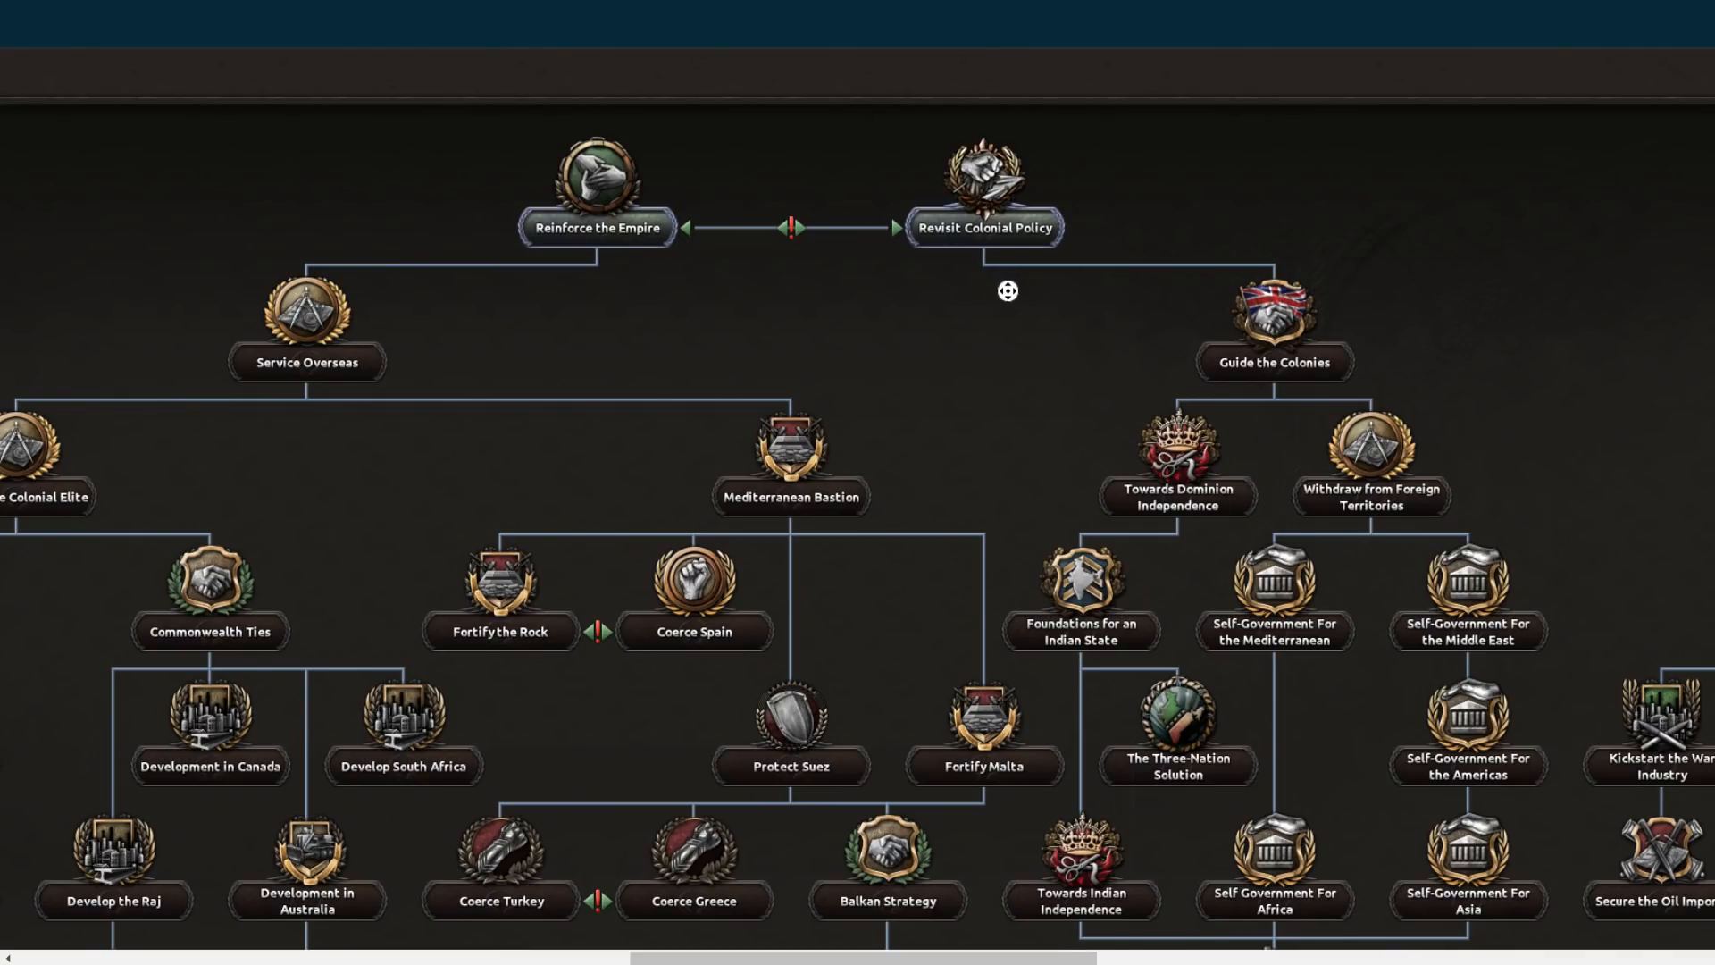
pyautogui.scroll(-3)
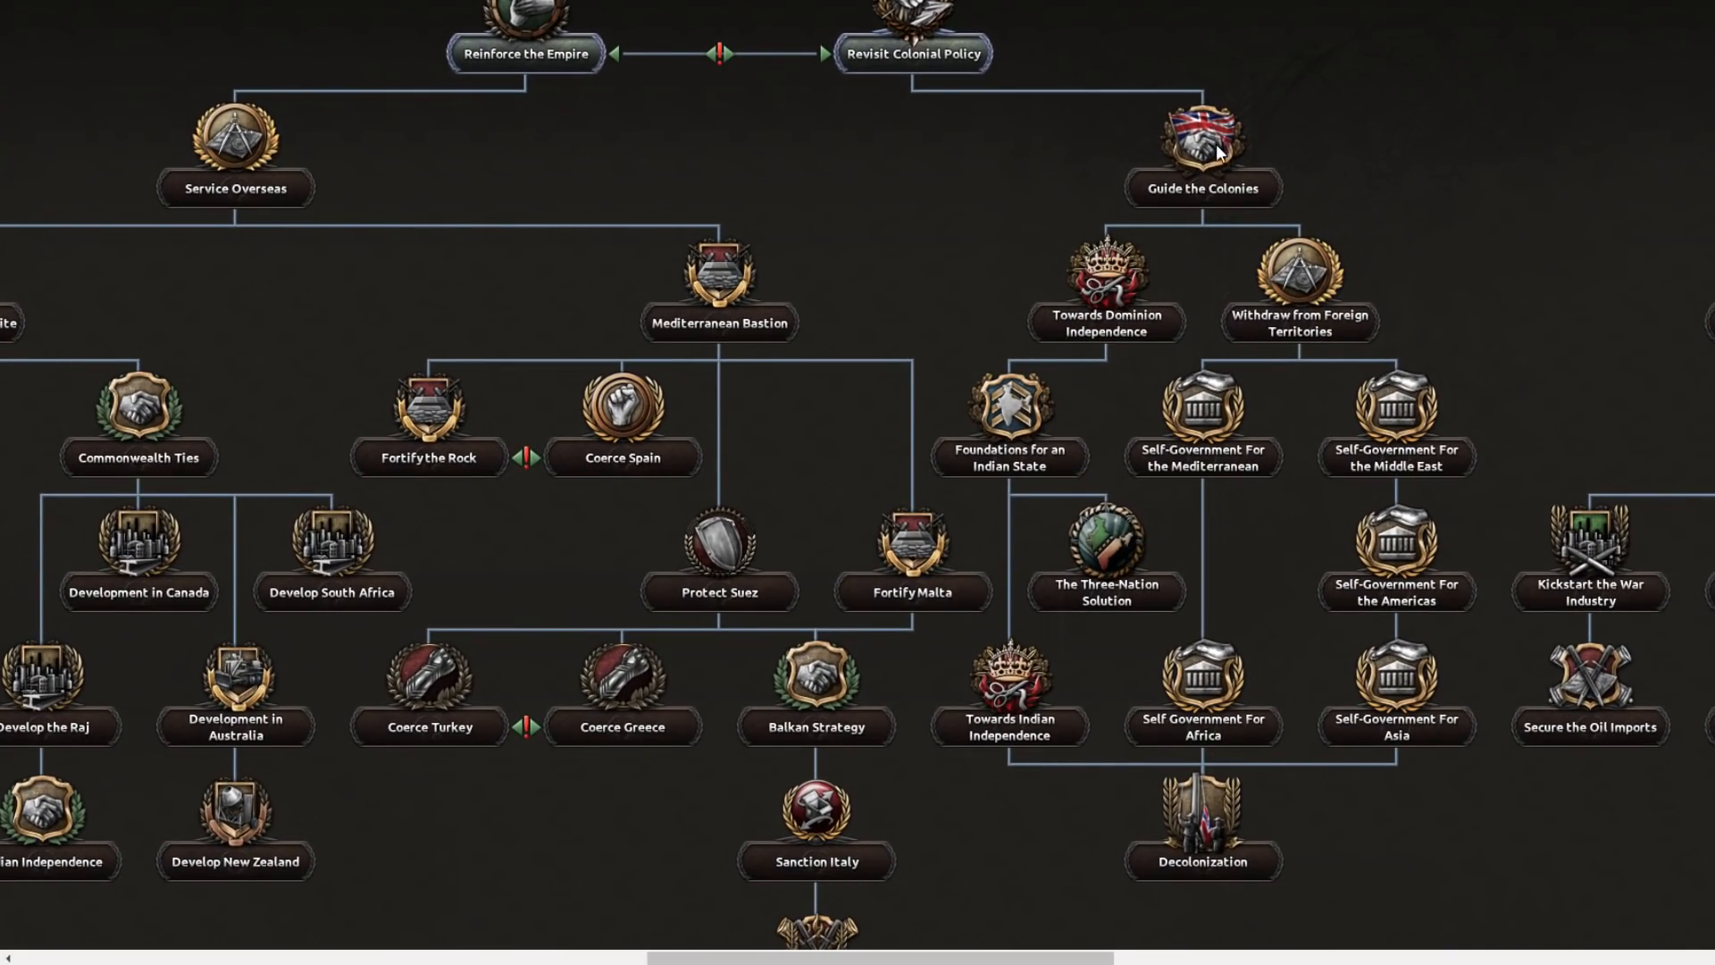
pyautogui.scroll(-3)
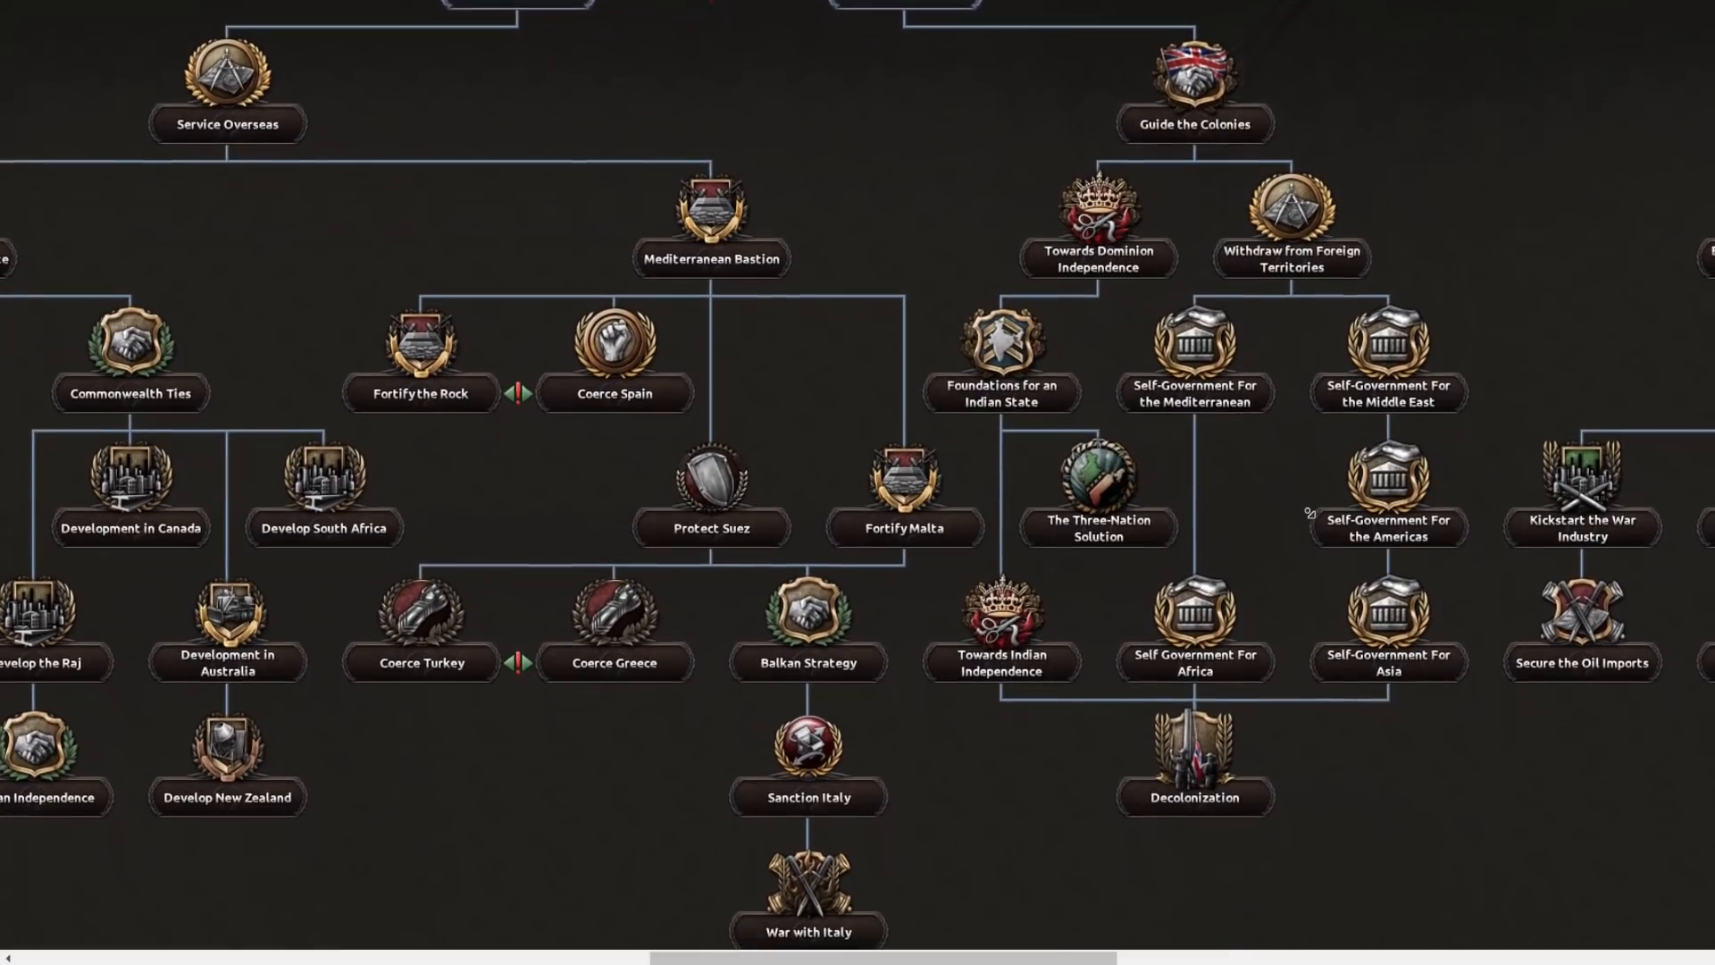
pyautogui.scroll(-3)
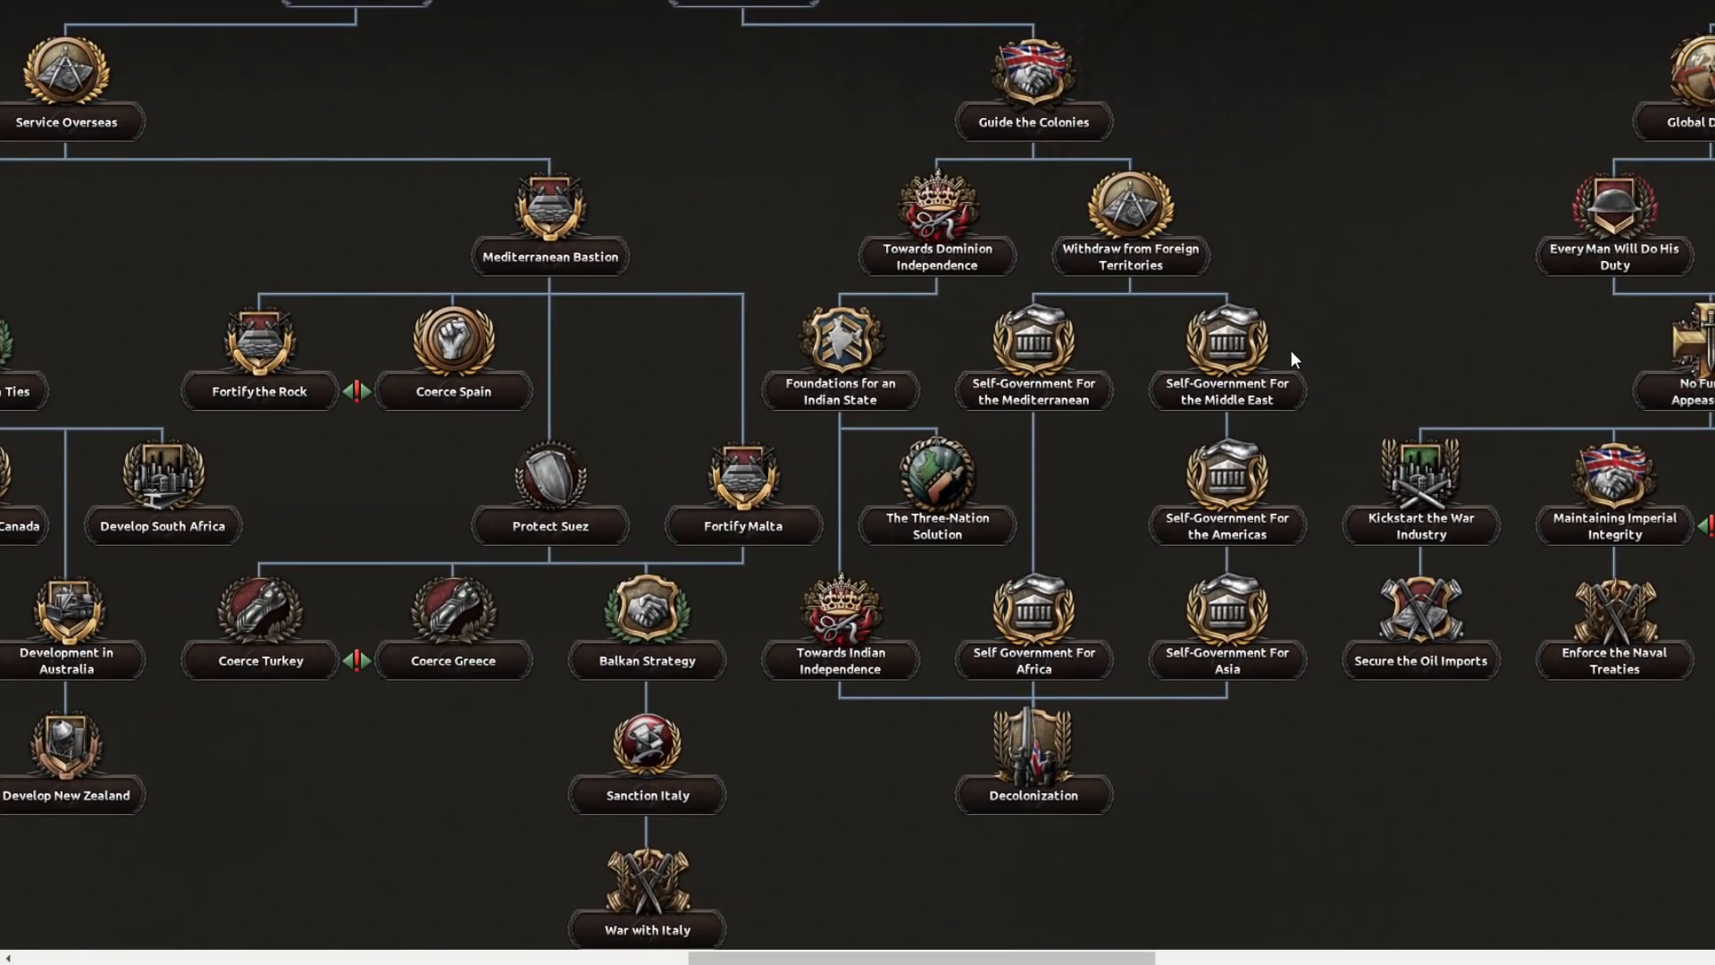
pyautogui.moveTo(1381, 338)
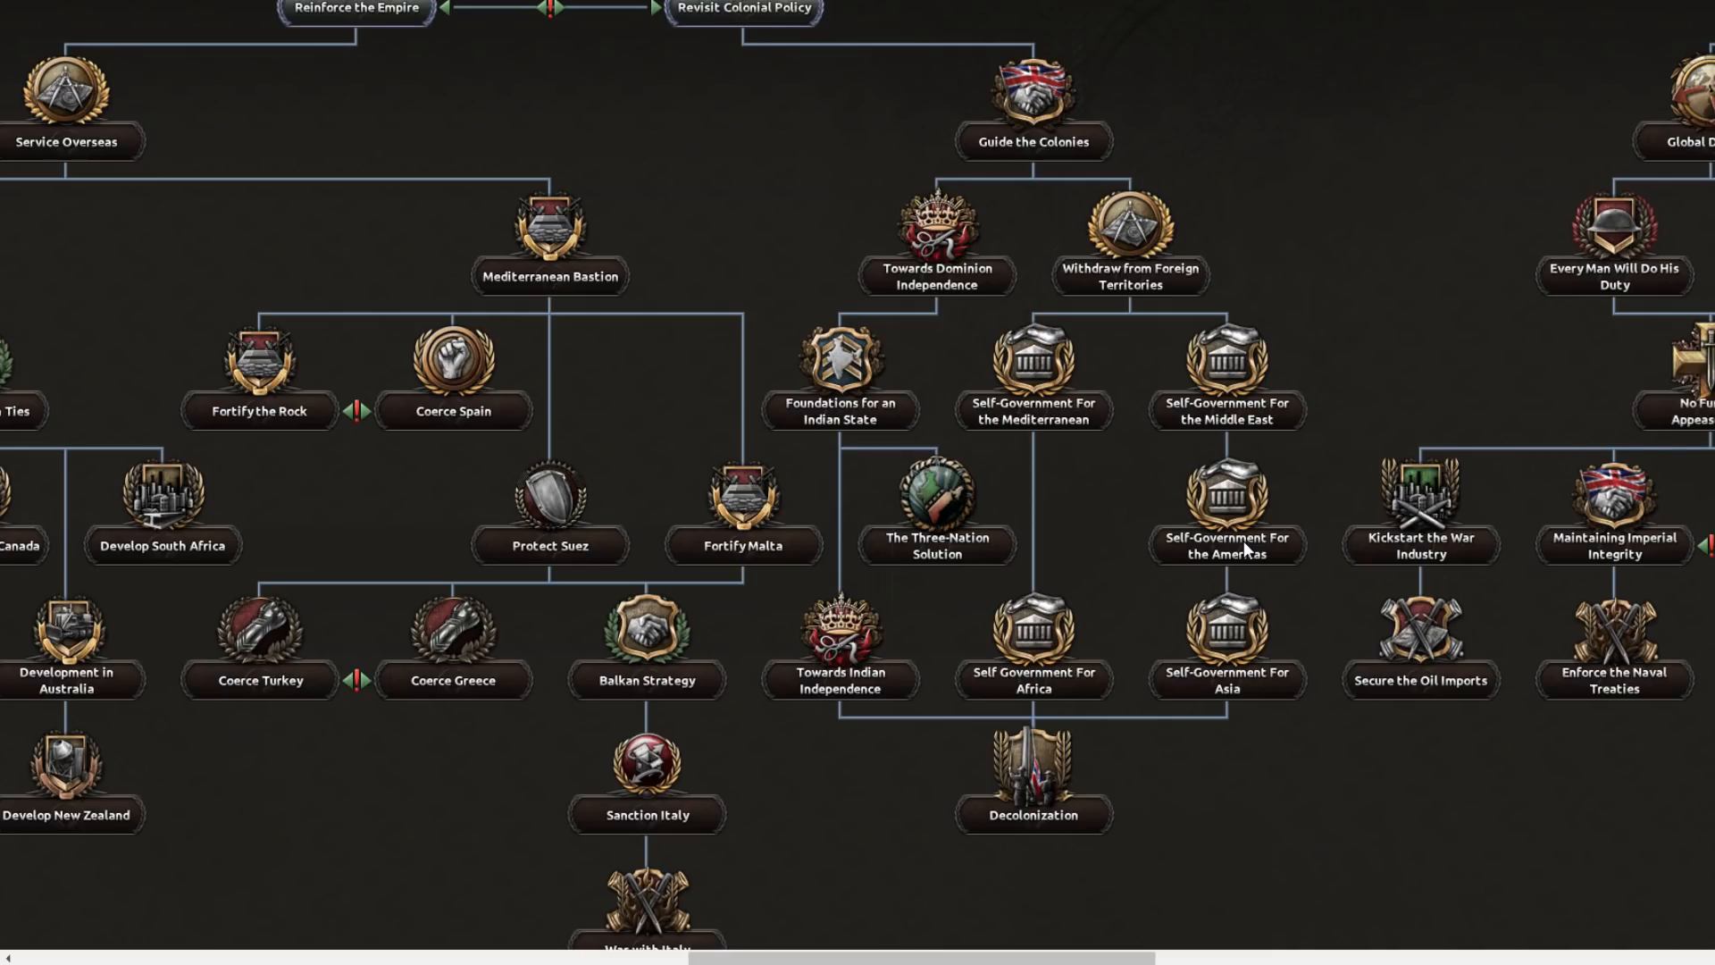
pyautogui.moveTo(1235, 568)
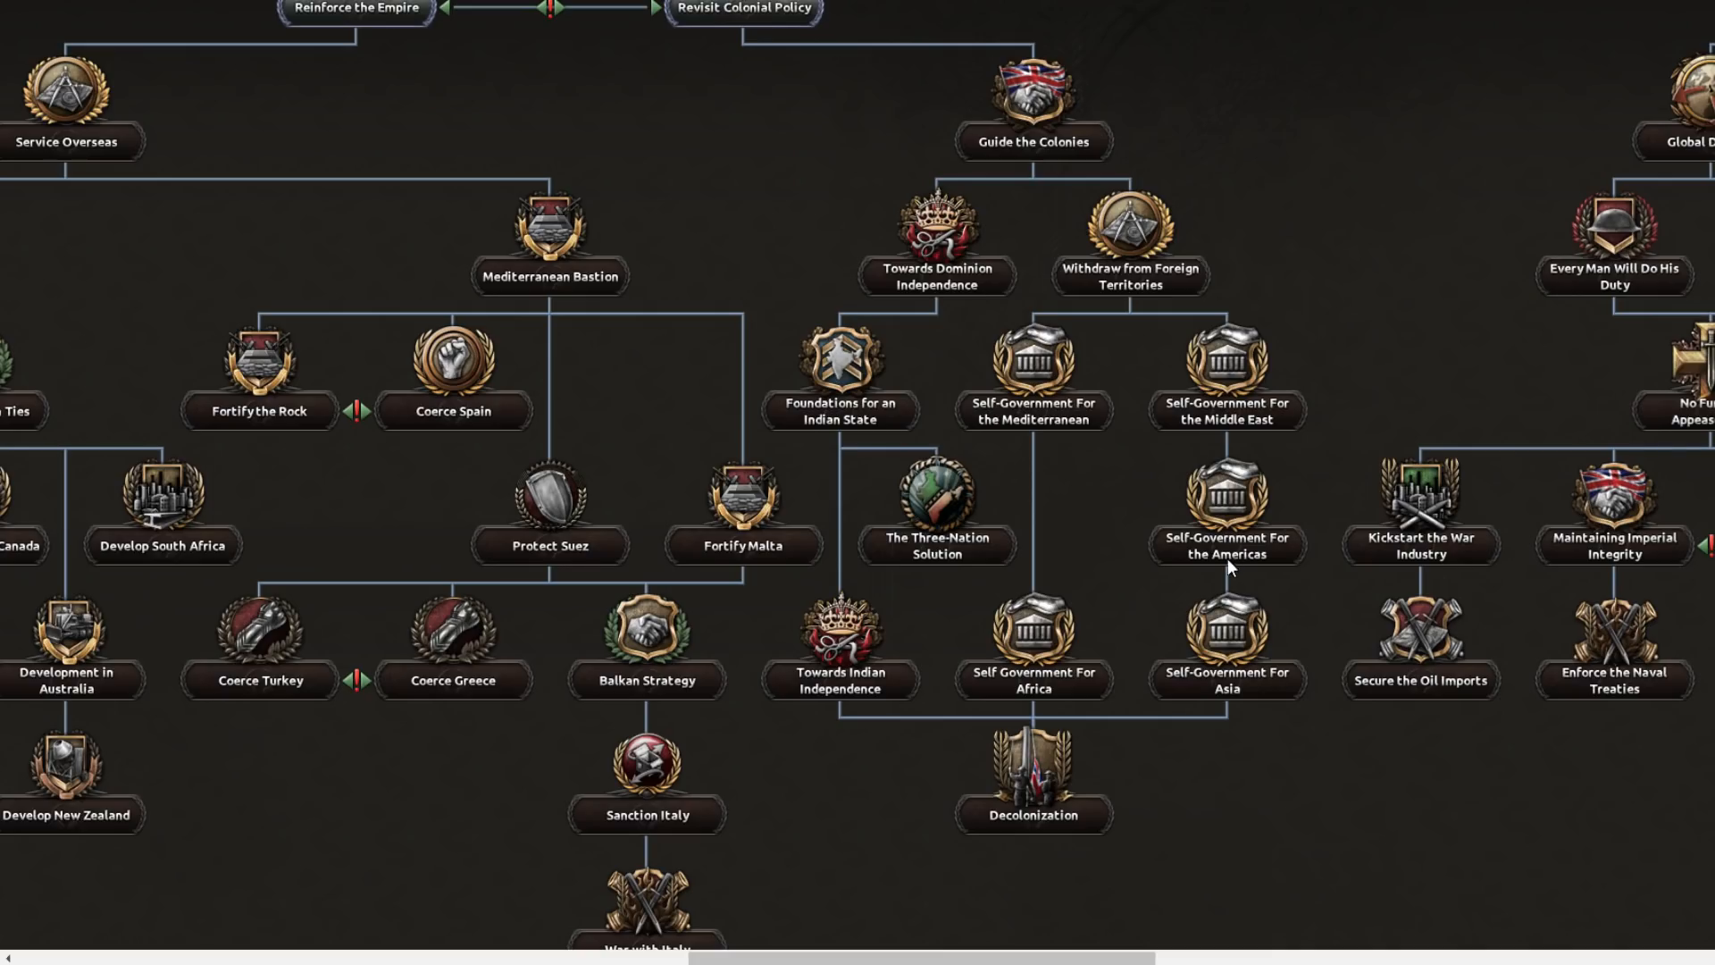
pyautogui.scroll(-3)
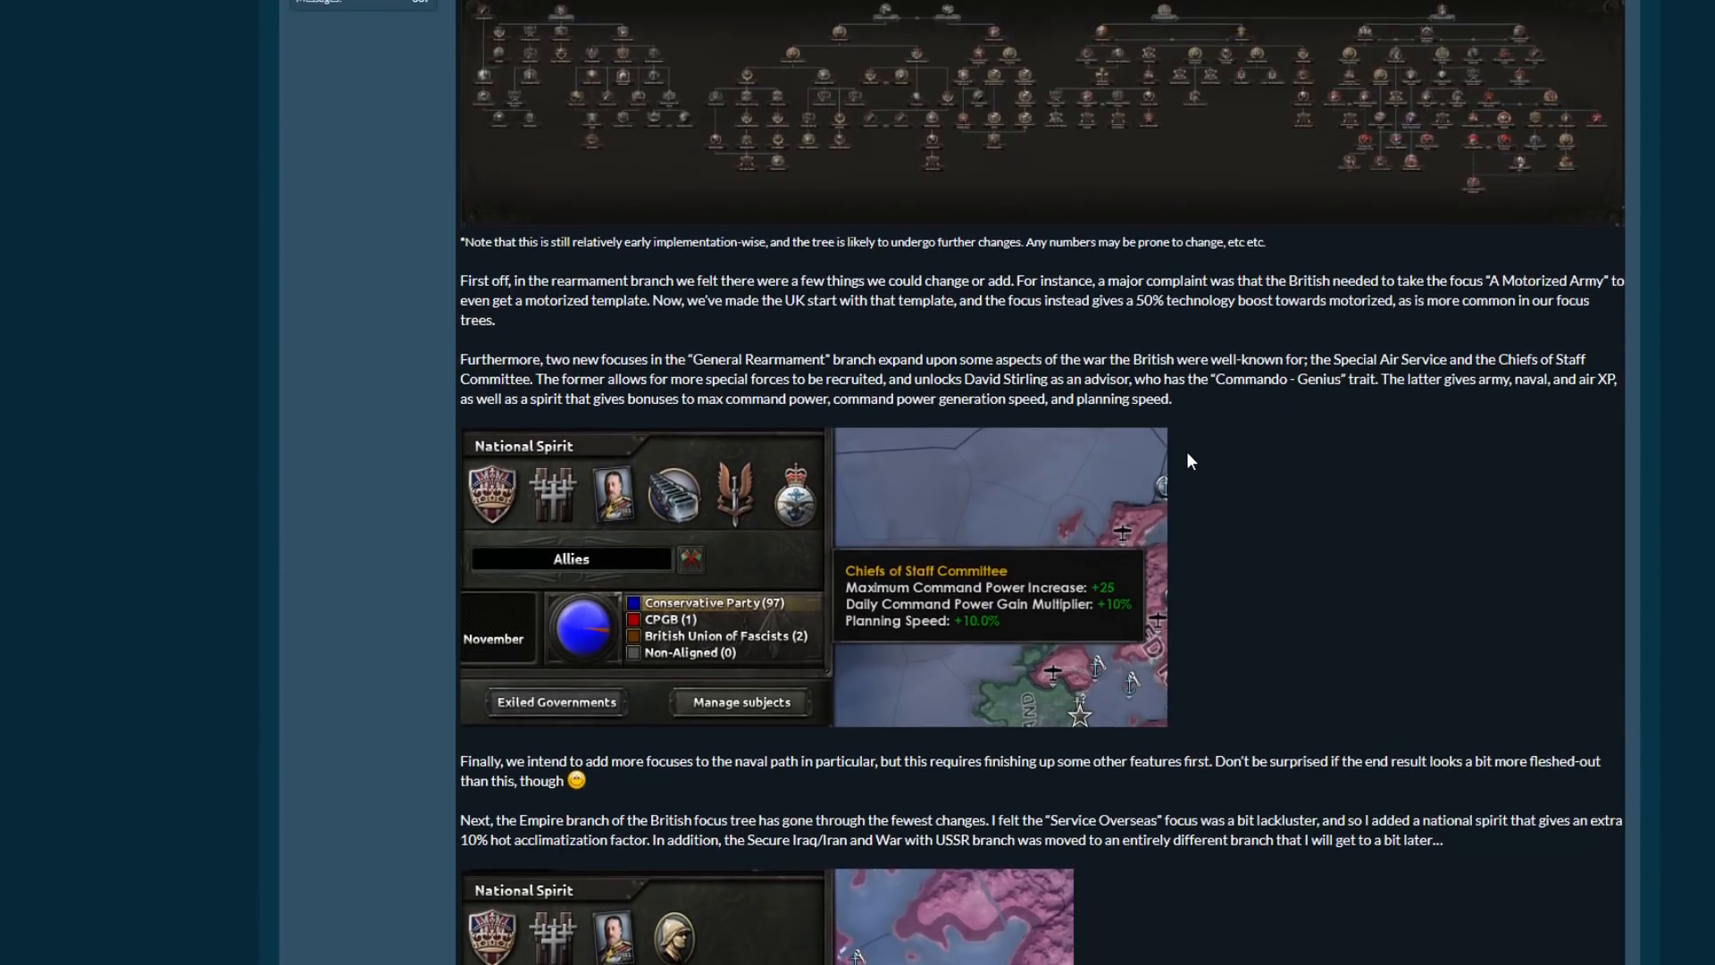
# Scroll down to the Revisit Colonial Policy passage and the Decolonization focus tooltip screenshot.
pyautogui.scroll(-3)
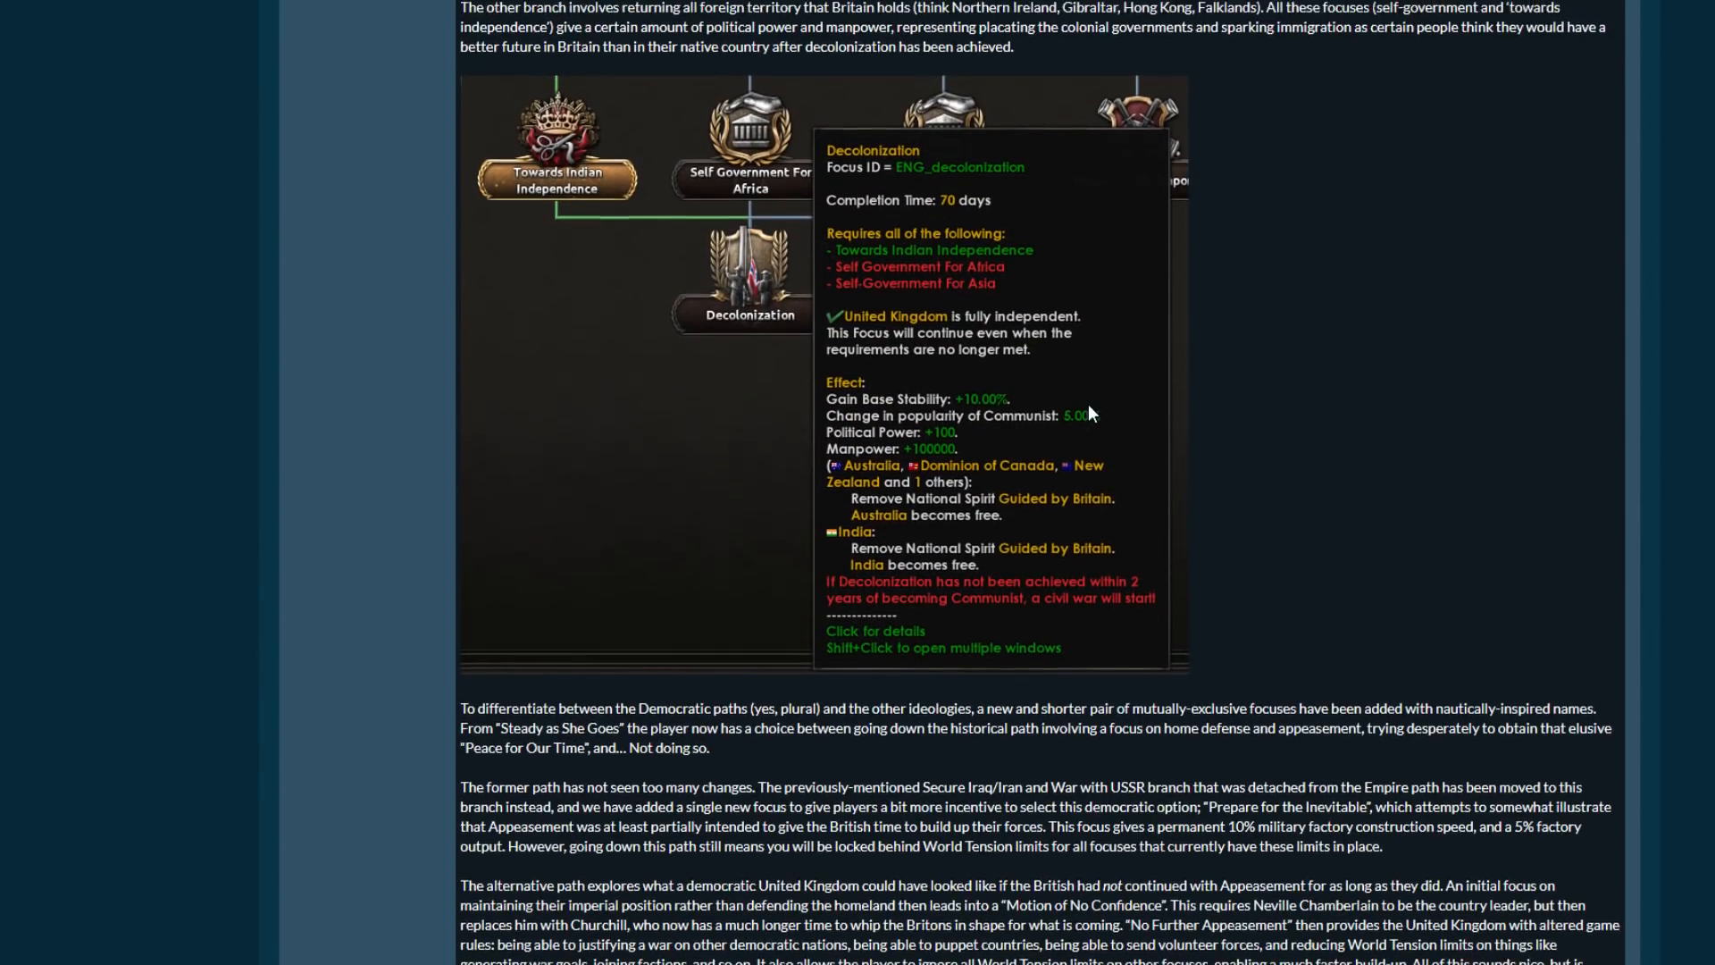
pyautogui.scroll(-3)
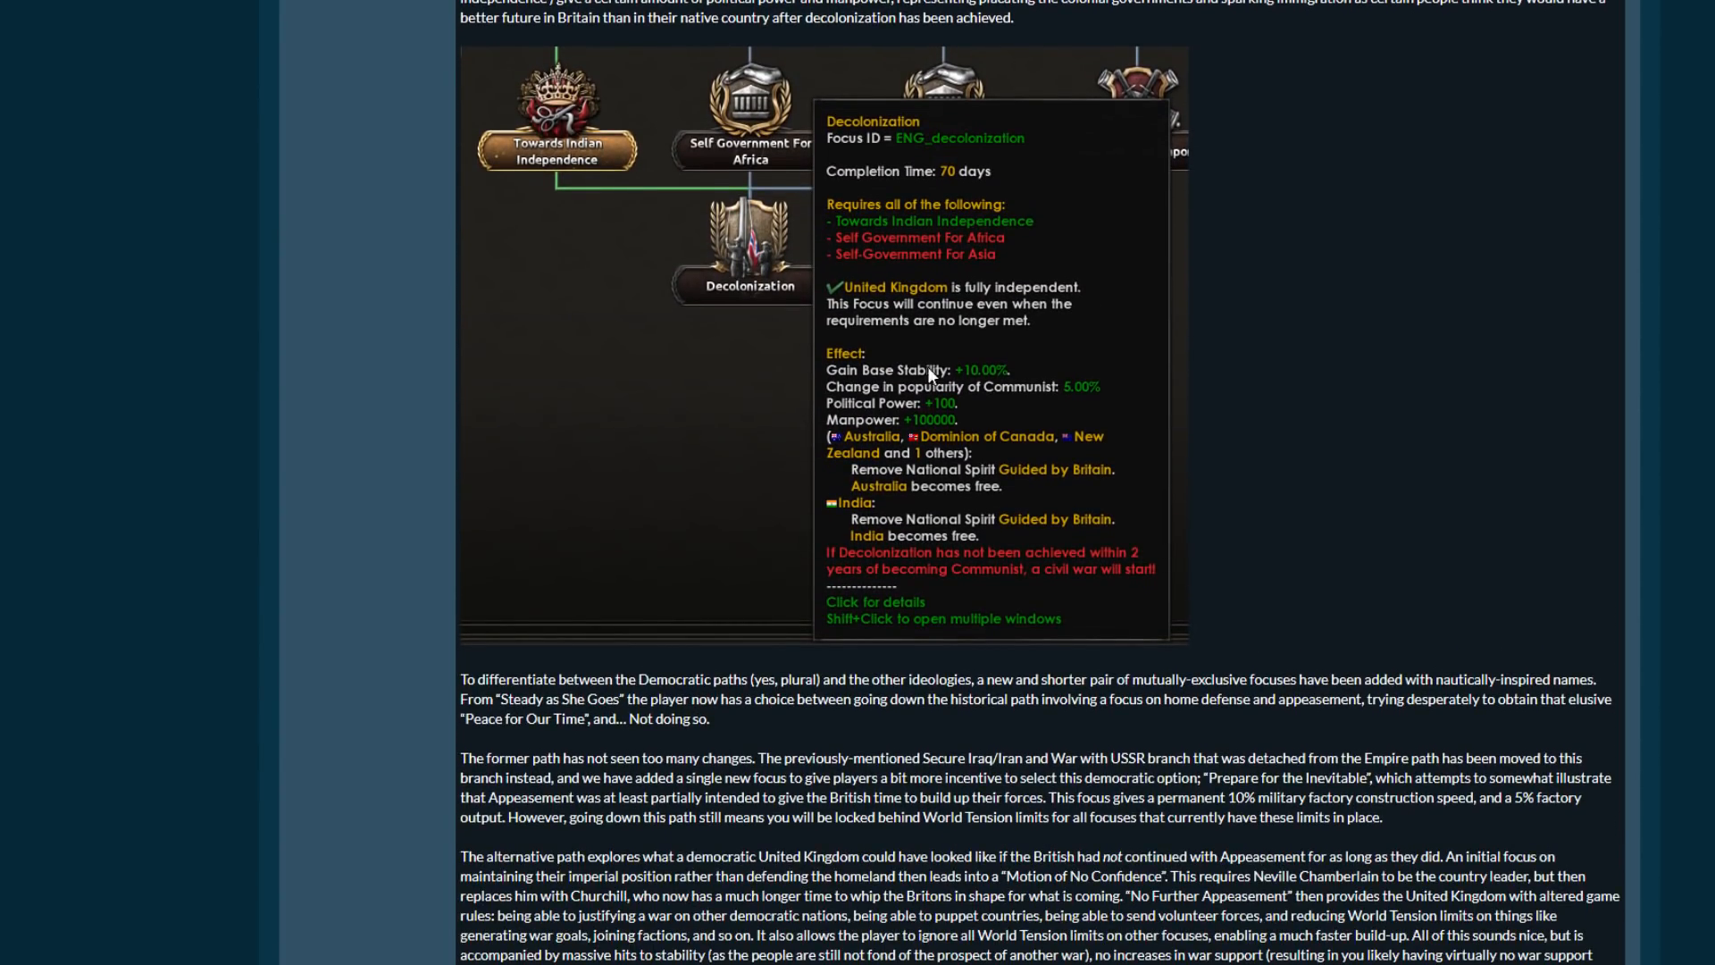
pyautogui.moveTo(1070, 391)
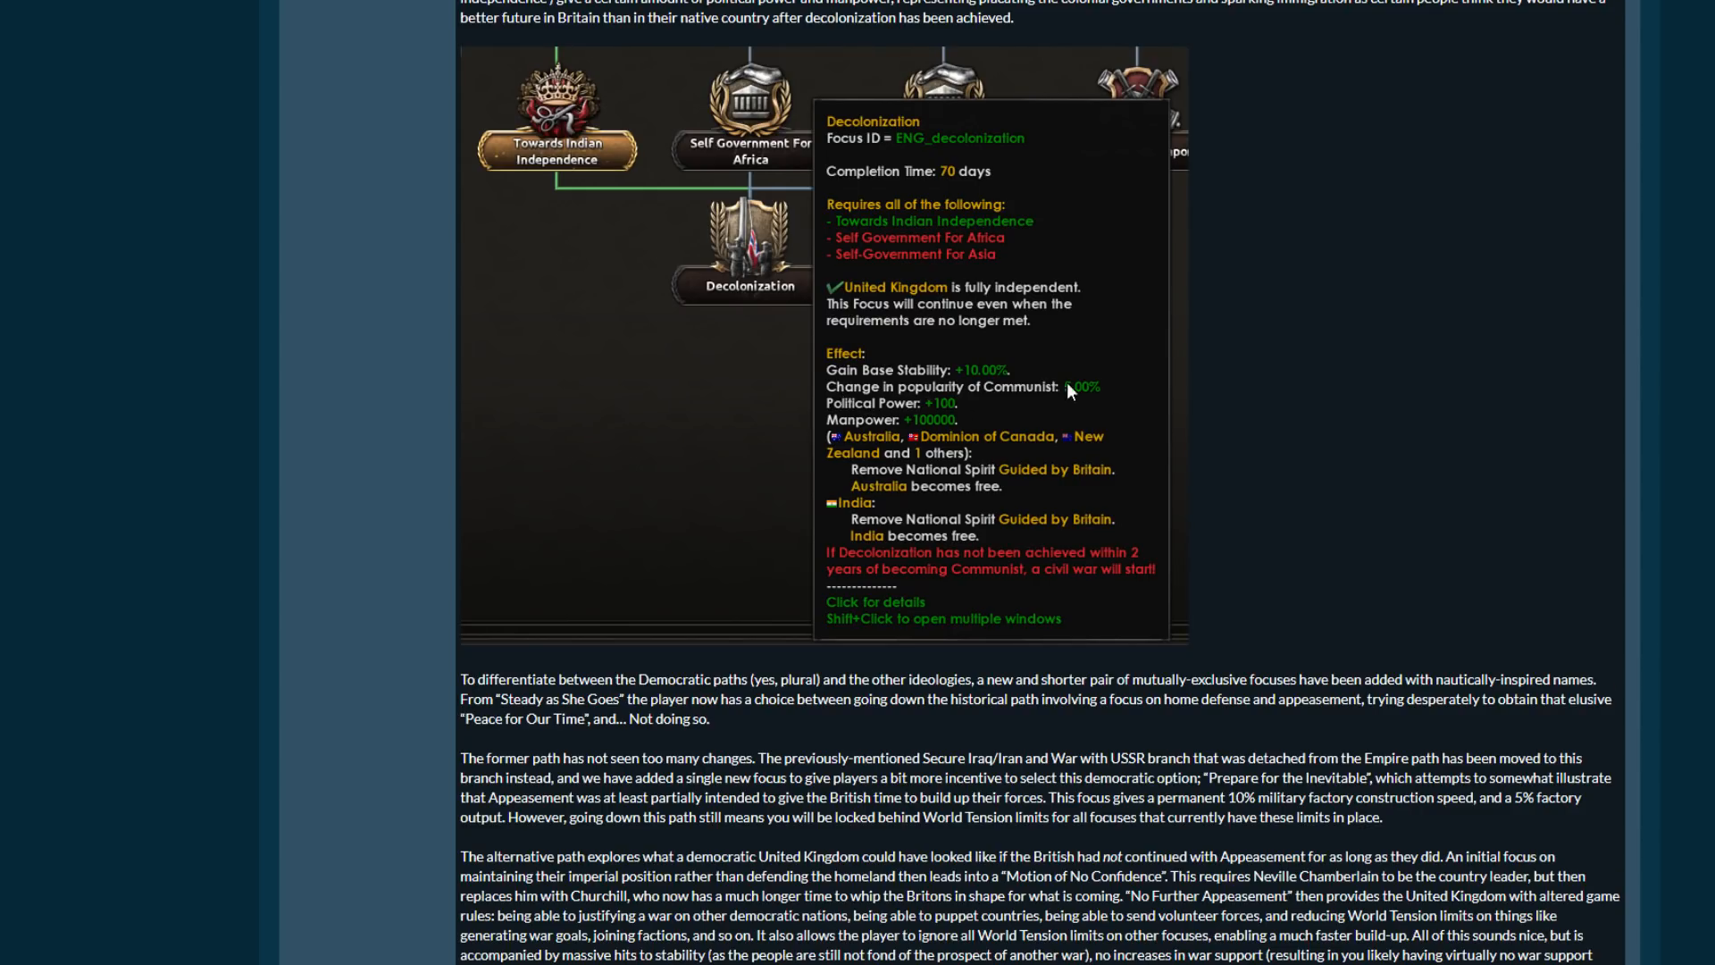
pyautogui.scroll(-3)
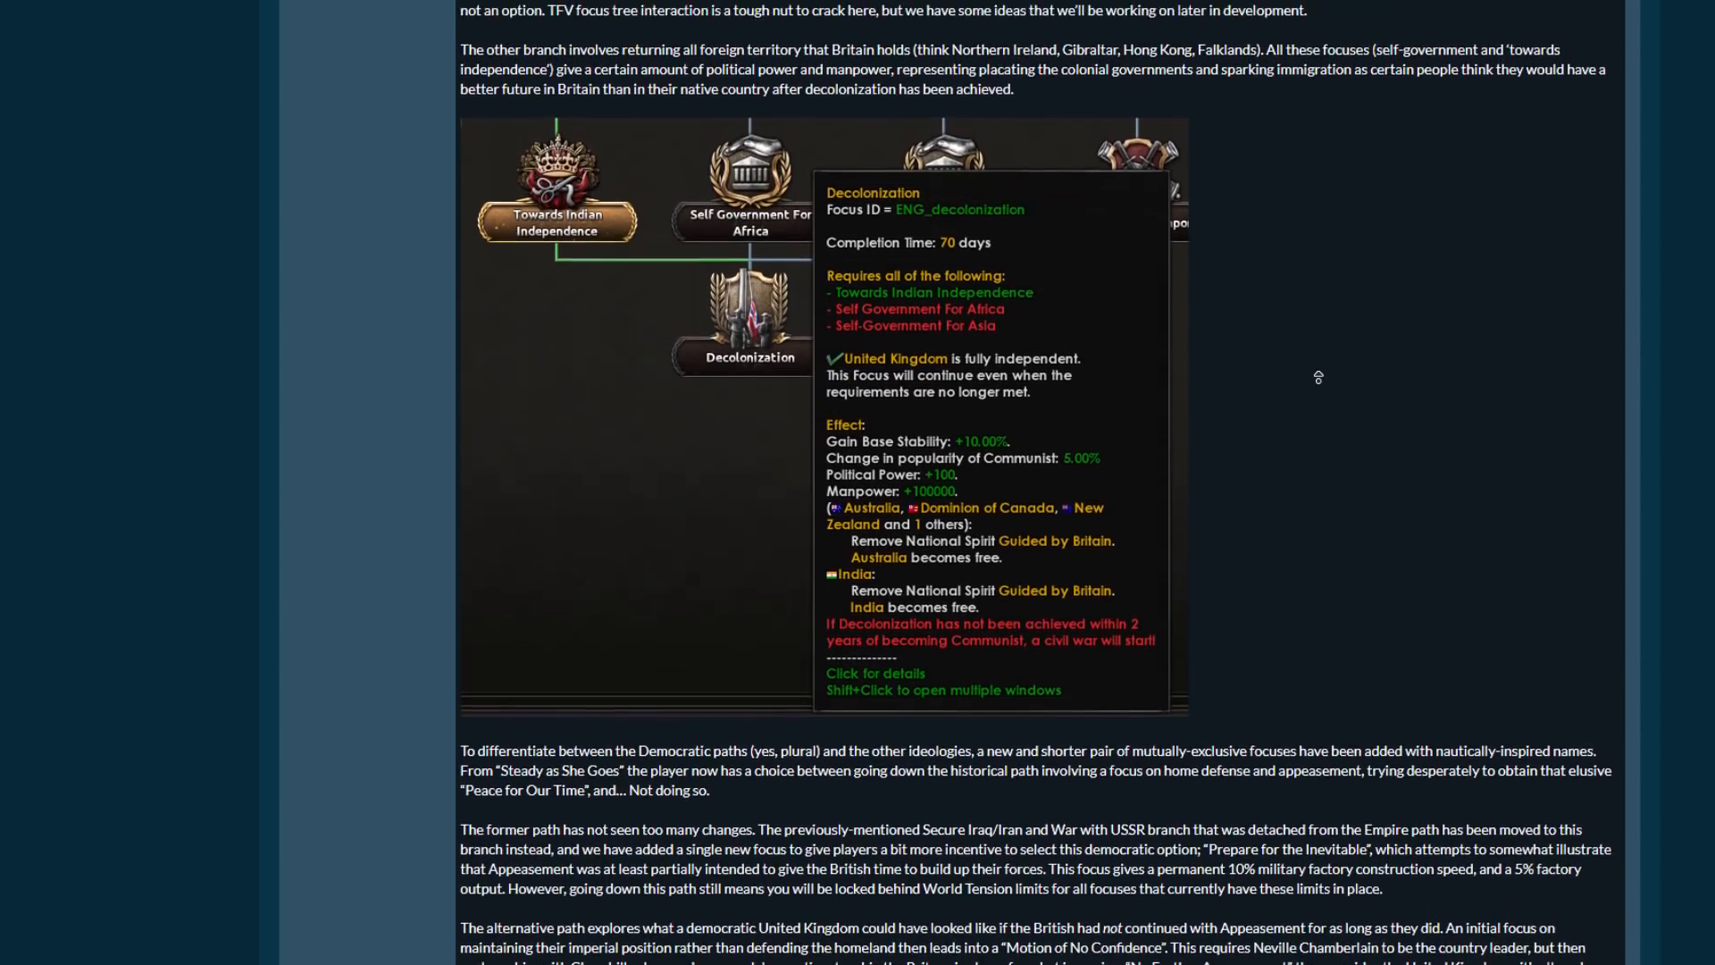
pyautogui.scroll(-3)
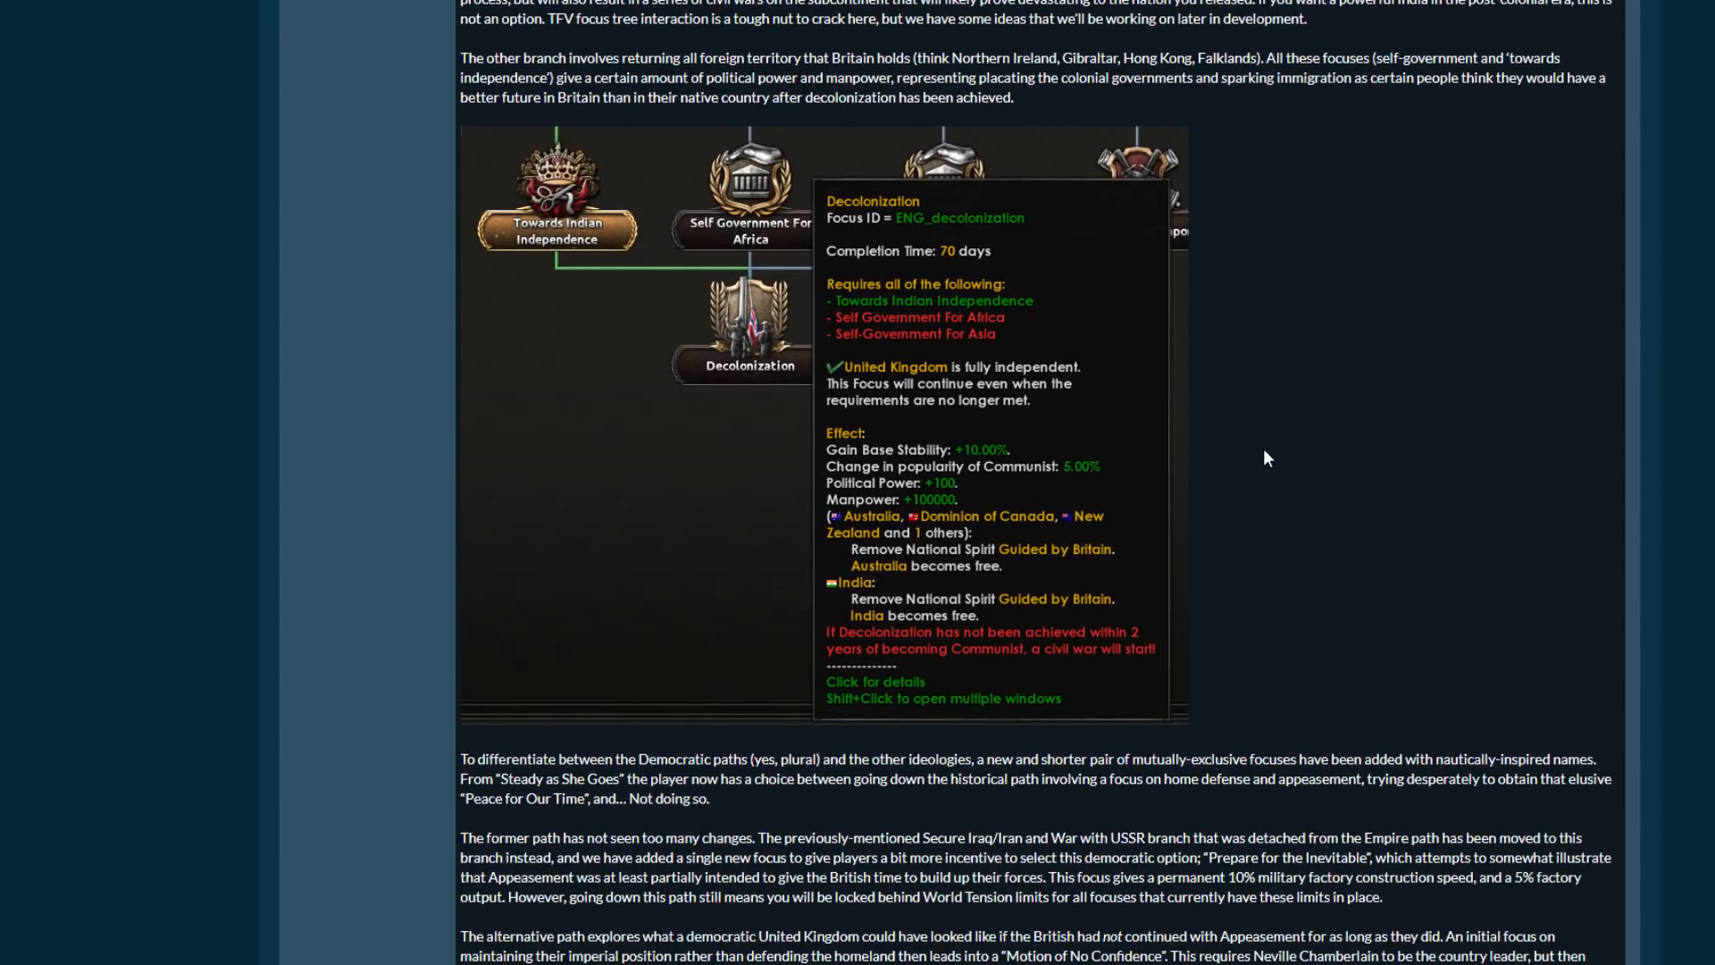
pyautogui.scroll(-3)
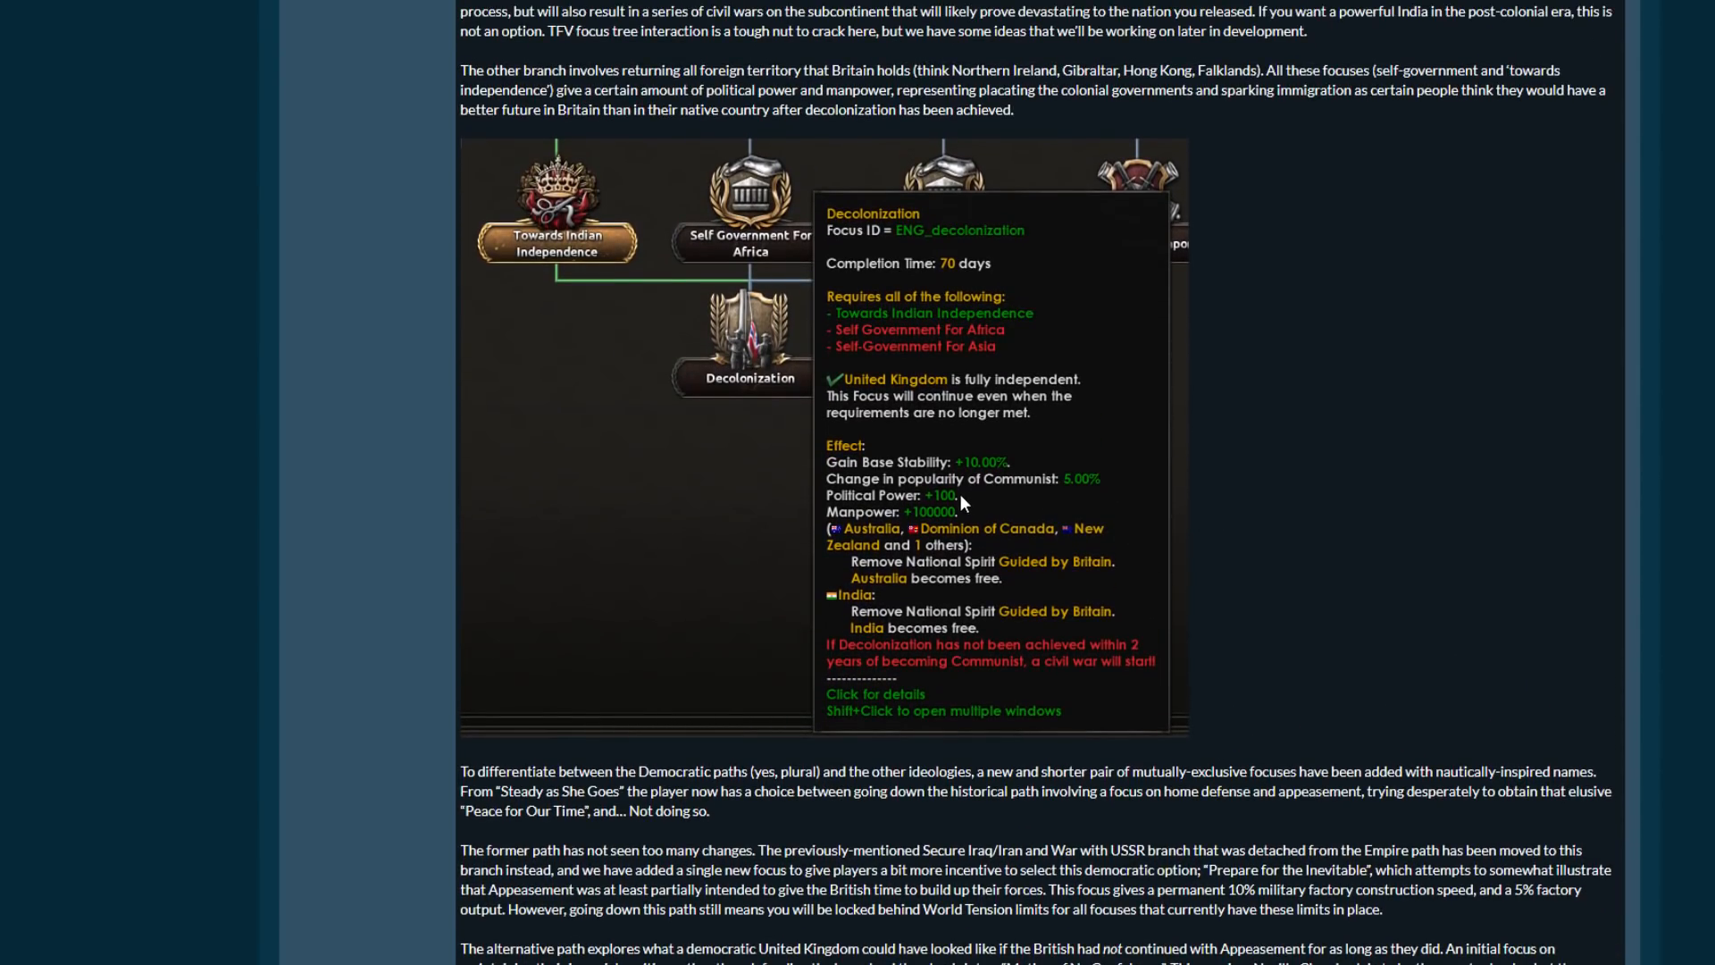
pyautogui.moveTo(961, 509)
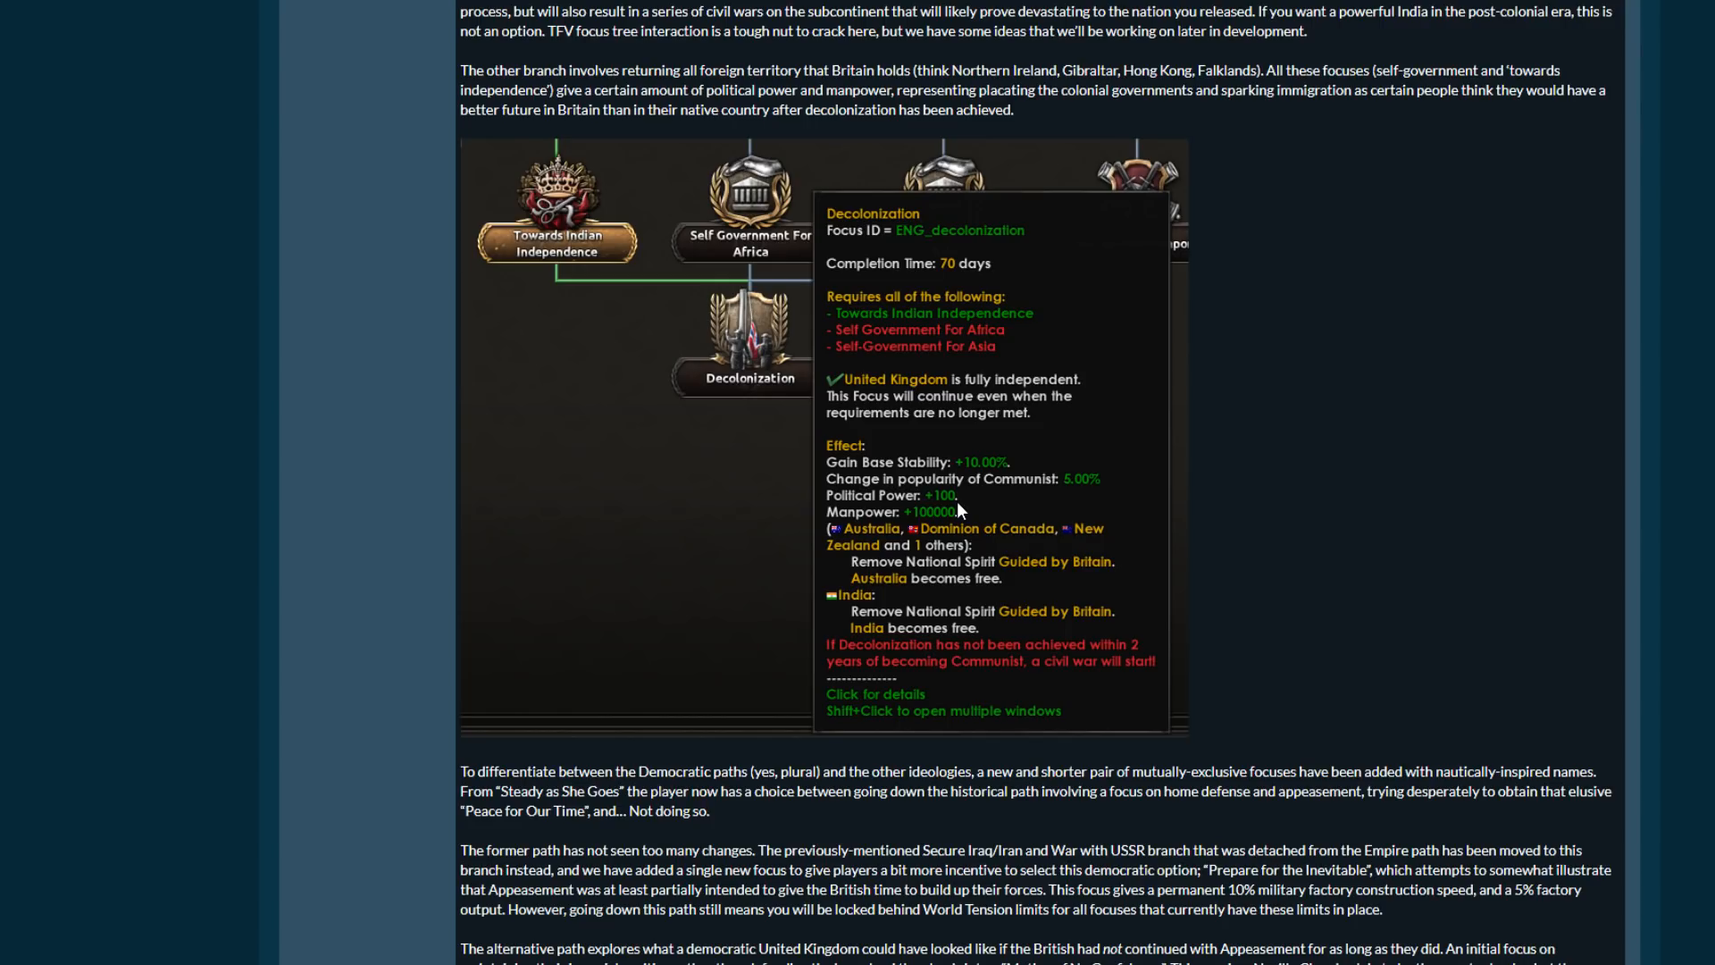
pyautogui.moveTo(960, 529)
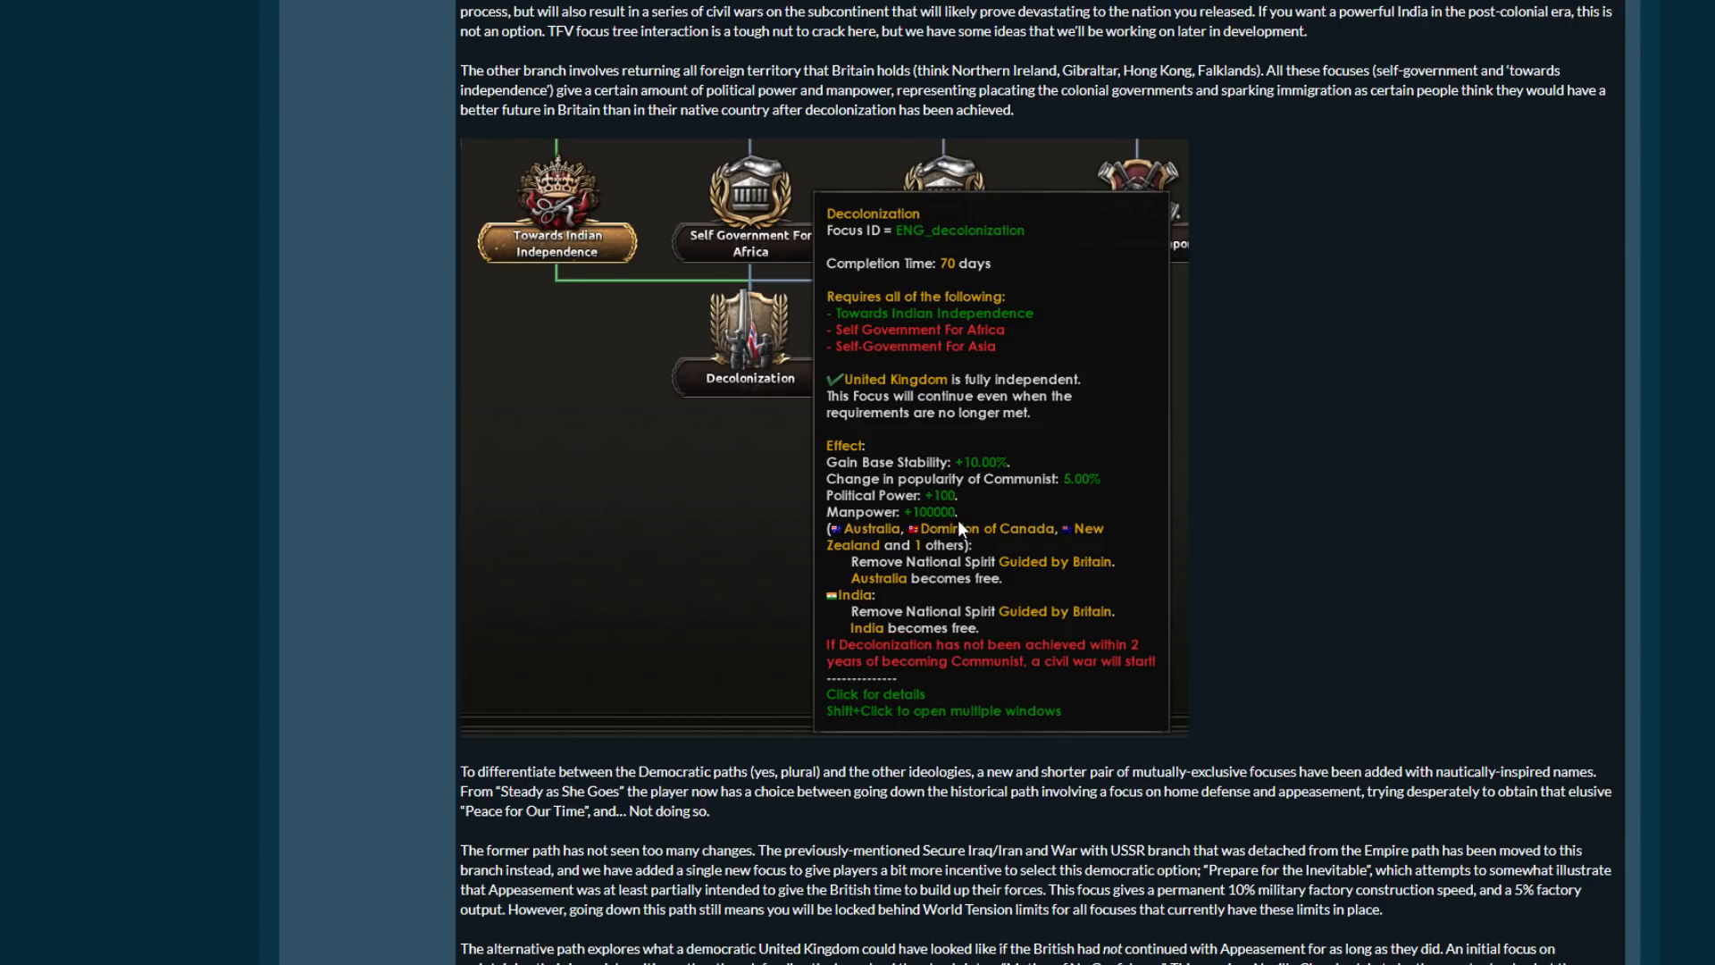
pyautogui.moveTo(958, 529)
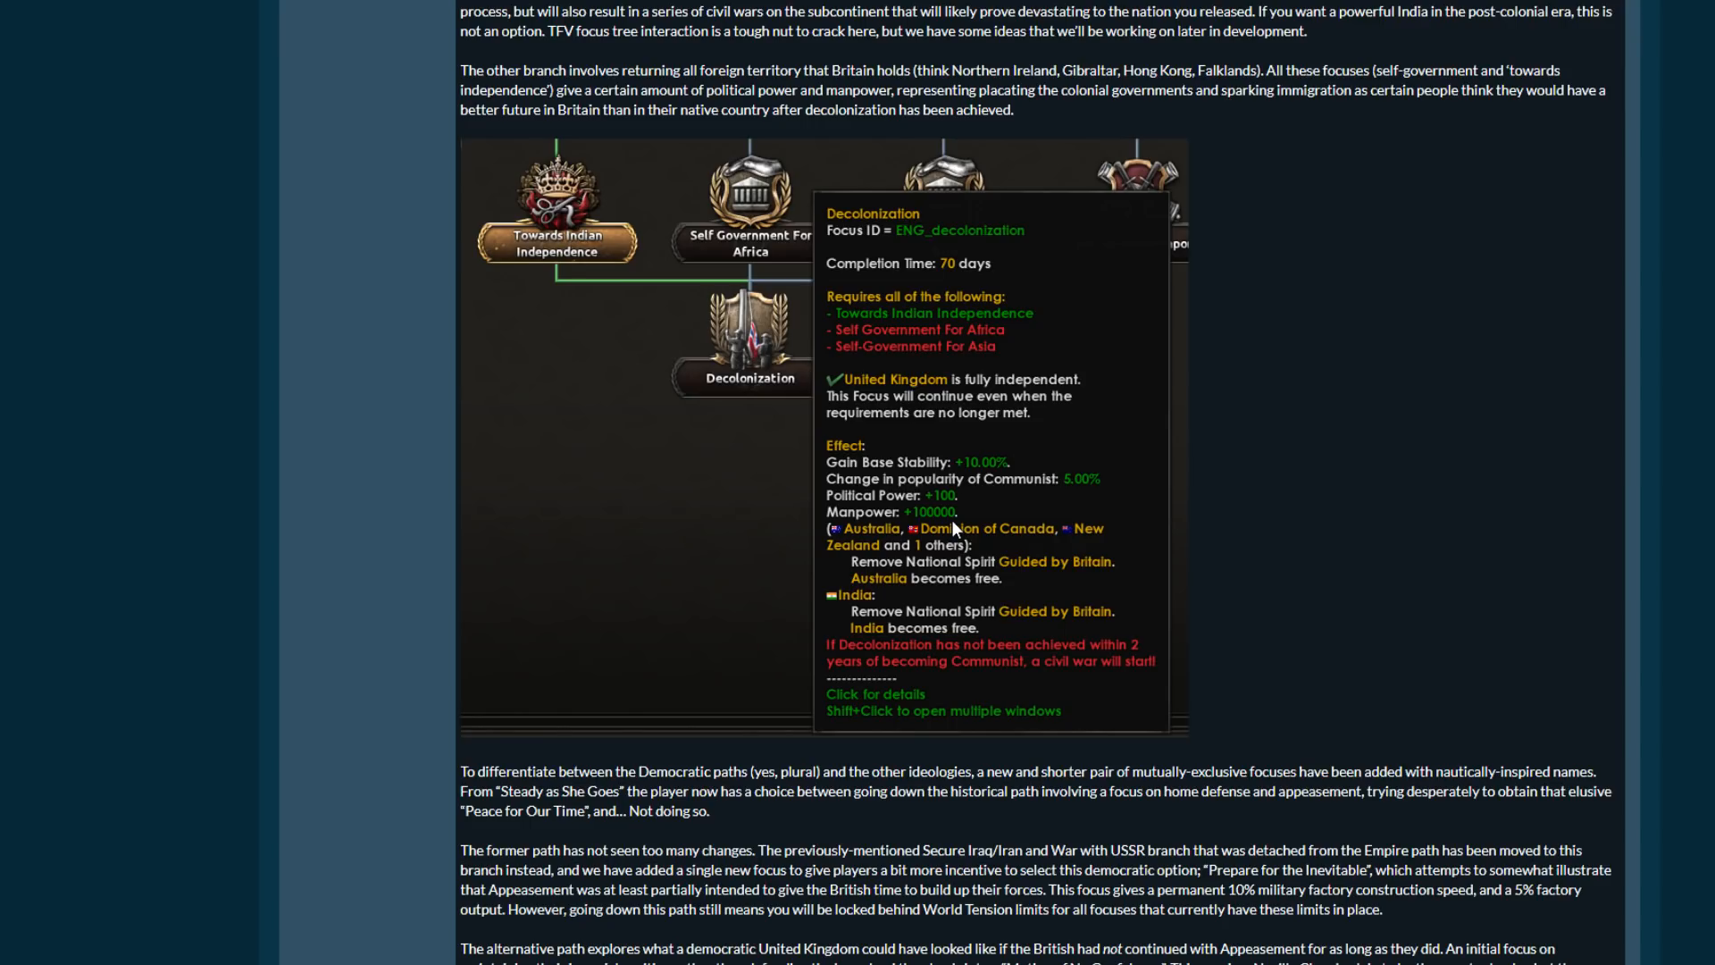
pyautogui.moveTo(1244, 531)
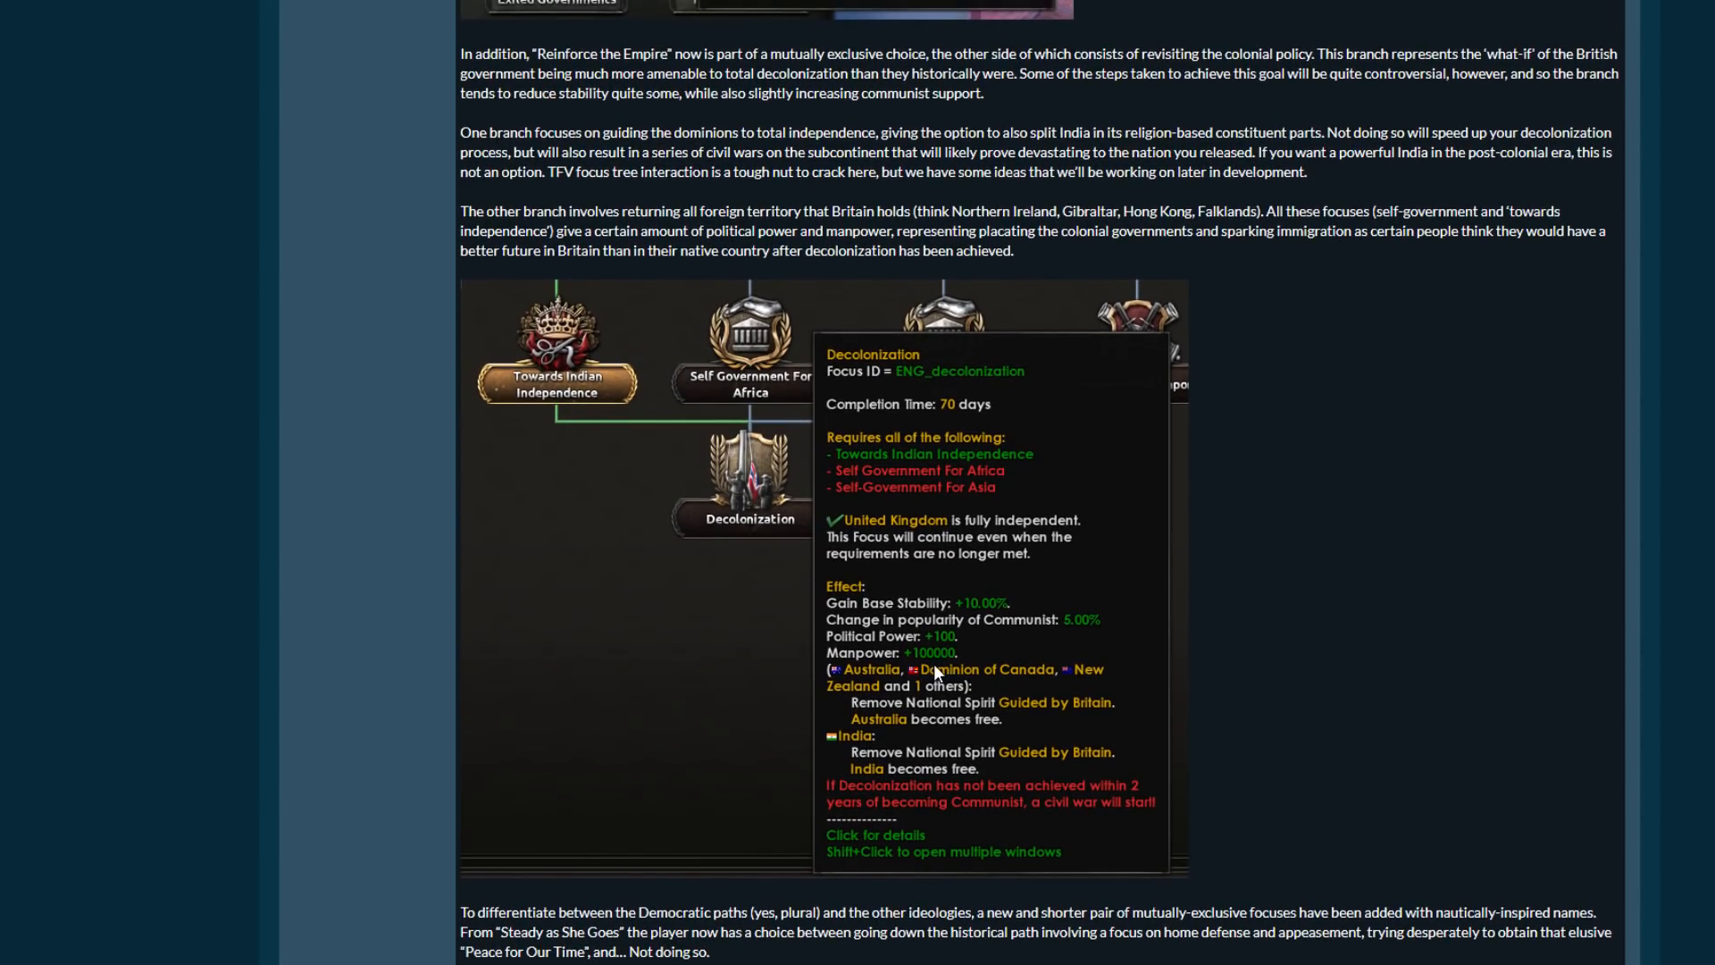
pyautogui.scroll(-3)
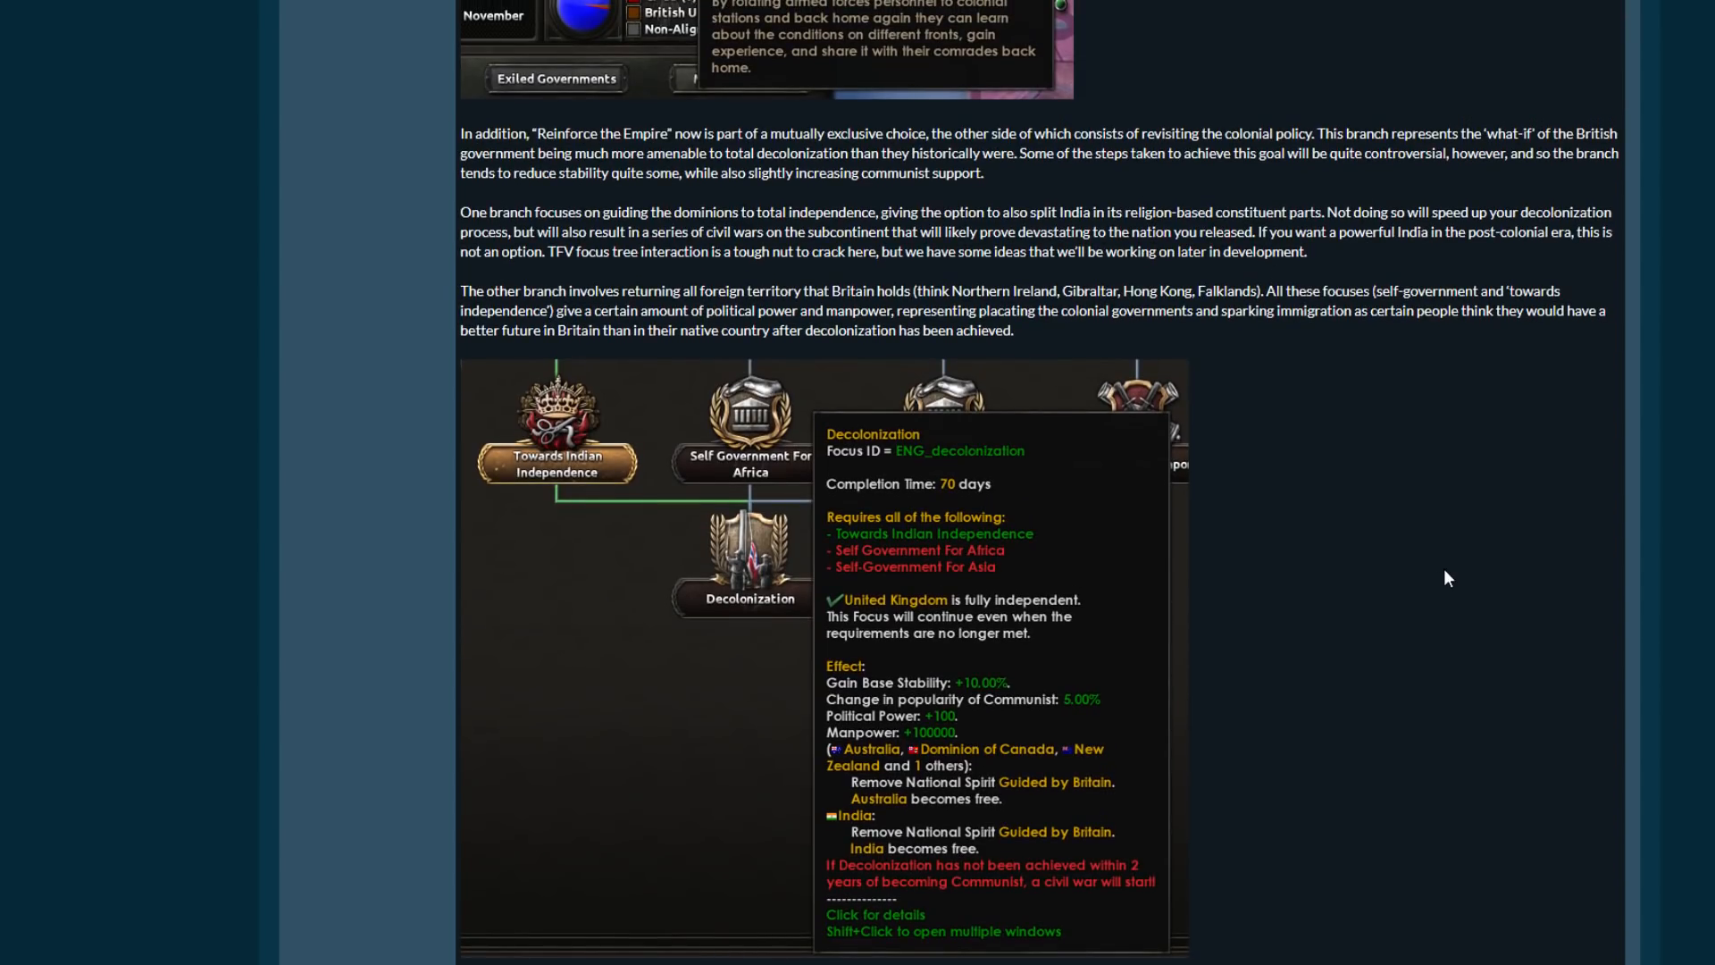
pyautogui.scroll(-3)
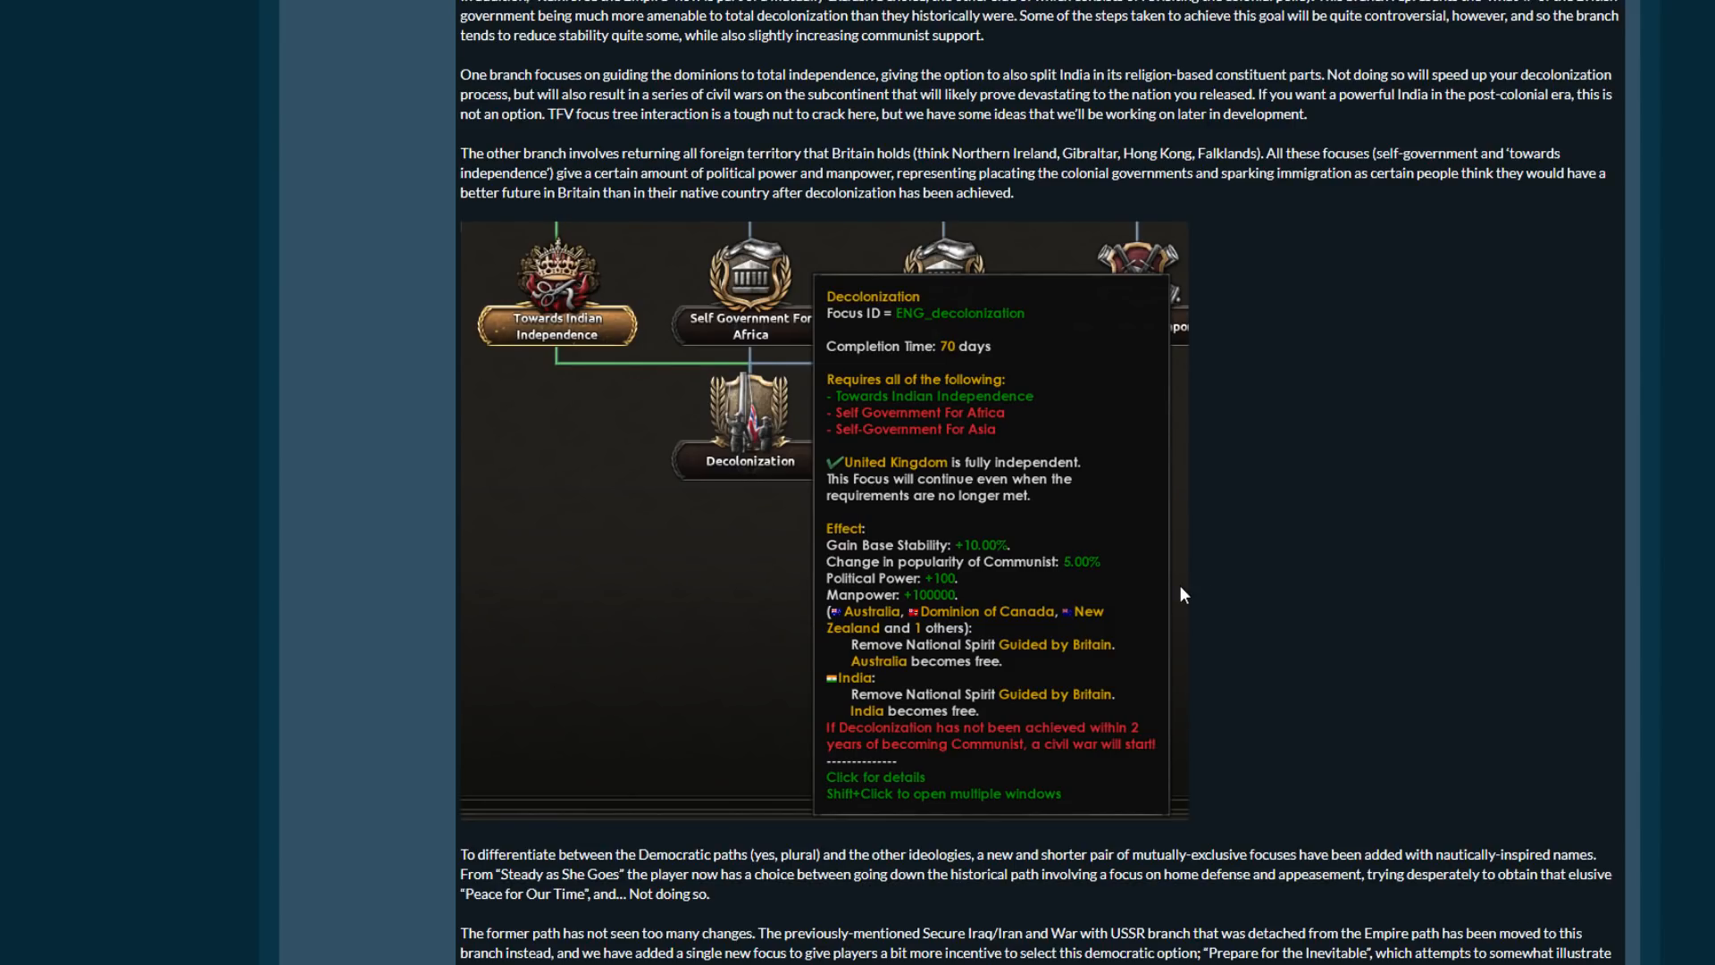
pyautogui.moveTo(949, 465)
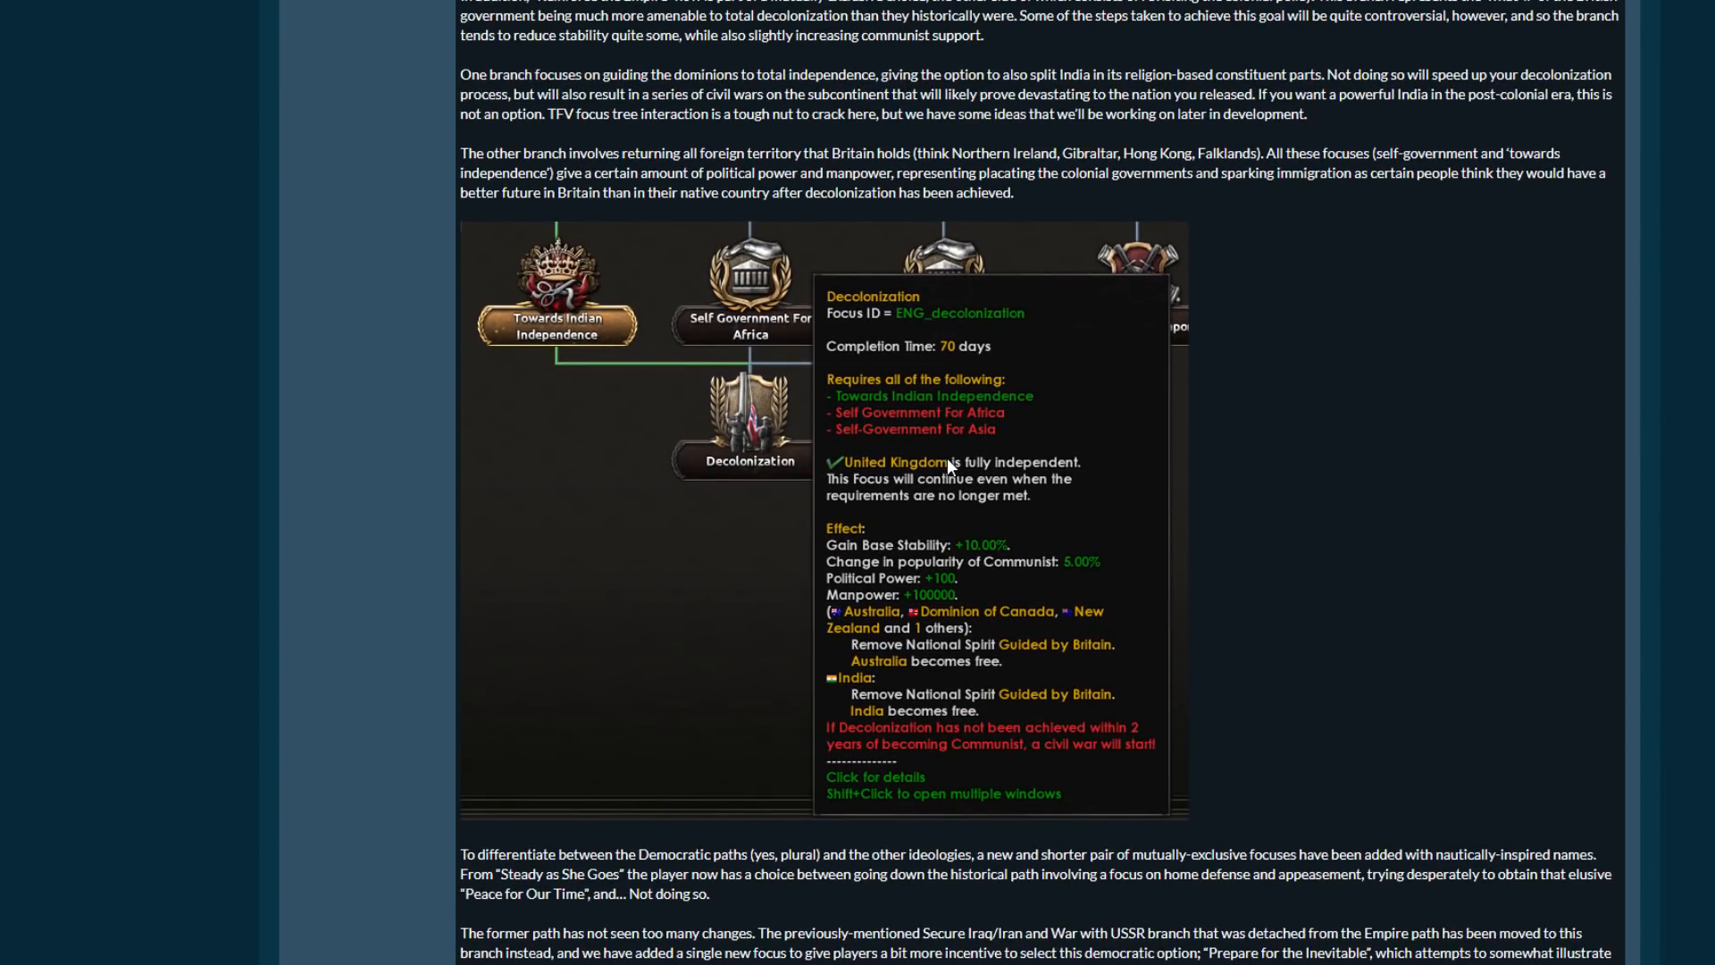
pyautogui.moveTo(1324, 515)
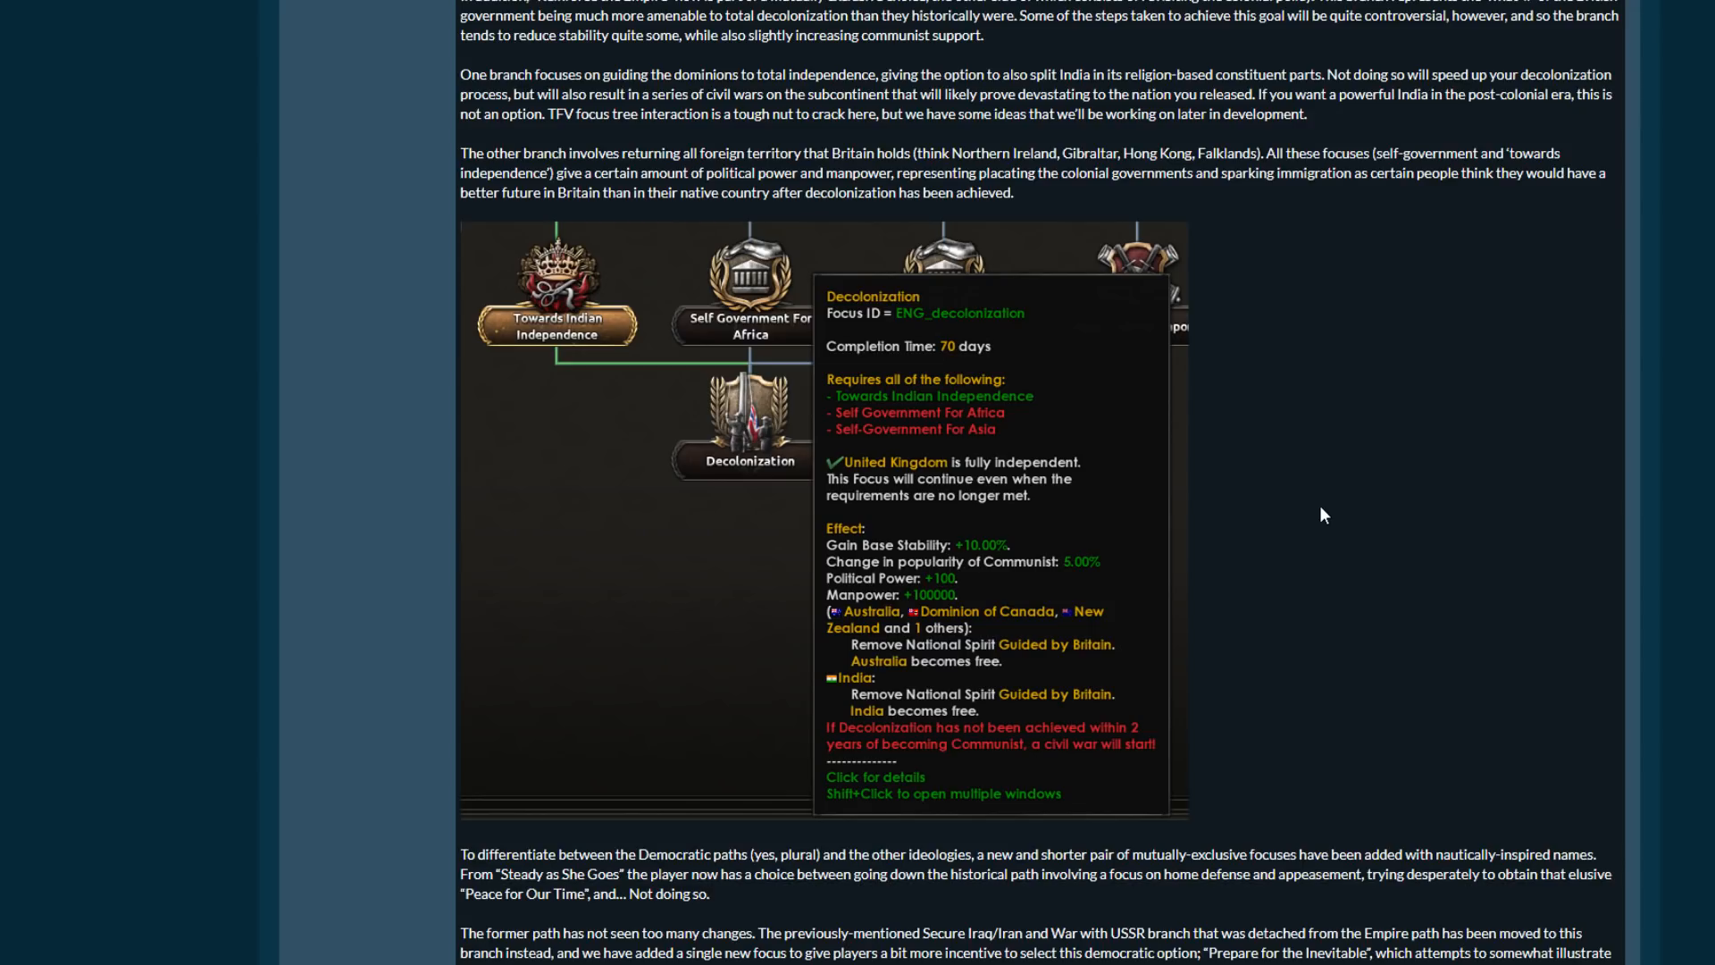
pyautogui.scroll(-3)
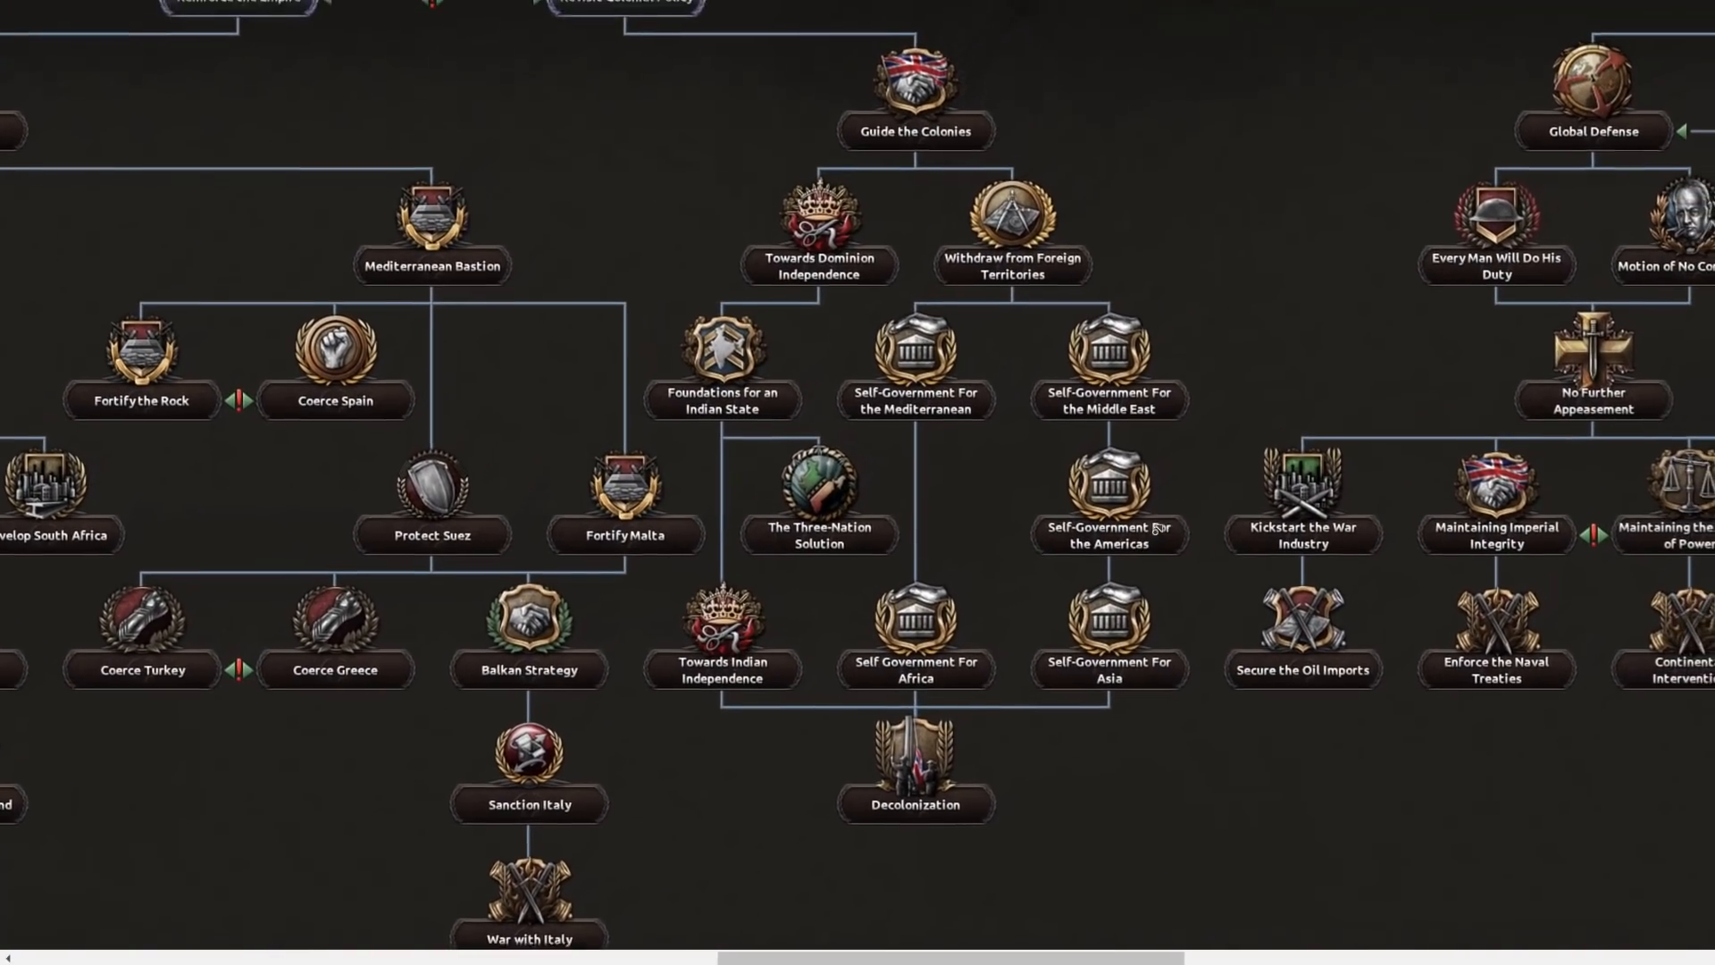
# Pan the full-size focus tree across the Revisit Colonial Policy, Reinforce the Empire and A Change in Course branches.
pyautogui.scroll(-3)
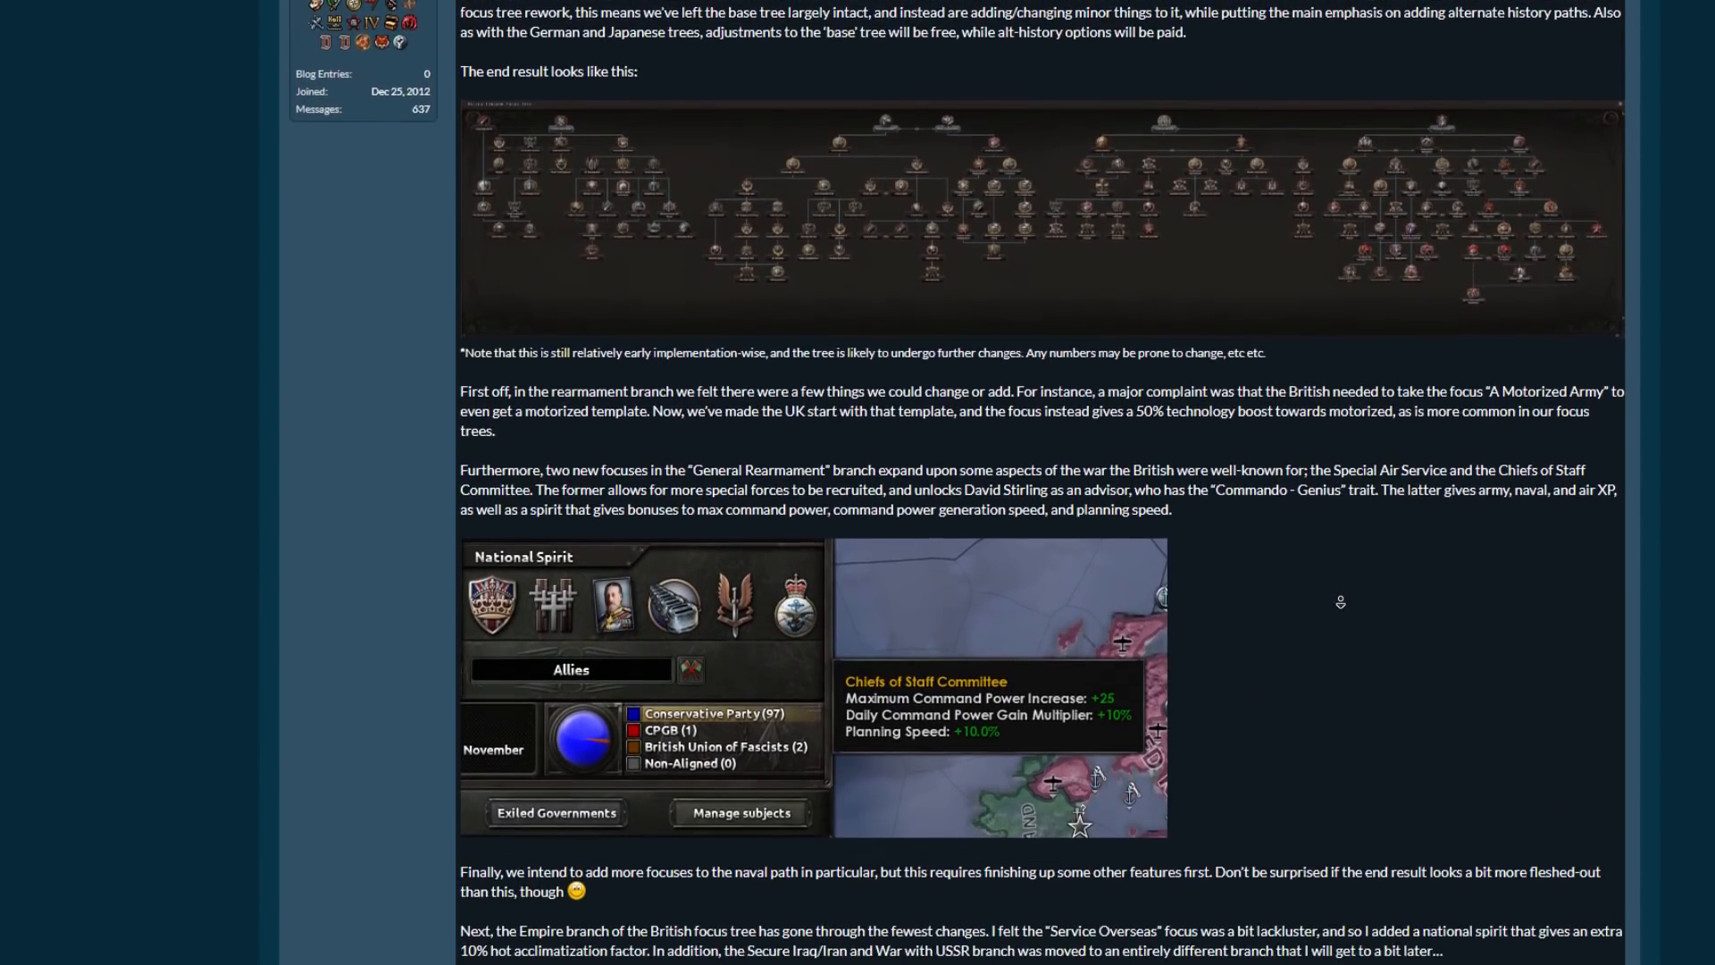
pyautogui.scroll(-3)
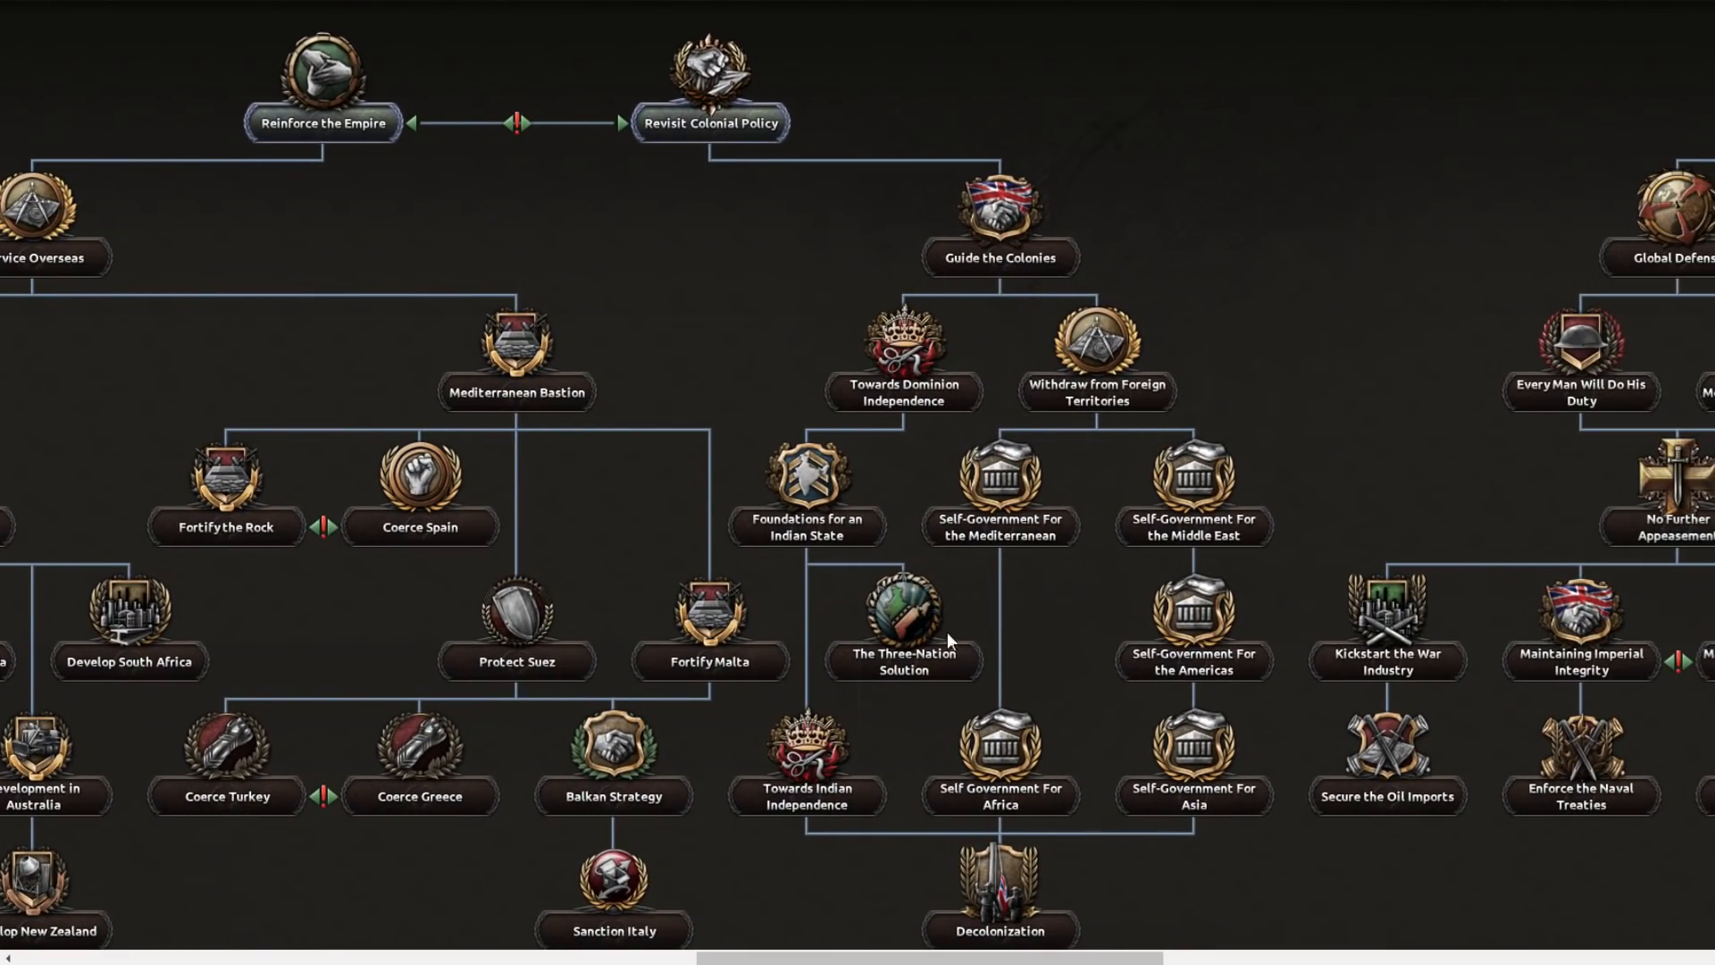
pyautogui.moveTo(1029, 610)
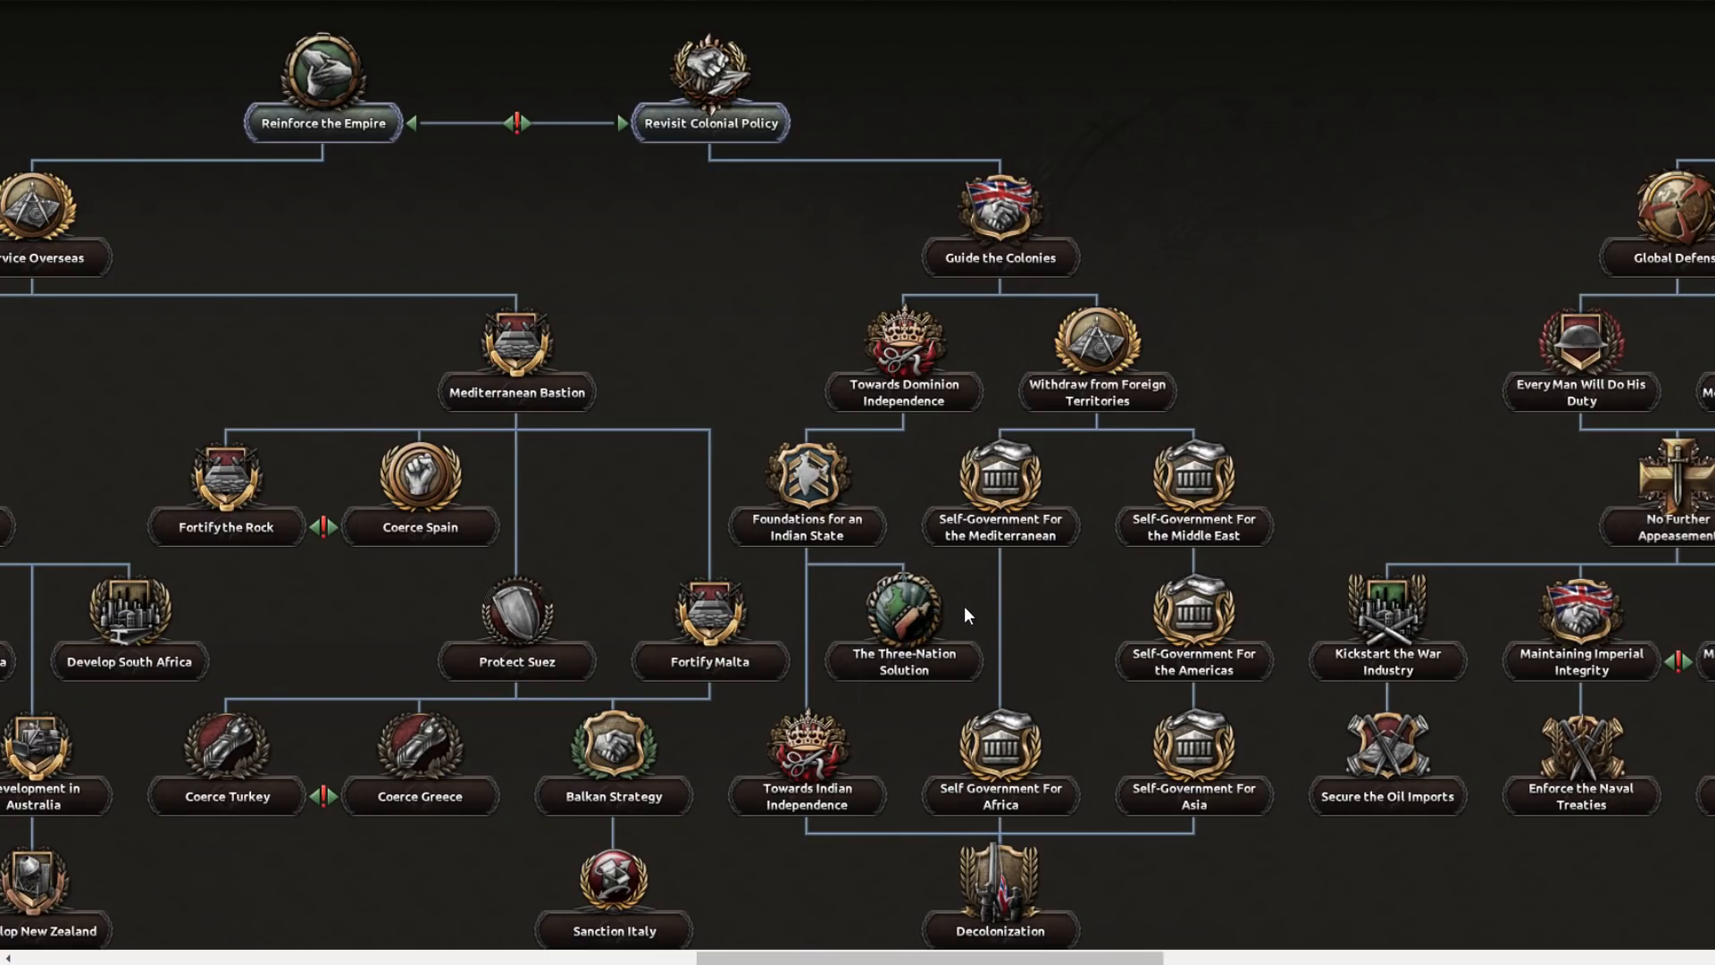
pyautogui.moveTo(1401, 700)
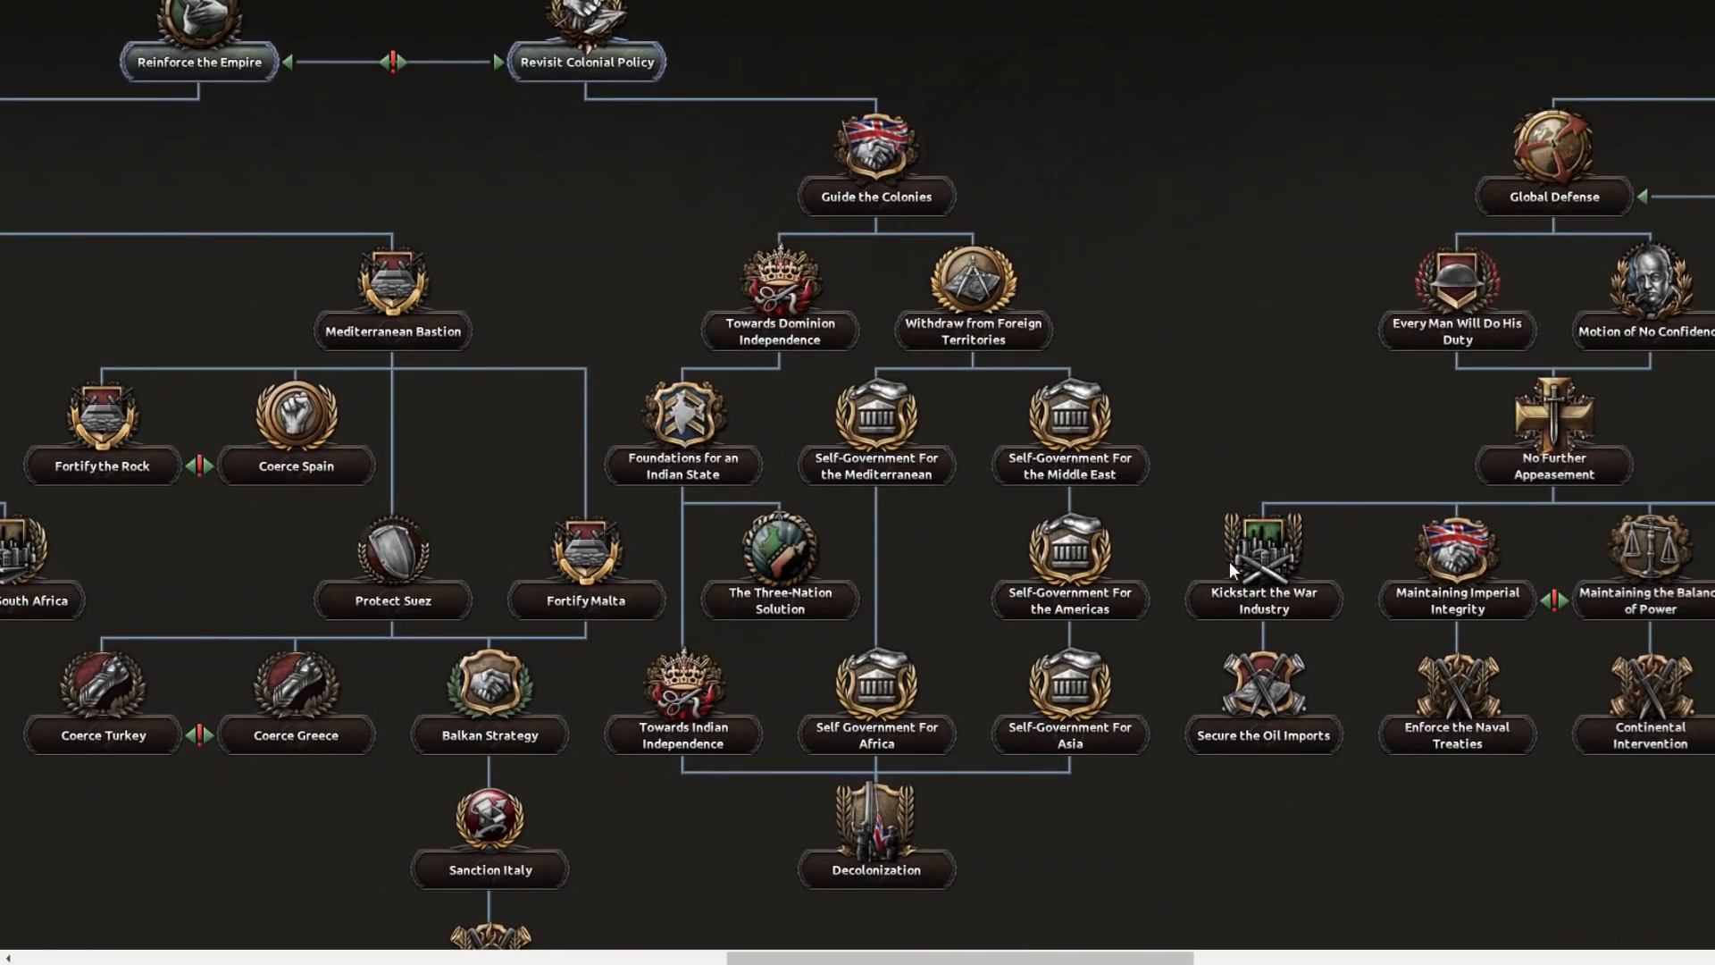
pyautogui.moveTo(709, 653)
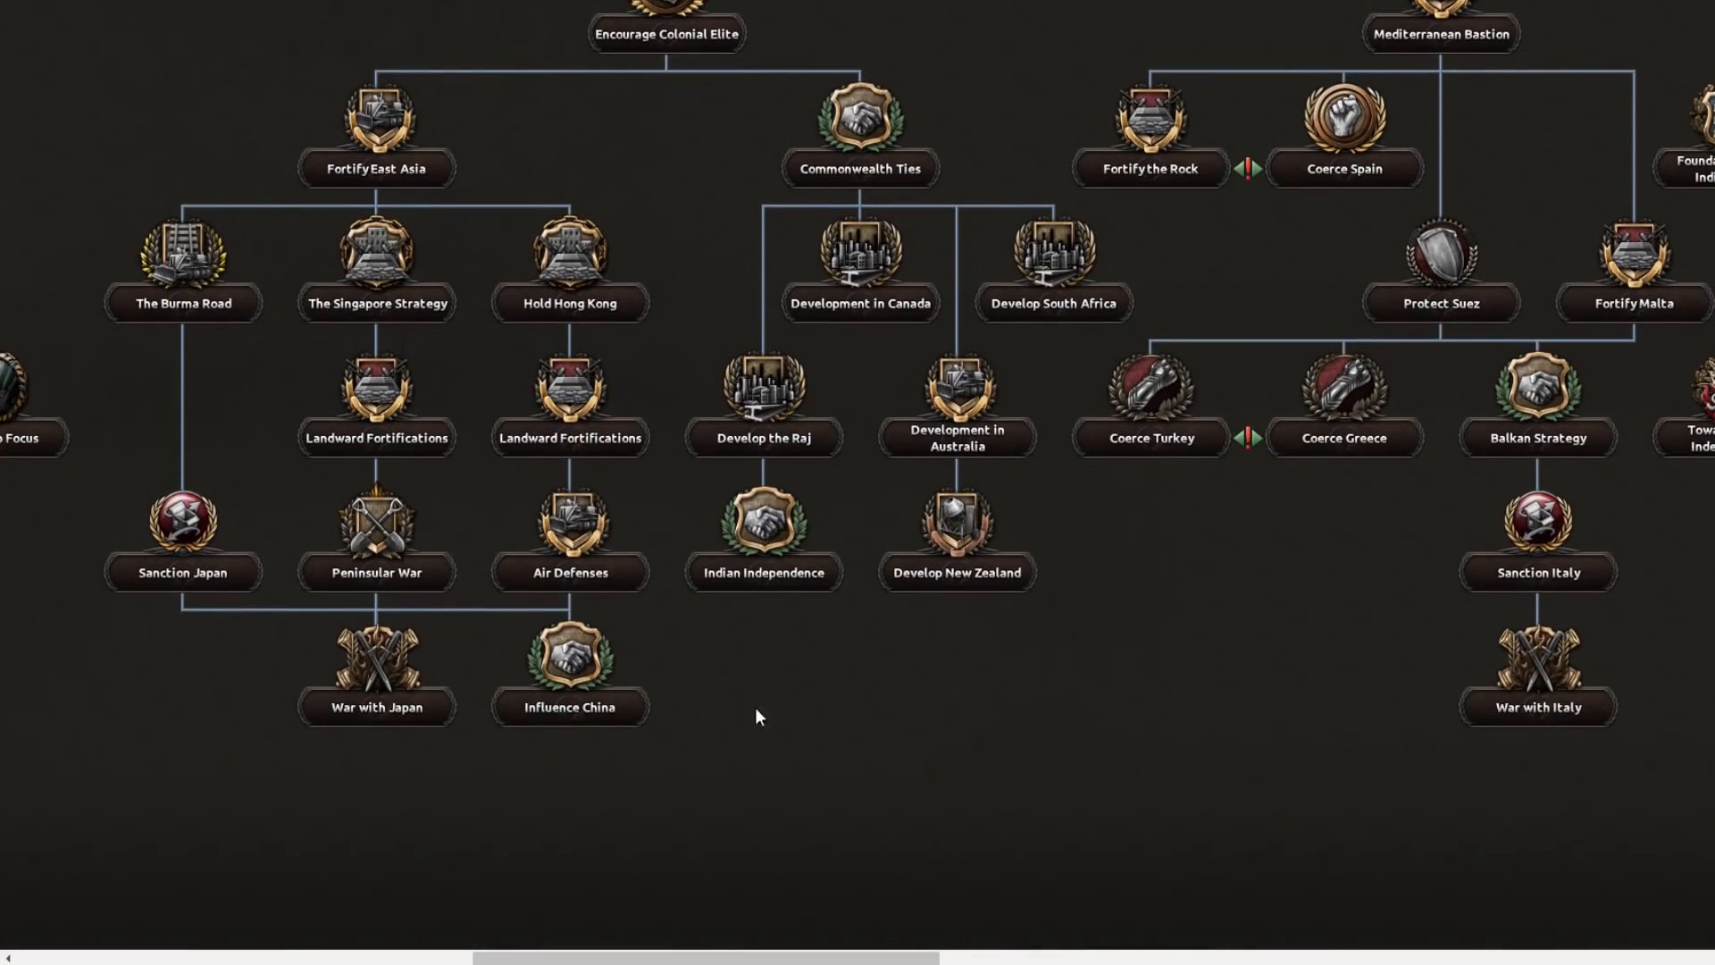
pyautogui.moveTo(782, 556)
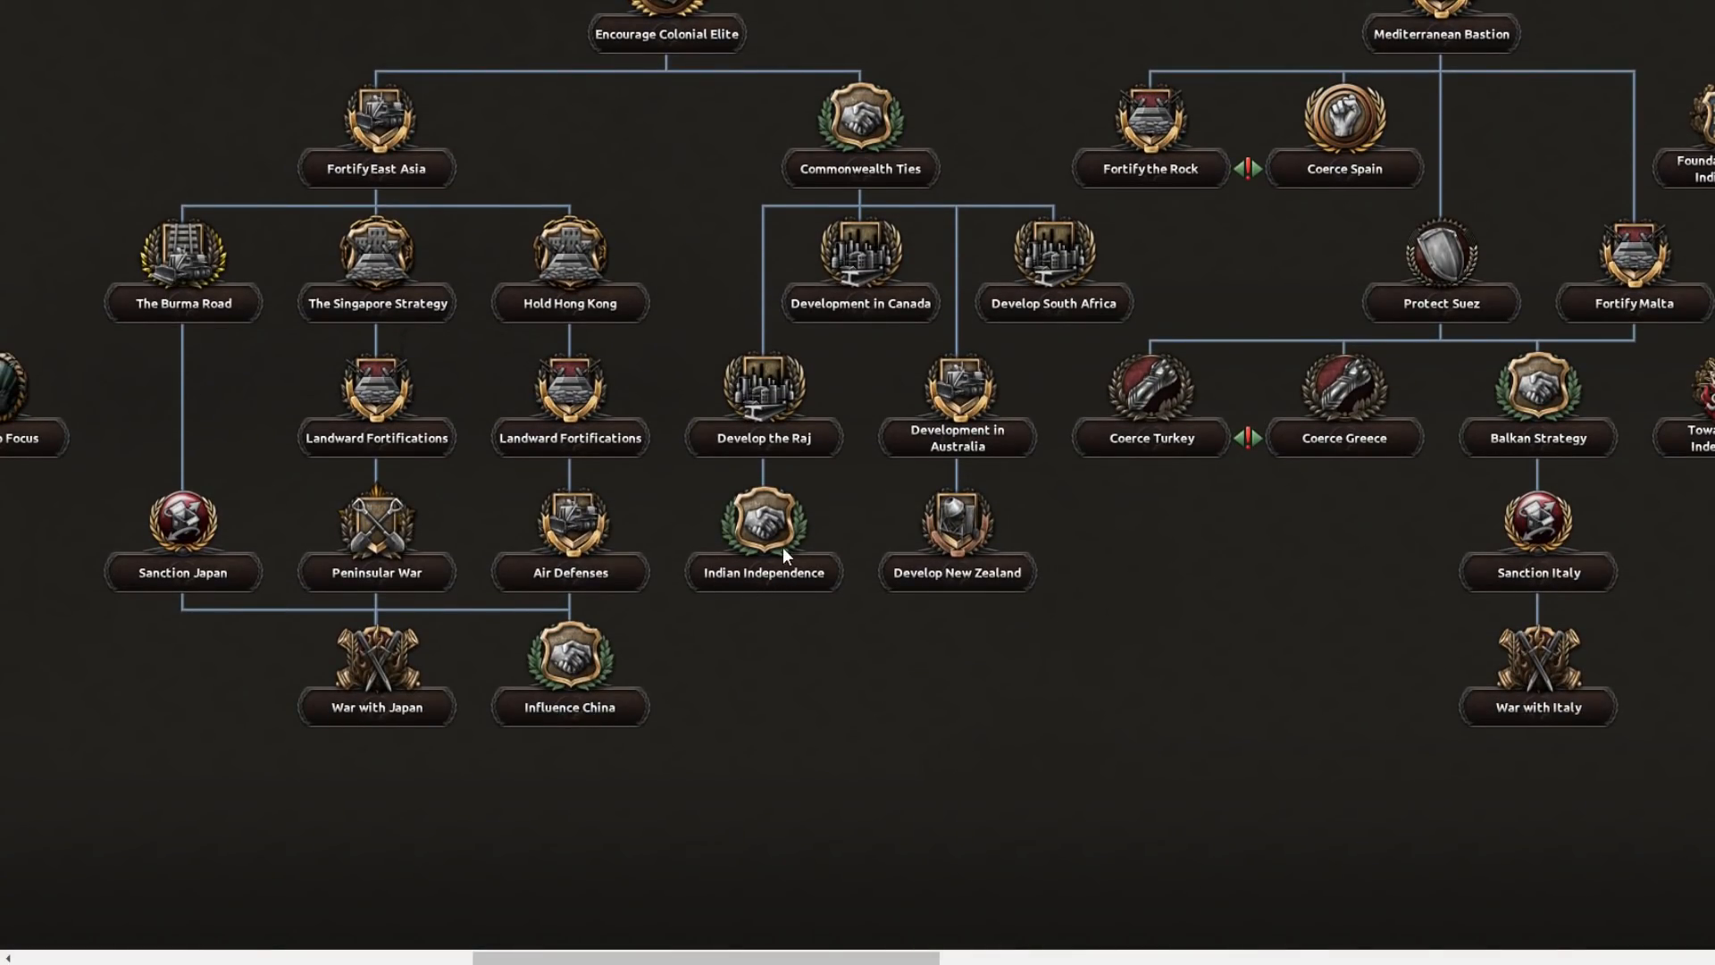
pyautogui.moveTo(783, 581)
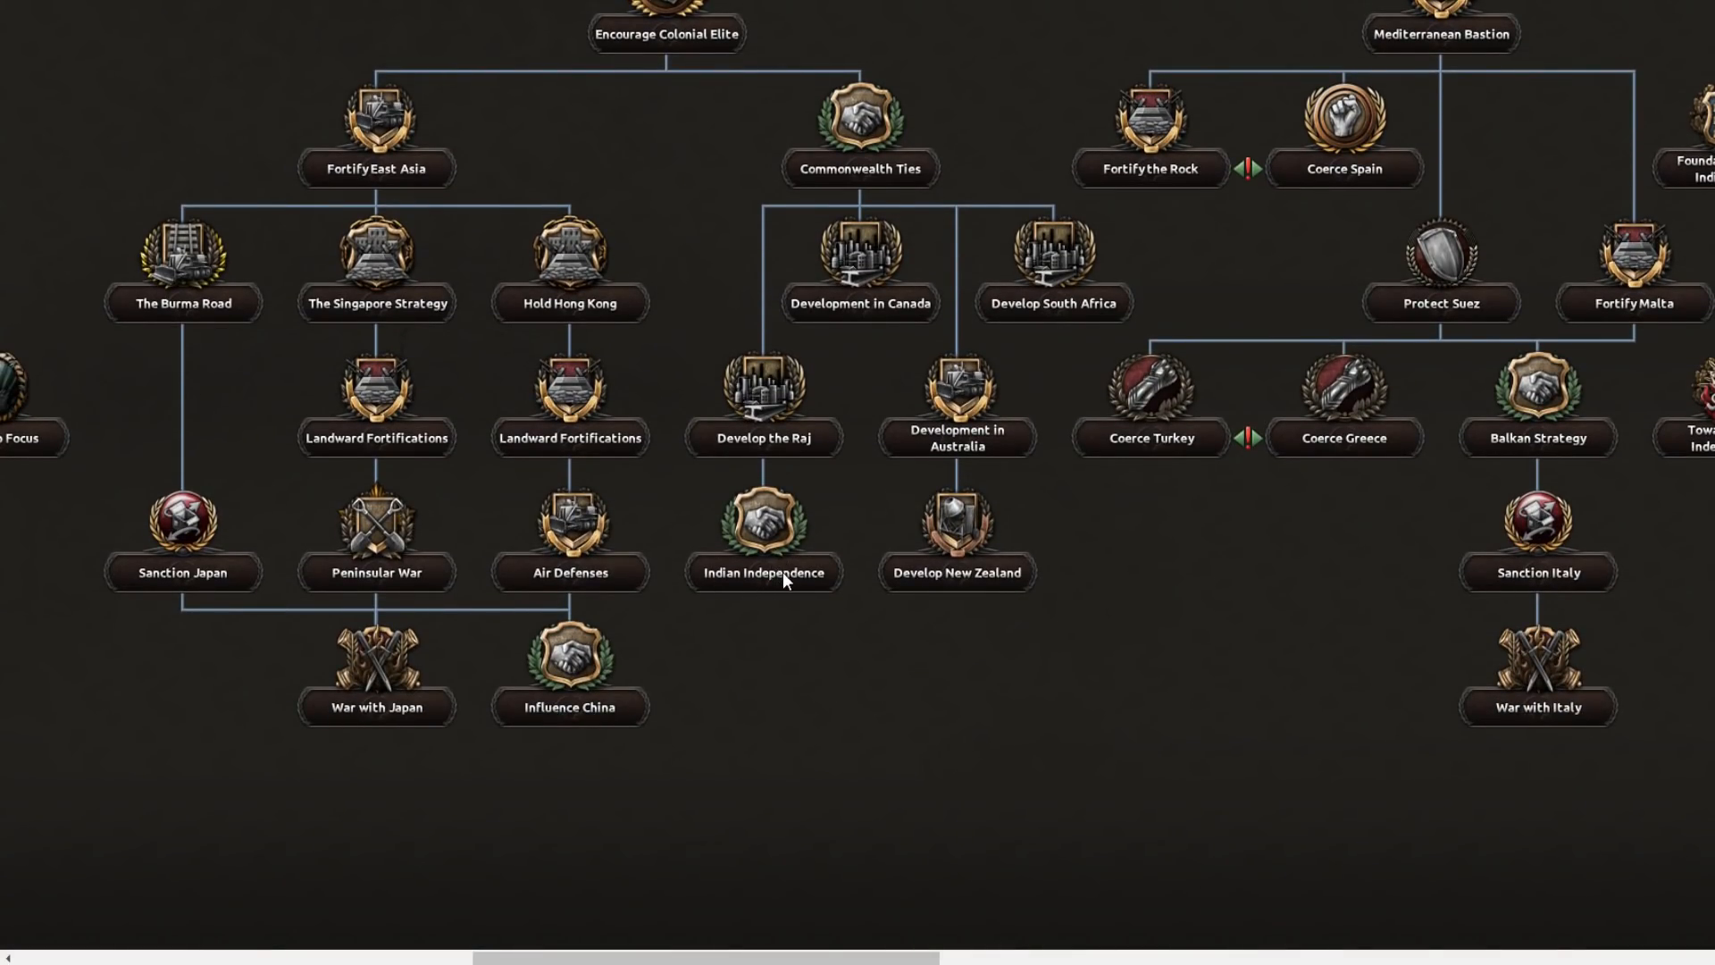
pyautogui.scroll(-3)
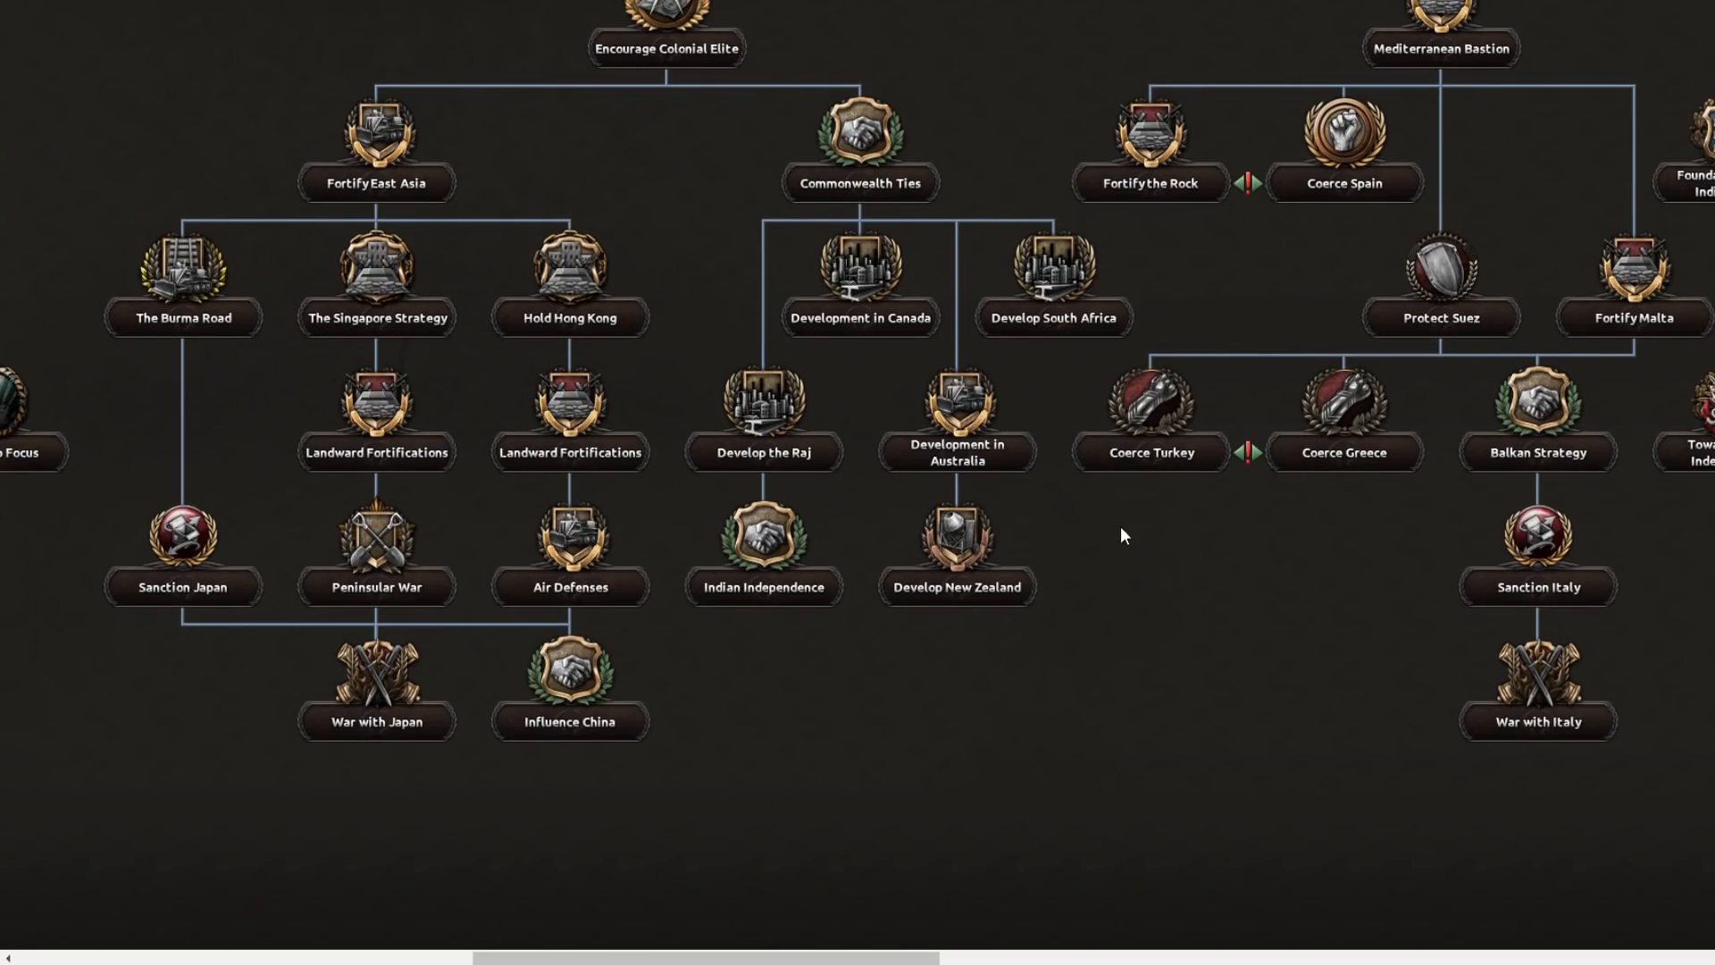
pyautogui.scroll(-3)
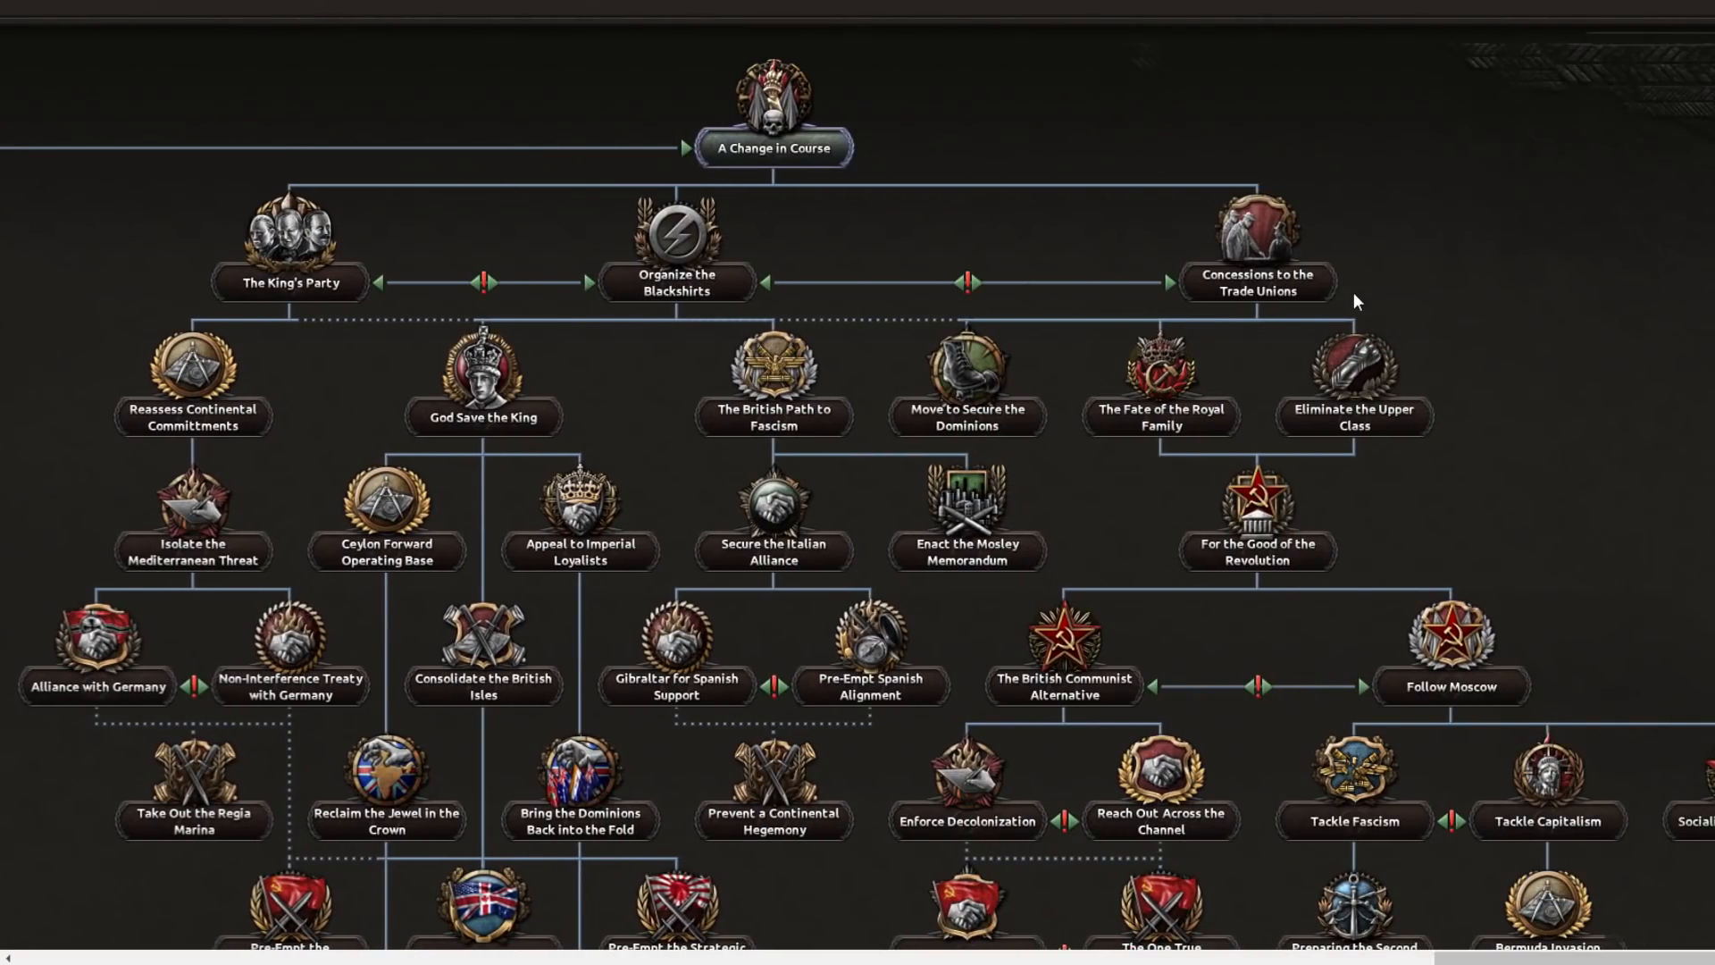
# Scroll the full-size focus tree through the King's Party and fascist branches to the communist path's Spirit of the Industrial Revolution.
pyautogui.scroll(-3)
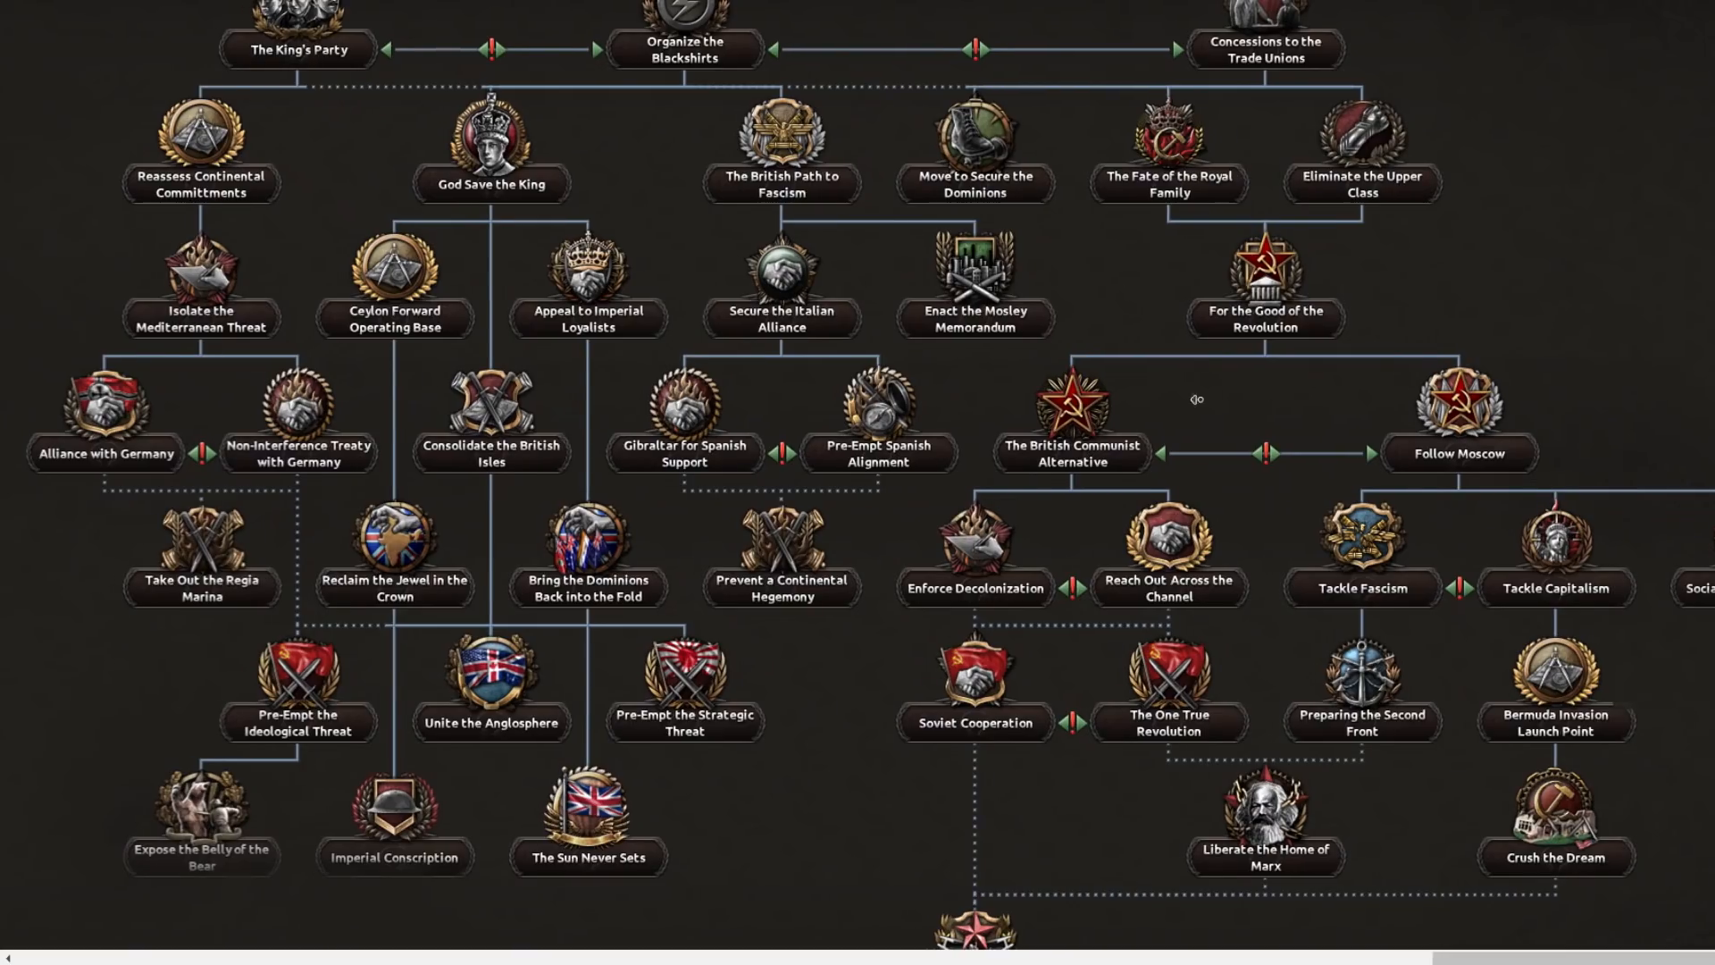
pyautogui.scroll(-3)
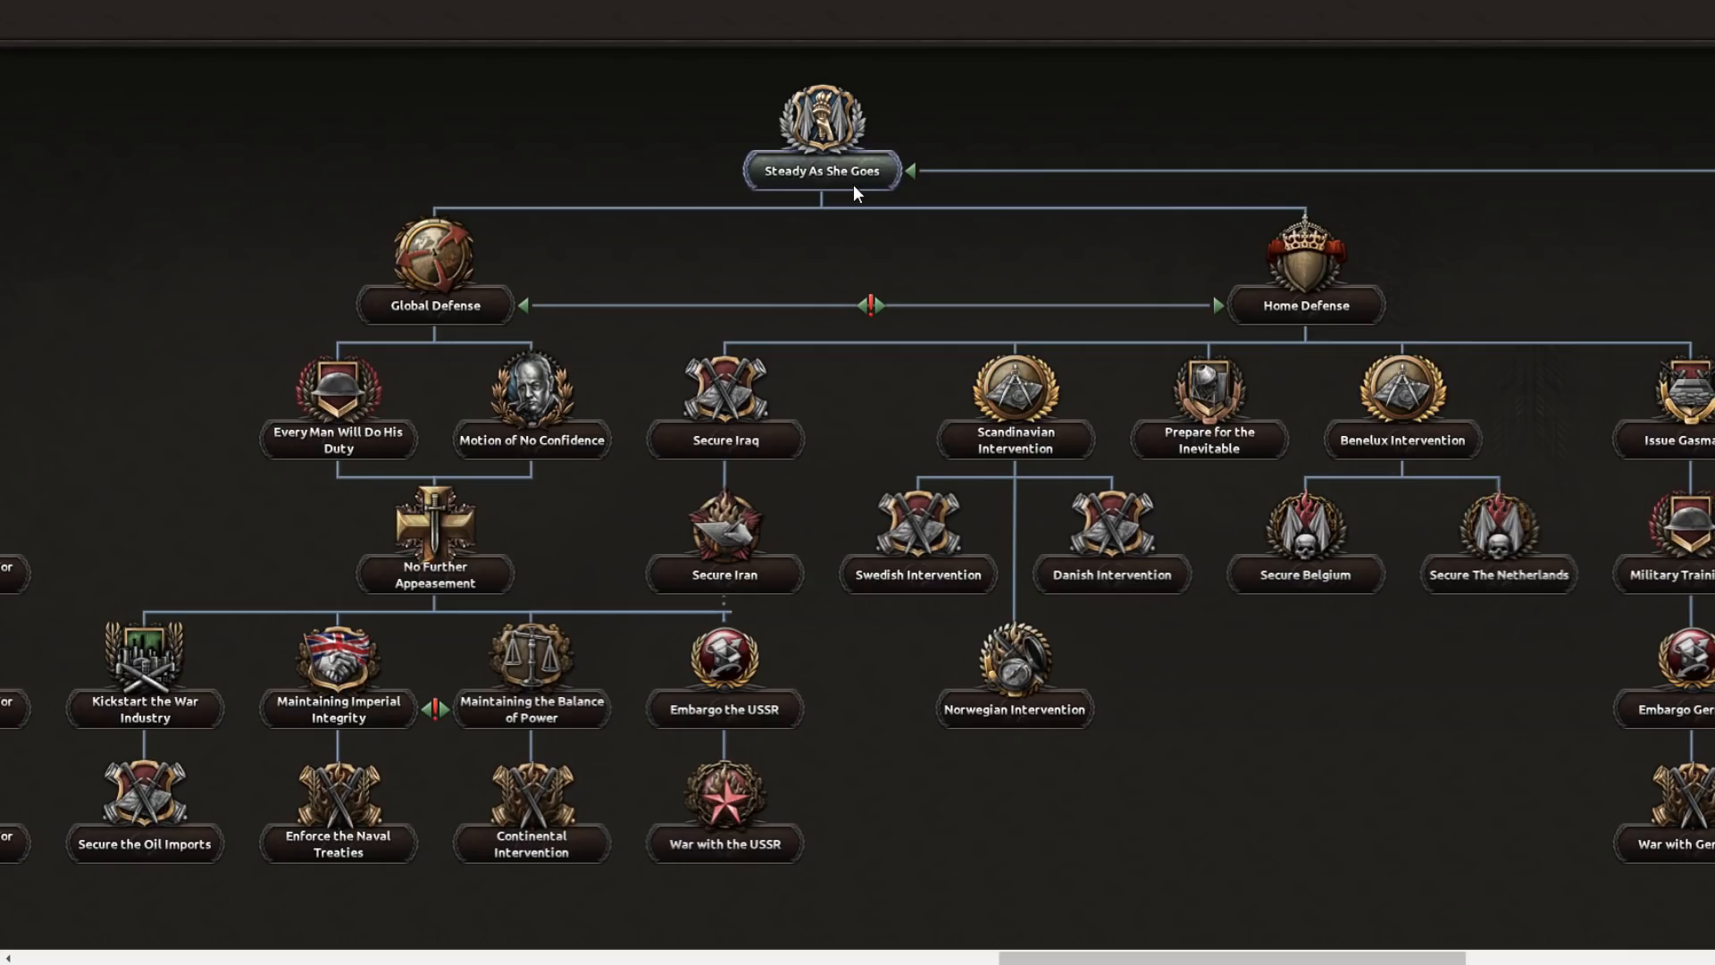
pyautogui.moveTo(1310, 279)
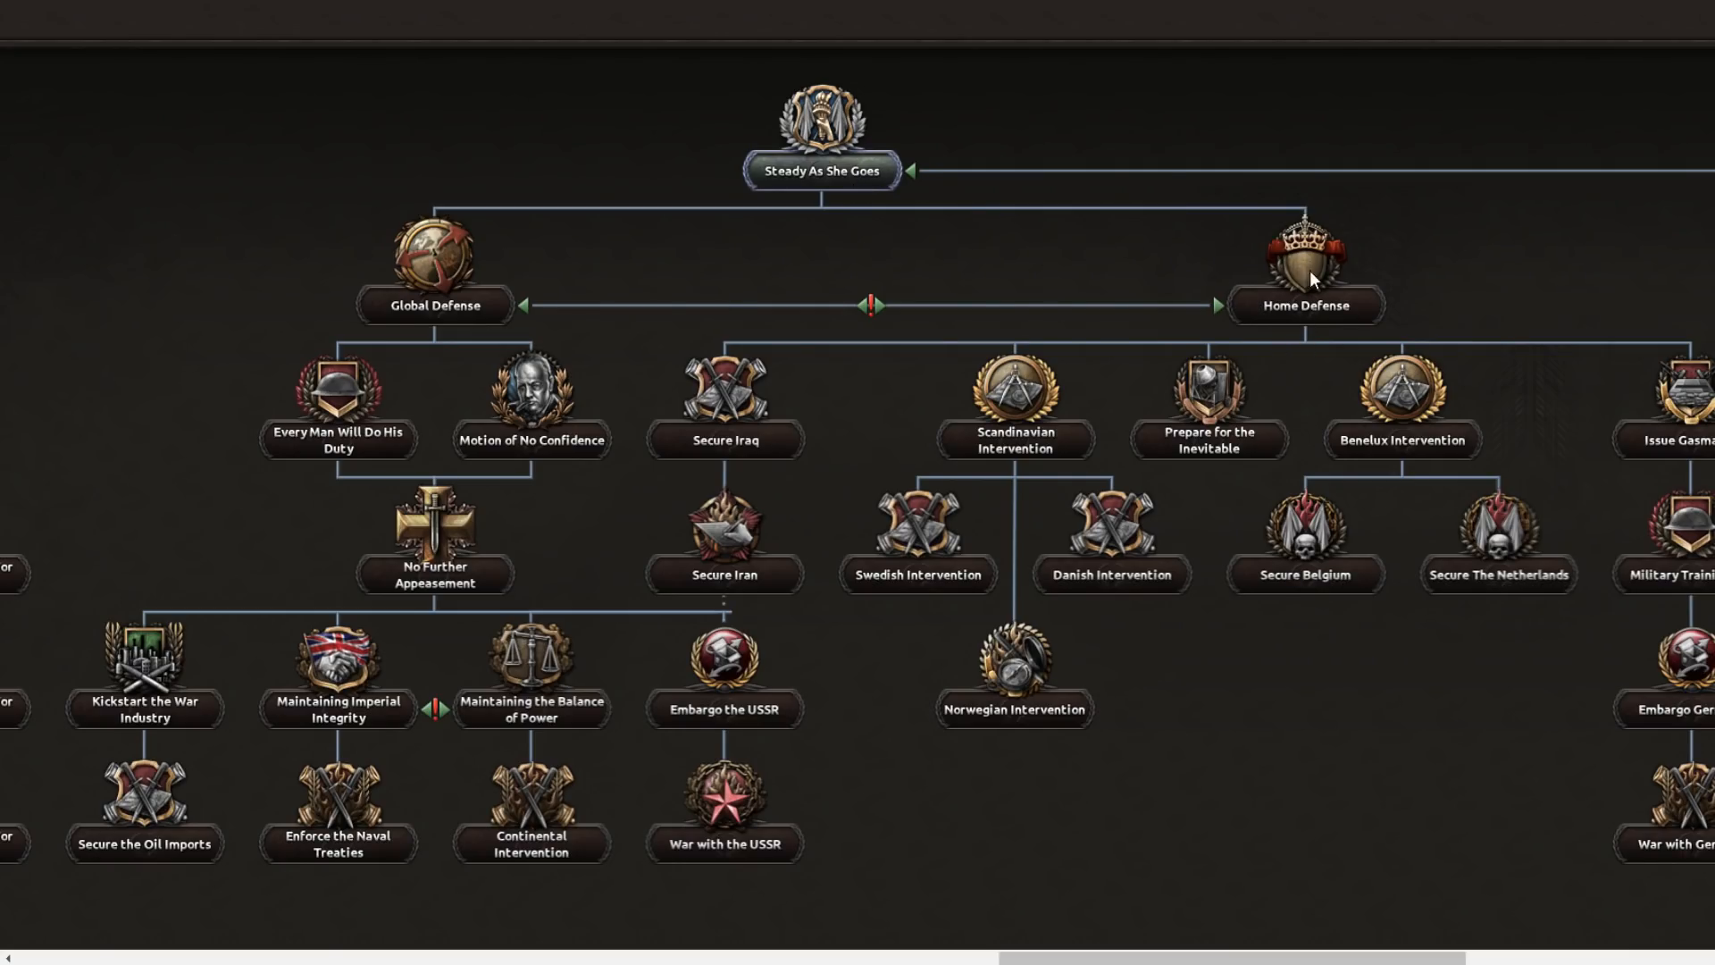
pyautogui.moveTo(1230, 353)
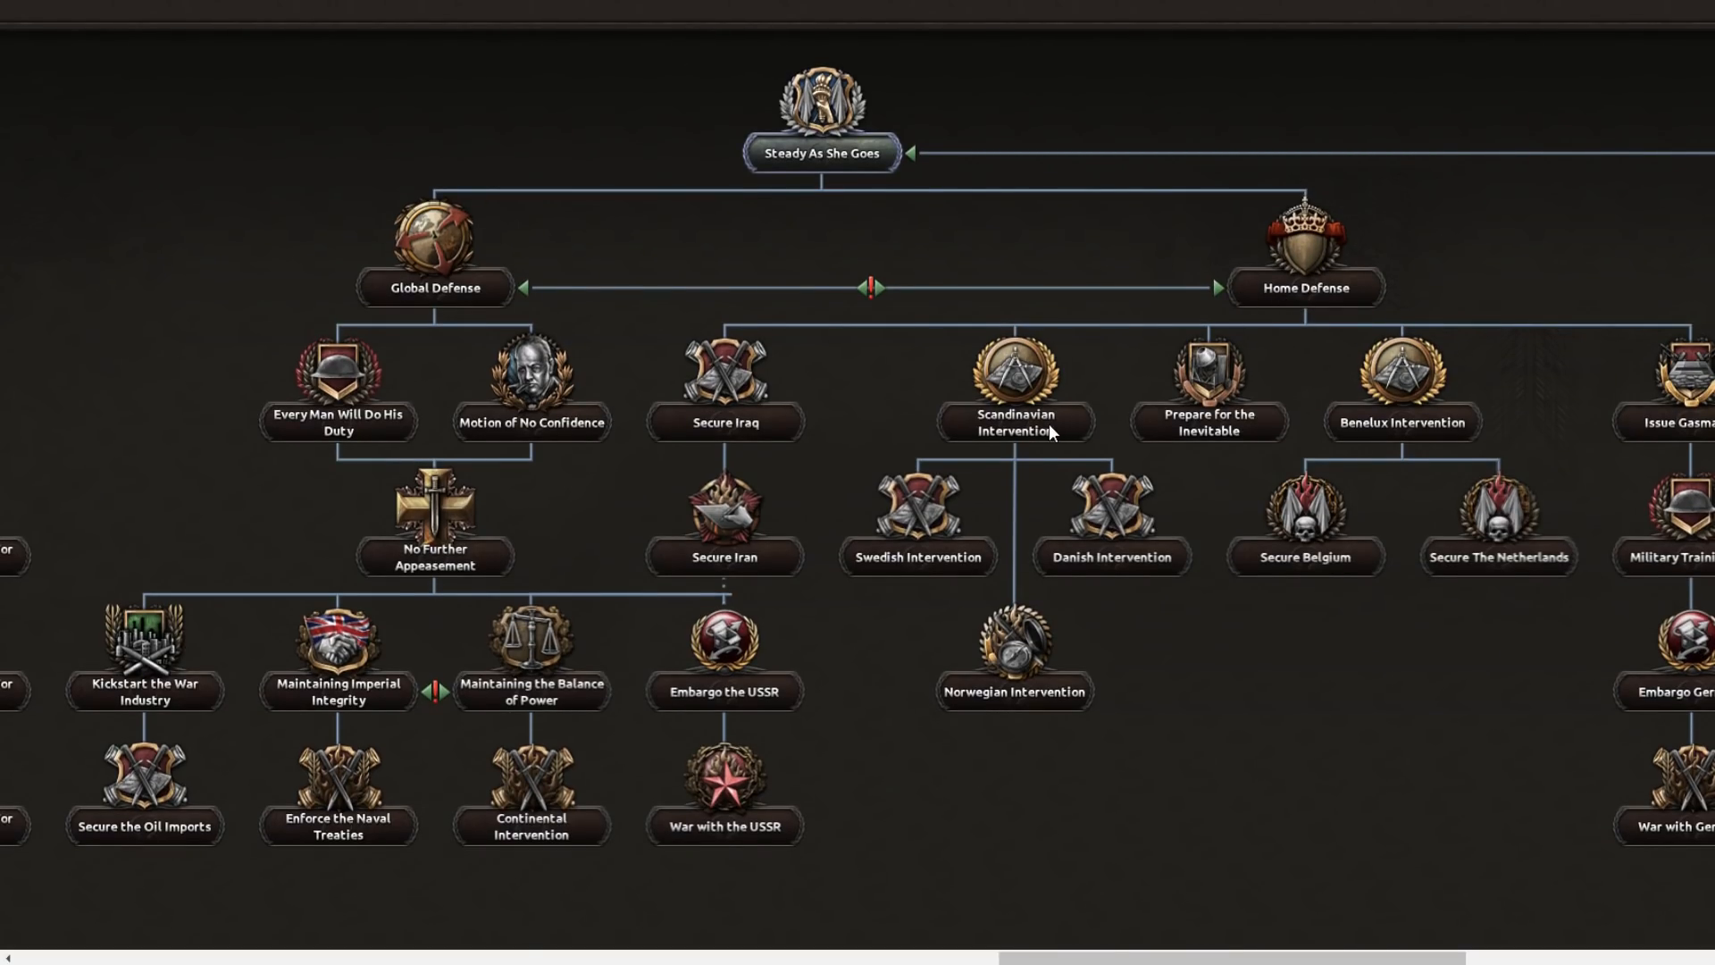
pyautogui.moveTo(1632, 574)
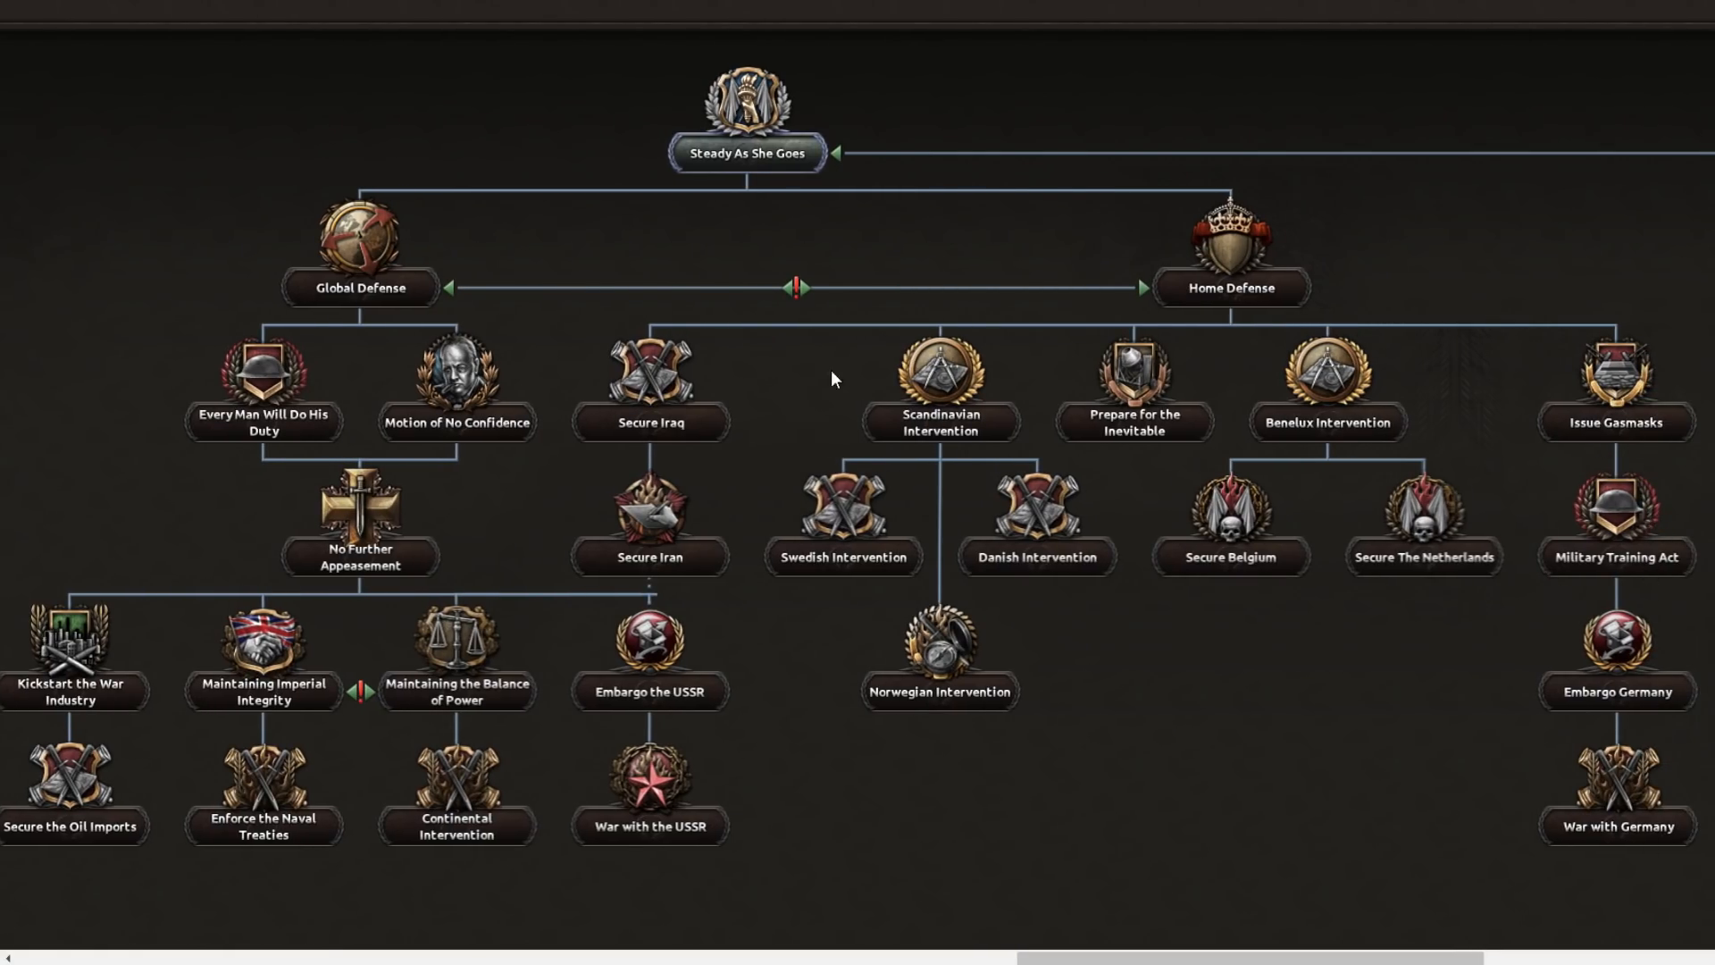
pyautogui.moveTo(840, 272)
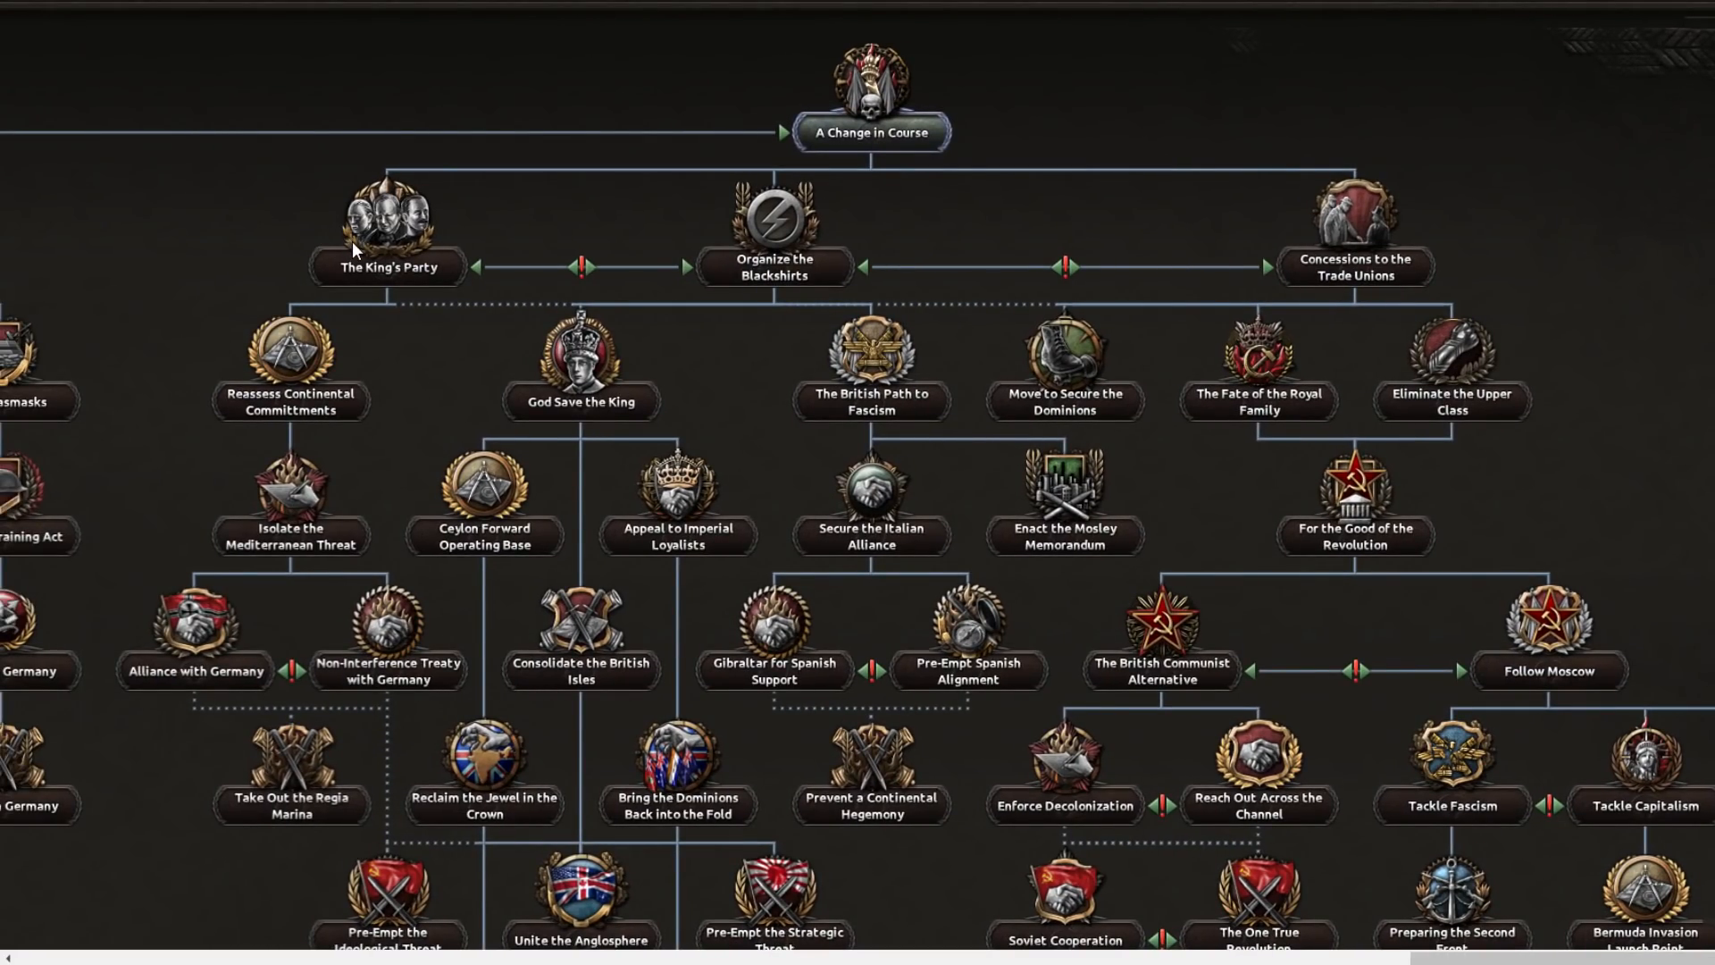
pyautogui.moveTo(454, 193)
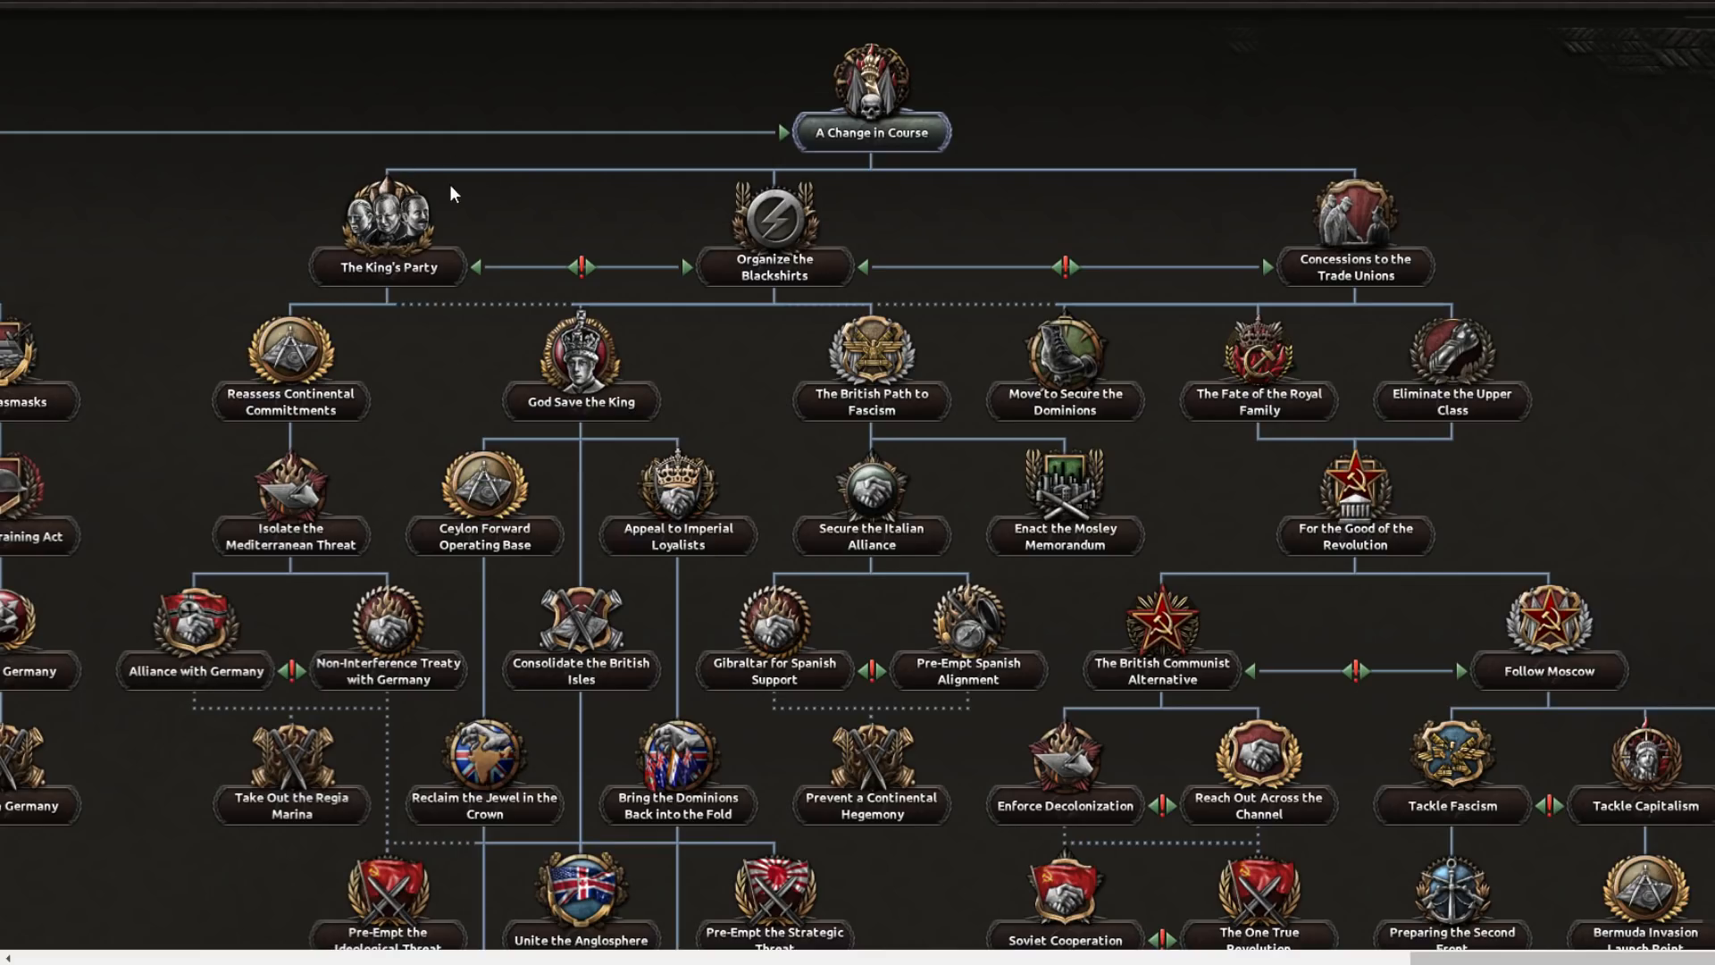
pyautogui.moveTo(499, 227)
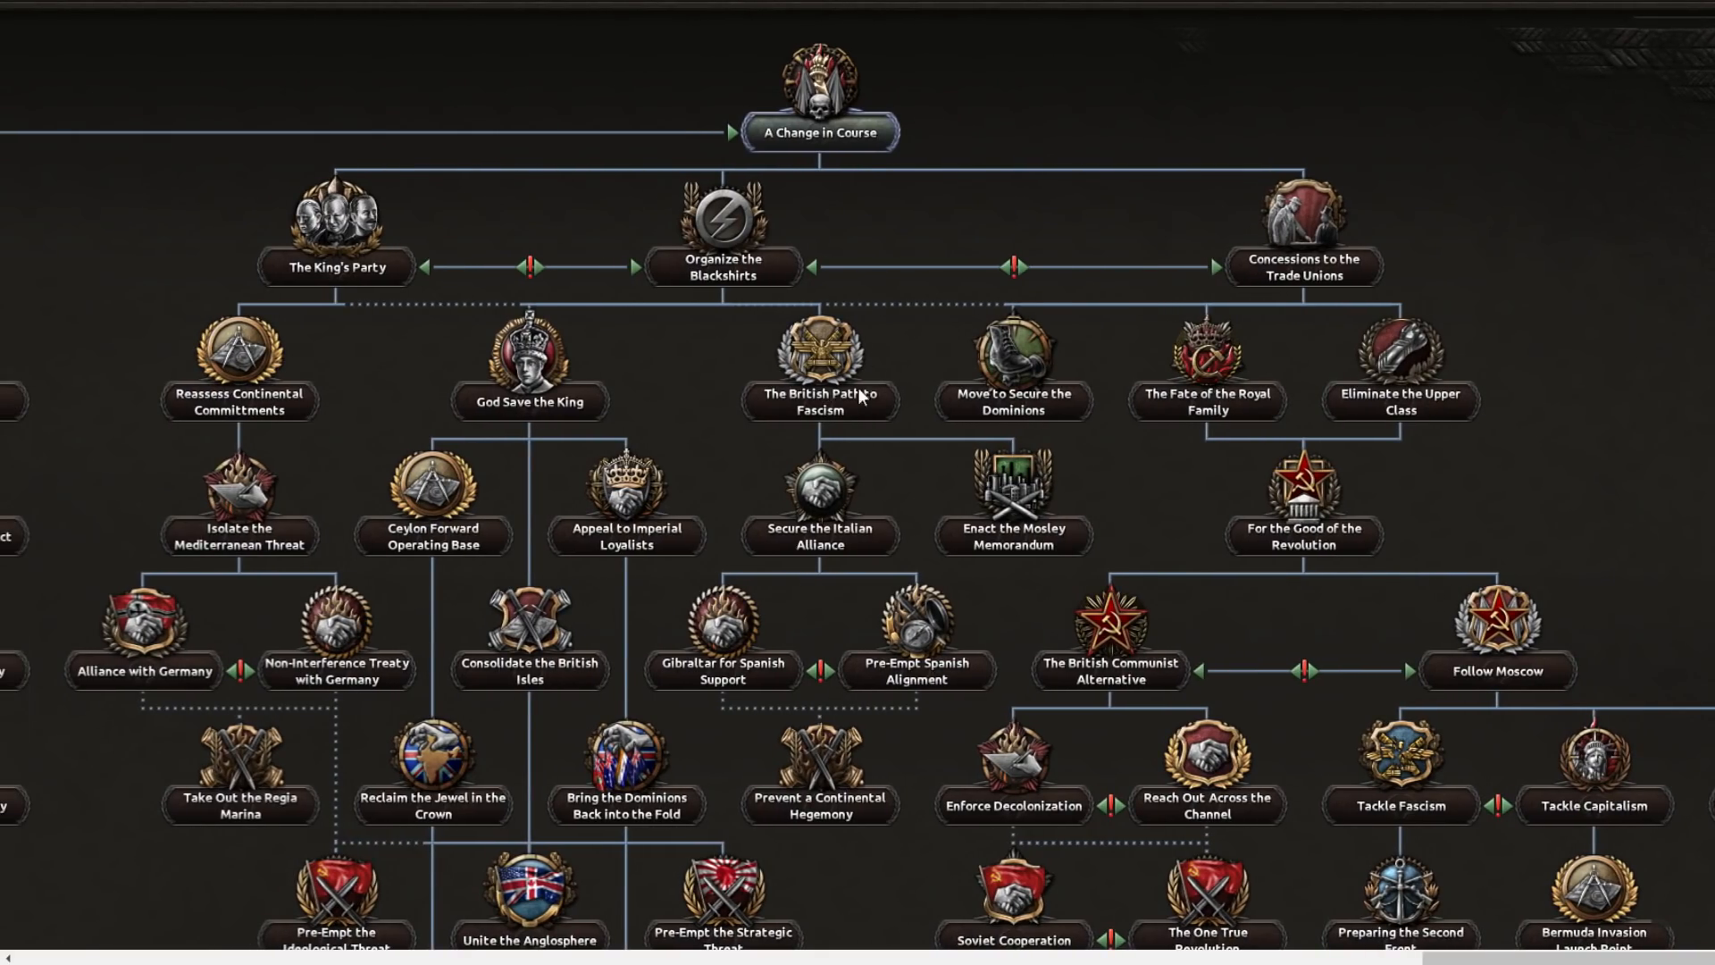
pyautogui.moveTo(1236, 251)
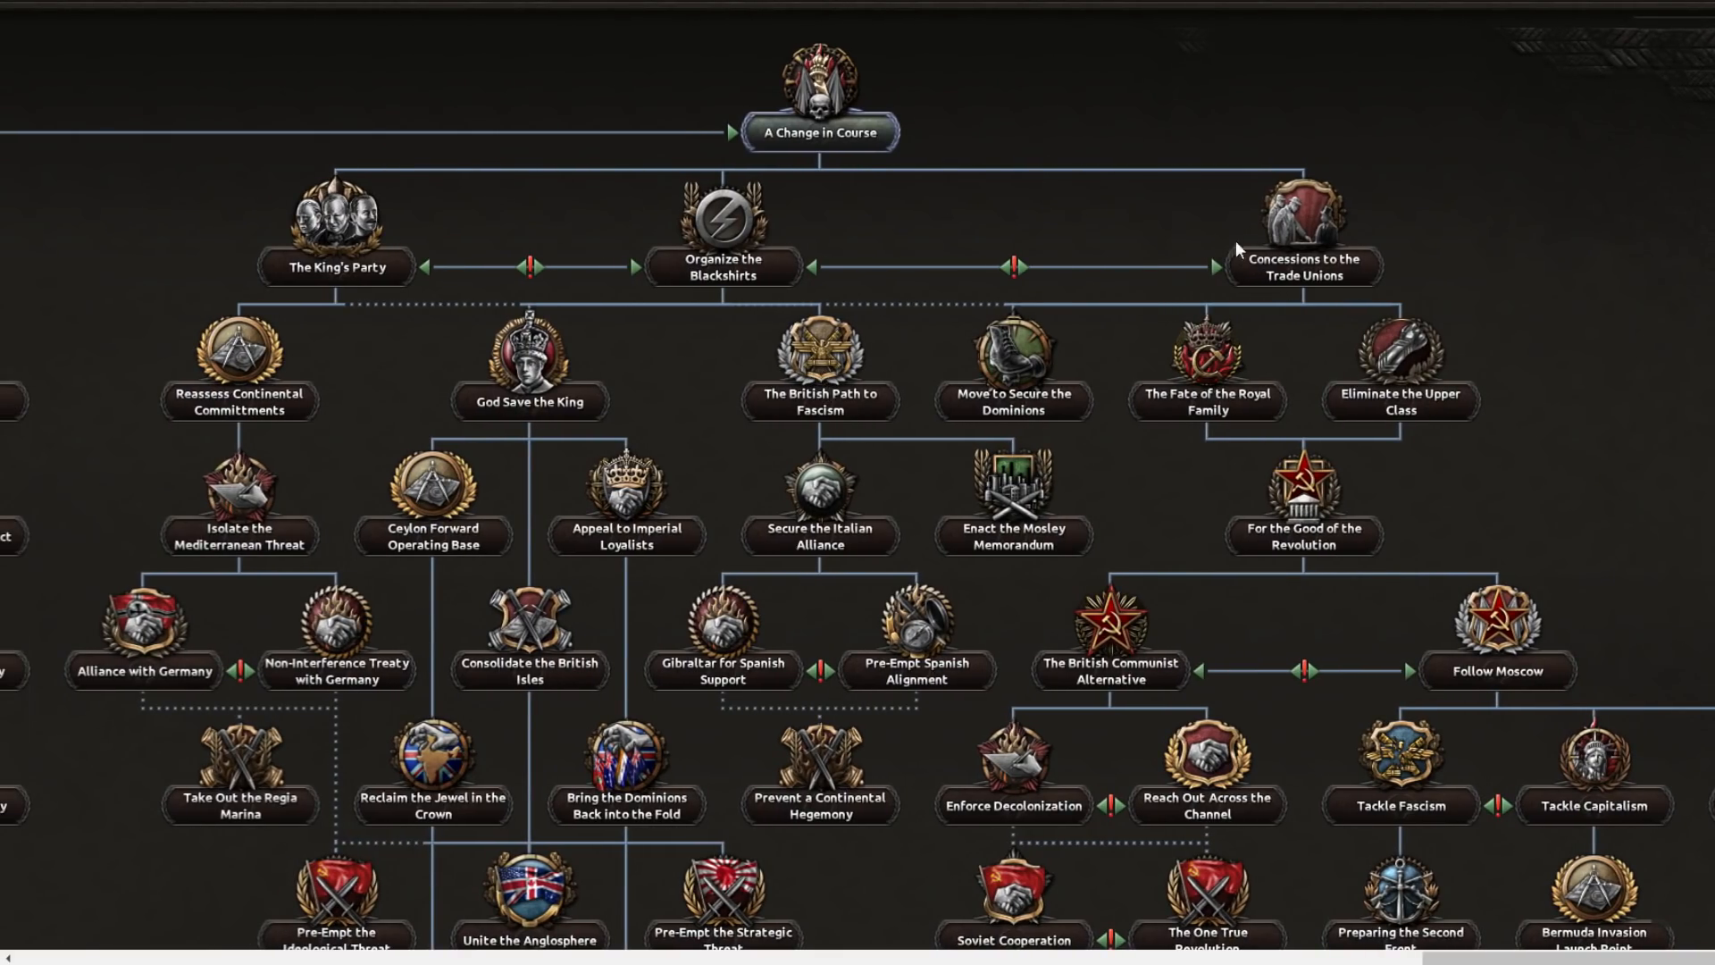
pyautogui.moveTo(1329, 191)
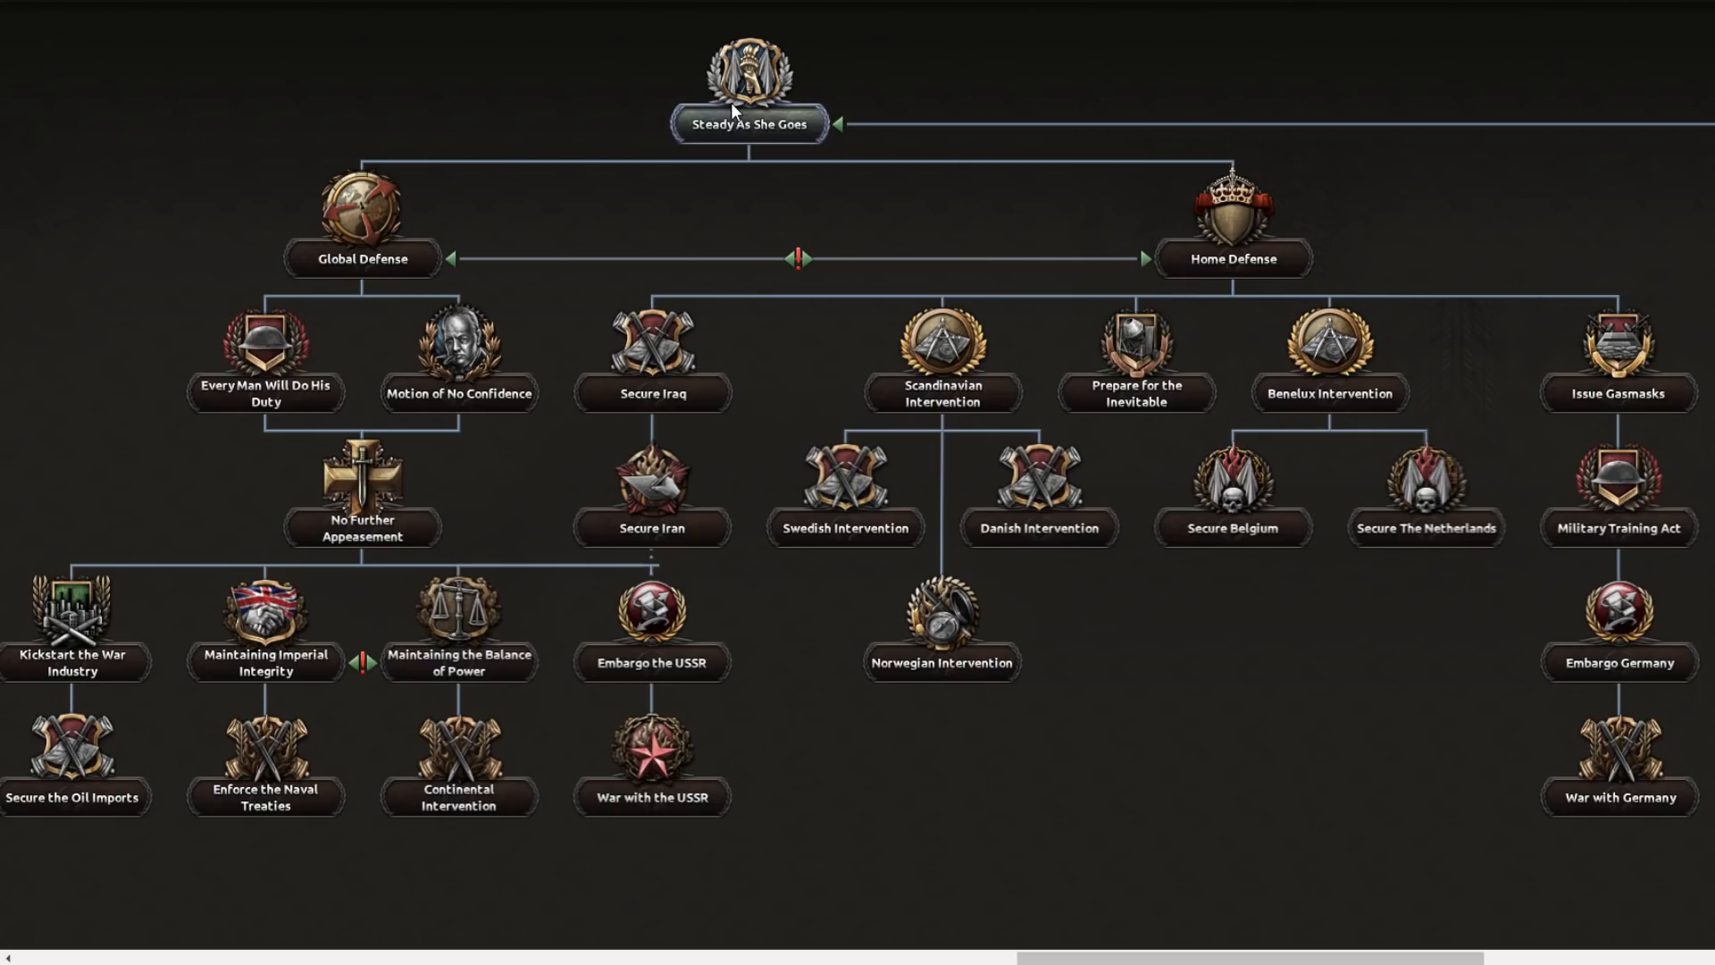
pyautogui.moveTo(920, 256)
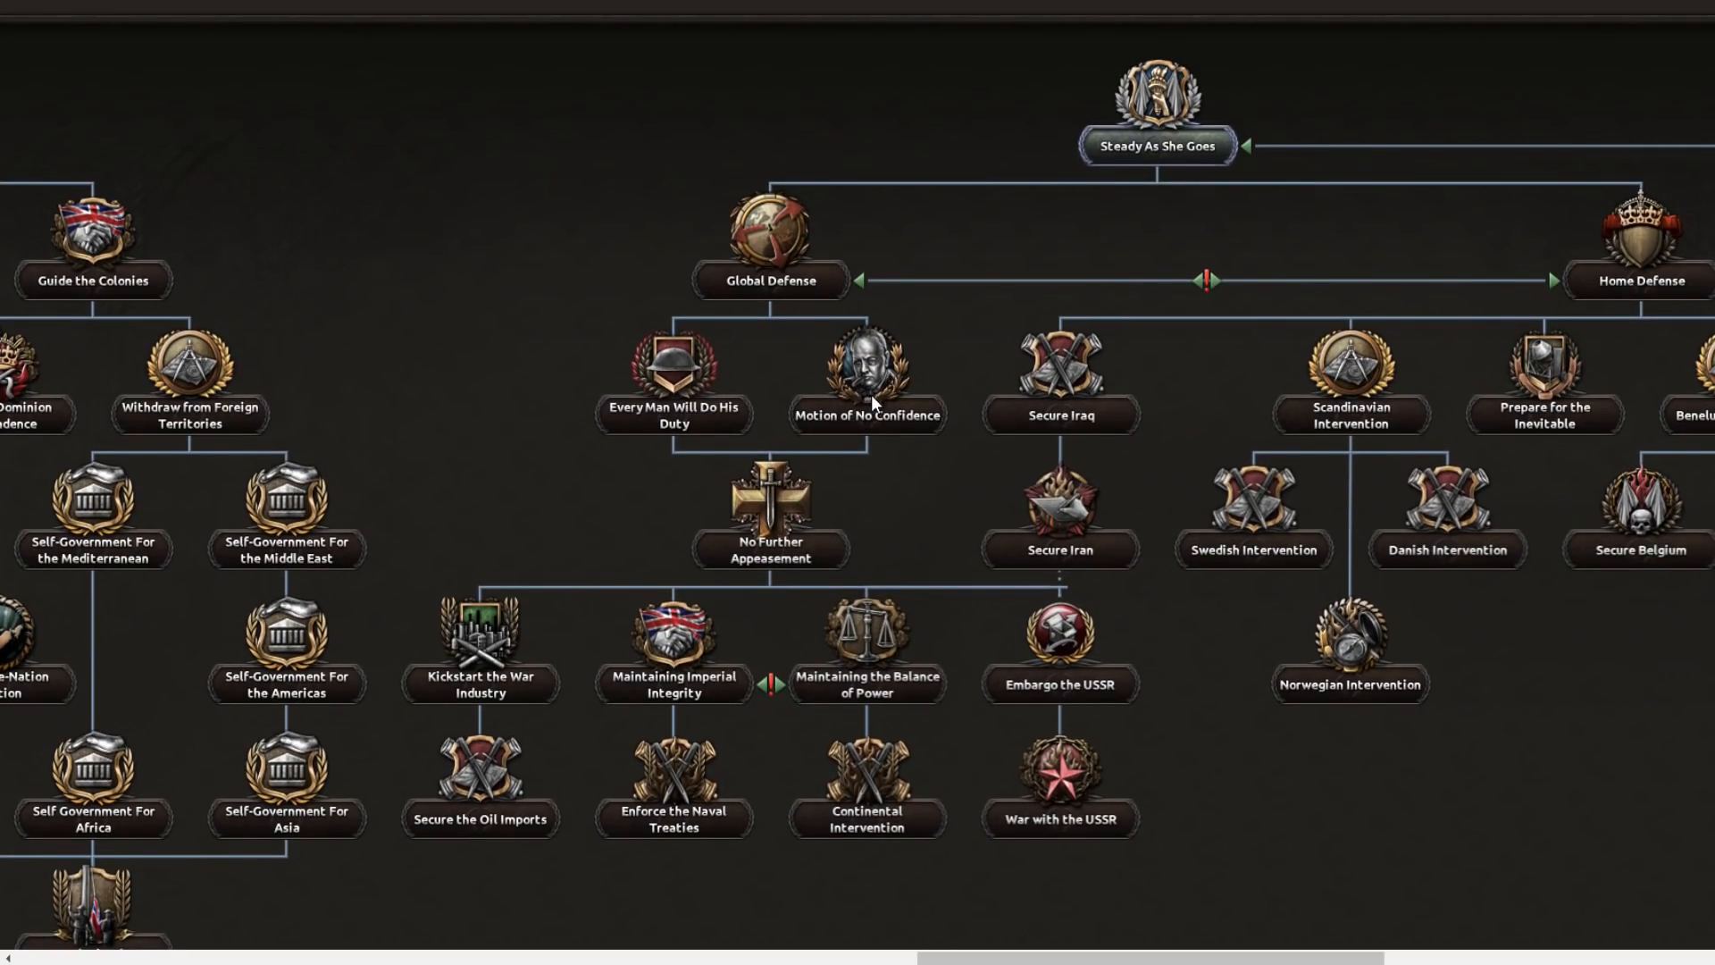
pyautogui.moveTo(884, 399)
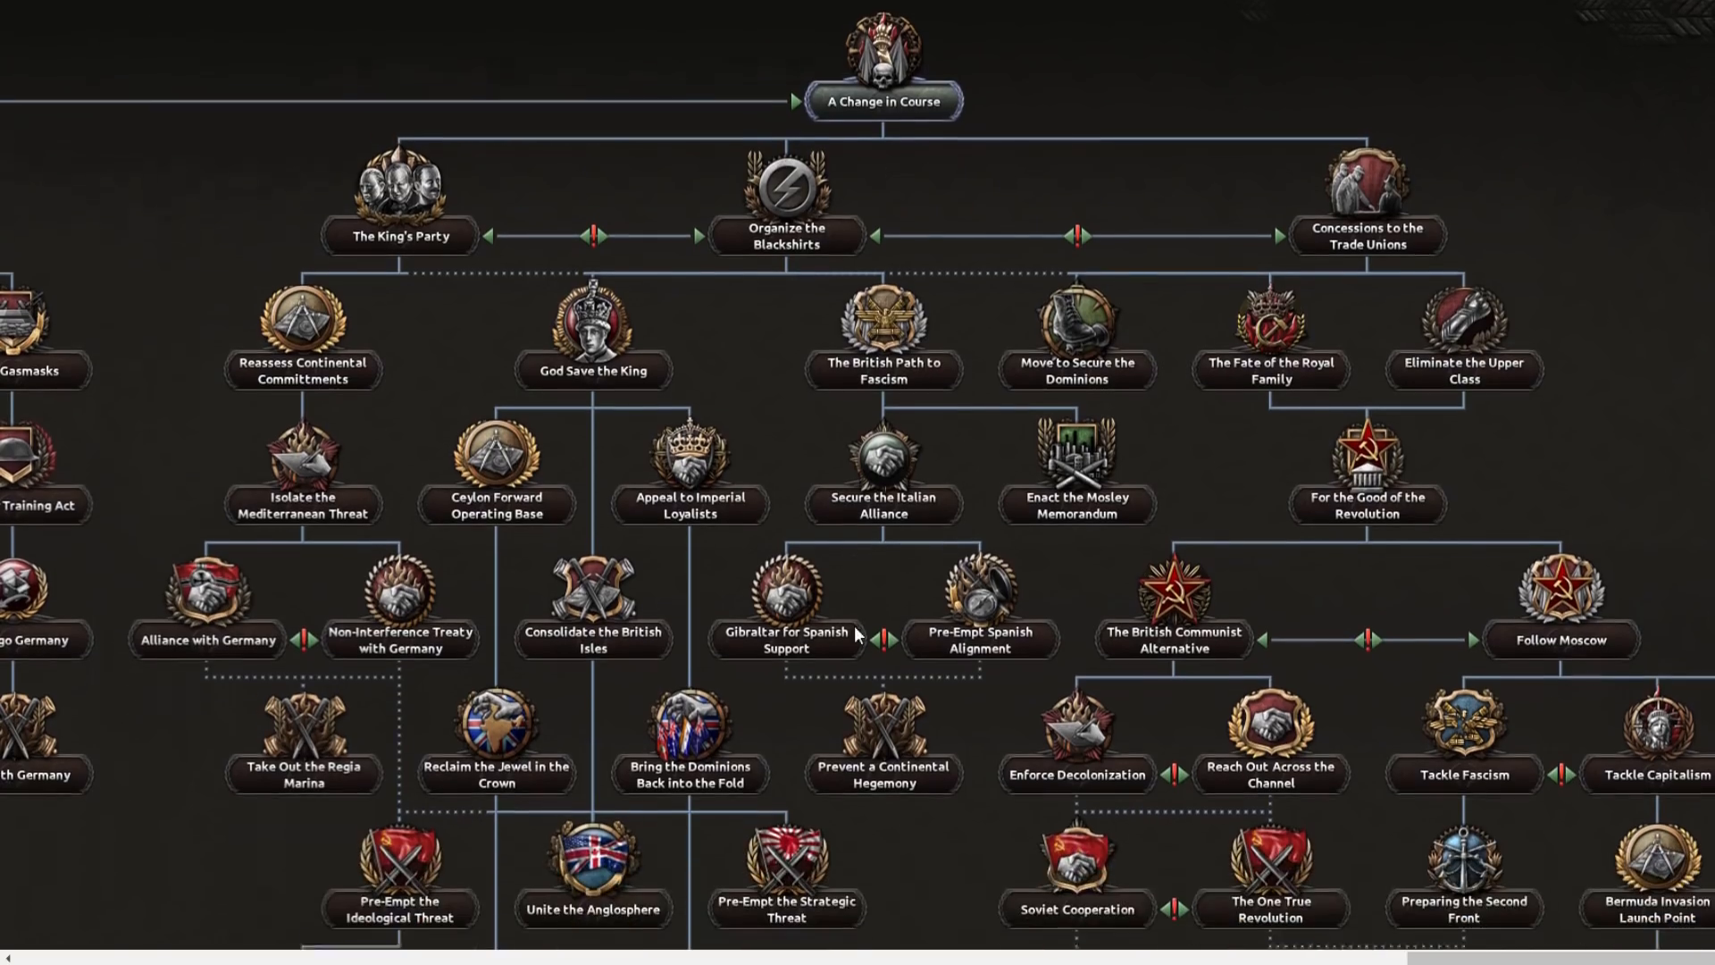
pyautogui.scroll(-3)
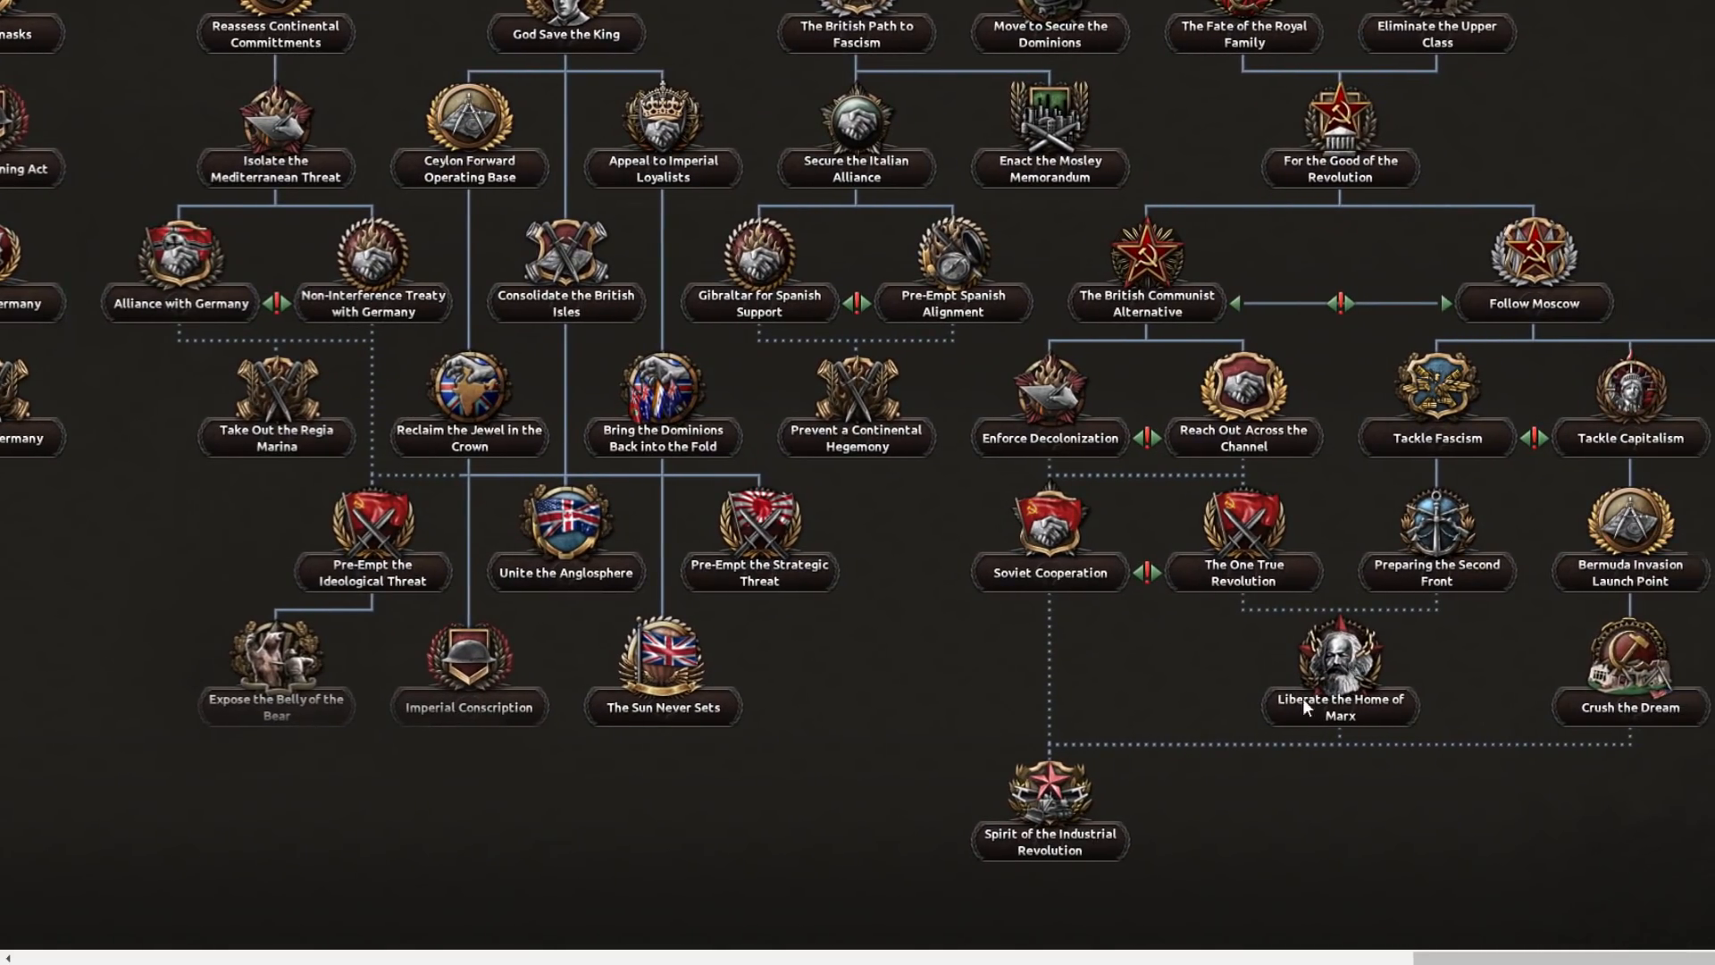
pyautogui.moveTo(1269, 707)
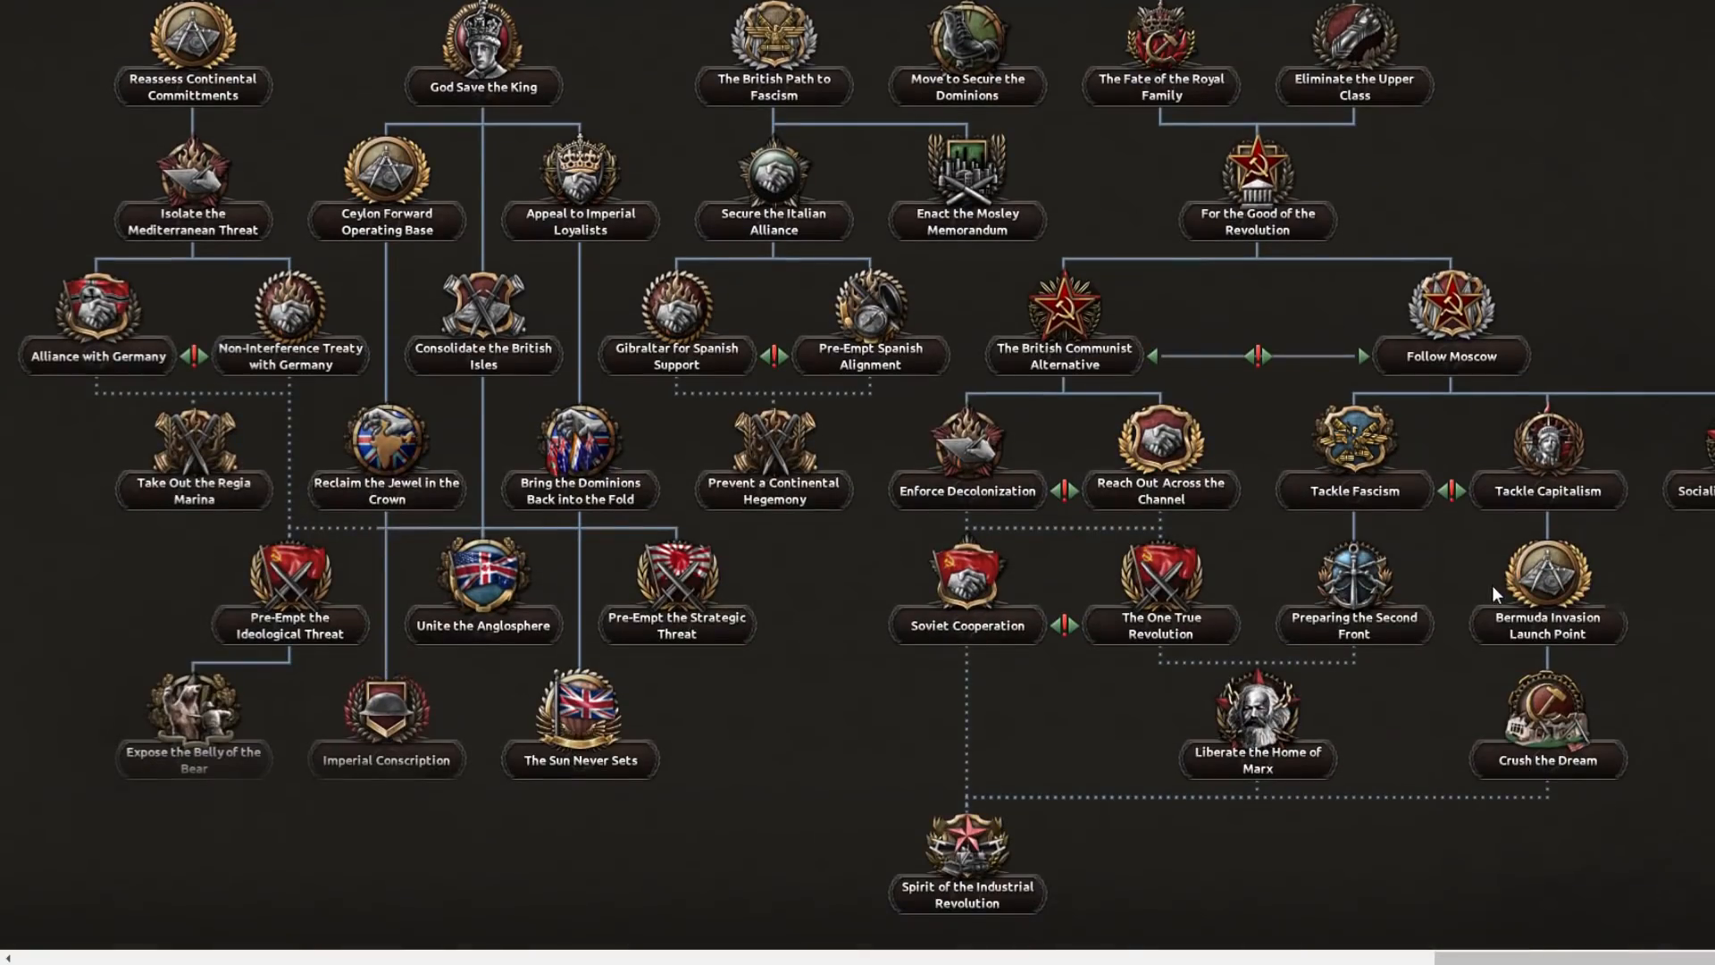
pyautogui.scroll(-3)
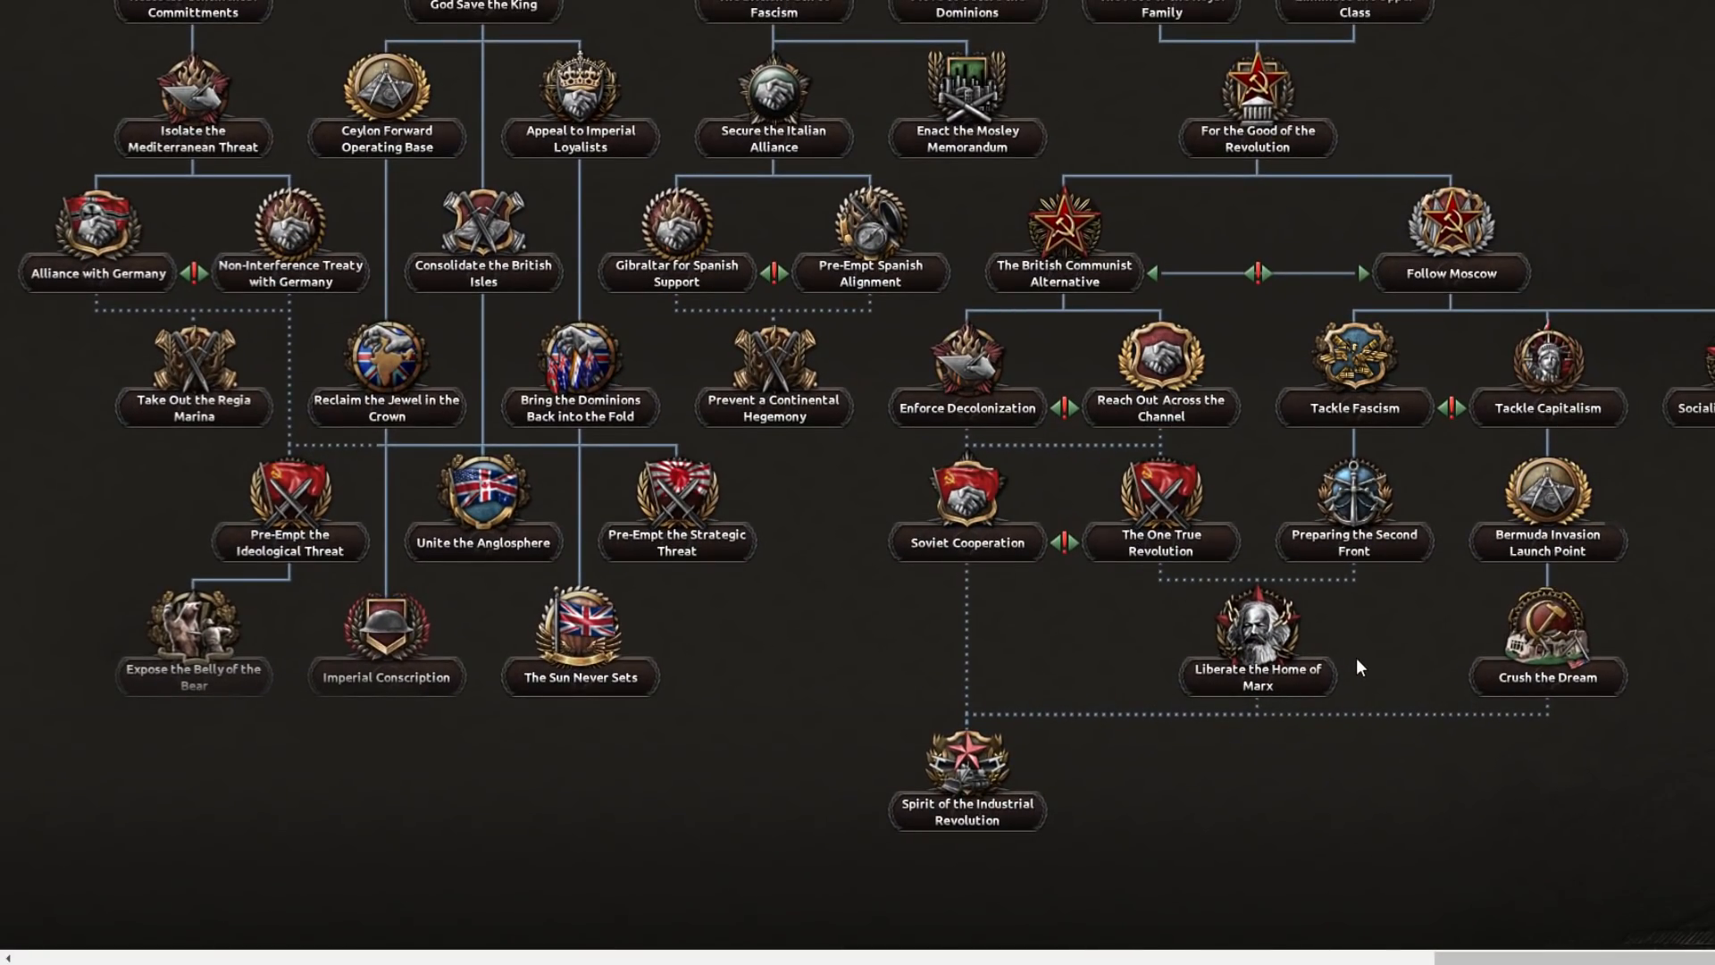
pyautogui.scroll(3)
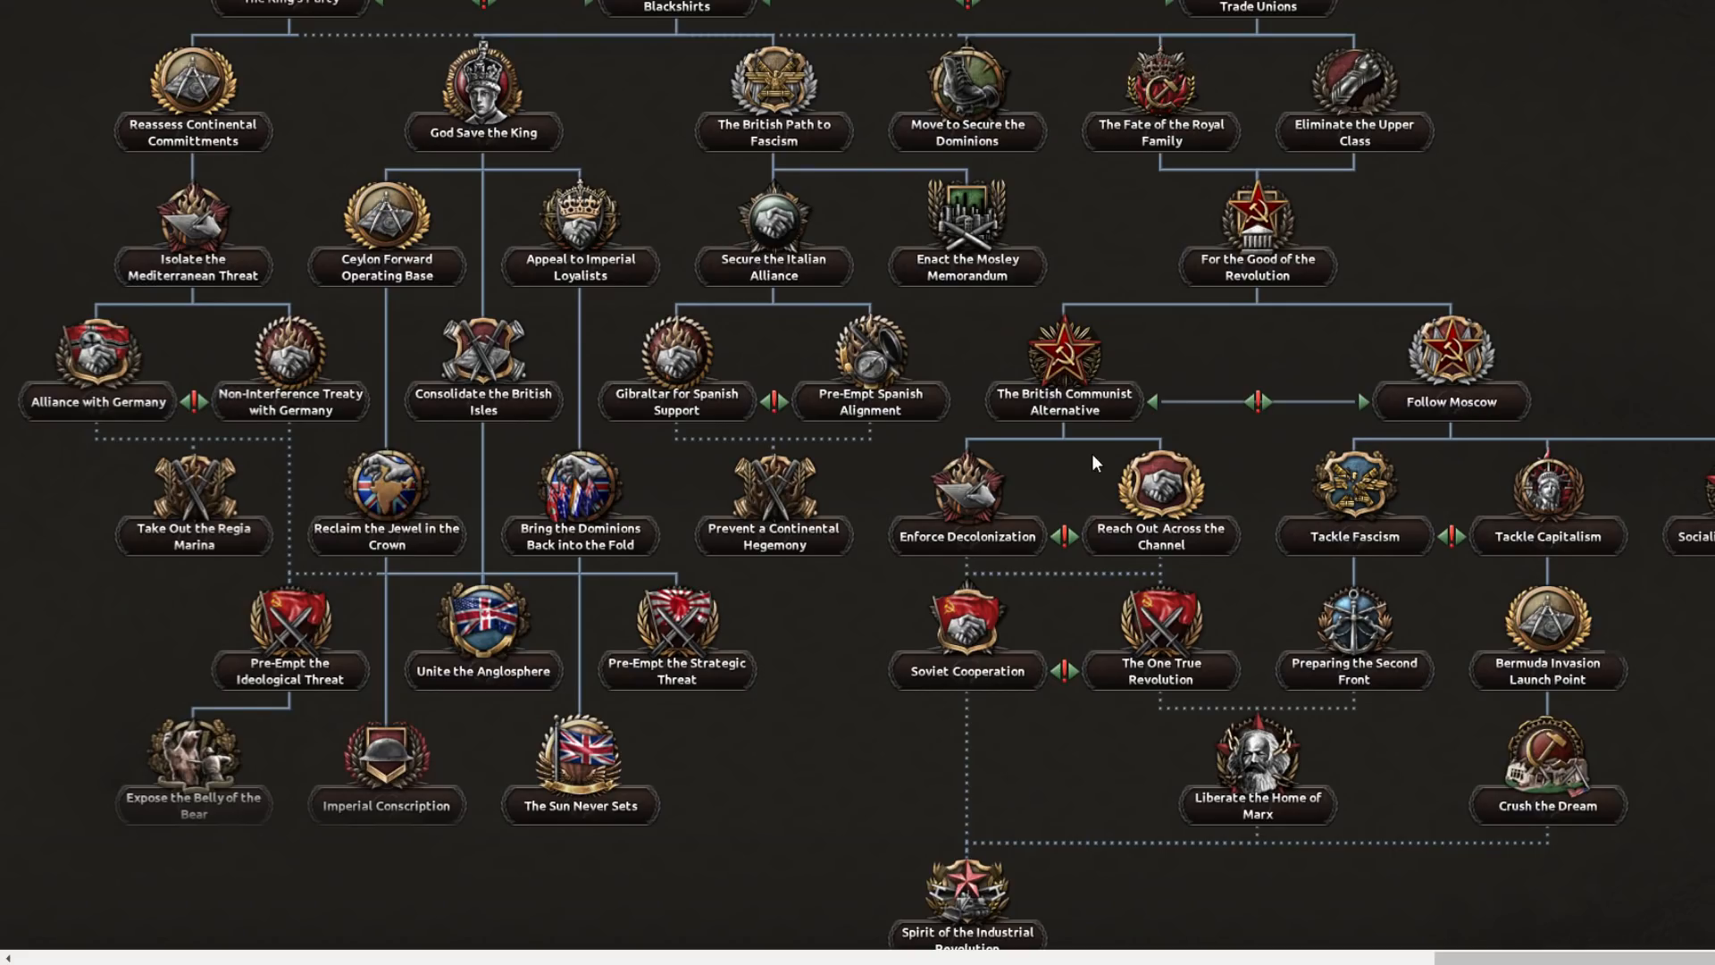
pyautogui.scroll(-3)
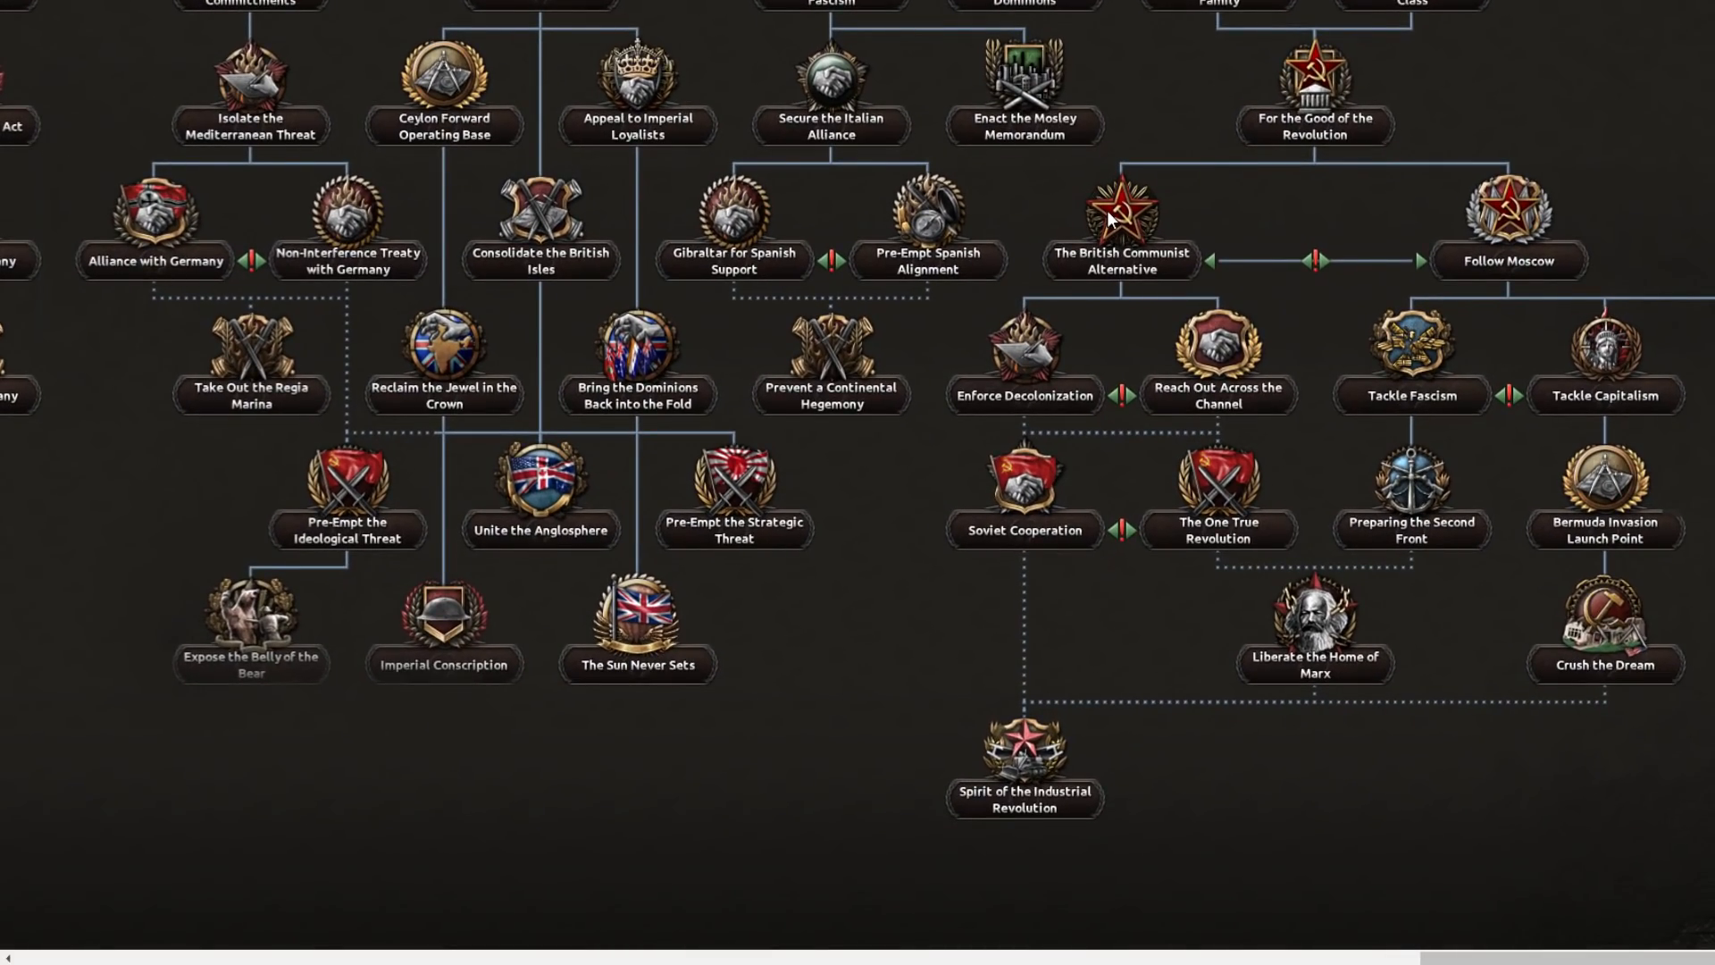
pyautogui.moveTo(1231, 550)
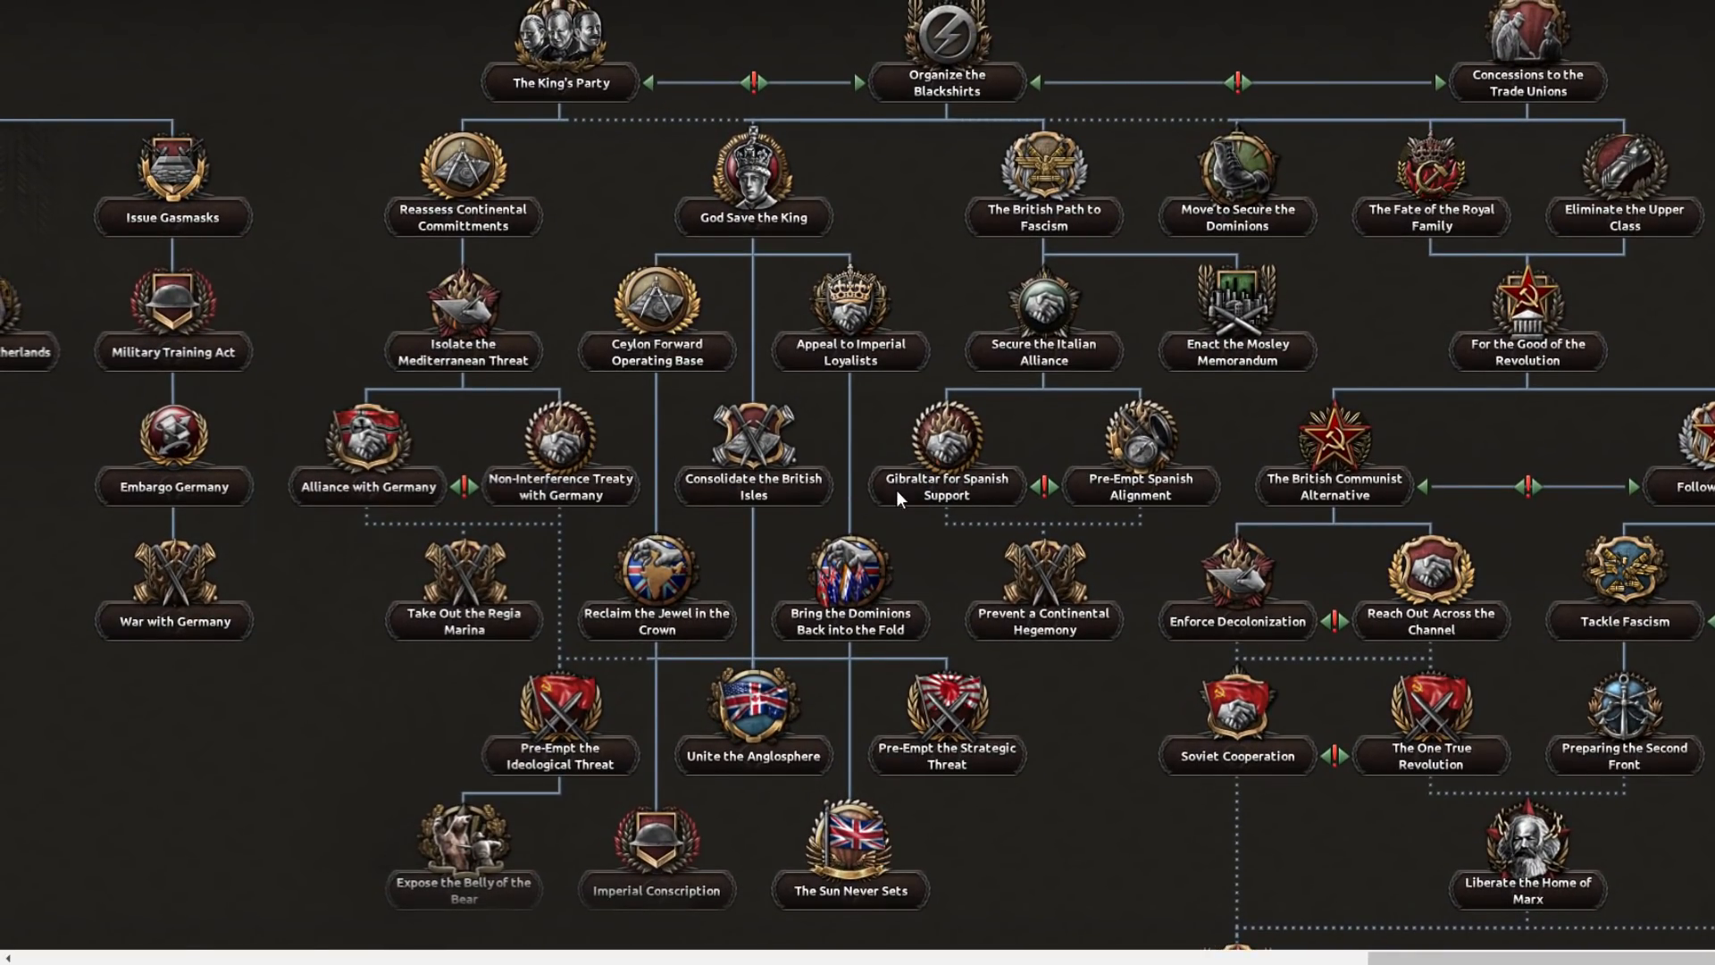
pyautogui.scroll(-3)
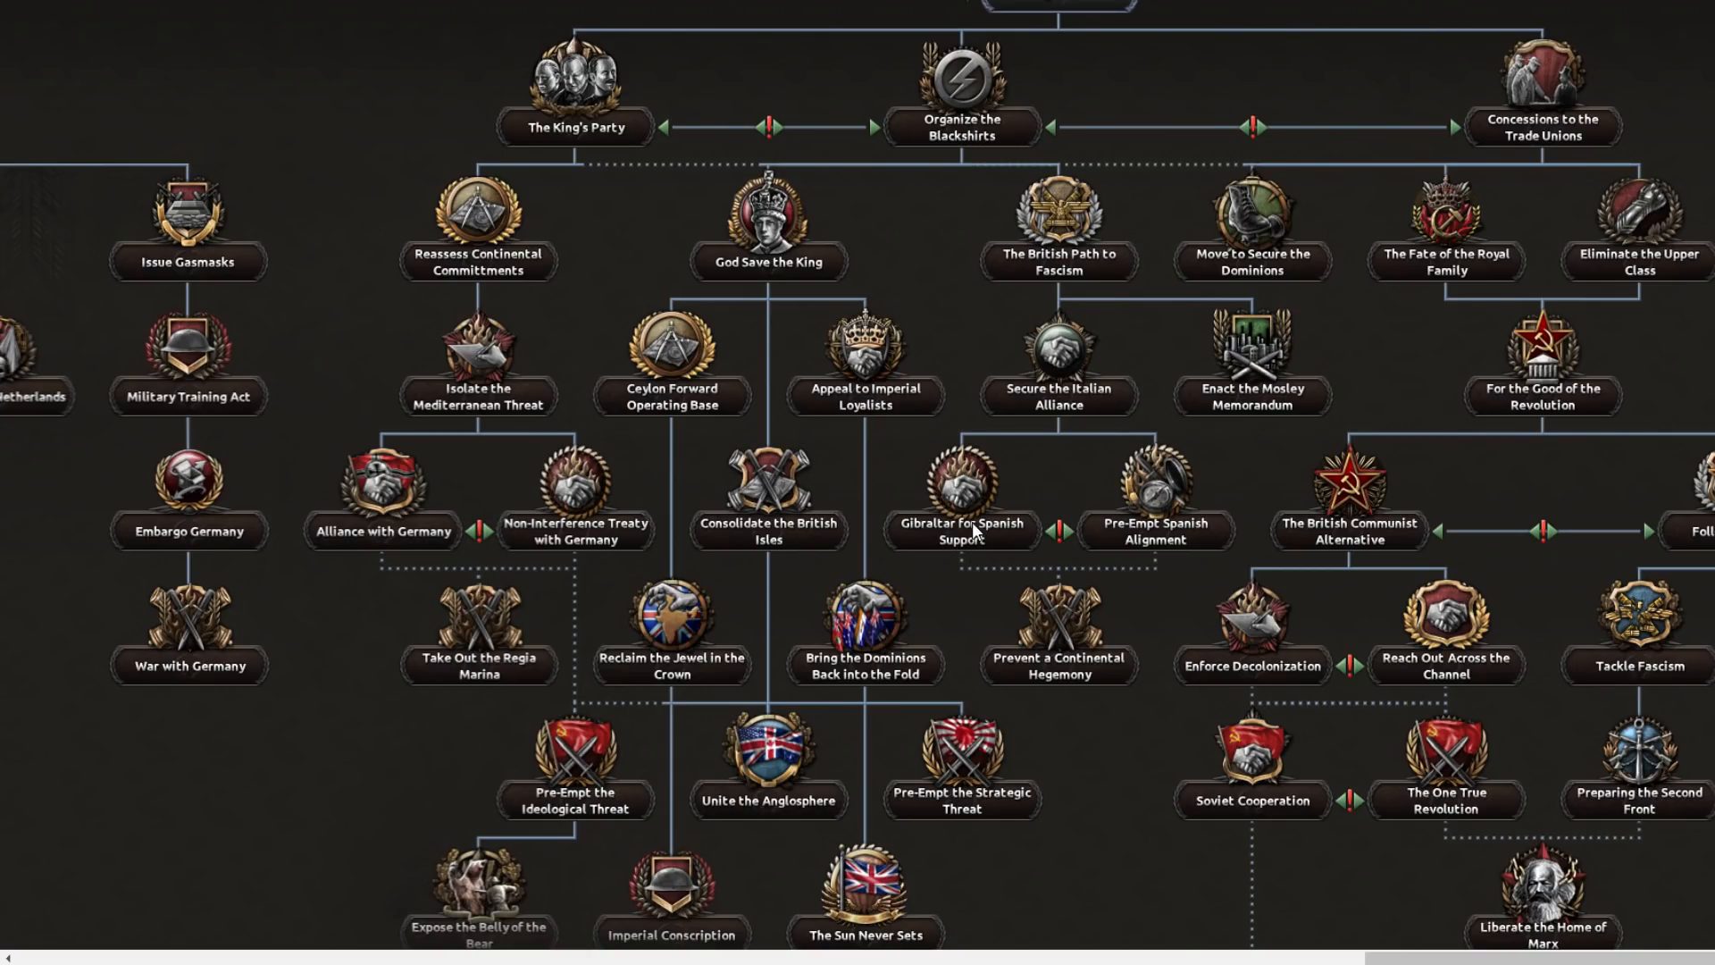
pyautogui.moveTo(955, 531)
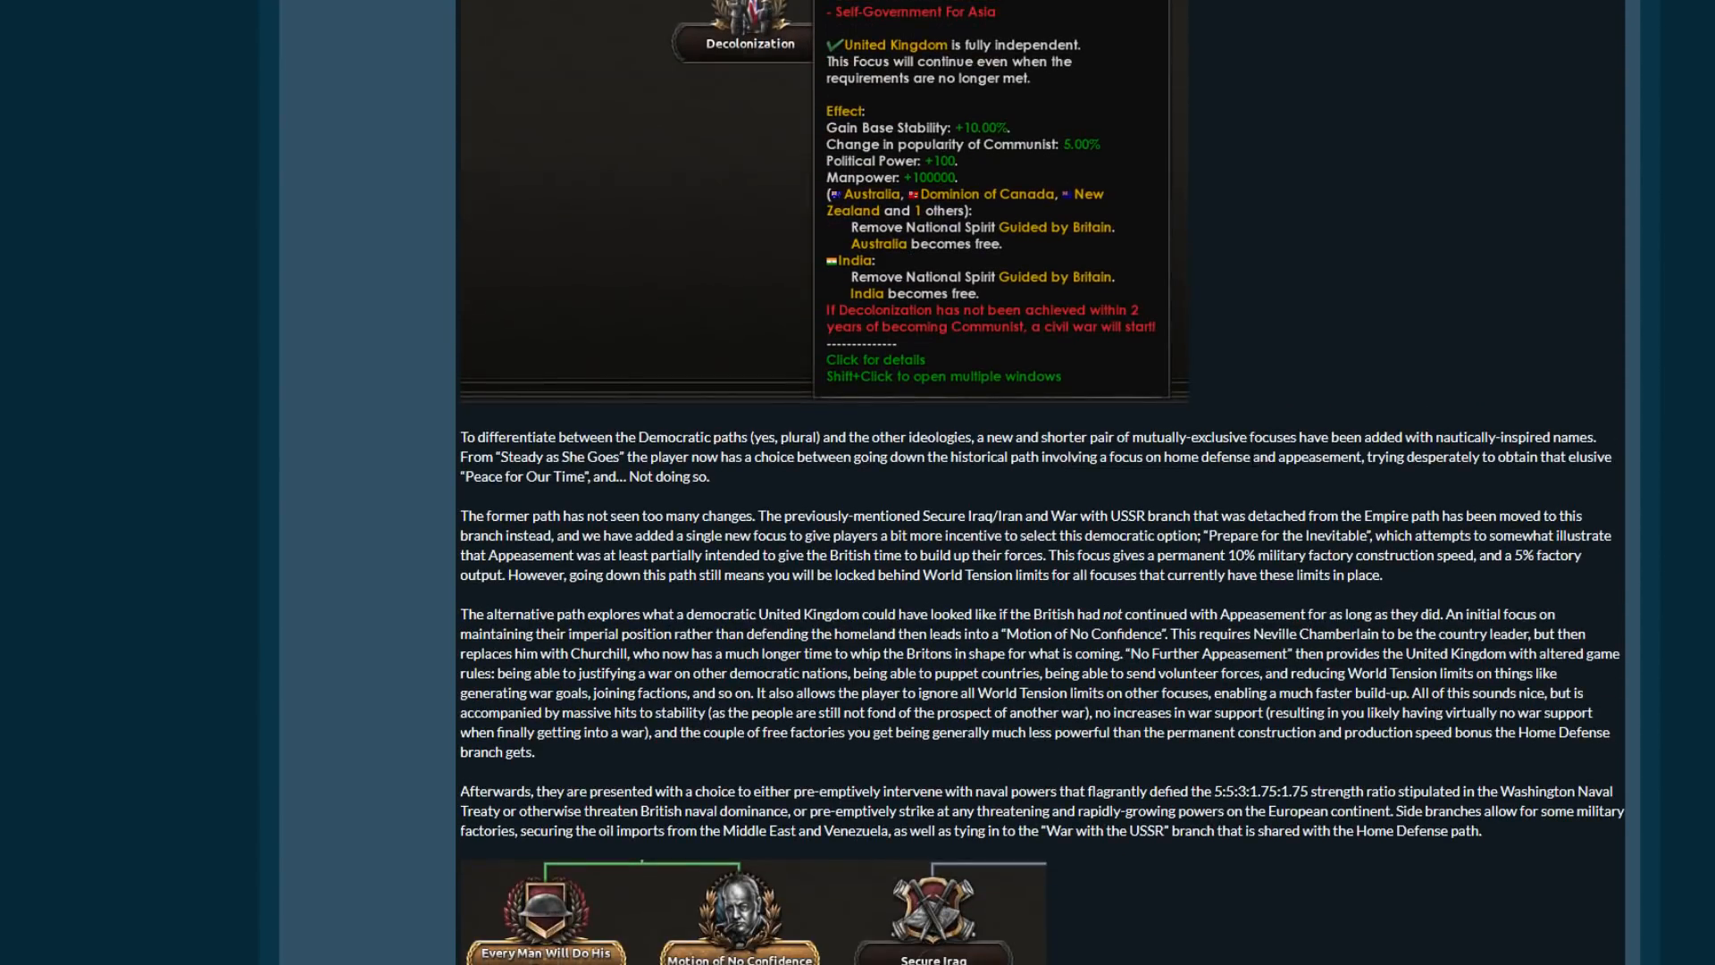
# Scroll from the Decolonization focus past the democratic paths text to the No Further Appeasement tooltip.
pyautogui.scroll(-3)
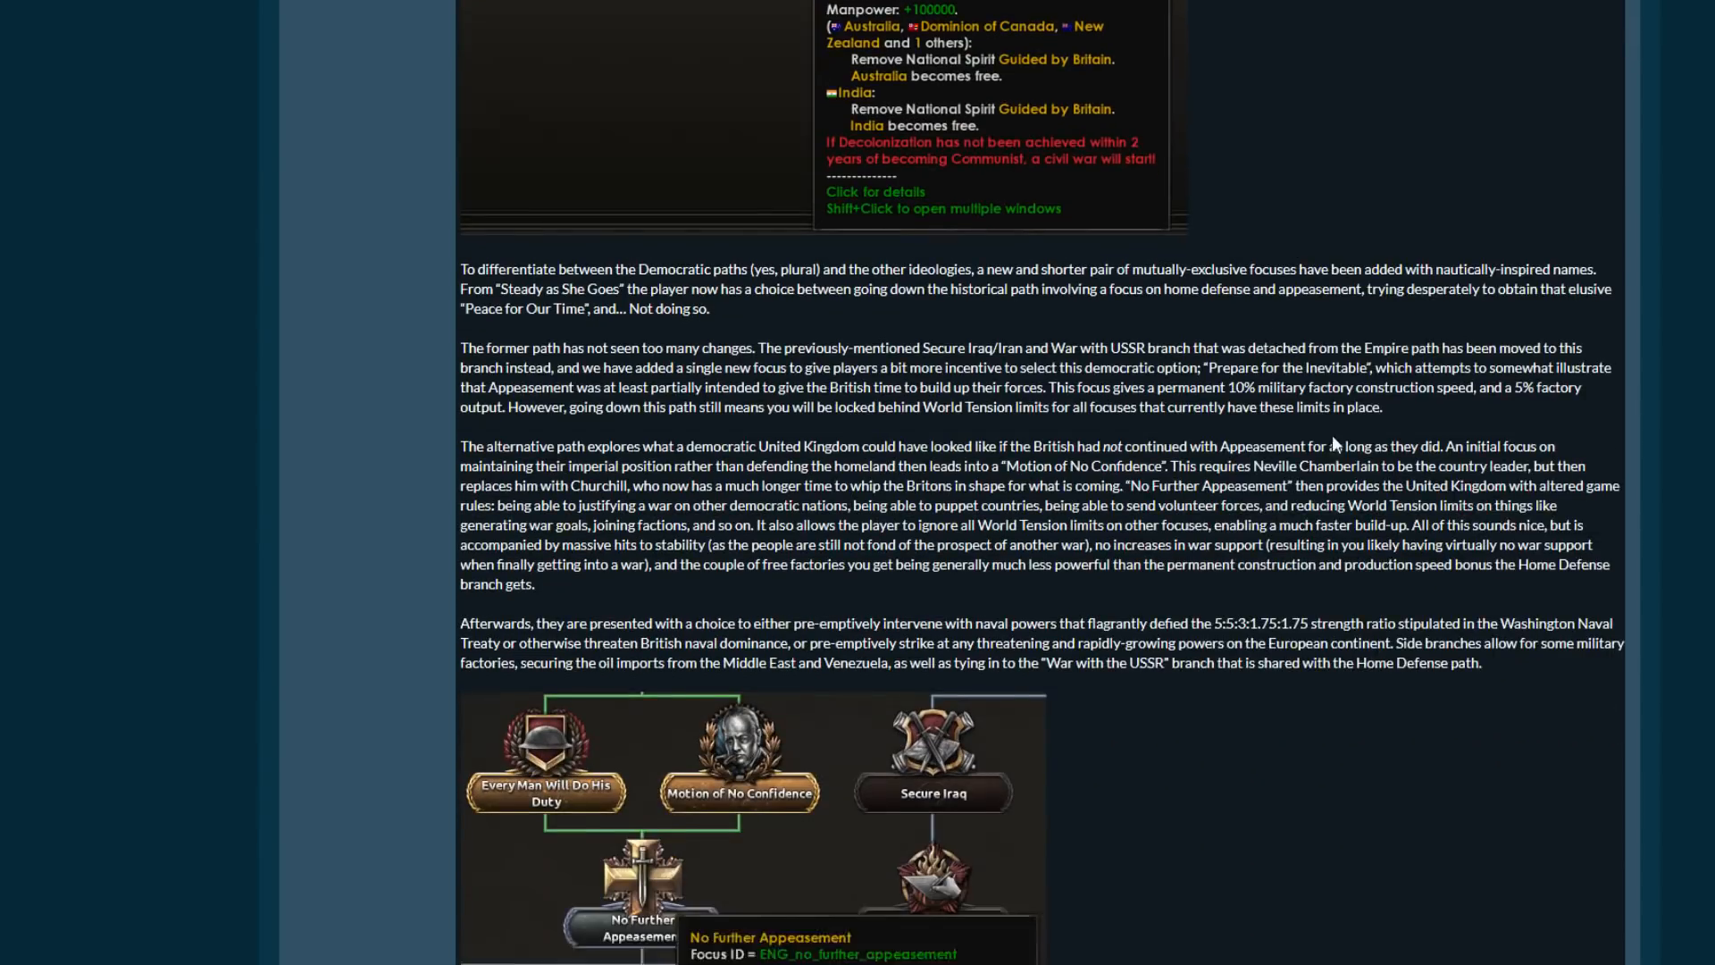
pyautogui.scroll(-3)
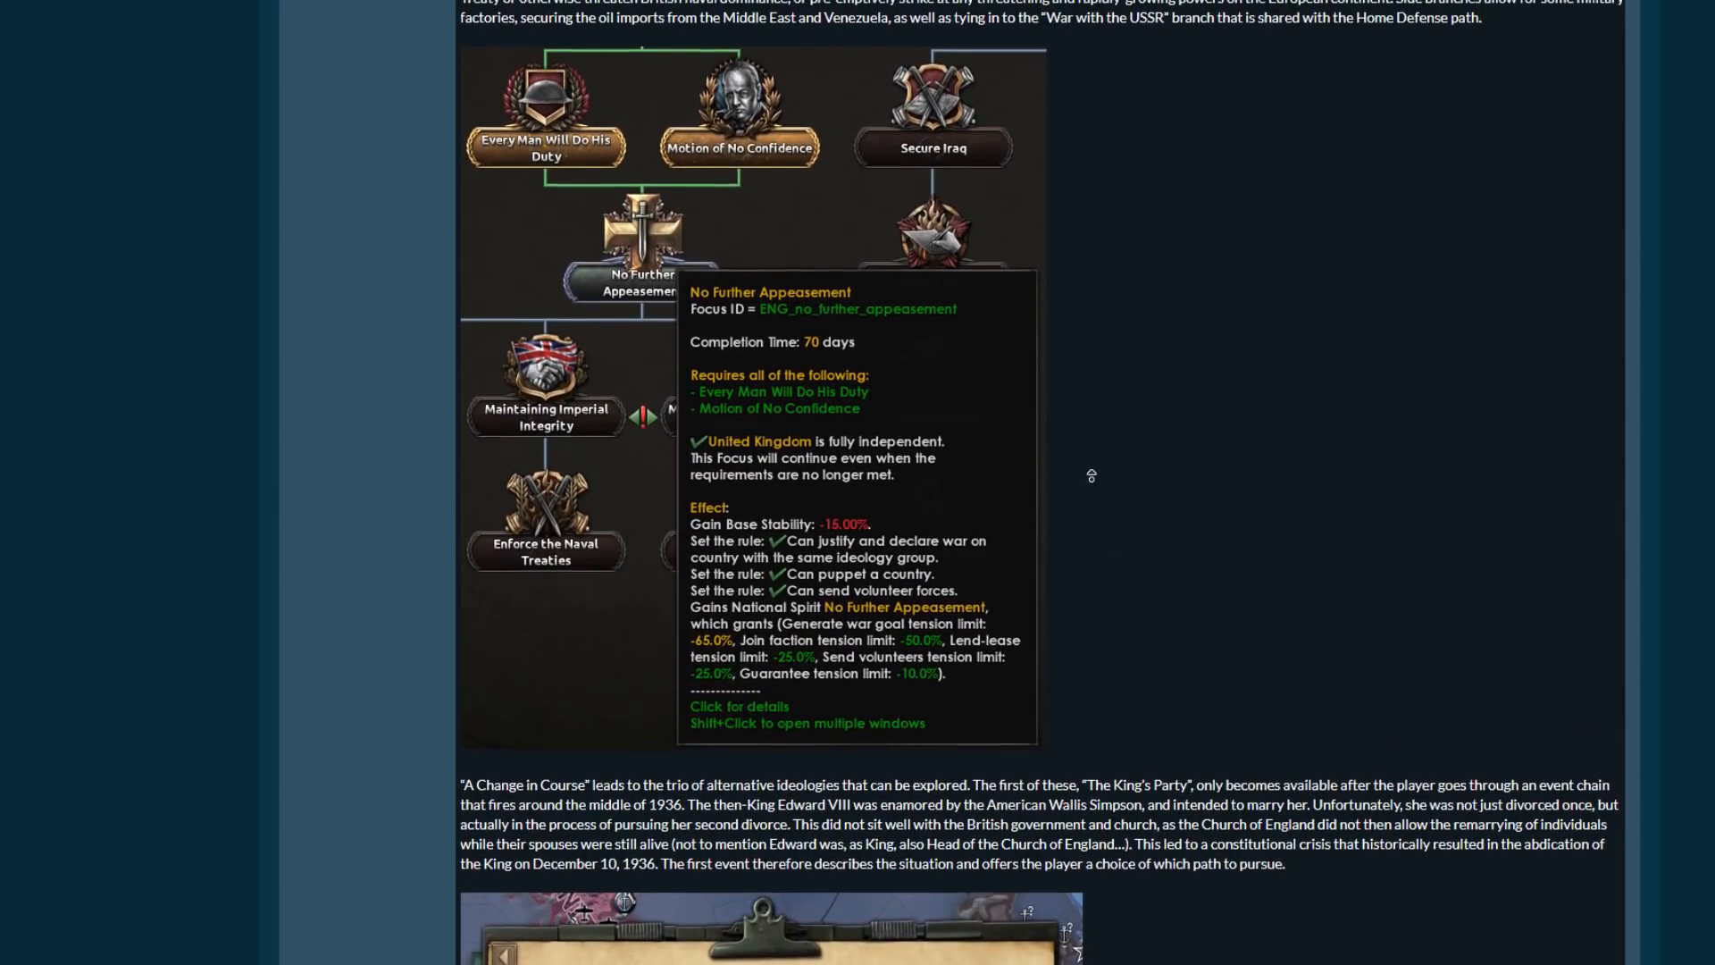
pyautogui.scroll(-3)
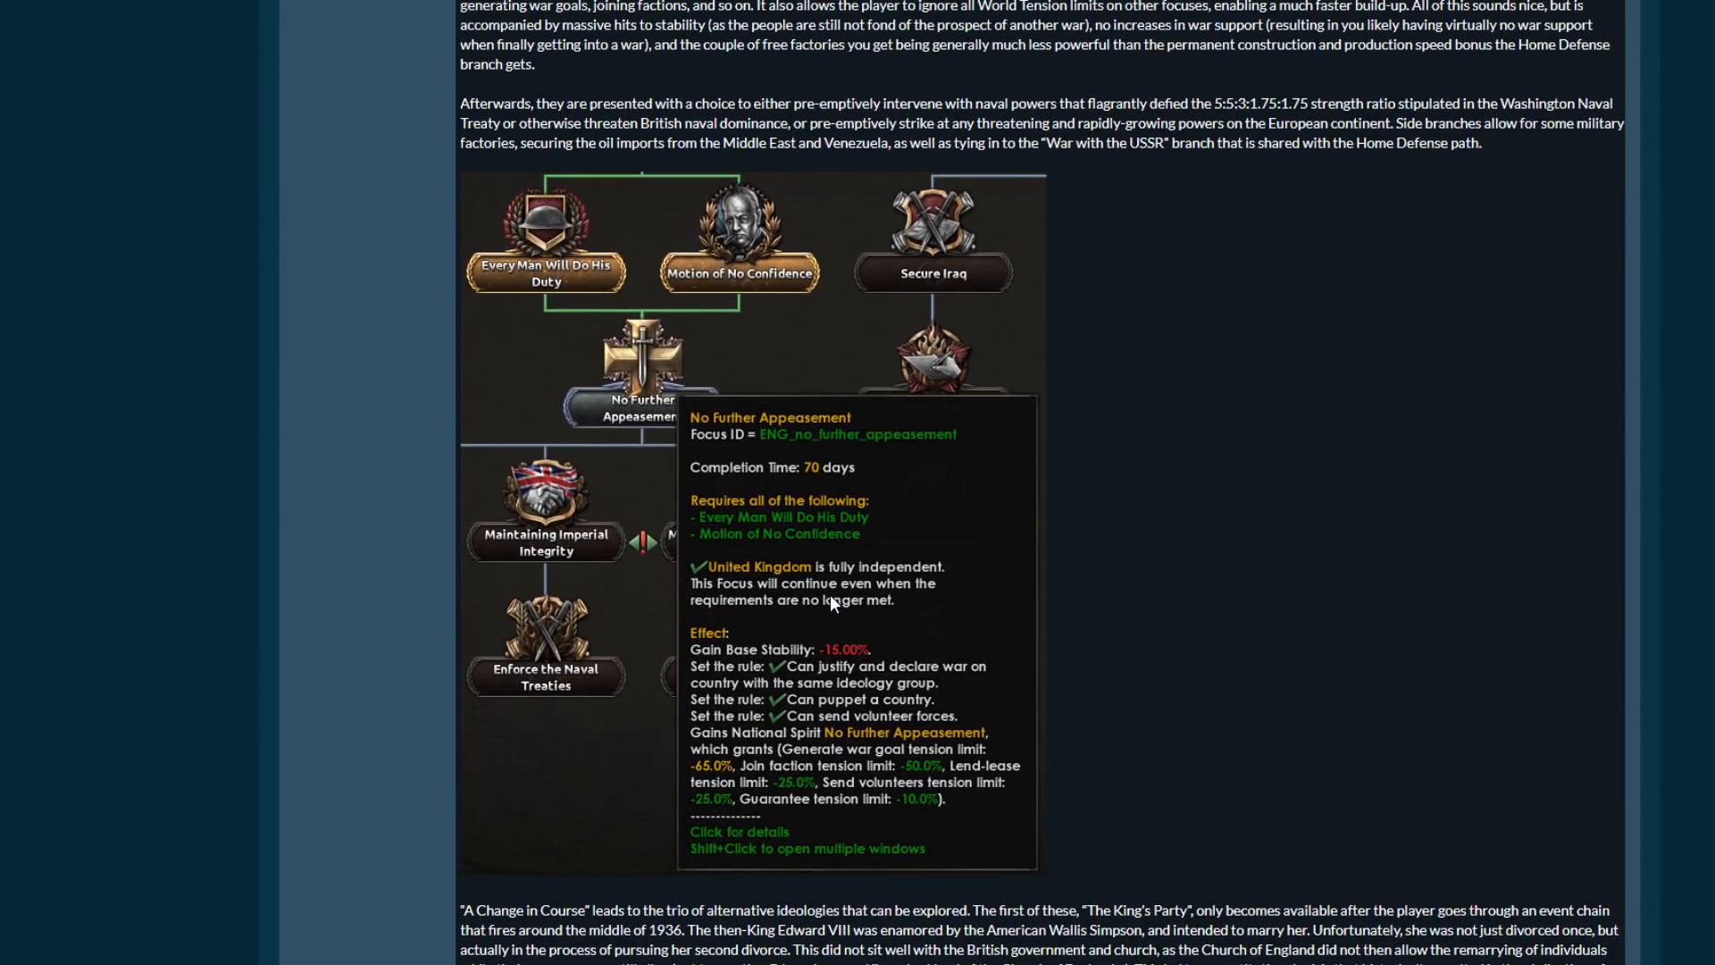
pyautogui.moveTo(829, 597)
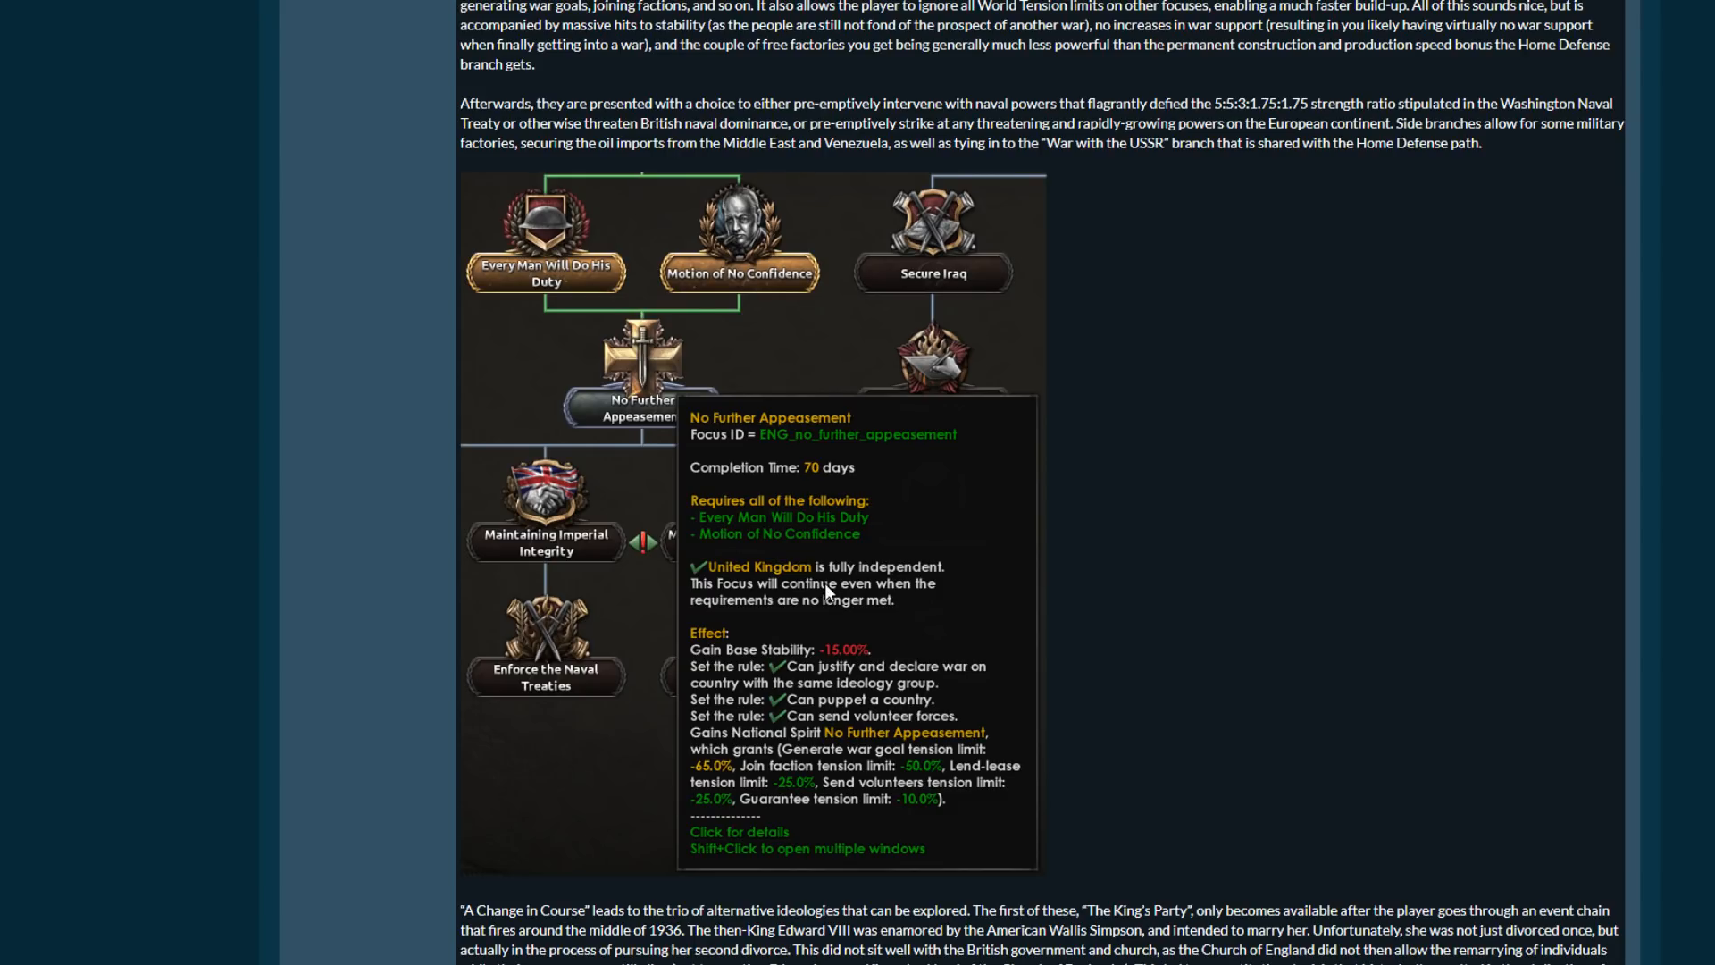
pyautogui.scroll(-3)
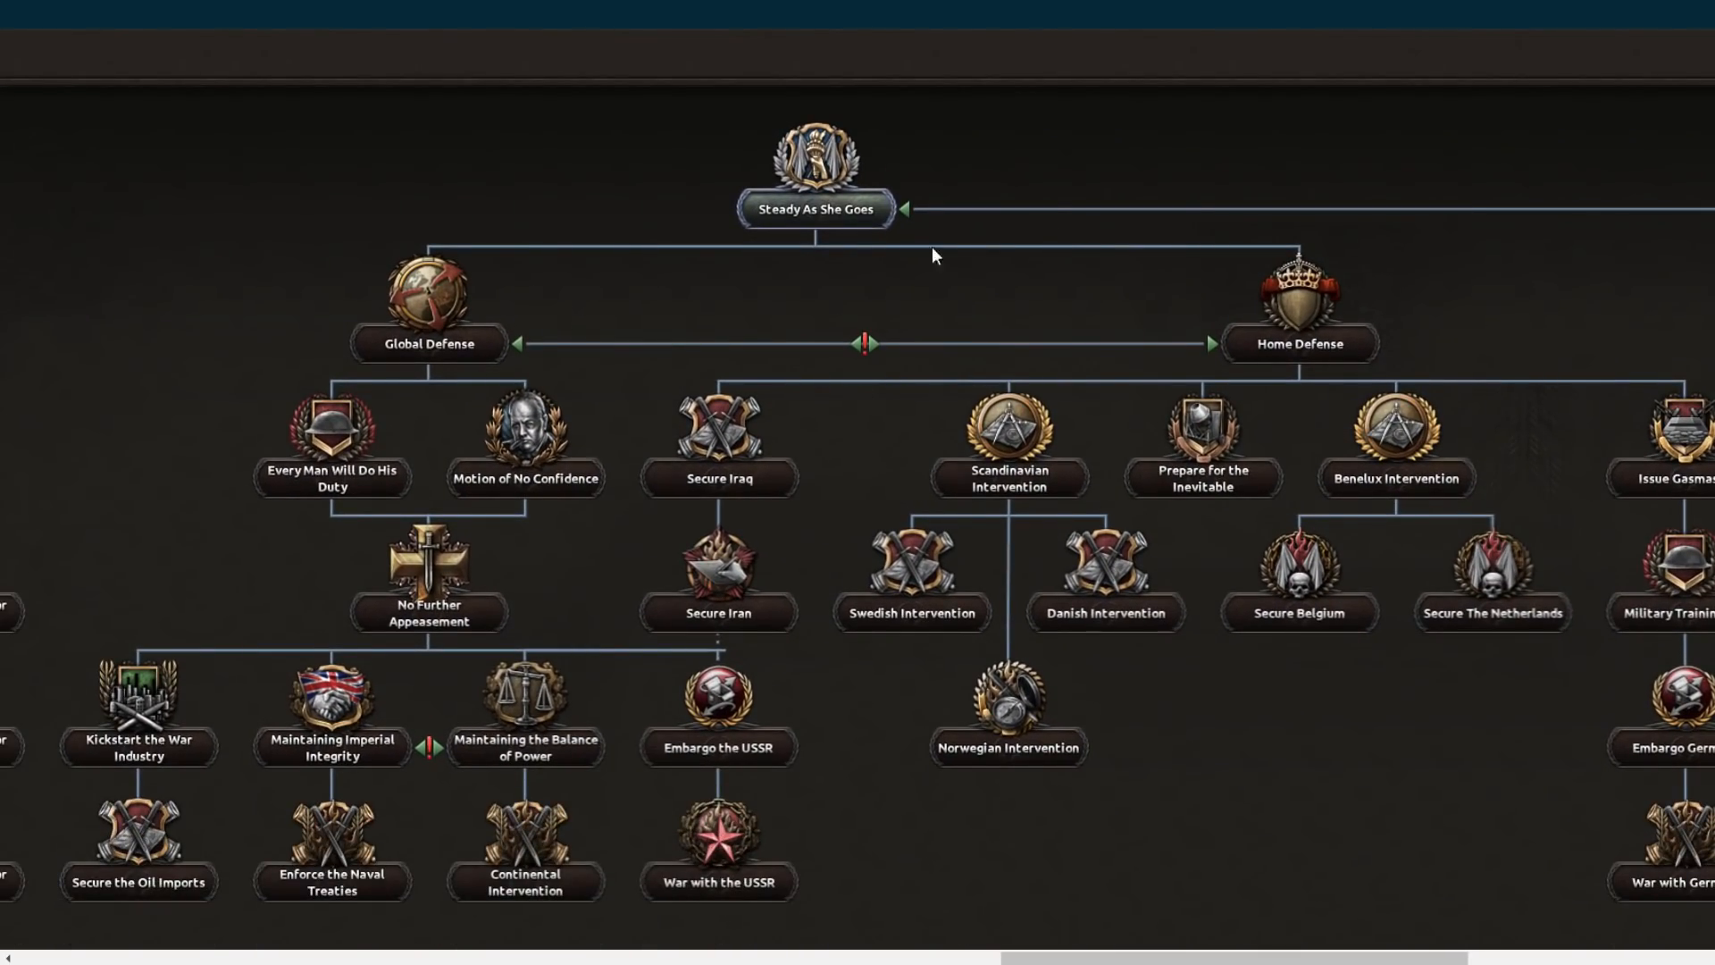
pyautogui.moveTo(1404, 298)
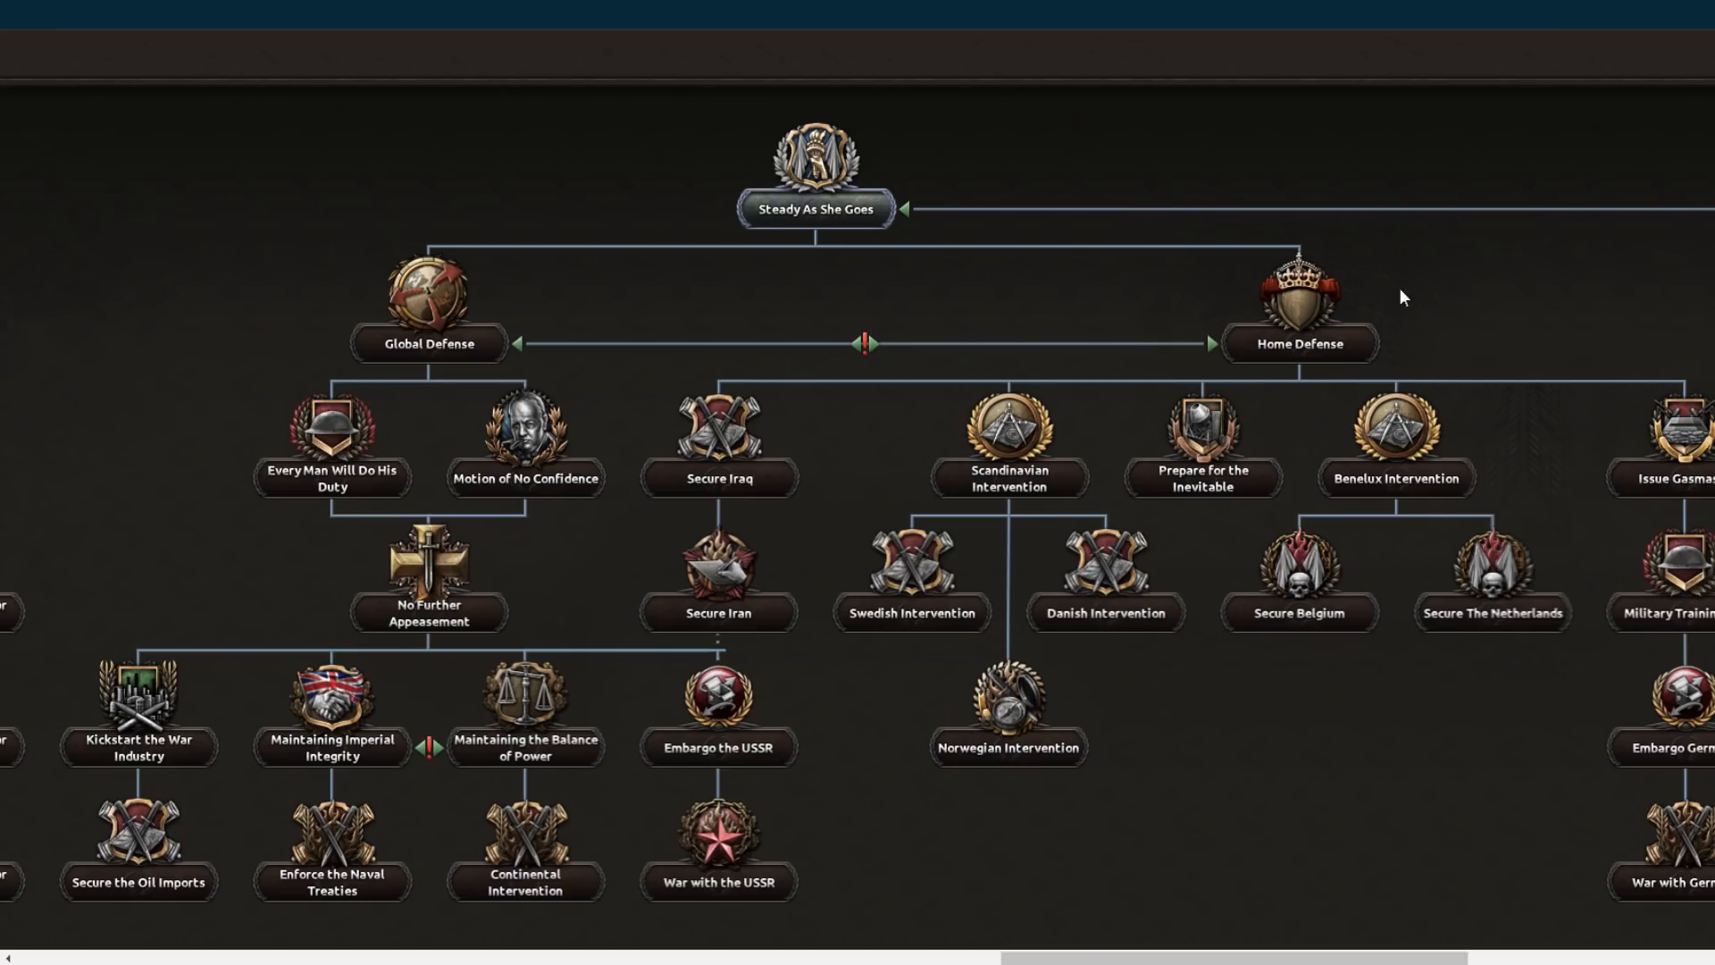
pyautogui.moveTo(1576, 781)
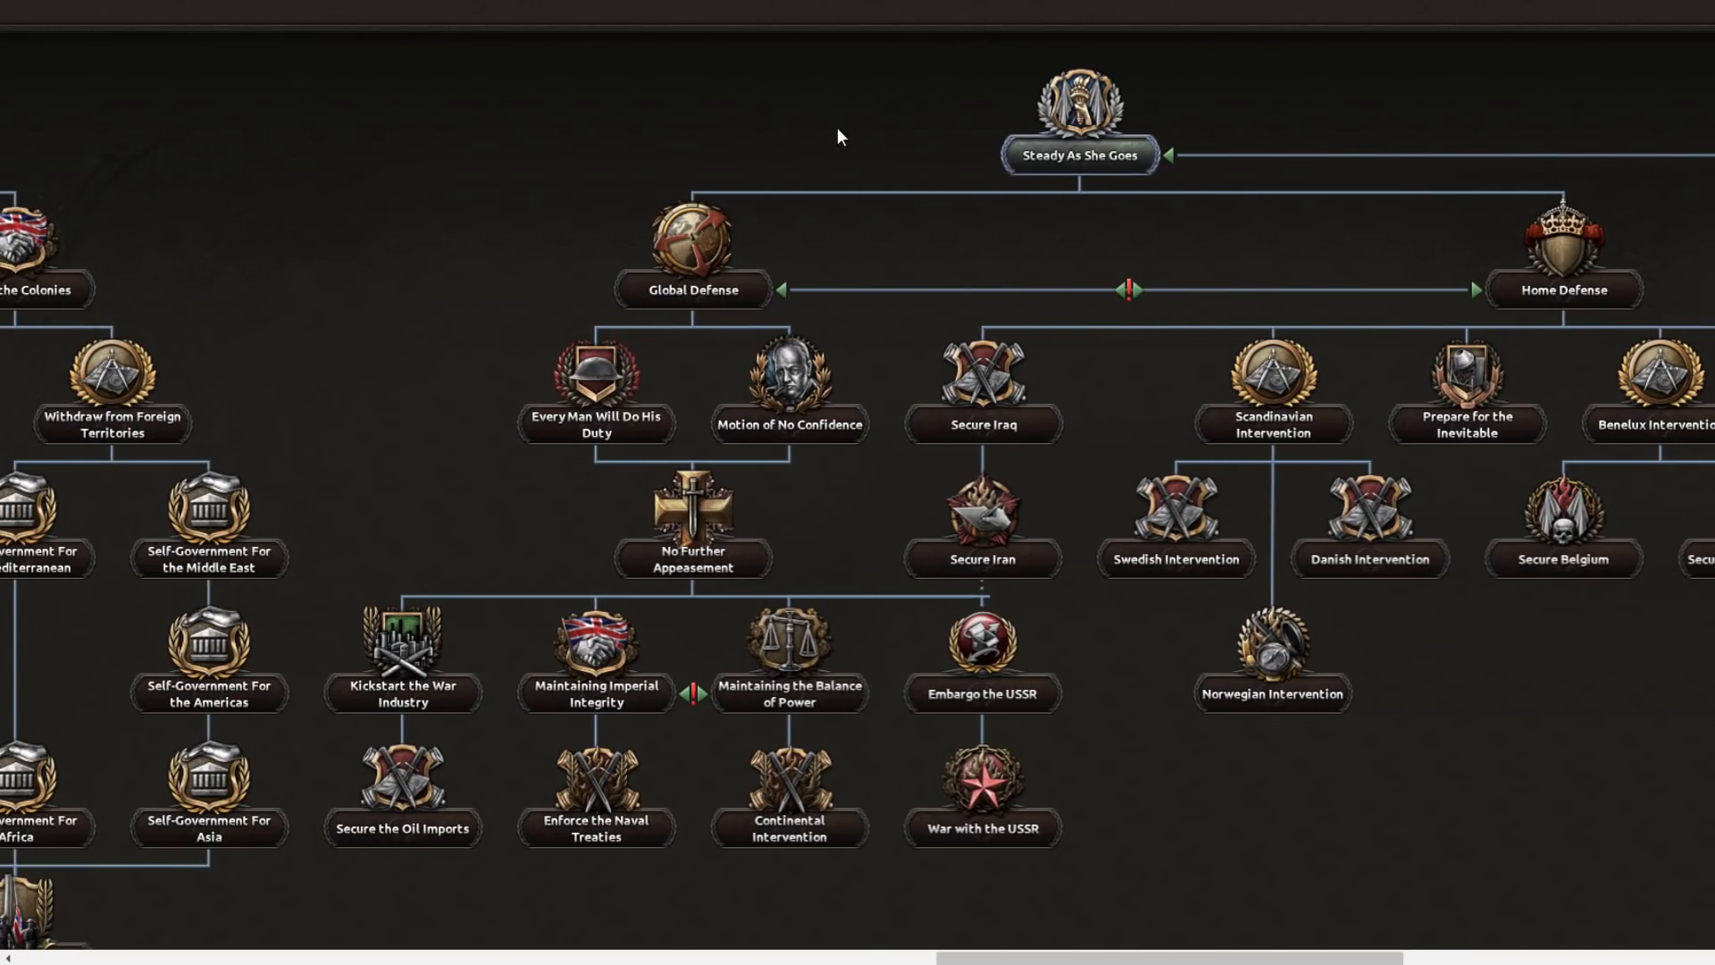
pyautogui.moveTo(693, 561)
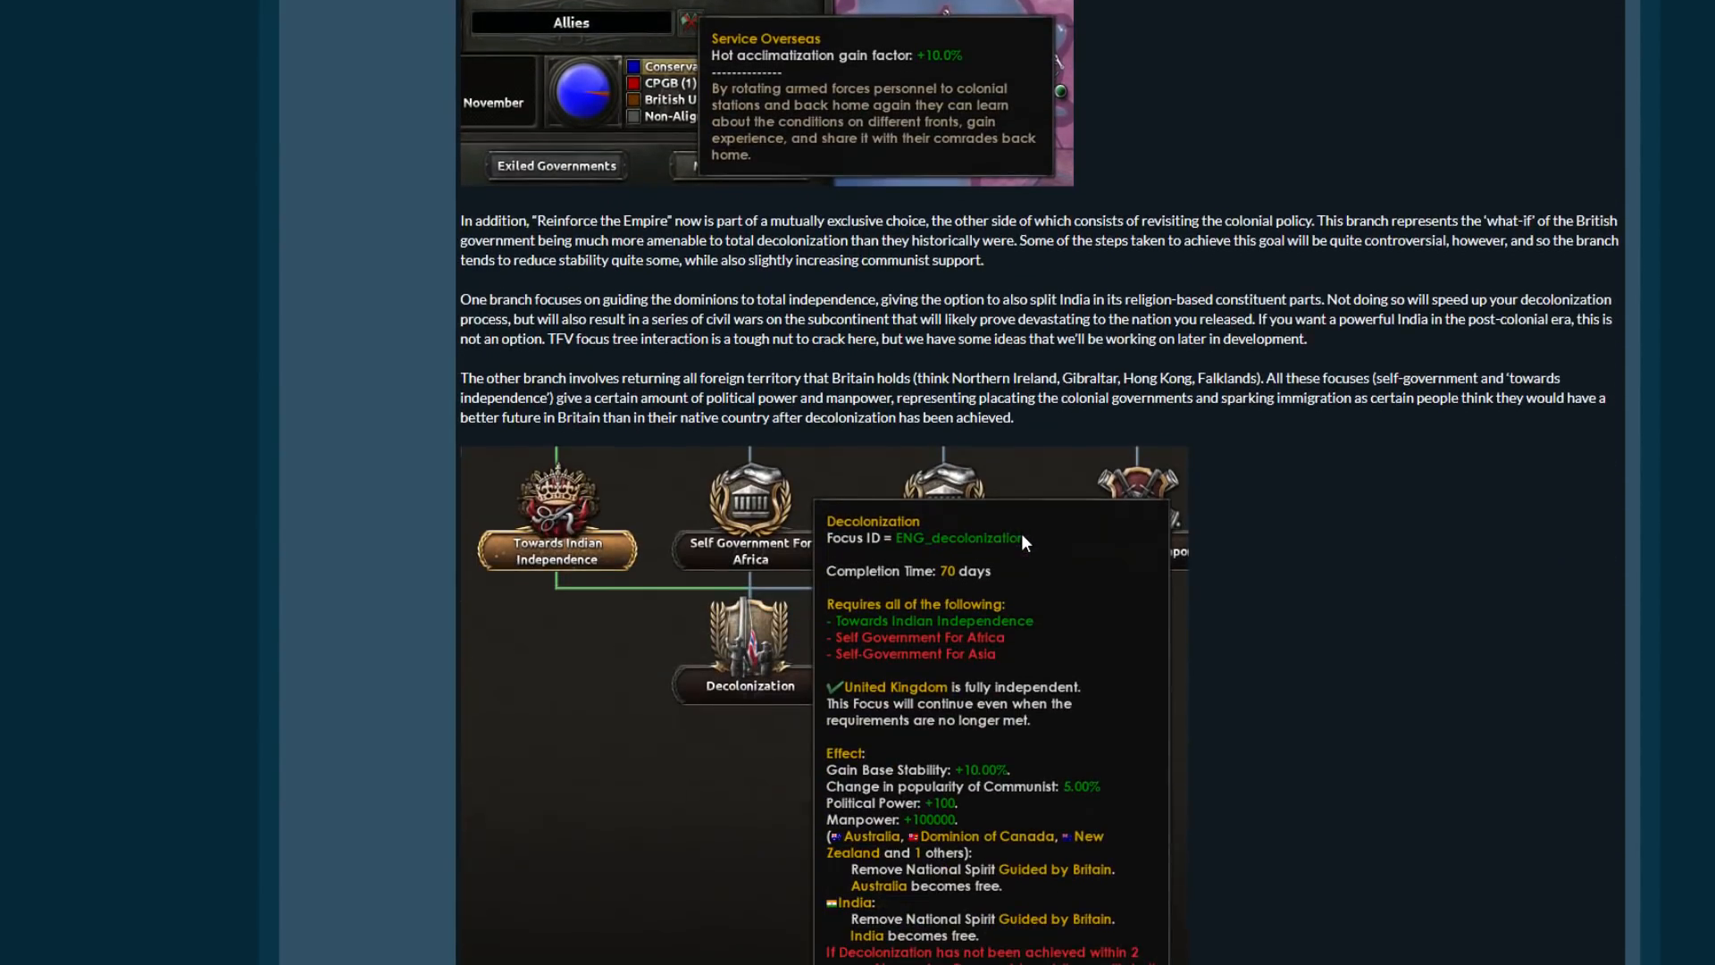
# Scroll past the No Further Appeasement tooltip to the Edward VIII Abdication Crisis event with its royal marriage choices.
pyautogui.scroll(-3)
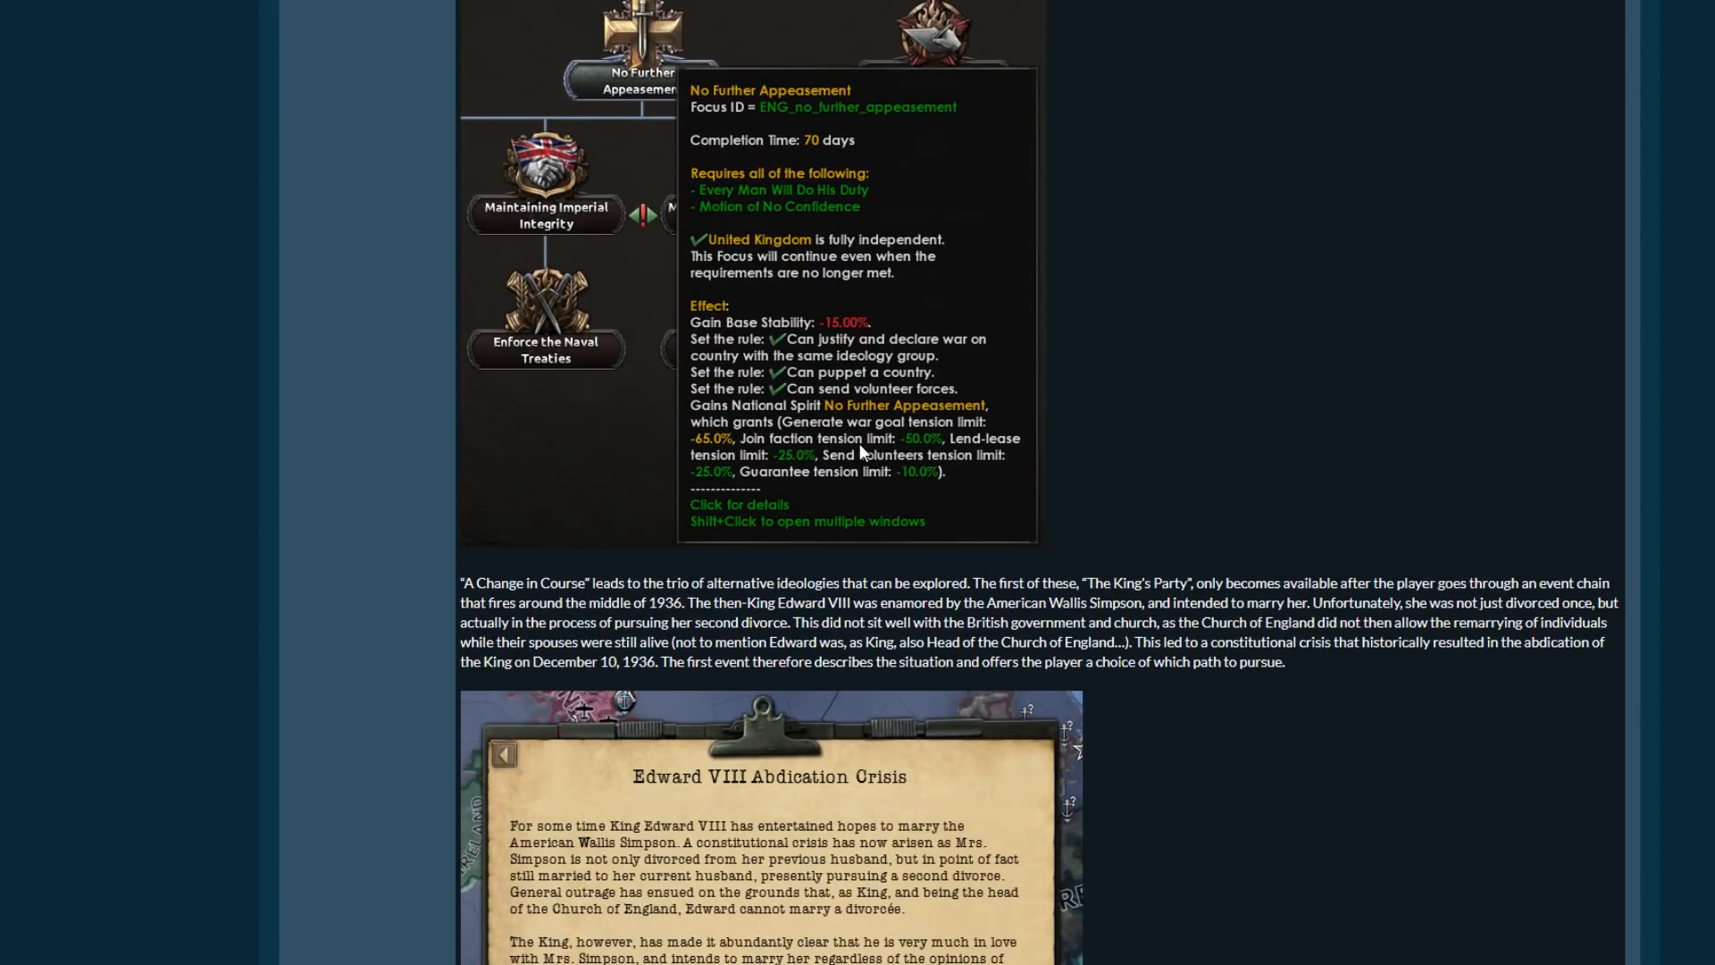
pyautogui.moveTo(906, 459)
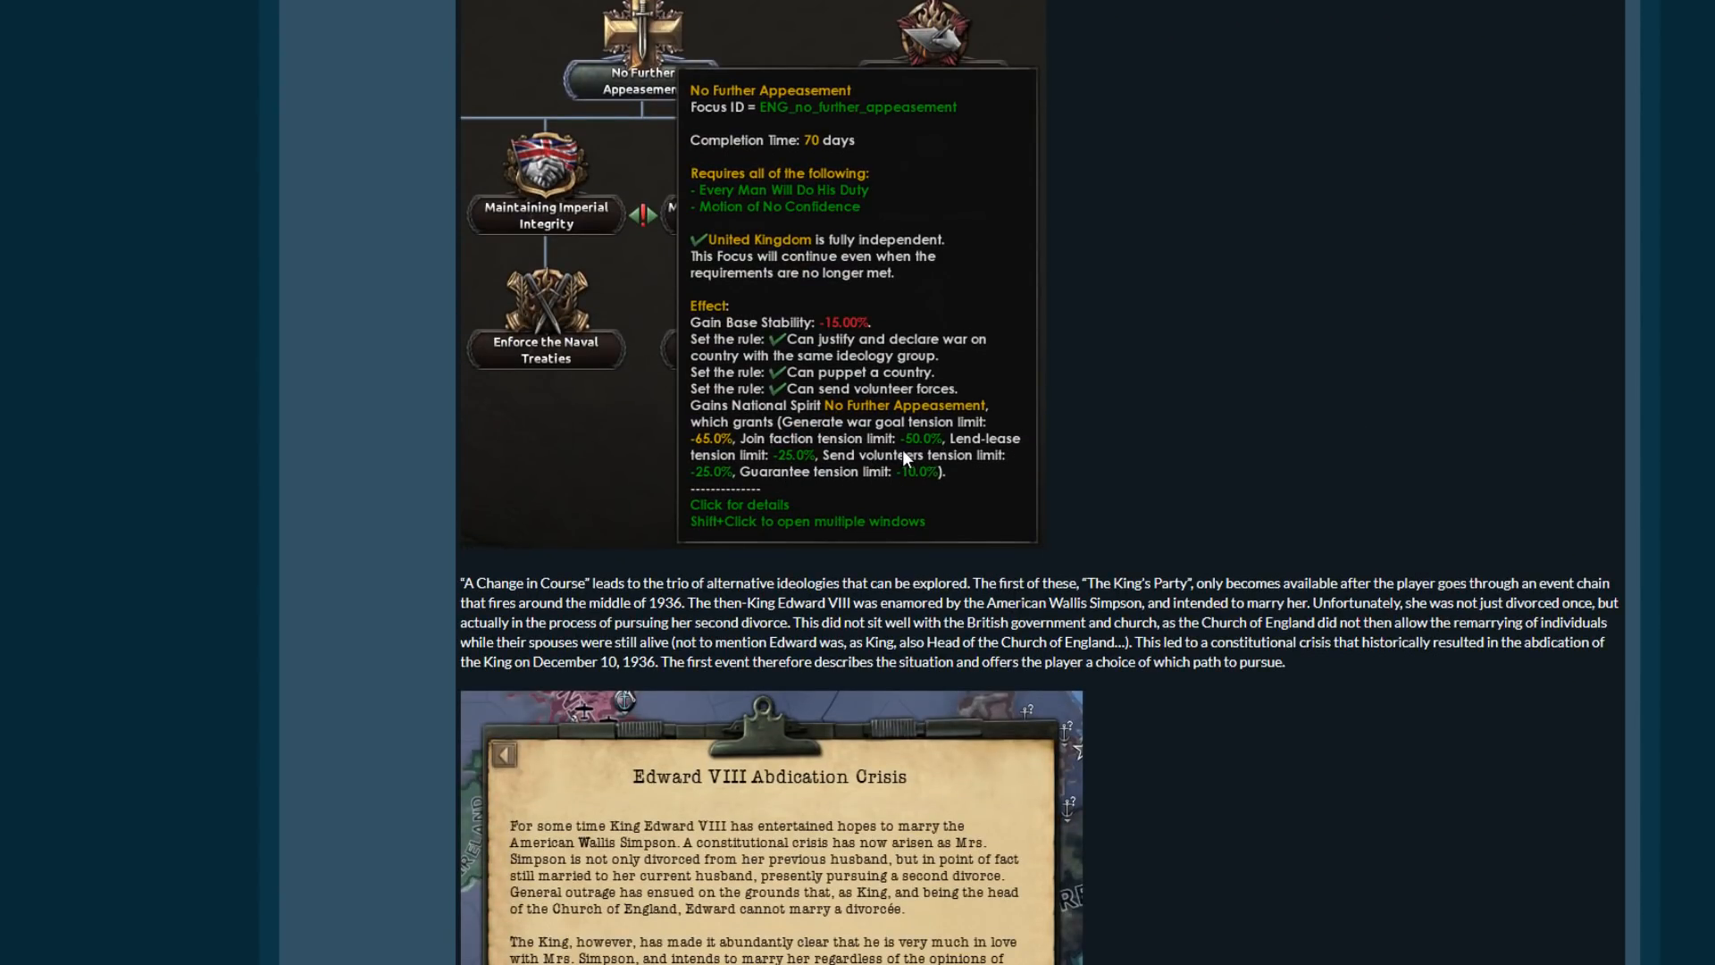
pyautogui.moveTo(893, 467)
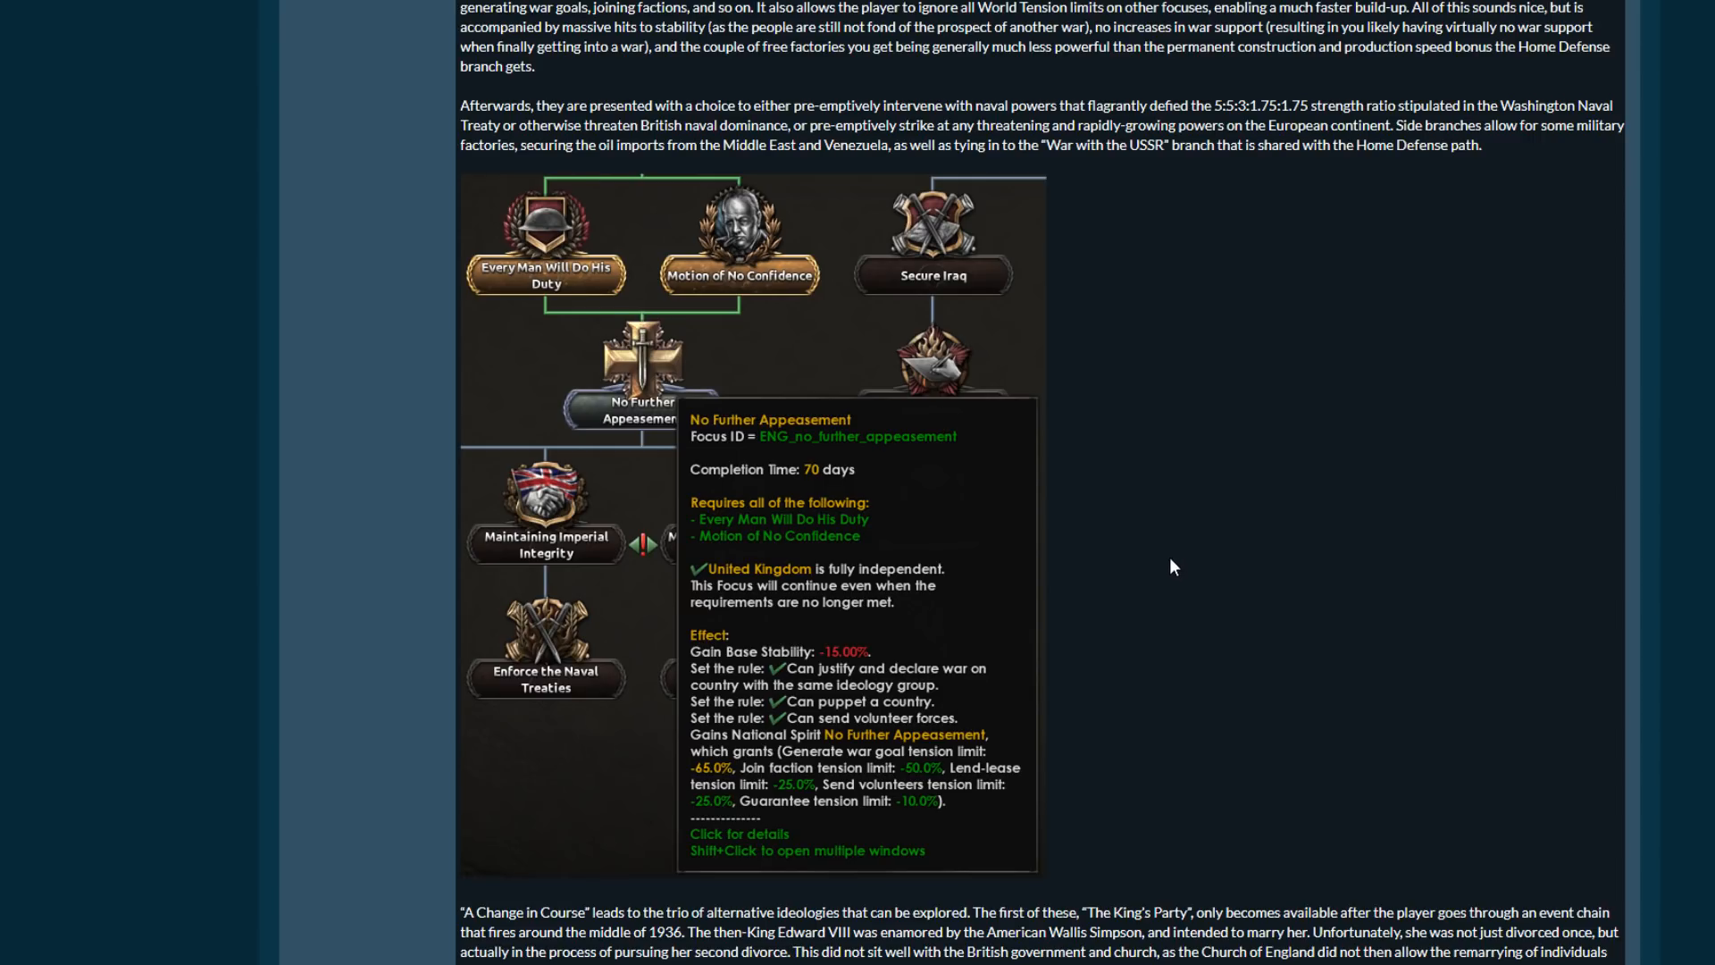
pyautogui.scroll(-3)
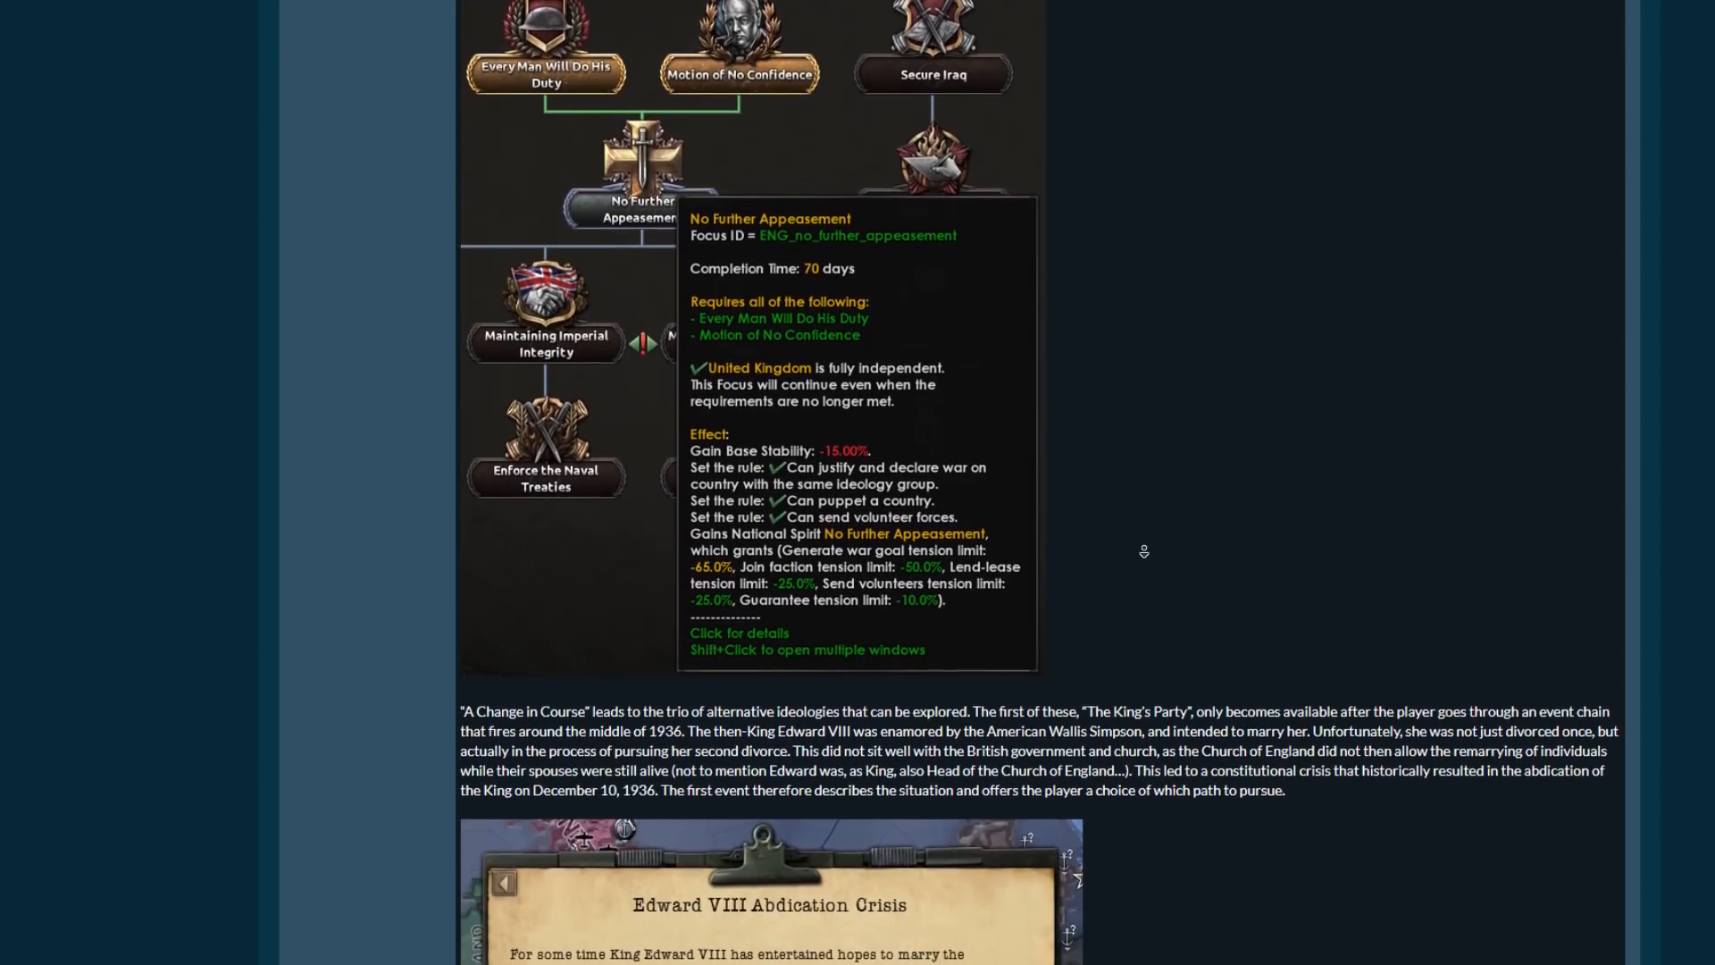
pyautogui.scroll(-3)
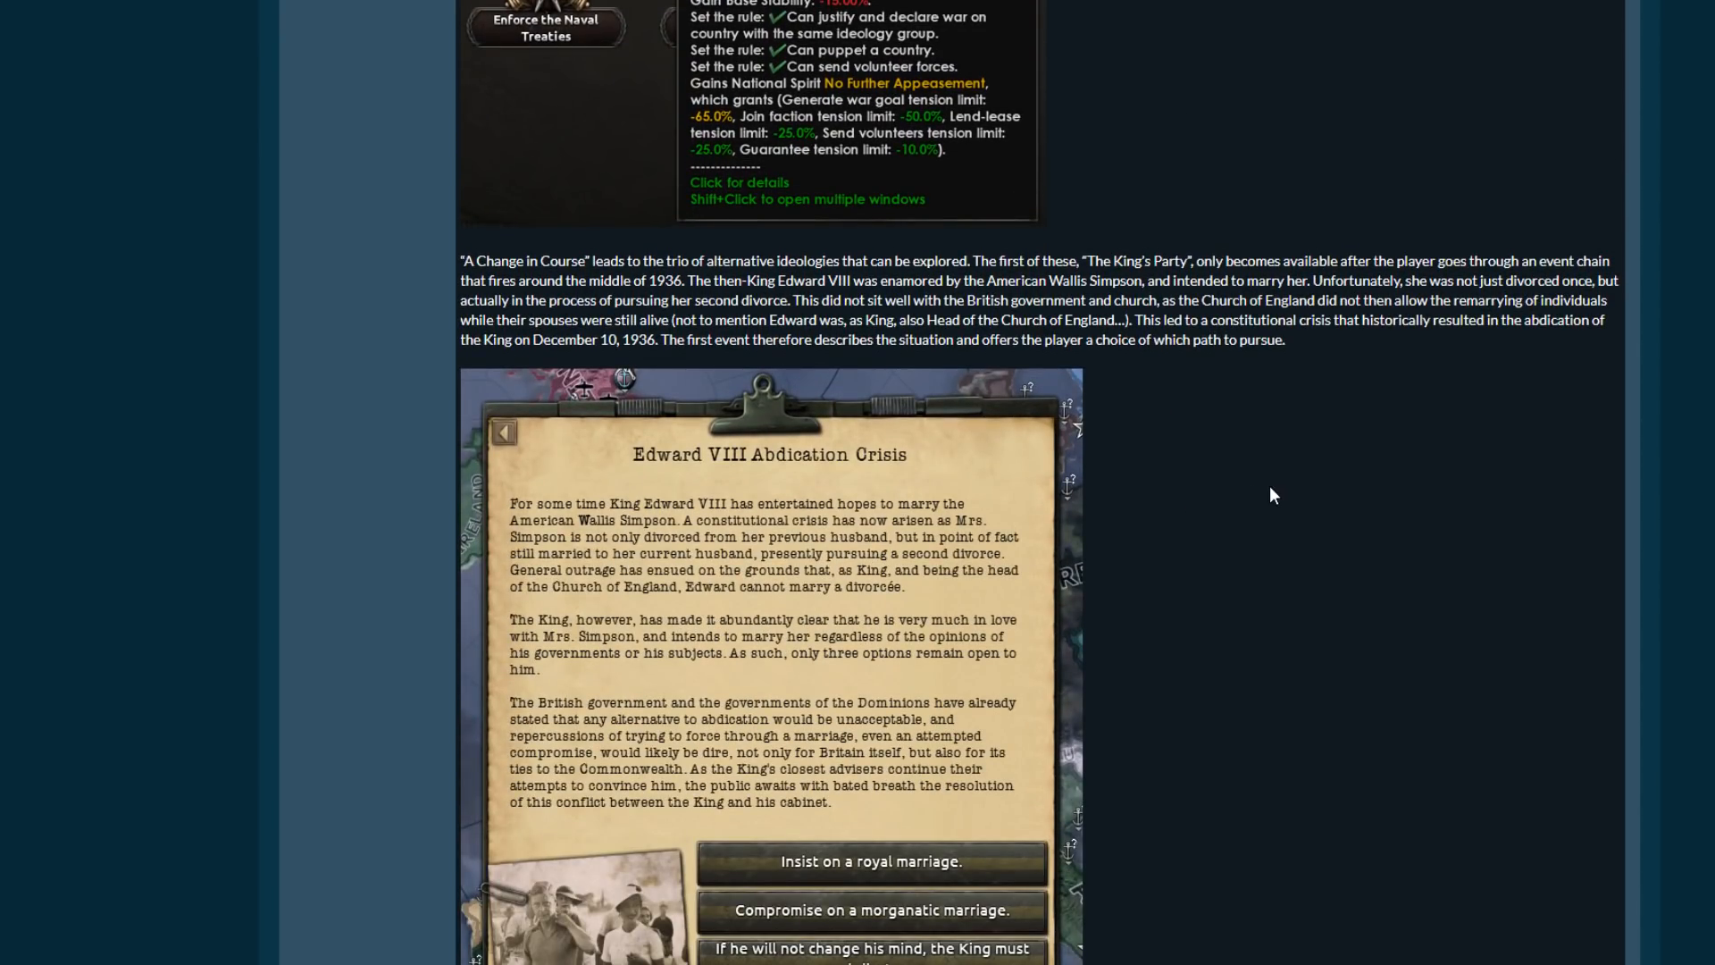
# Scroll through the abdication crisis event options and the decisions list tooltip.
pyautogui.scroll(-3)
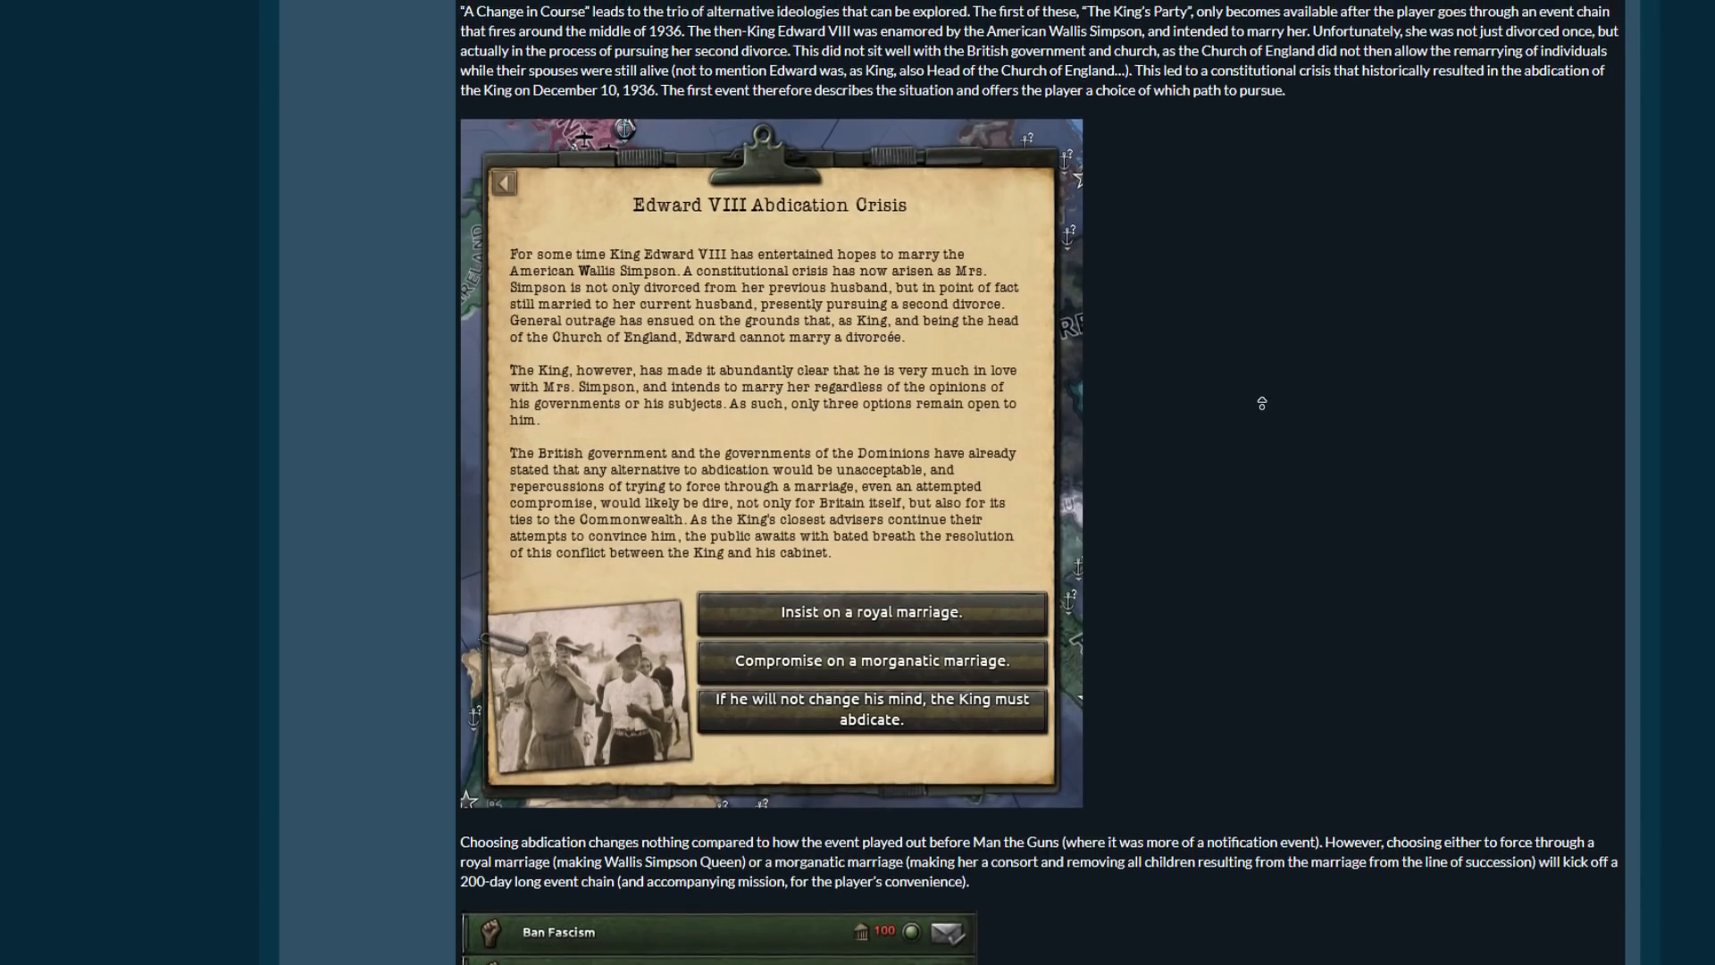
pyautogui.scroll(-3)
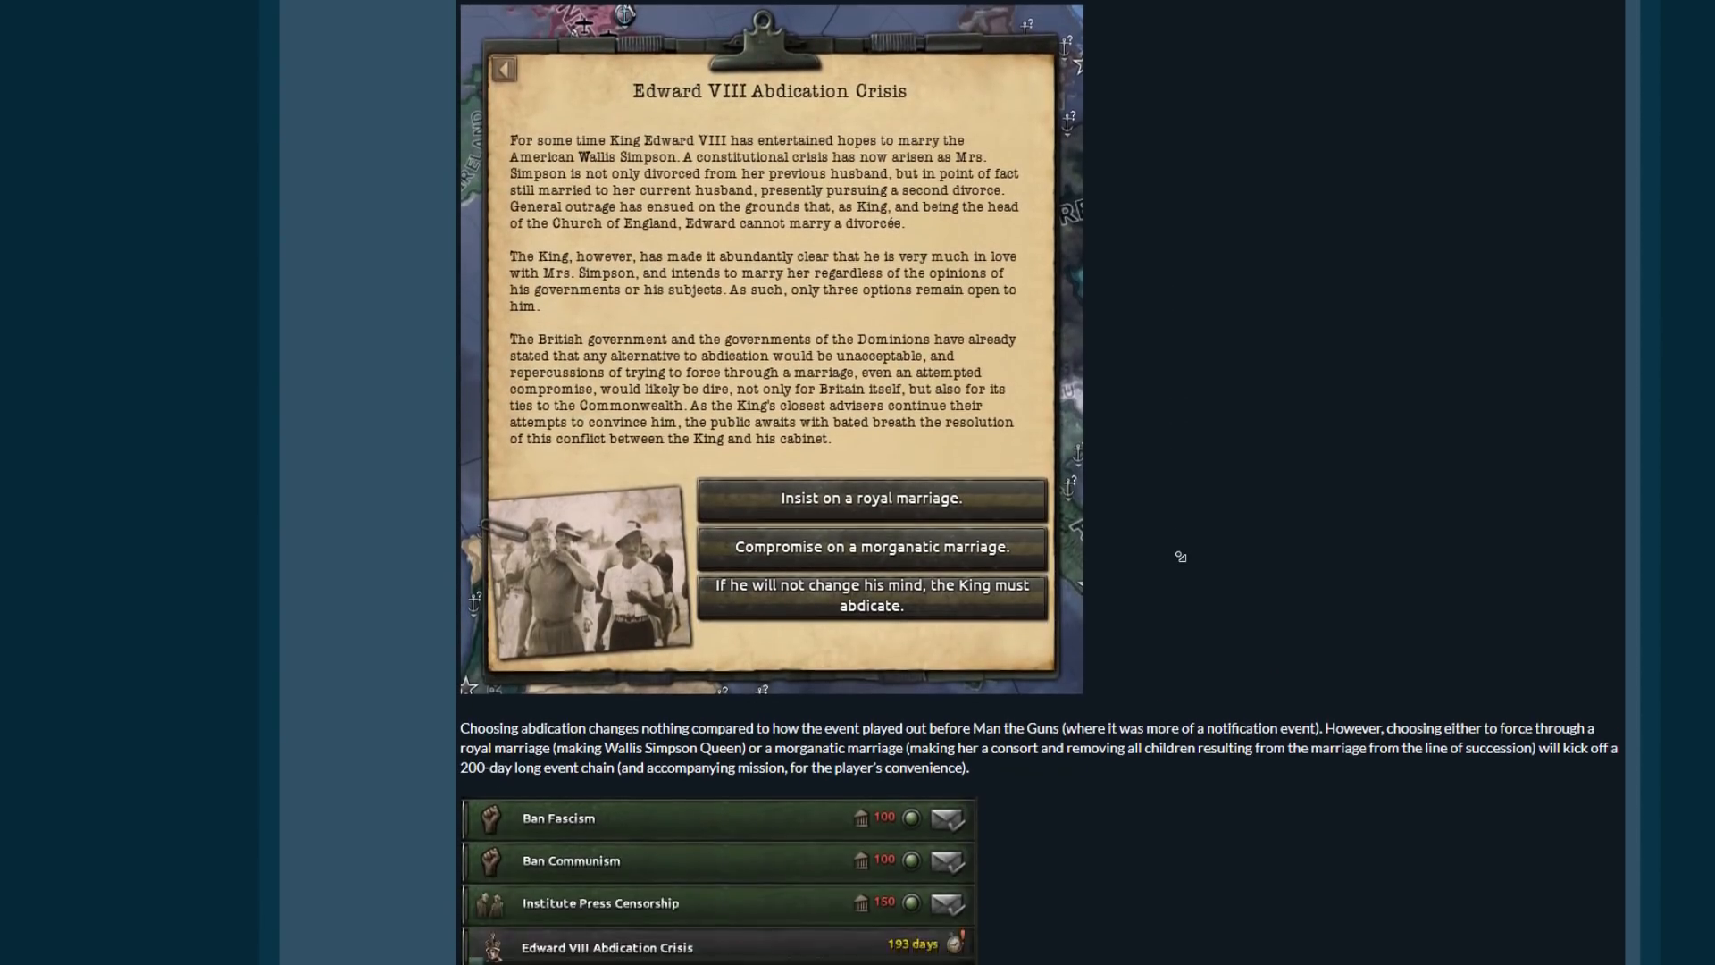
pyautogui.scroll(-3)
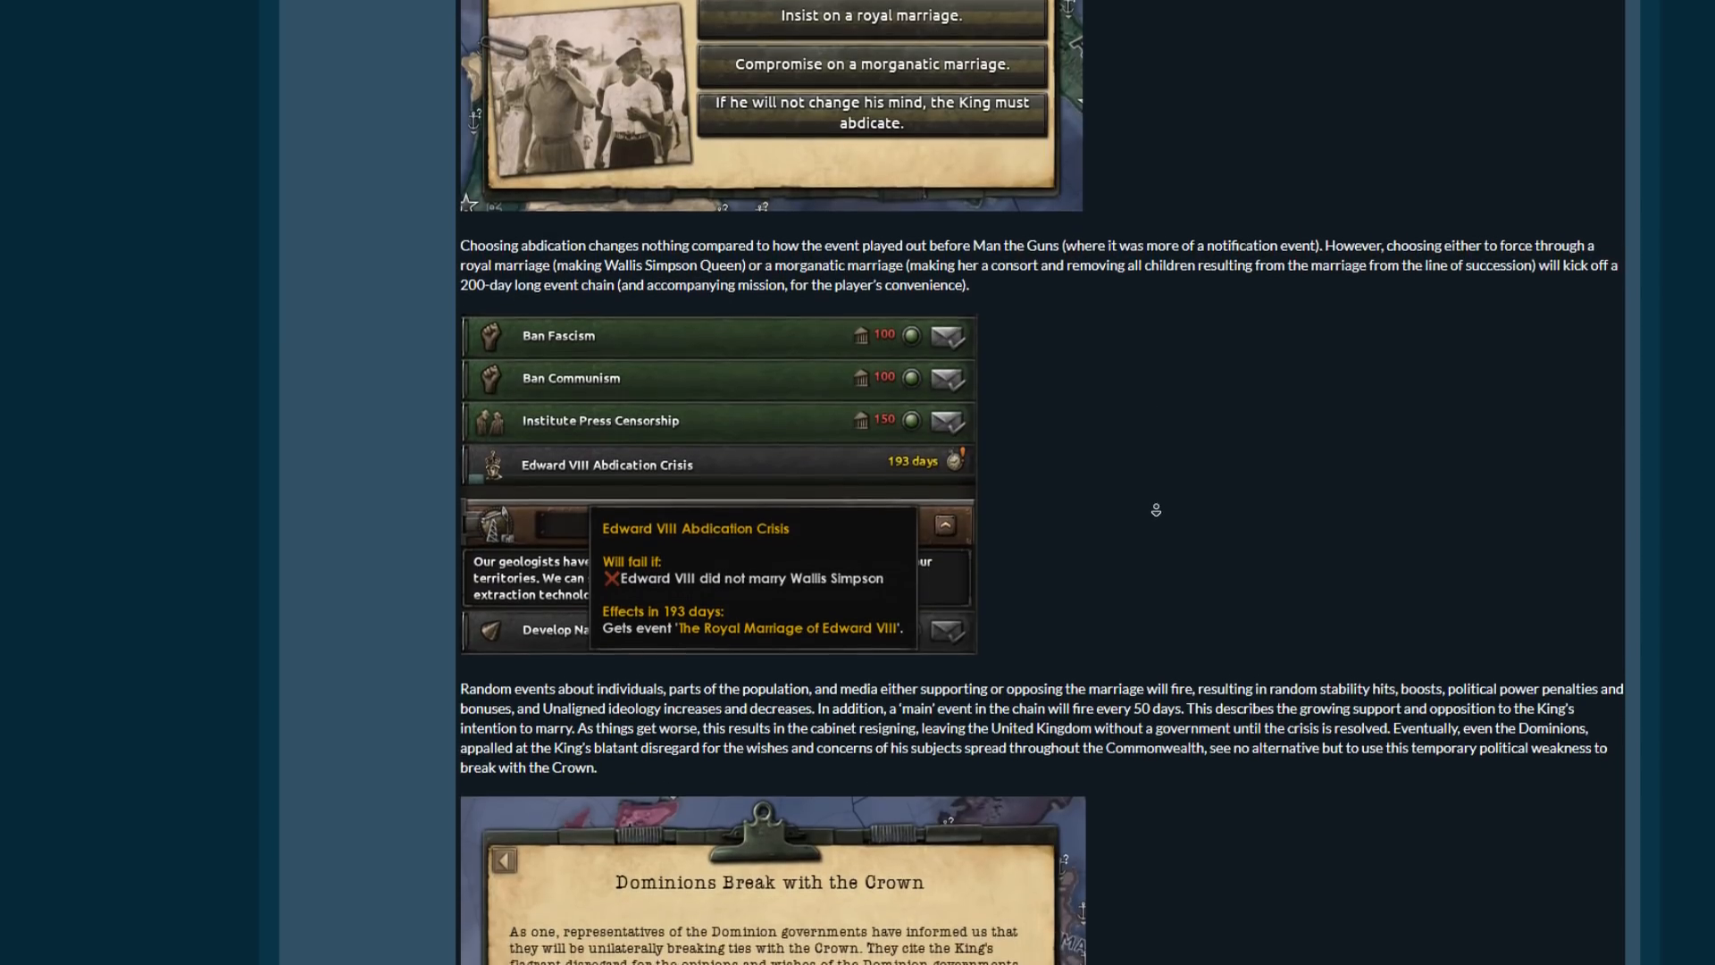
pyautogui.scroll(-3)
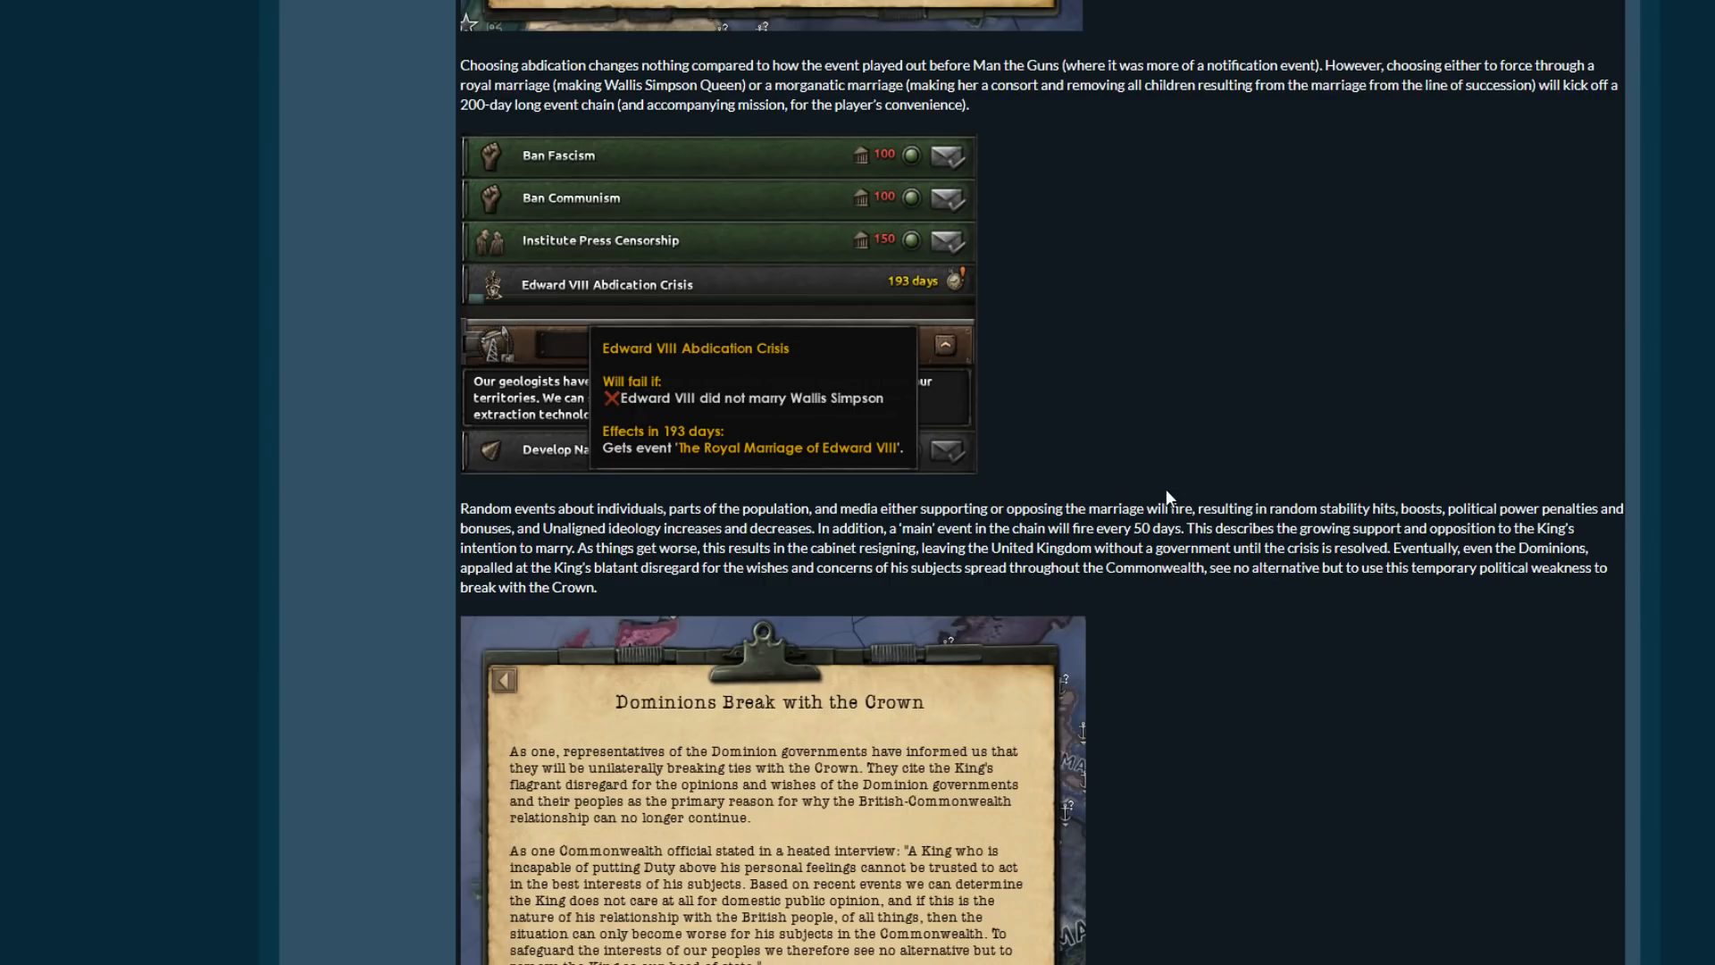
# Scroll on to the mission's 193-day fail condition and the Dominions Break with the Crown event.
pyautogui.scroll(-3)
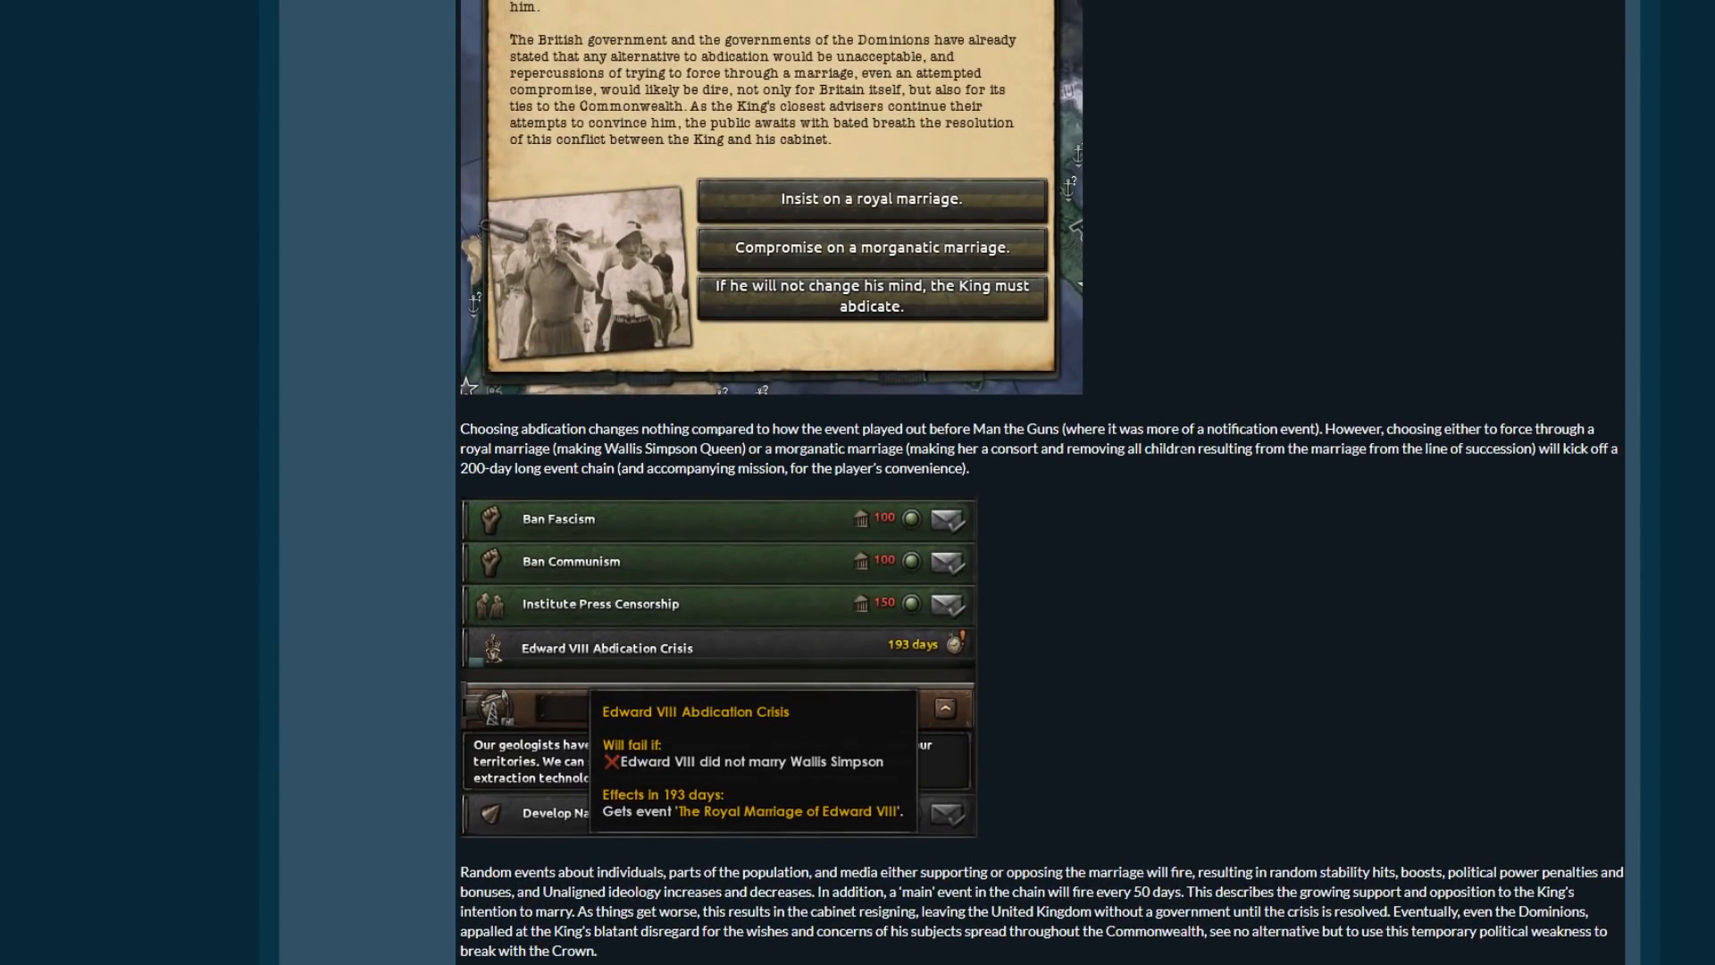
pyautogui.moveTo(1163, 470)
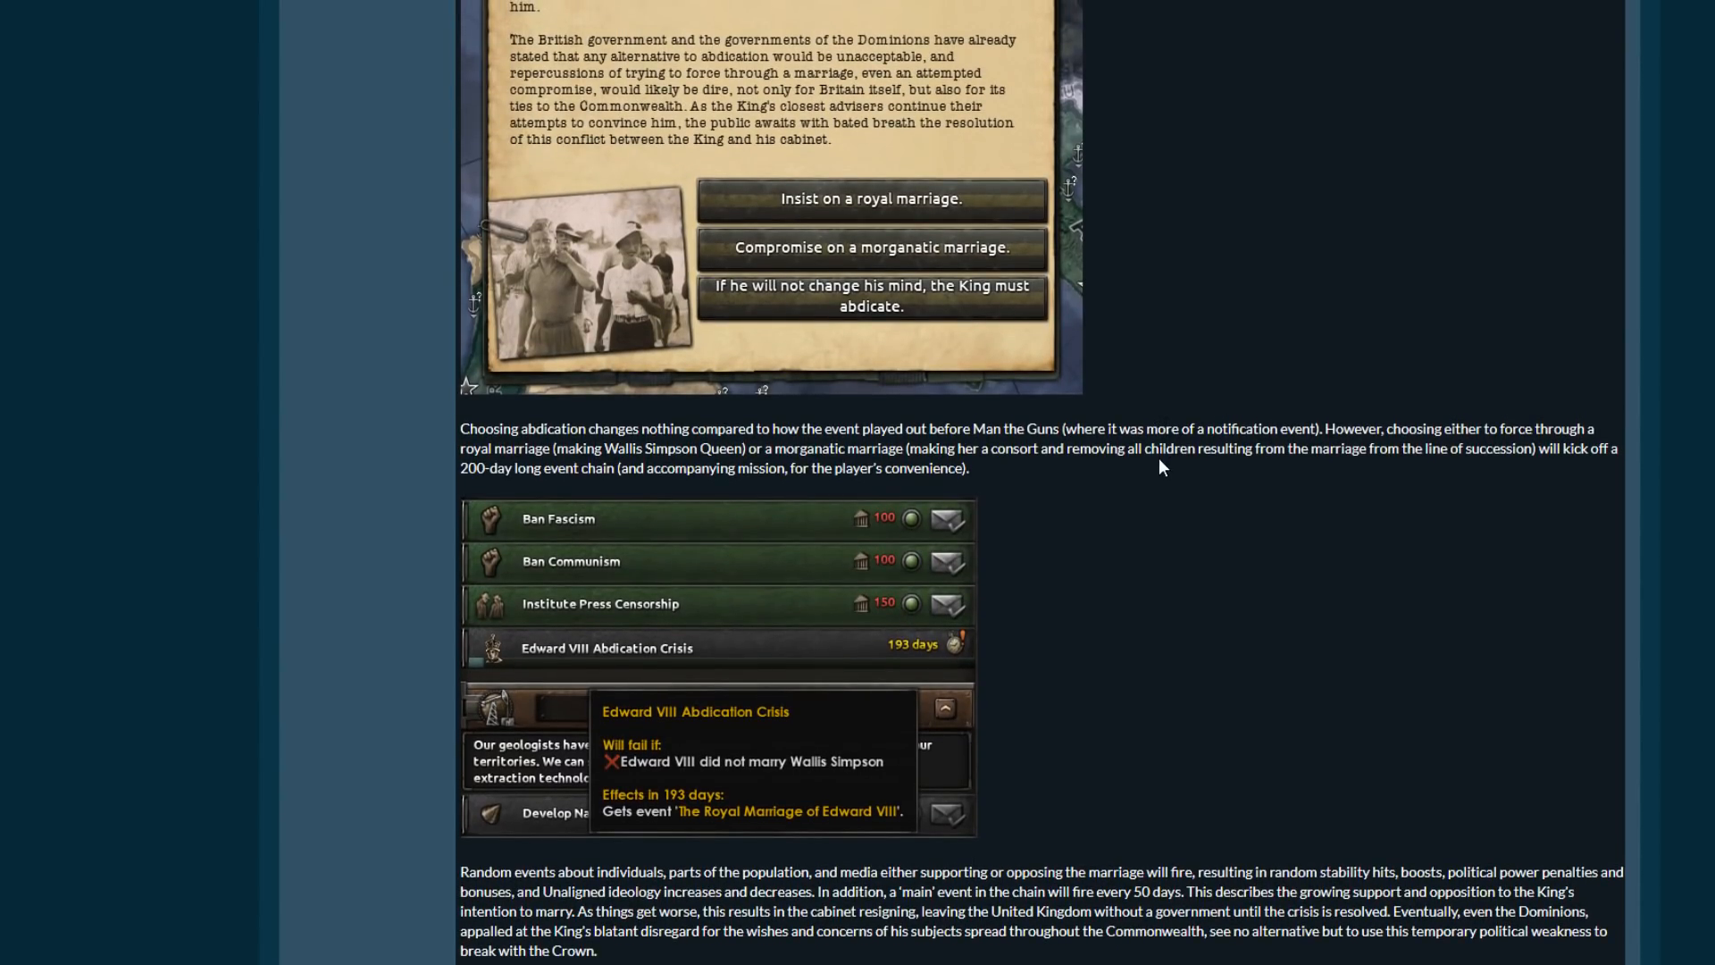
pyautogui.scroll(-3)
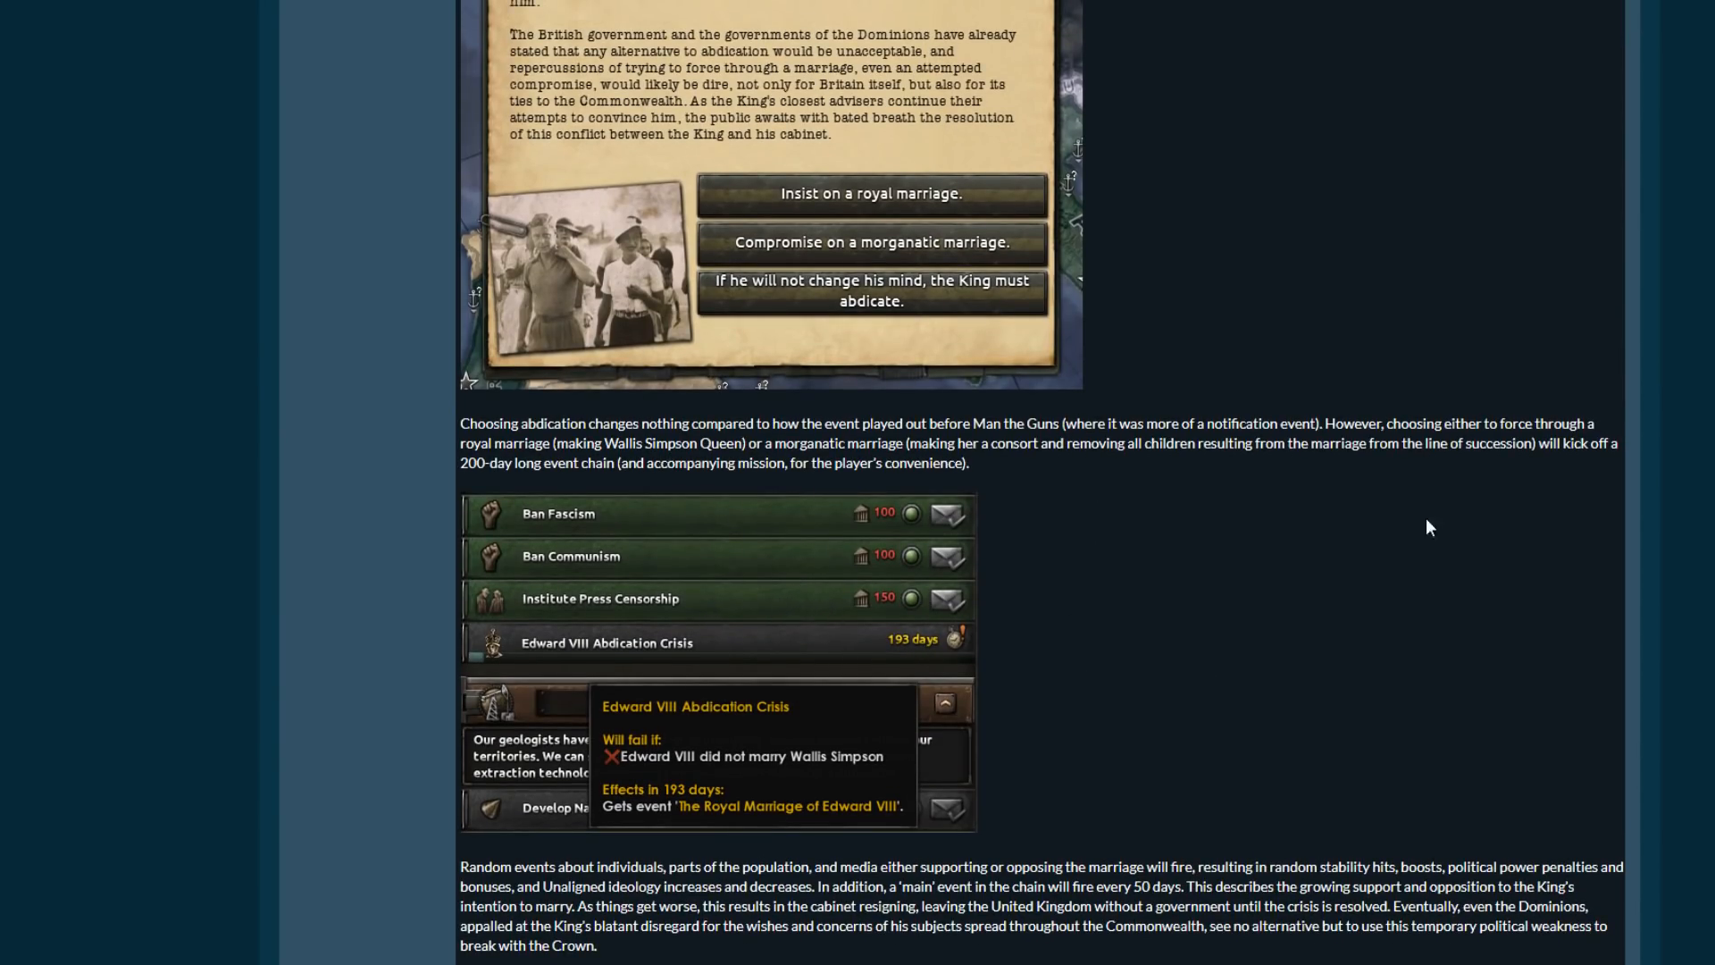
pyautogui.scroll(-3)
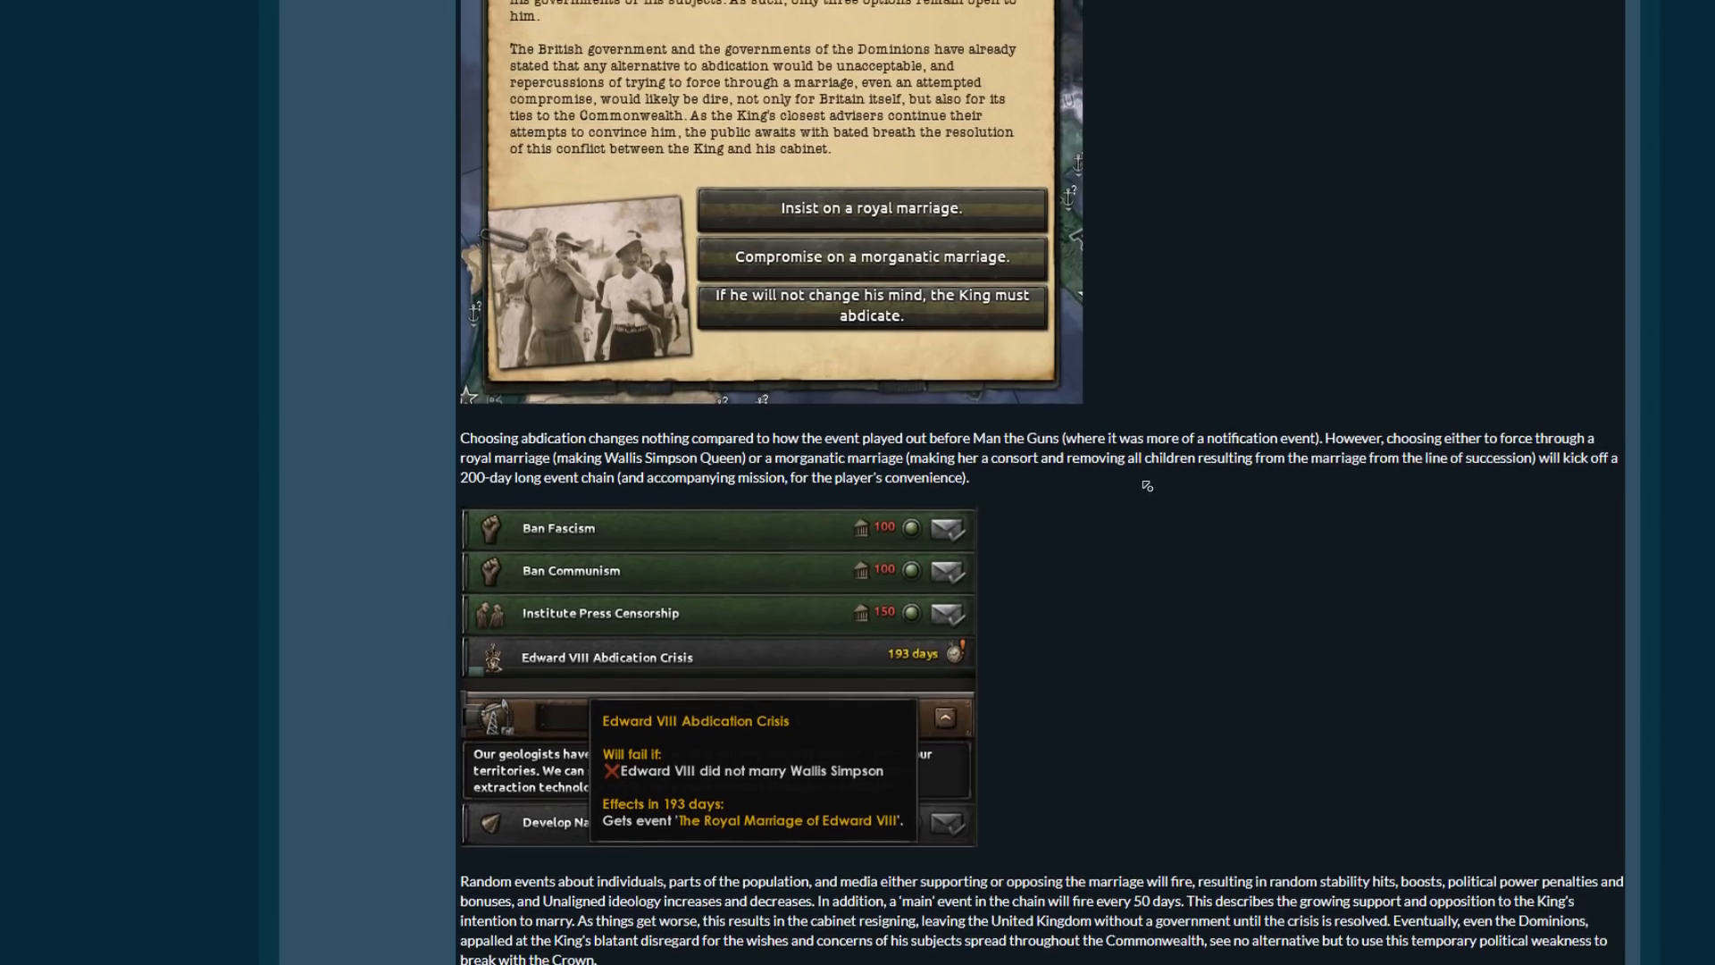
pyautogui.scroll(-3)
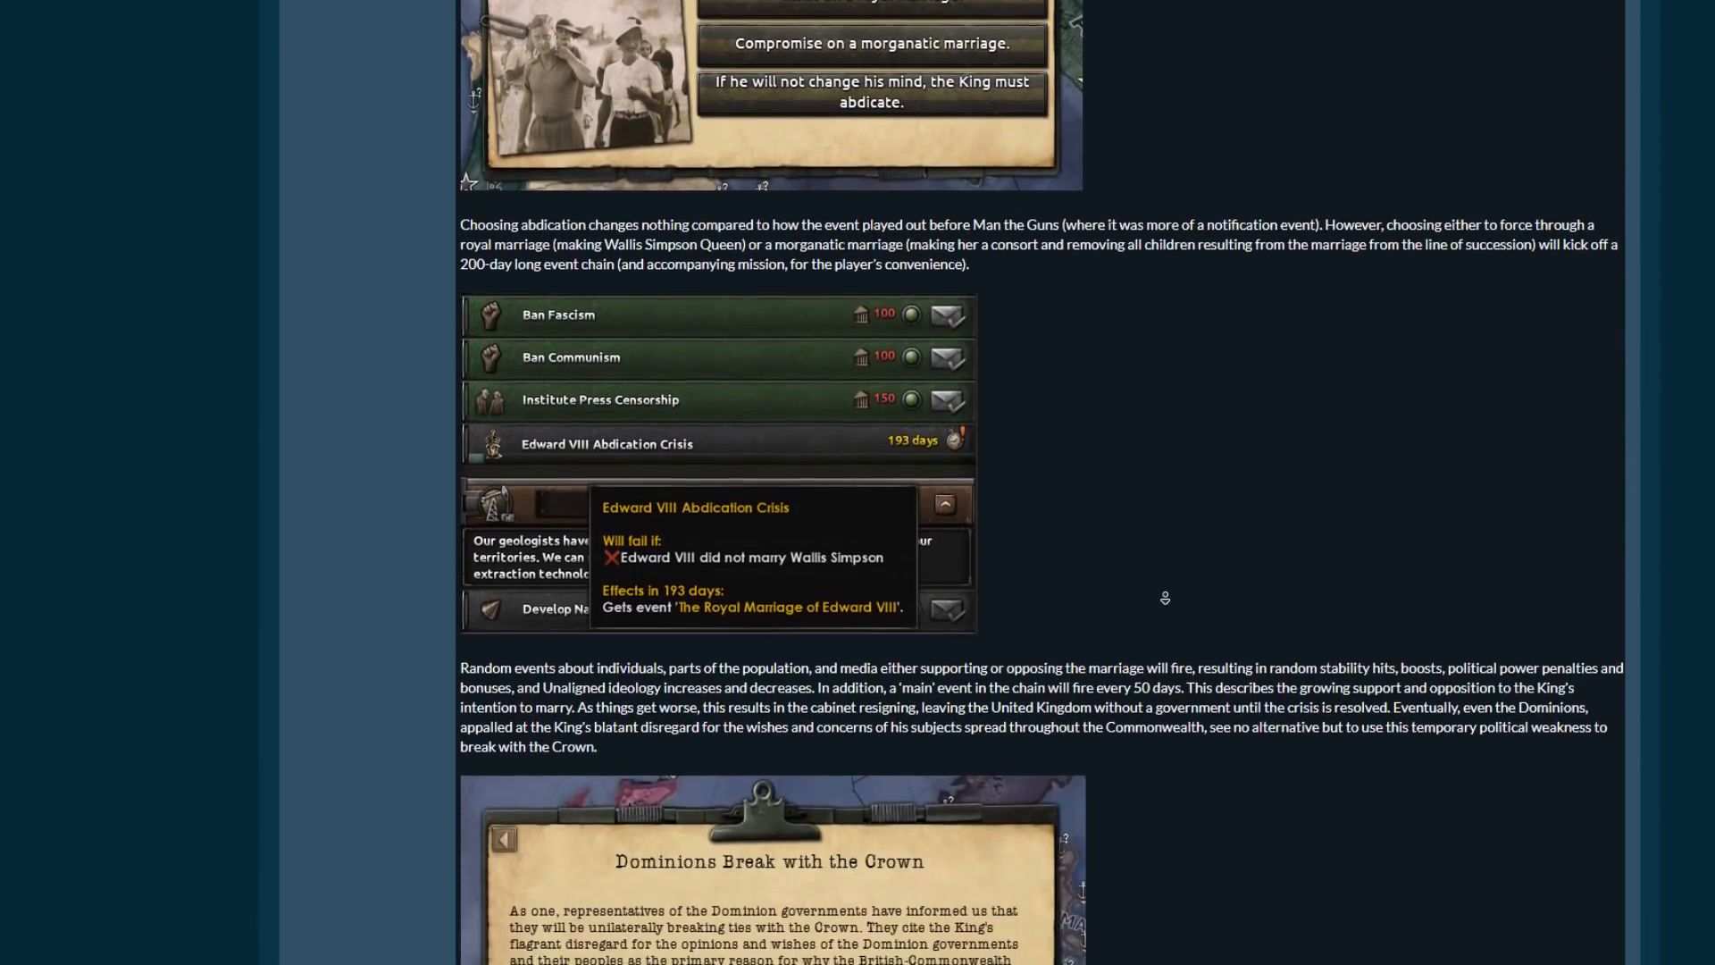
# Scroll past Dominions Break with the Crown to the Prospect For Resources and Appeal to Imperial Loyalists decisions with the Canadian uprising tooltip.
pyautogui.scroll(-3)
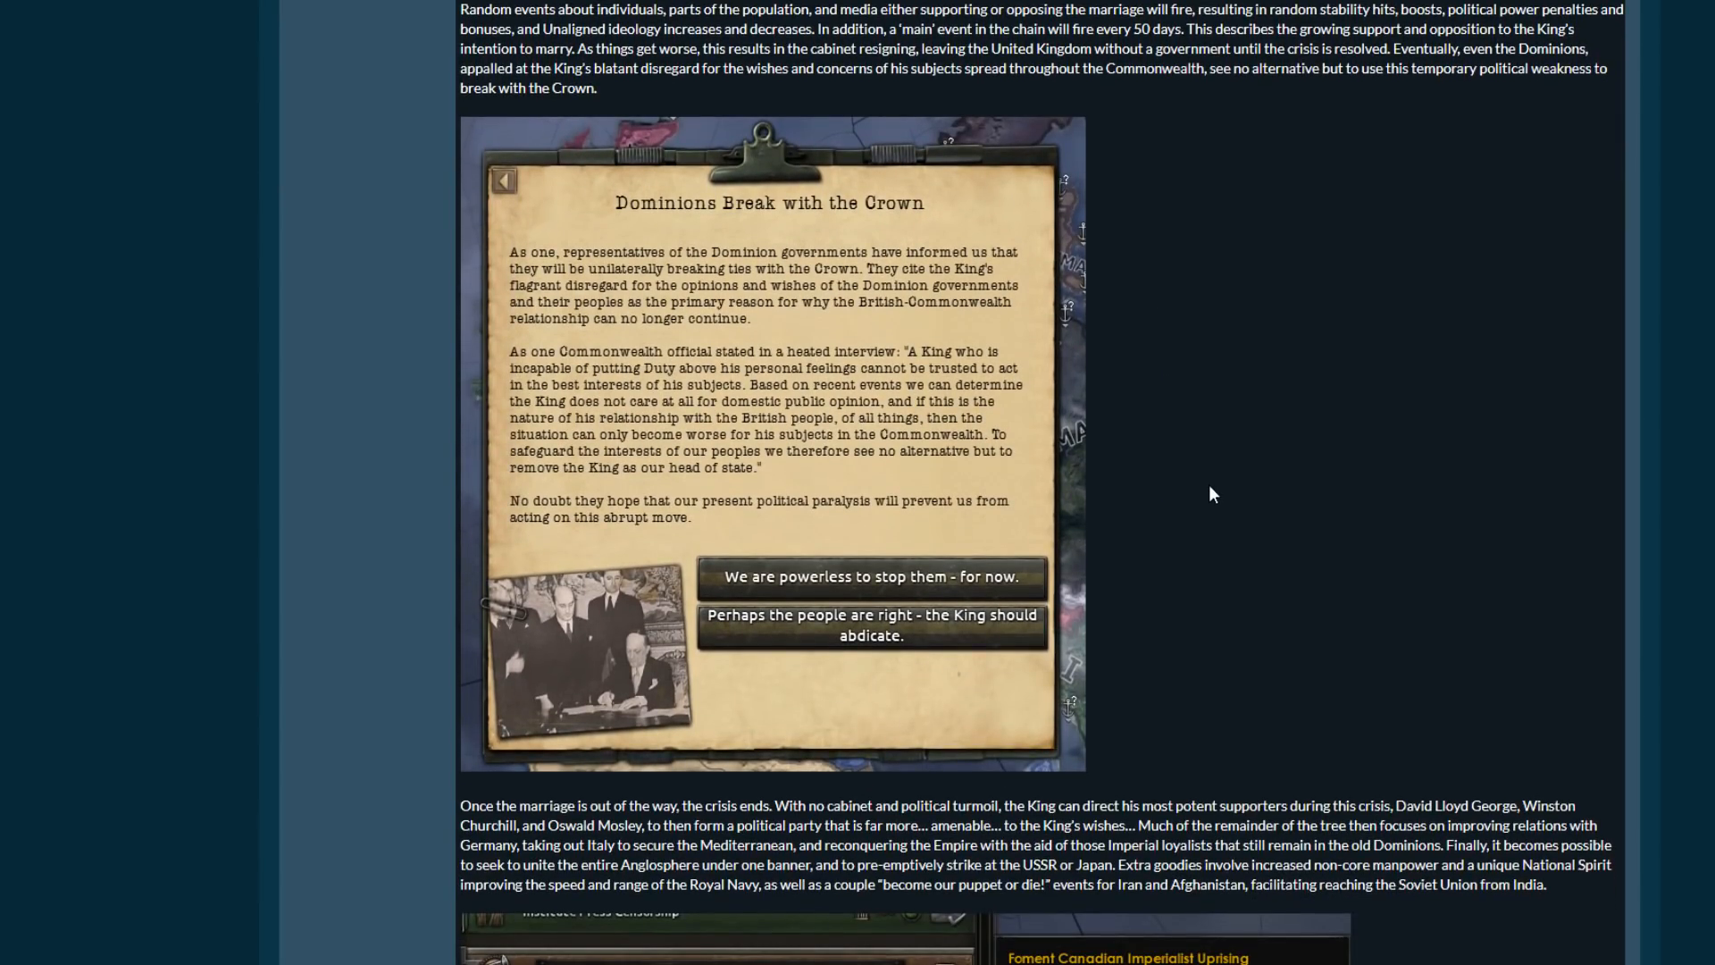
pyautogui.scroll(-3)
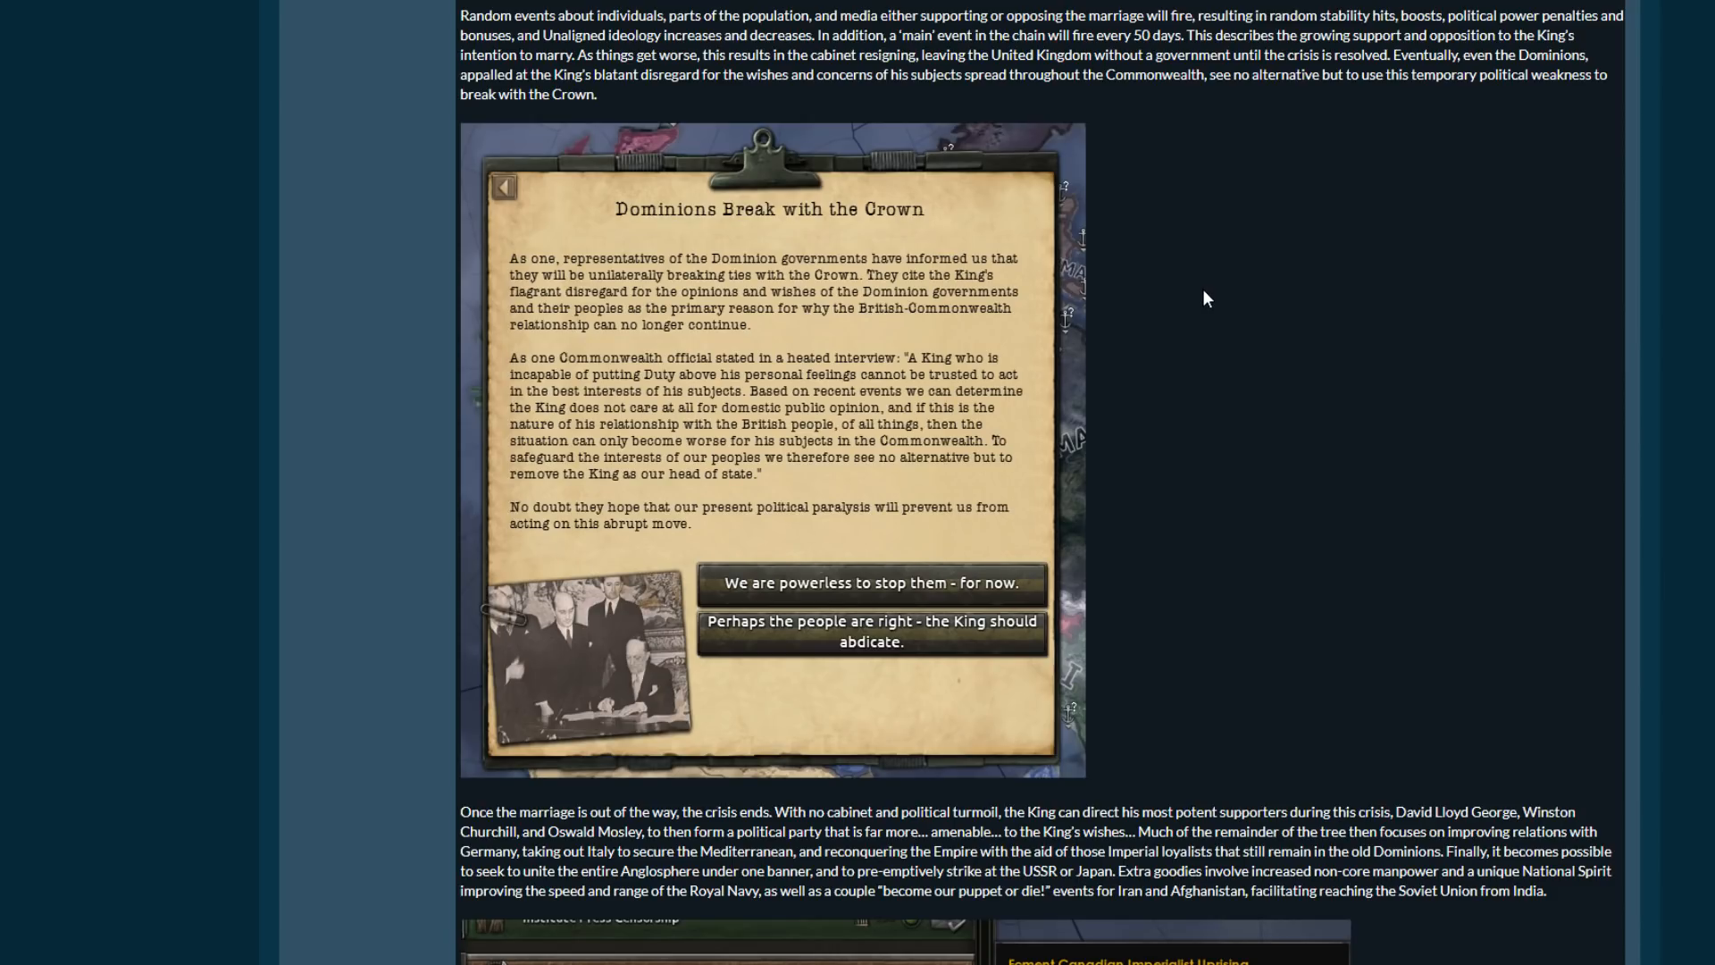
pyautogui.scroll(-3)
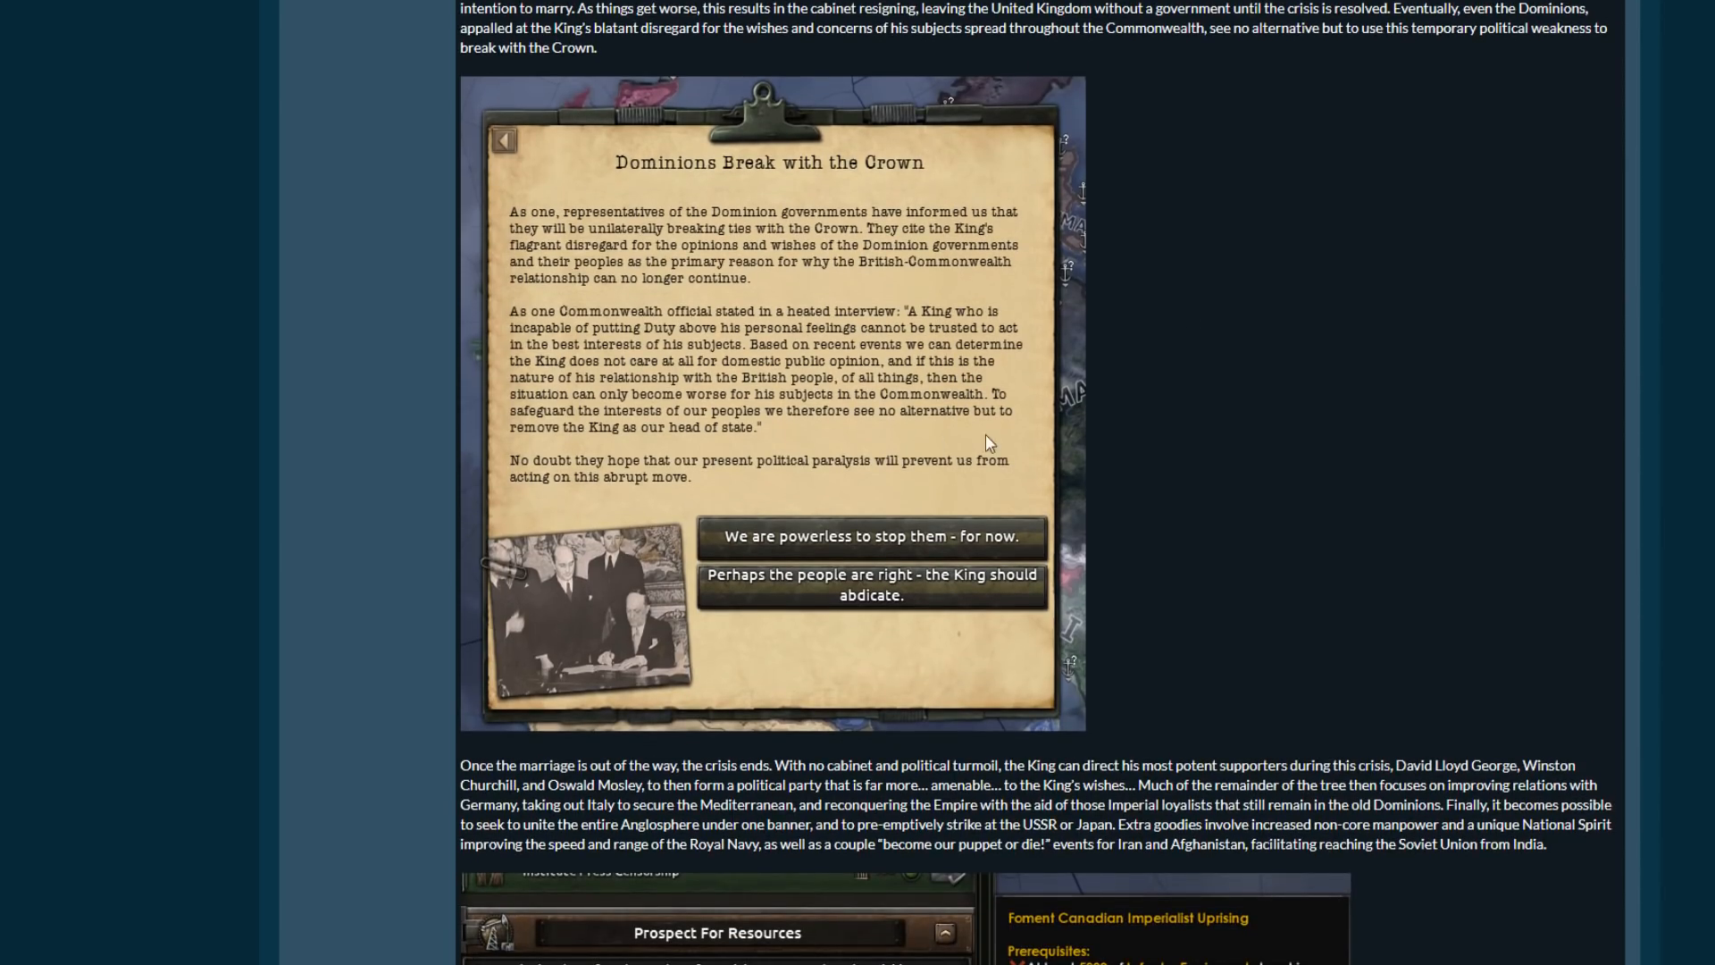
pyautogui.scroll(-3)
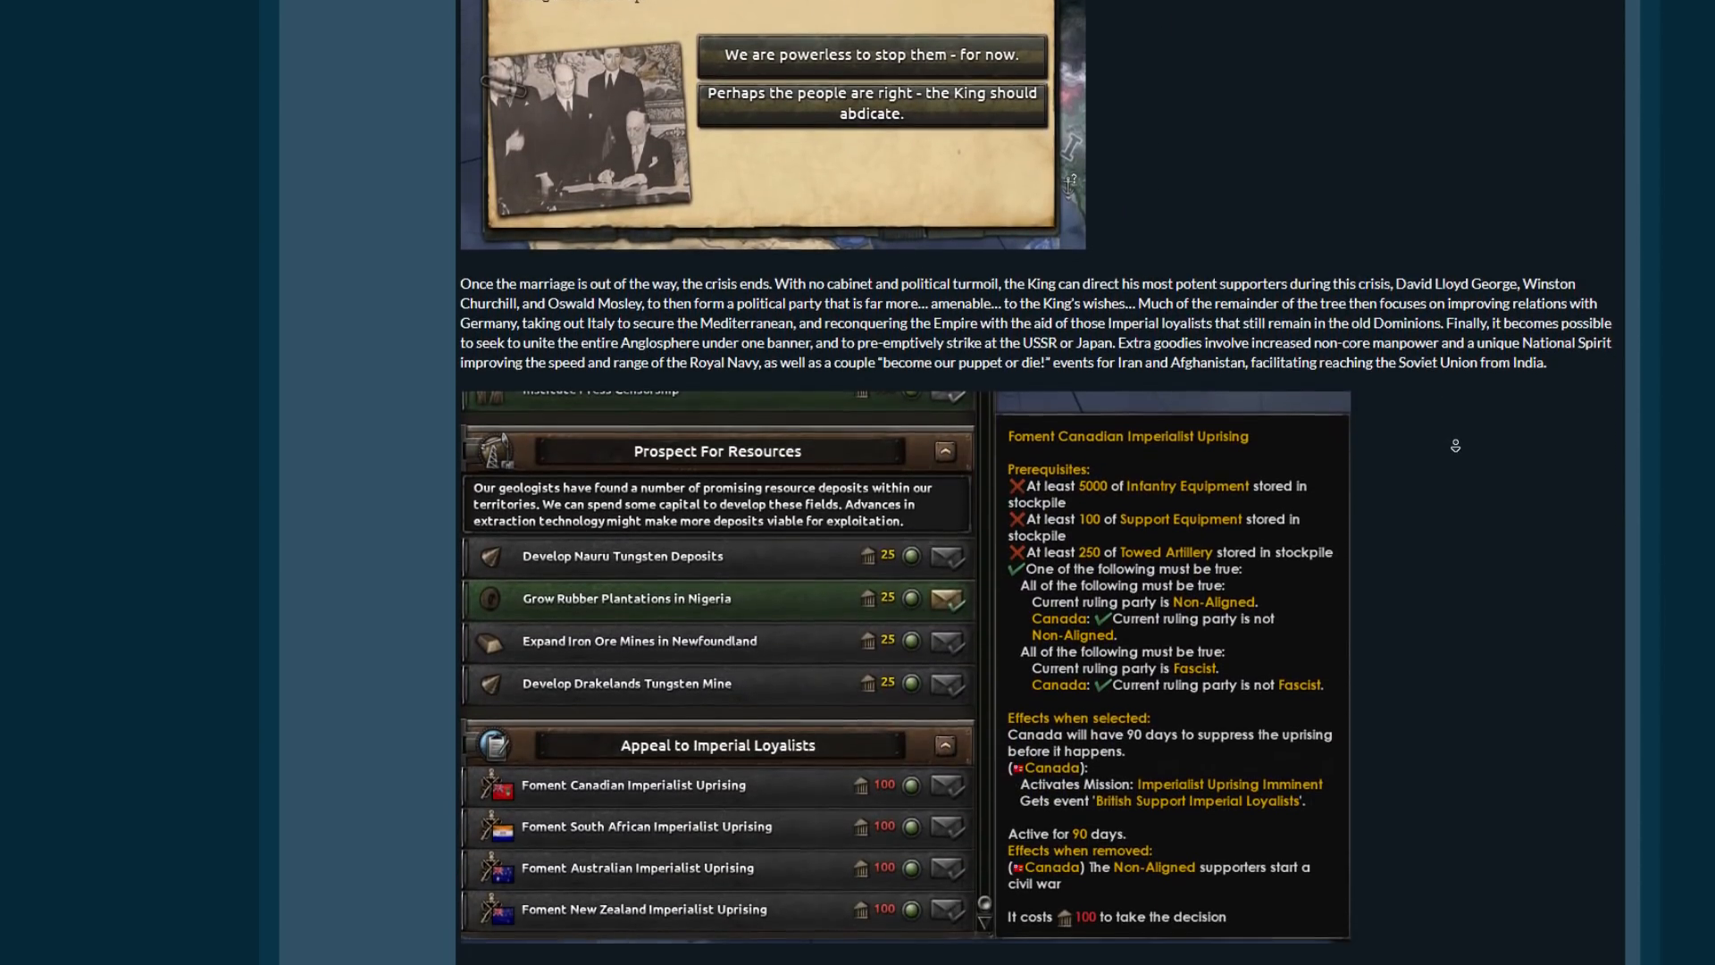
pyautogui.scroll(-3)
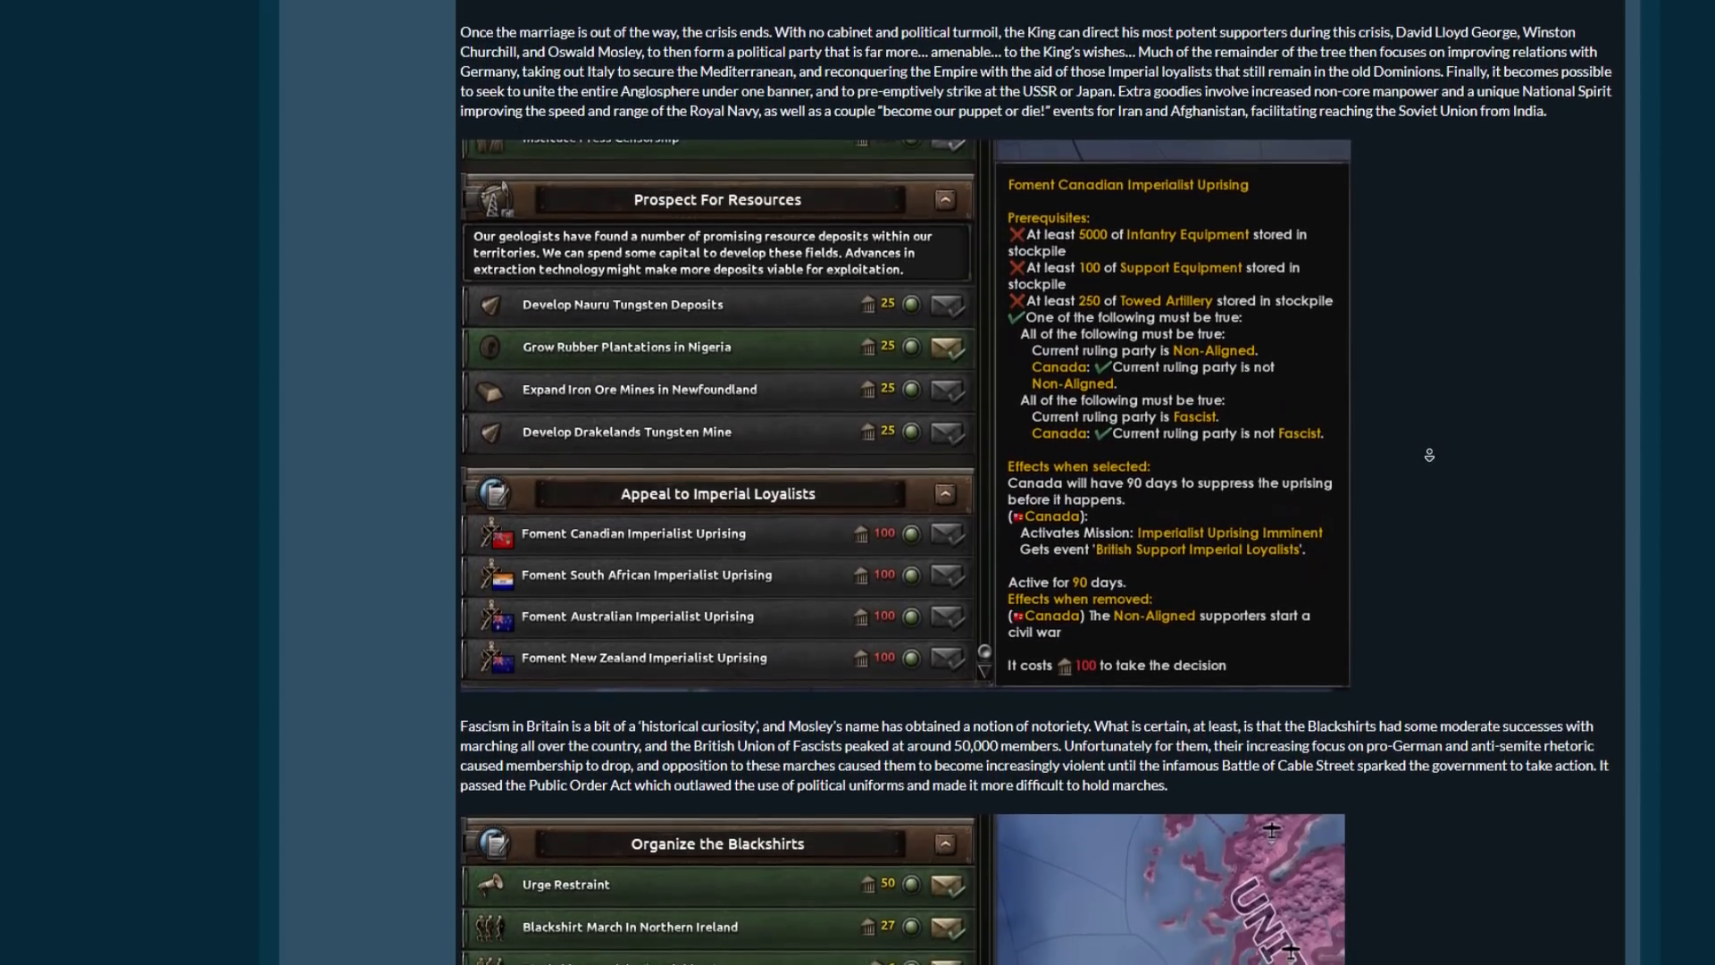
pyautogui.scroll(-3)
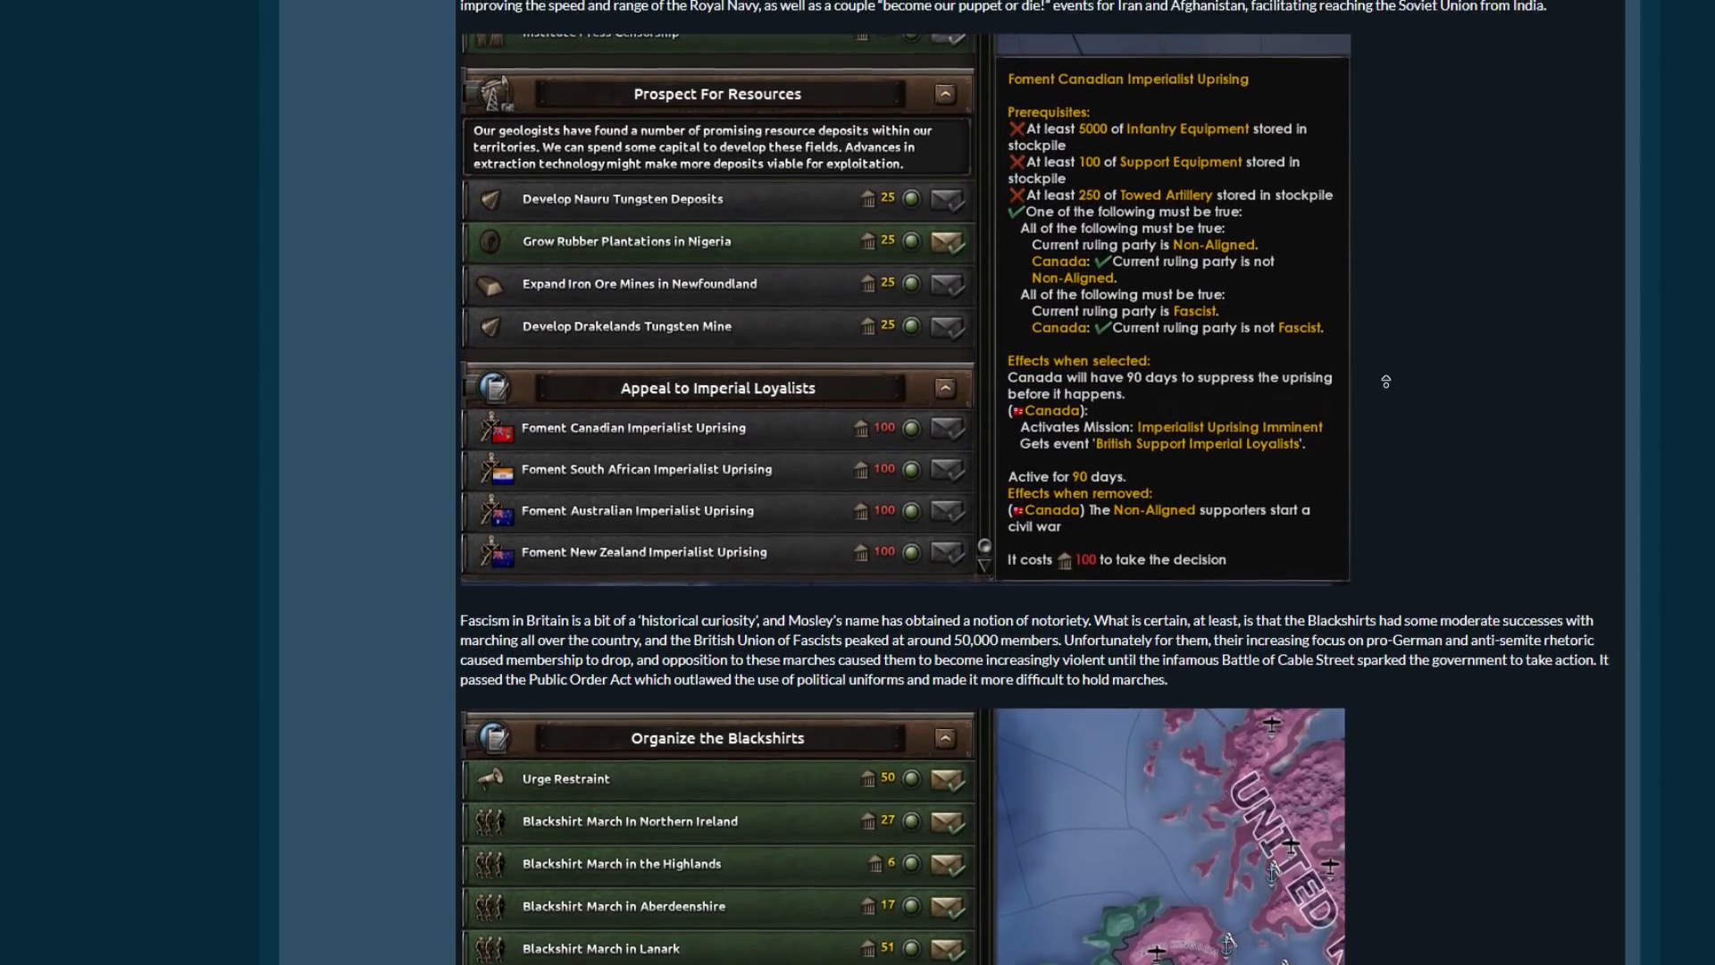
pyautogui.scroll(-3)
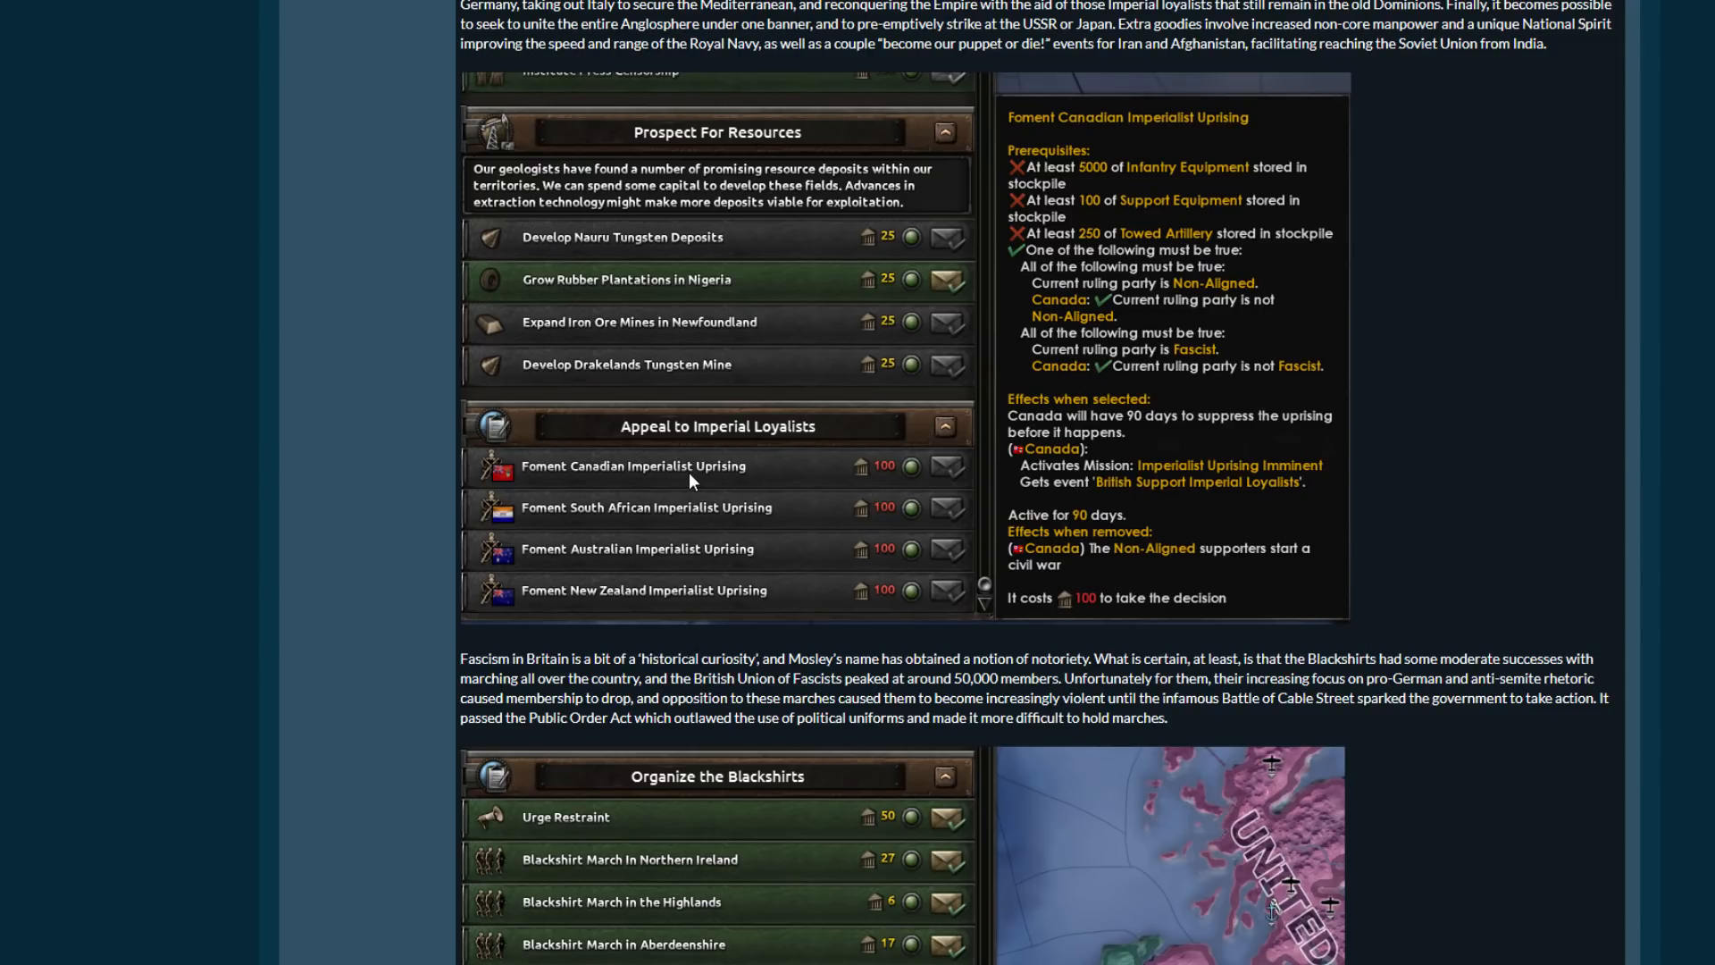
pyautogui.scroll(-3)
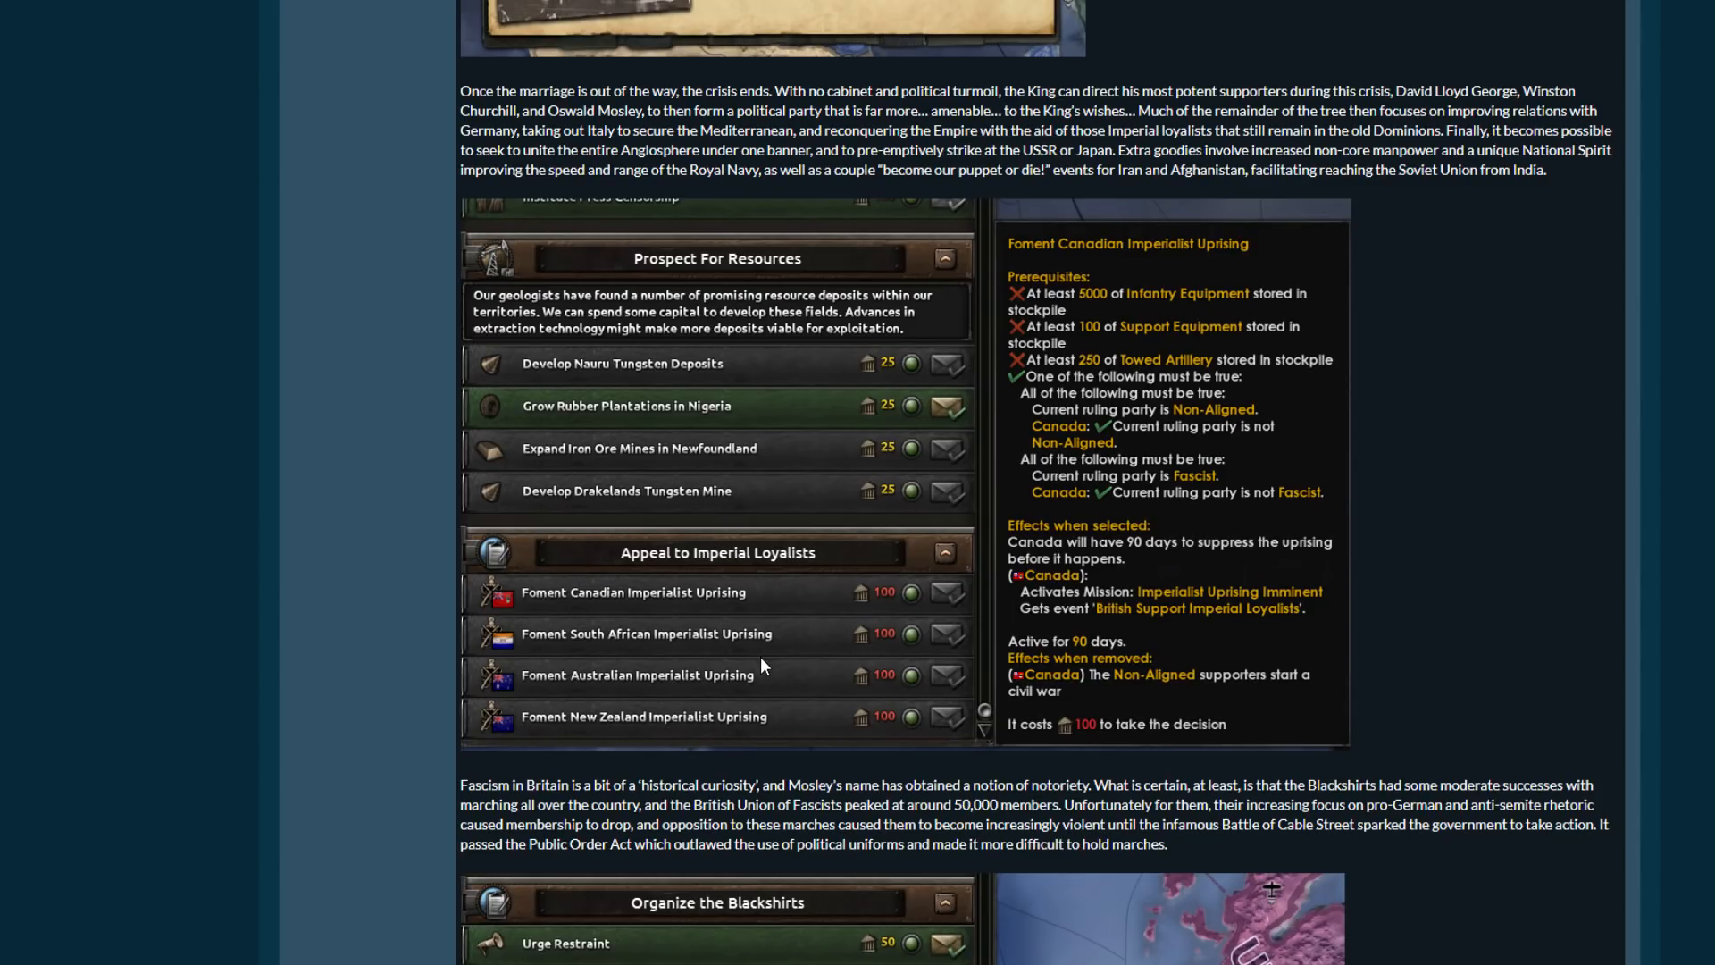
pyautogui.moveTo(1135, 380)
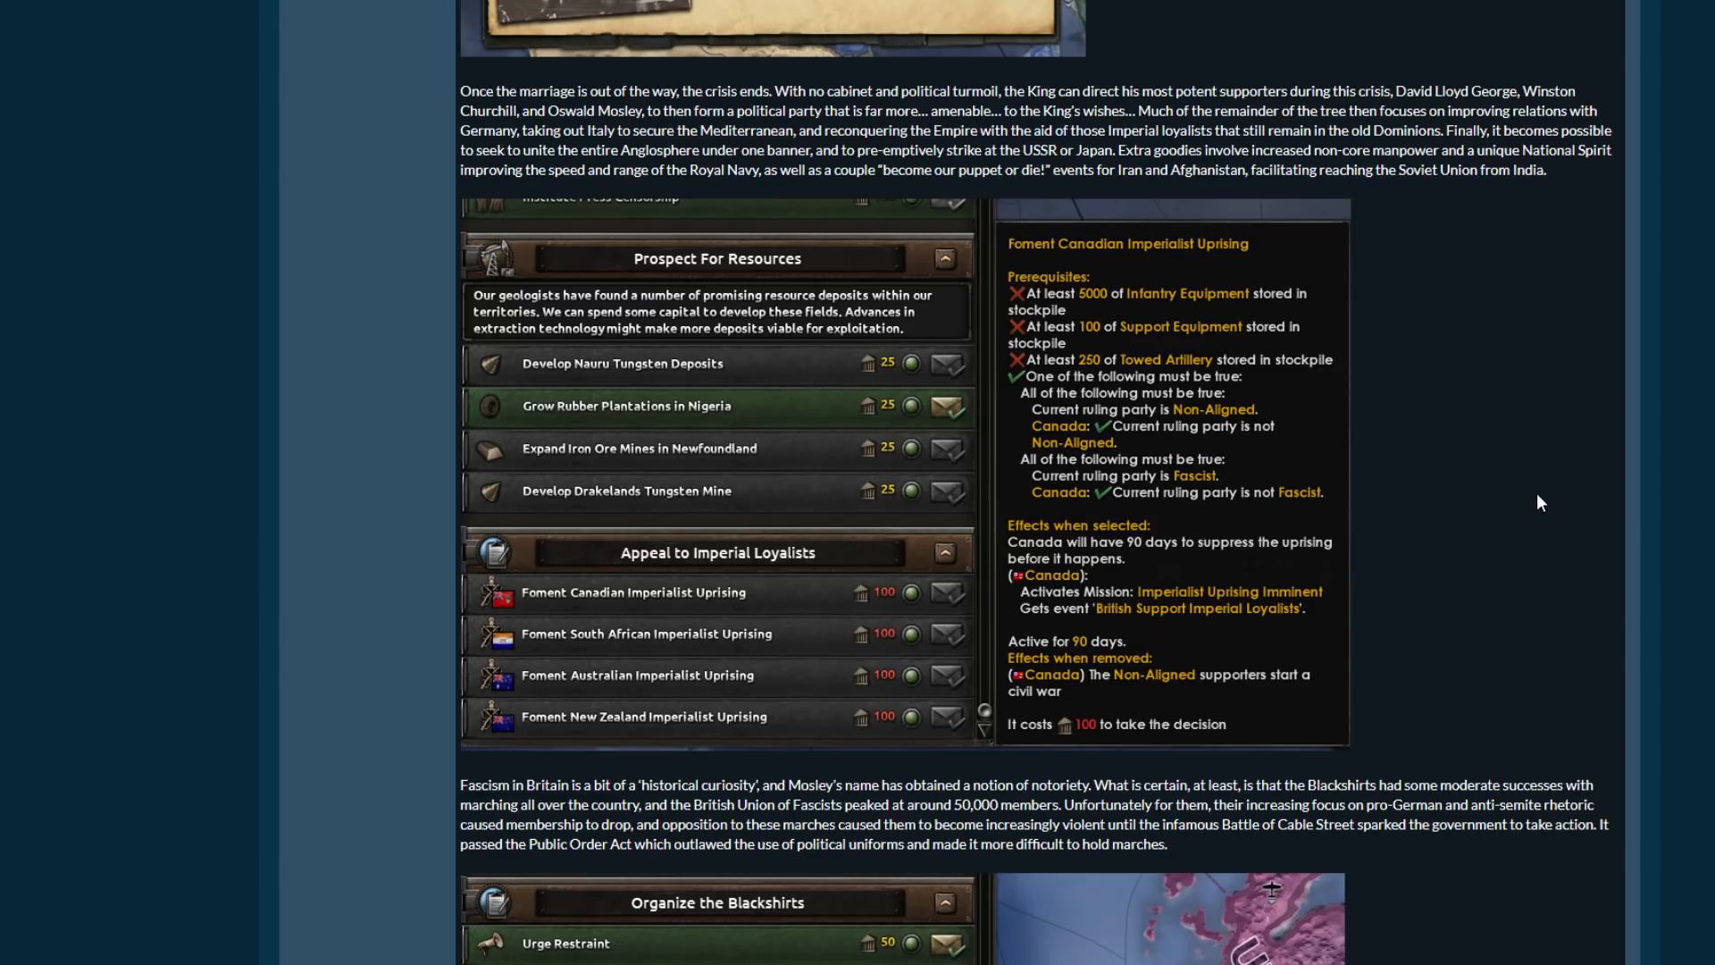
# Scroll through the Organize the Blackshirts screenshot and the Blackshirt Marches explanation below it.
pyautogui.scroll(-3)
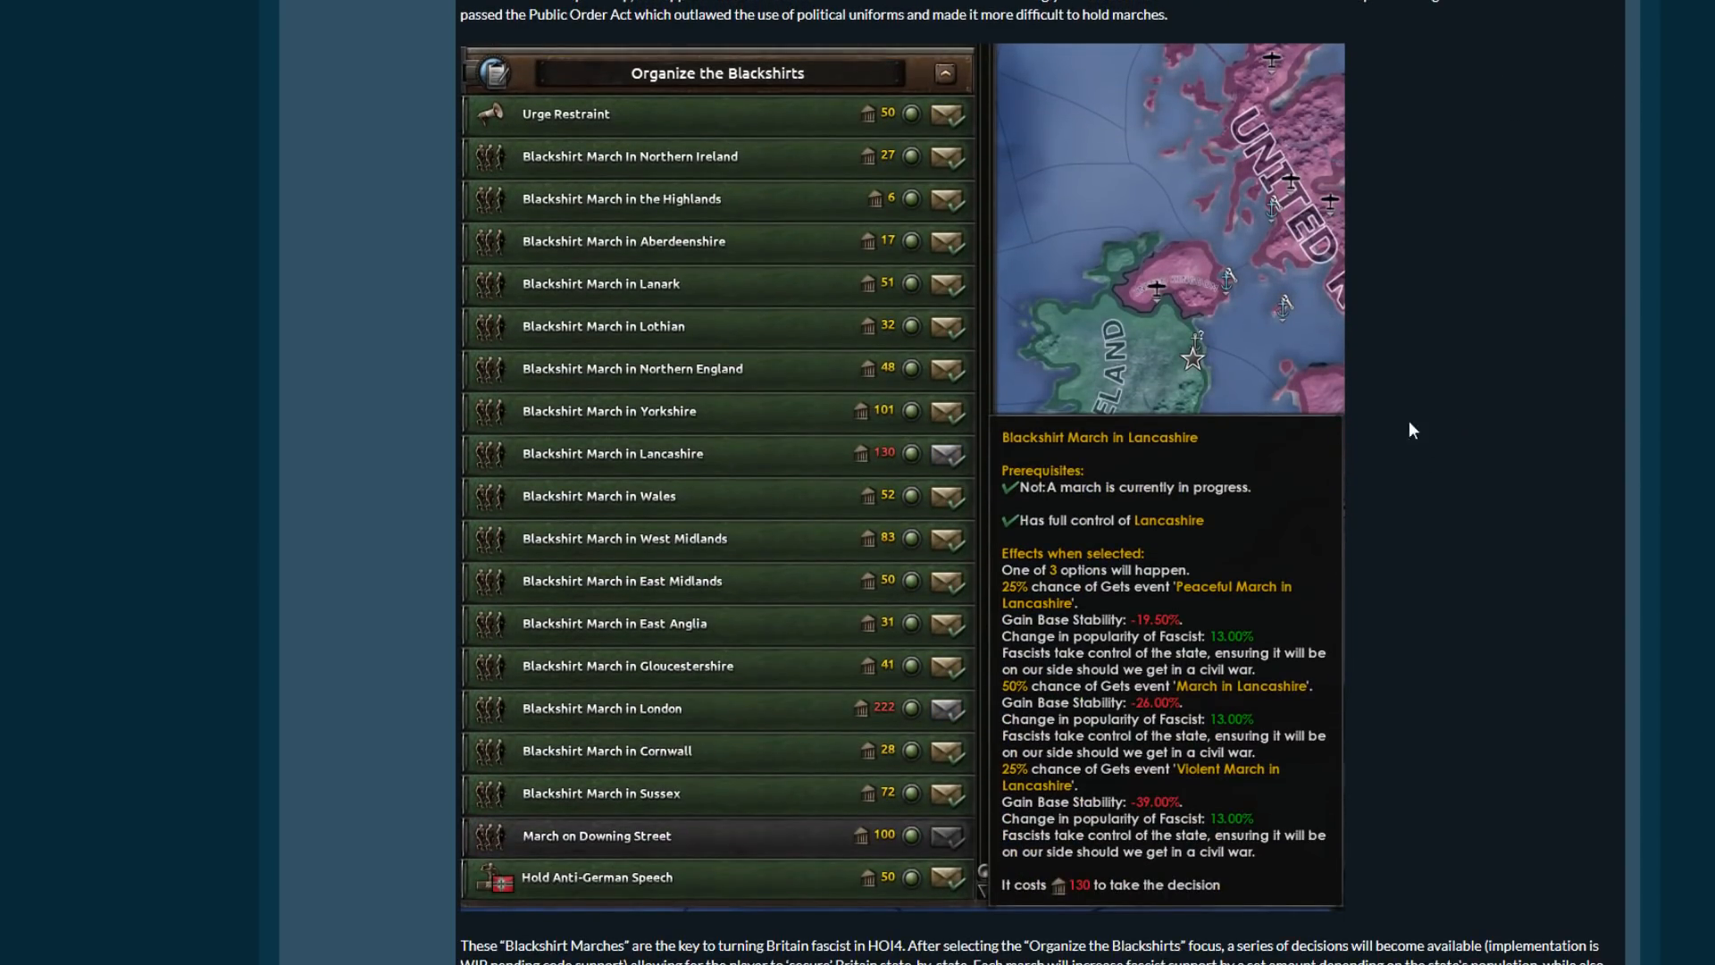
pyautogui.scroll(-3)
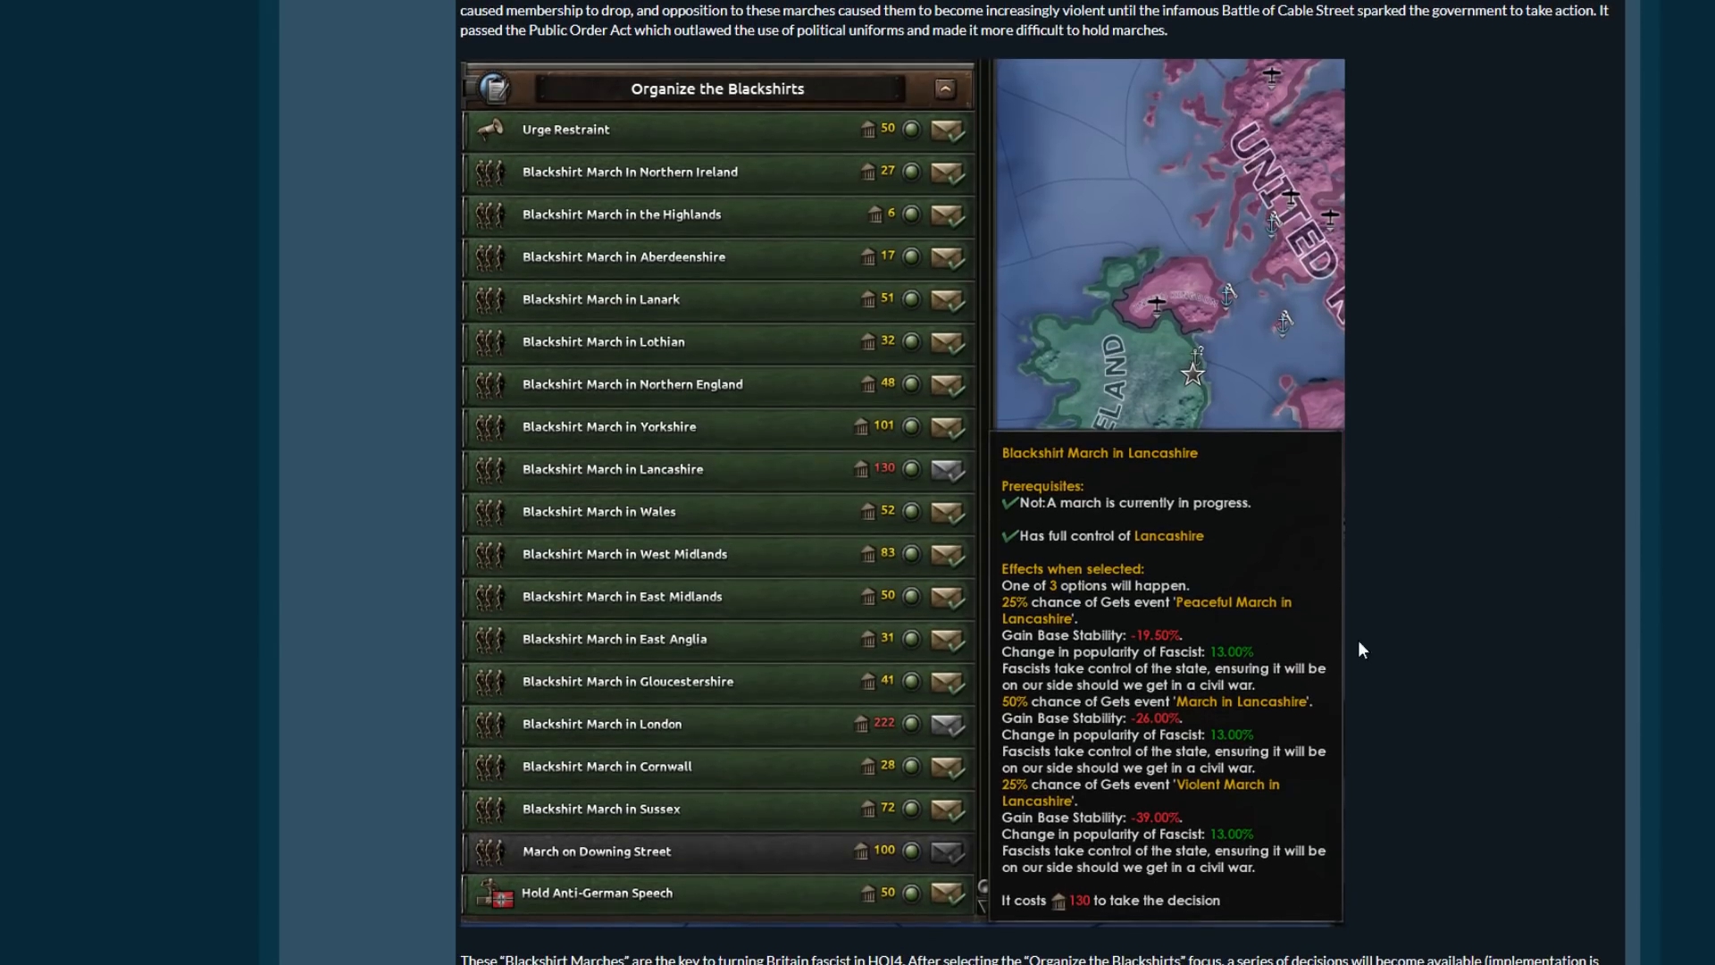
pyautogui.moveTo(1147, 773)
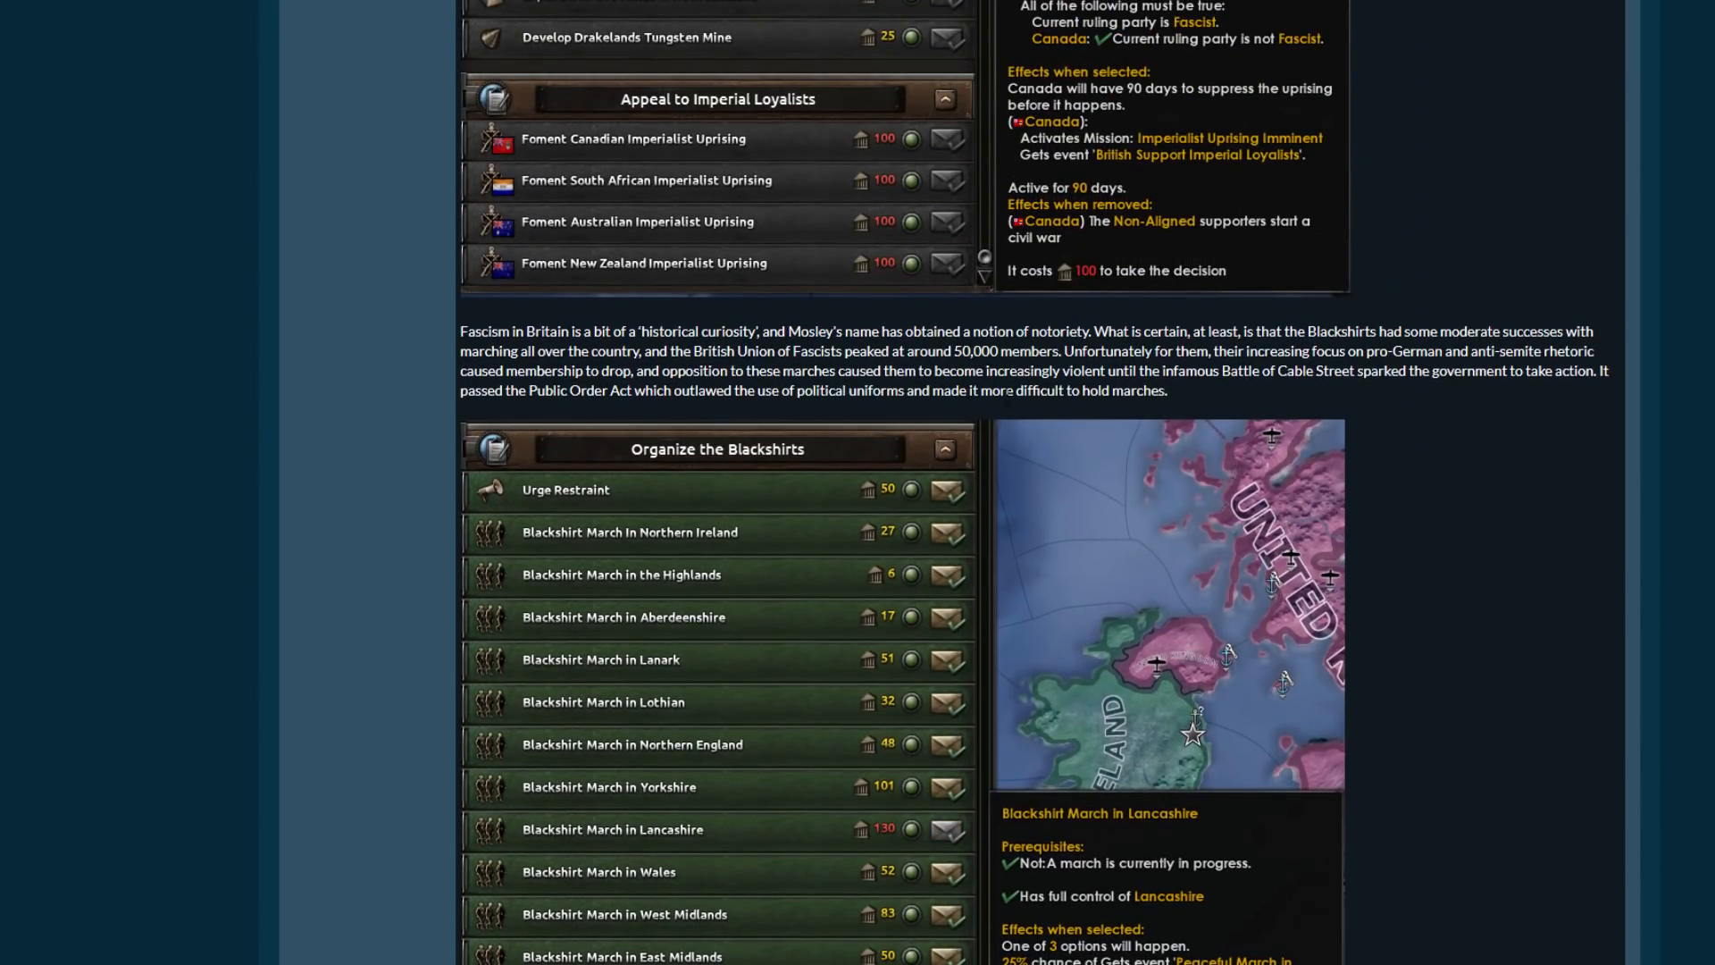
pyautogui.scroll(-3)
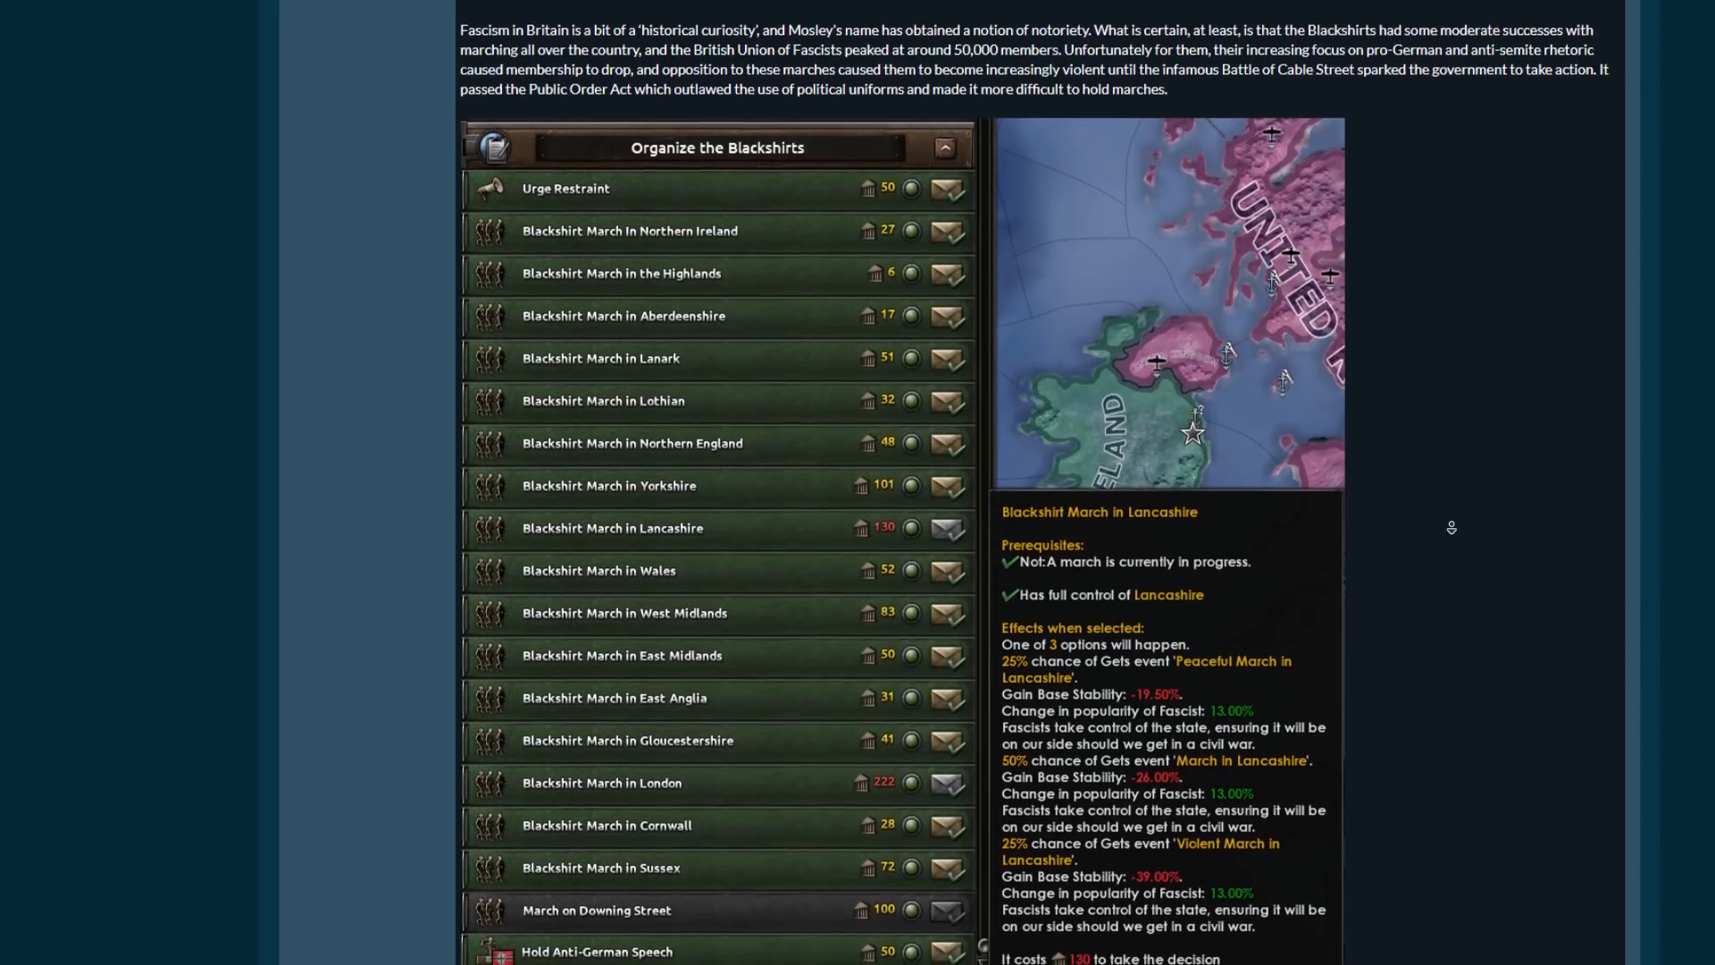
pyautogui.scroll(-3)
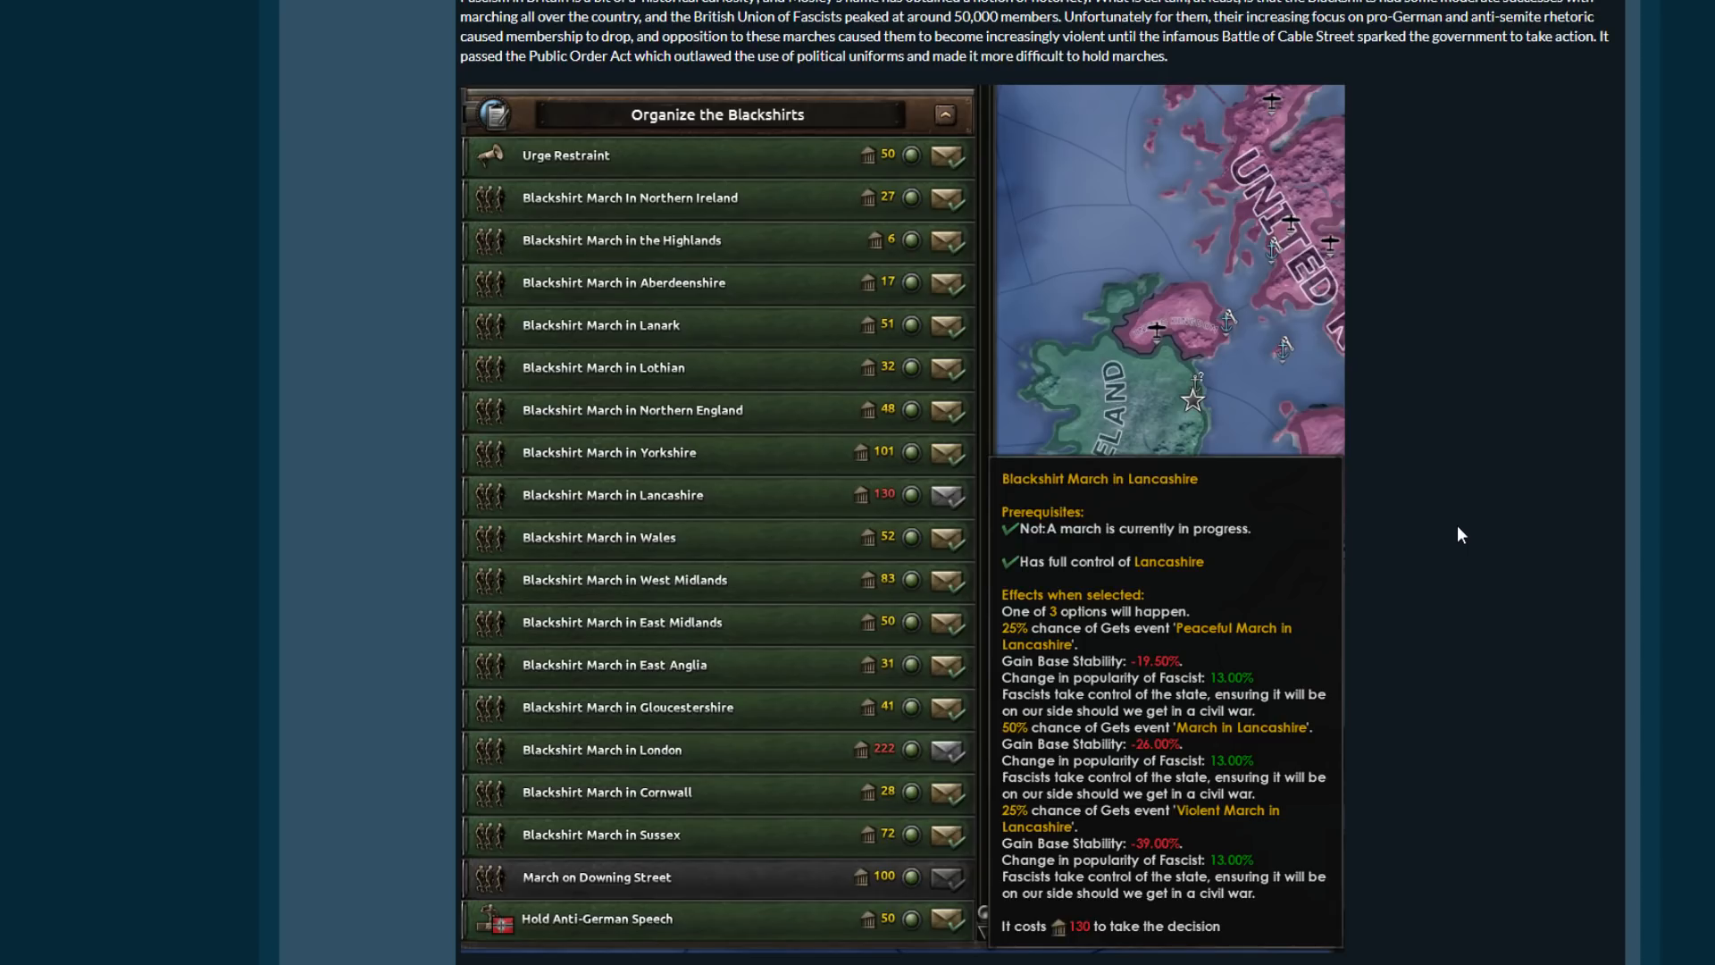
pyautogui.scroll(-3)
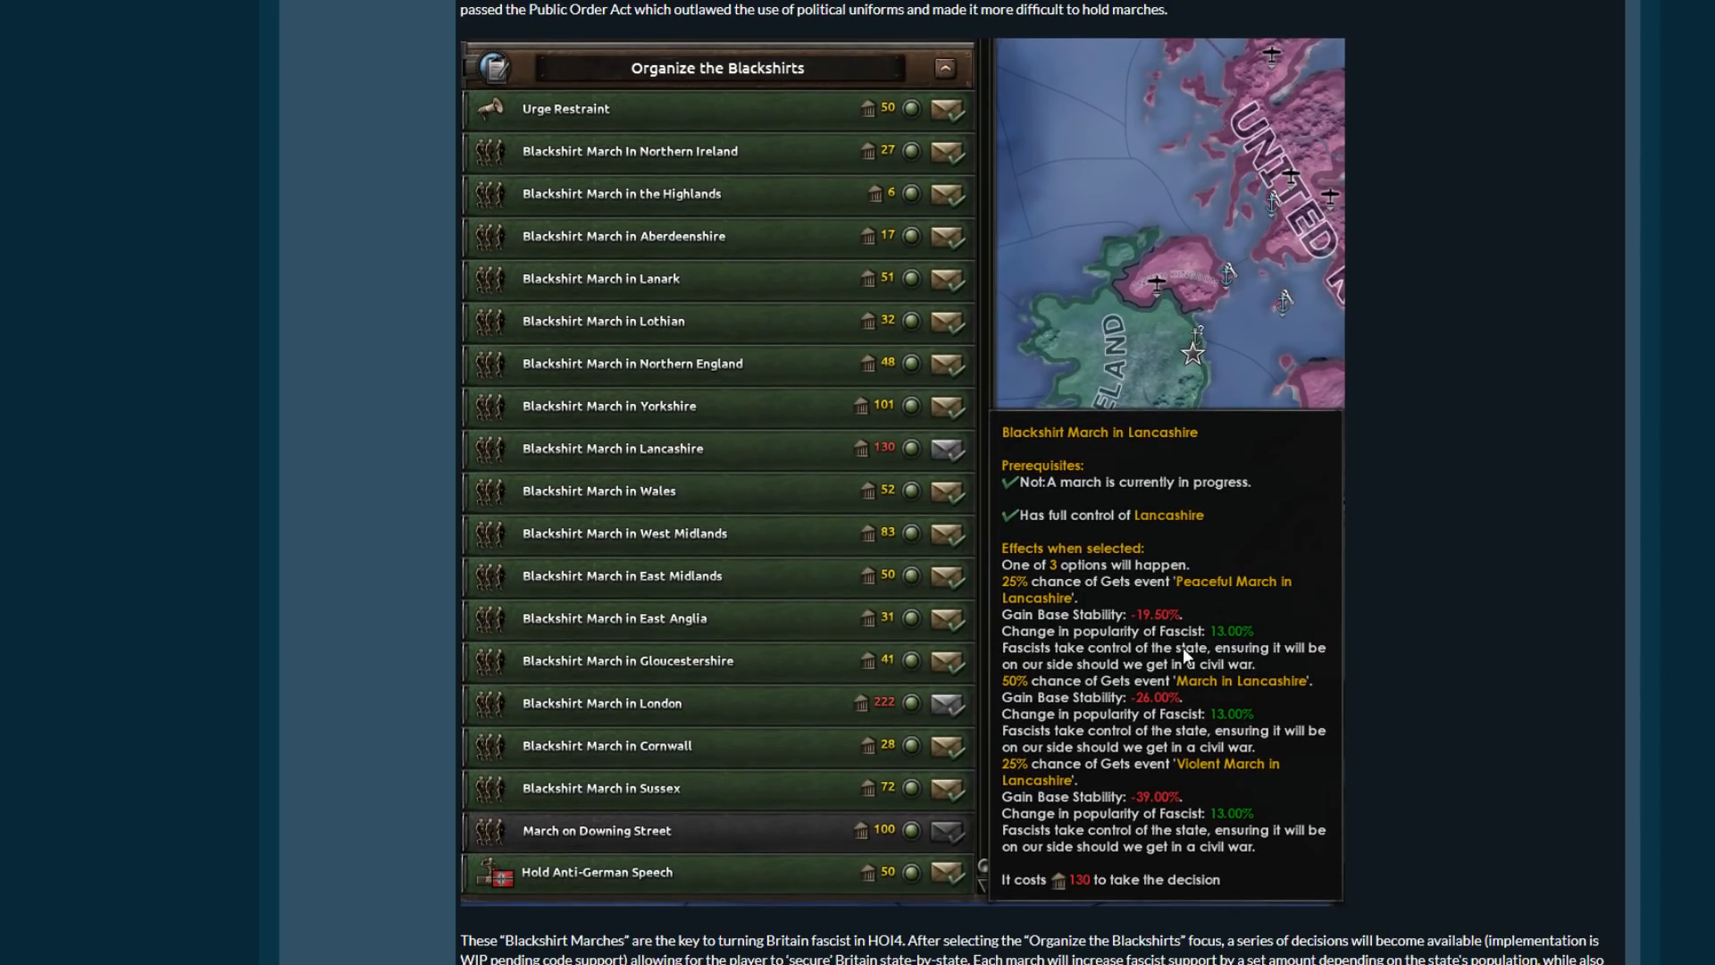
# Scroll on to the Urge Restraint decision tooltip and the start of the communist Trade Unions passage.
pyautogui.scroll(-3)
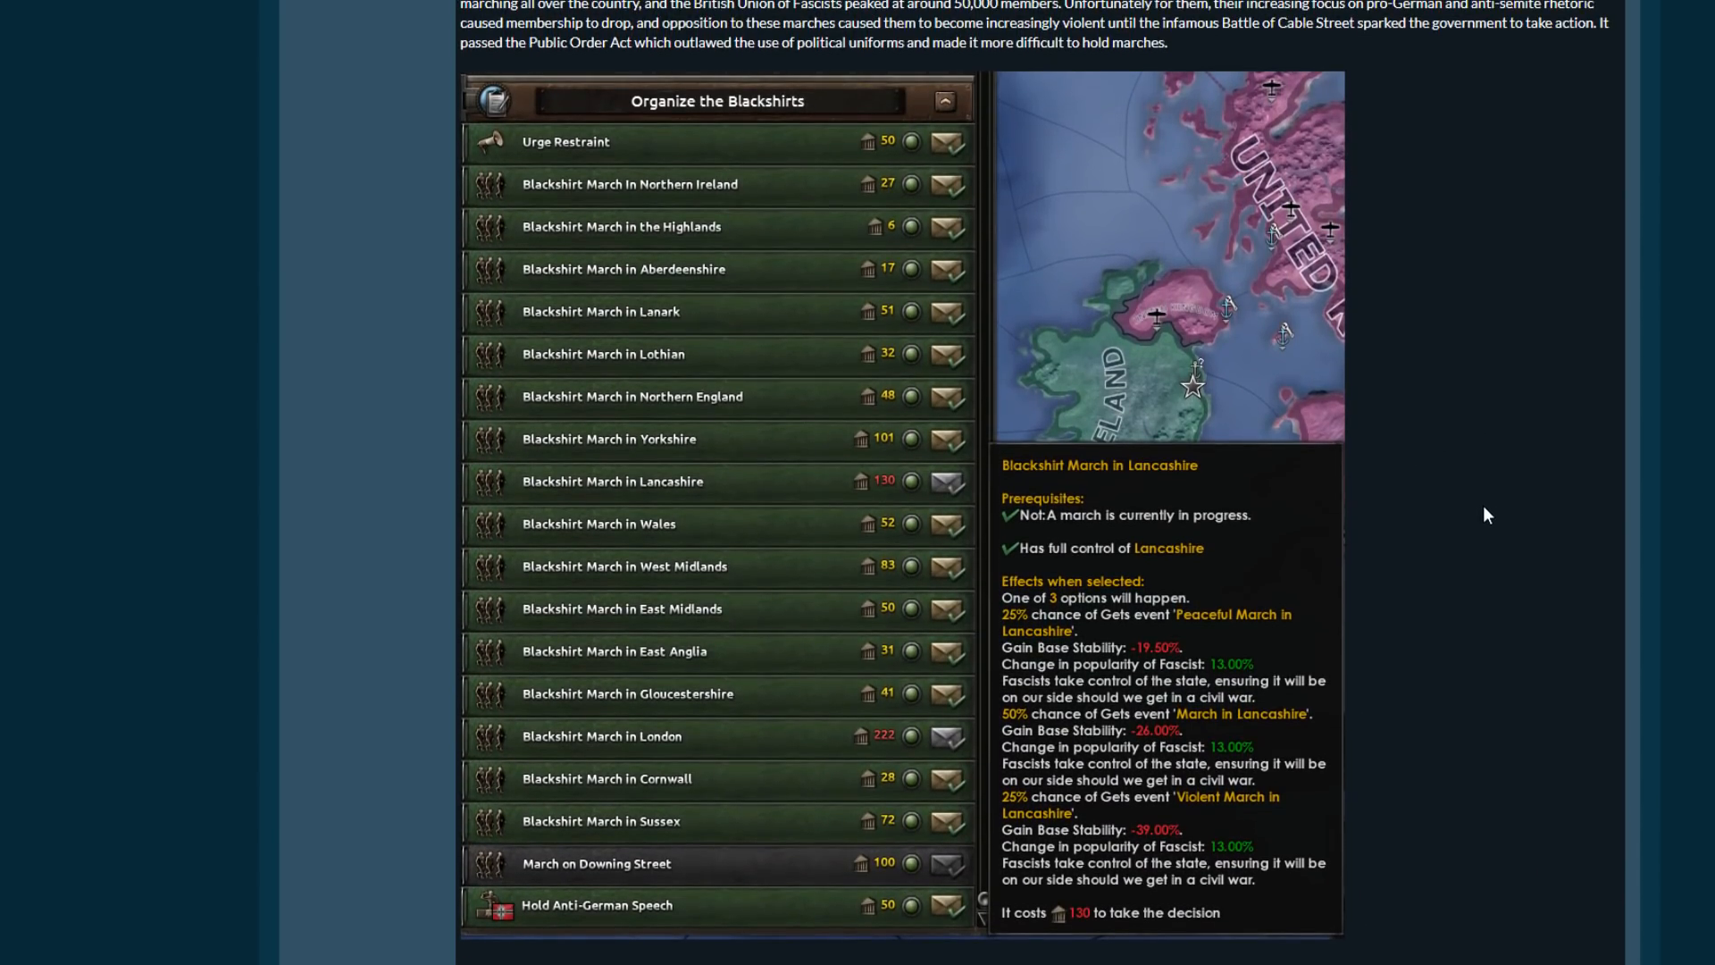
pyautogui.scroll(-3)
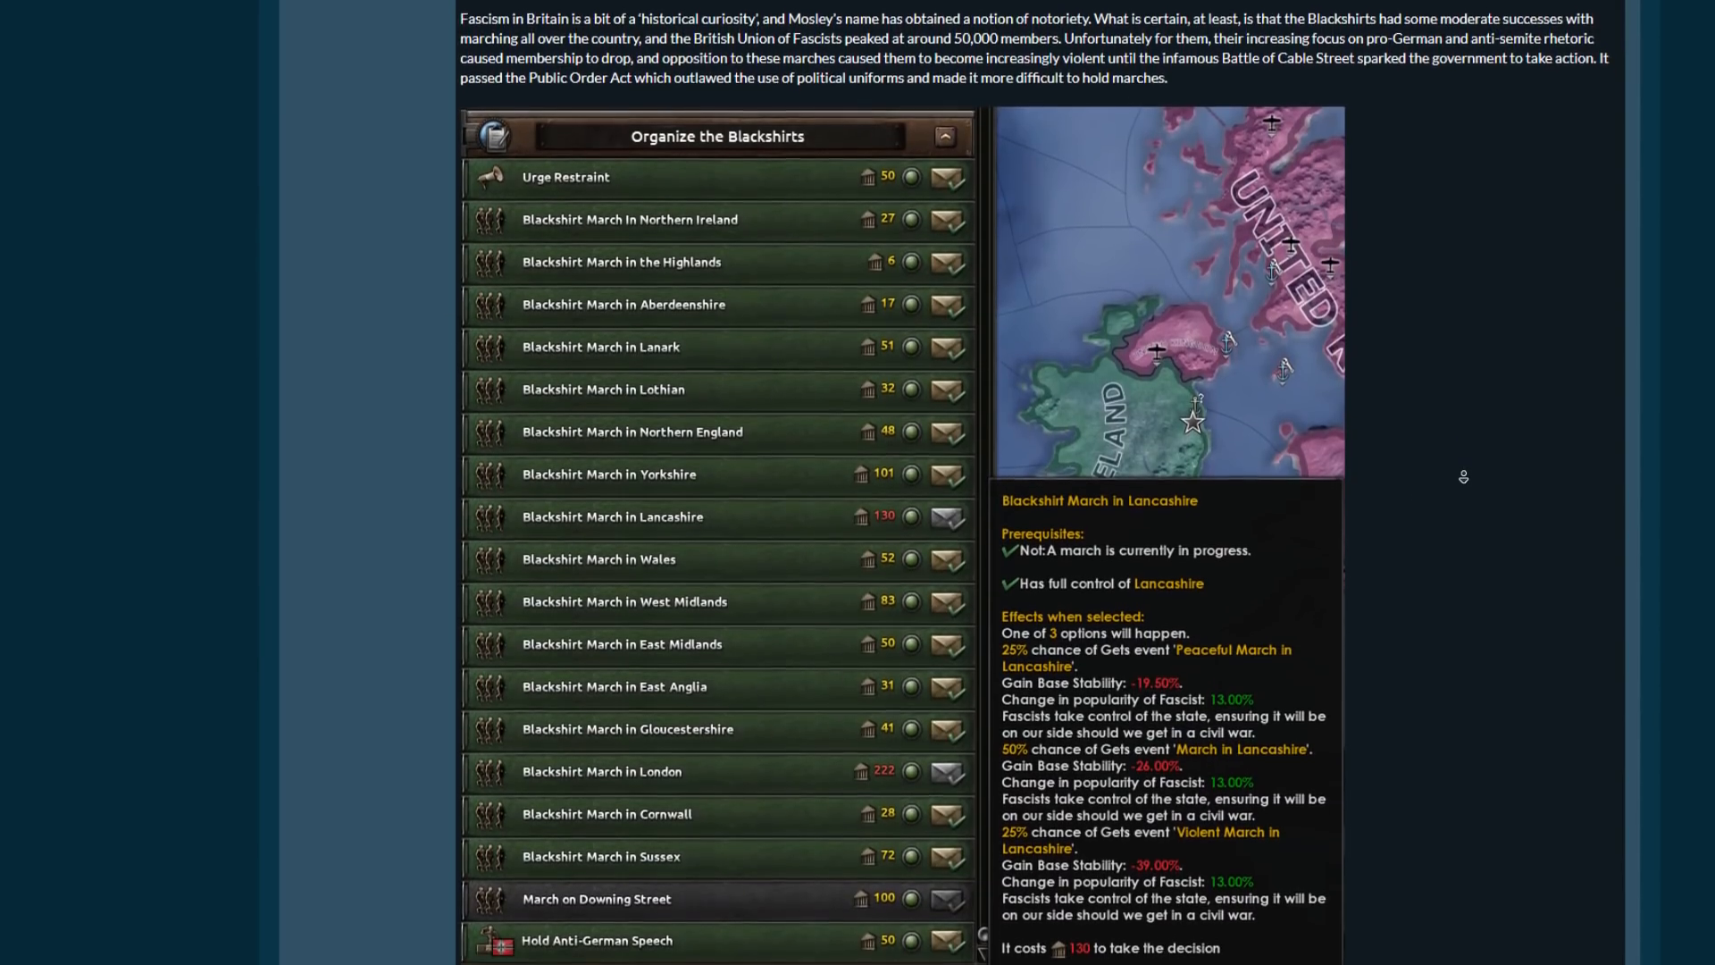
pyautogui.scroll(-3)
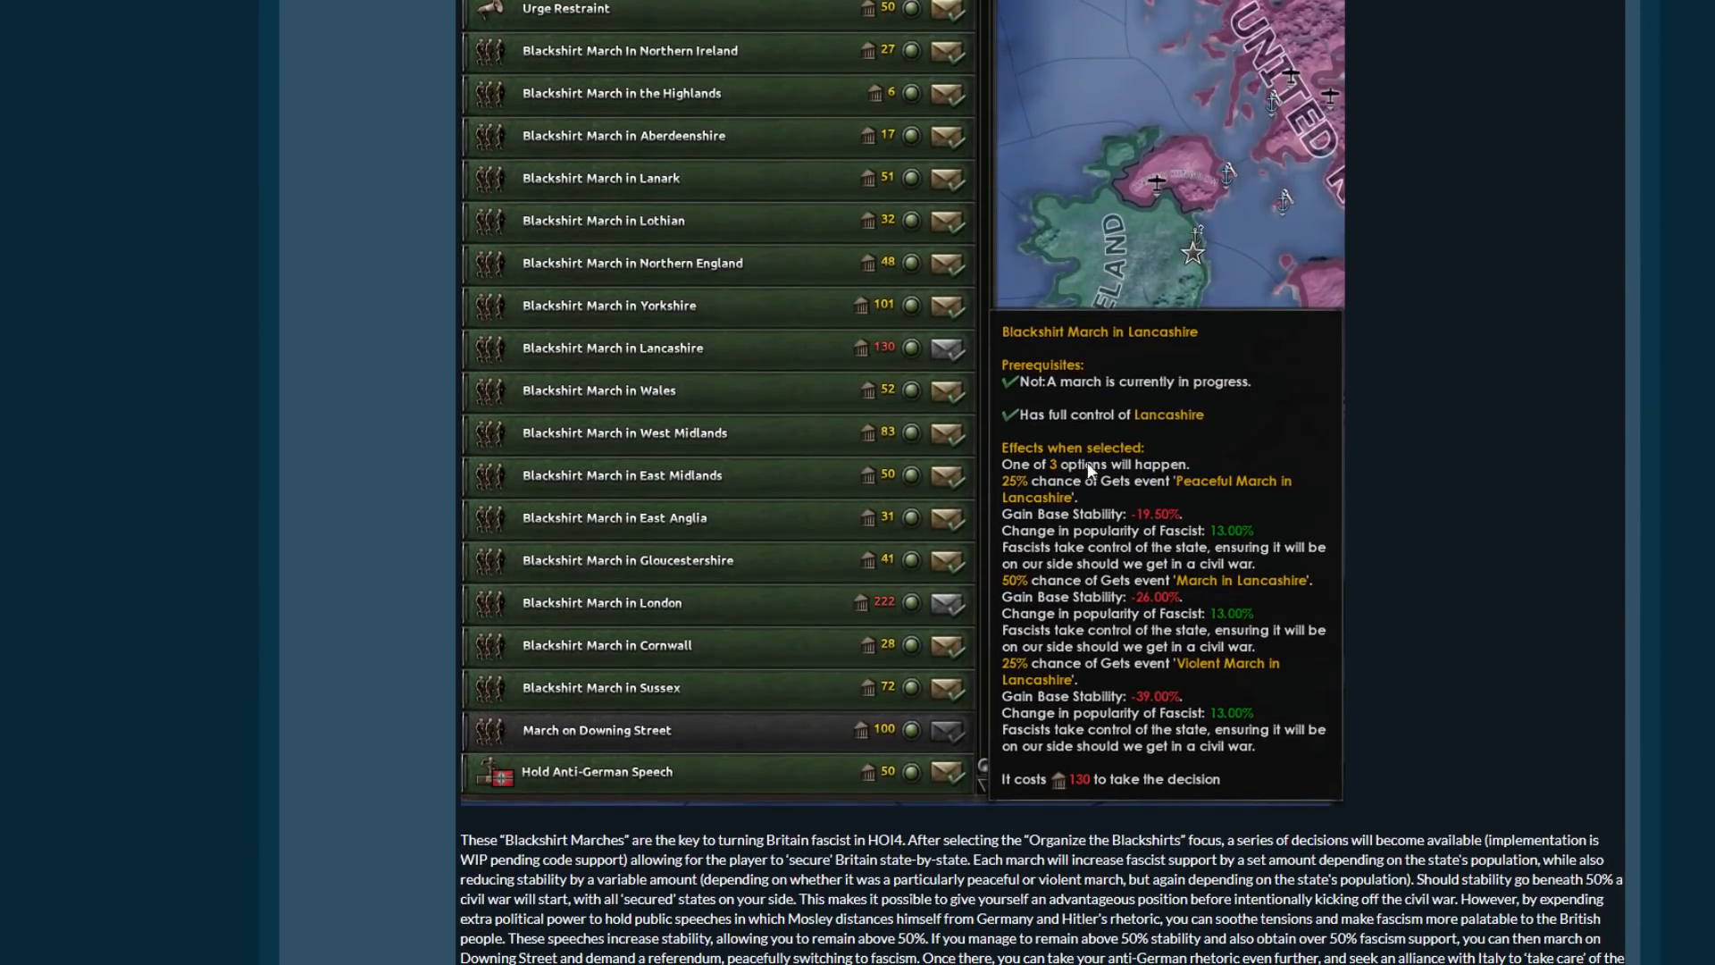
pyautogui.moveTo(1279, 393)
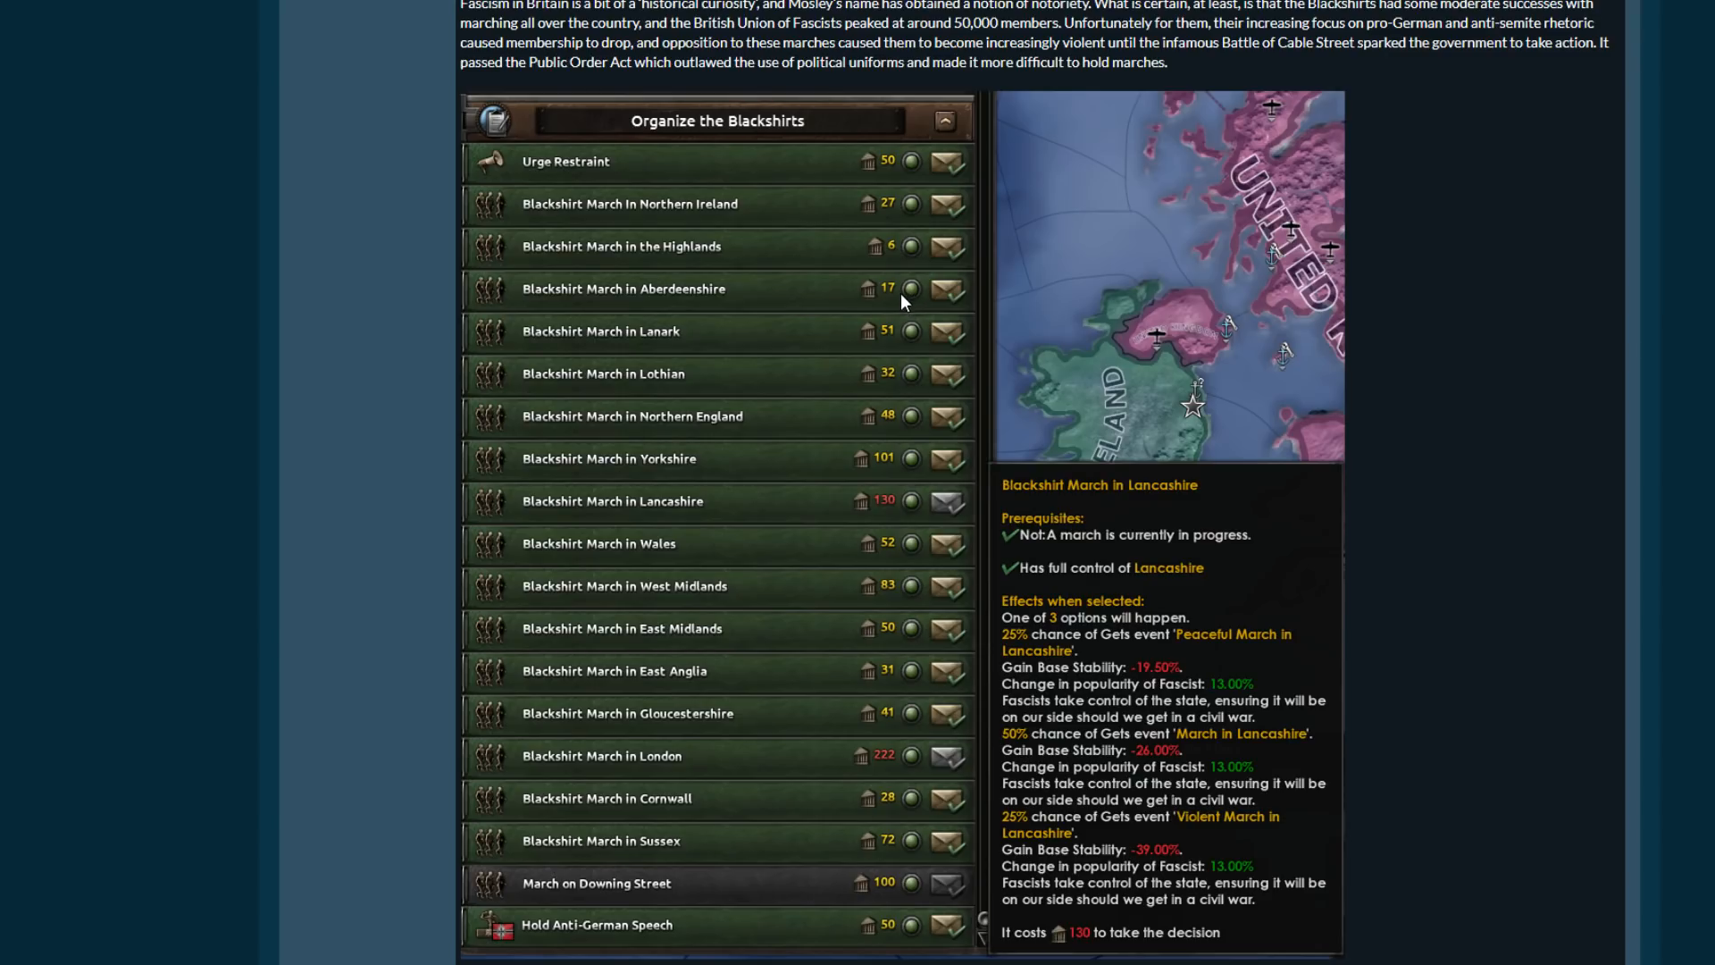
pyautogui.moveTo(932, 358)
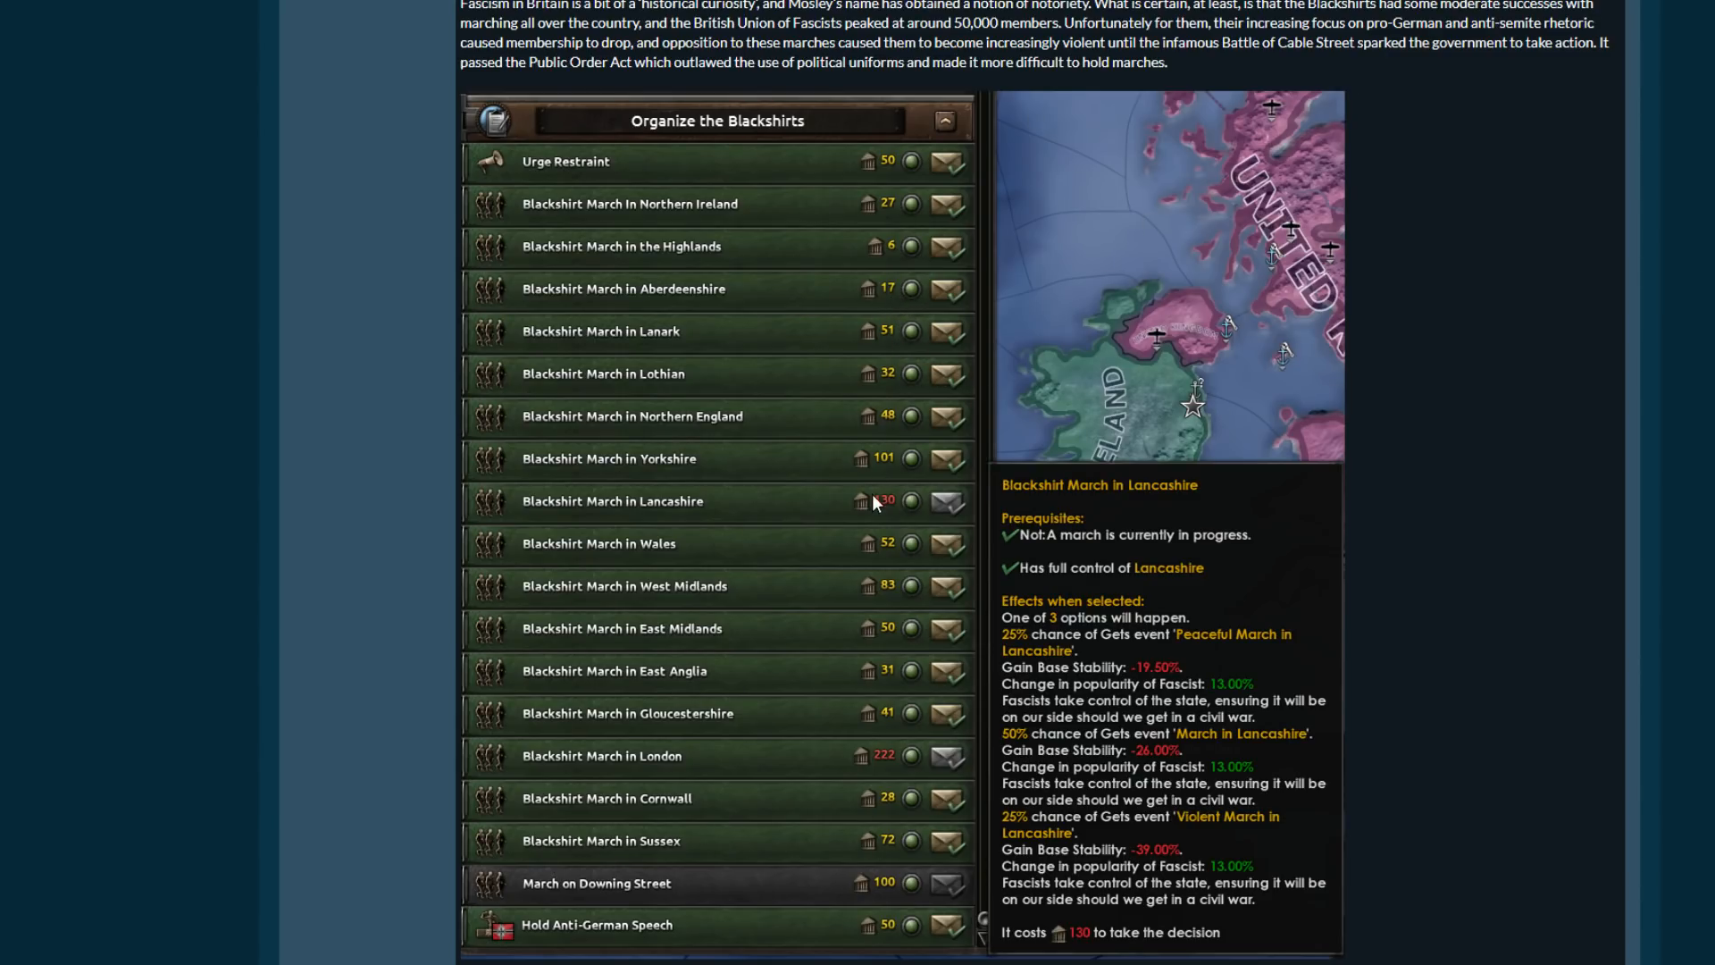
pyautogui.scroll(-3)
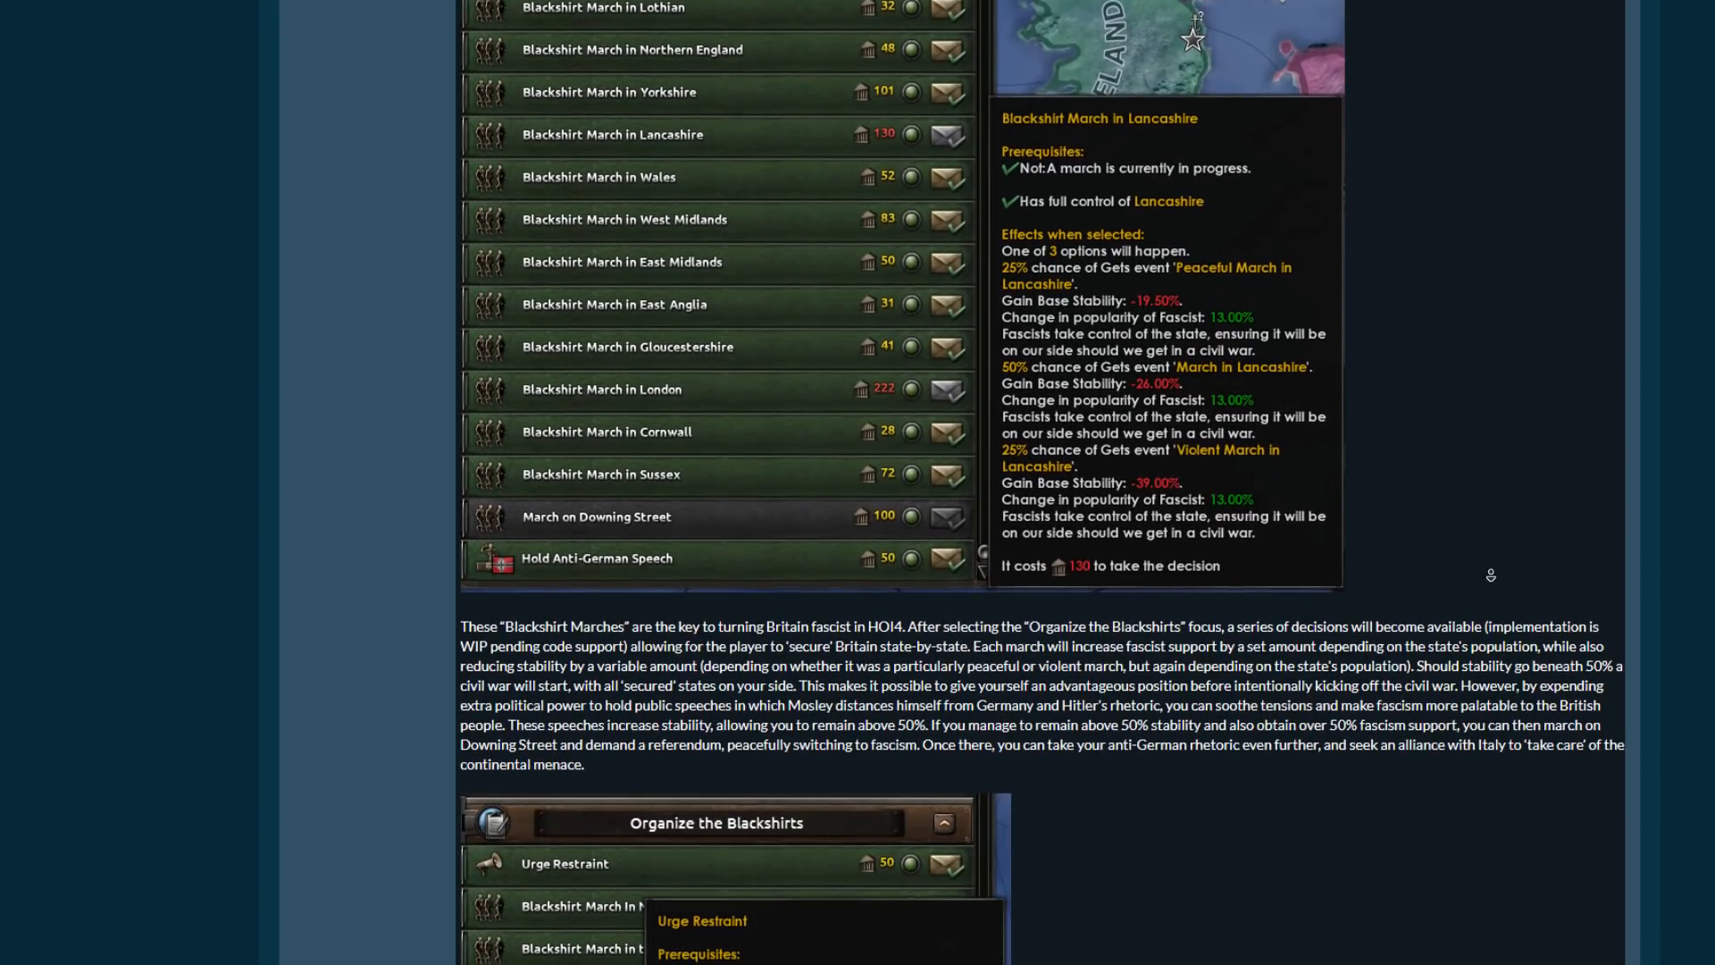
pyautogui.scroll(-3)
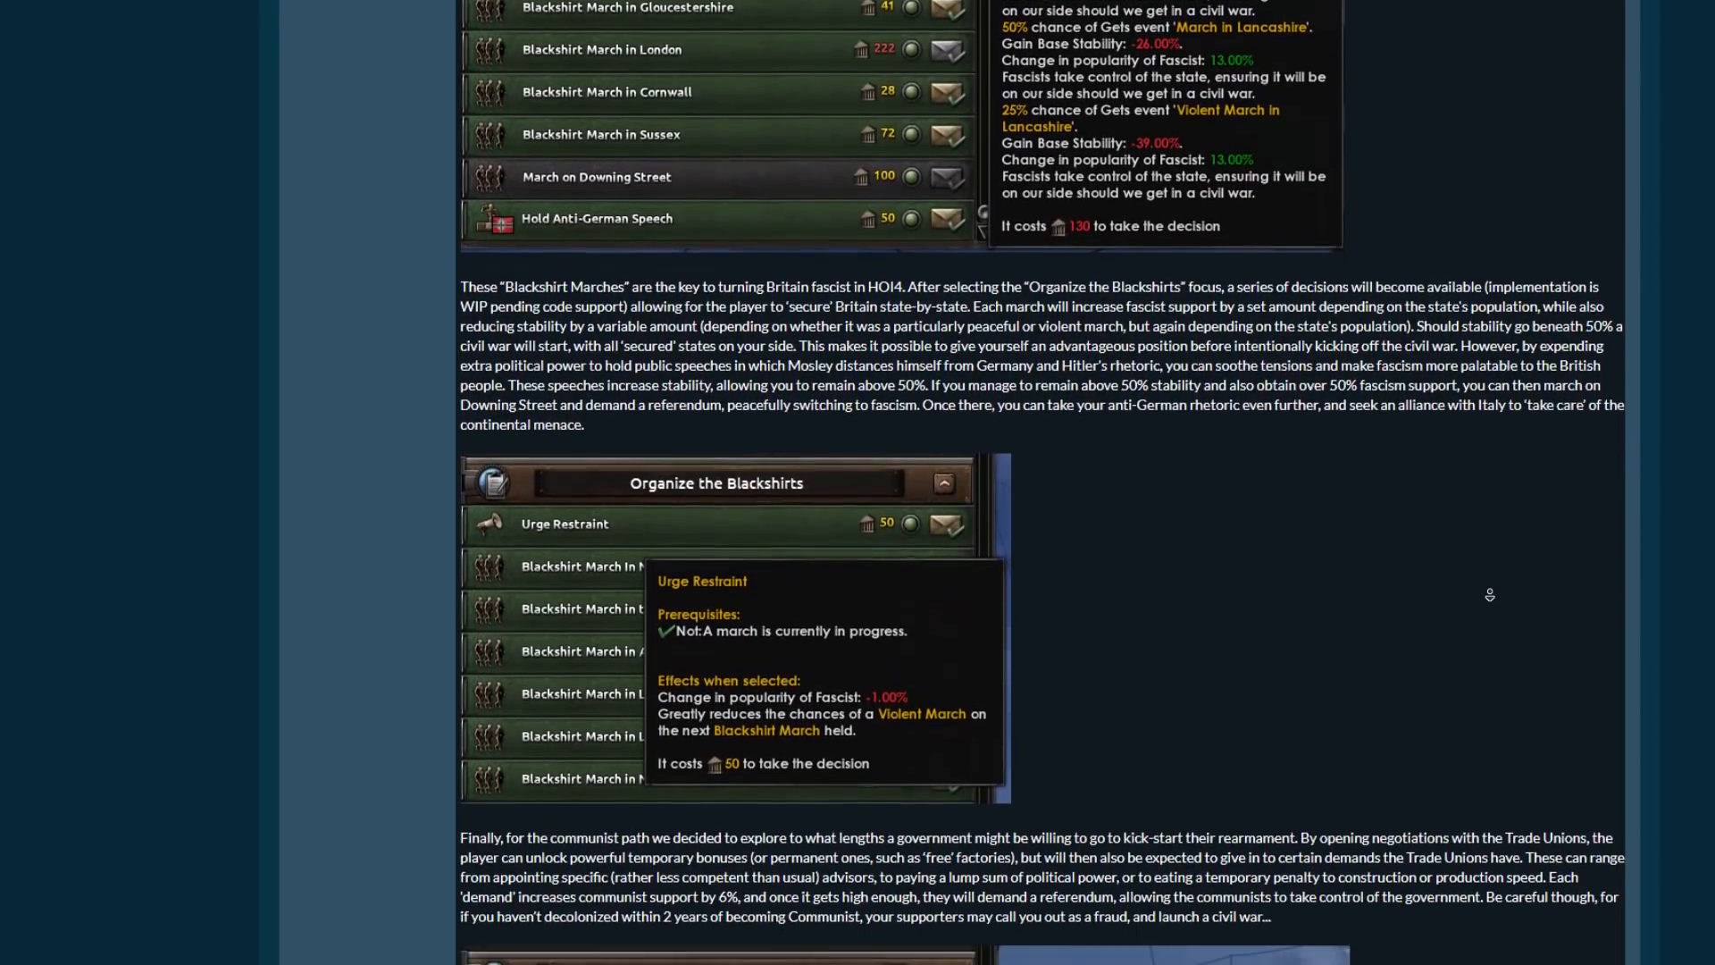
# Scroll past the Concessions to the Trade Unions screenshots to the Trade Unions Demand Referendum requirements.
pyautogui.scroll(-3)
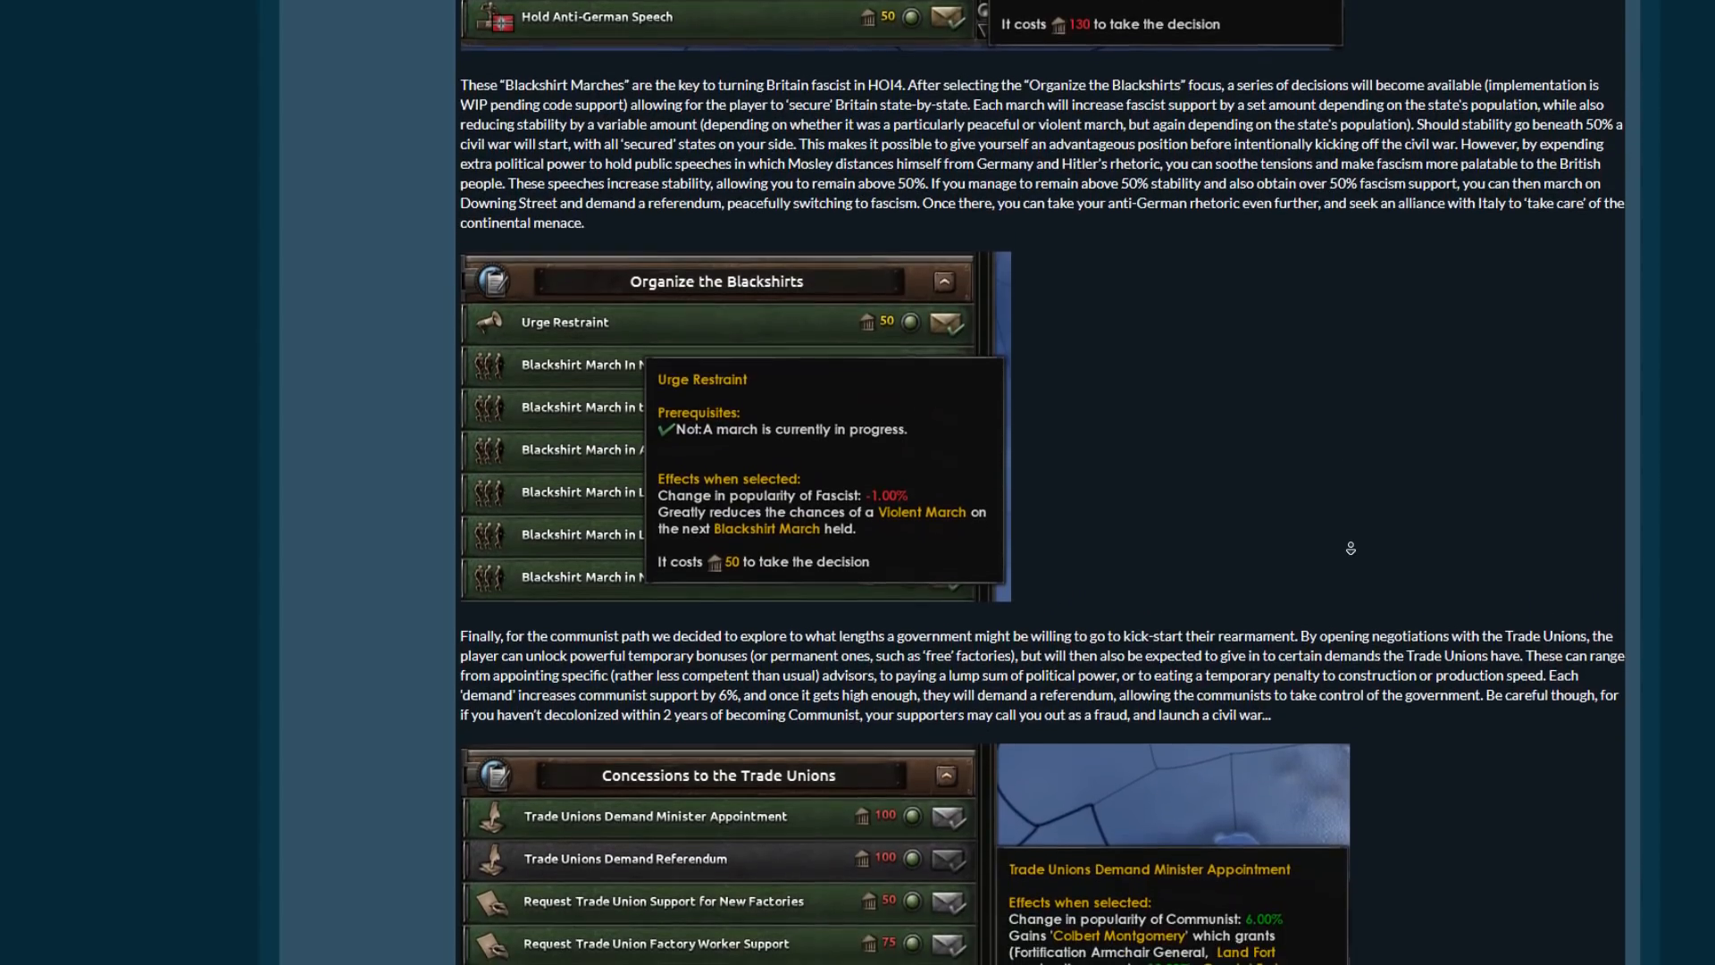
pyautogui.scroll(-3)
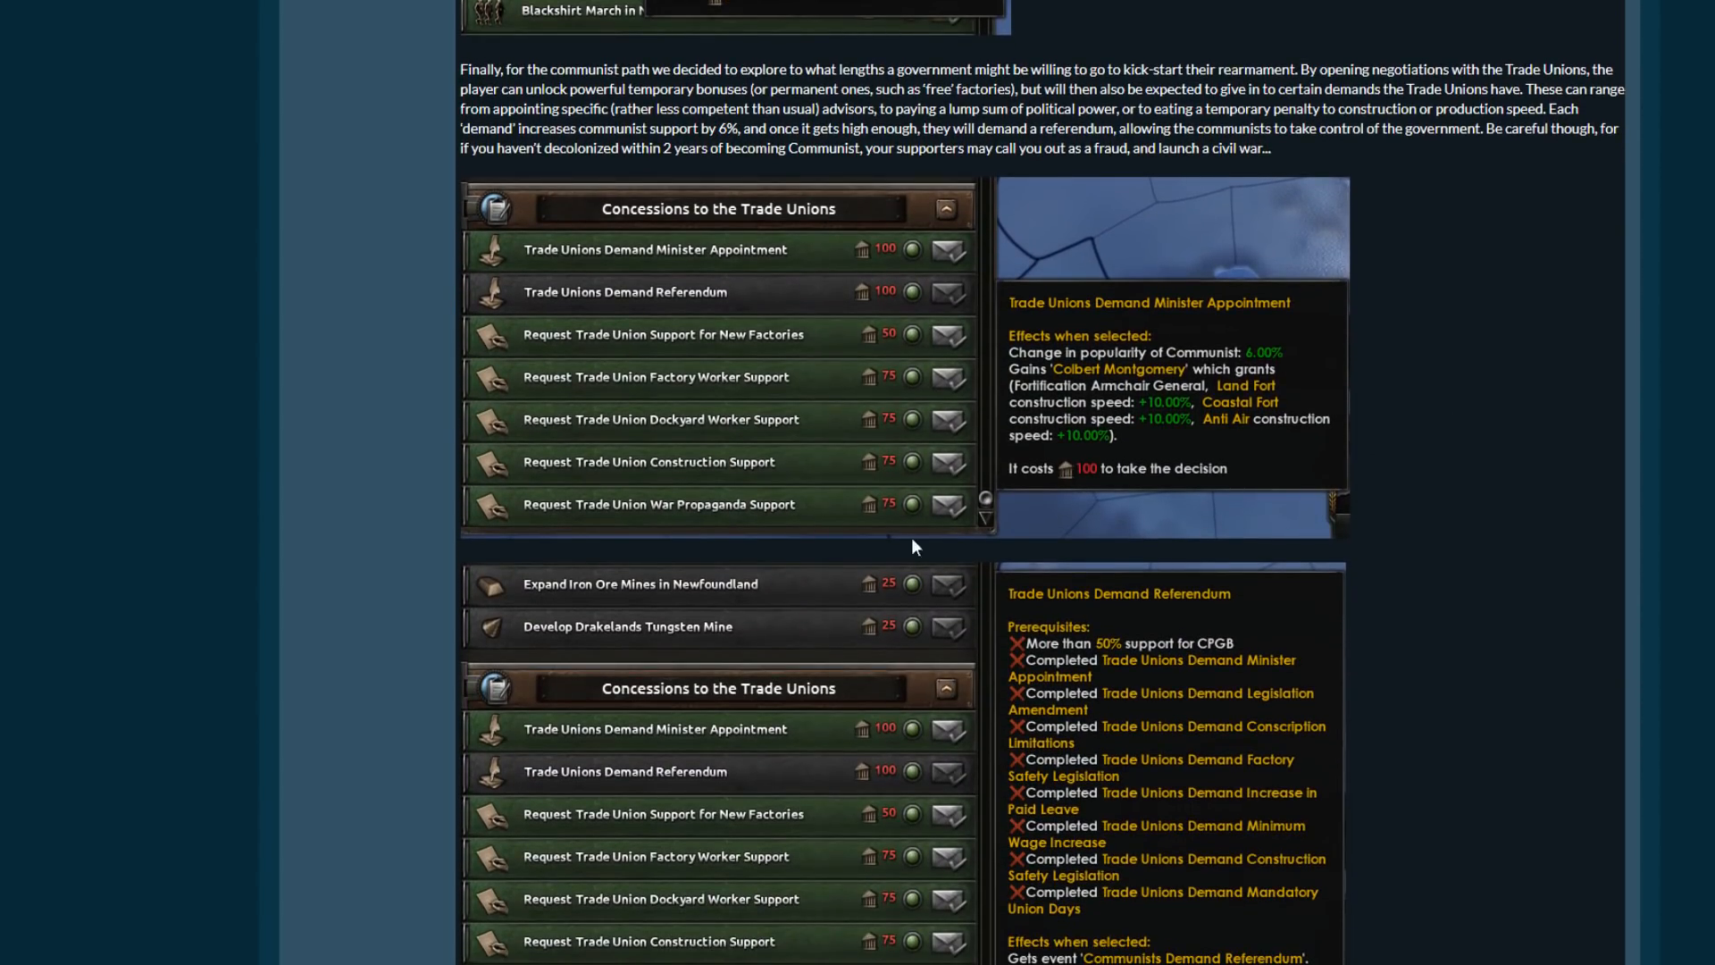
pyautogui.scroll(-3)
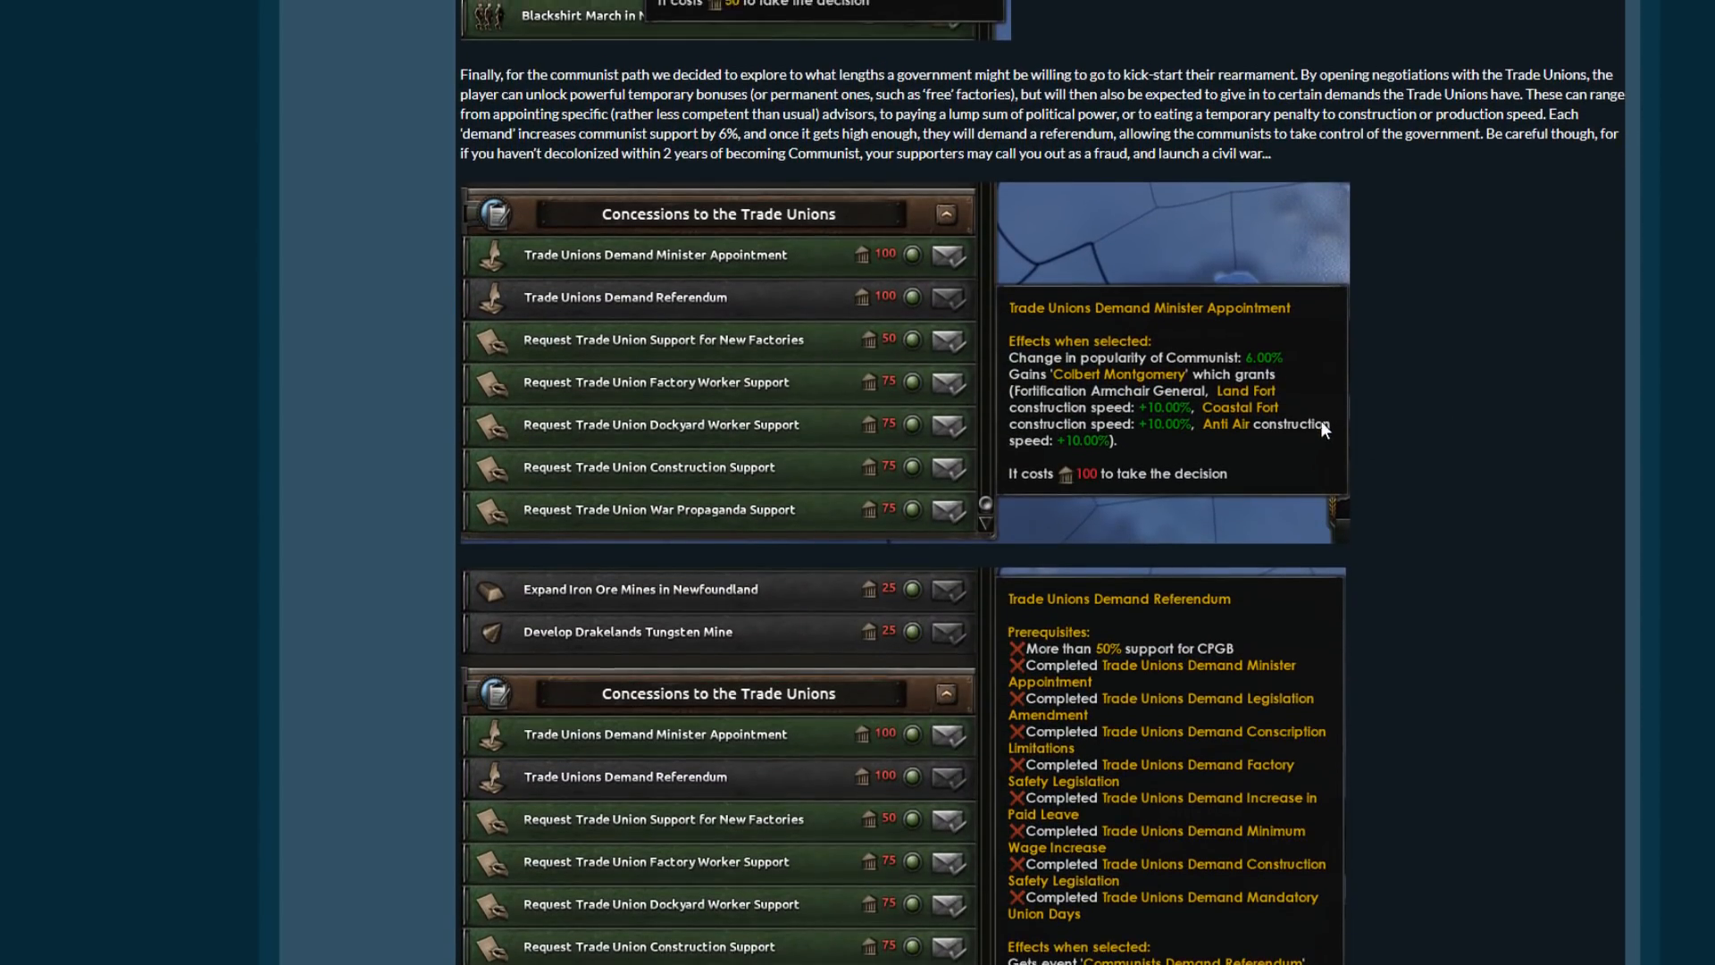
pyautogui.scroll(-3)
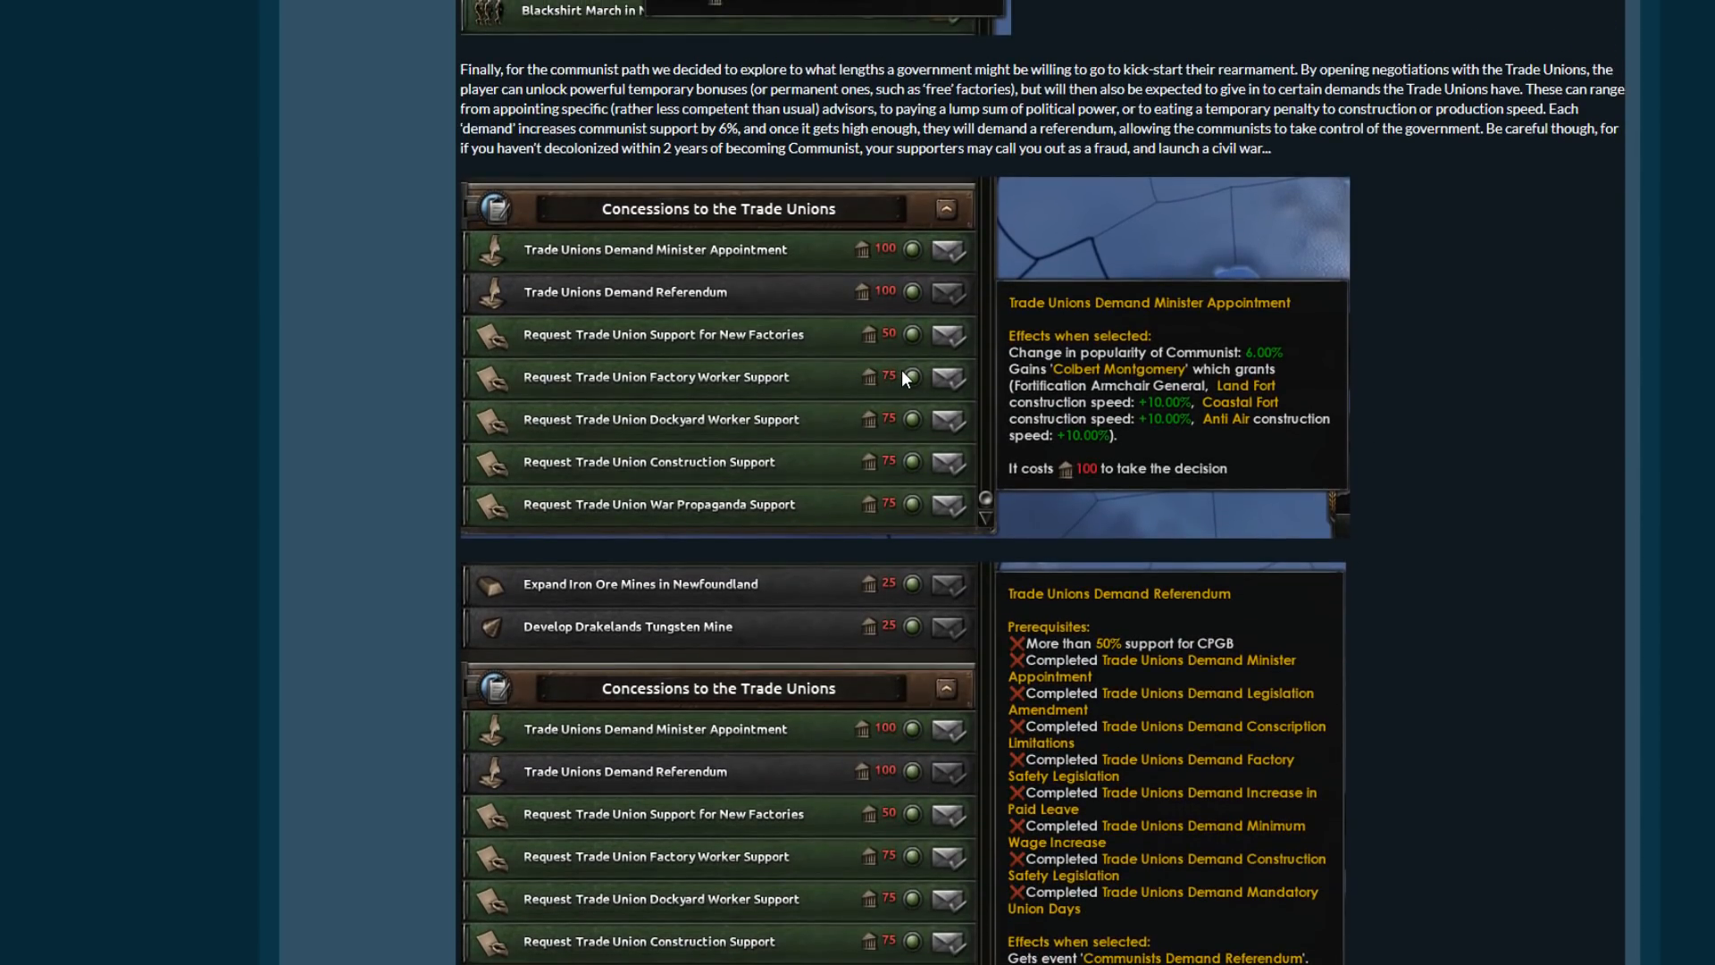
pyautogui.moveTo(1110, 417)
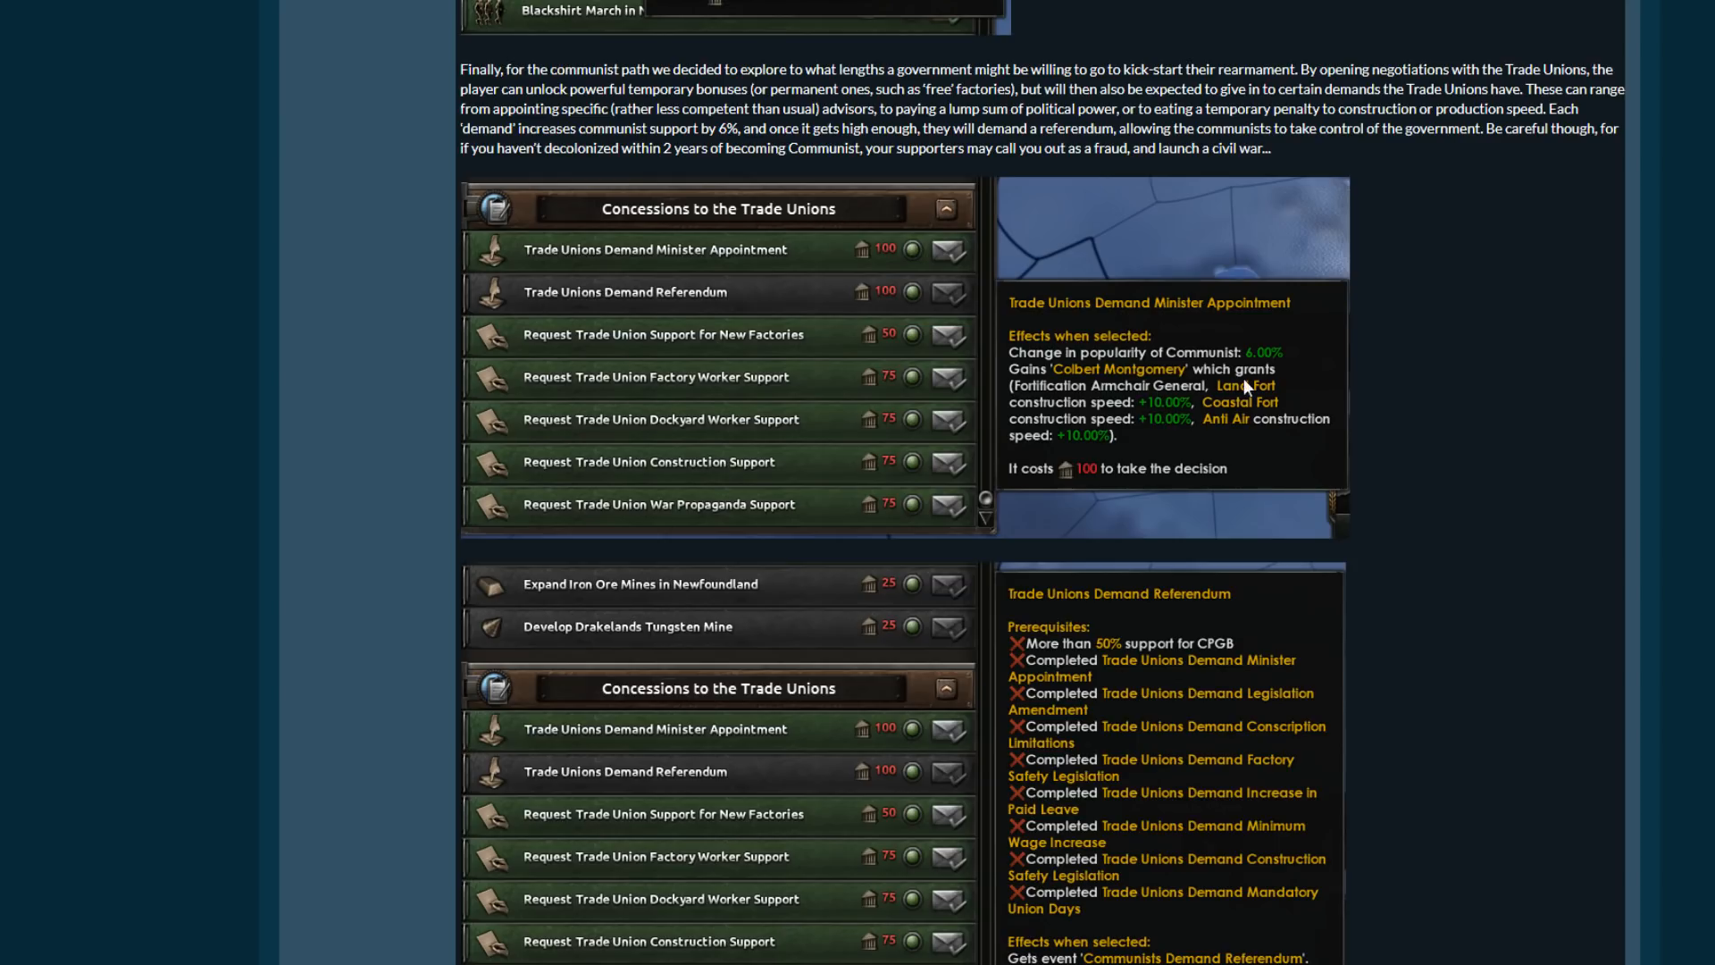
# Scroll on until the Move to Secure the Dominions decisions come into view.
pyautogui.scroll(-3)
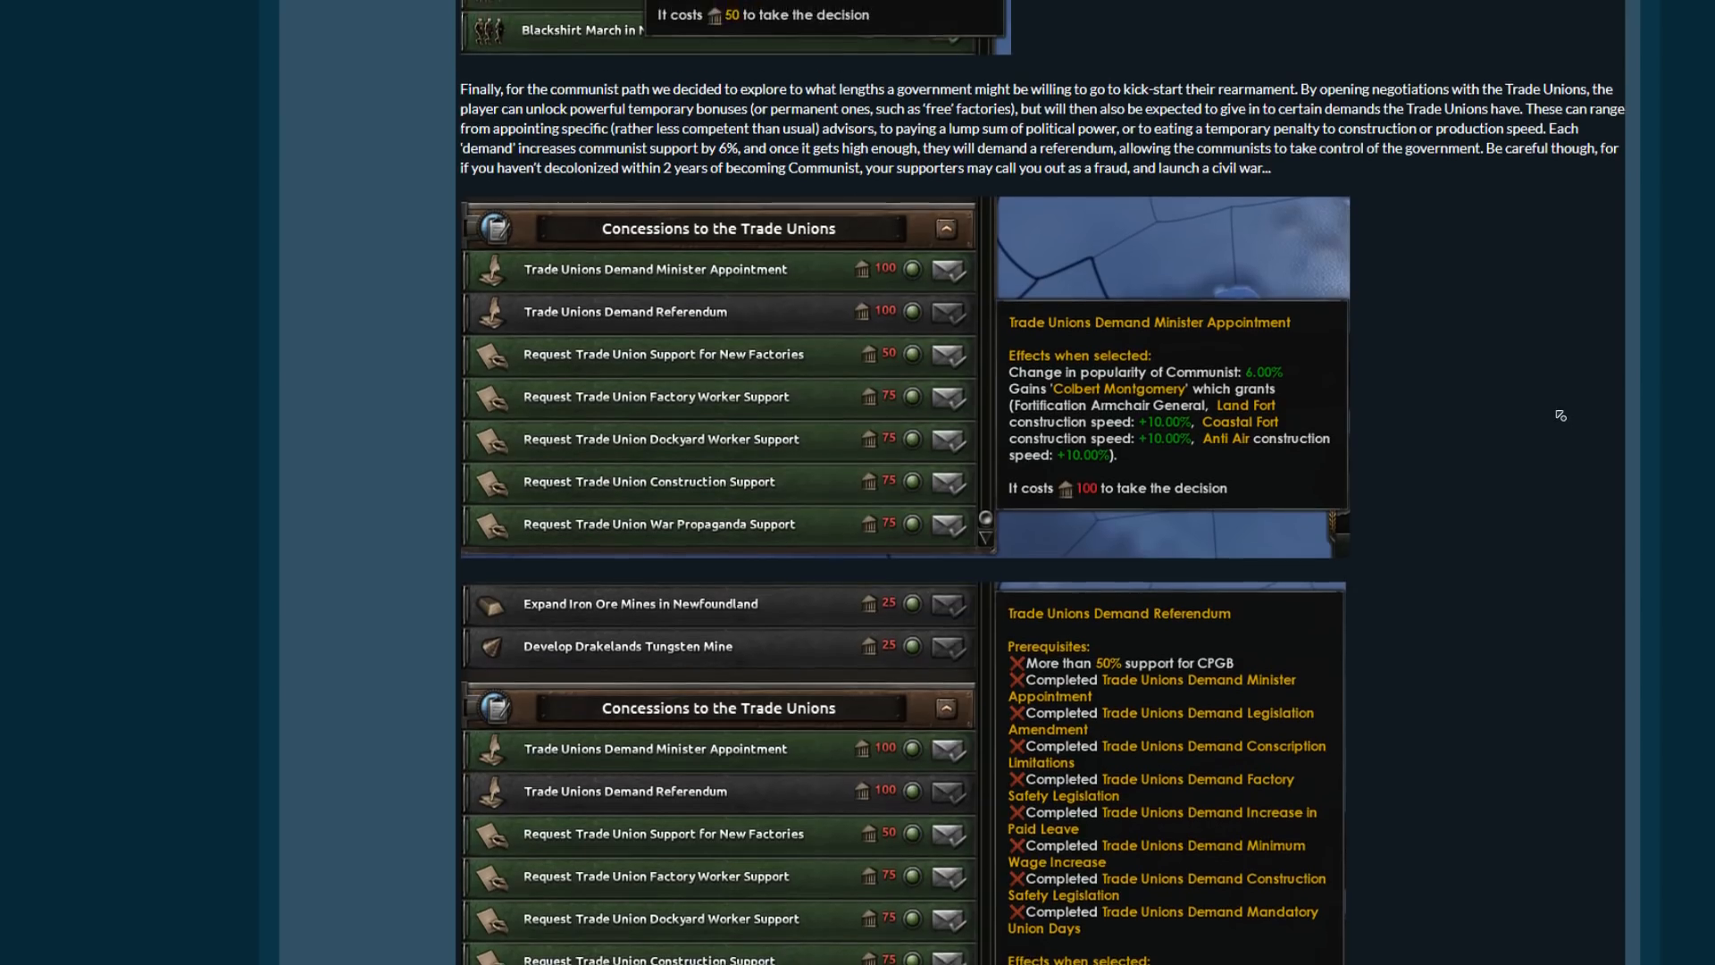
pyautogui.scroll(-3)
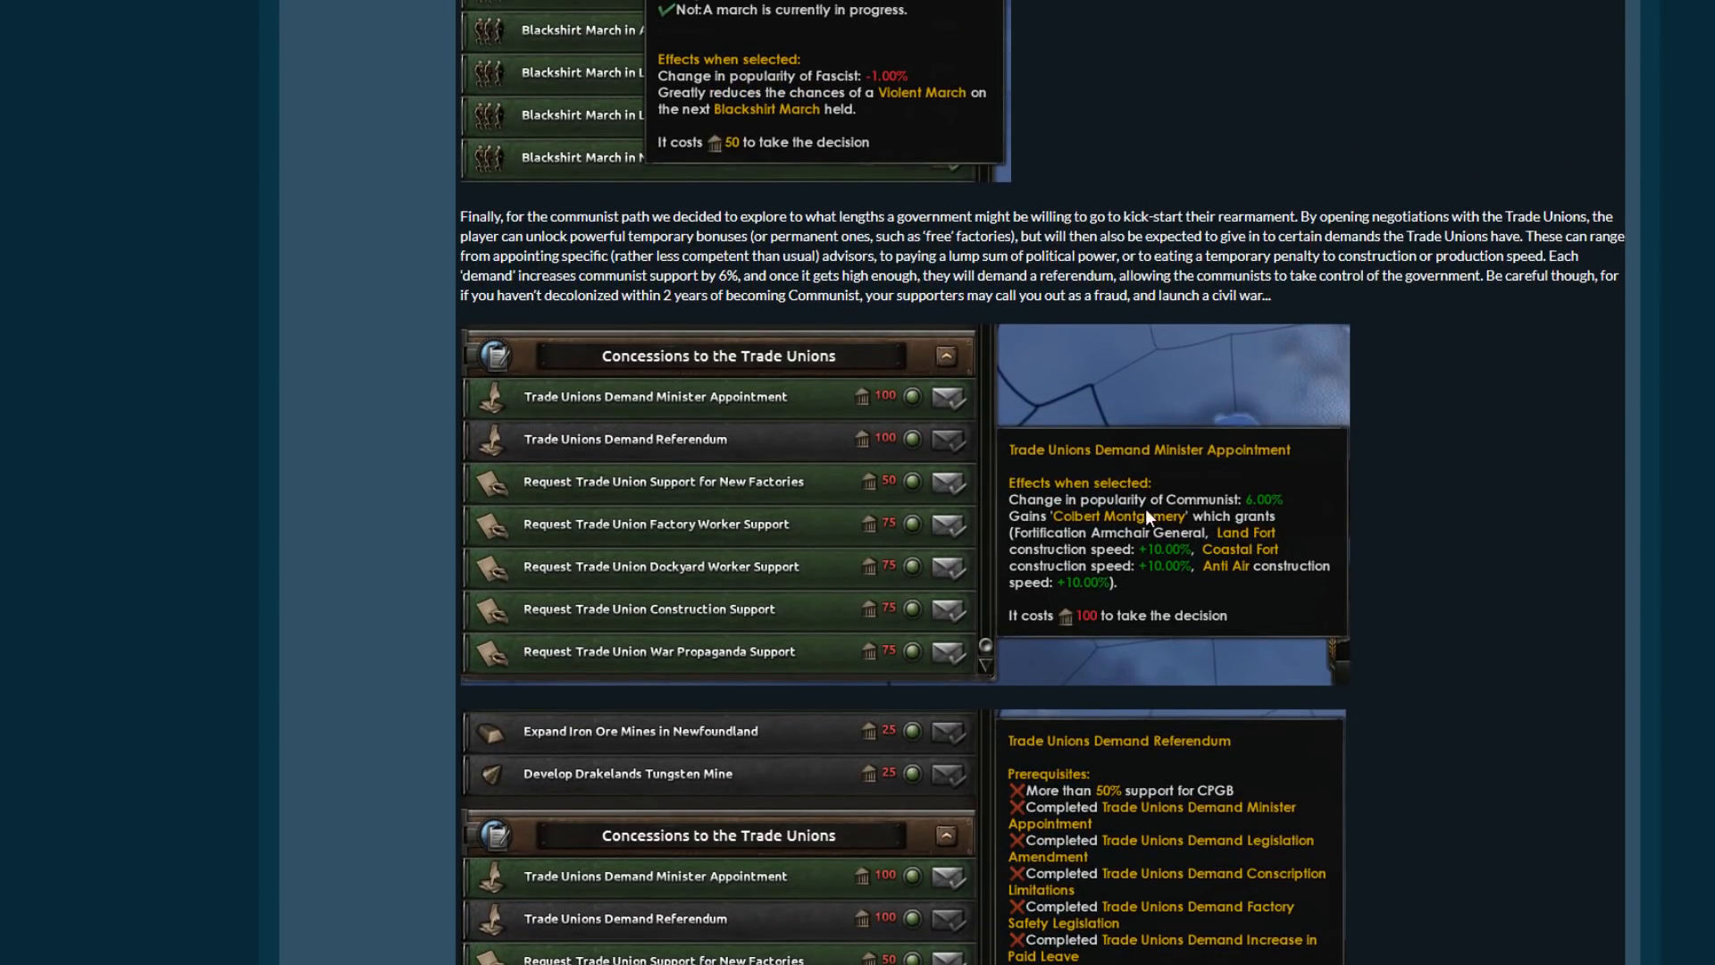
pyautogui.scroll(-3)
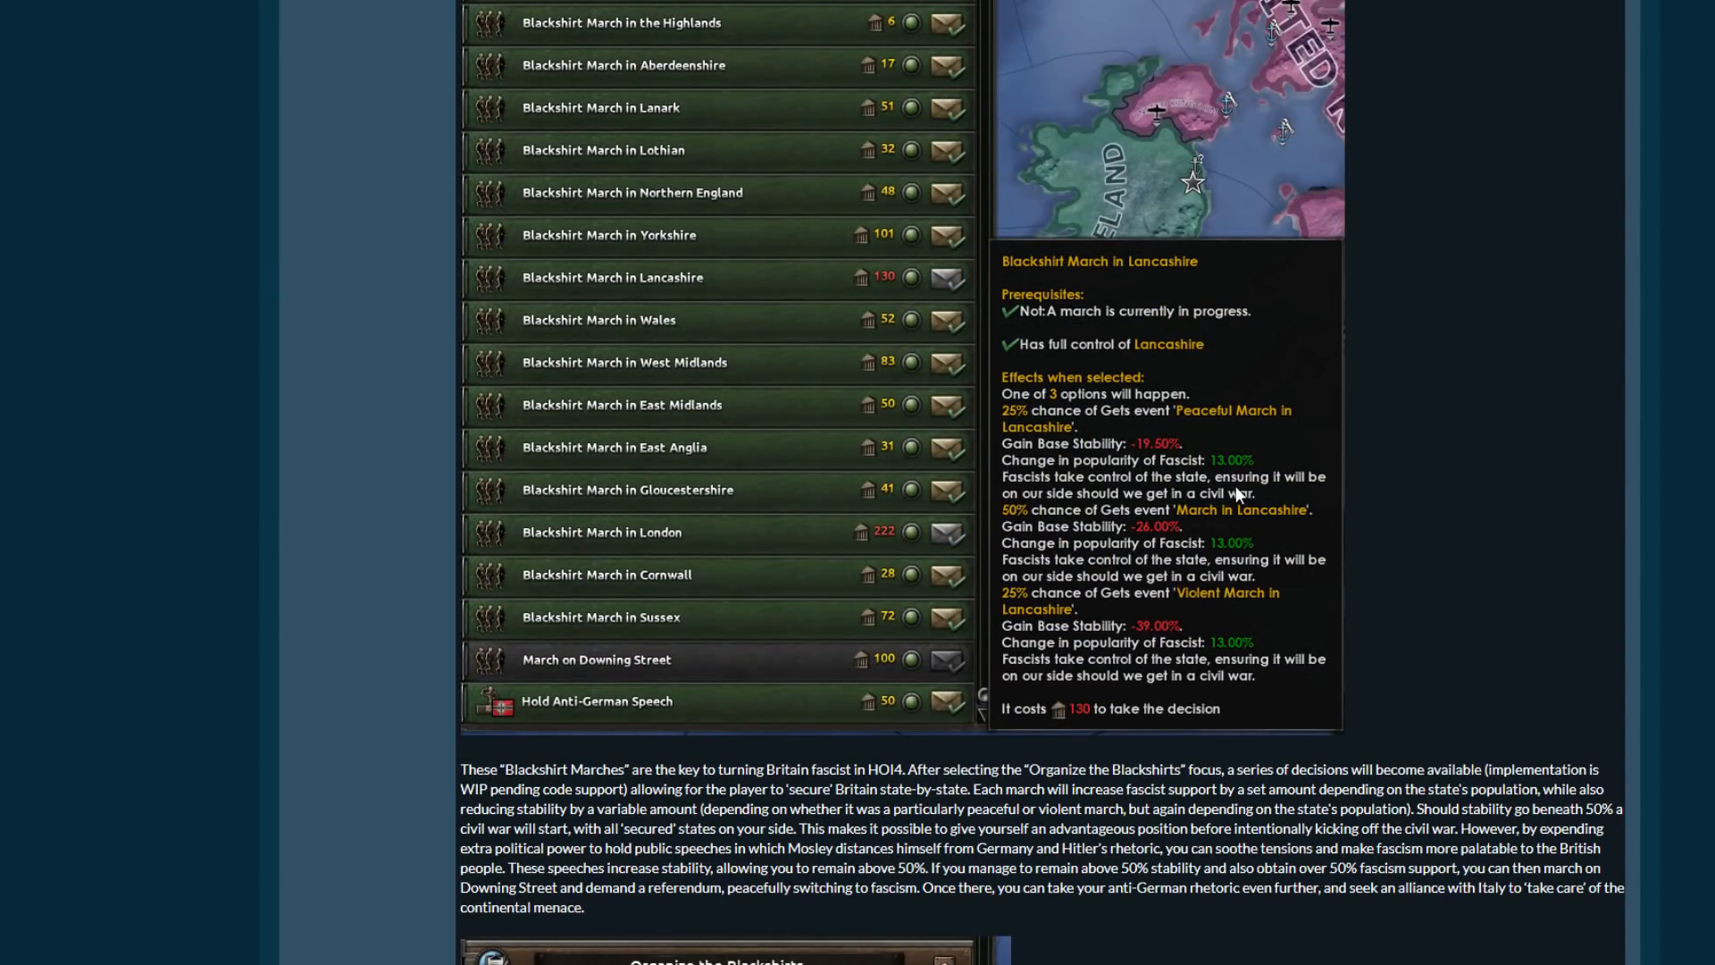
pyautogui.scroll(-3)
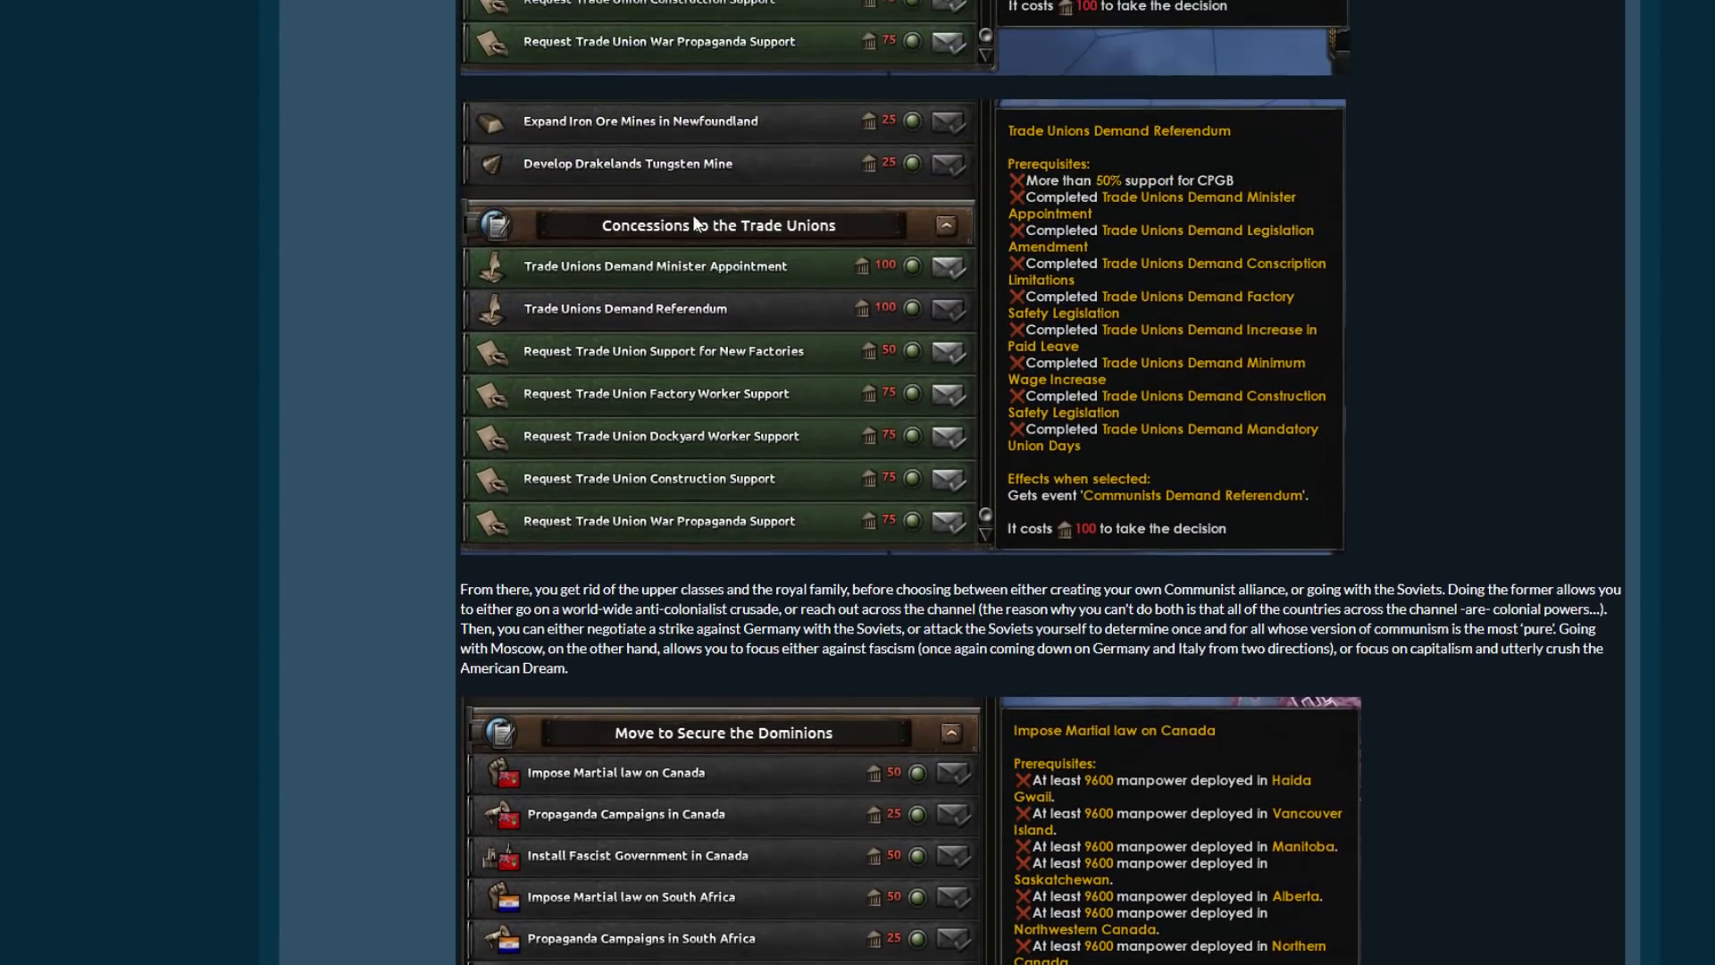
# Scroll through the full Move to Secure the Dominions list to the Impose Martial Law on Canada manpower prerequisites.
pyautogui.scroll(-3)
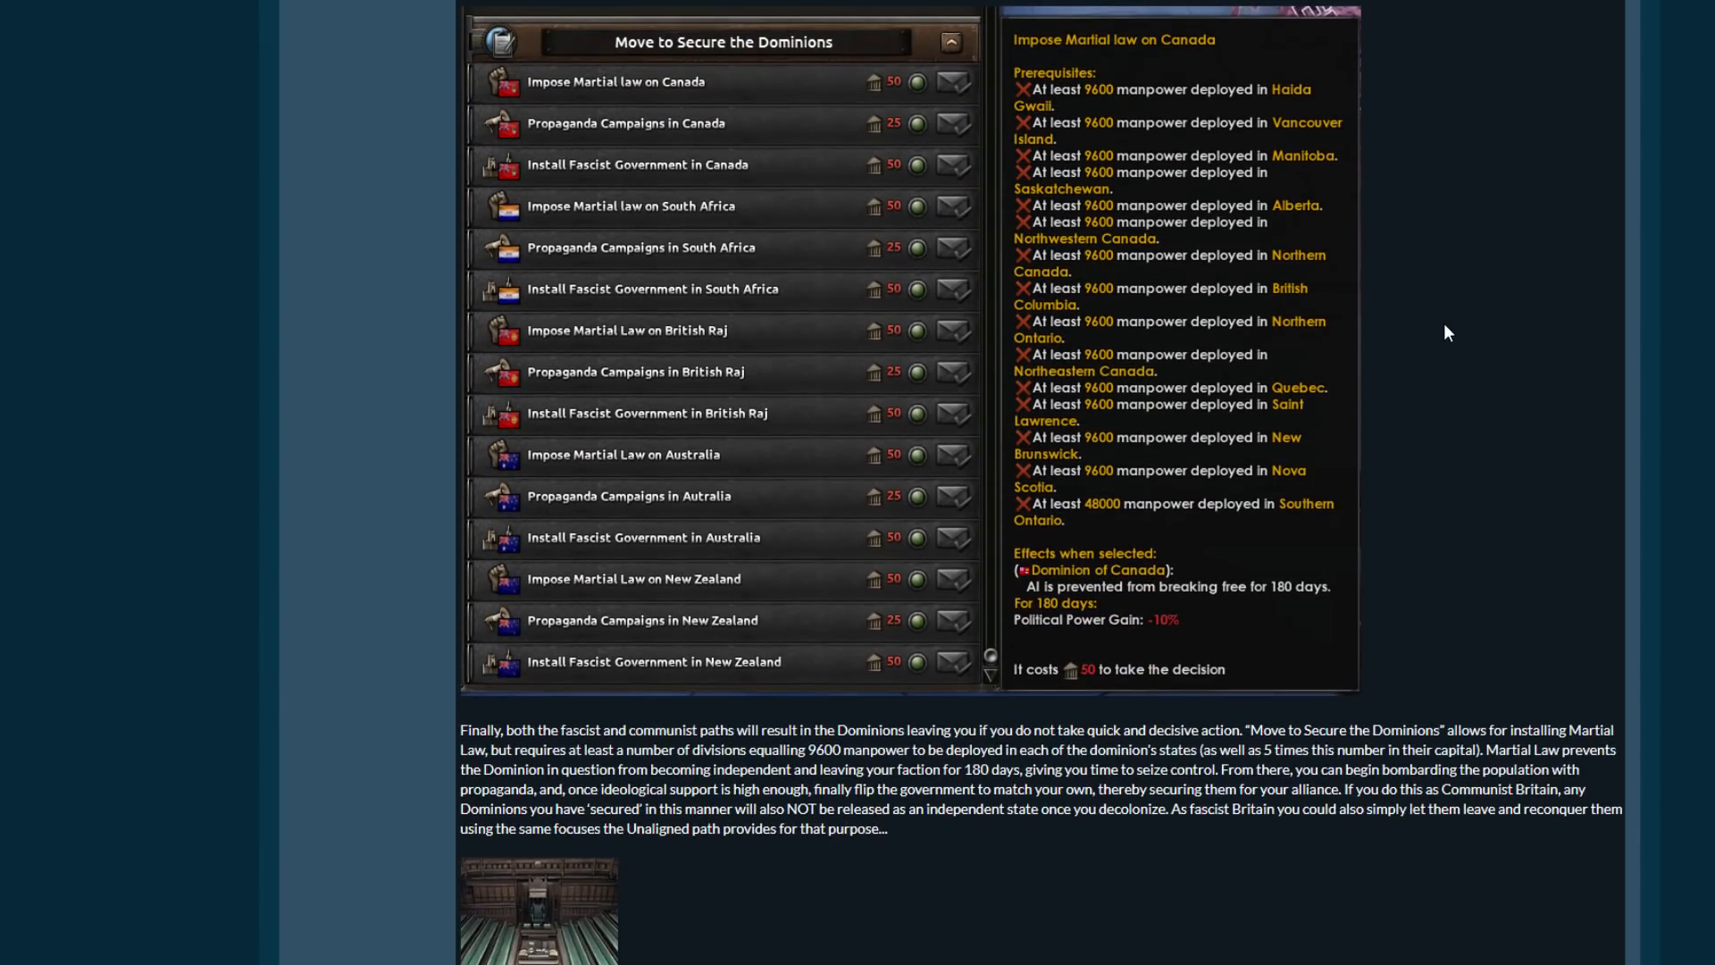
pyautogui.scroll(-3)
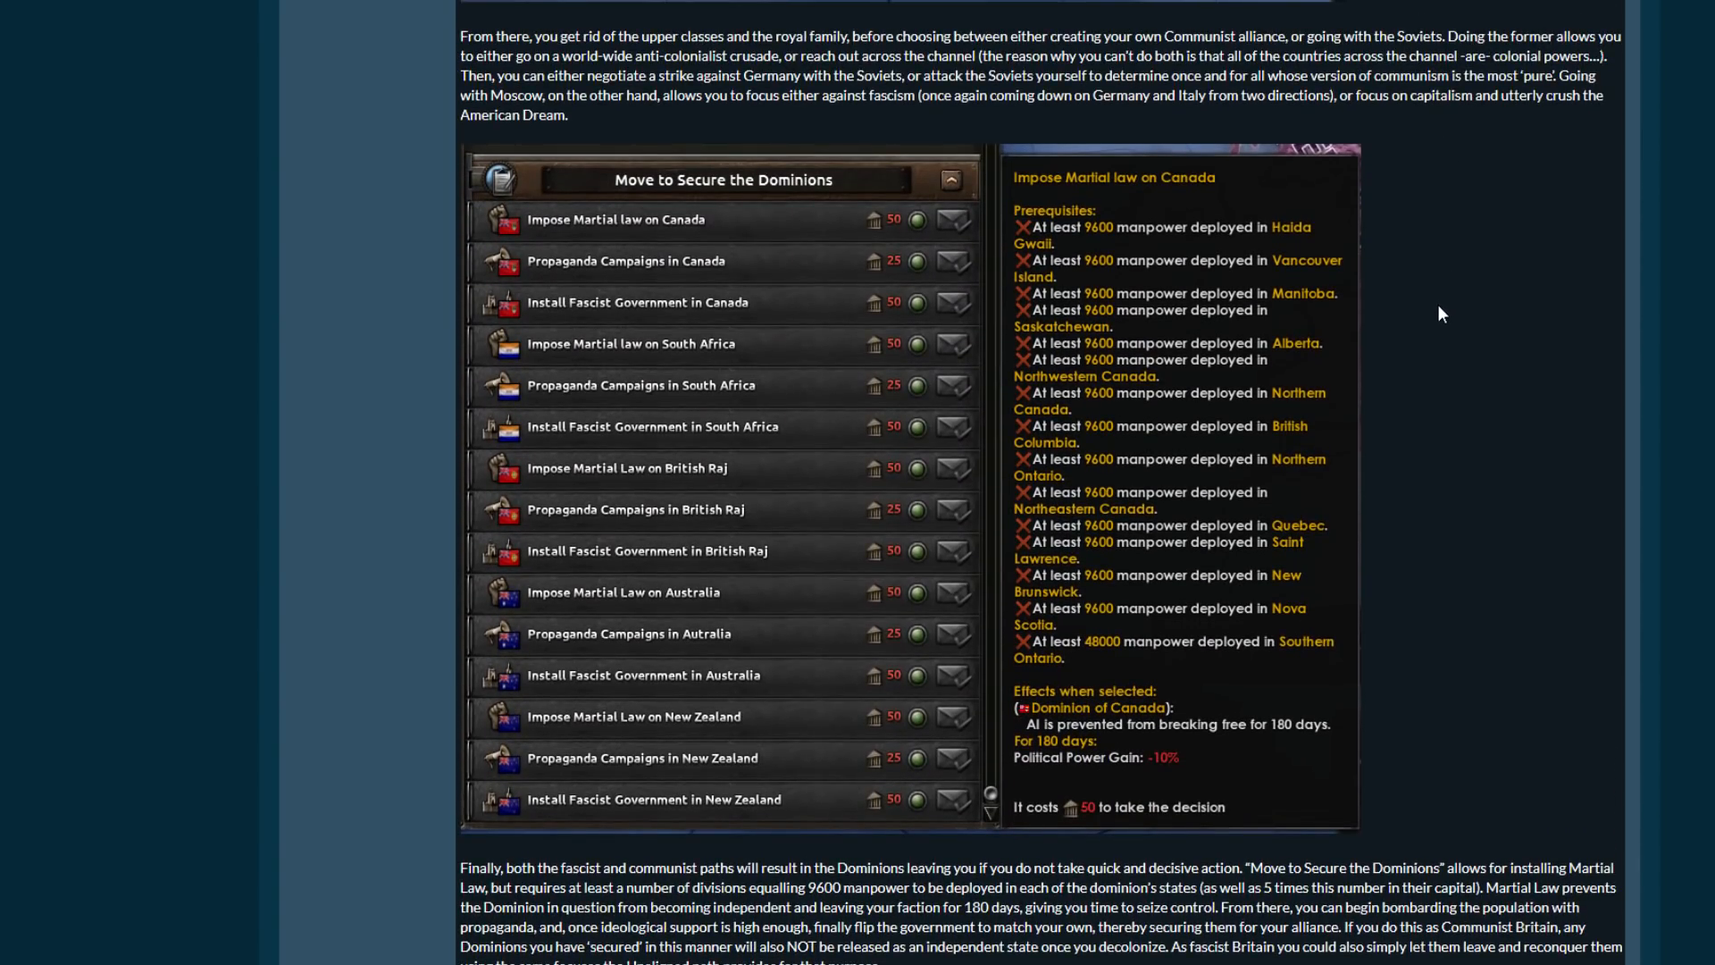
pyautogui.scroll(-3)
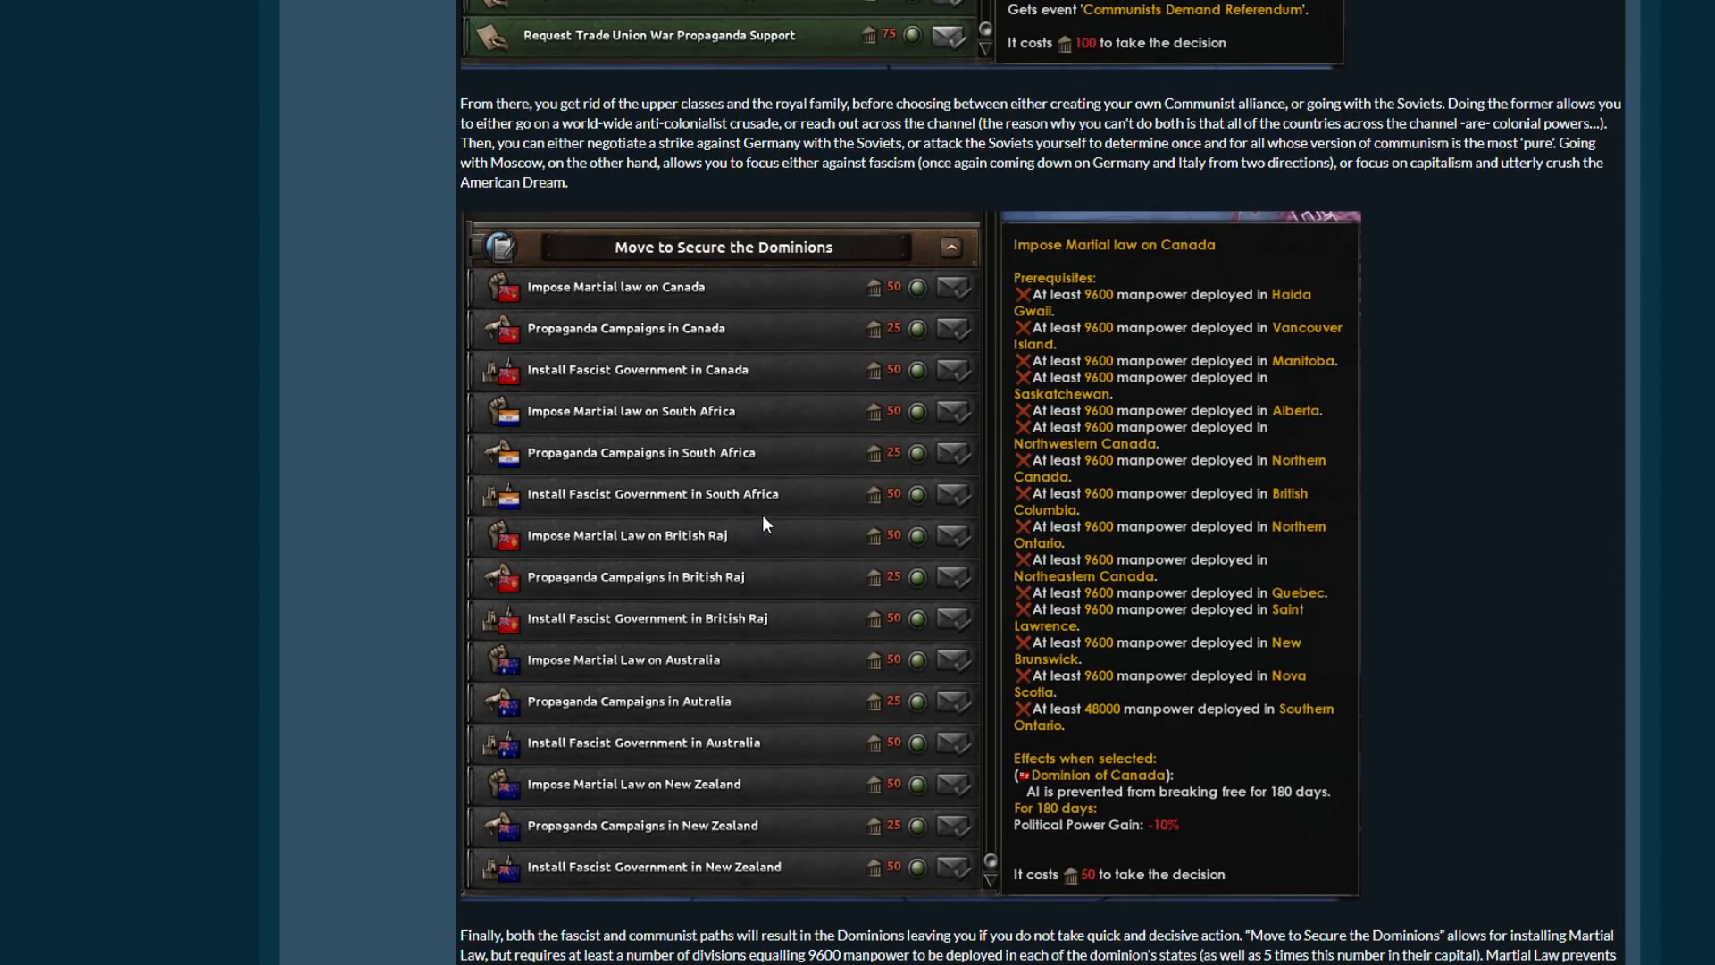
pyautogui.moveTo(763, 472)
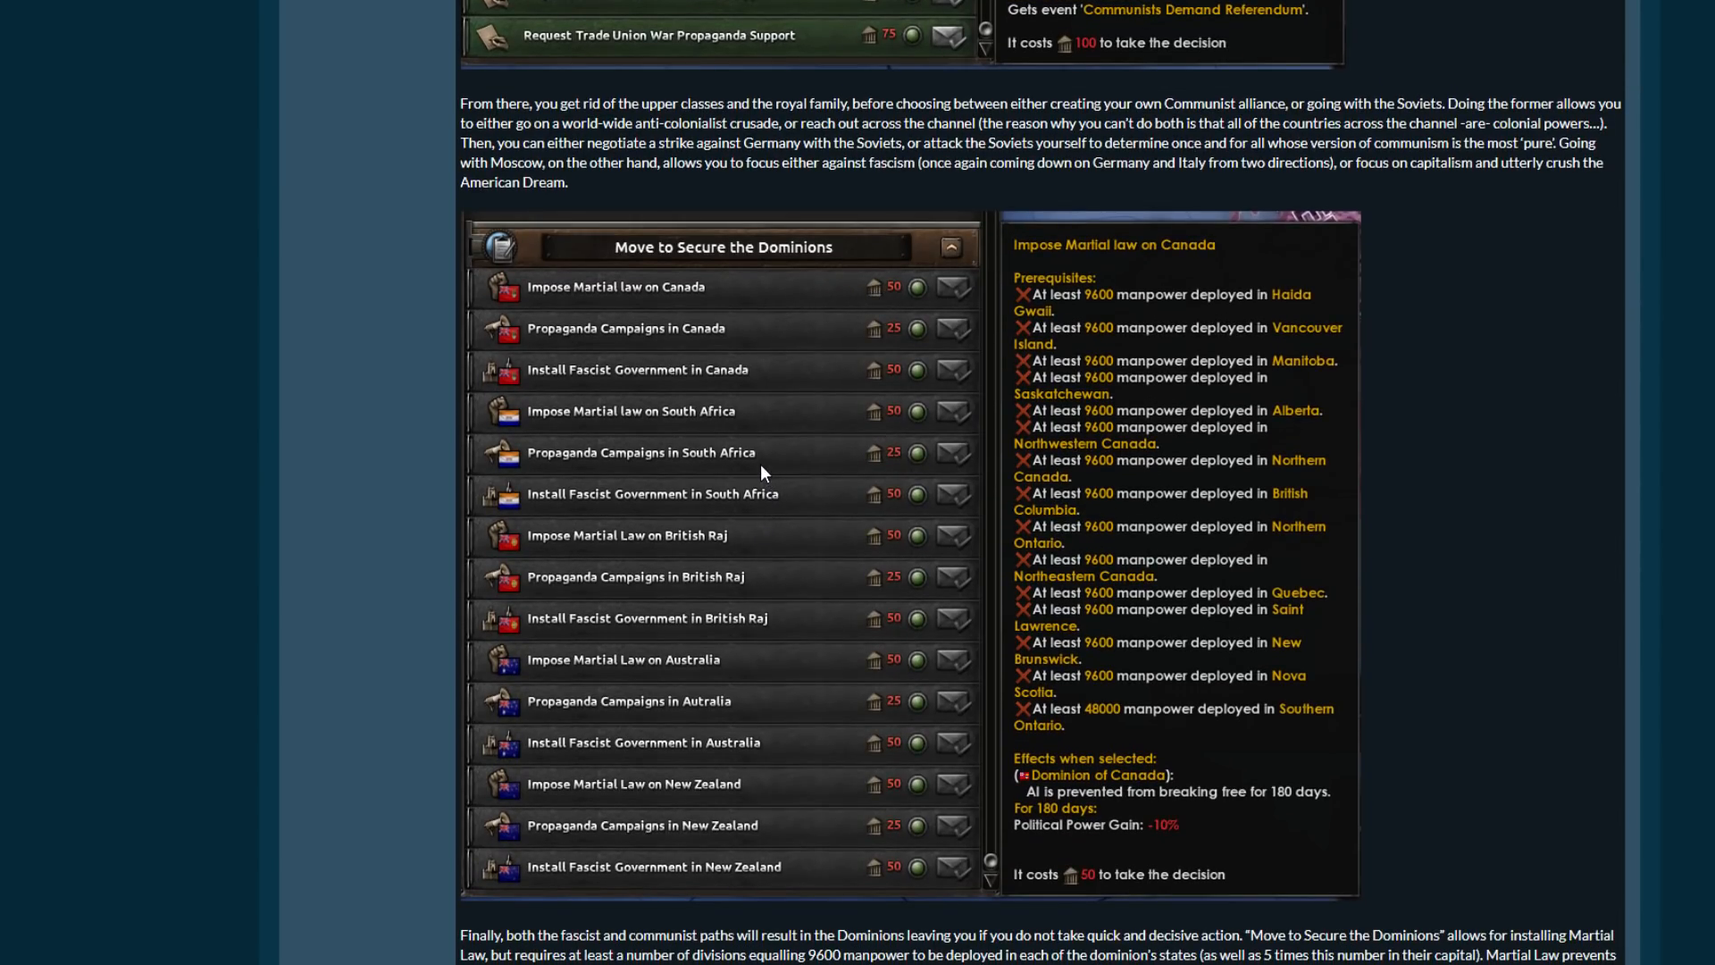
pyautogui.scroll(-3)
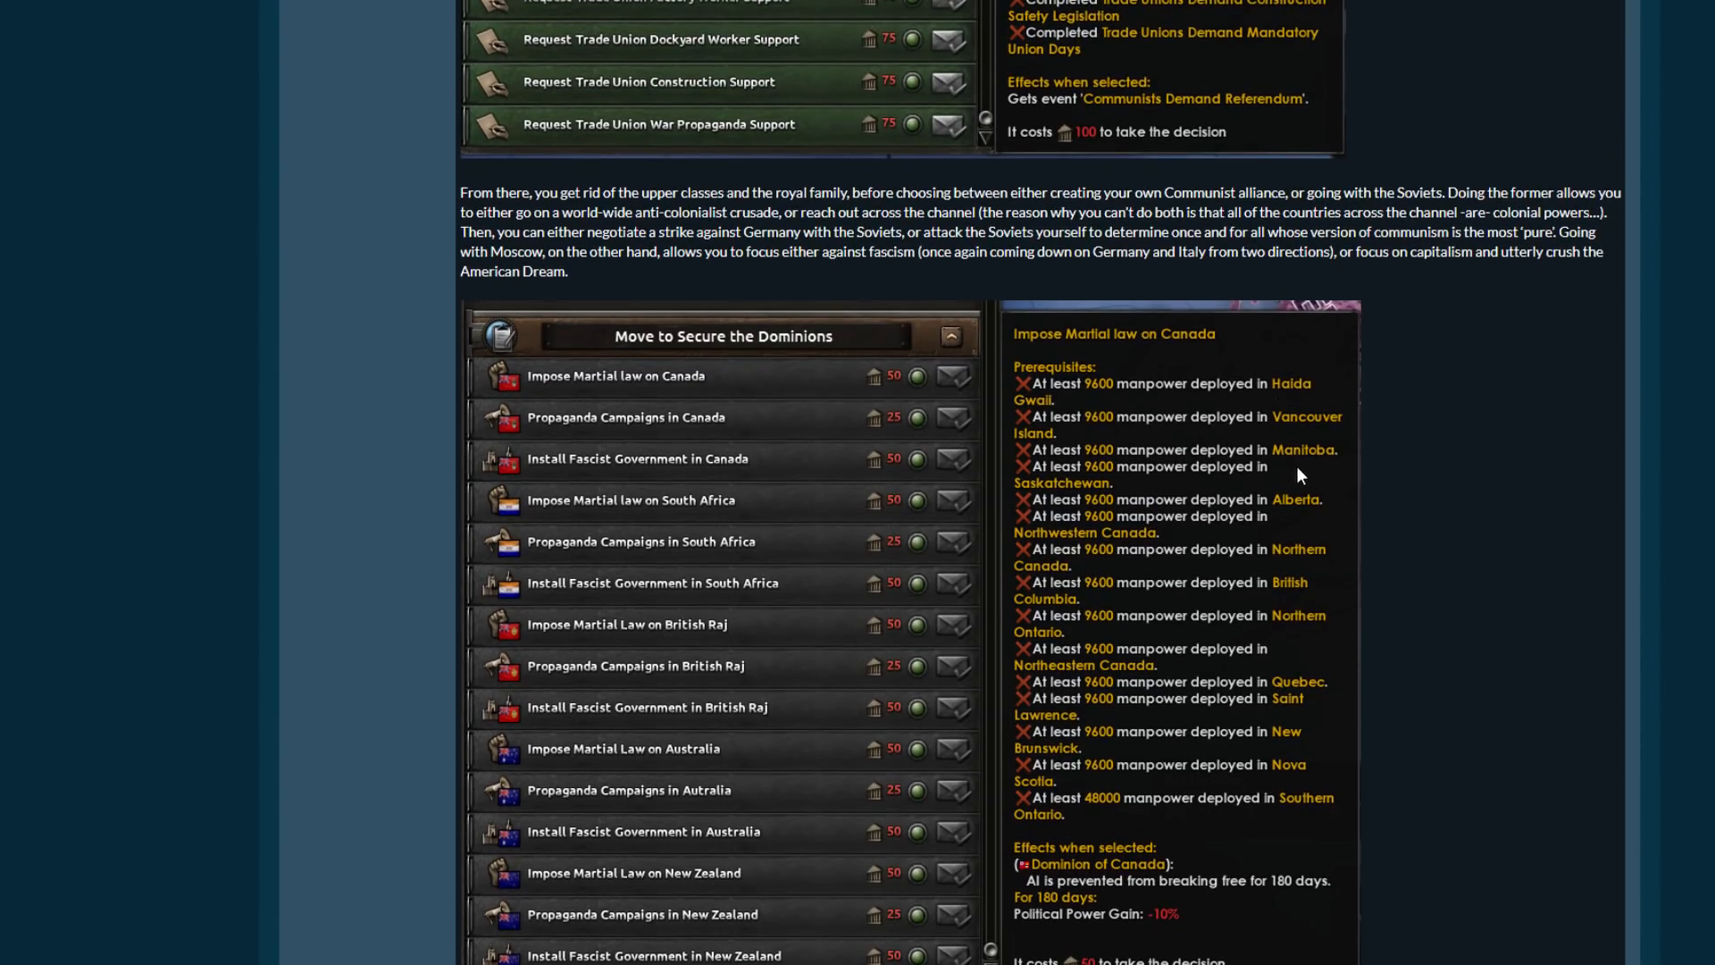
pyautogui.scroll(-3)
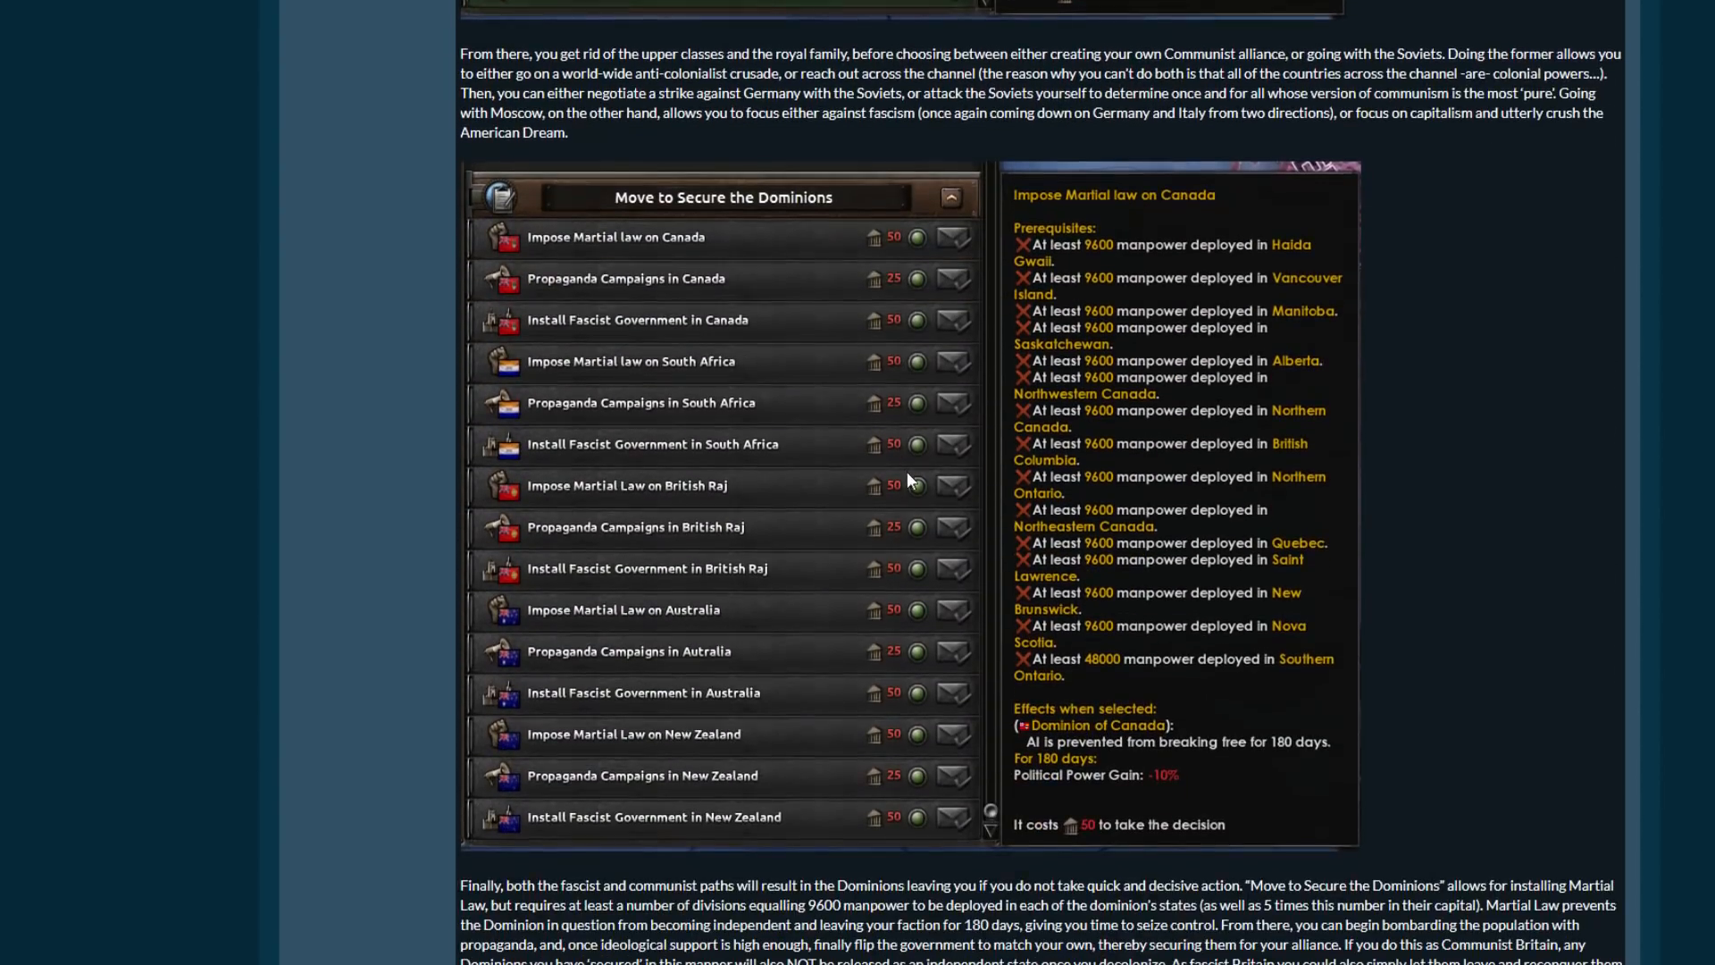
pyautogui.moveTo(656, 373)
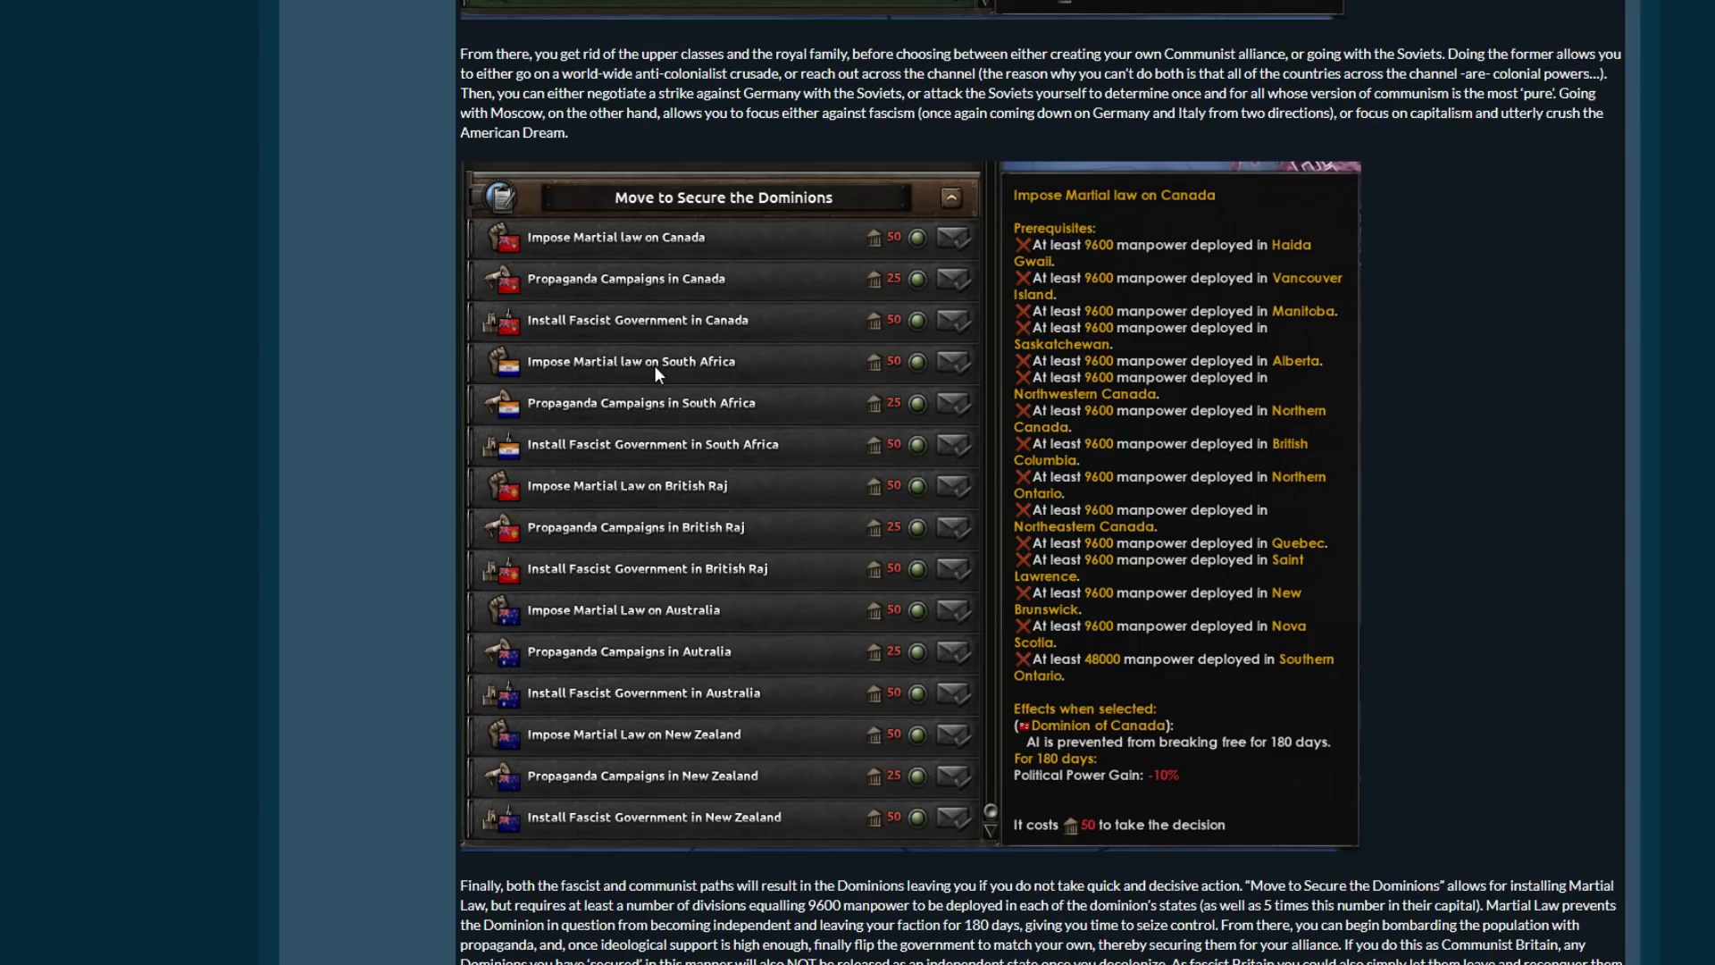
pyautogui.moveTo(1208, 304)
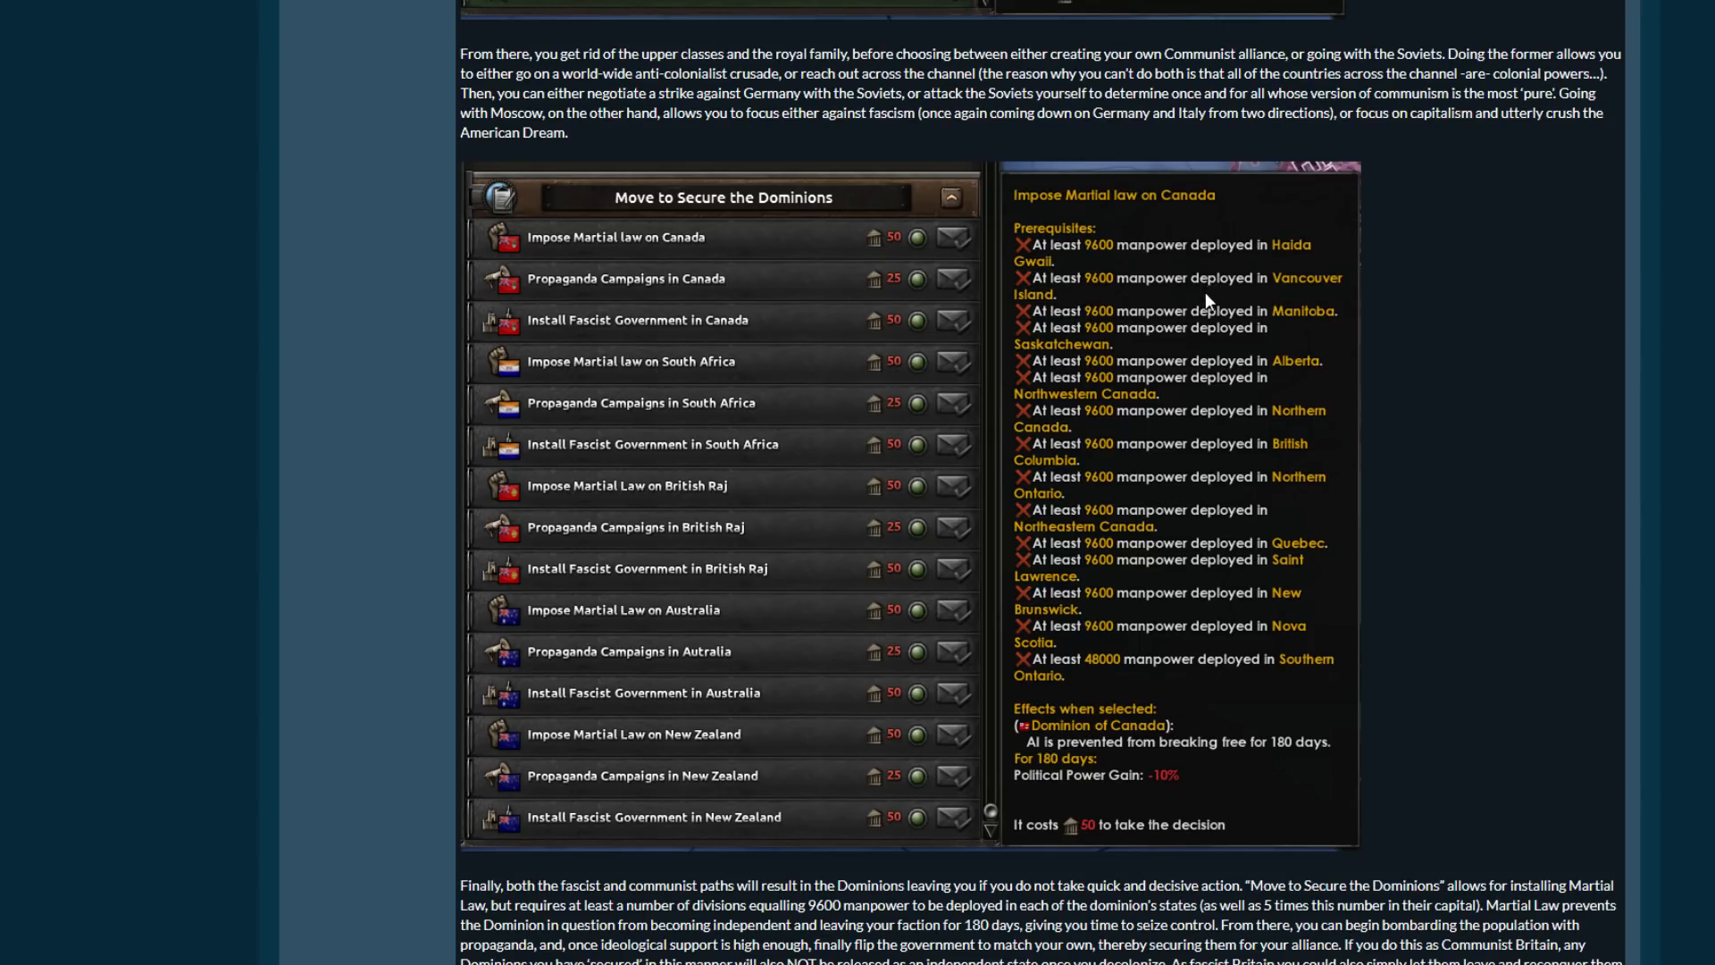
pyautogui.moveTo(906, 406)
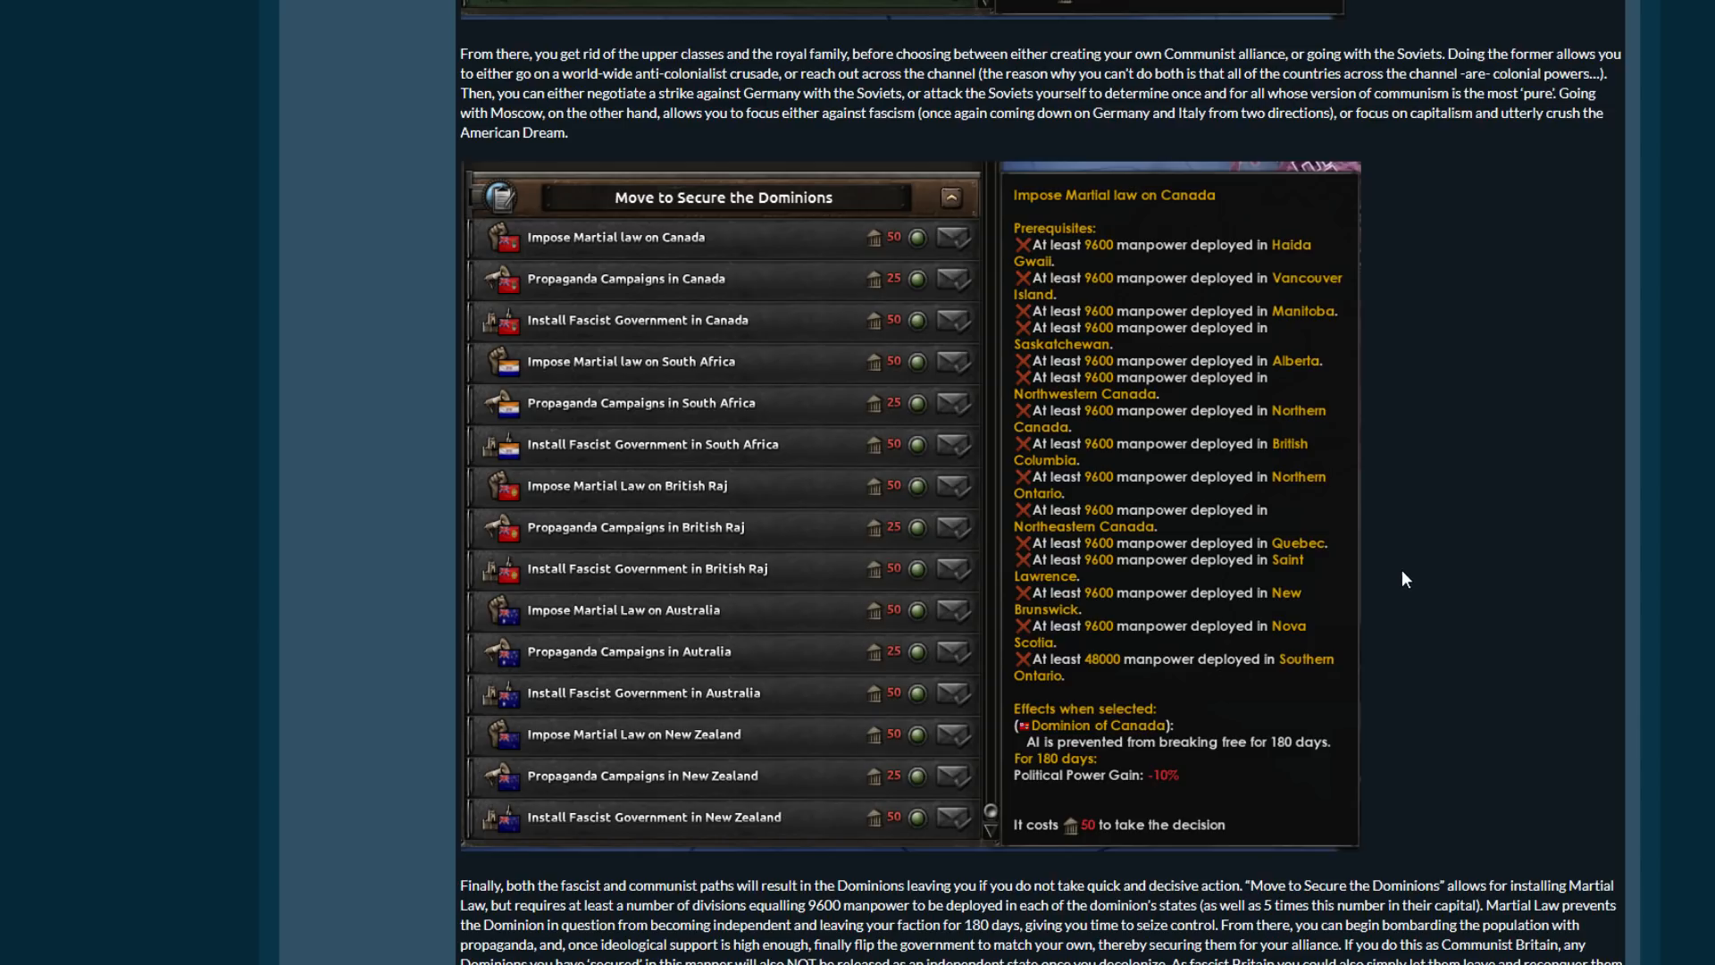
pyautogui.scroll(-3)
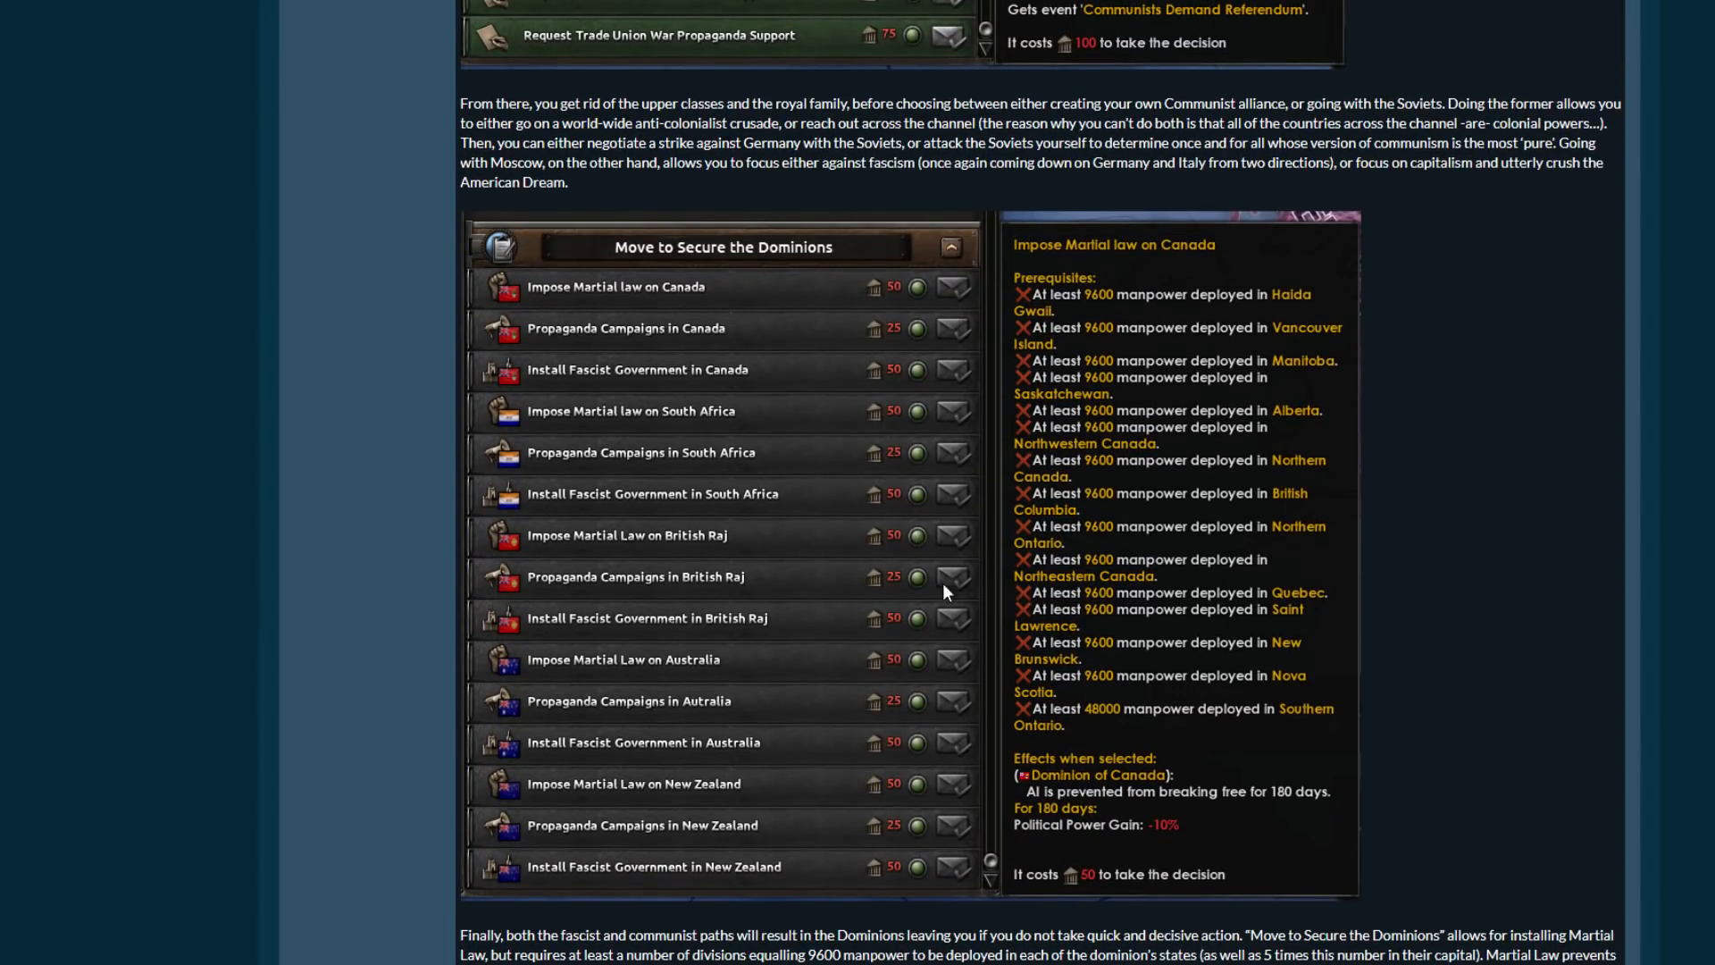
pyautogui.moveTo(1170, 836)
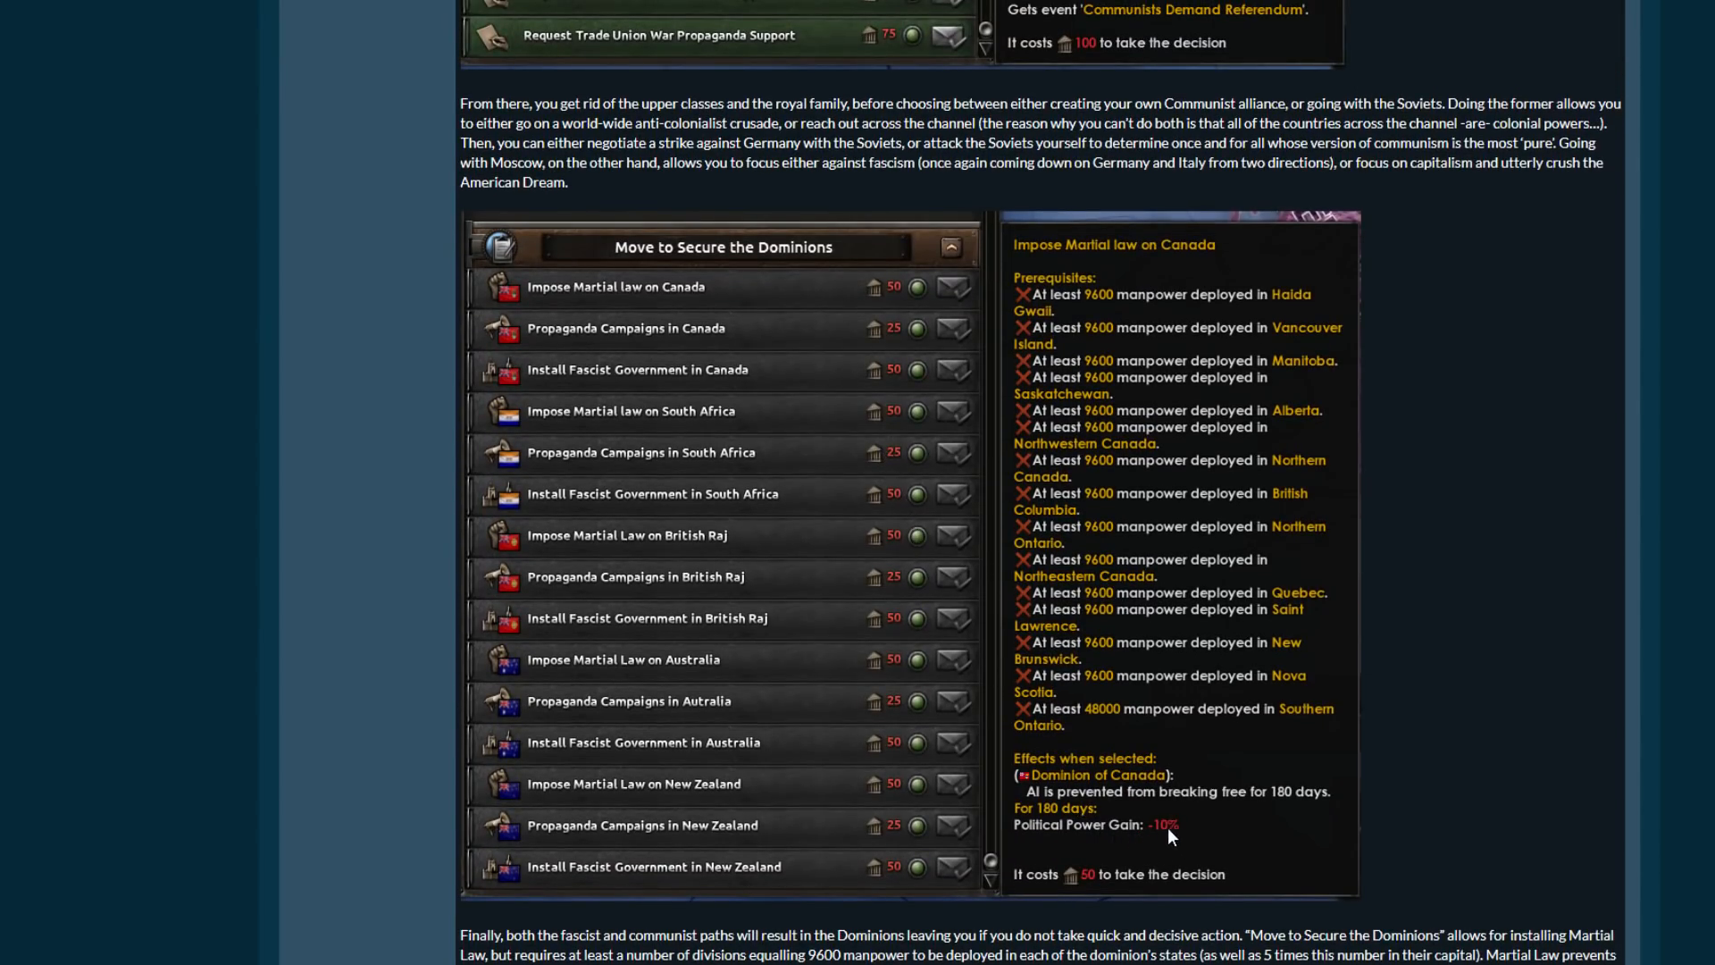
pyautogui.moveTo(1493, 699)
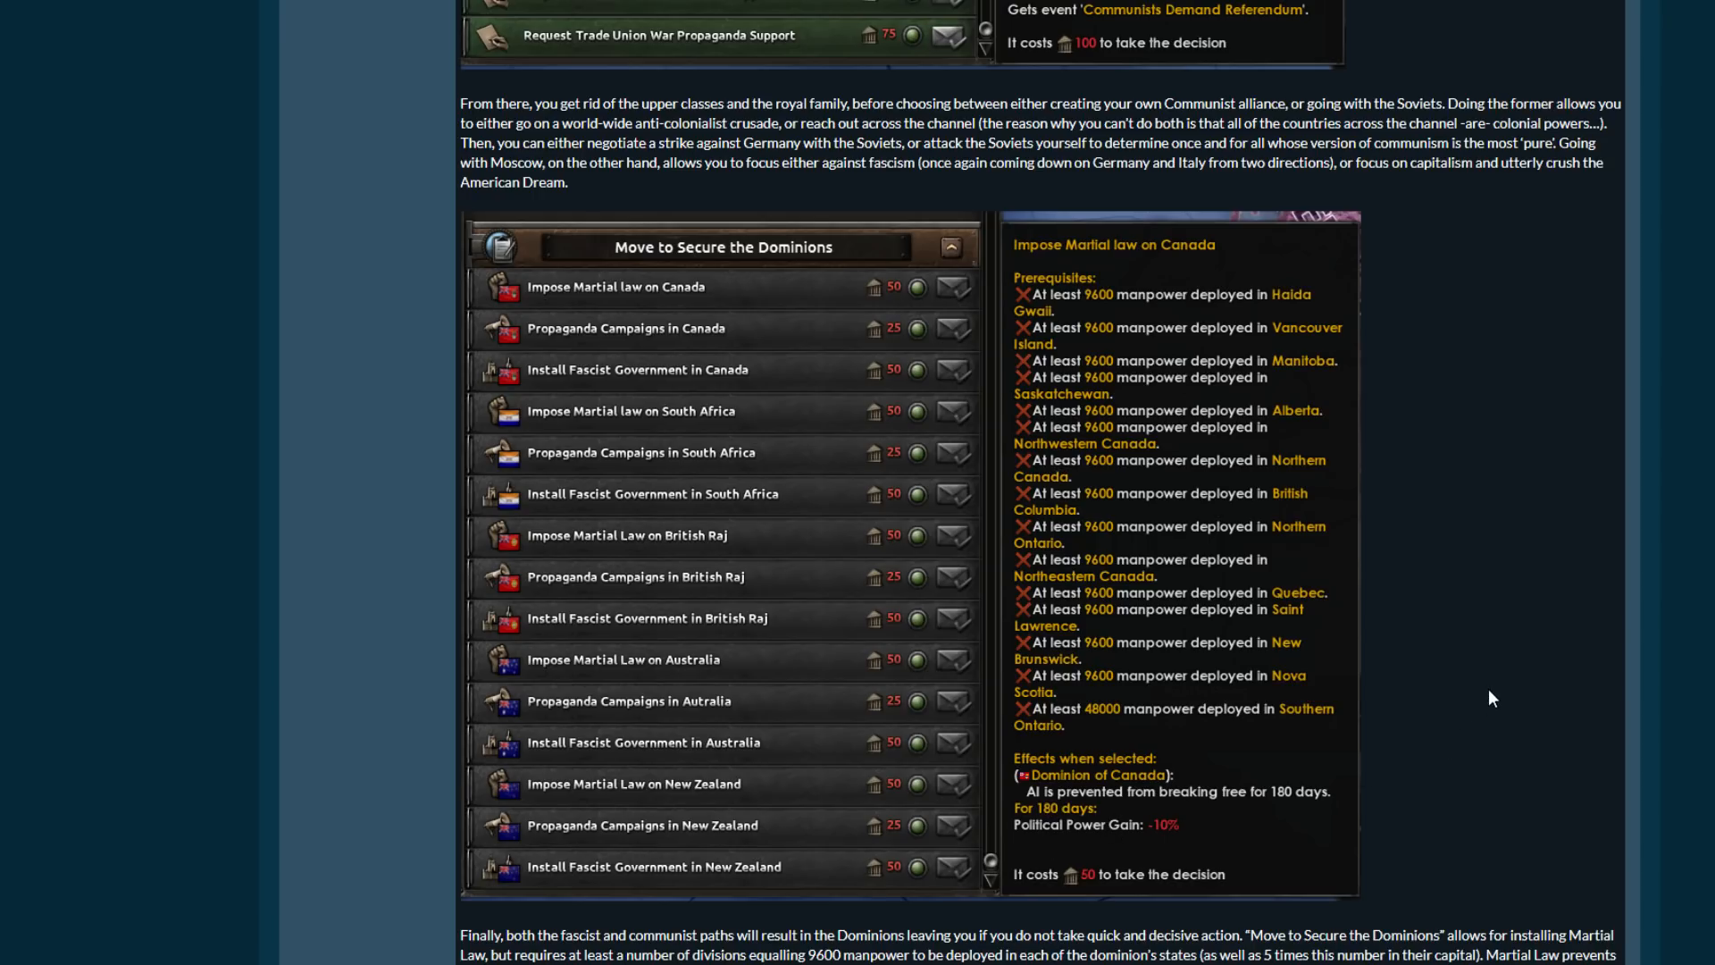
pyautogui.scroll(-3)
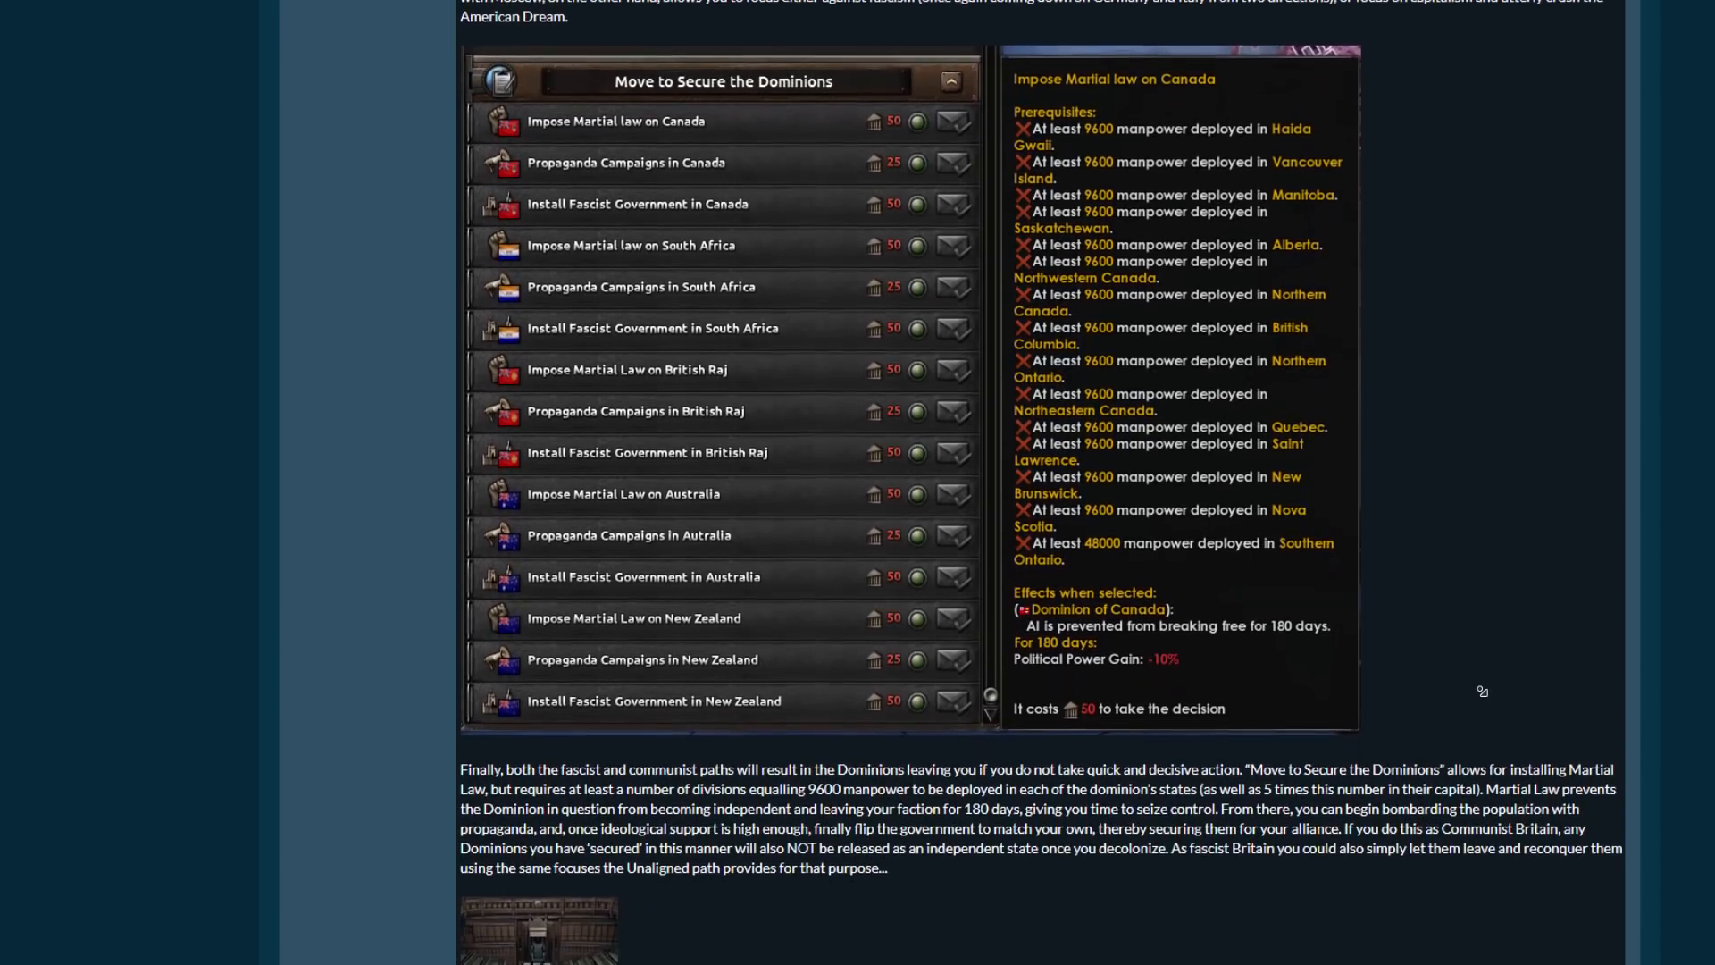
pyautogui.scroll(3)
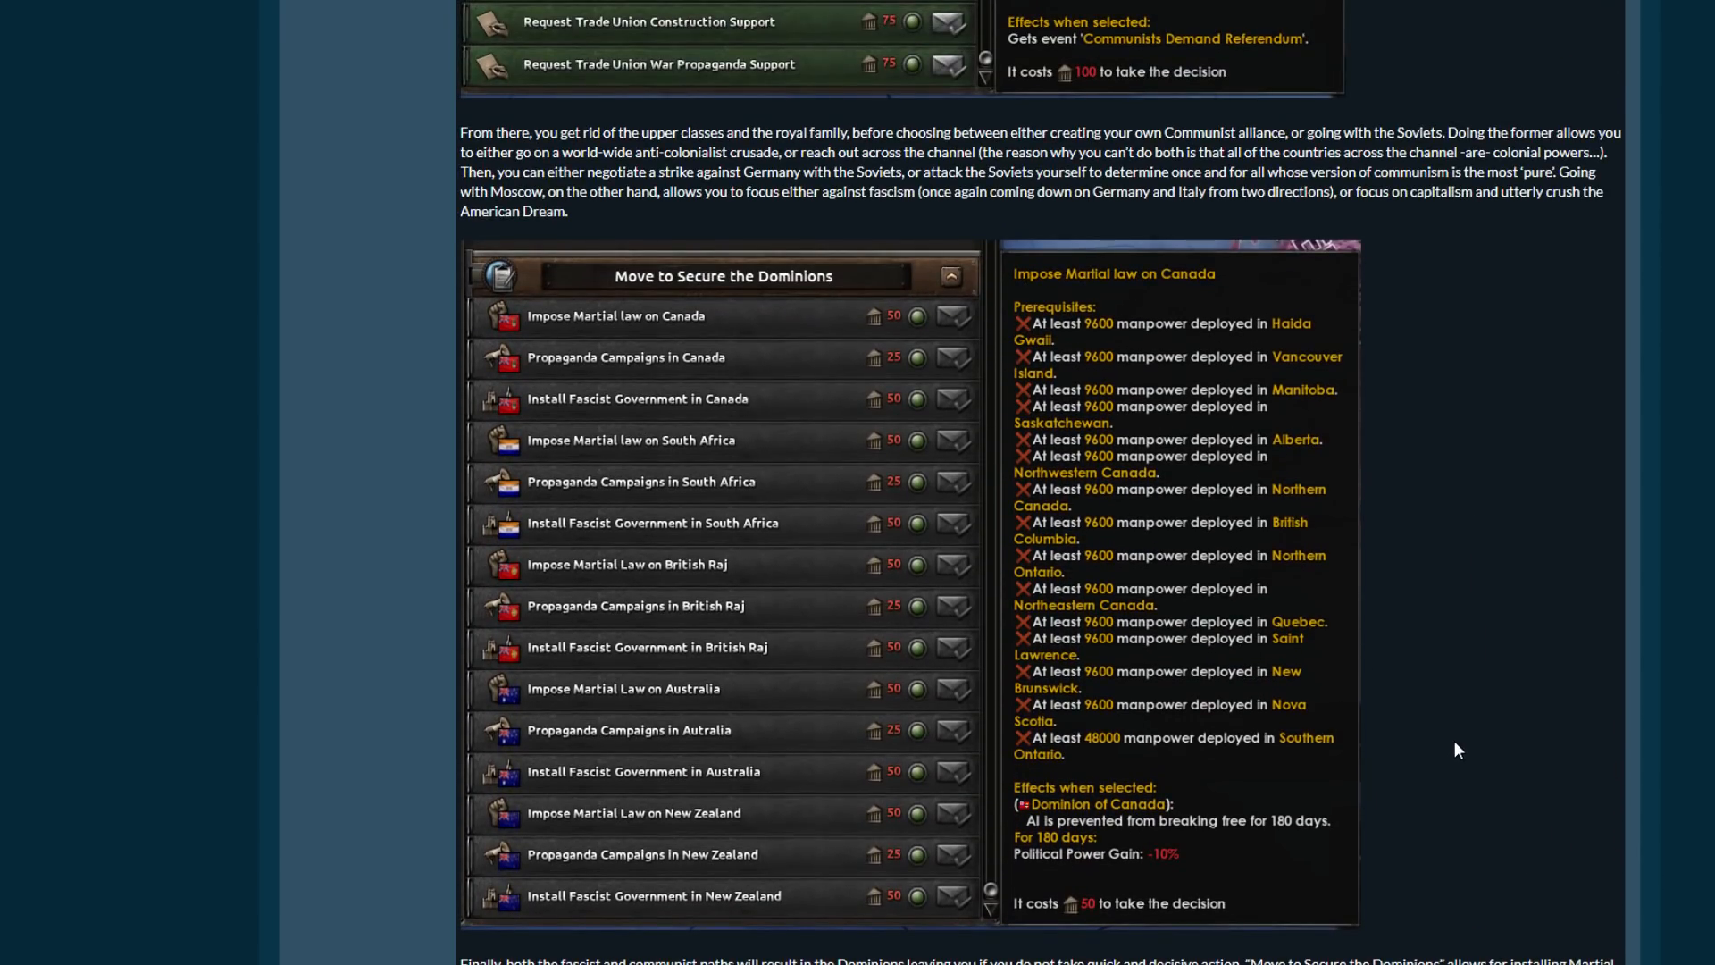
# Scroll past the dominions text to the bonus portrait image, Spoiler button and closing vacation note at the post's end.
pyautogui.scroll(-3)
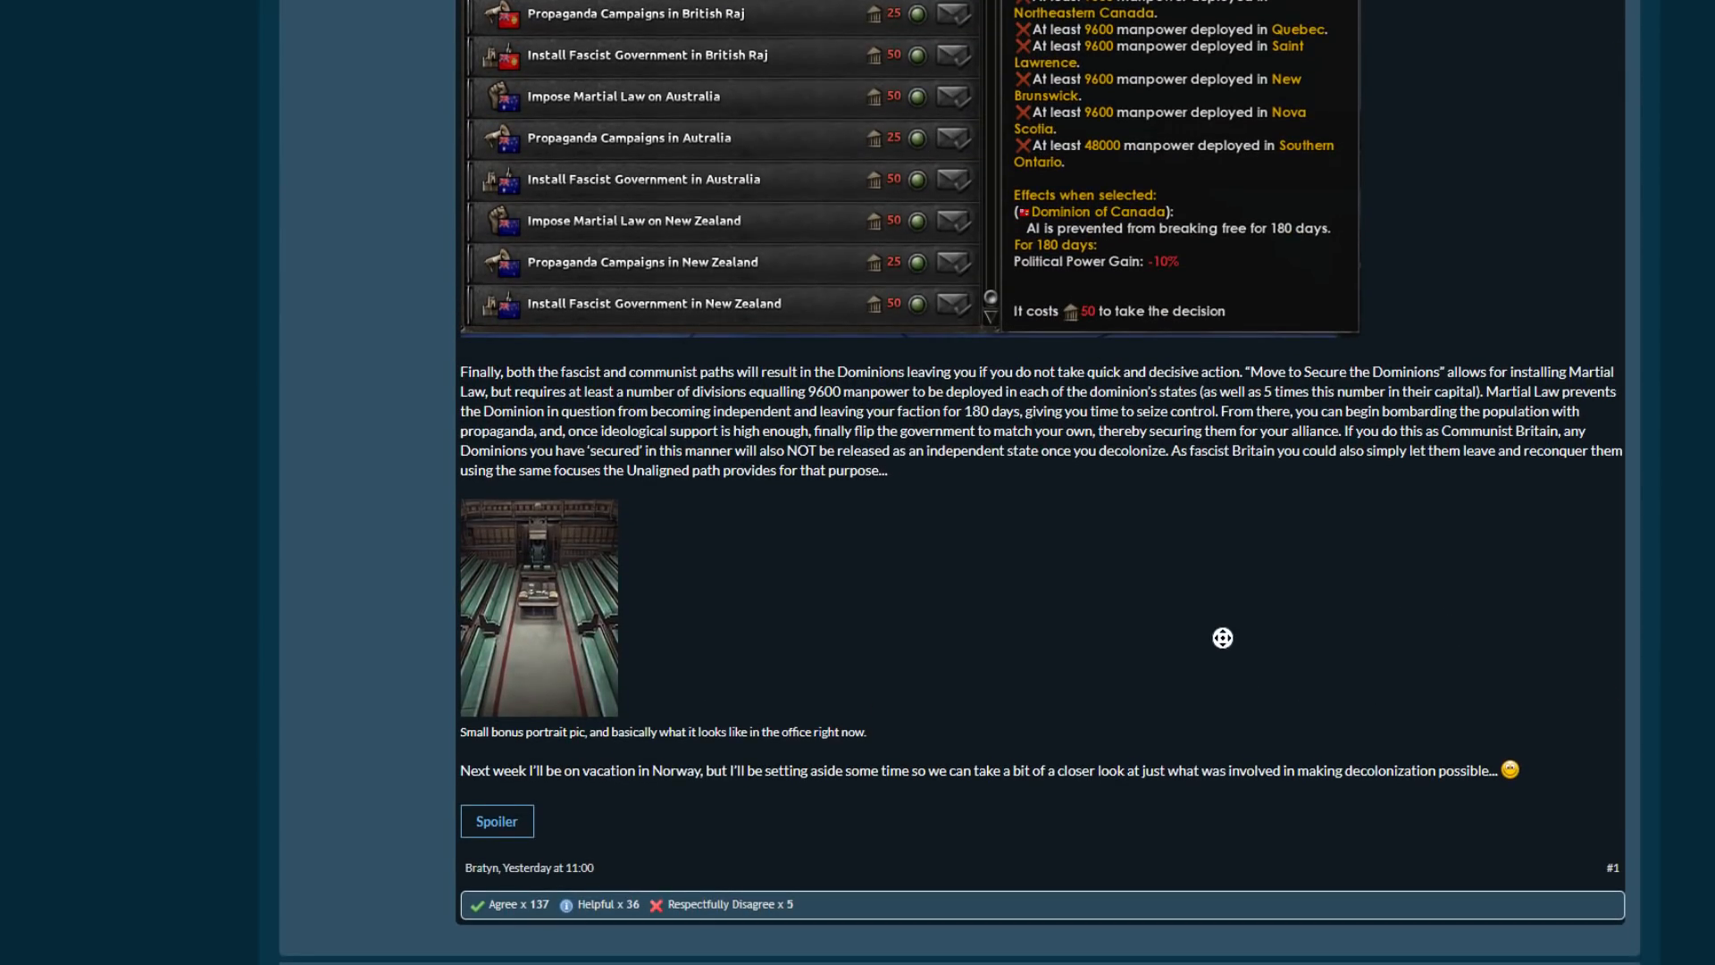
pyautogui.scroll(-3)
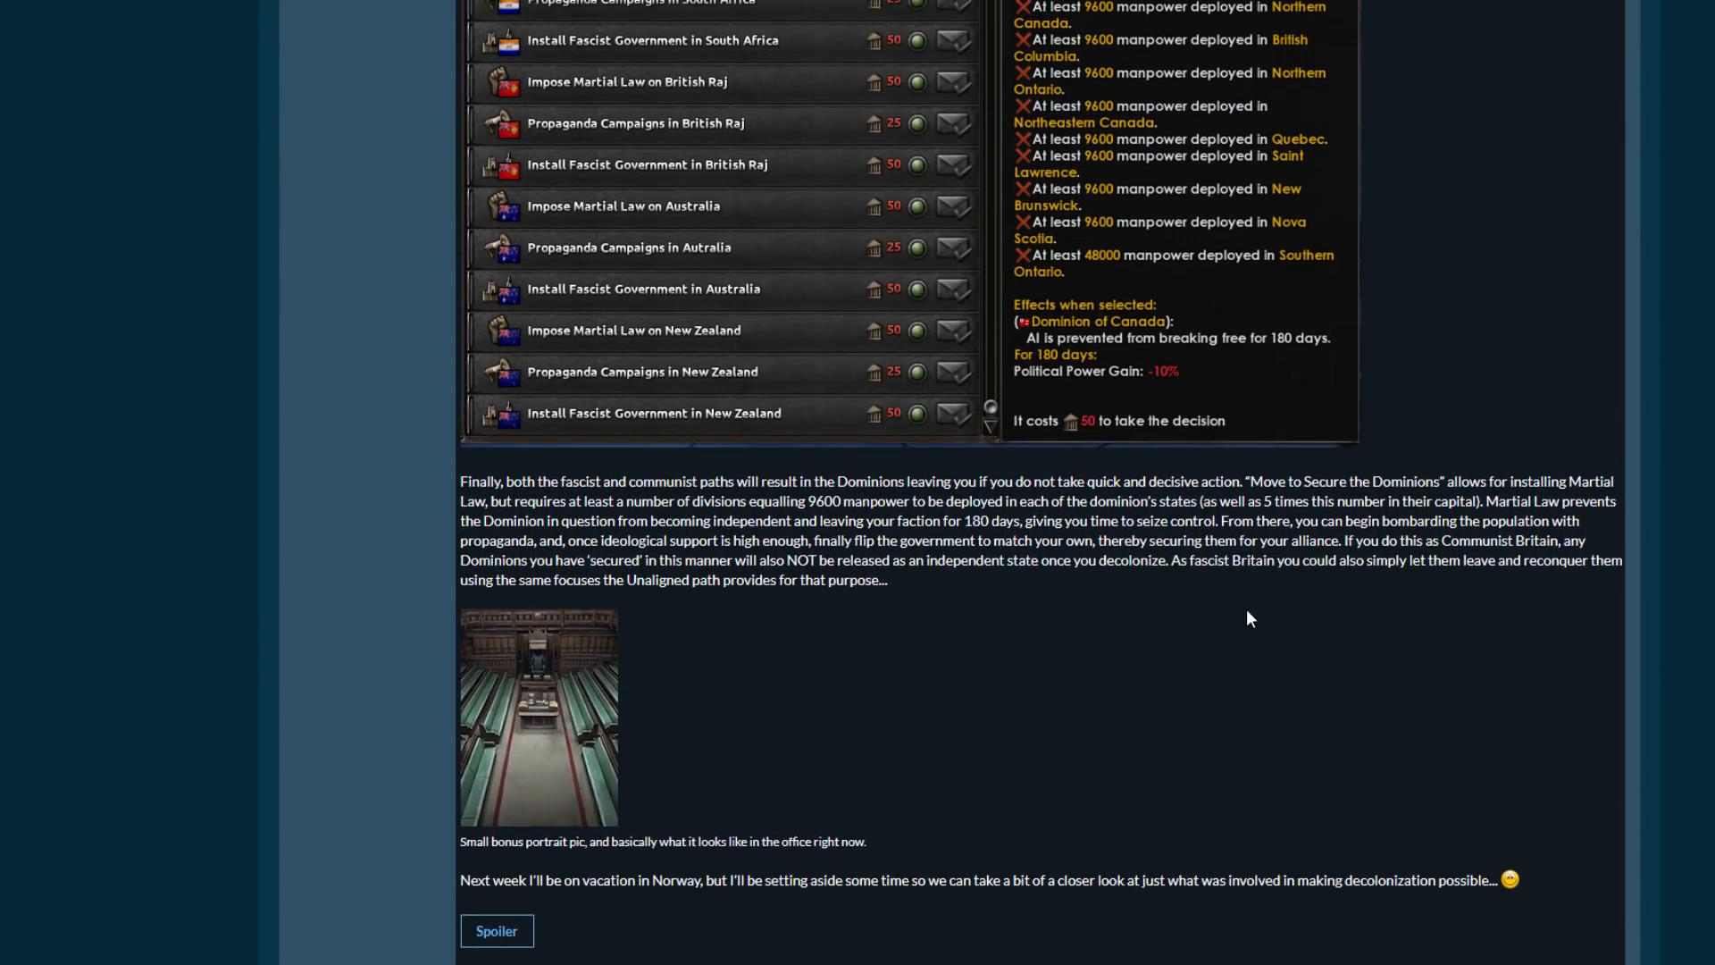
pyautogui.scroll(-3)
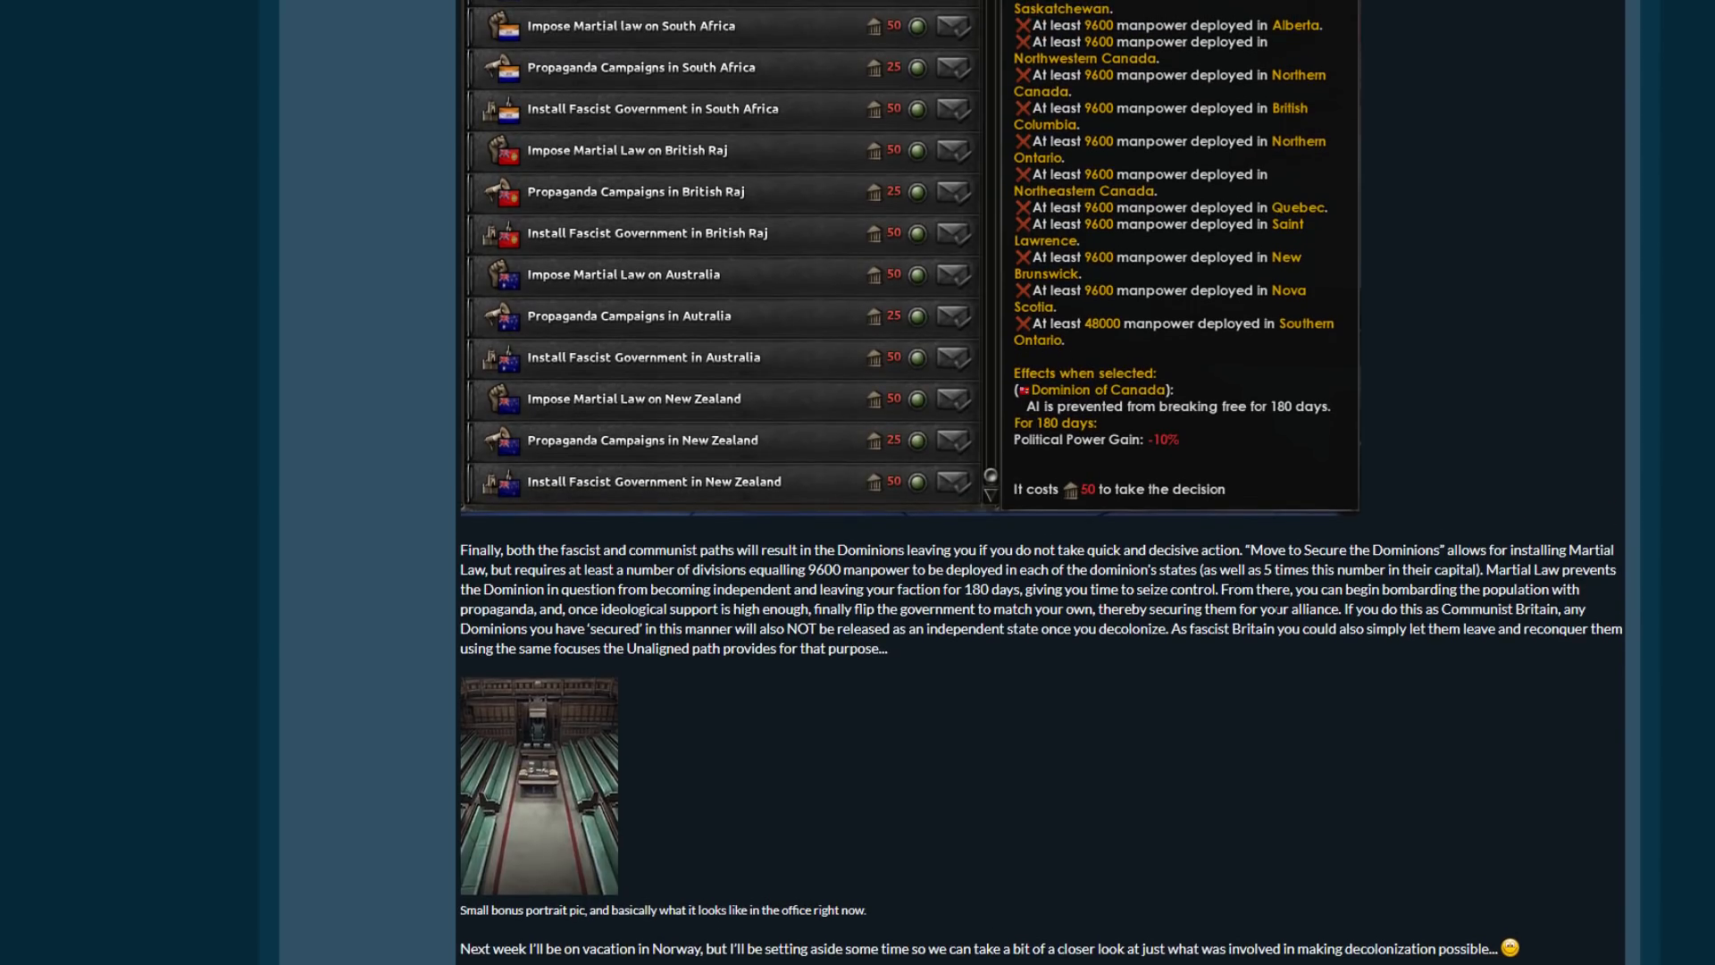
pyautogui.scroll(-3)
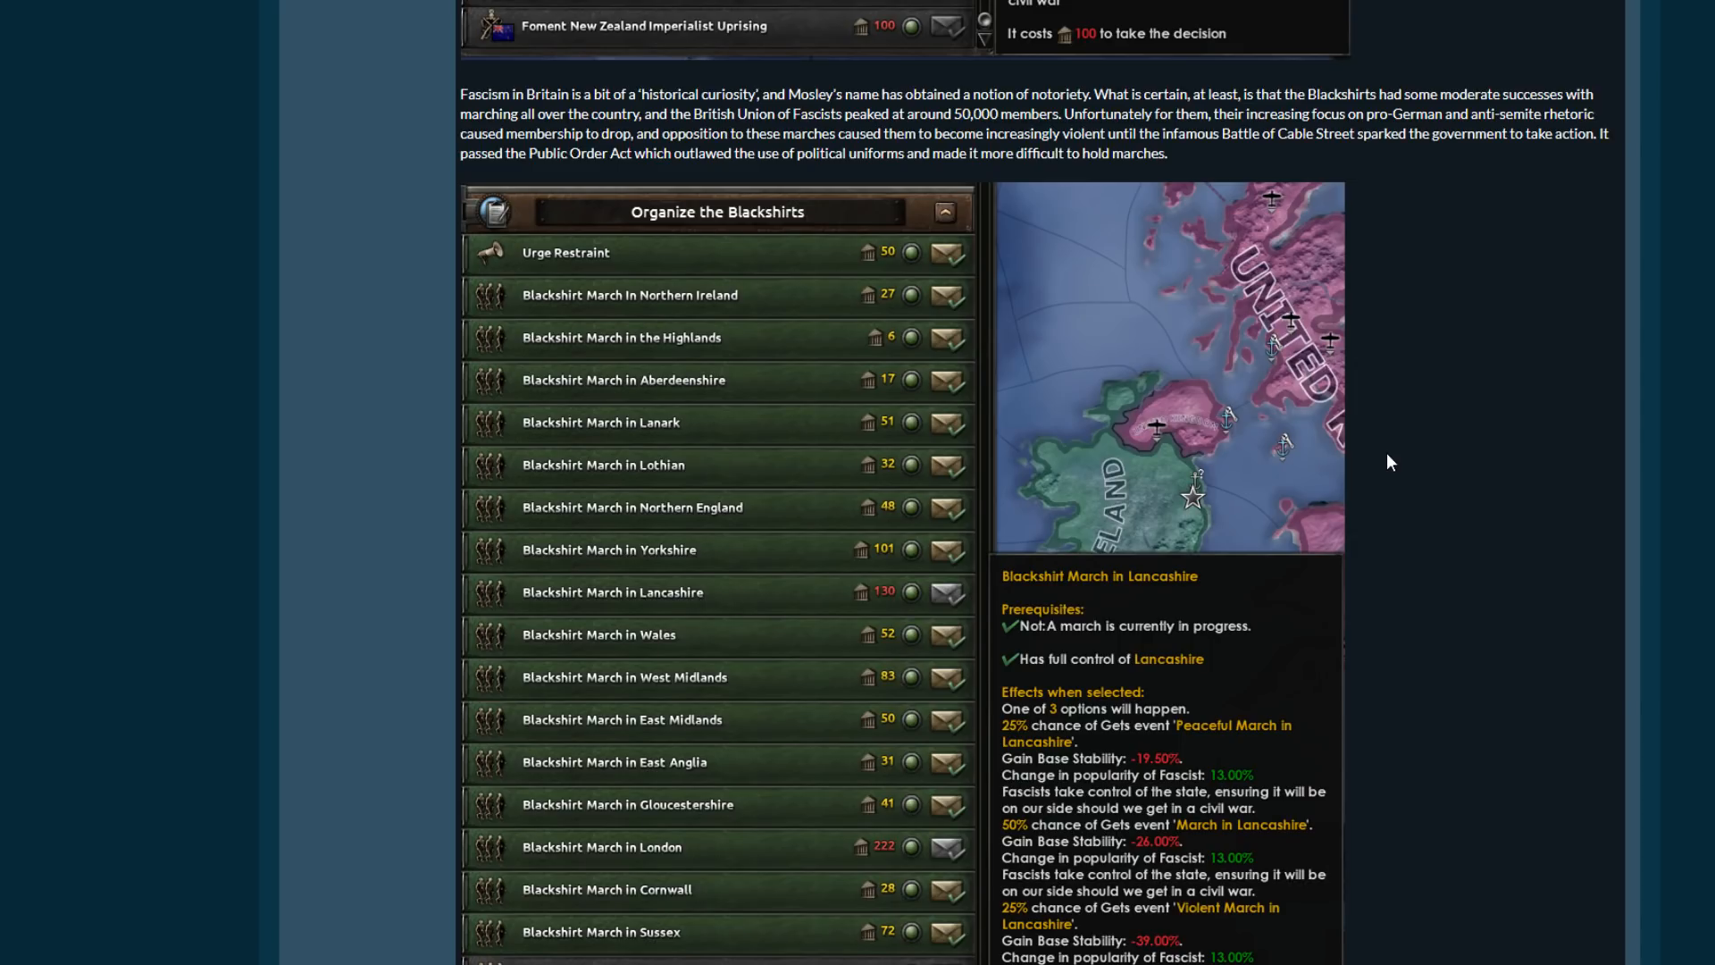
pyautogui.moveTo(1405, 518)
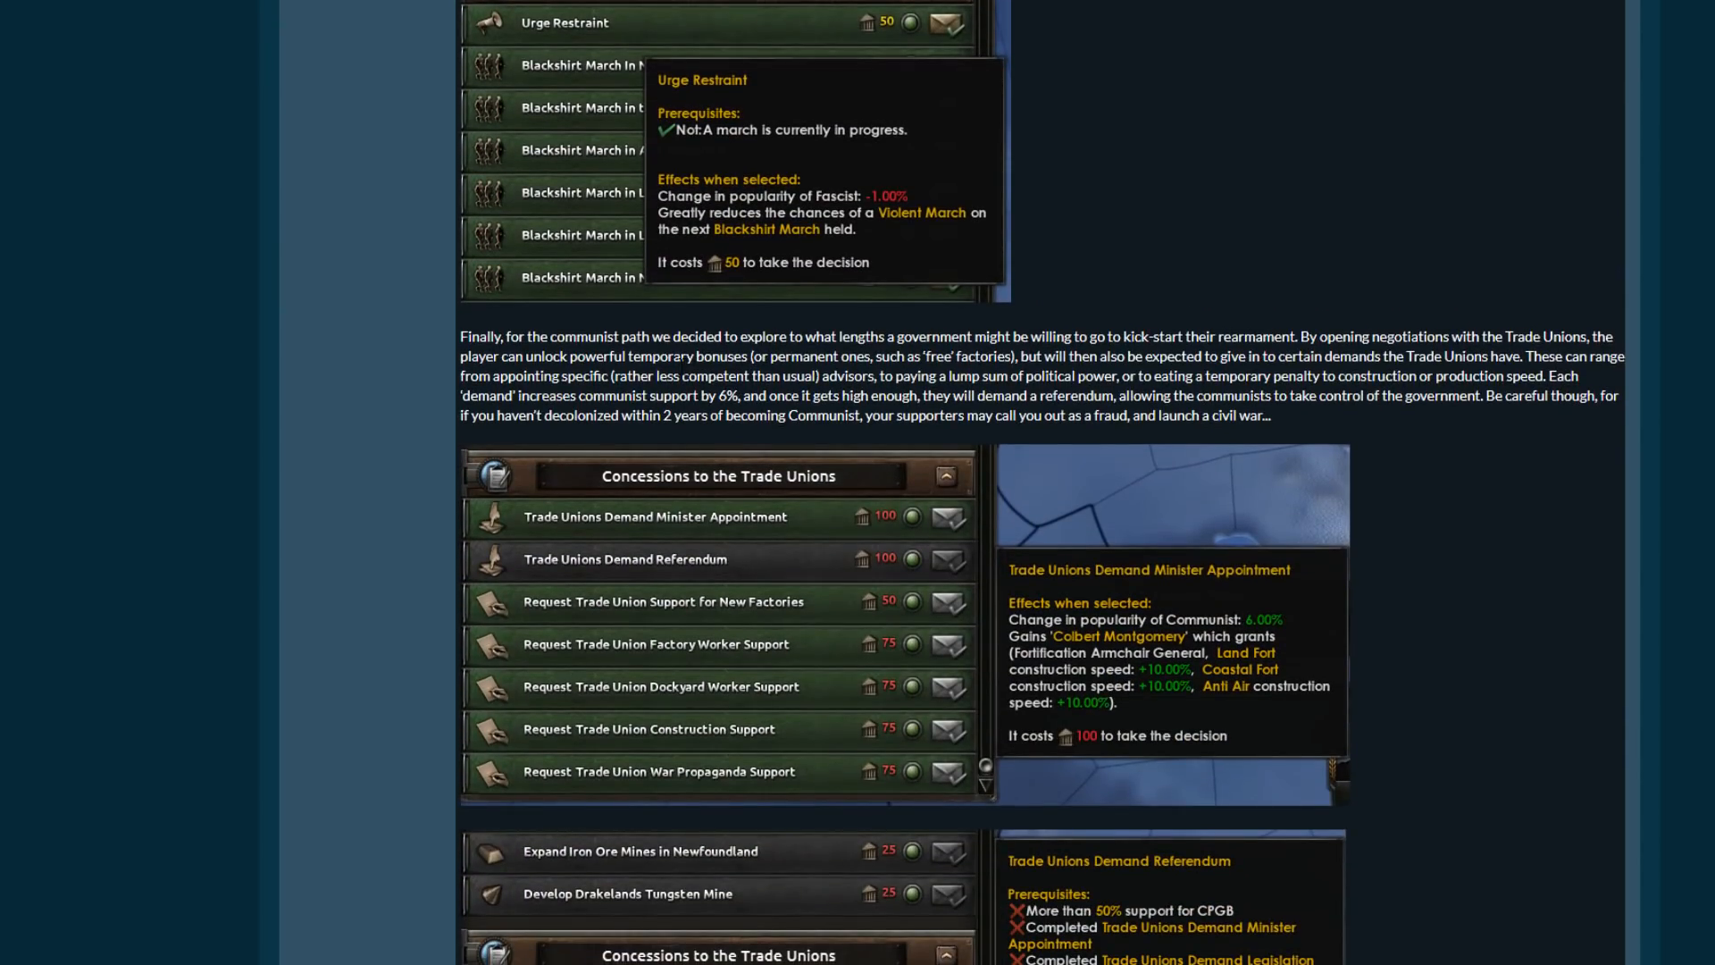
# Scroll back through the Blackshirts and Trade Unions sections to the Decolonization focus and democratic paths paragraphs.
pyautogui.scroll(-3)
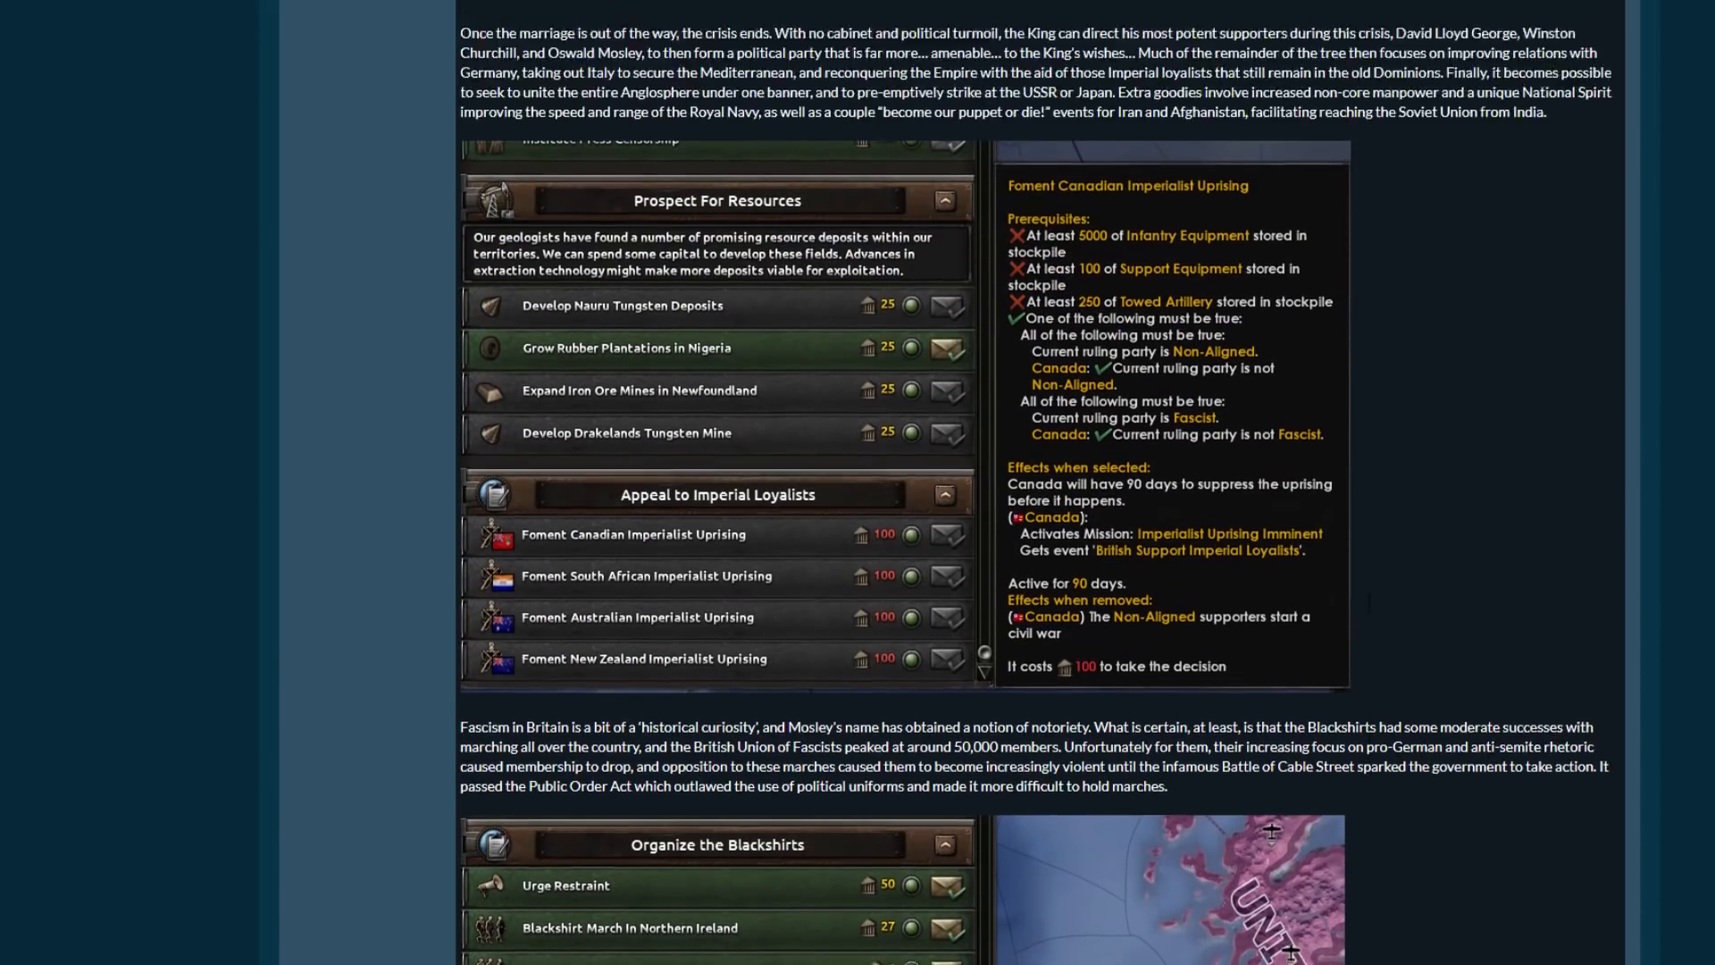
pyautogui.scroll(-3)
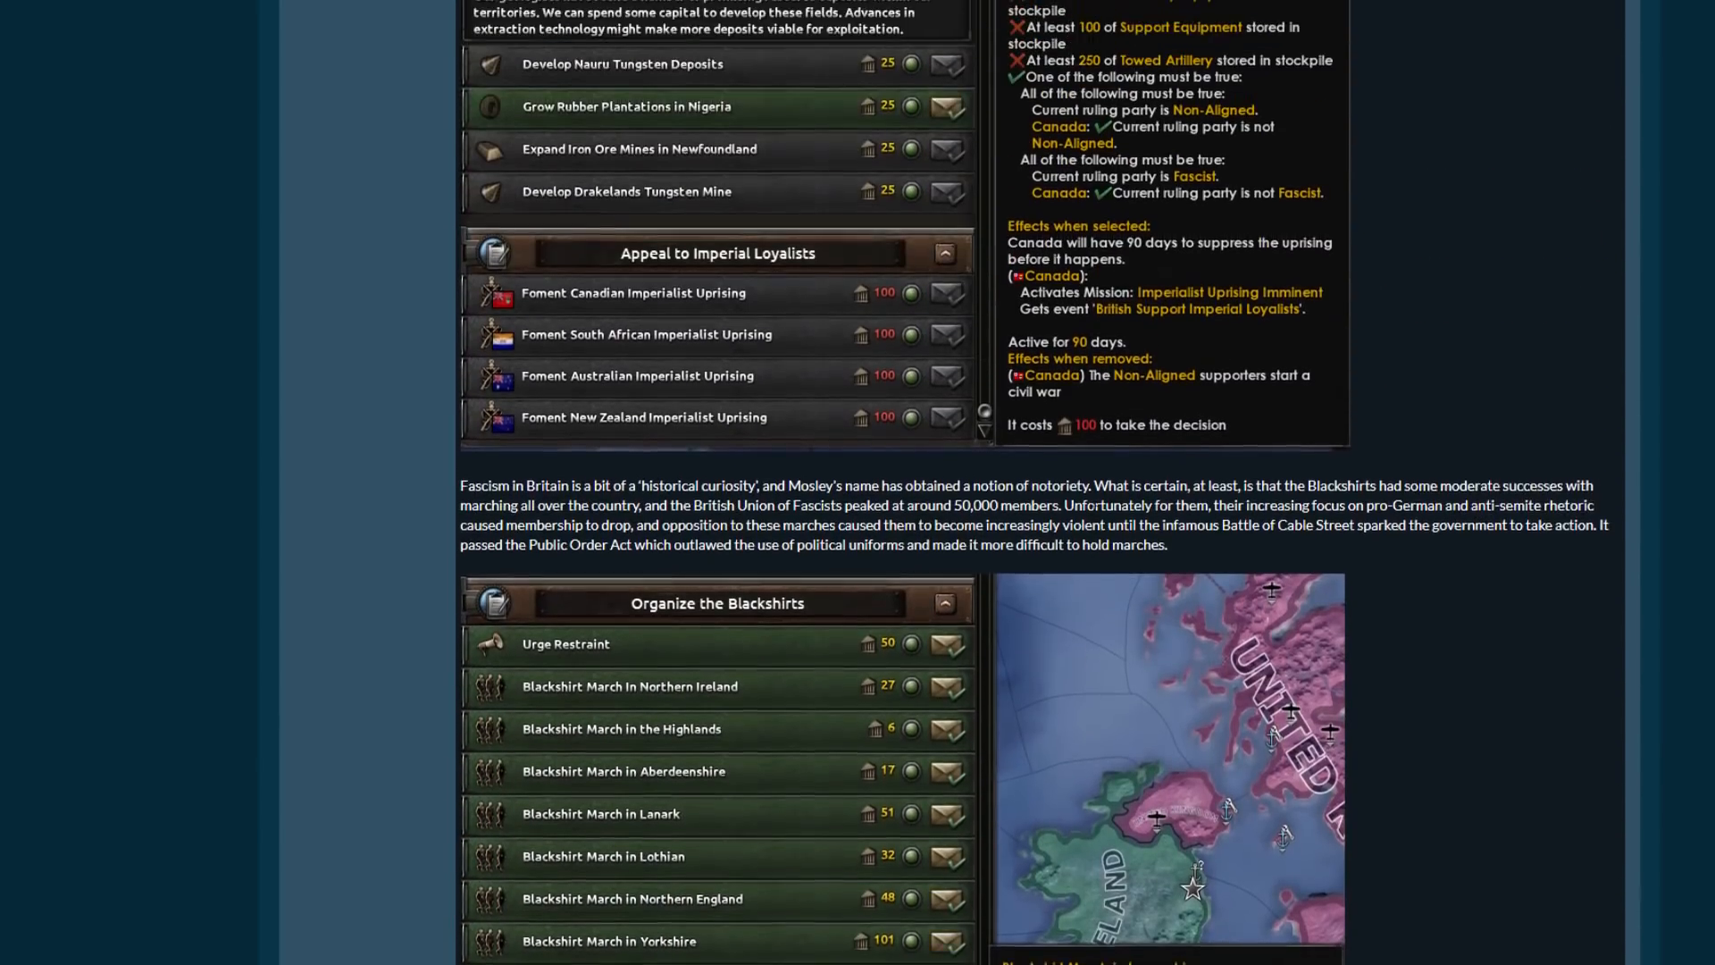
pyautogui.scroll(-3)
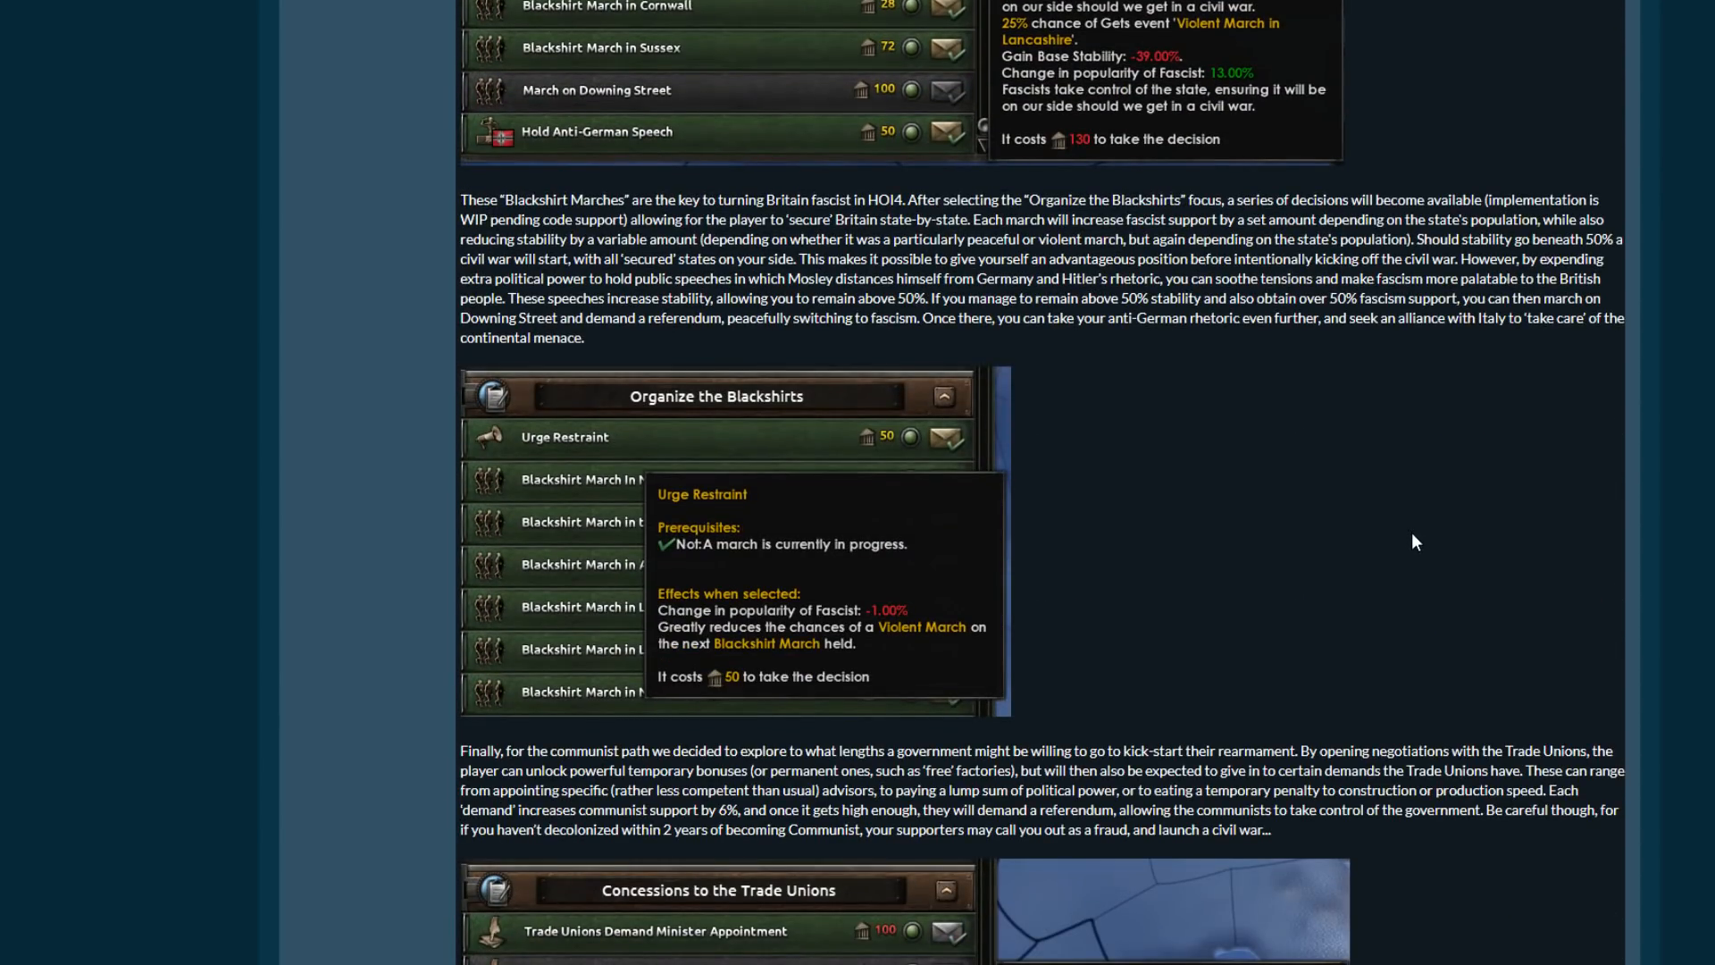
pyautogui.scroll(-3)
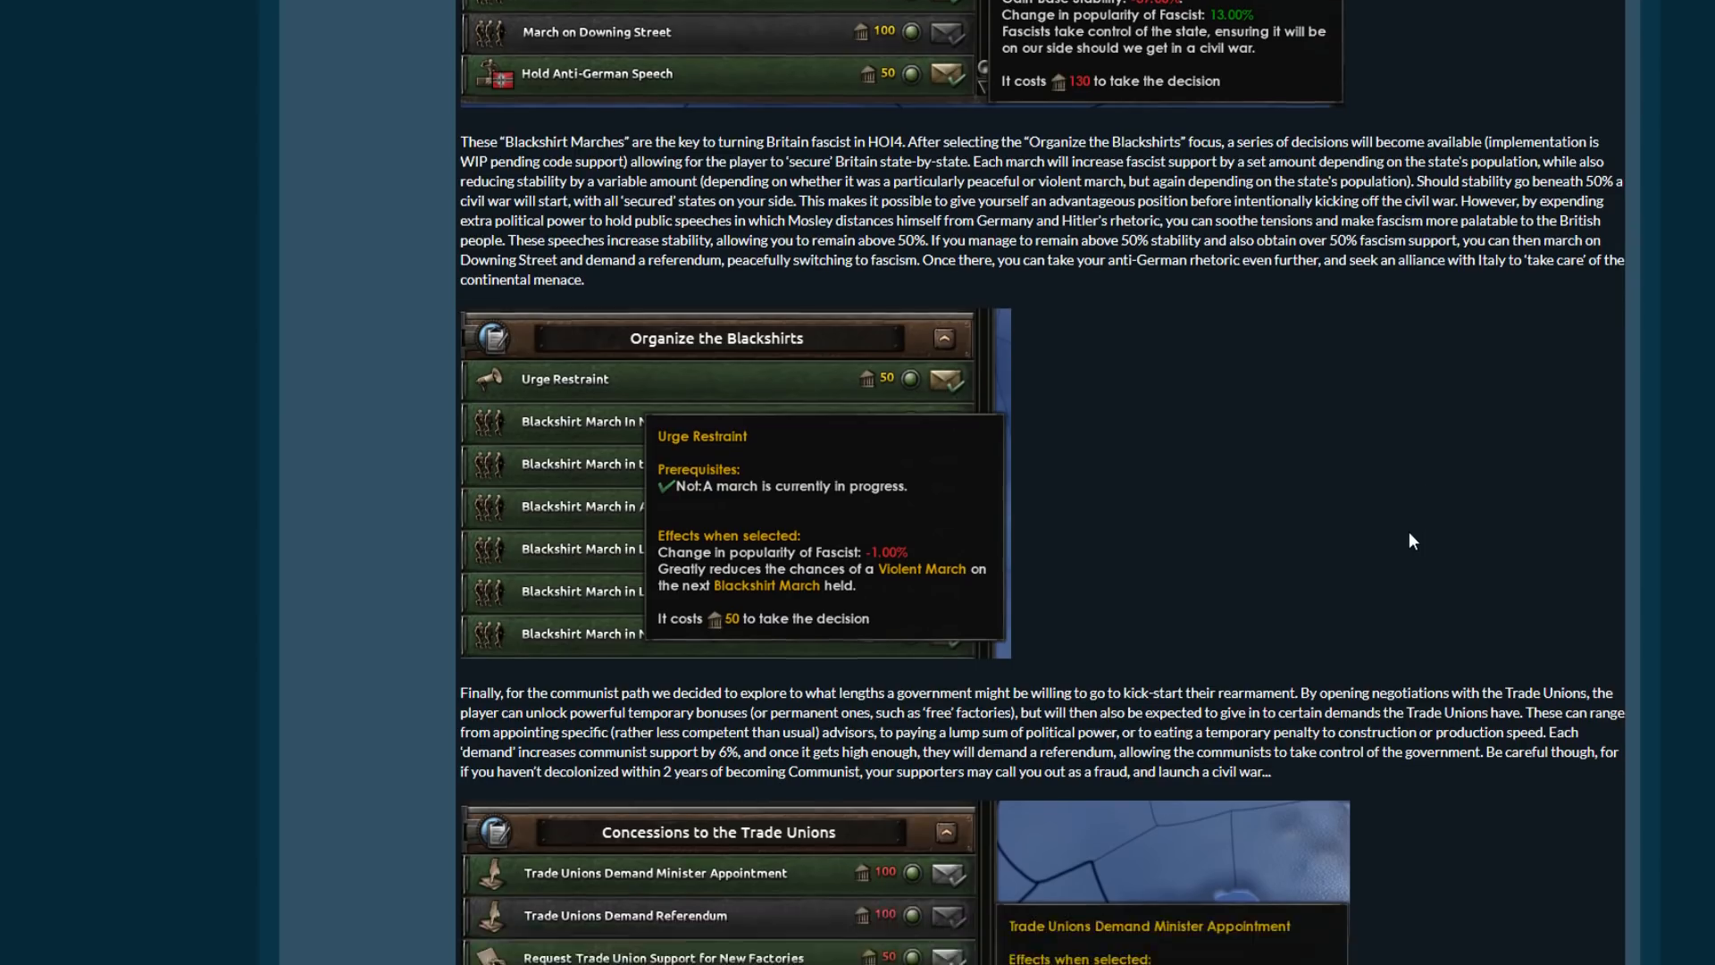
pyautogui.scroll(-3)
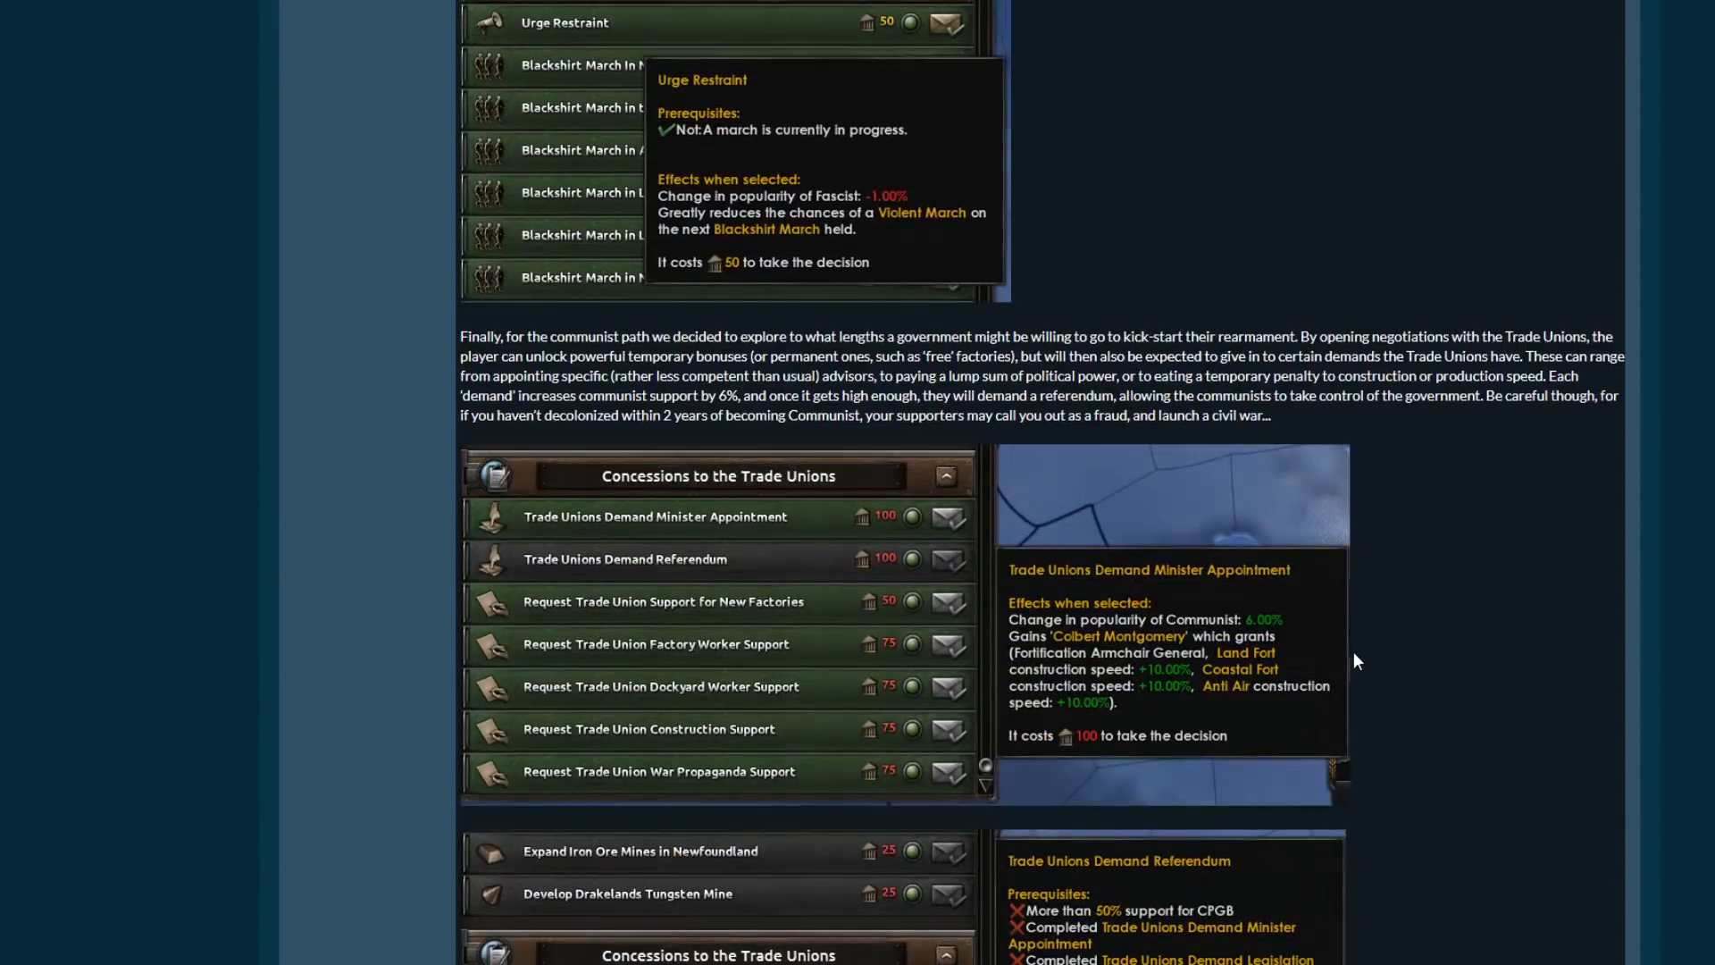
pyautogui.scroll(-3)
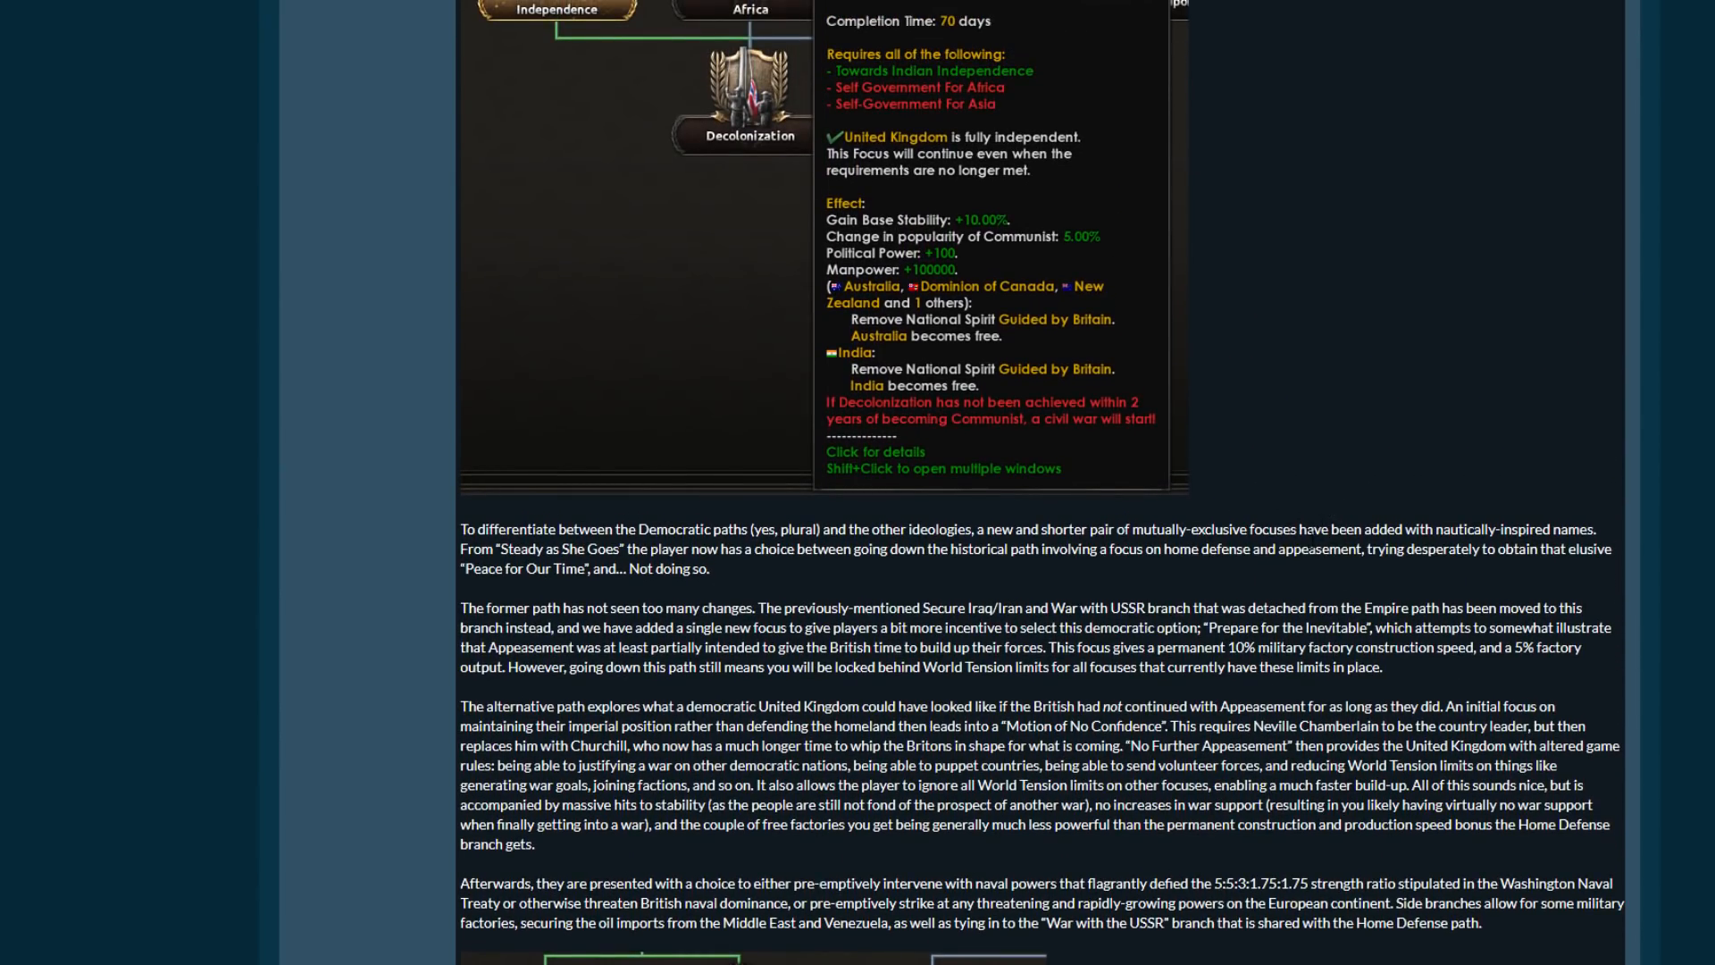
pyautogui.scroll(-3)
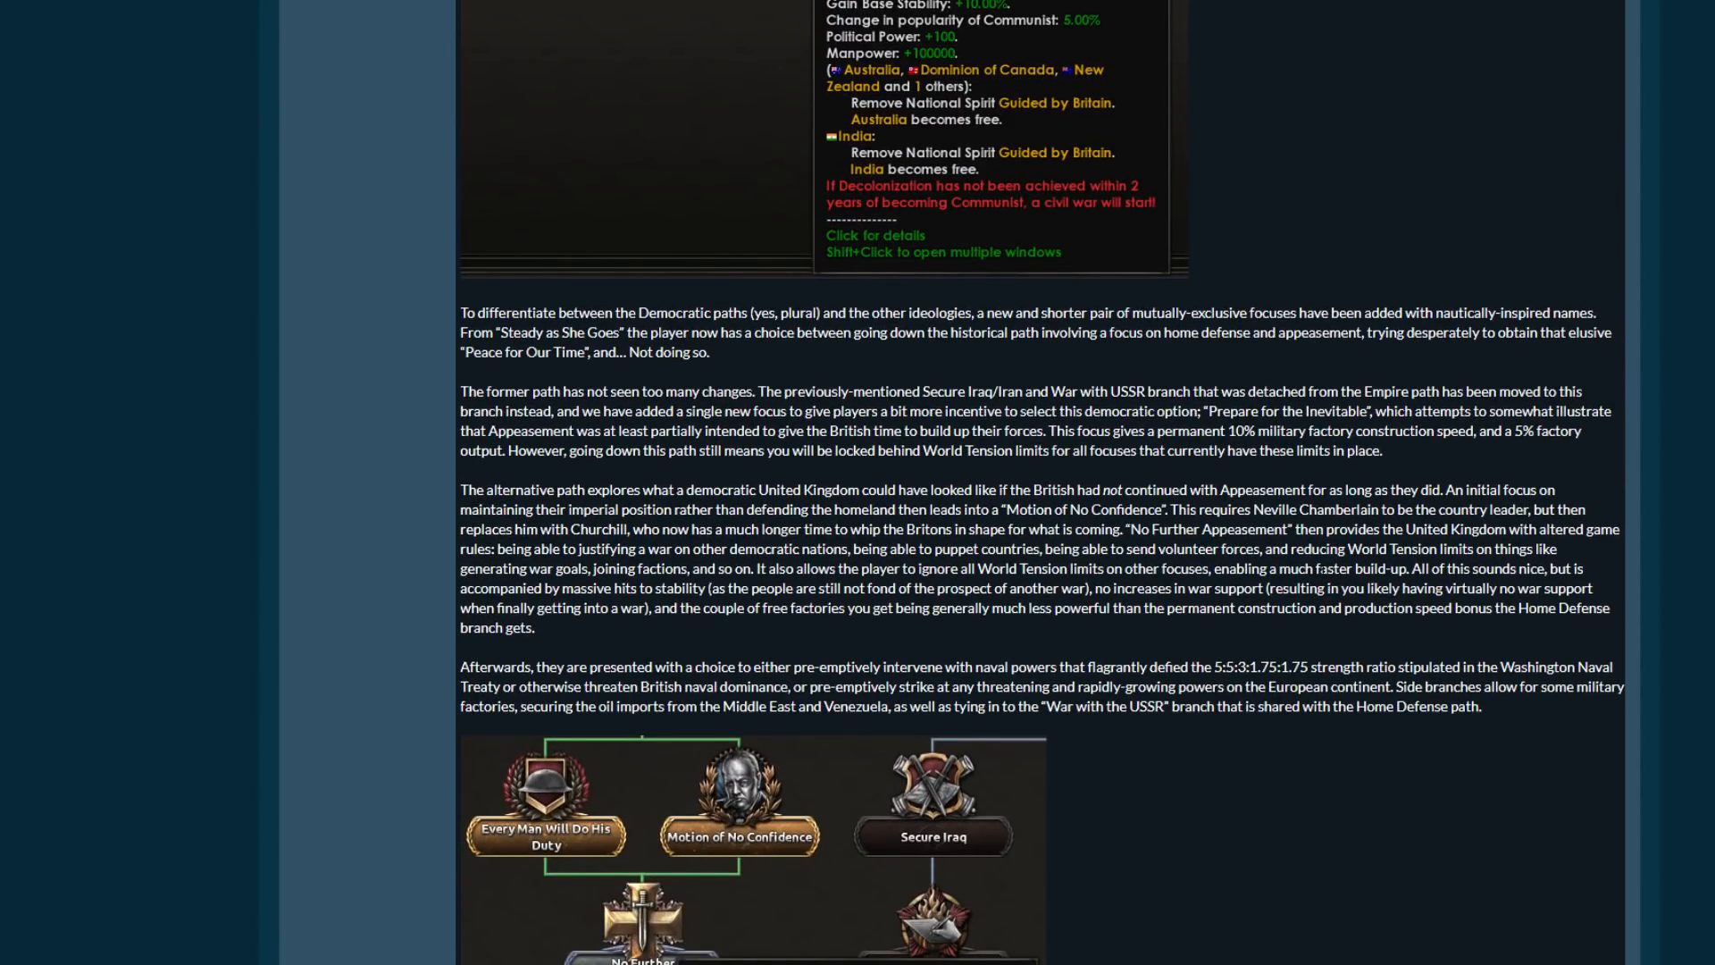